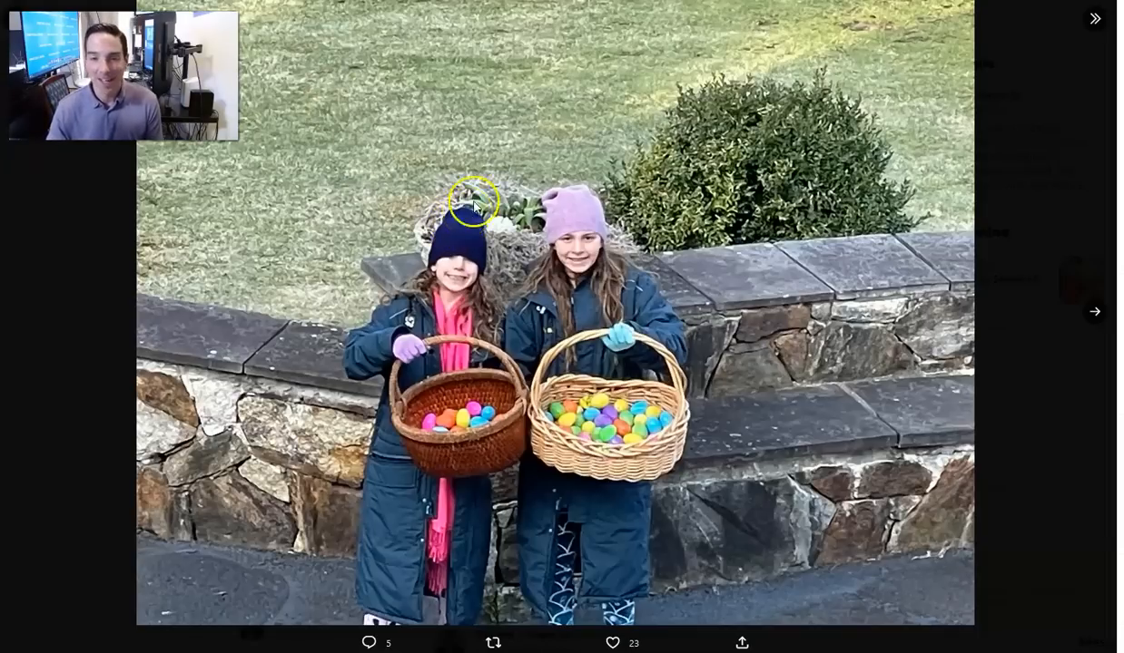
mouse_move(517, 245)
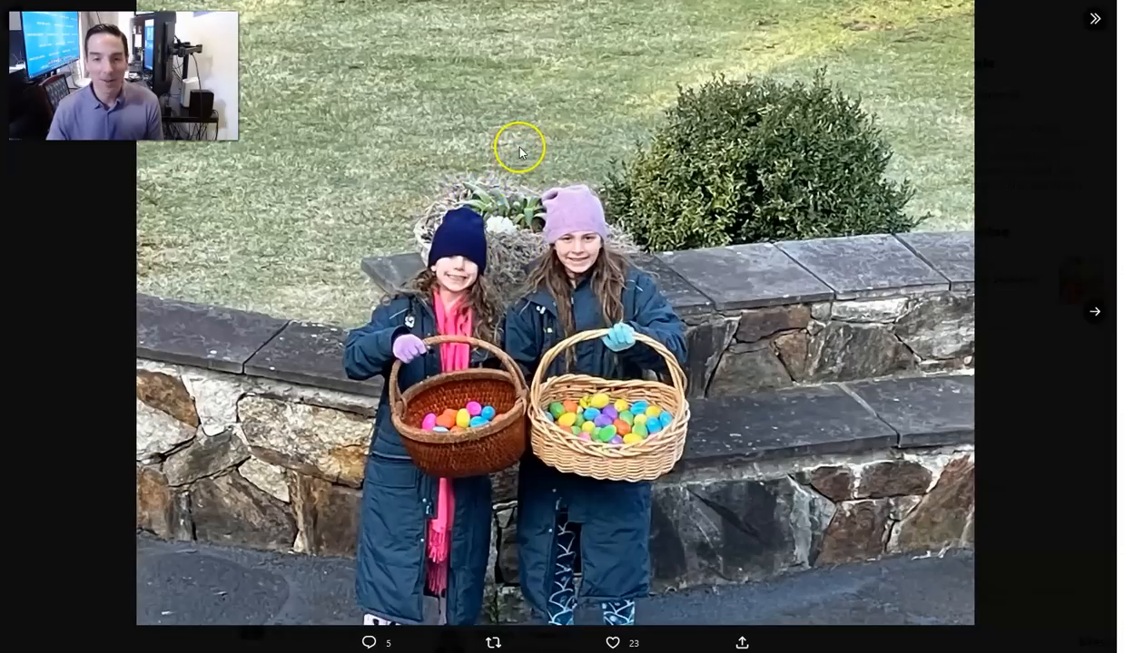
mouse_move(544, 233)
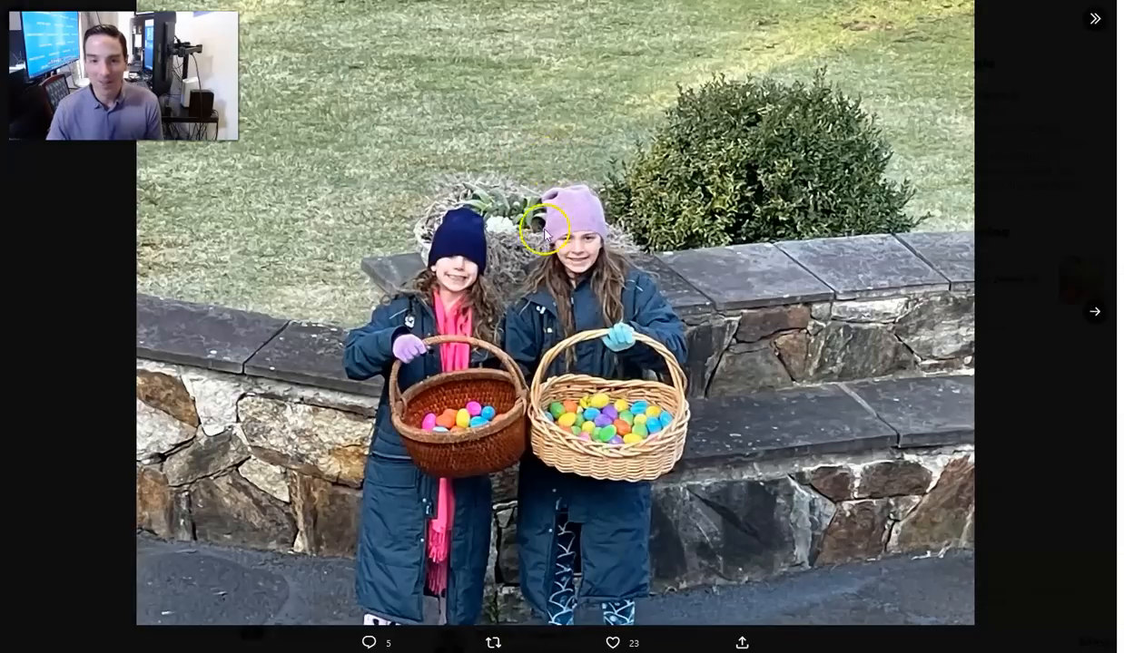
mouse_move(642, 279)
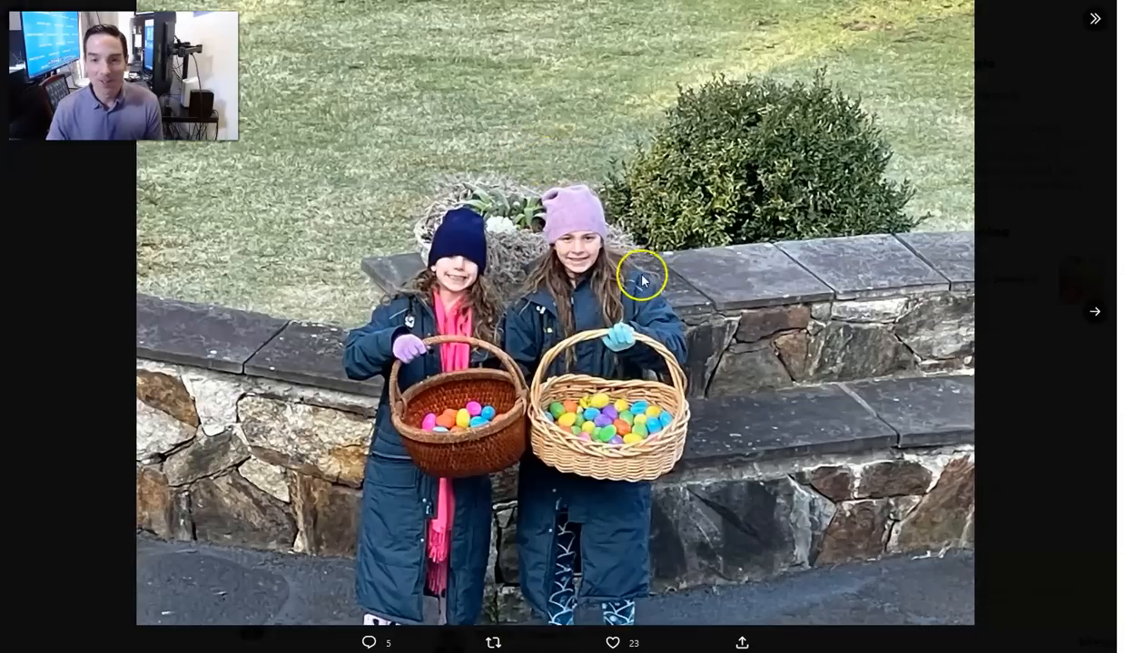
mouse_move(779, 274)
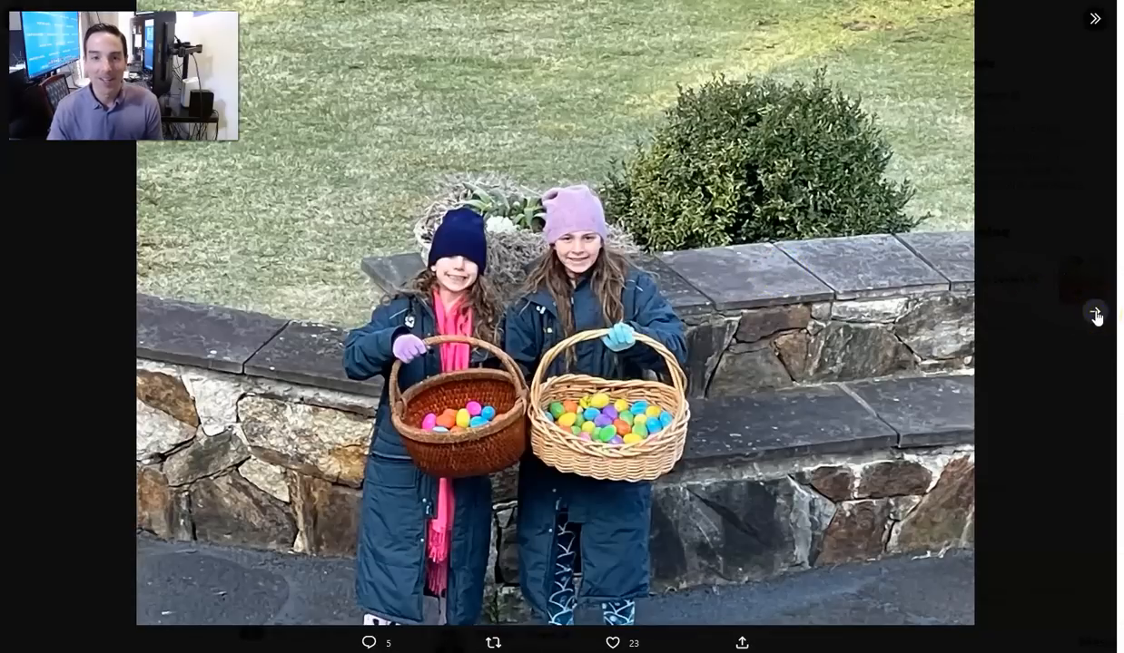
- Advance the tweet's photo gallery from the Easter basket close-up to the wider second photo
click(1097, 311)
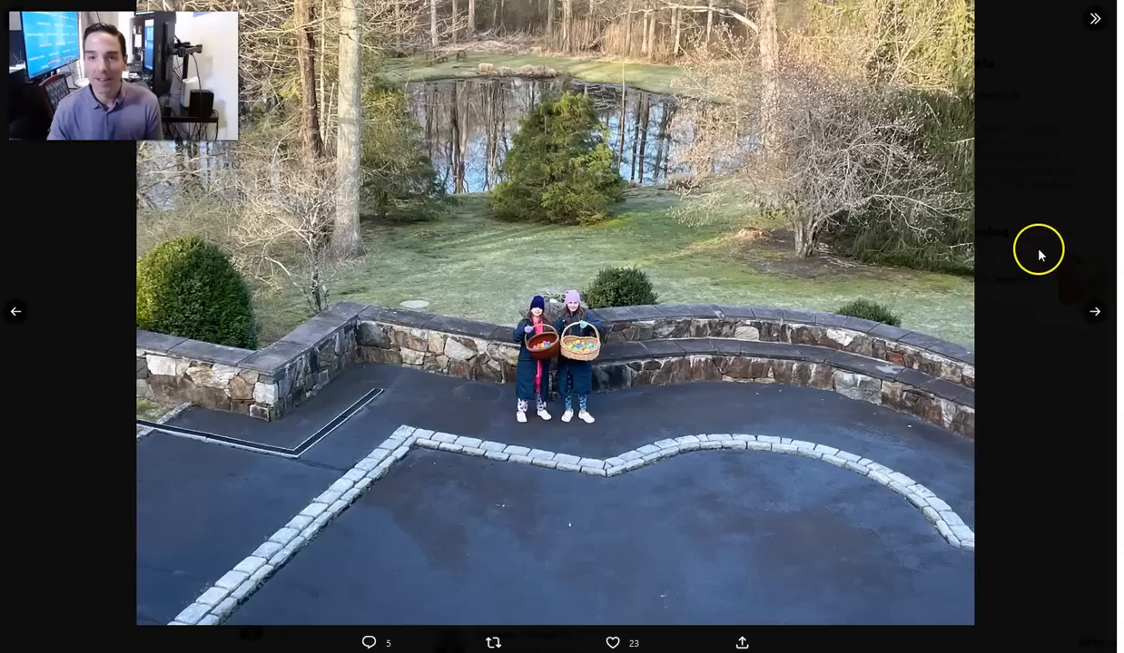
mouse_move(572, 338)
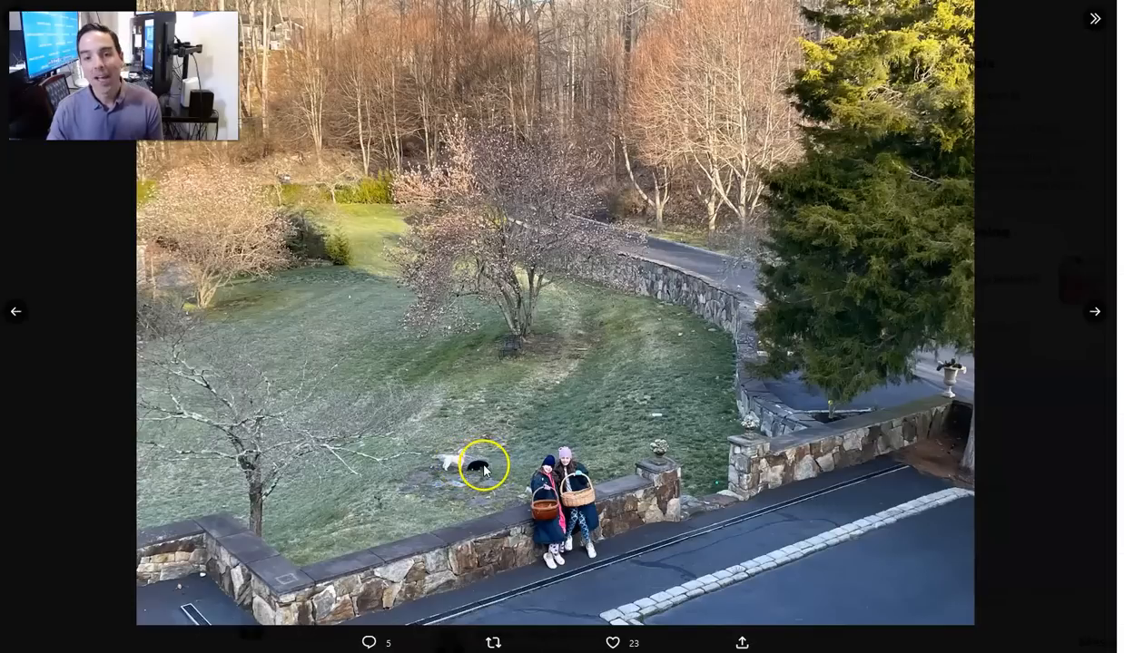
mouse_move(479, 466)
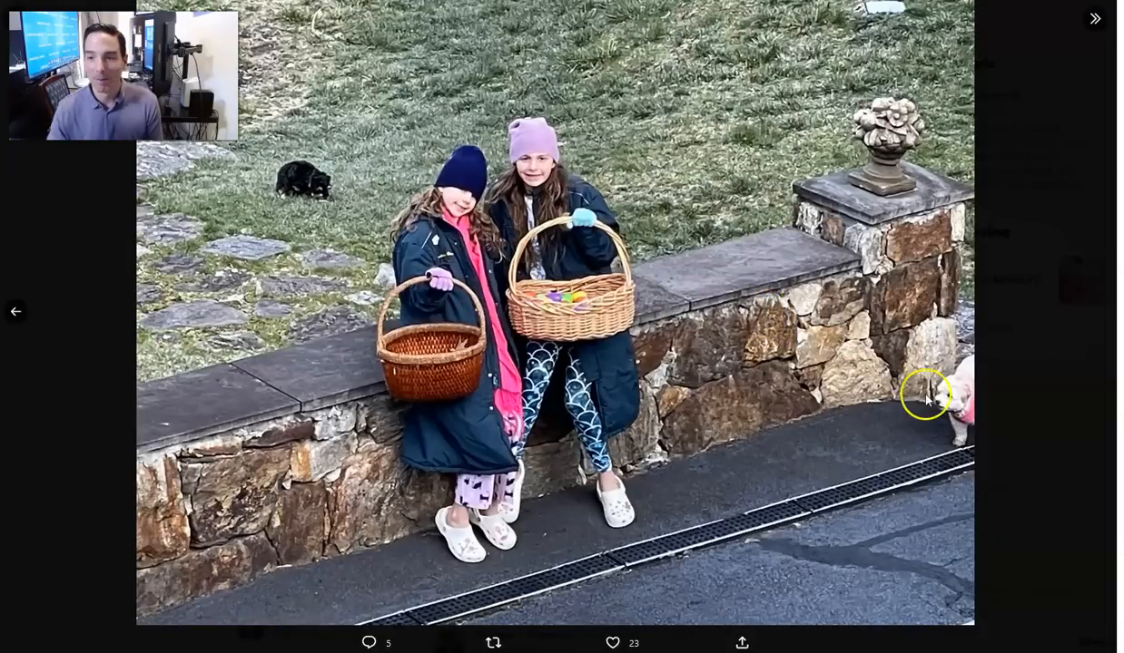
mouse_move(348, 186)
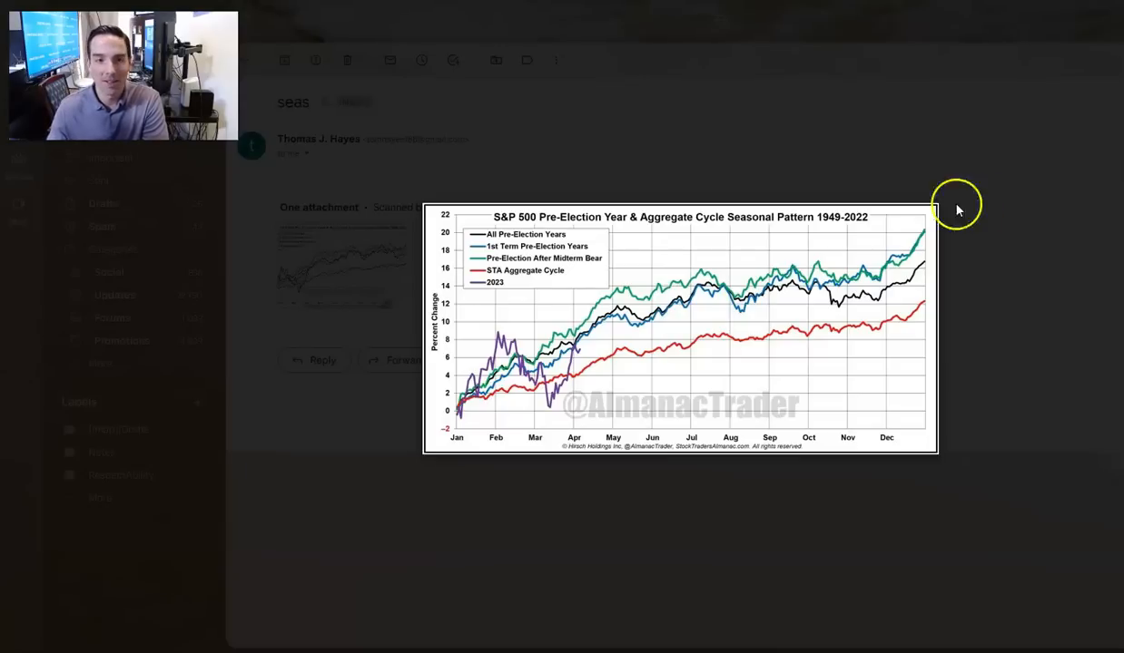
mouse_move(746, 348)
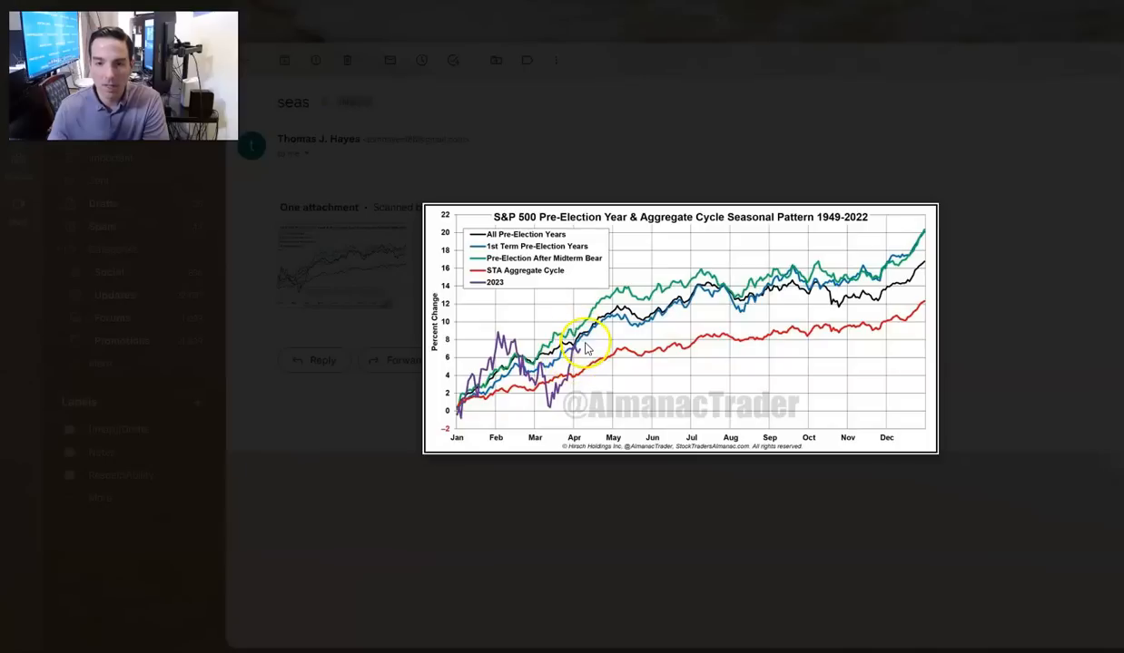
mouse_move(623, 330)
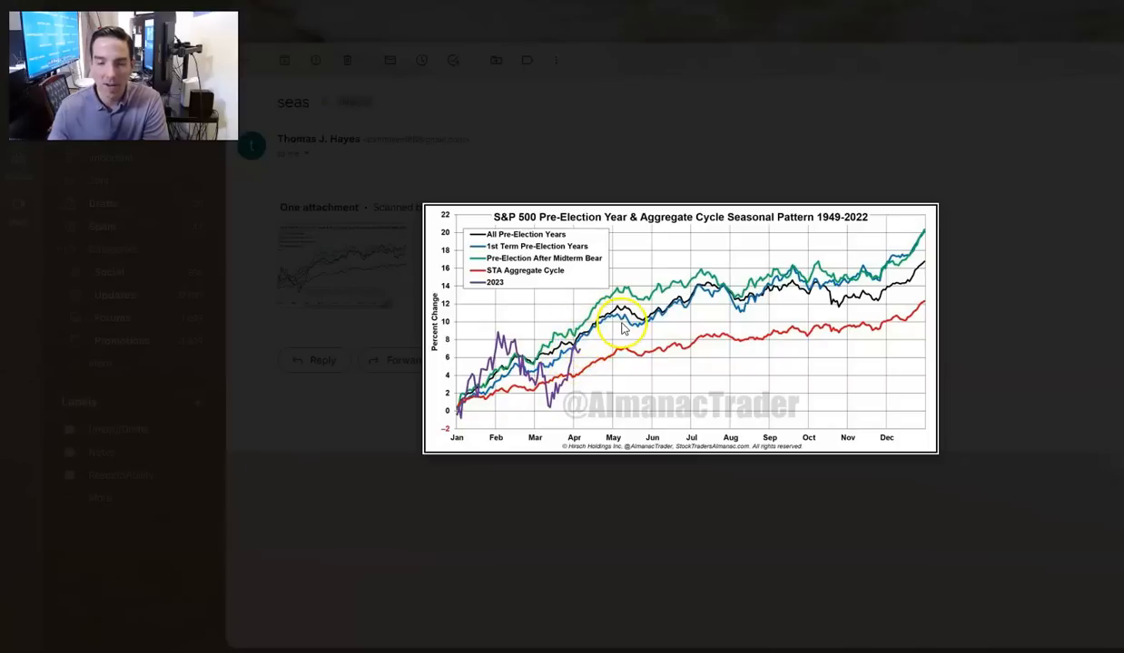
mouse_move(551, 408)
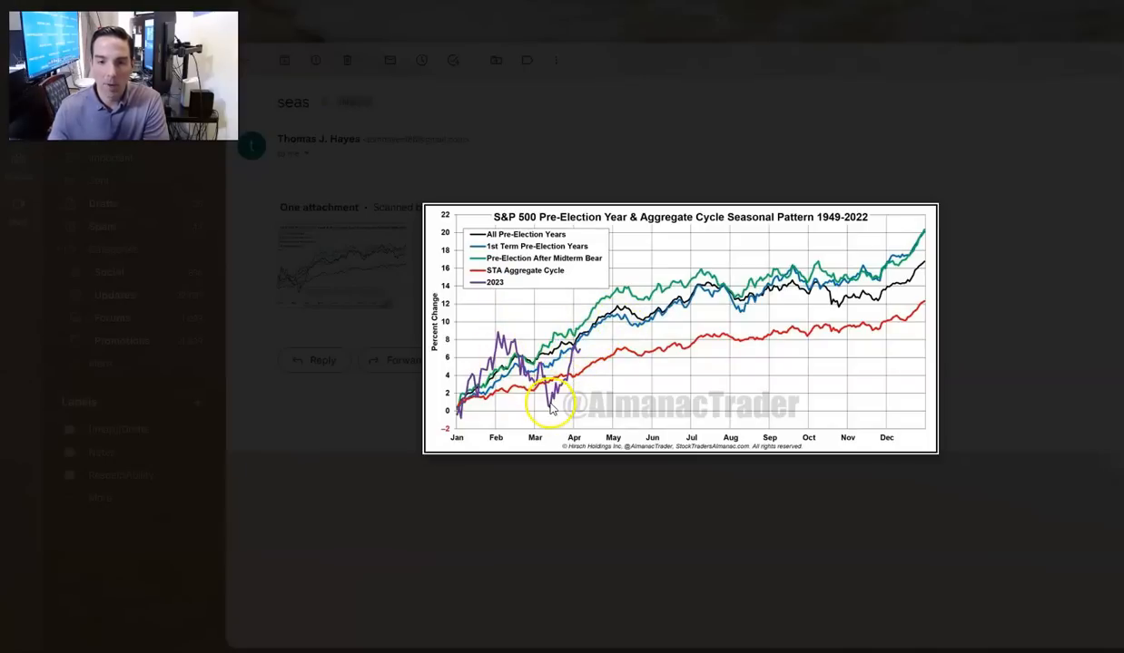
mouse_move(590, 332)
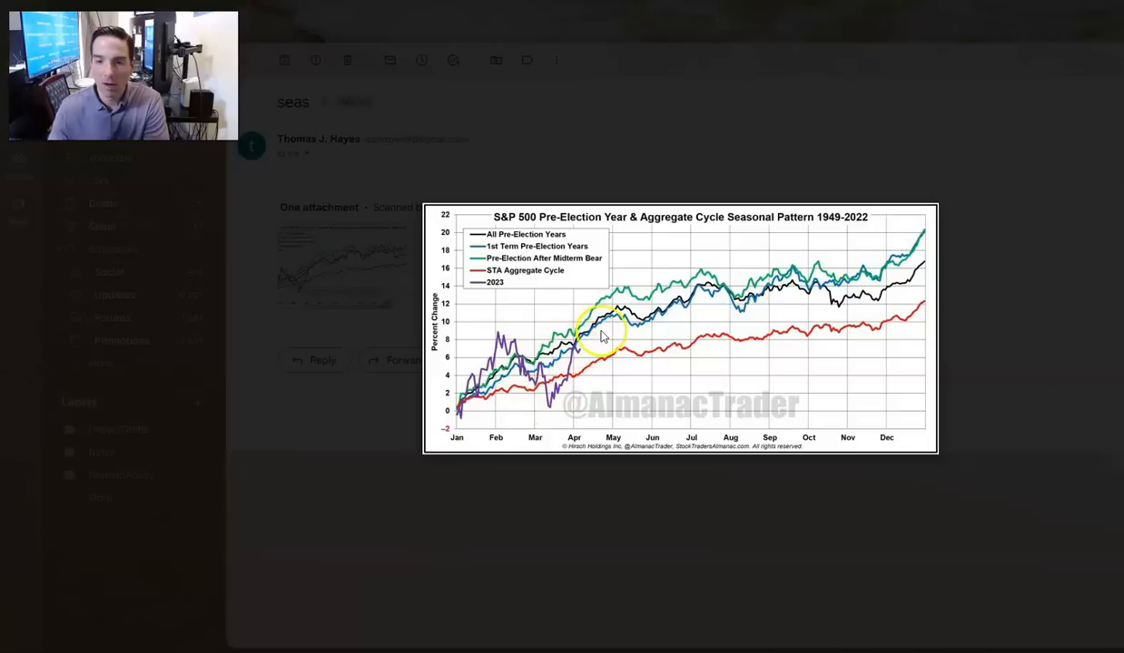
mouse_move(608, 314)
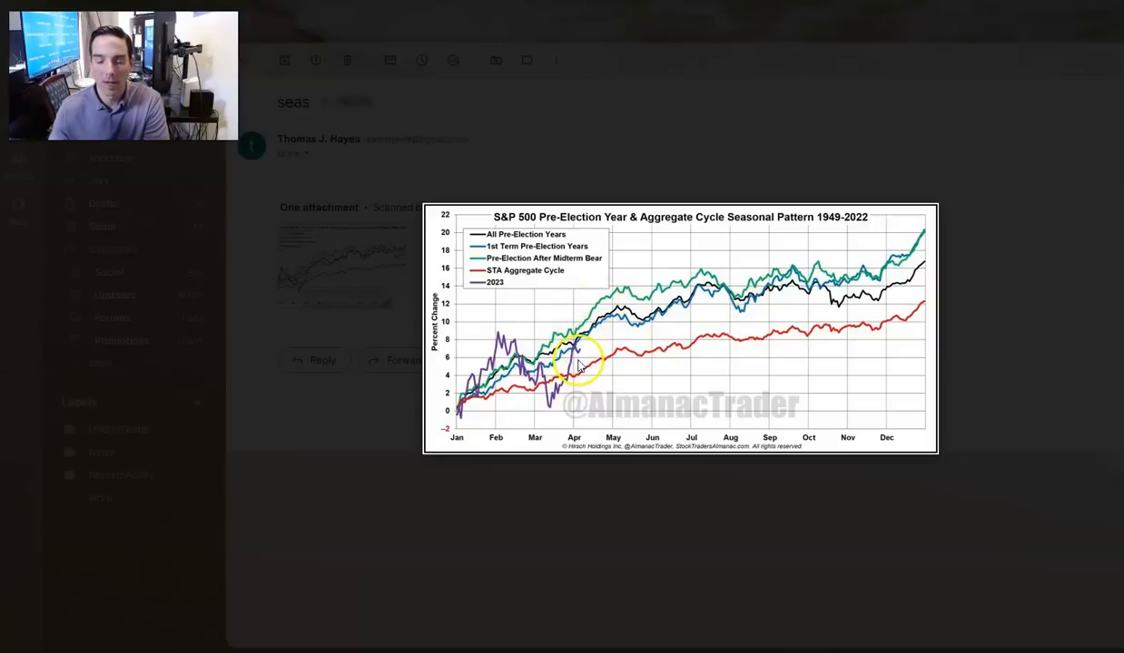
mouse_move(643, 273)
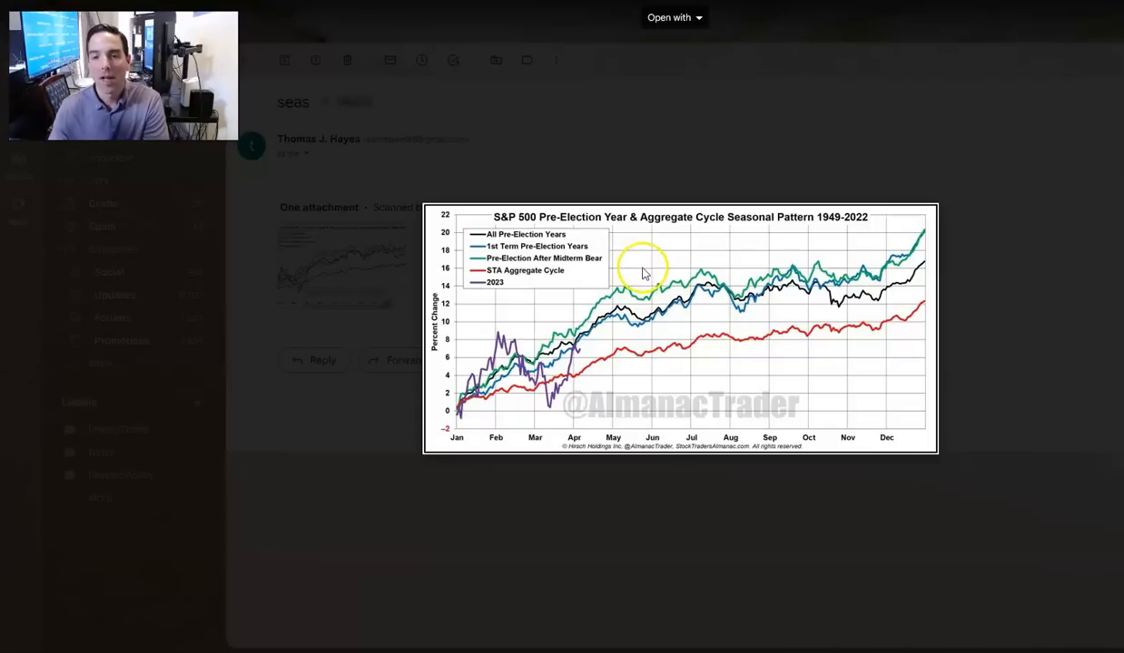
mouse_move(694, 275)
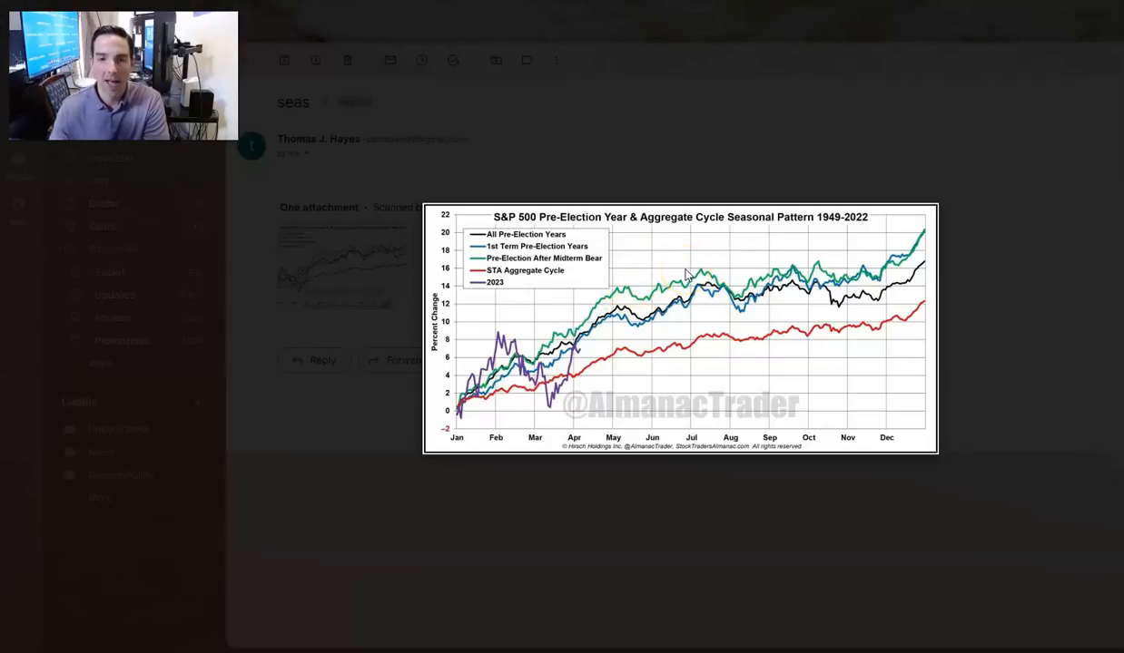
mouse_move(742, 277)
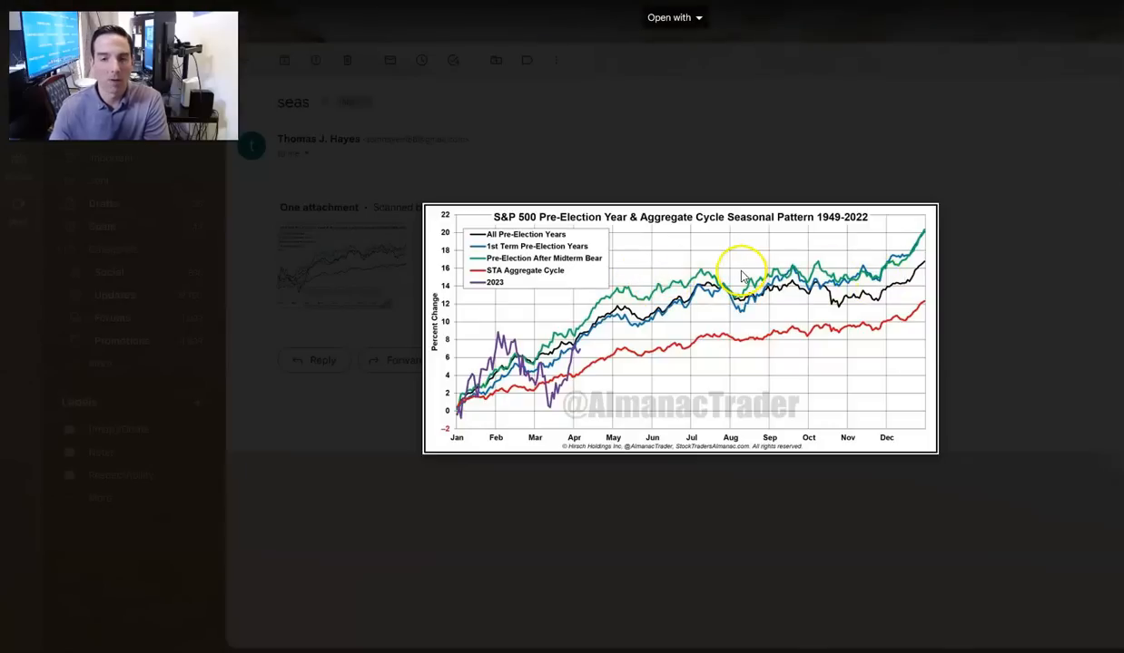
mouse_move(657, 298)
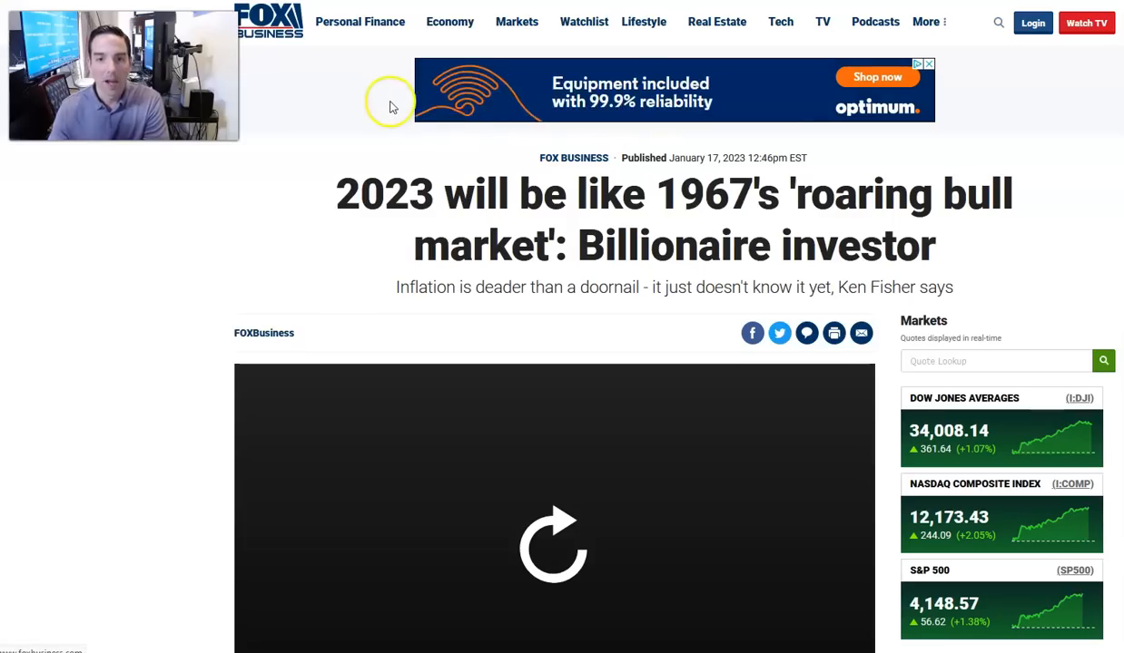
scroll(down, 3)
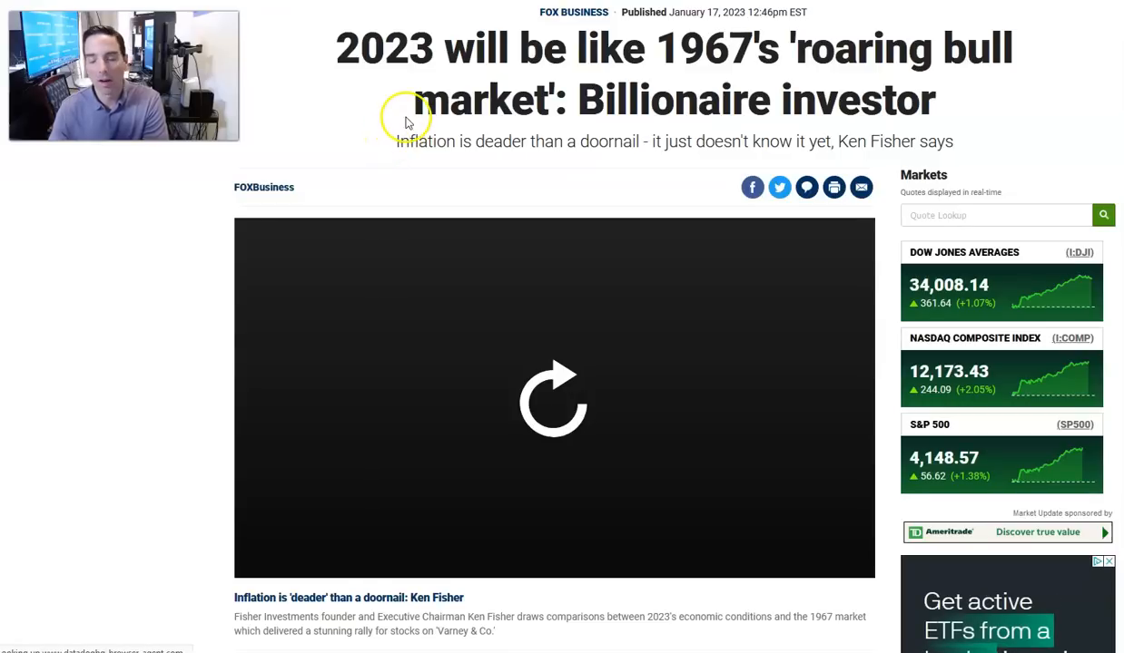
mouse_move(425, 103)
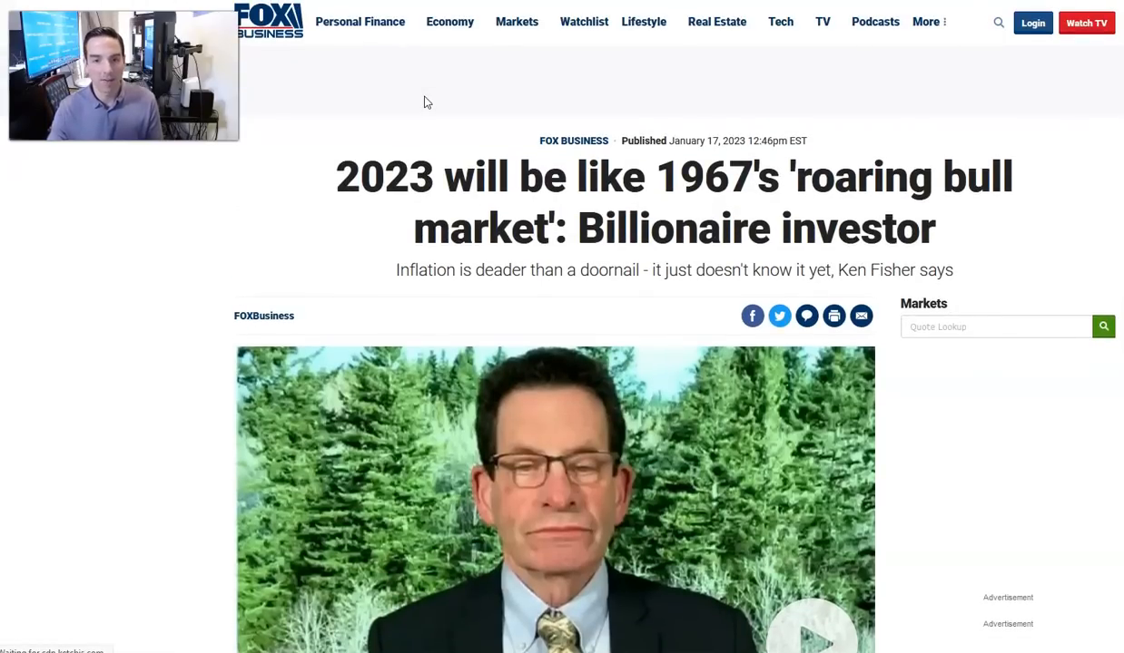
scroll(down, 3)
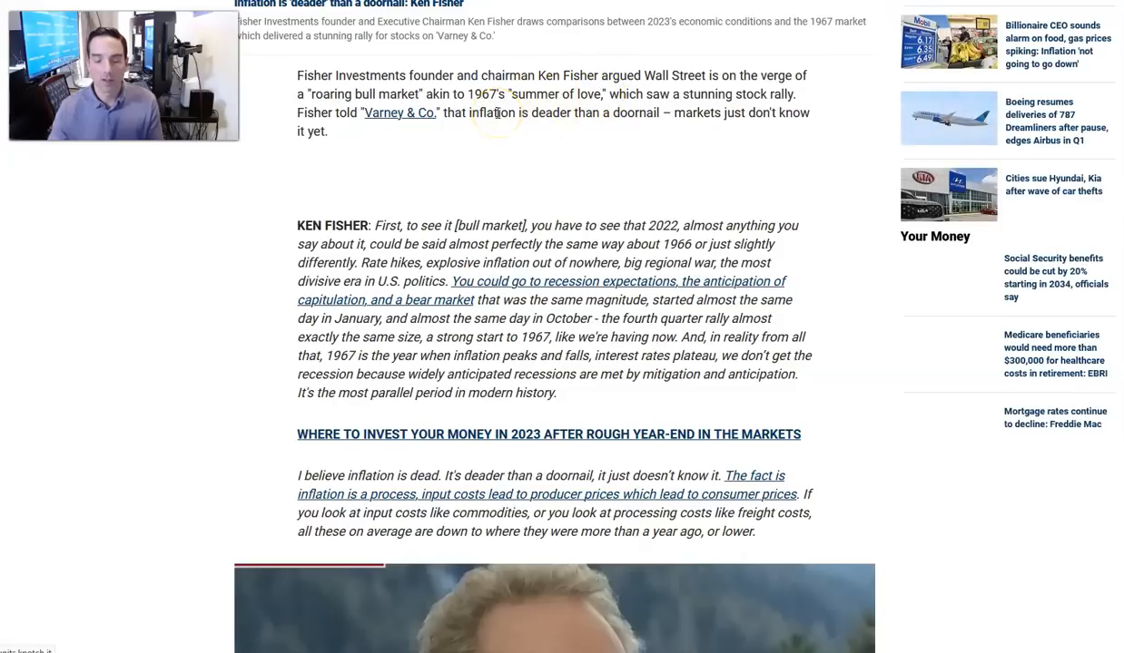
scroll(down, 3)
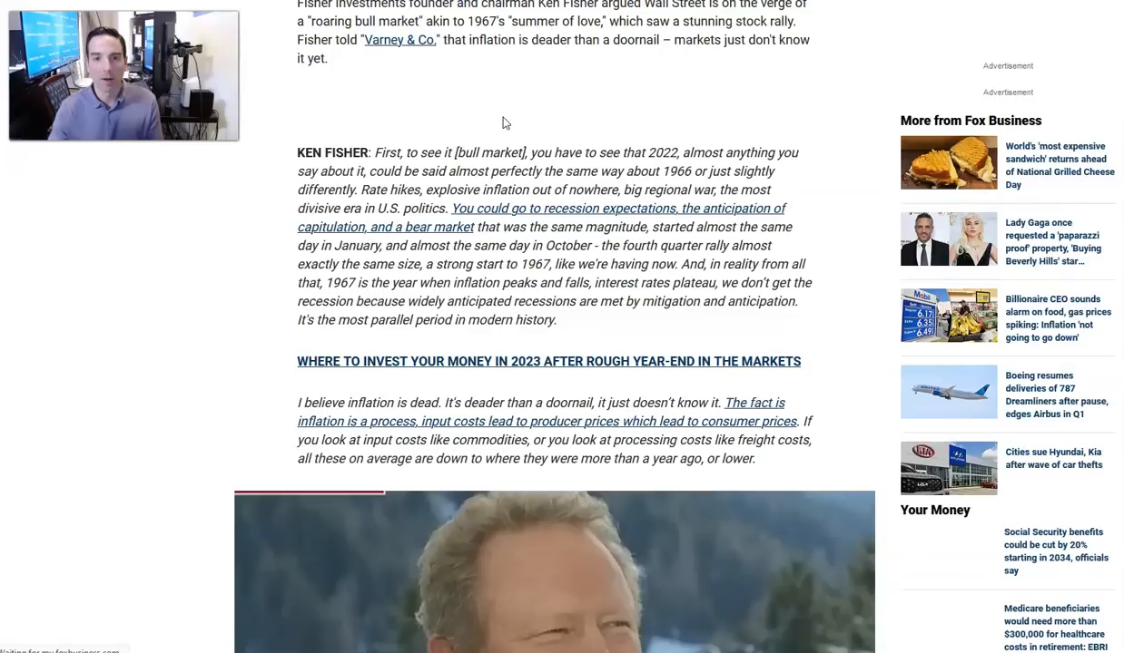
scroll(up, 3)
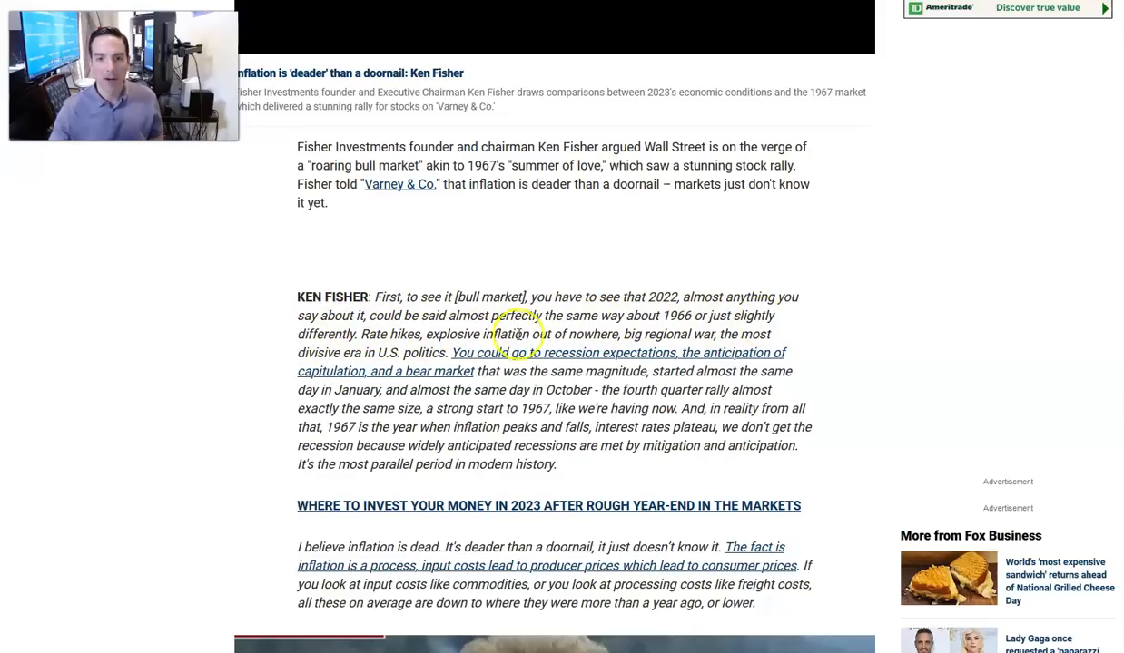
mouse_move(802, 349)
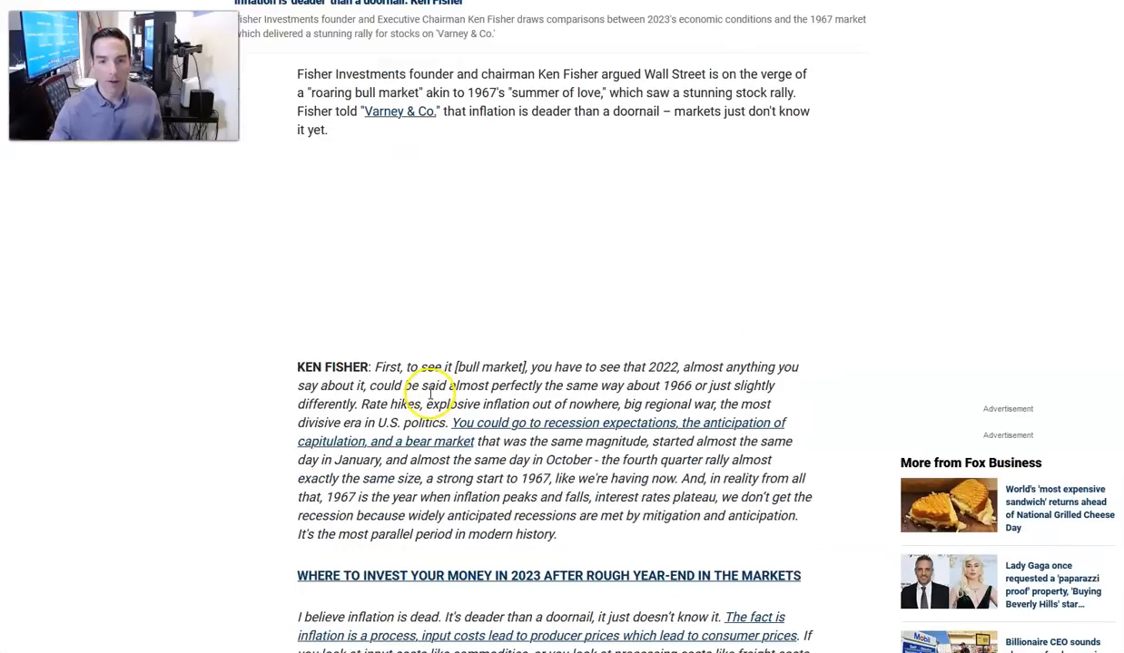
scroll(down, 3)
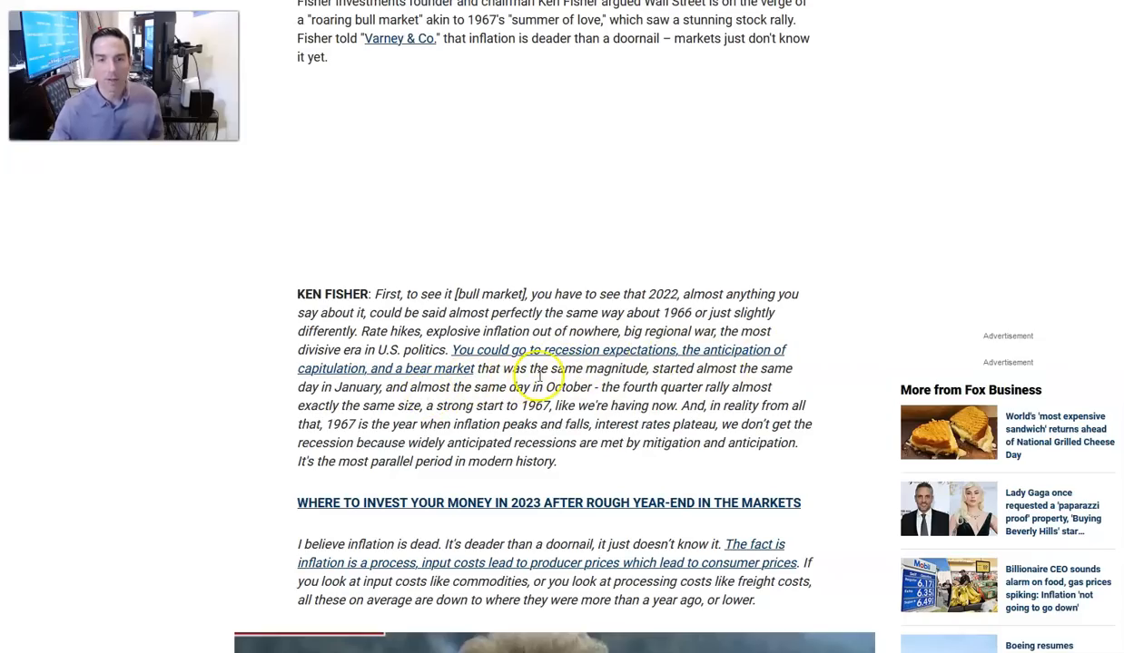
mouse_move(658, 380)
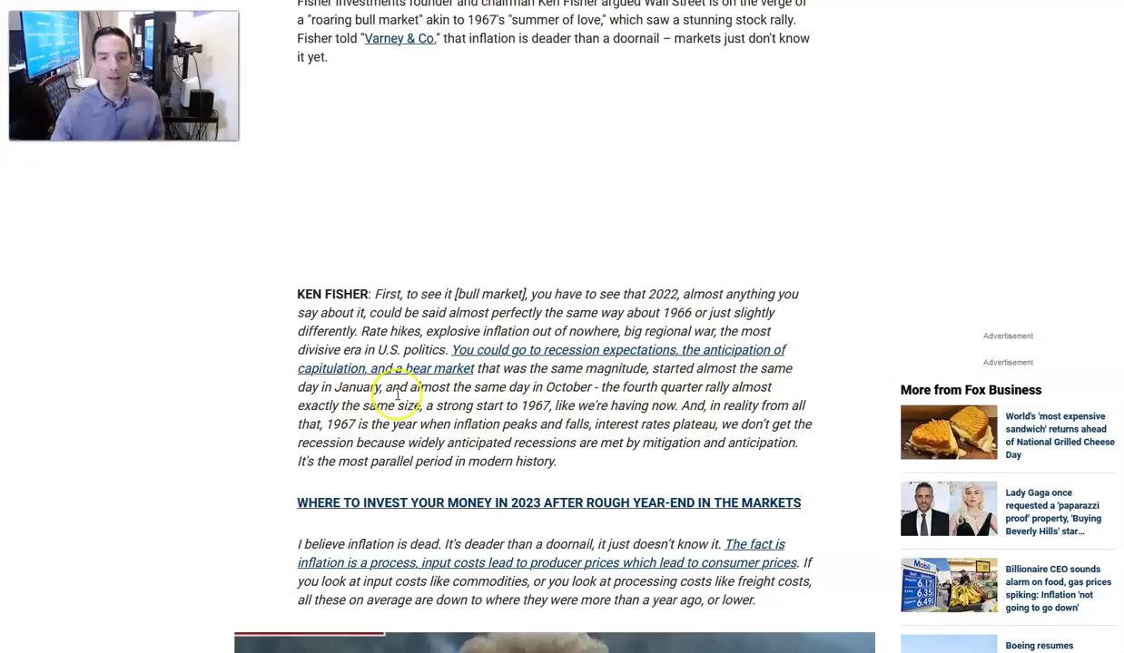
mouse_move(597, 390)
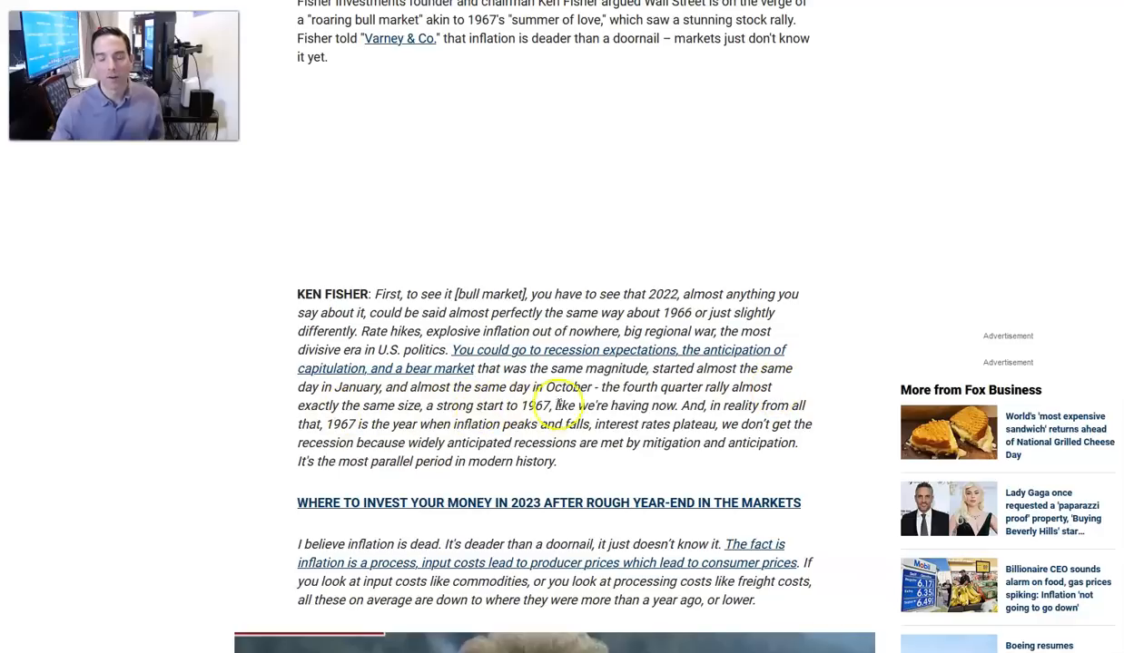
mouse_move(717, 414)
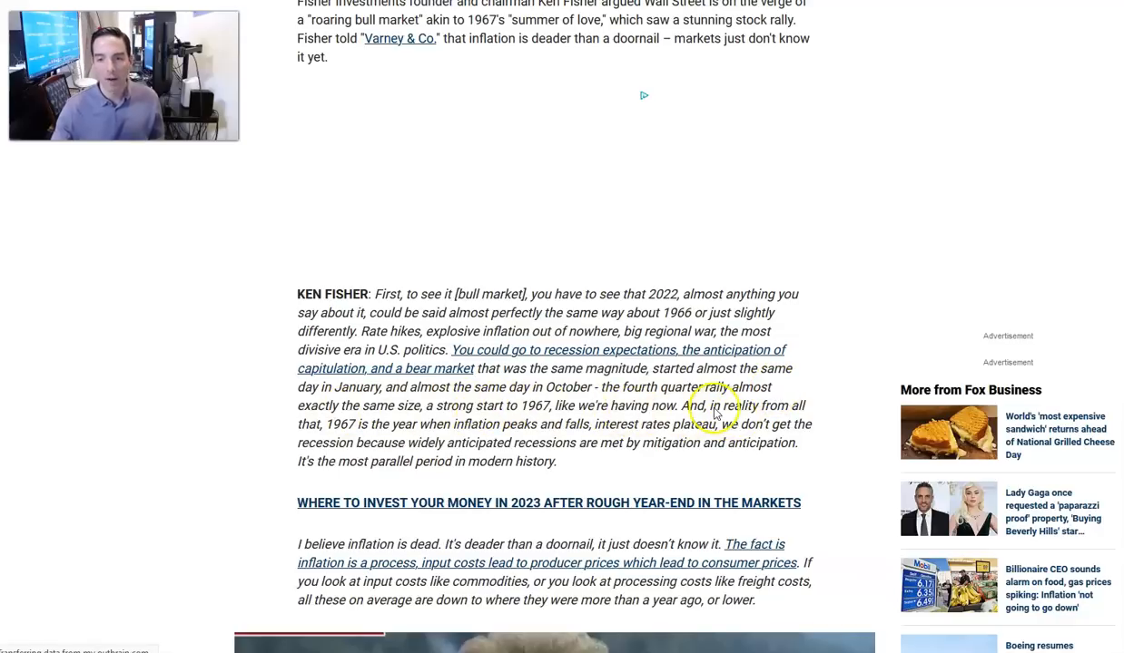
mouse_move(343, 435)
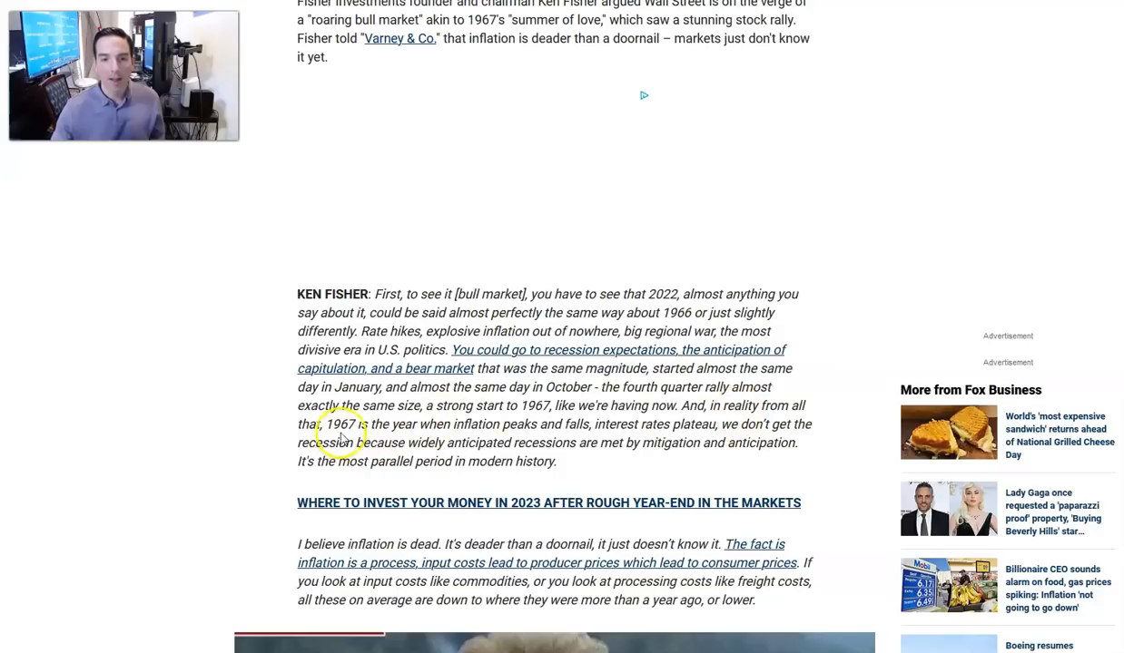
mouse_move(595, 425)
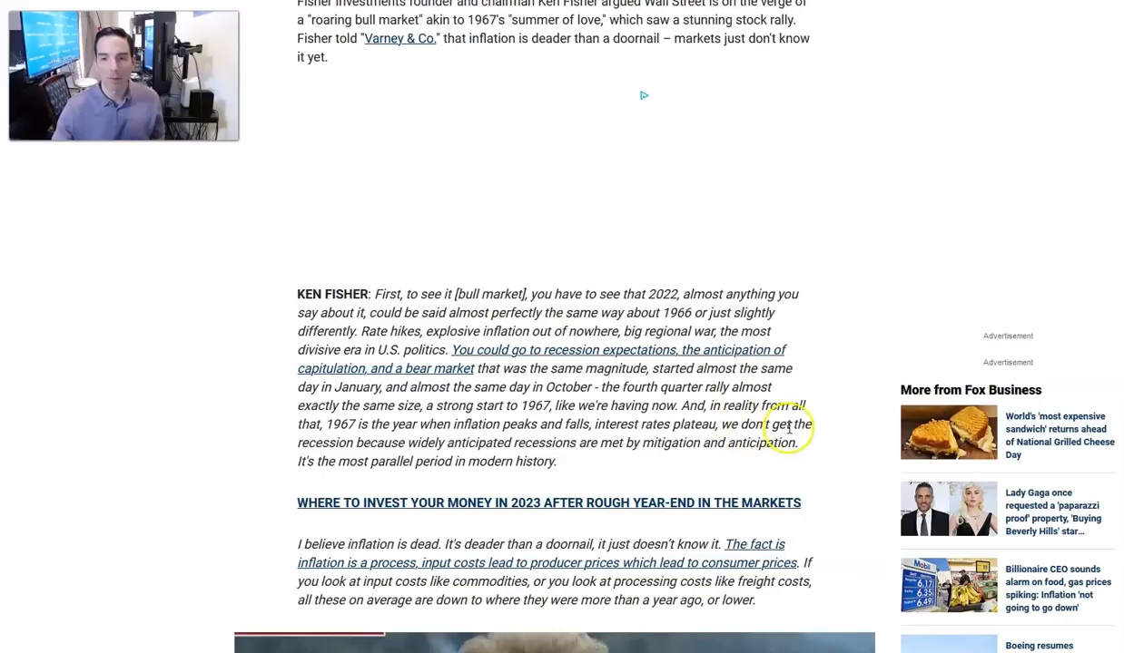
mouse_move(490, 445)
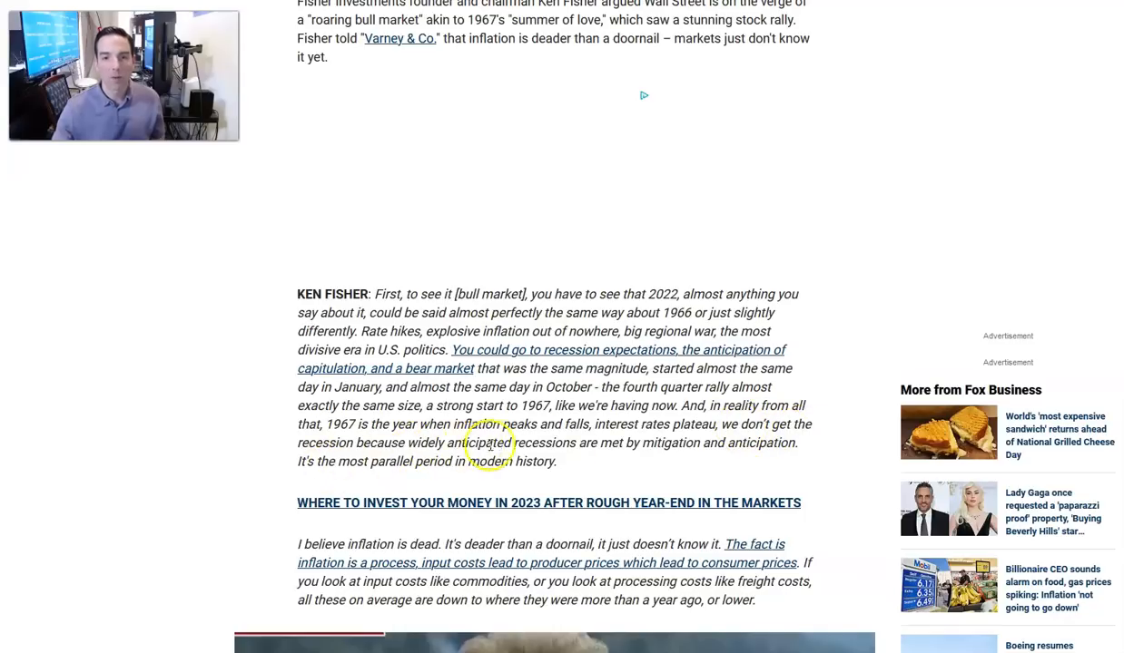
mouse_move(636, 445)
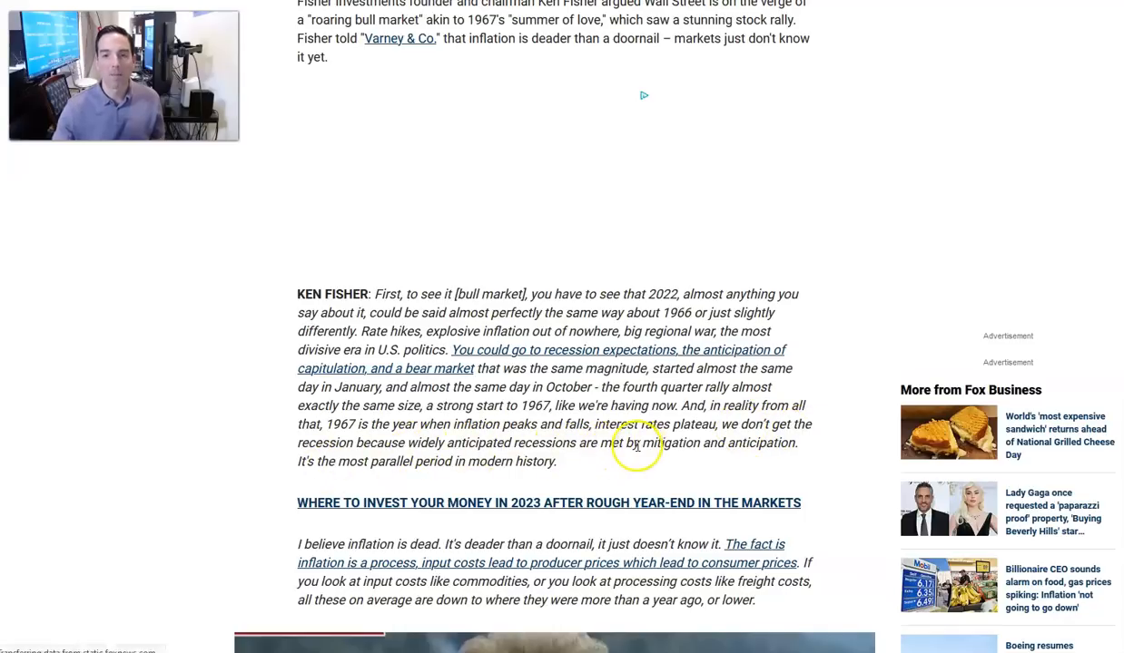
mouse_move(416, 465)
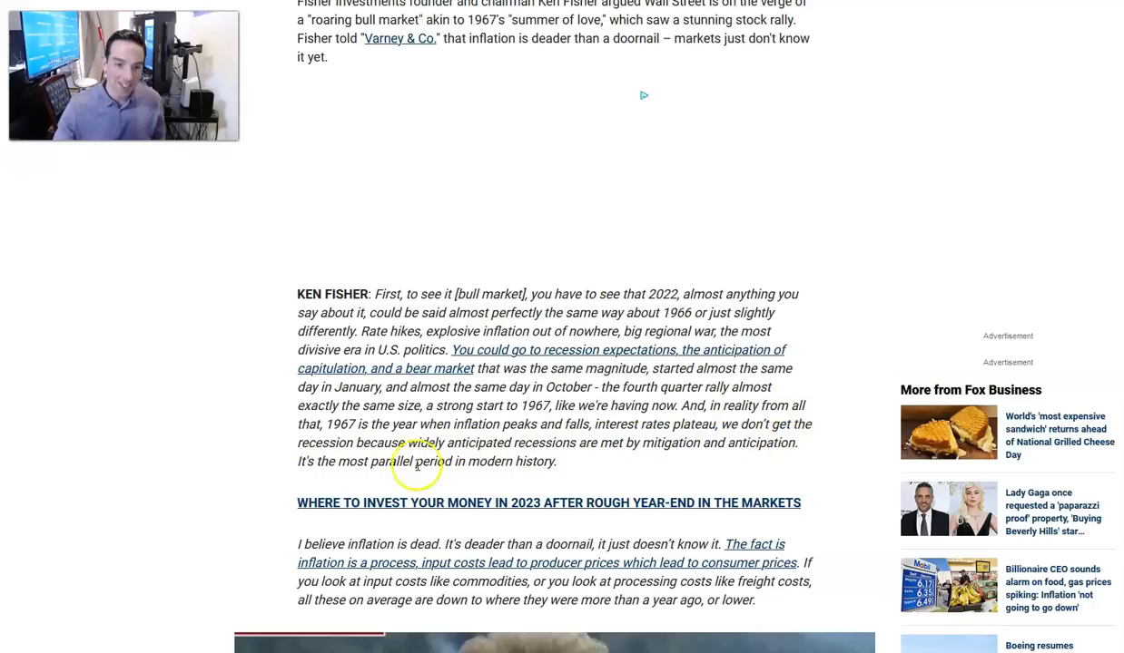
mouse_move(581, 473)
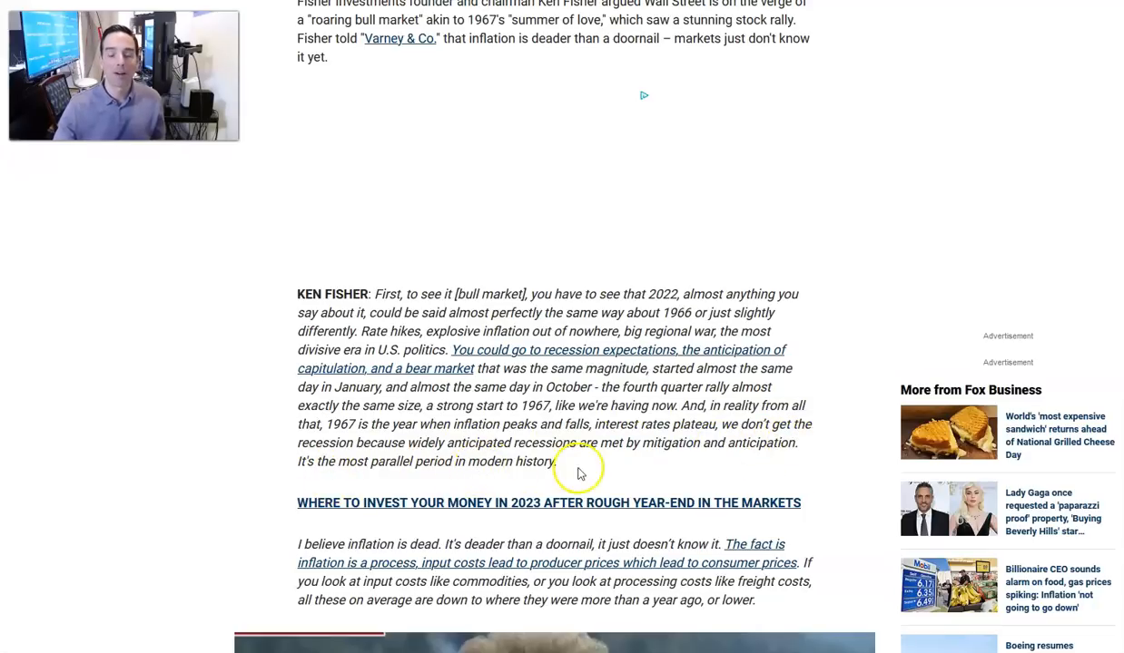
scroll(down, 3)
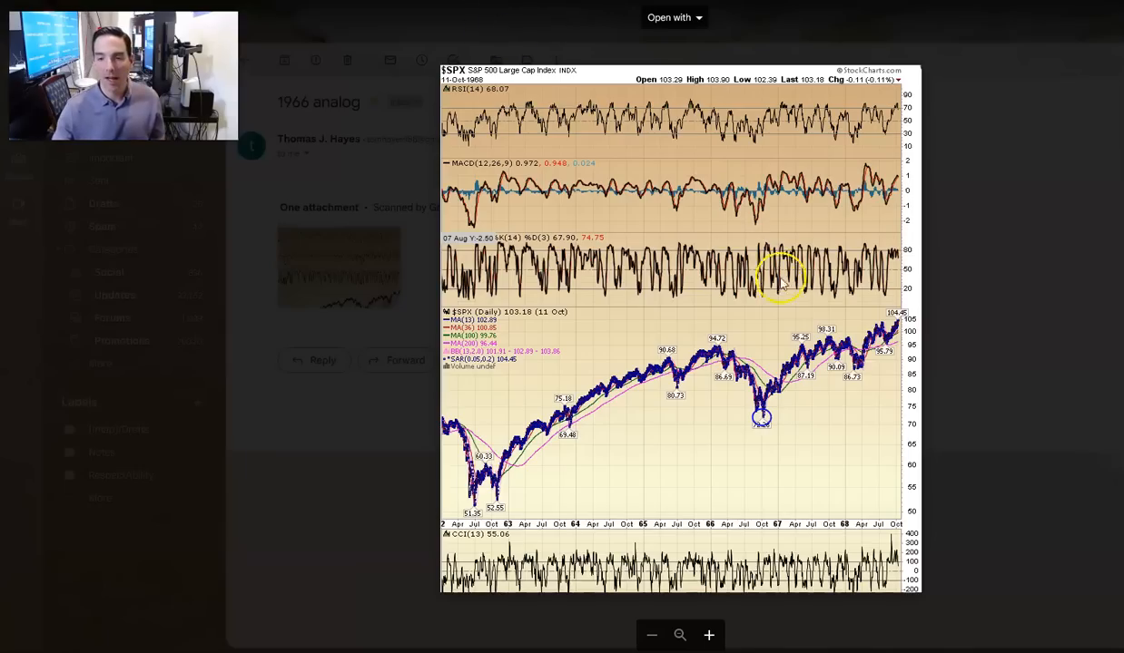
mouse_move(762, 412)
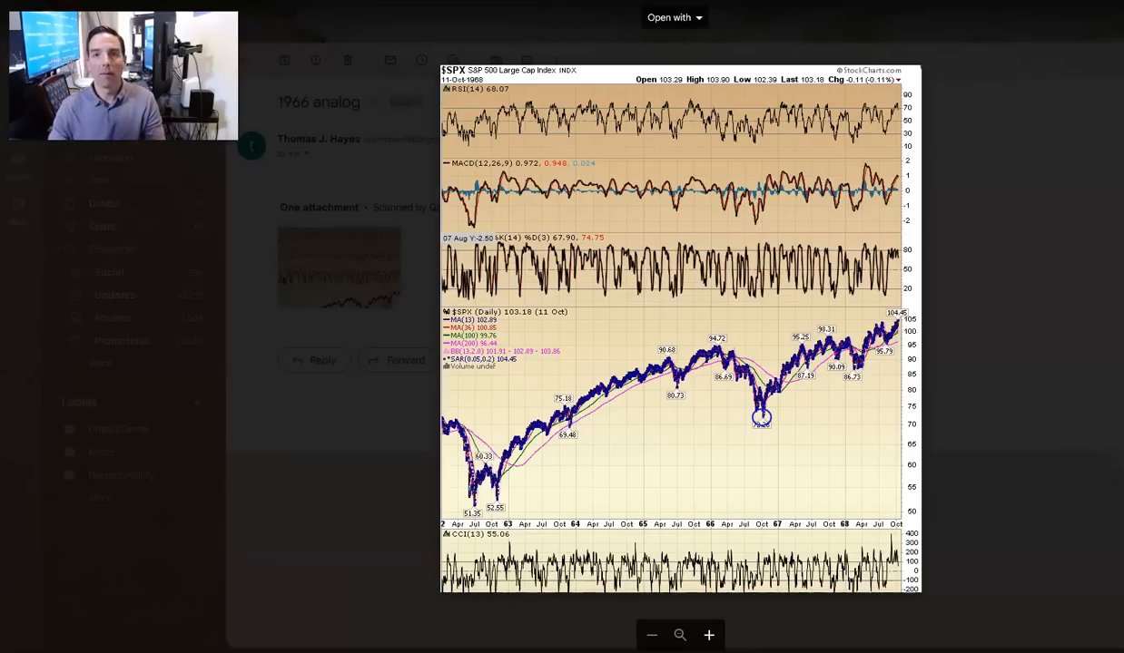
mouse_move(421, 18)
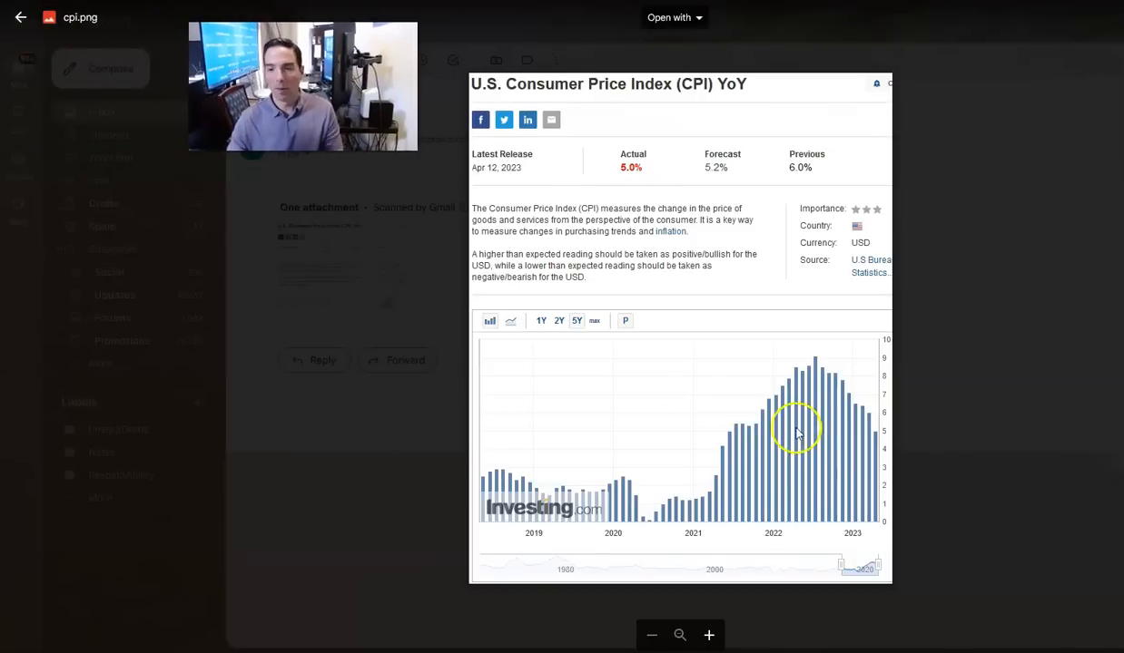
mouse_move(874, 402)
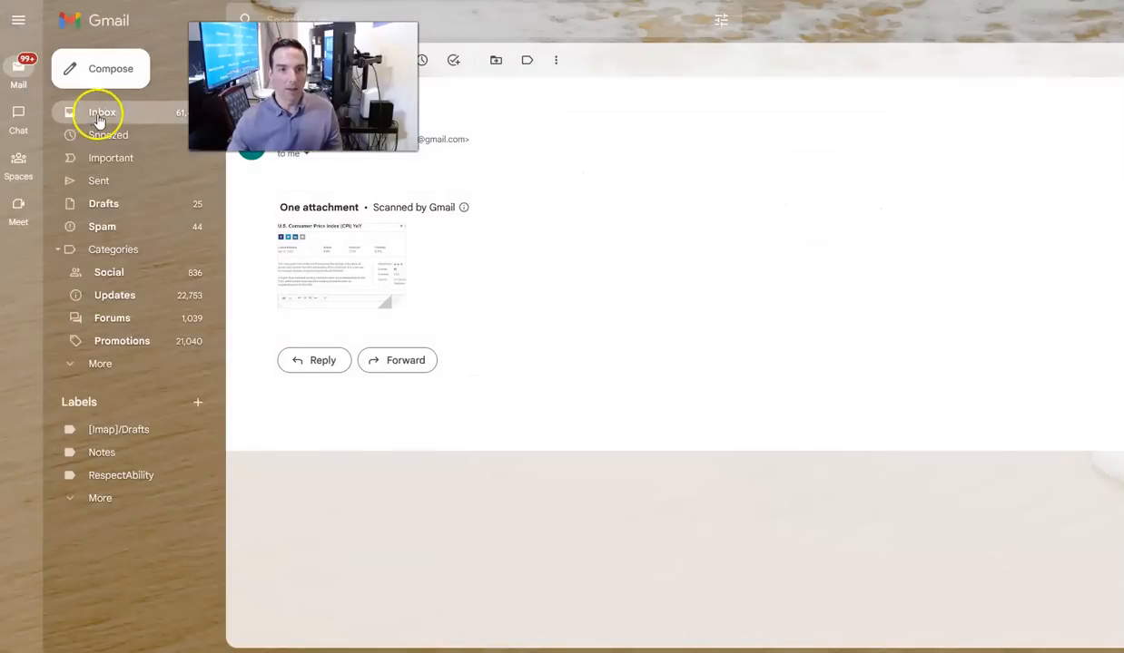
- Return to the inbox, open the 19662 email and follow its schrts.co chart link
click(102, 113)
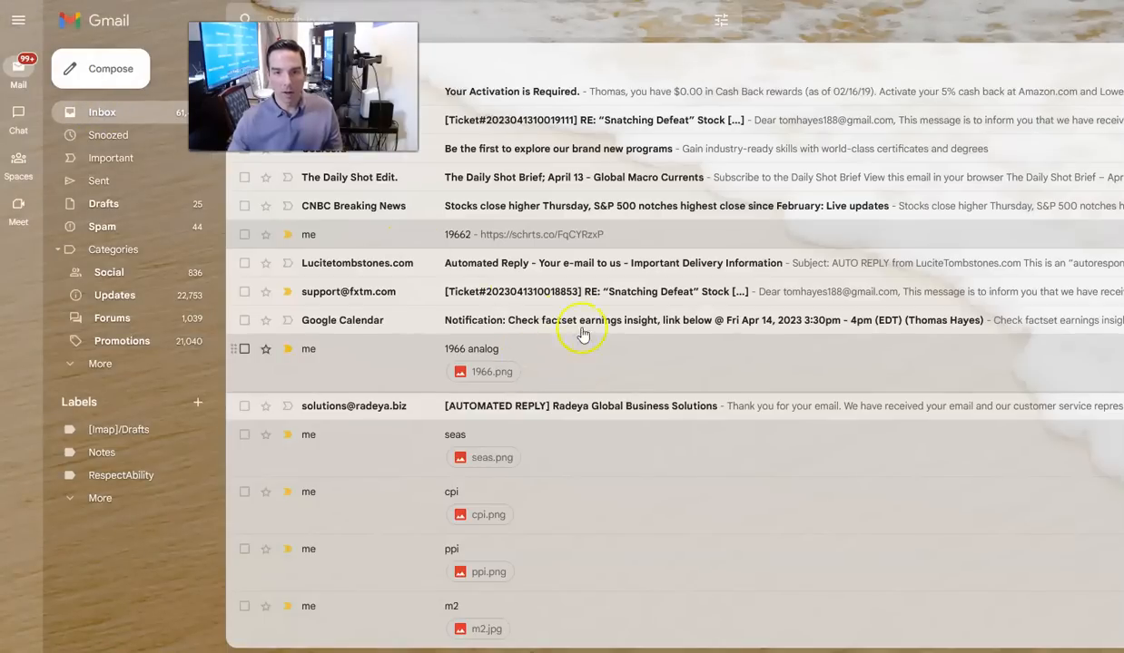
scroll(down, 3)
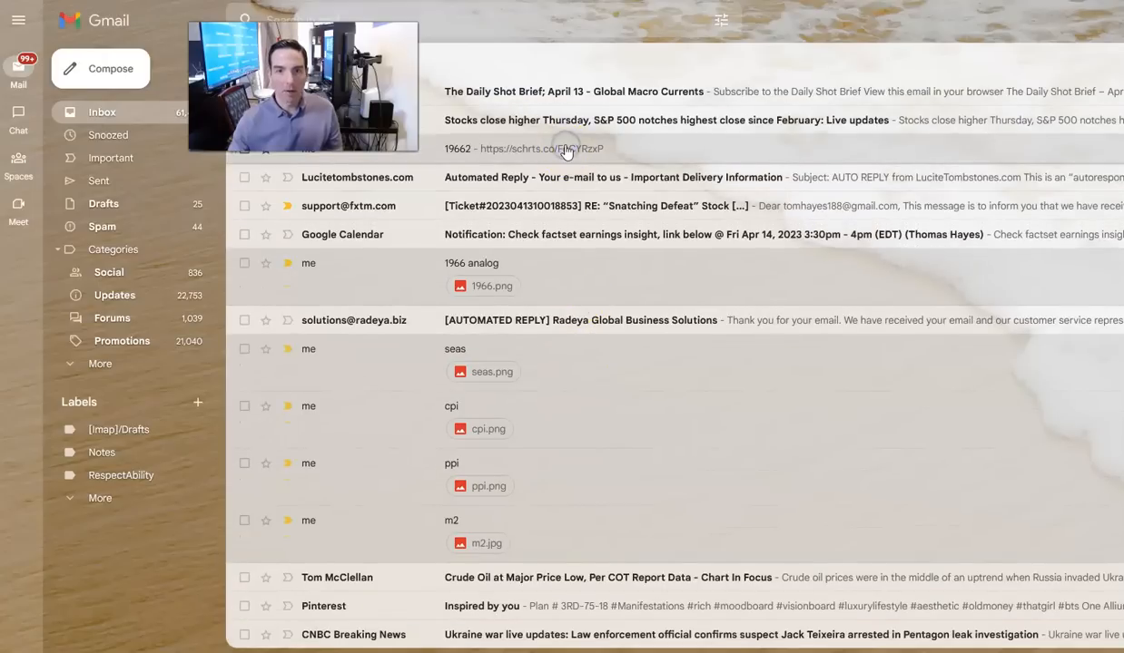
click(567, 148)
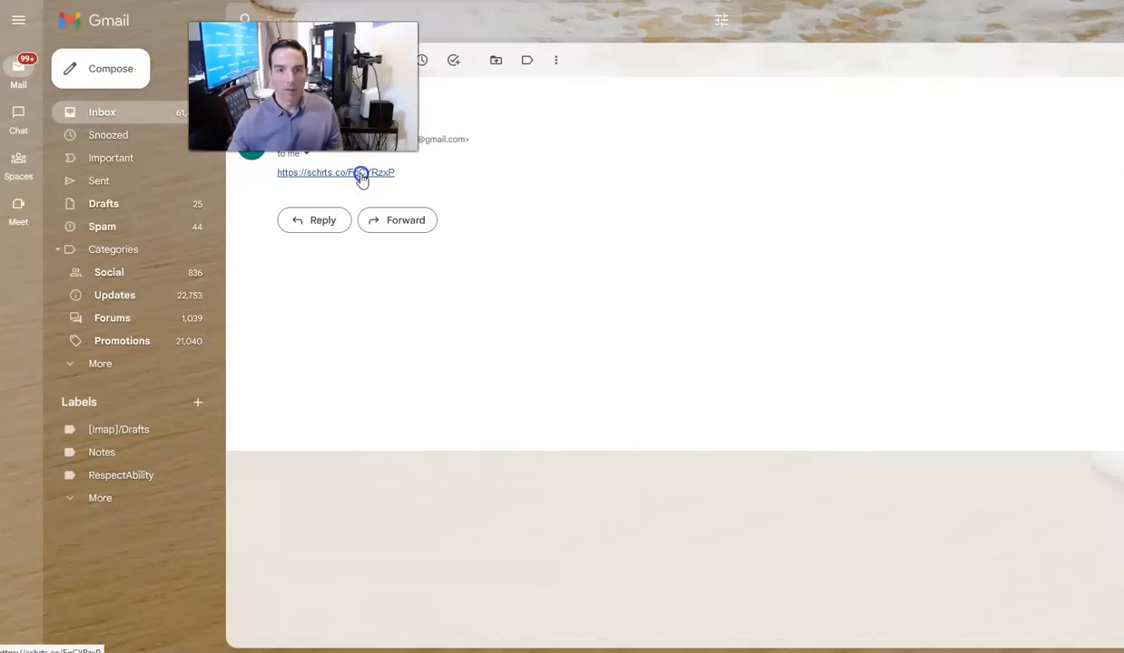
click(336, 173)
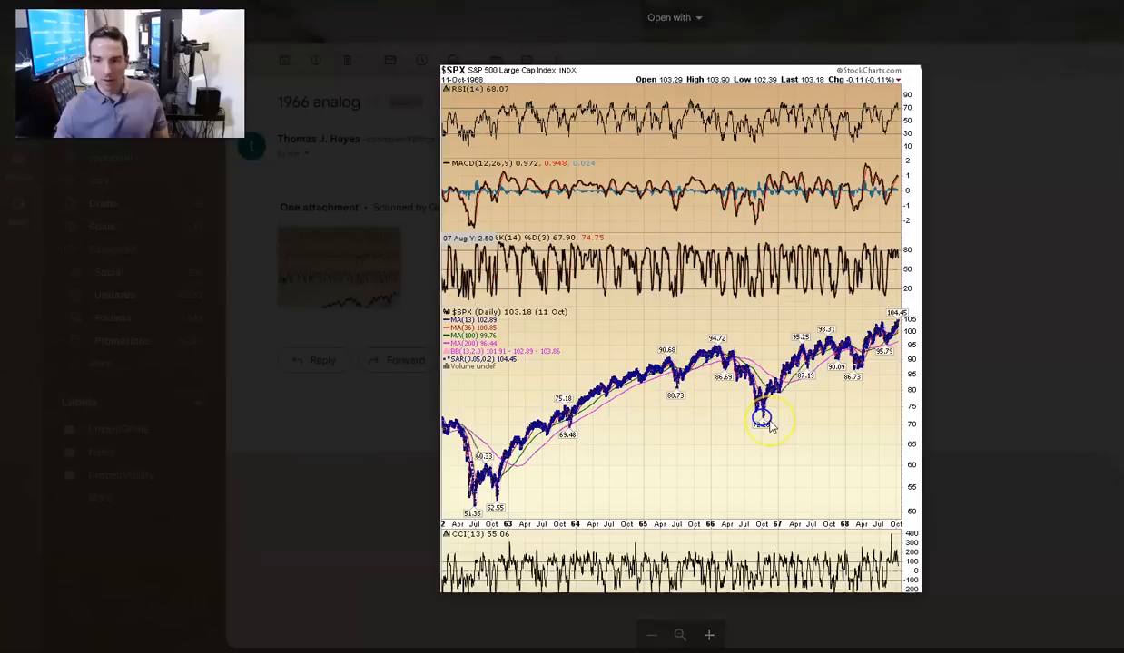
mouse_move(767, 419)
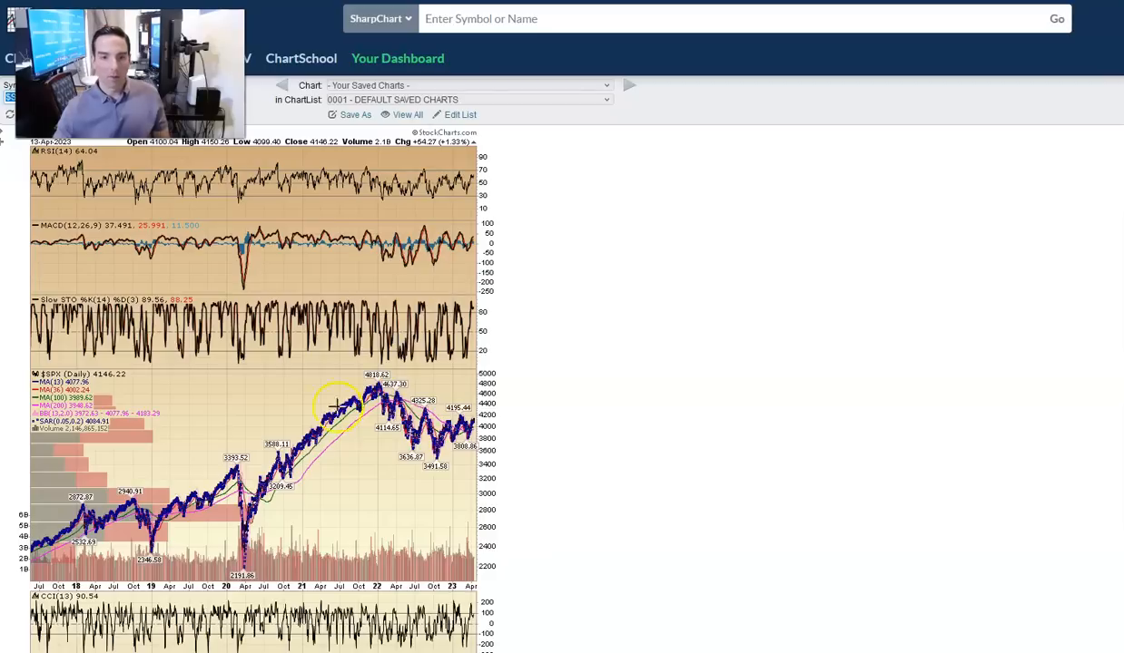
mouse_move(438, 458)
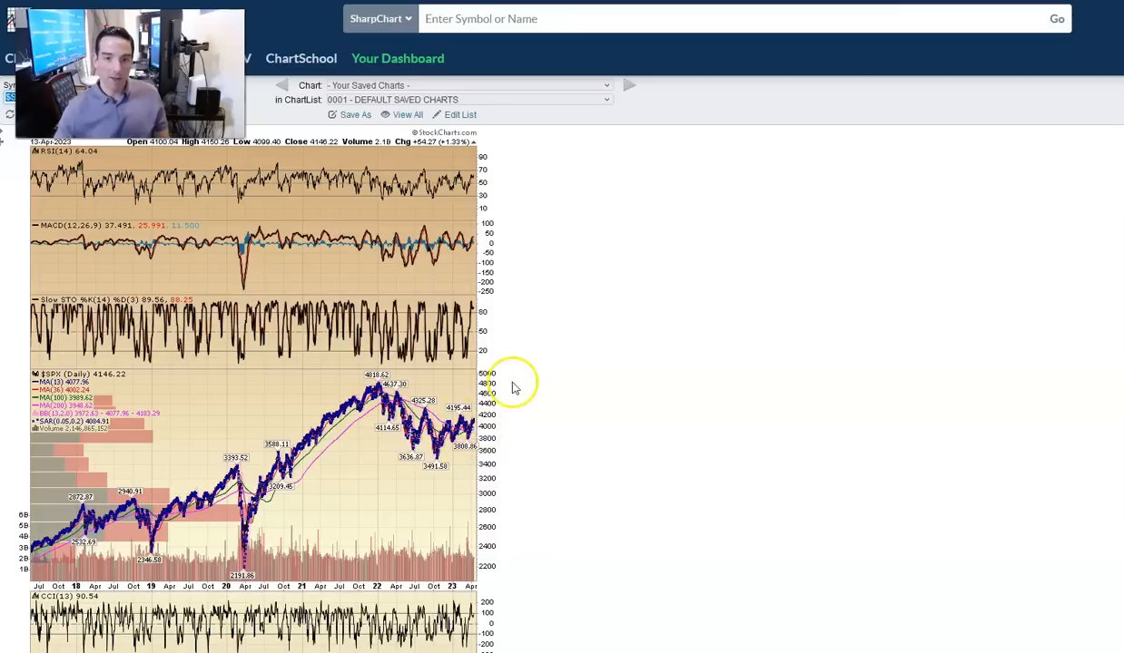
mouse_move(570, 451)
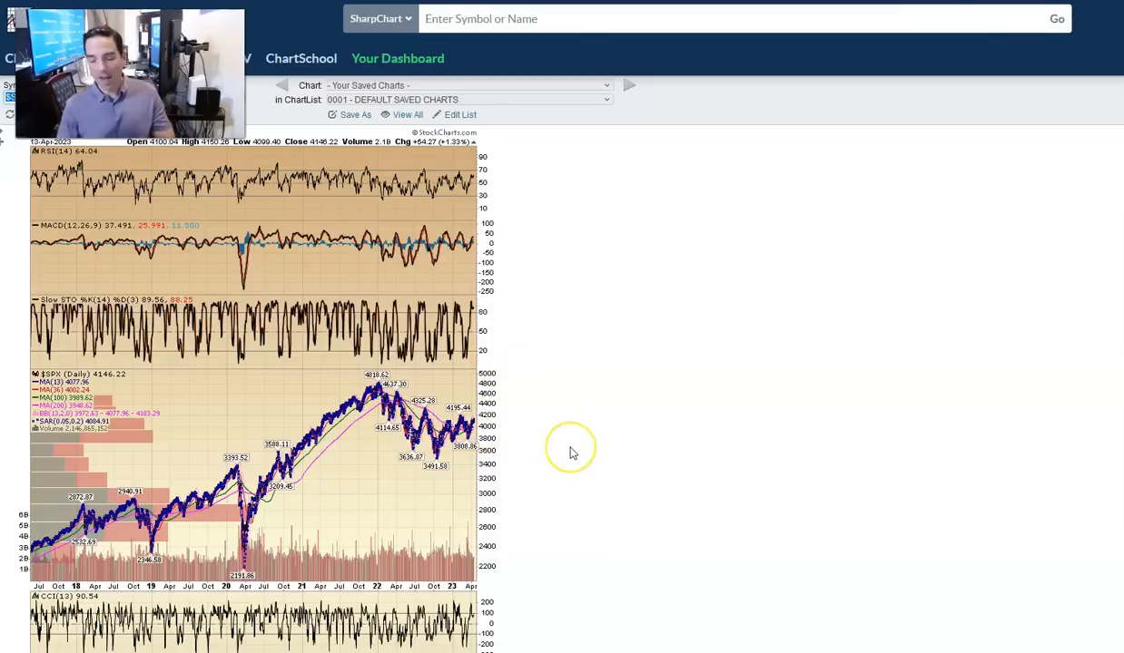
mouse_move(572, 453)
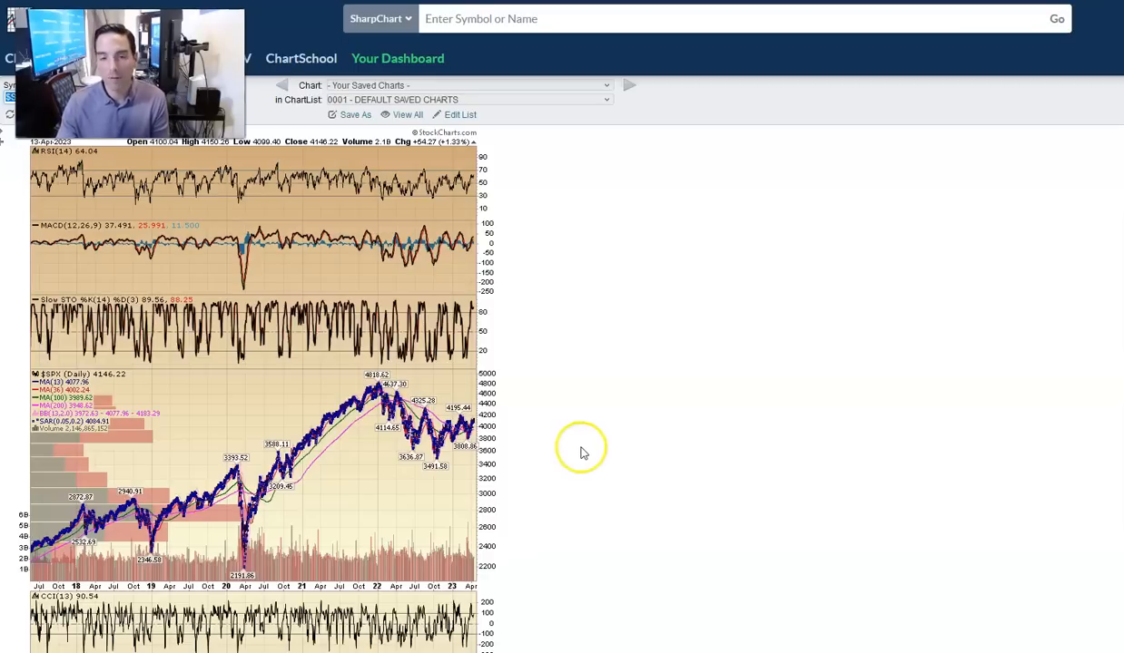
mouse_move(484, 356)
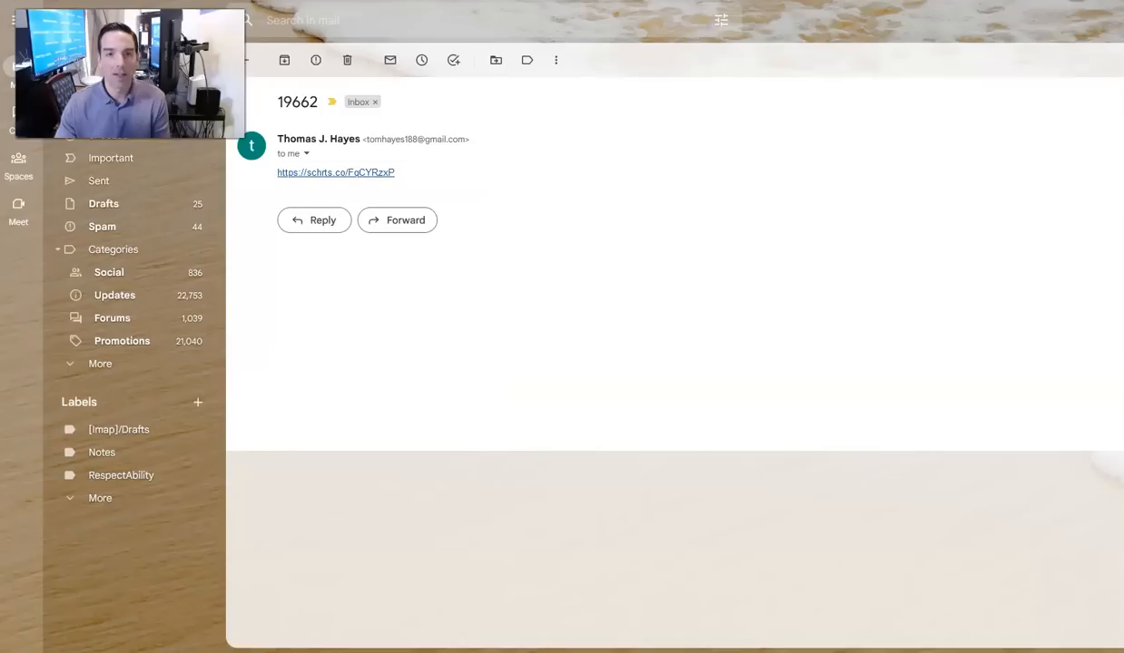
- Preview the 1966.png attachment showing the 1962–1968 S&P 500 analog chart
click(338, 266)
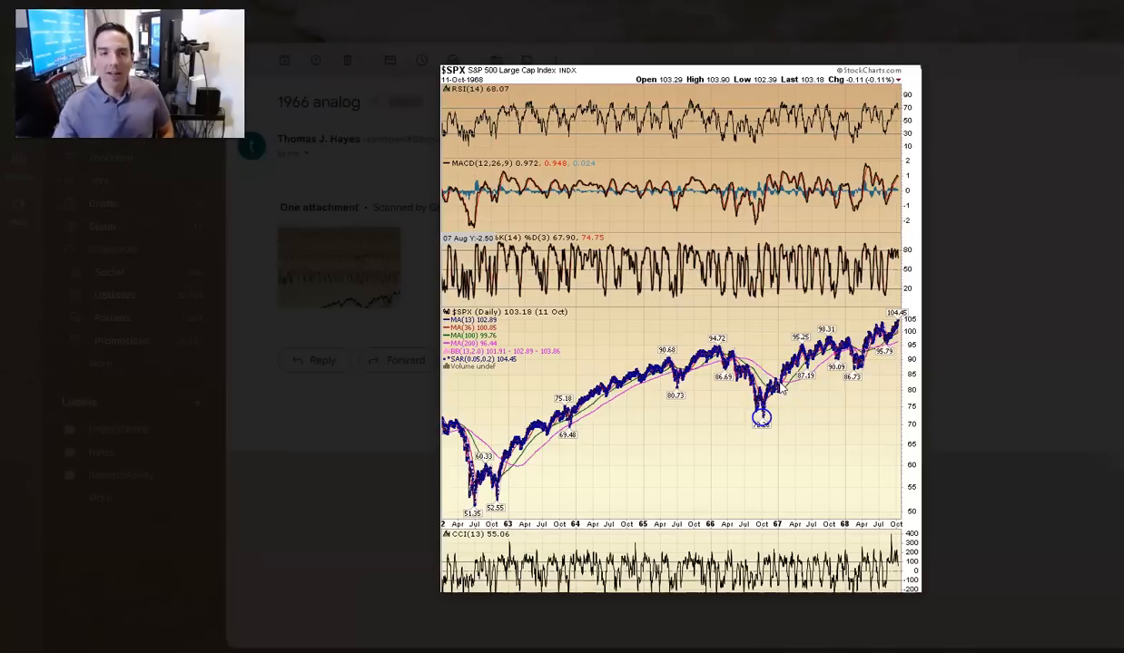
mouse_move(779, 420)
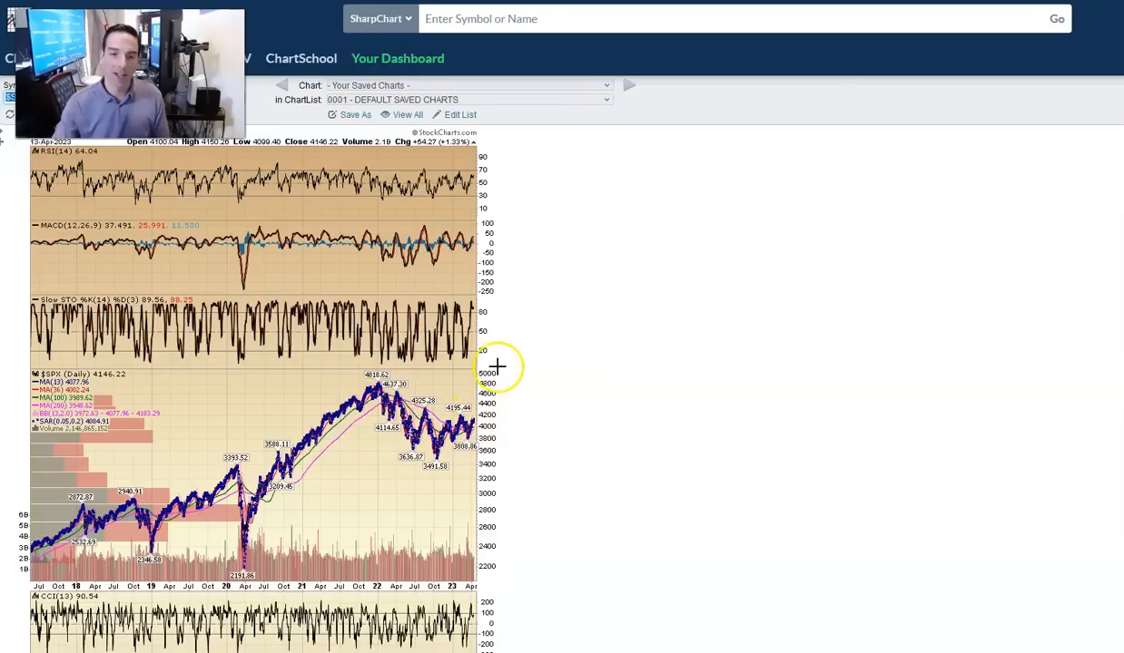
mouse_move(508, 373)
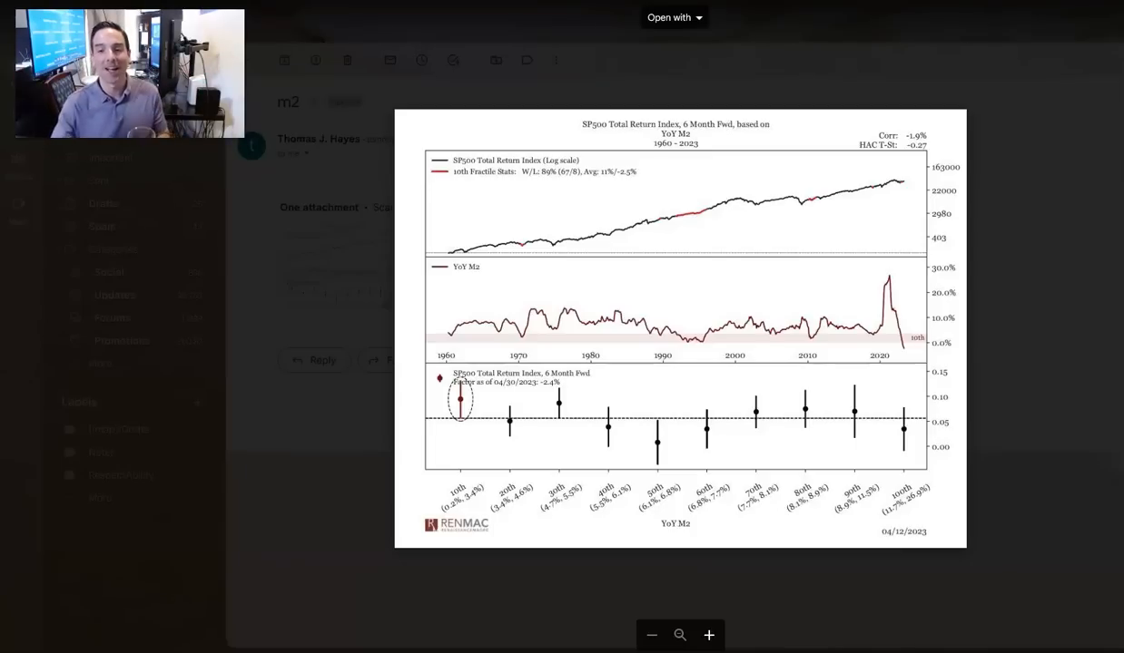
mouse_move(682, 238)
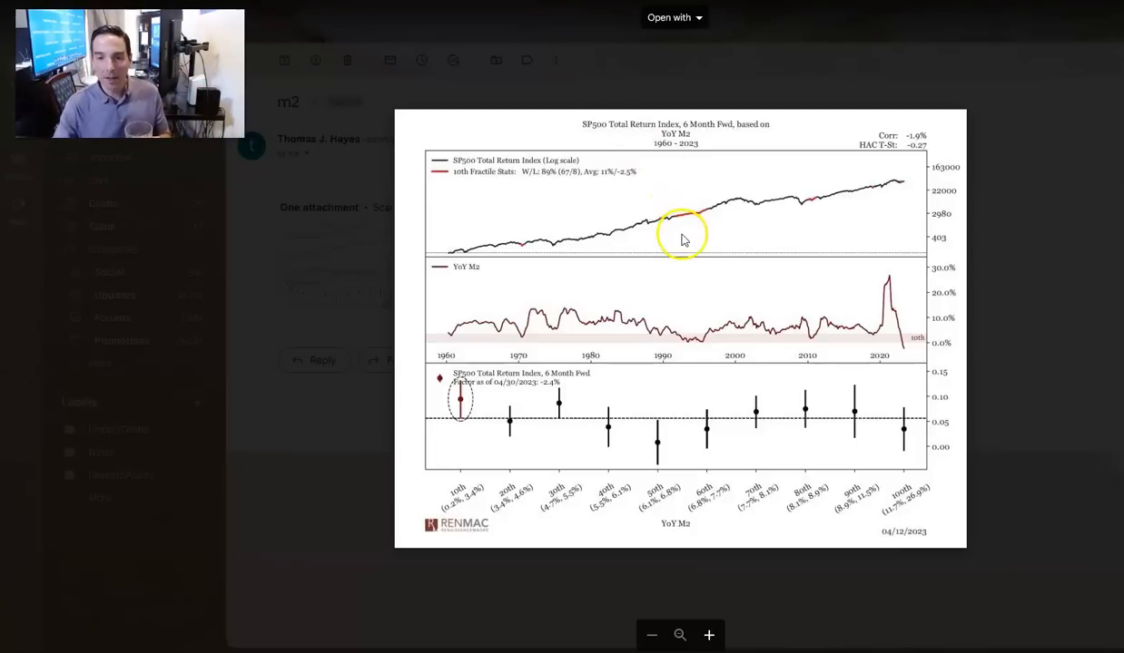
mouse_move(610, 143)
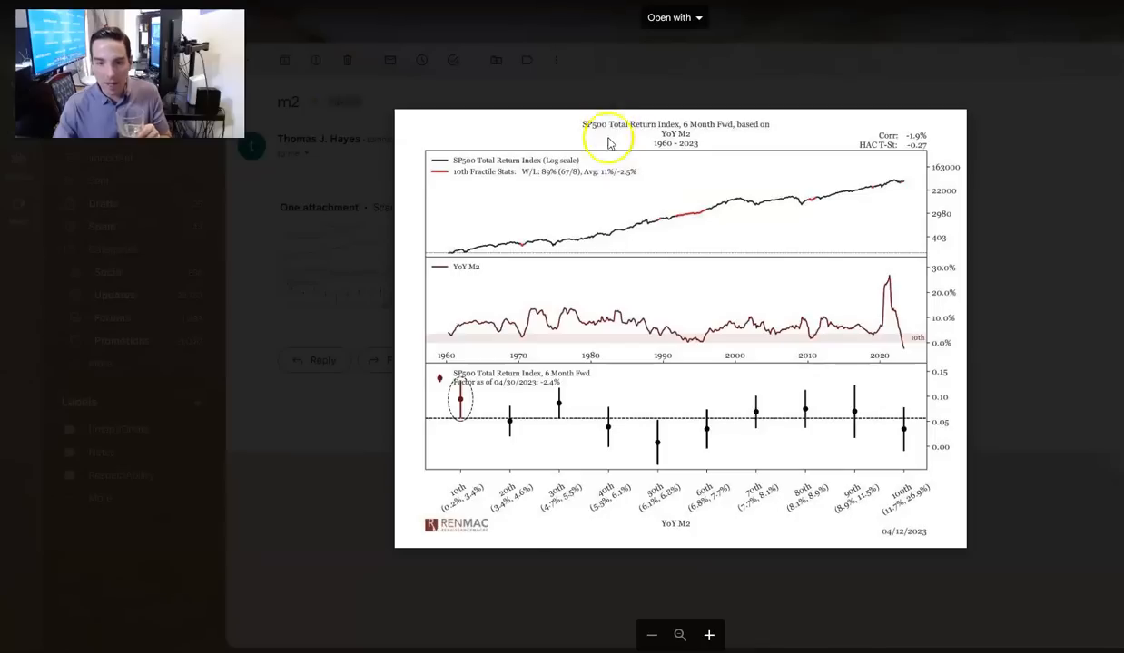
mouse_move(489, 540)
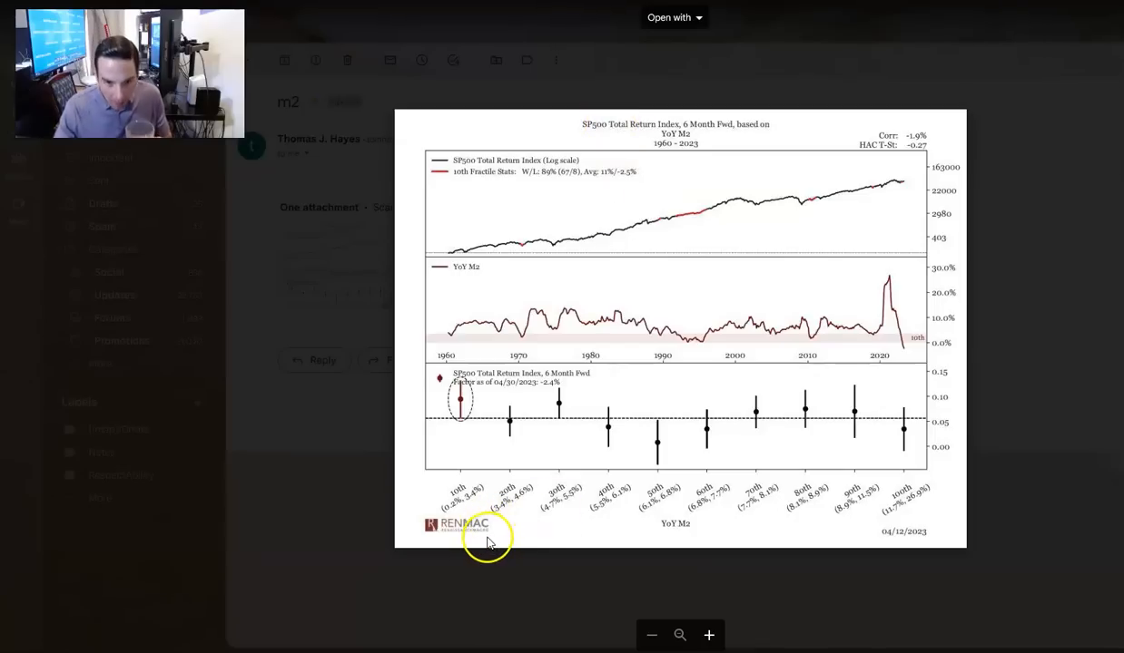
mouse_move(624, 424)
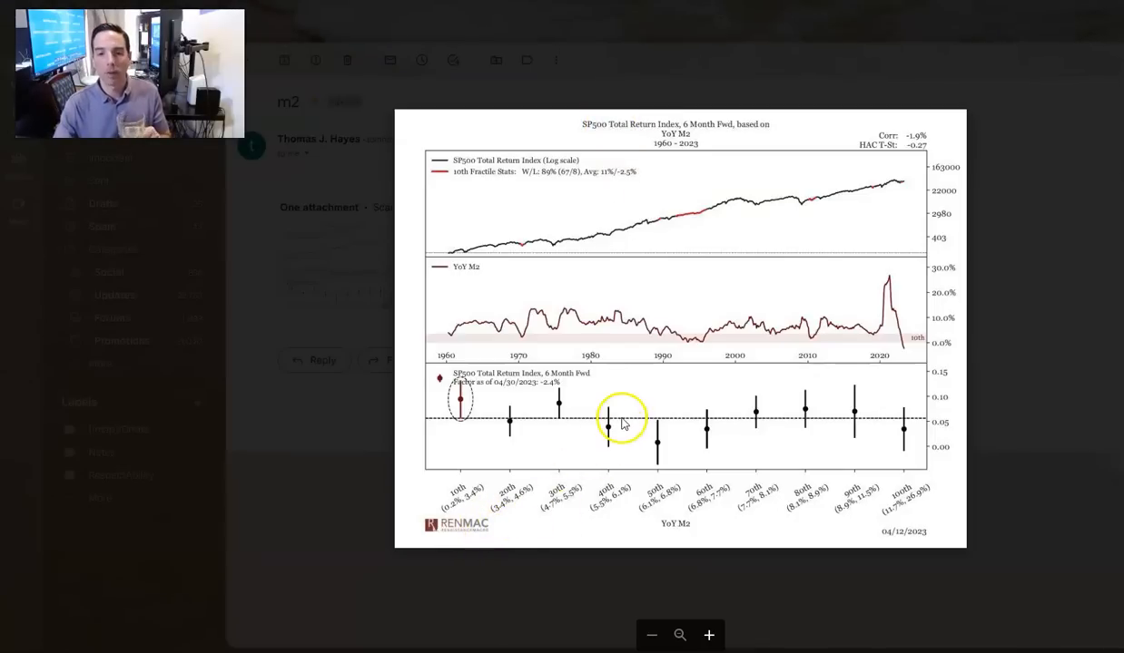
mouse_move(608, 389)
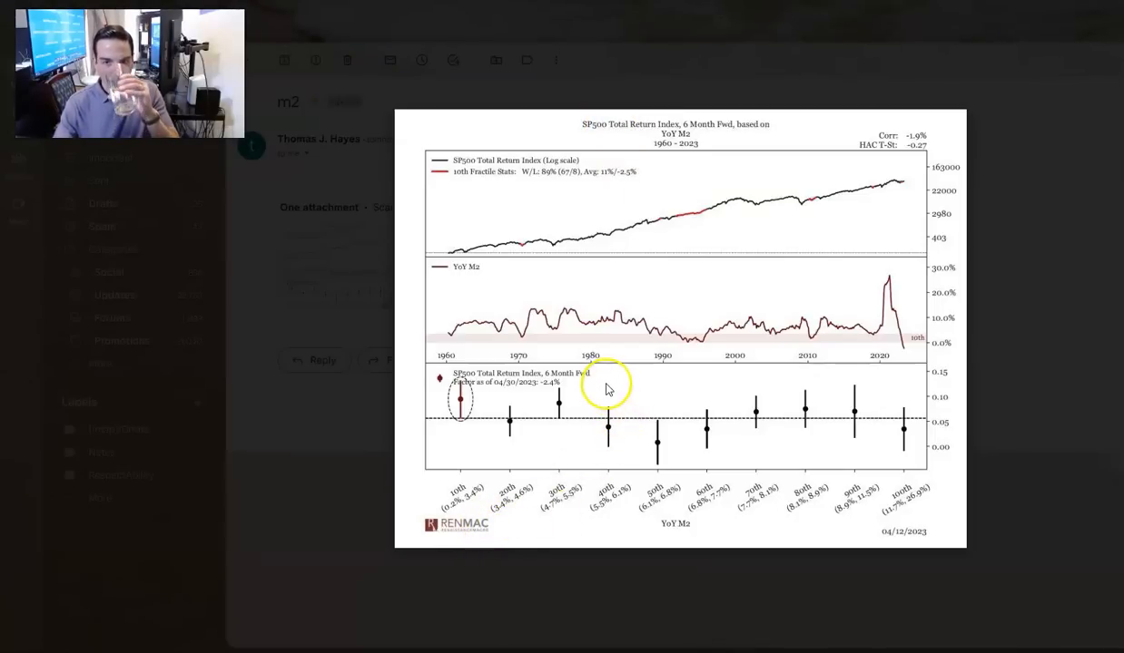
mouse_move(623, 360)
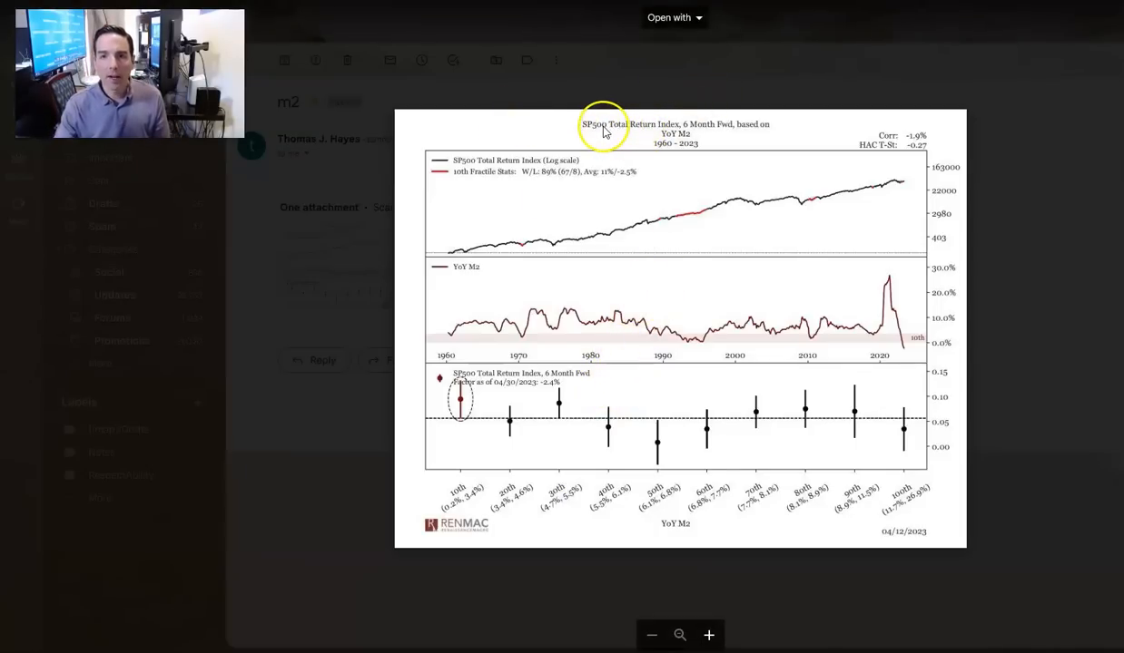
mouse_move(710, 140)
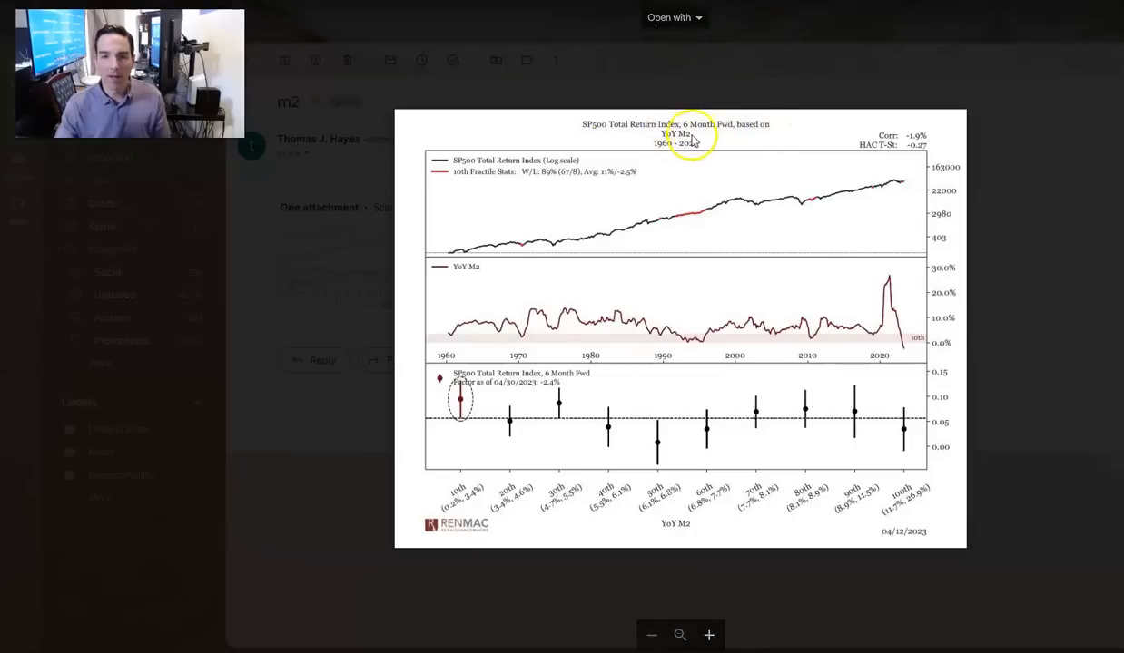
mouse_move(692, 138)
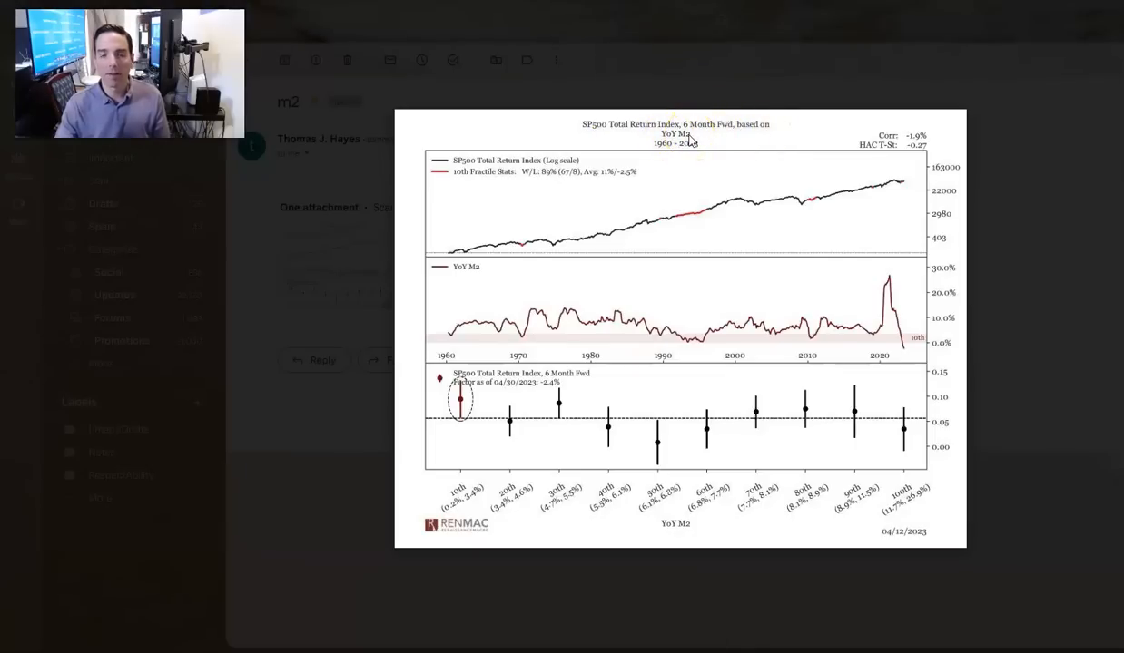
mouse_move(915, 346)
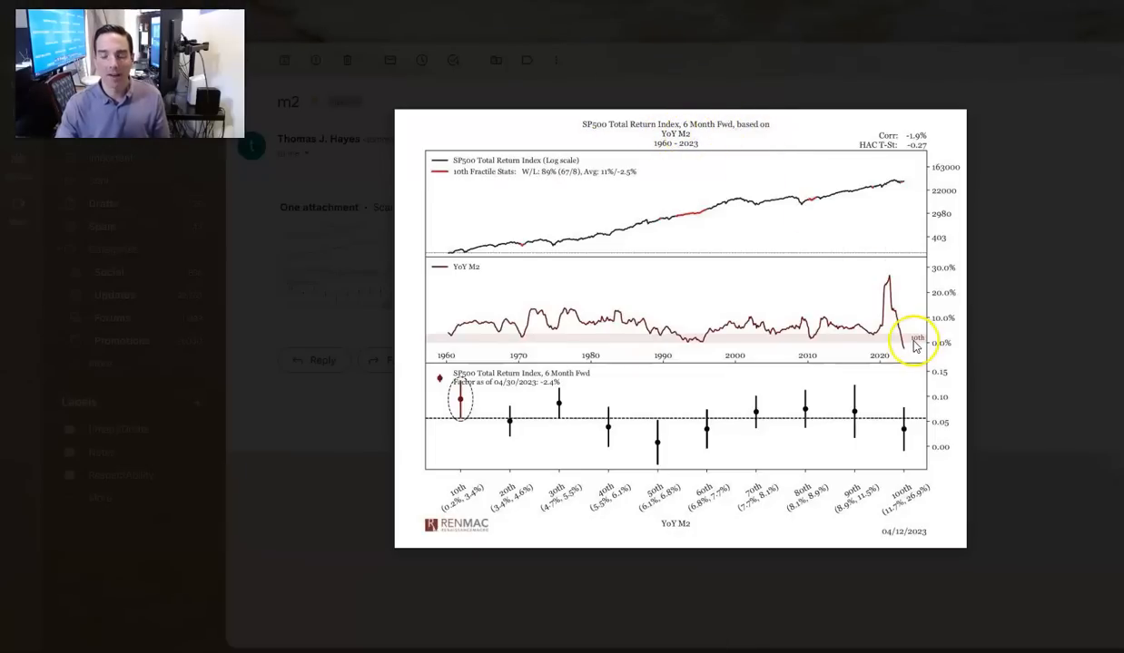
mouse_move(908, 340)
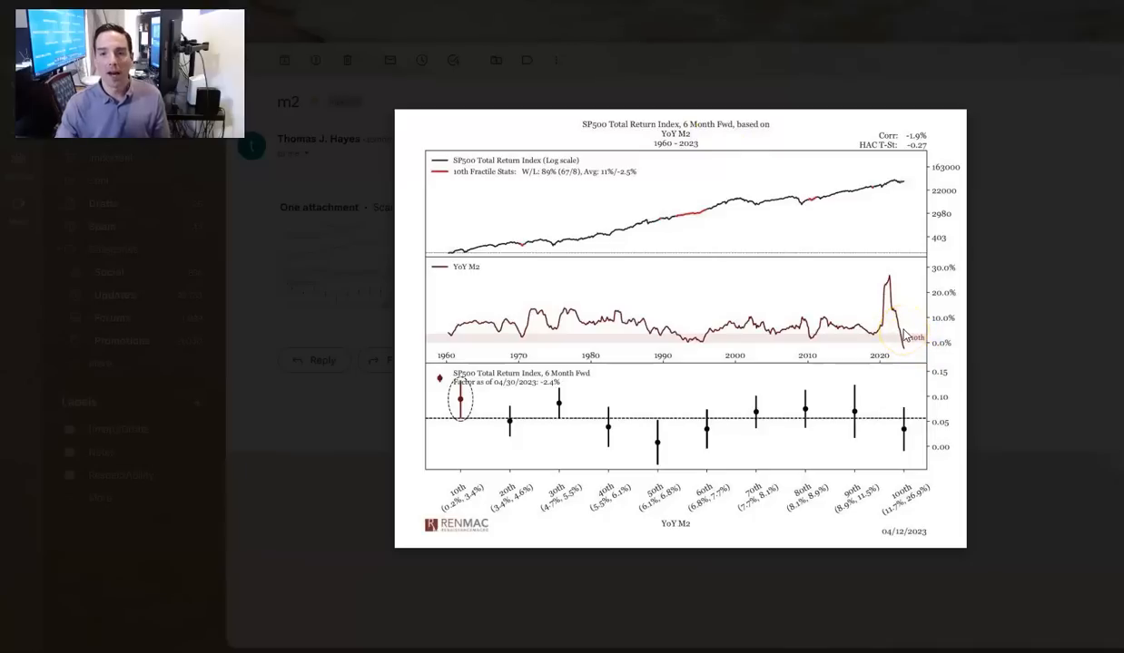
mouse_move(903, 200)
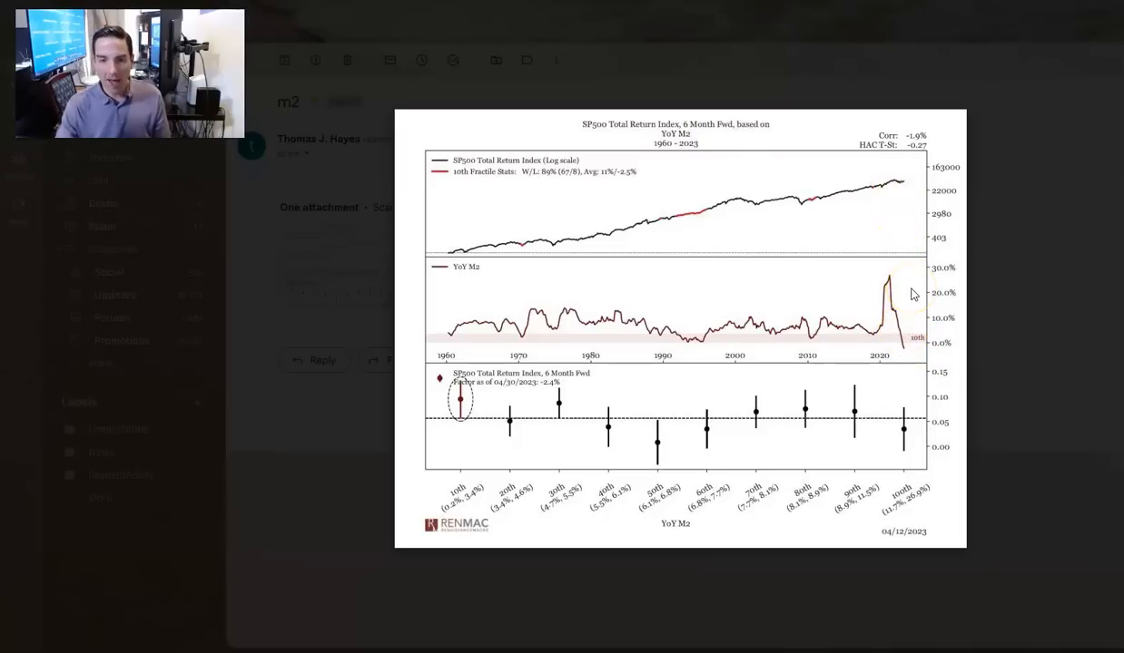
mouse_move(872, 192)
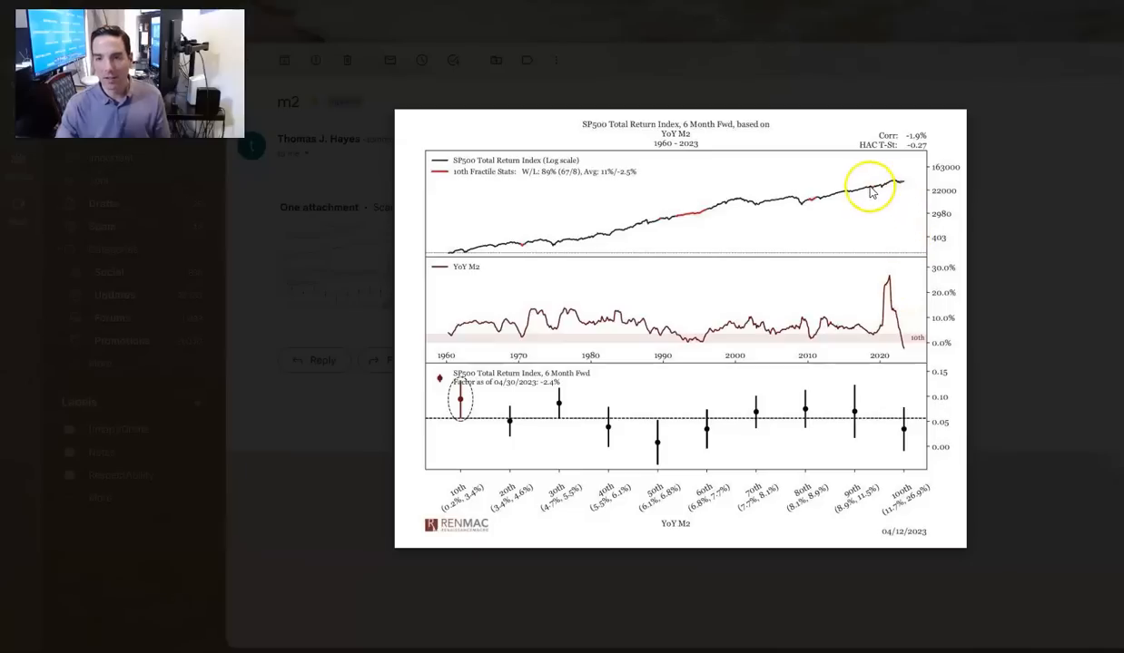
mouse_move(908, 354)
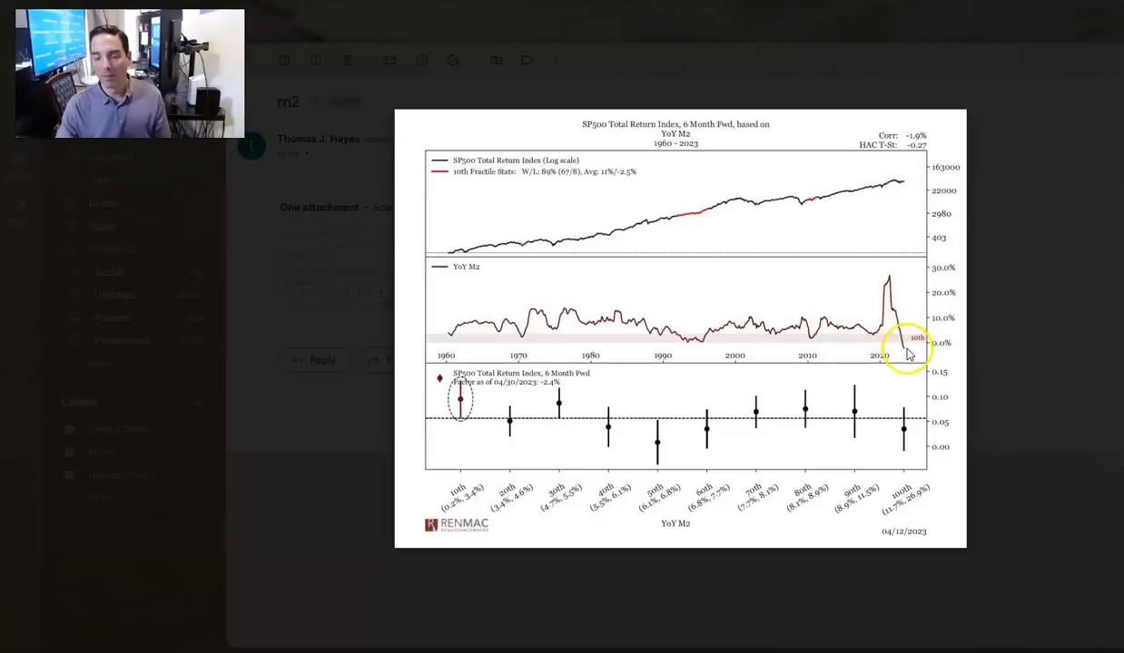
mouse_move(891, 151)
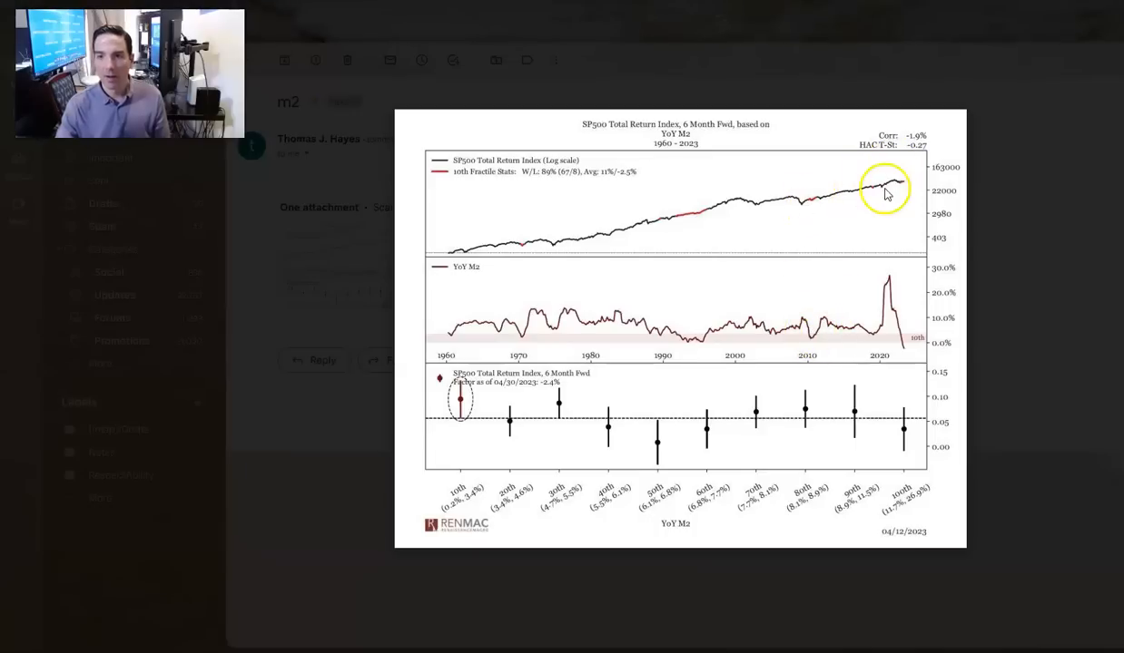
mouse_move(685, 218)
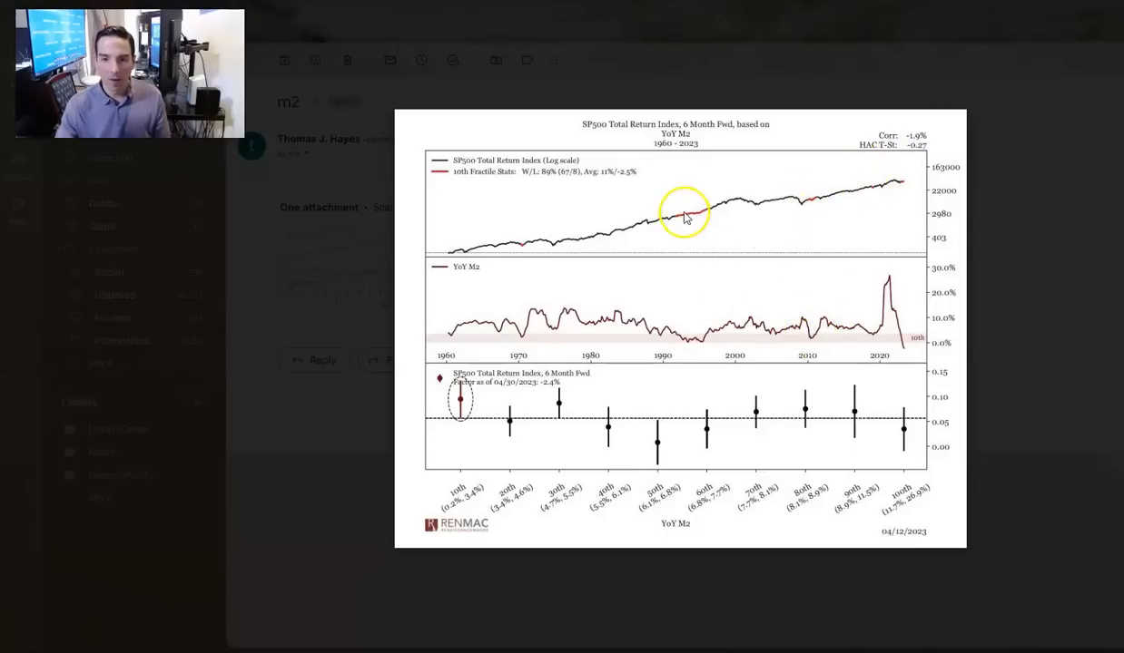
mouse_move(724, 202)
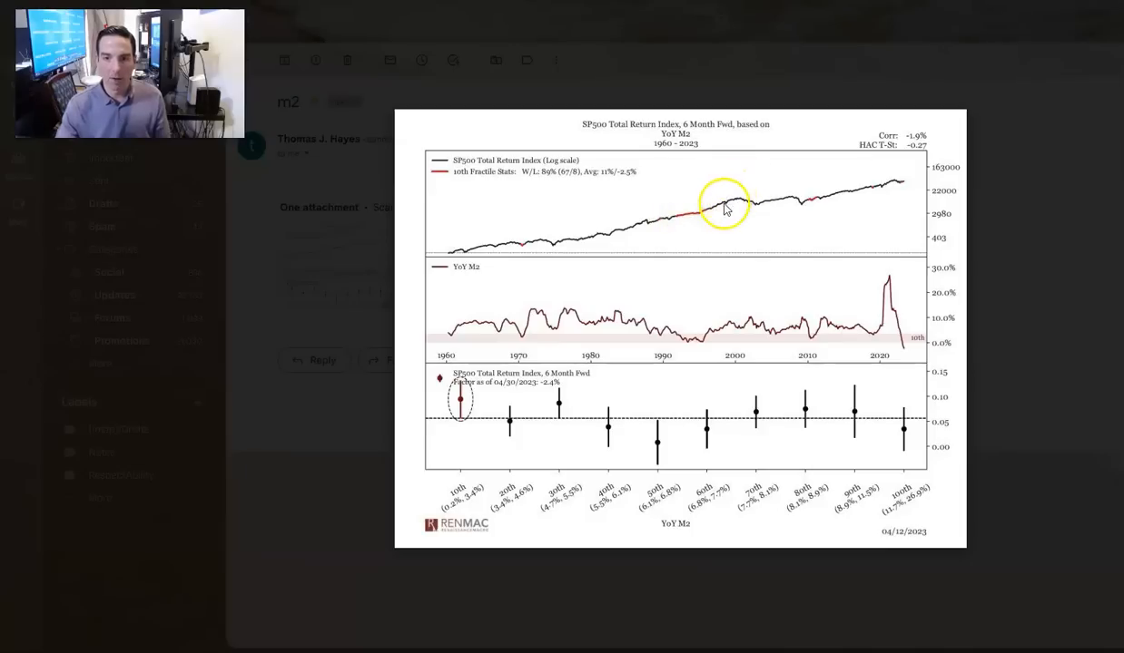
mouse_move(522, 252)
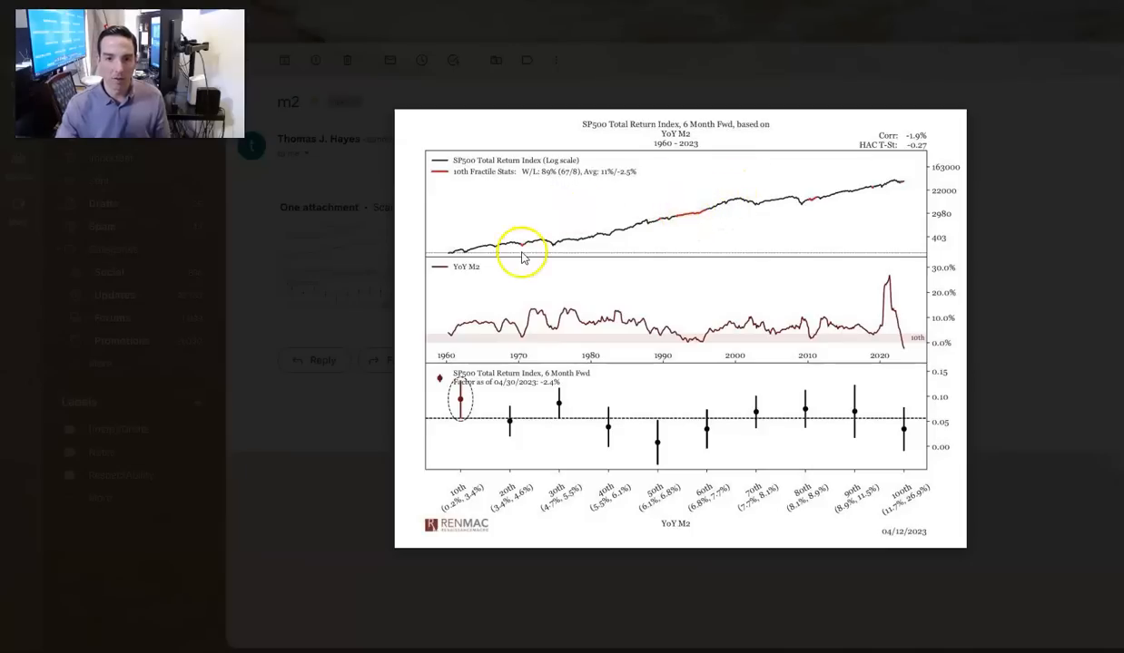
mouse_move(499, 245)
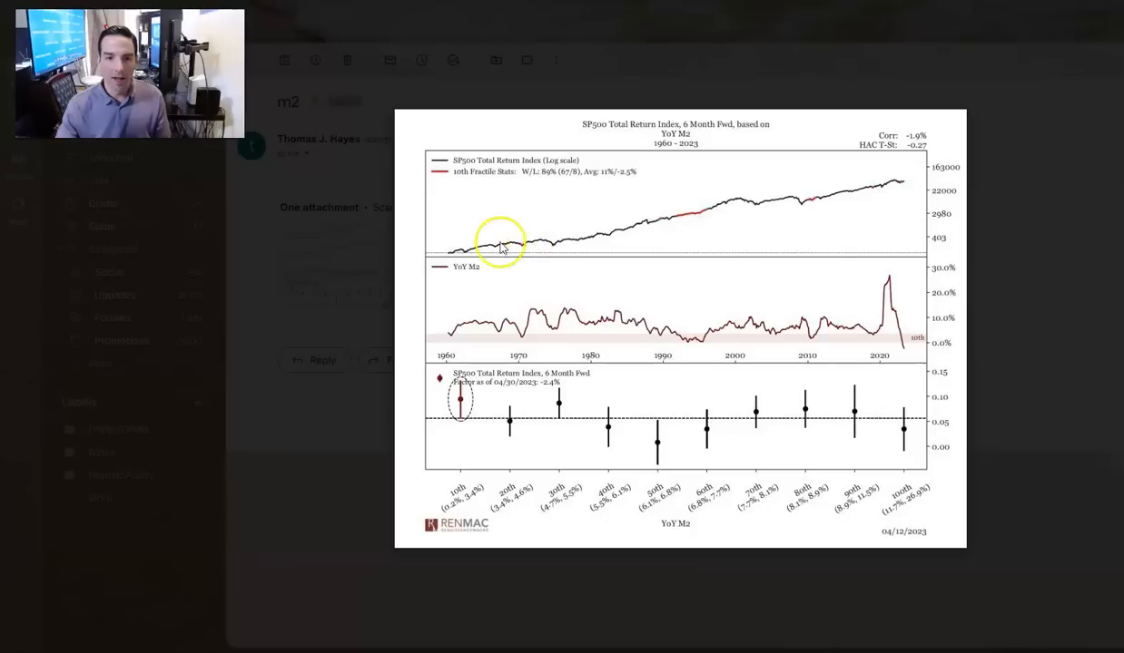
mouse_move(825, 258)
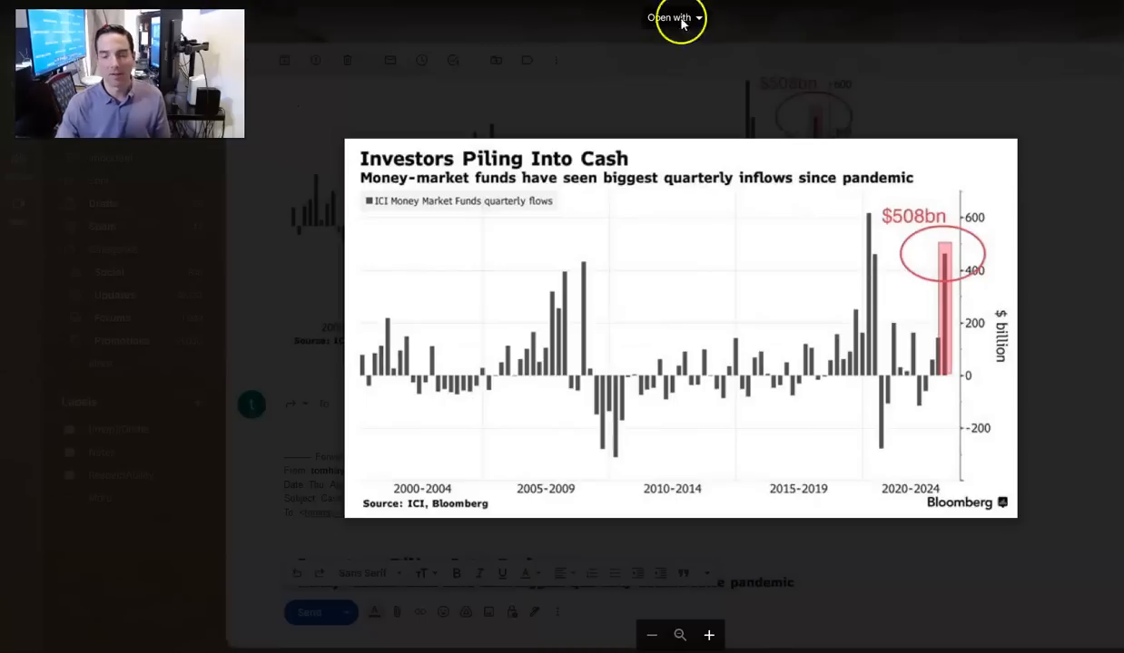
mouse_move(455, 172)
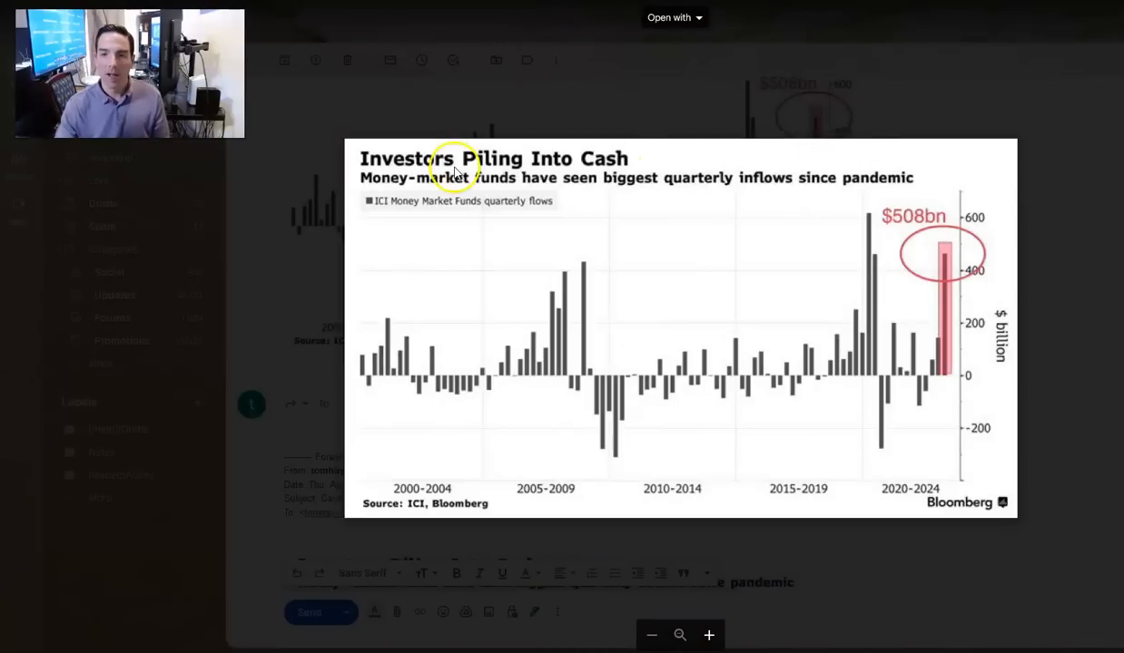
mouse_move(927, 332)
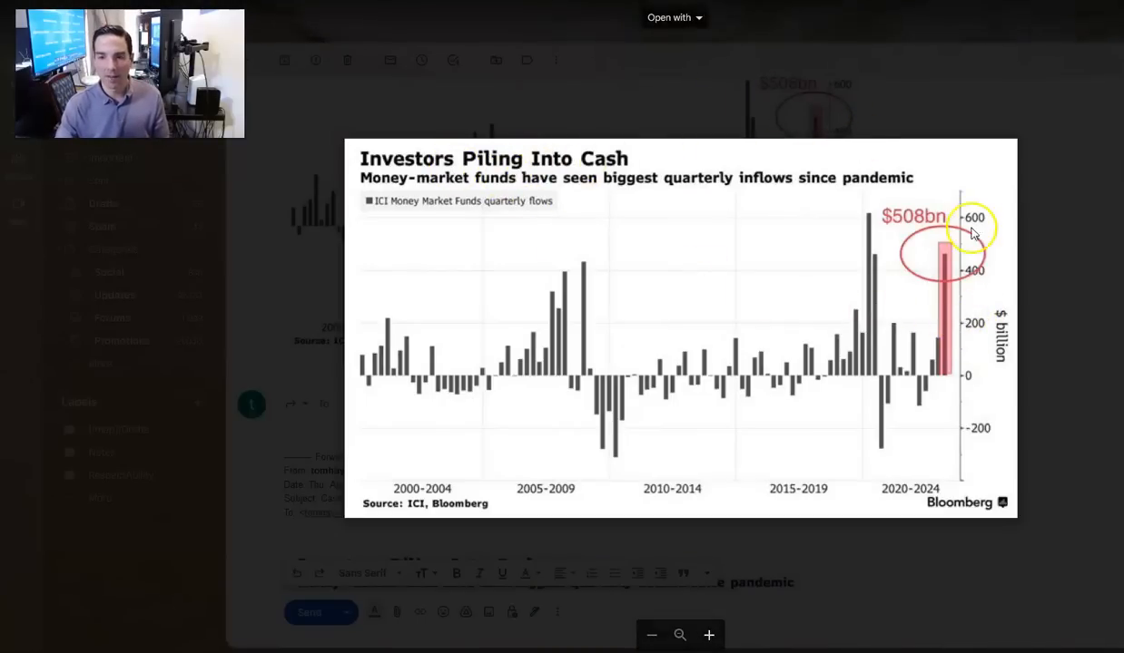
mouse_move(586, 263)
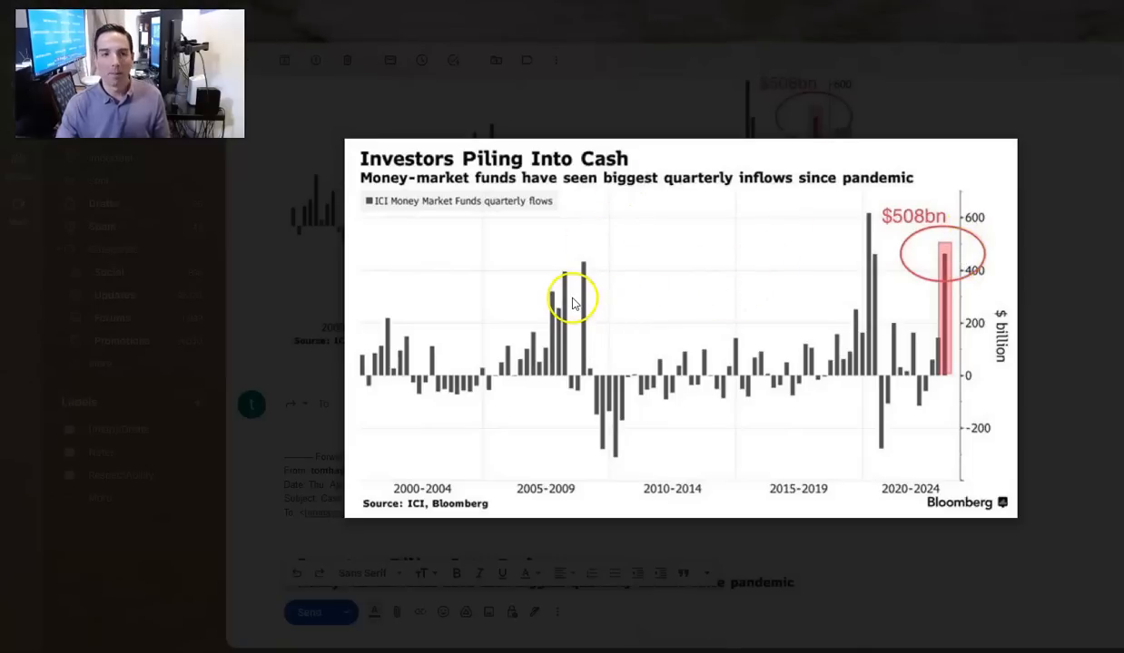
mouse_move(572, 300)
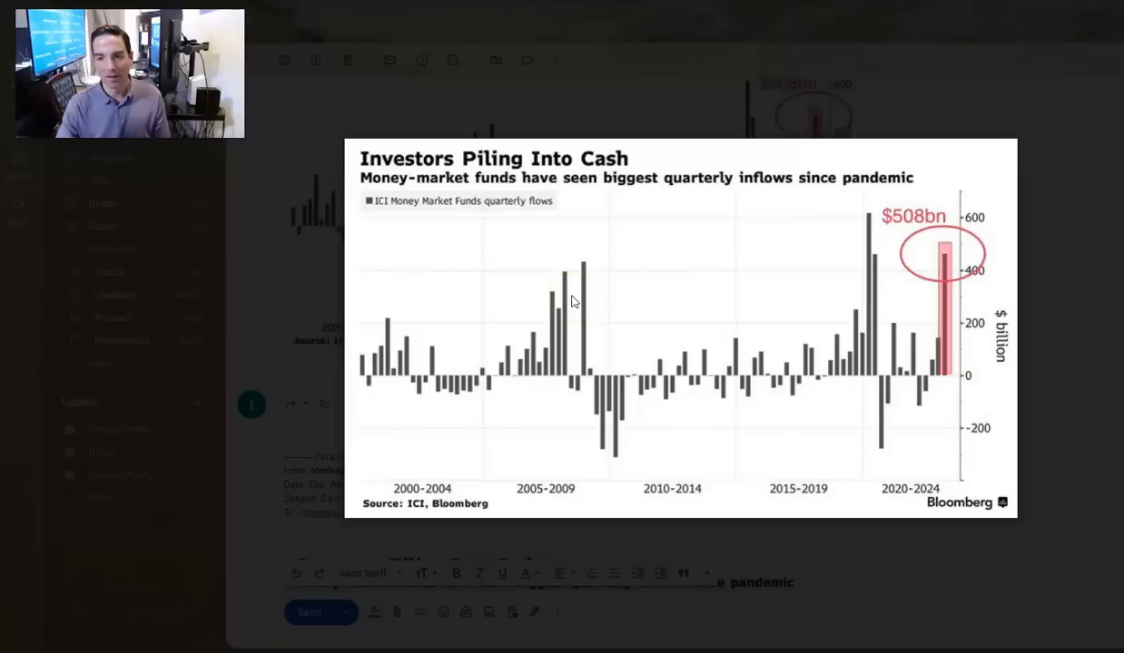
mouse_move(579, 296)
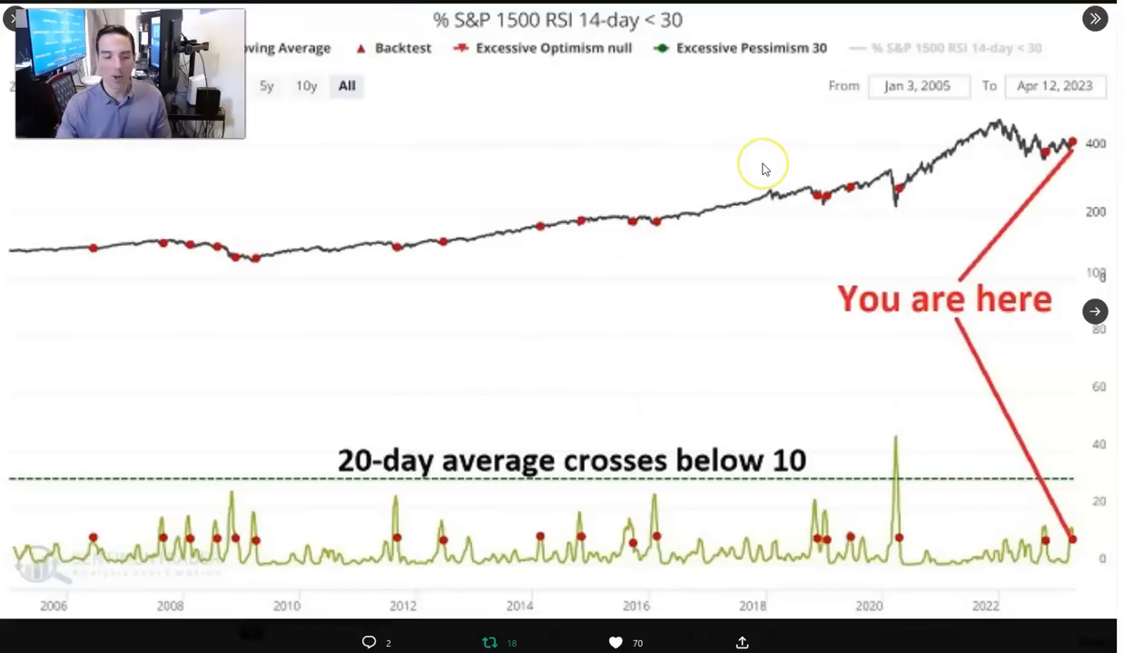
mouse_move(763, 169)
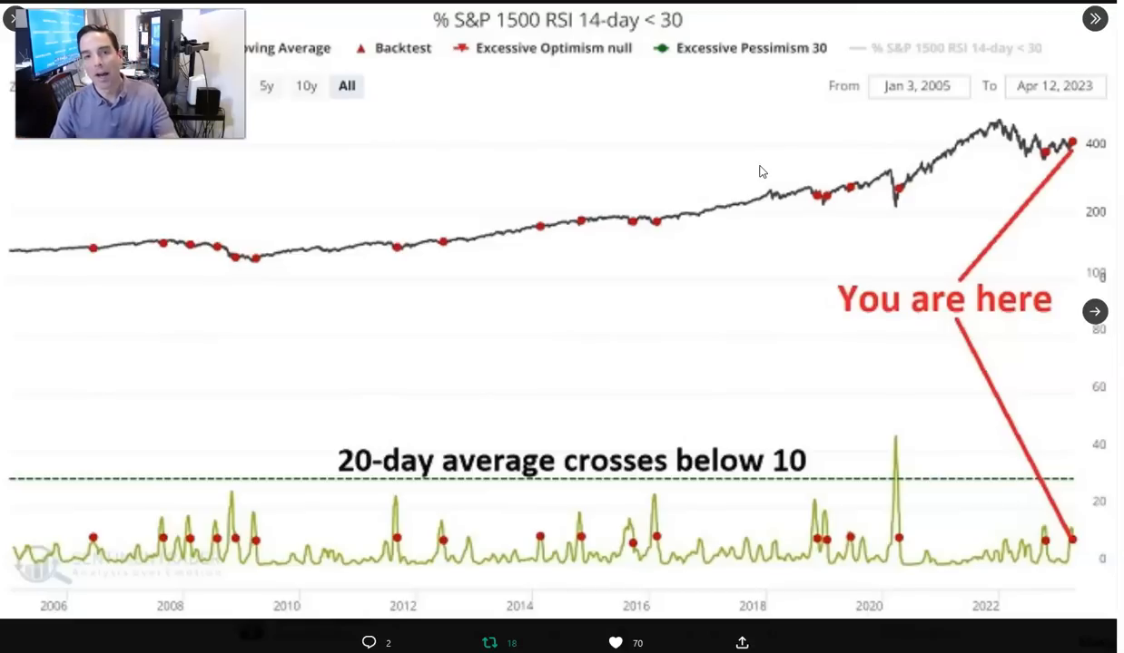
mouse_move(681, 390)
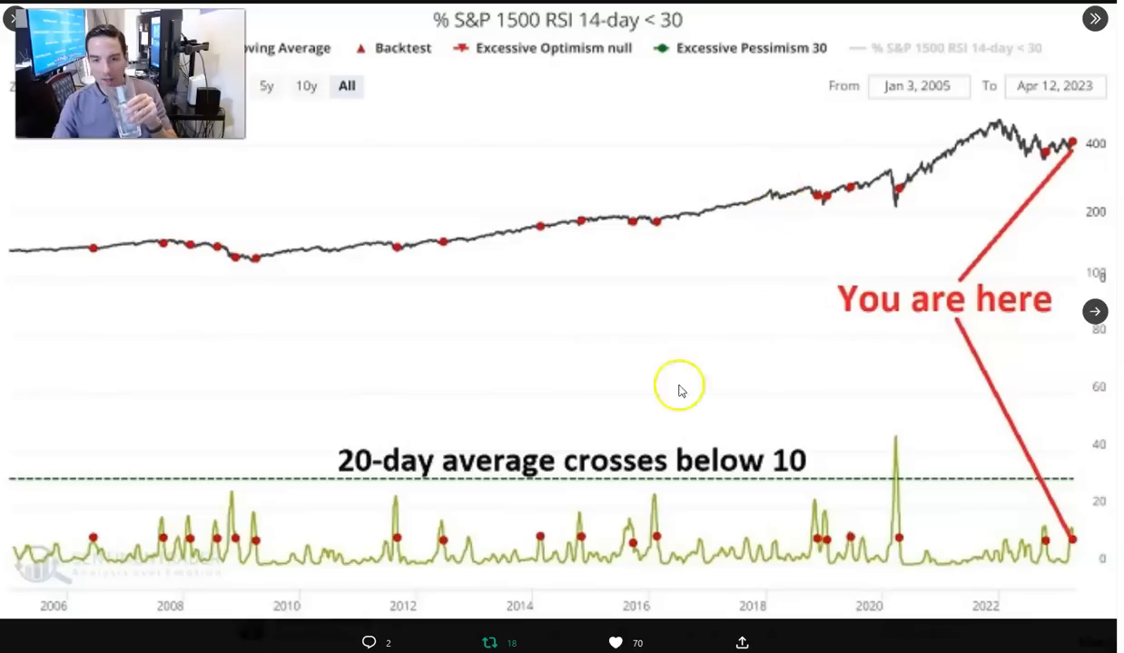
mouse_move(865, 292)
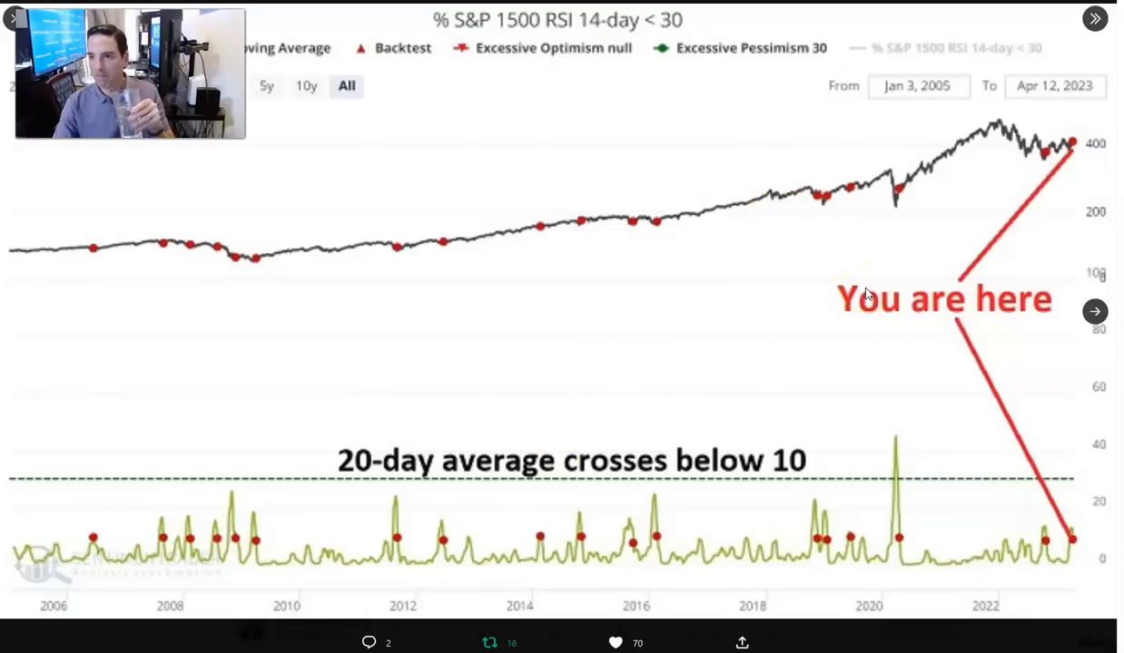
mouse_move(790, 193)
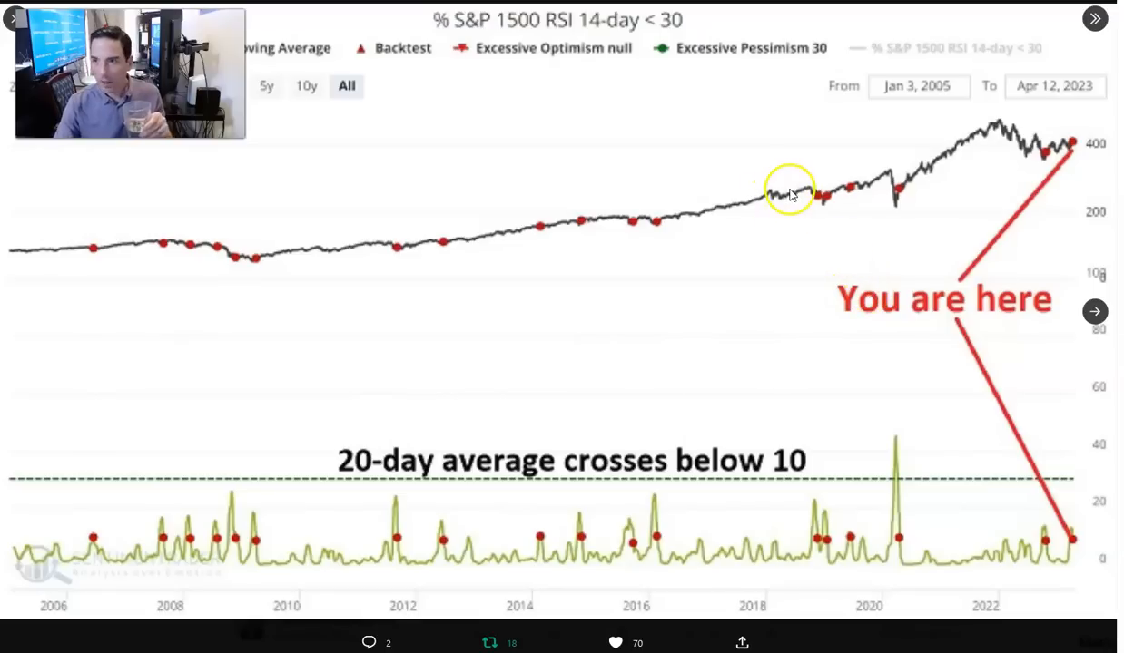
mouse_move(796, 198)
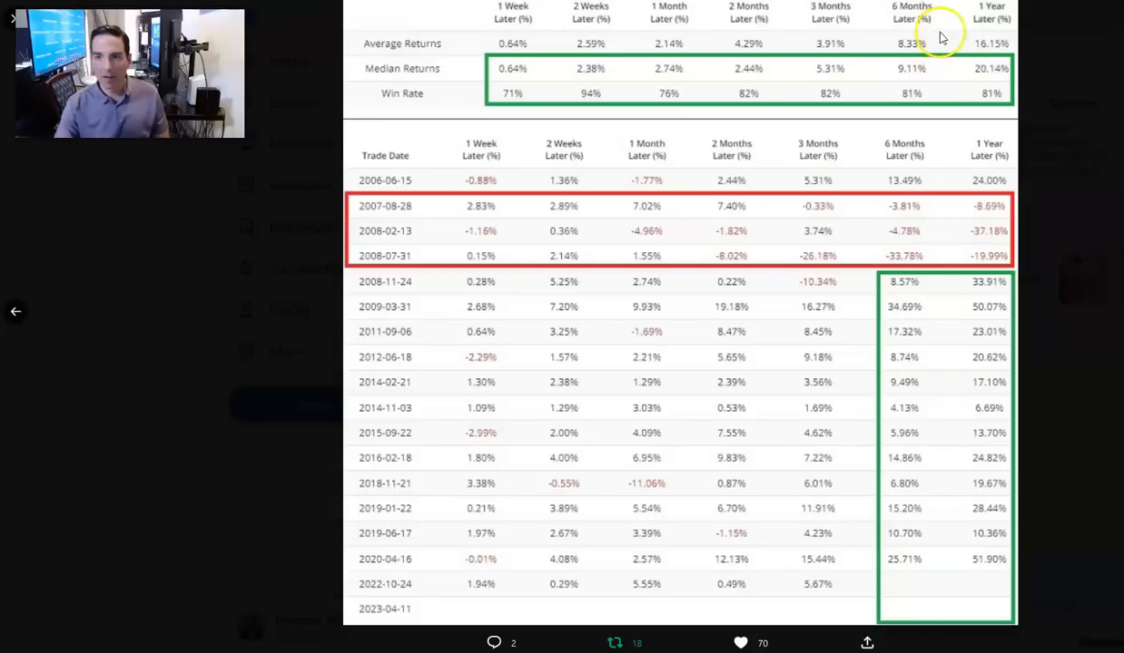
mouse_move(926, 75)
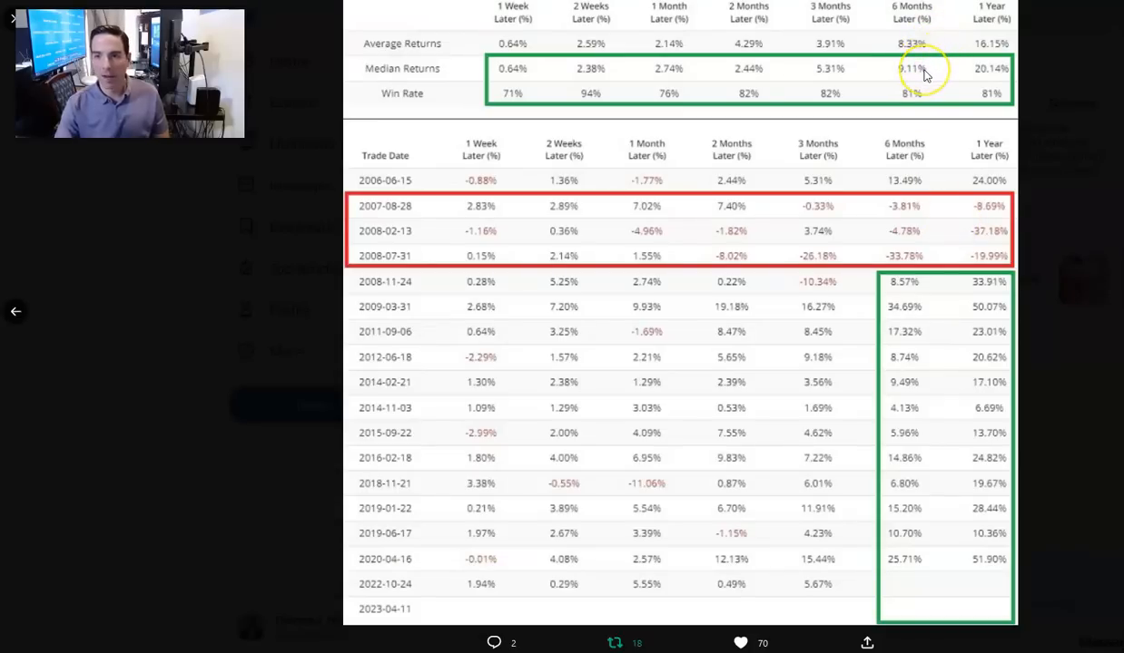
mouse_move(922, 43)
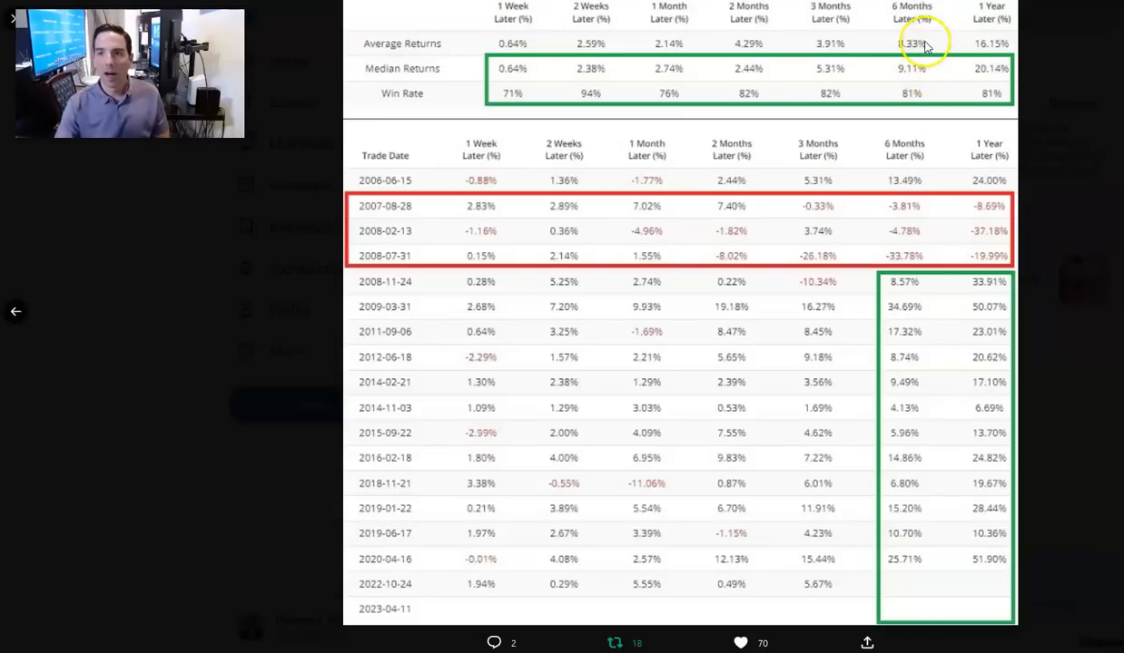
mouse_move(914, 52)
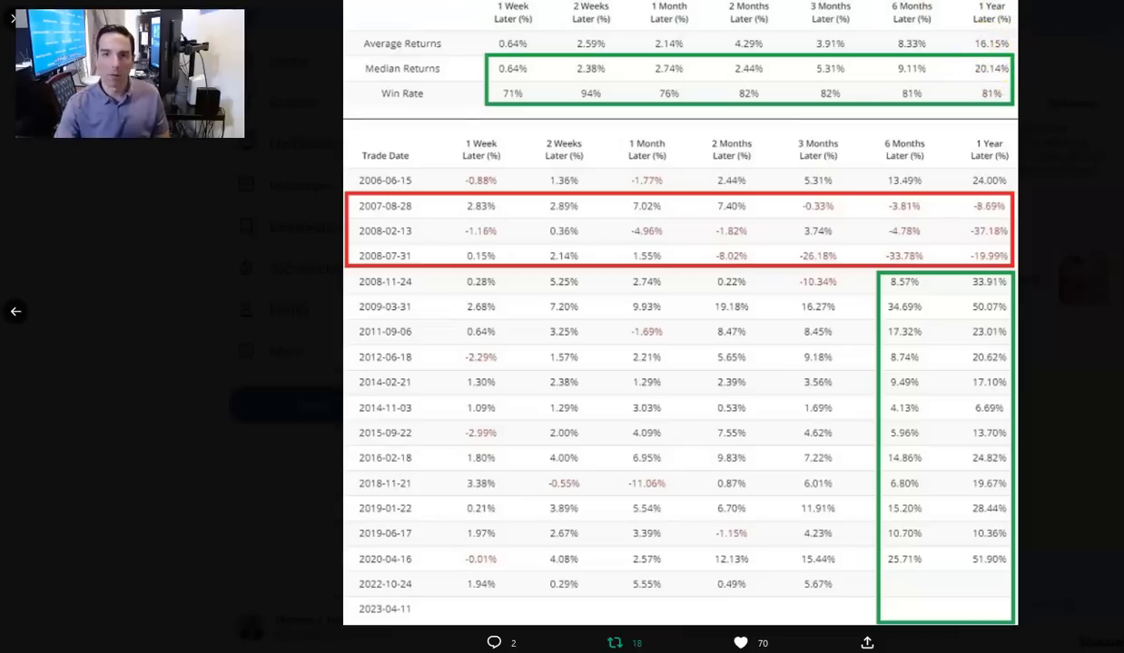
- Enlarge Jay Kaeppel's Corporate Insider Buys NDX chart and returns table in the photo viewer
click(438, 16)
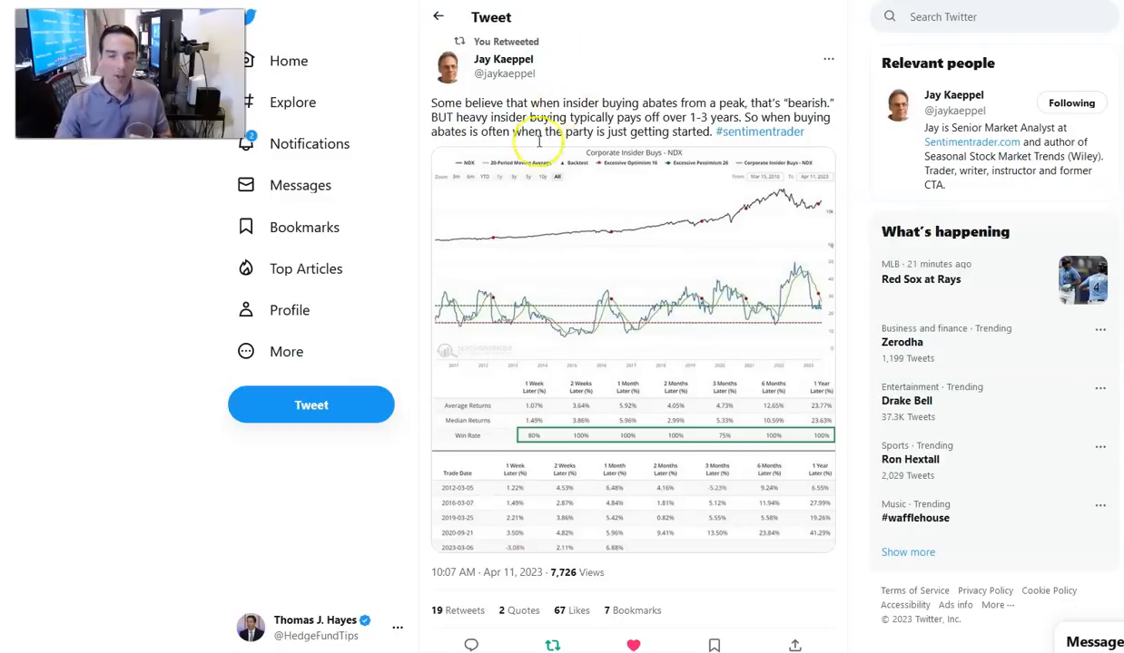
mouse_move(645, 277)
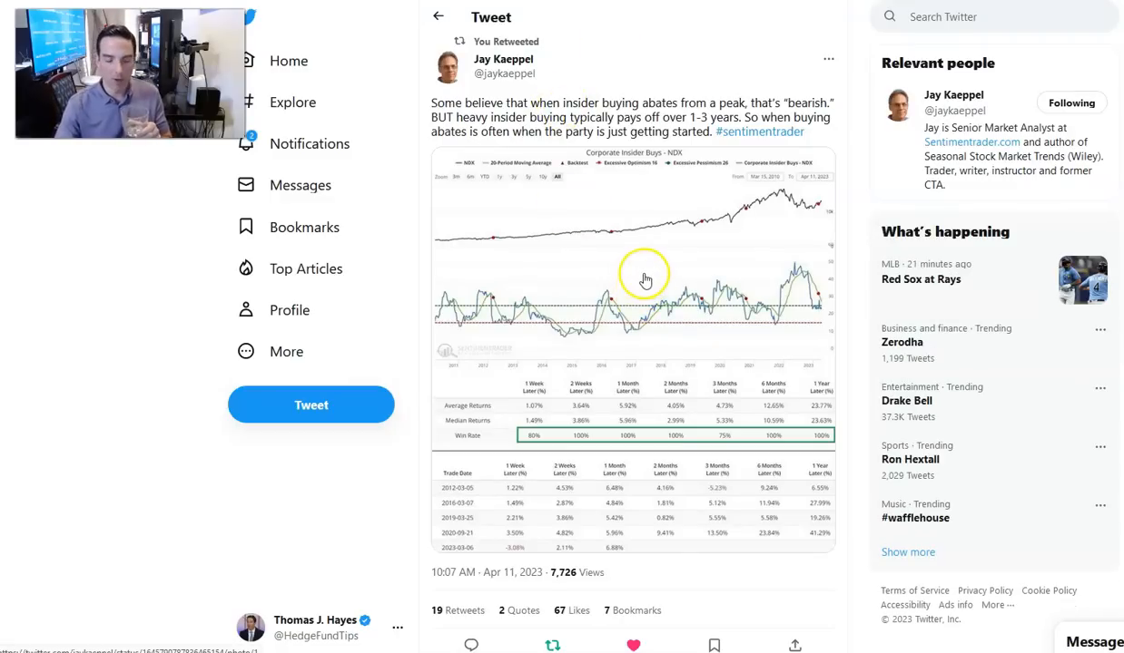
mouse_move(713, 345)
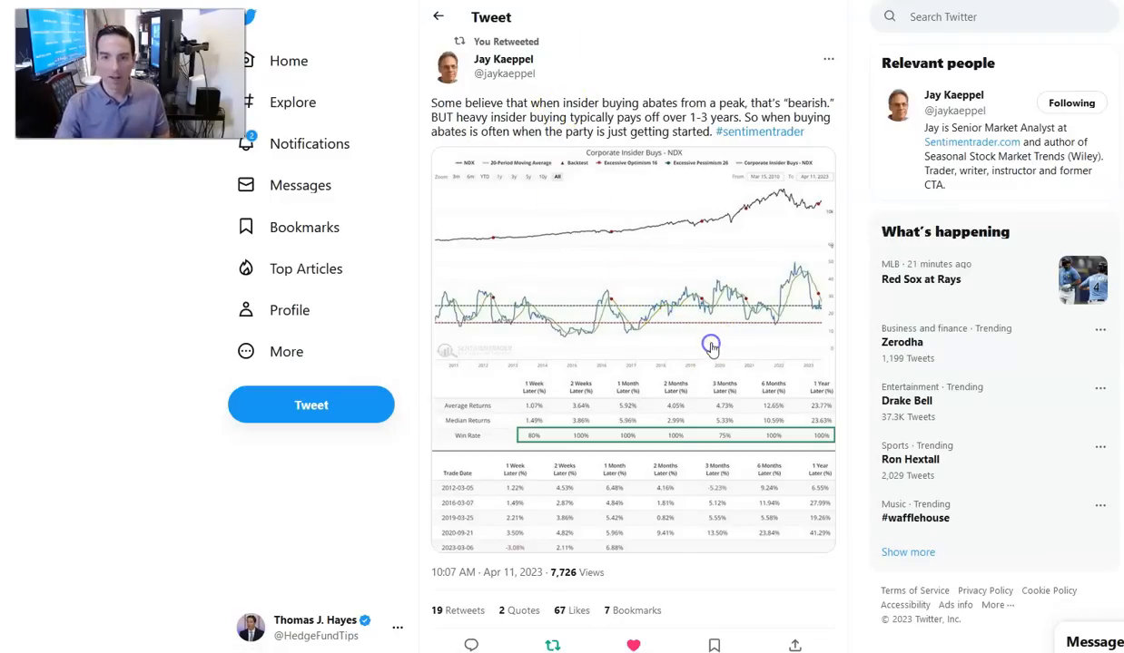
click(710, 346)
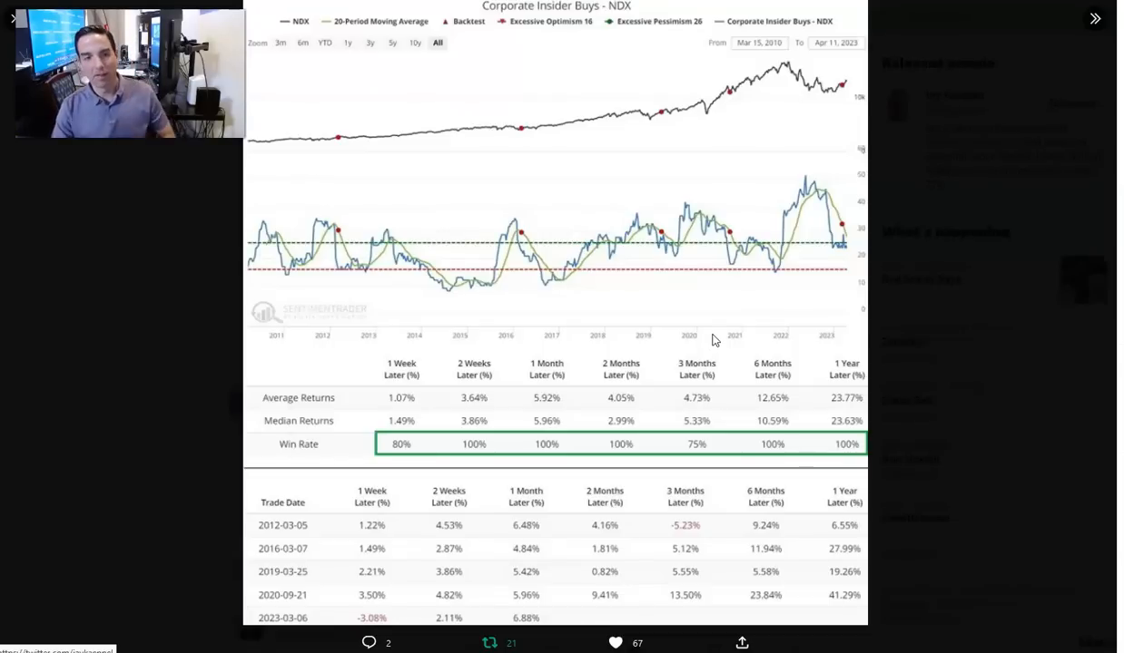
mouse_move(708, 327)
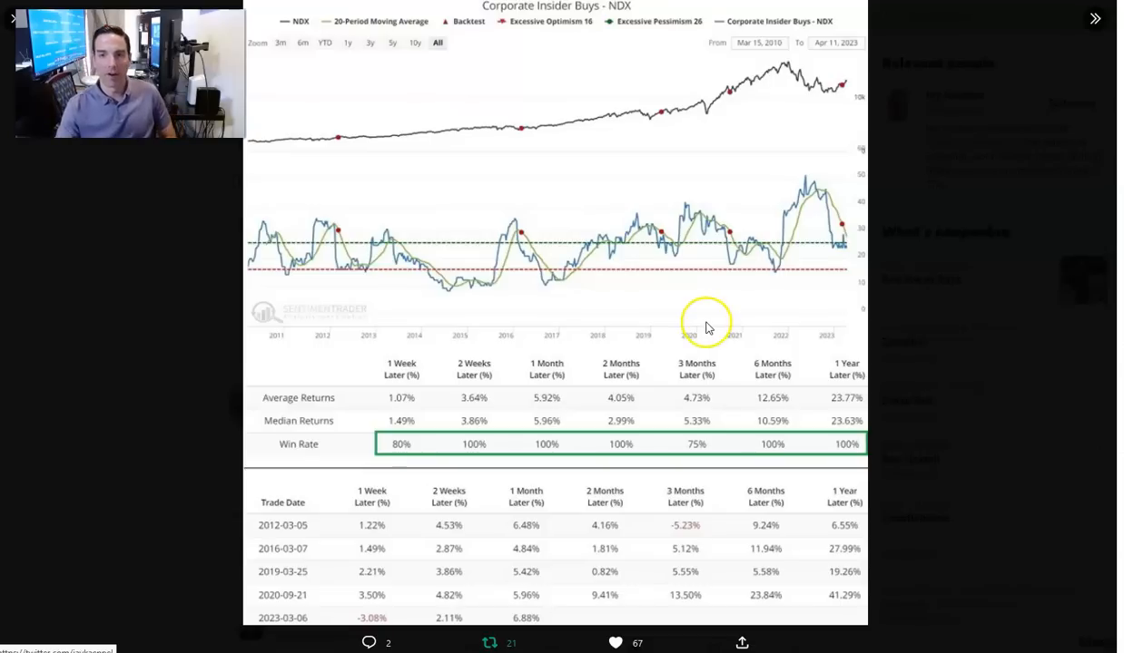
mouse_move(707, 326)
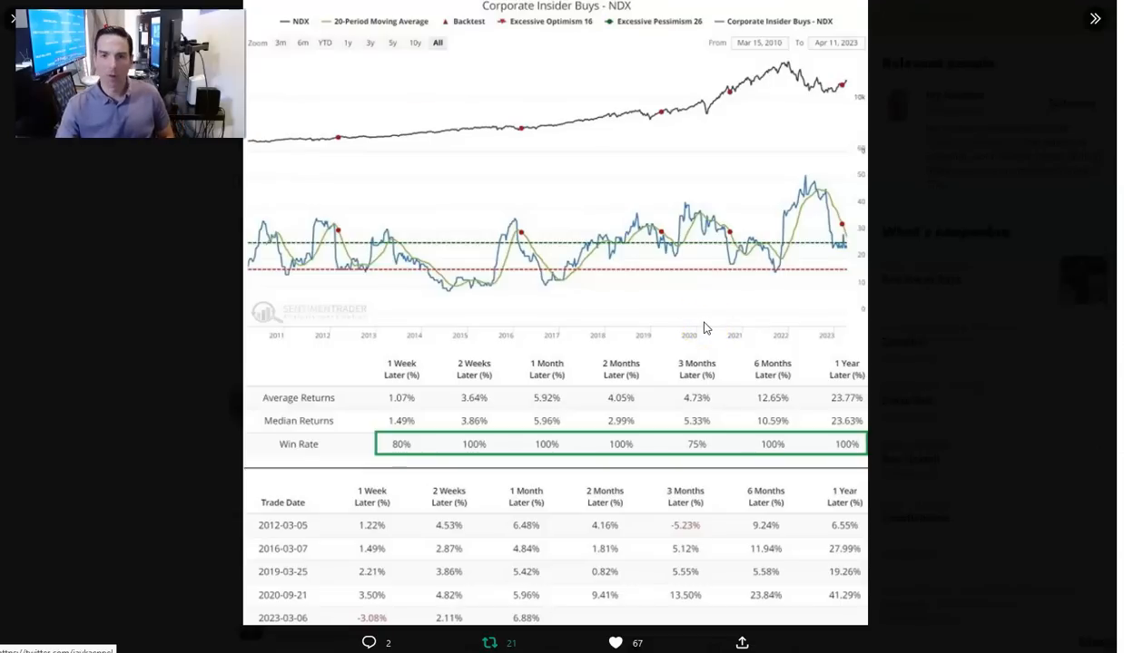
mouse_move(743, 377)
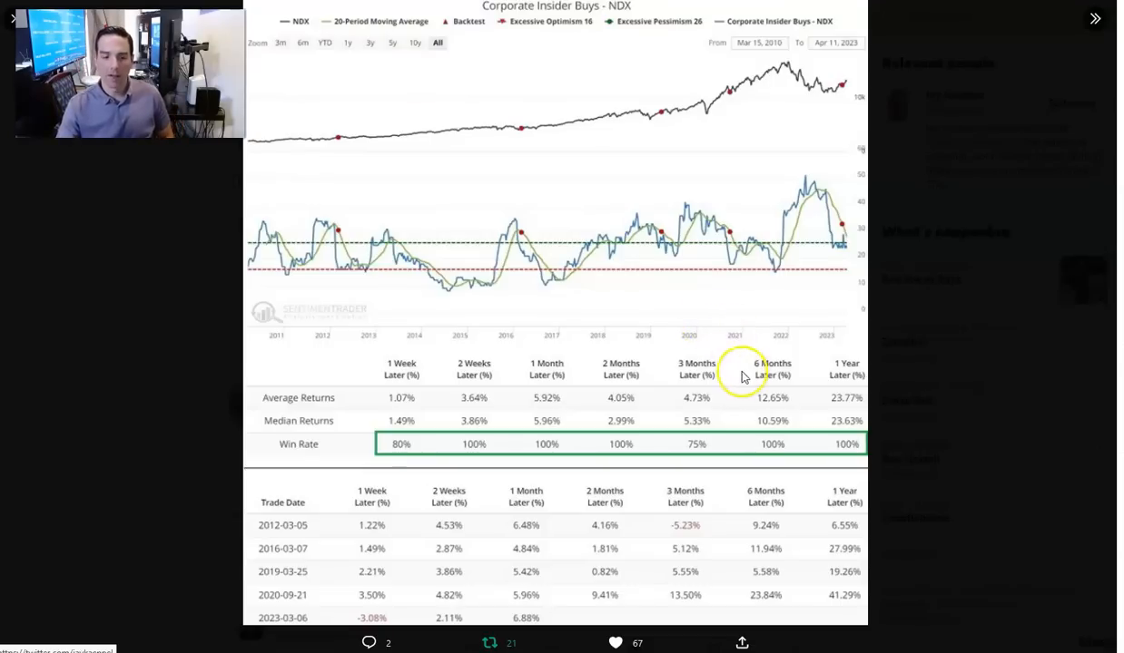
mouse_move(585, 75)
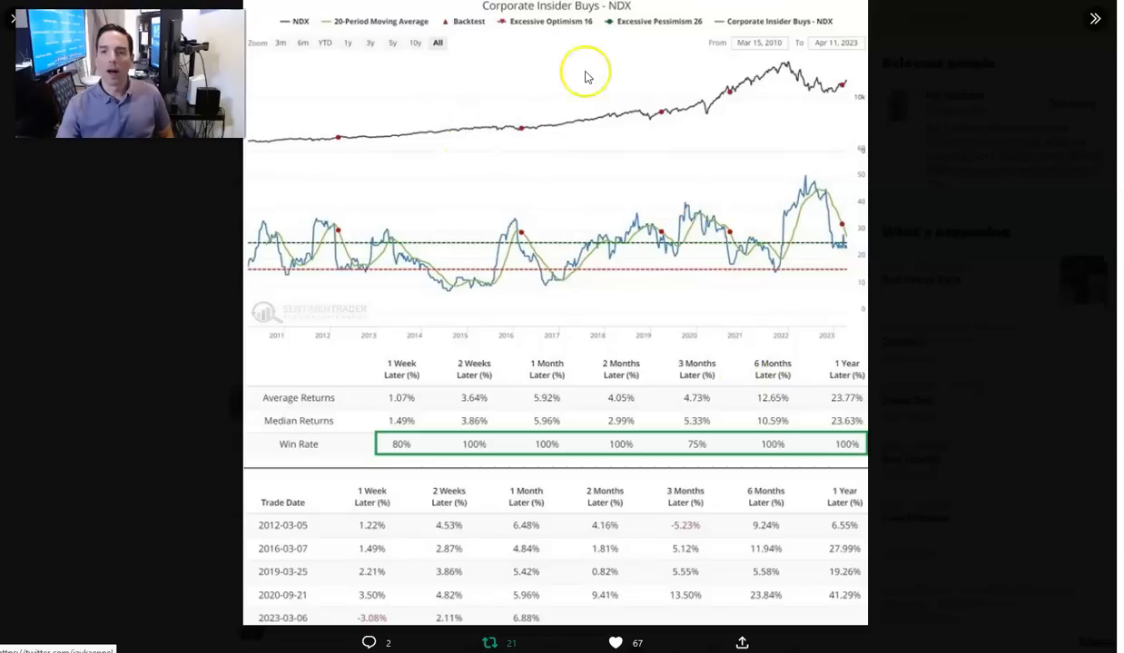
mouse_move(490, 109)
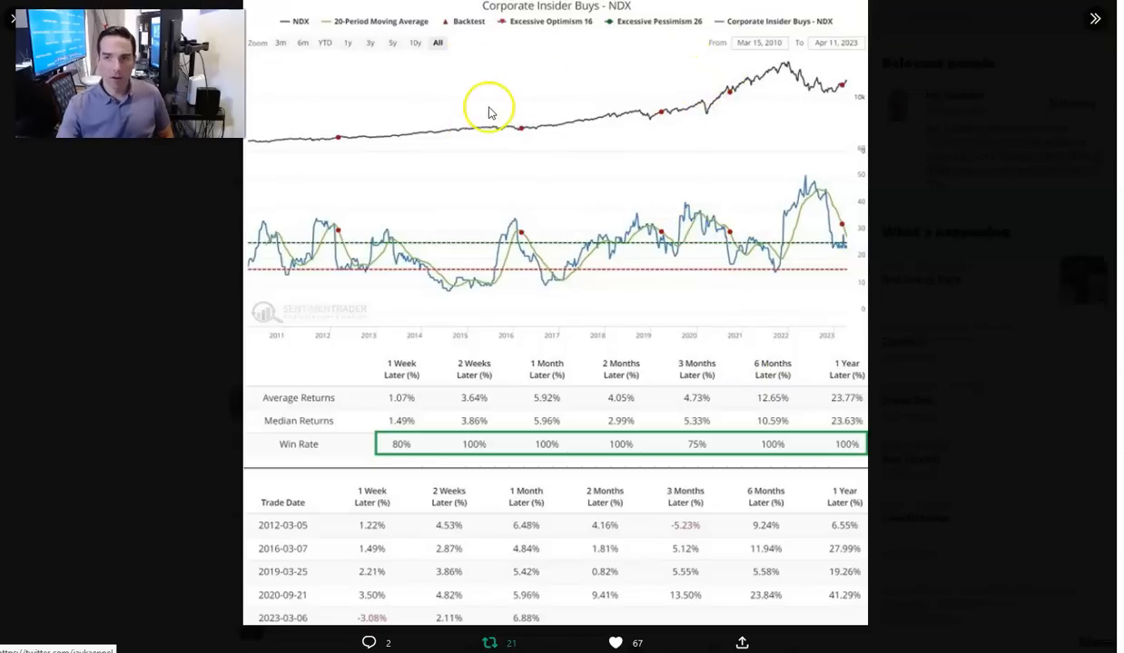
mouse_move(503, 107)
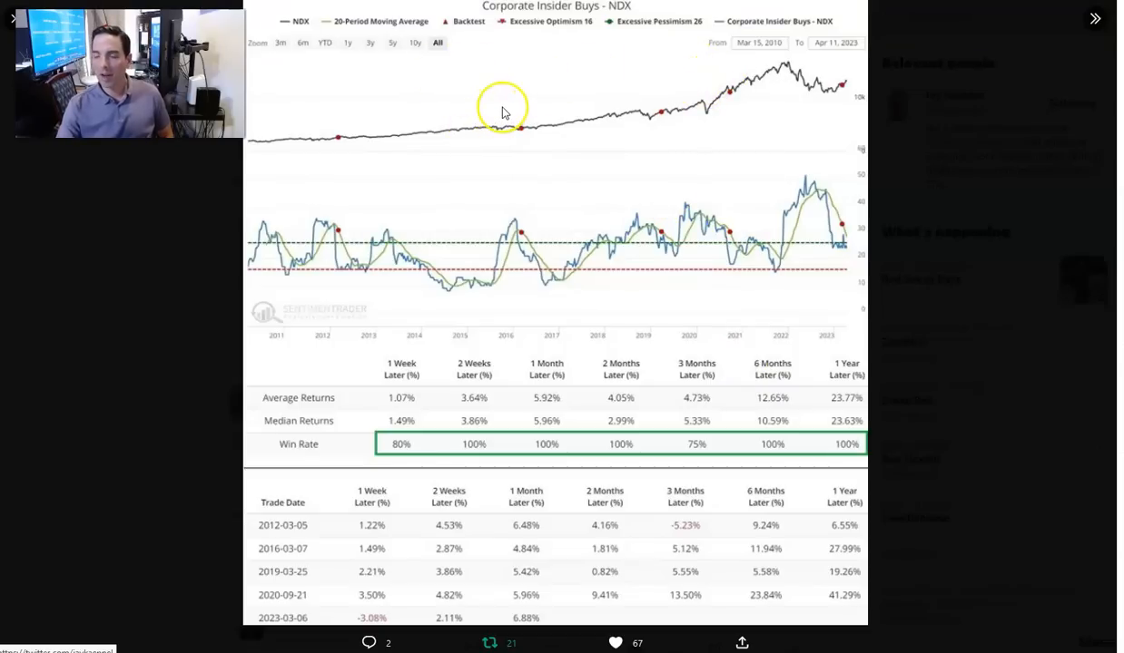
mouse_move(506, 112)
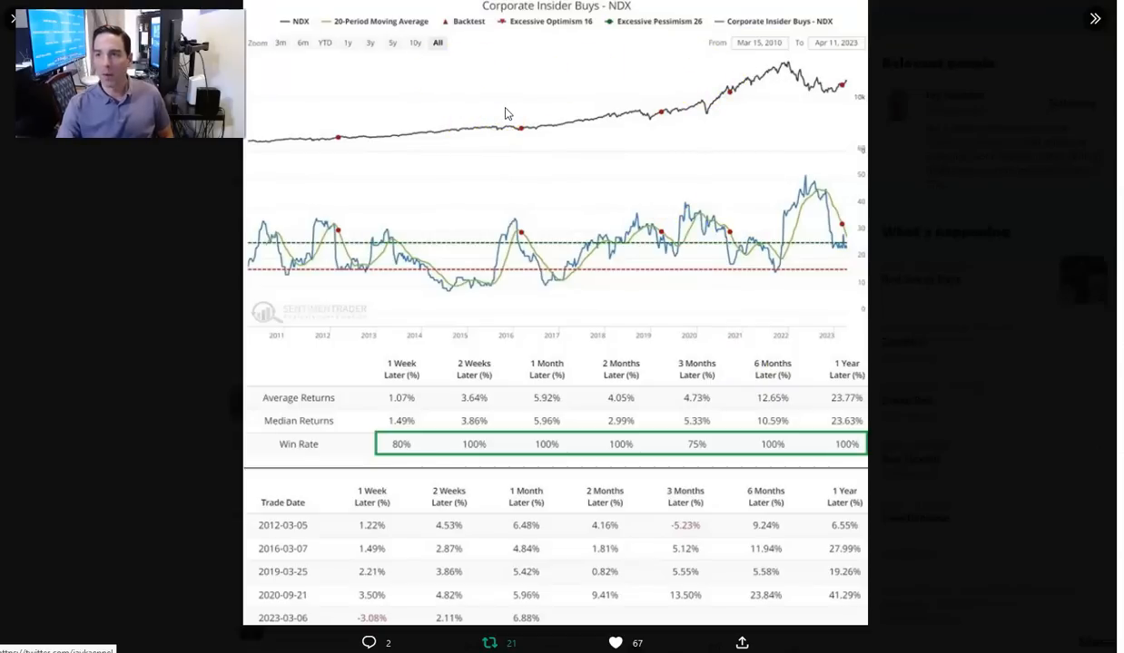
mouse_move(633, 107)
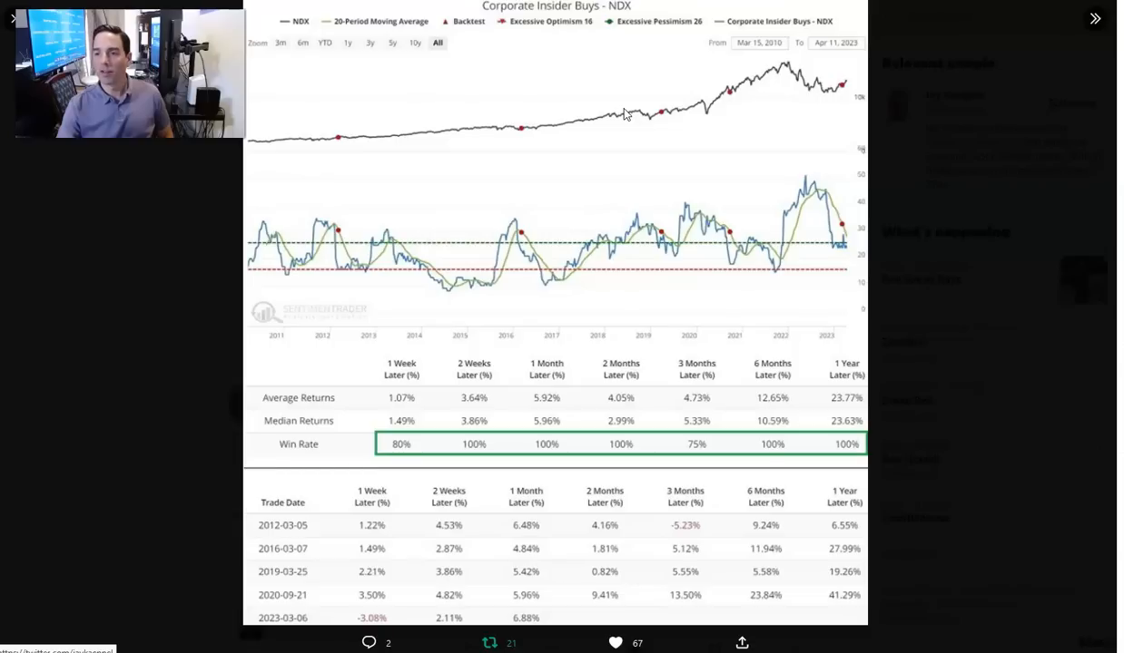
mouse_move(966, 75)
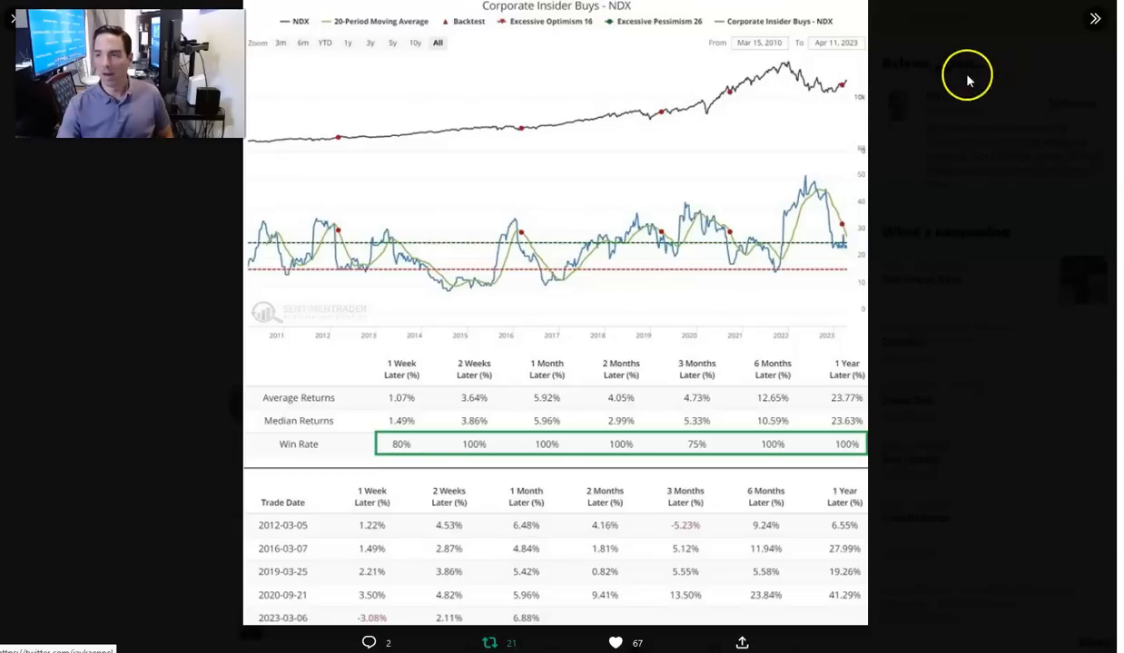
mouse_move(930, 102)
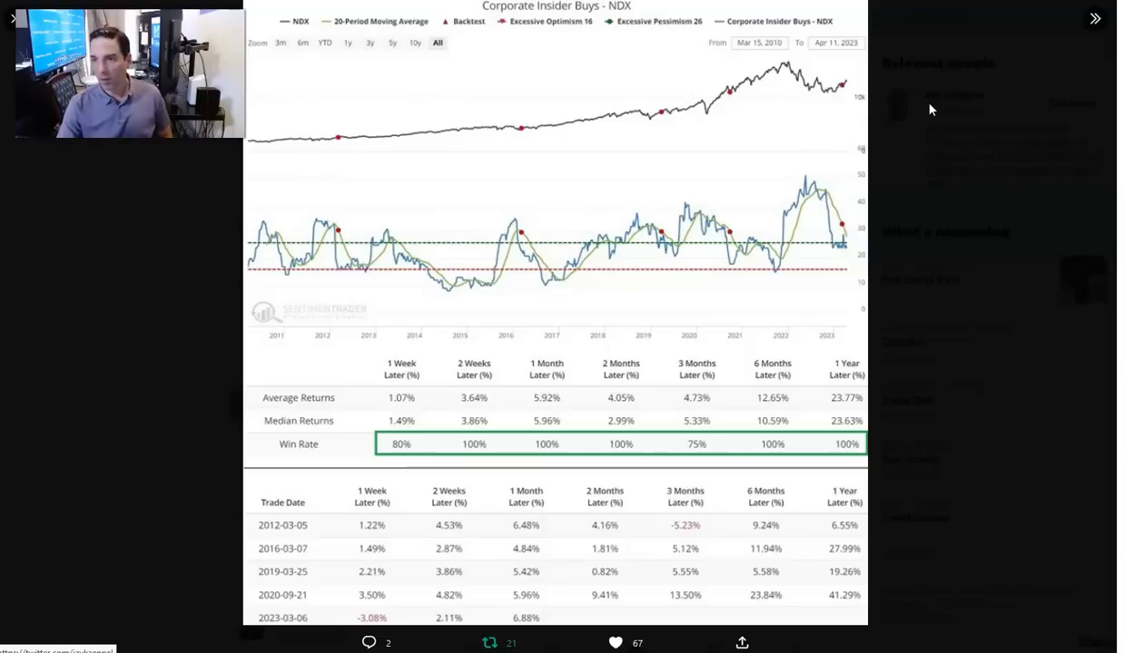
mouse_move(941, 139)
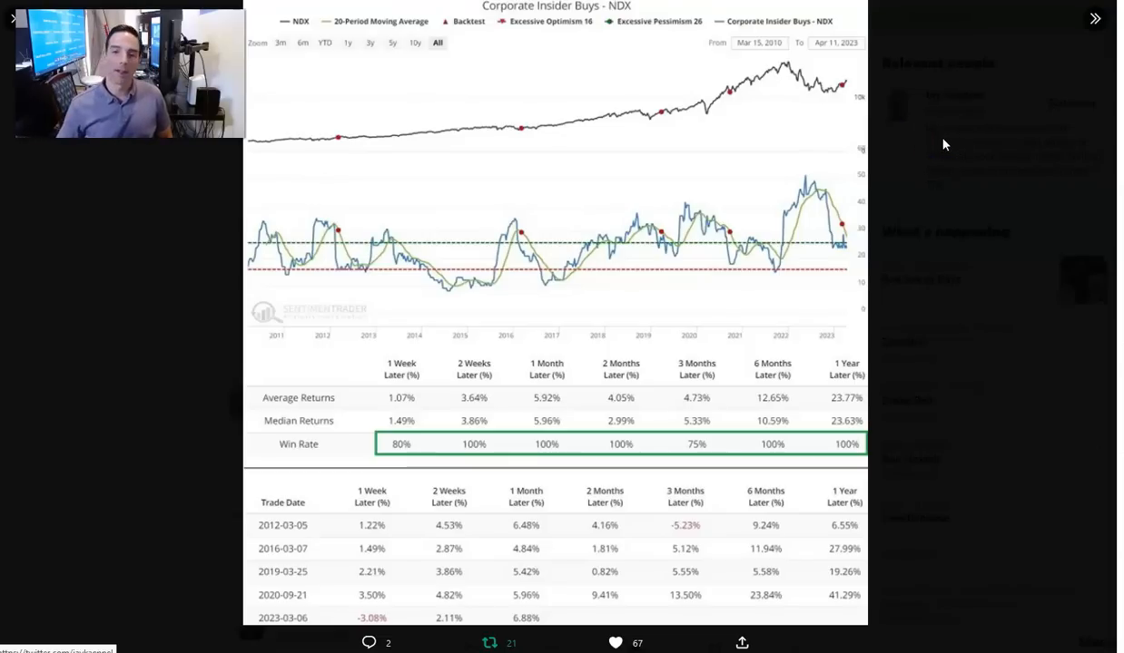
mouse_move(995, 152)
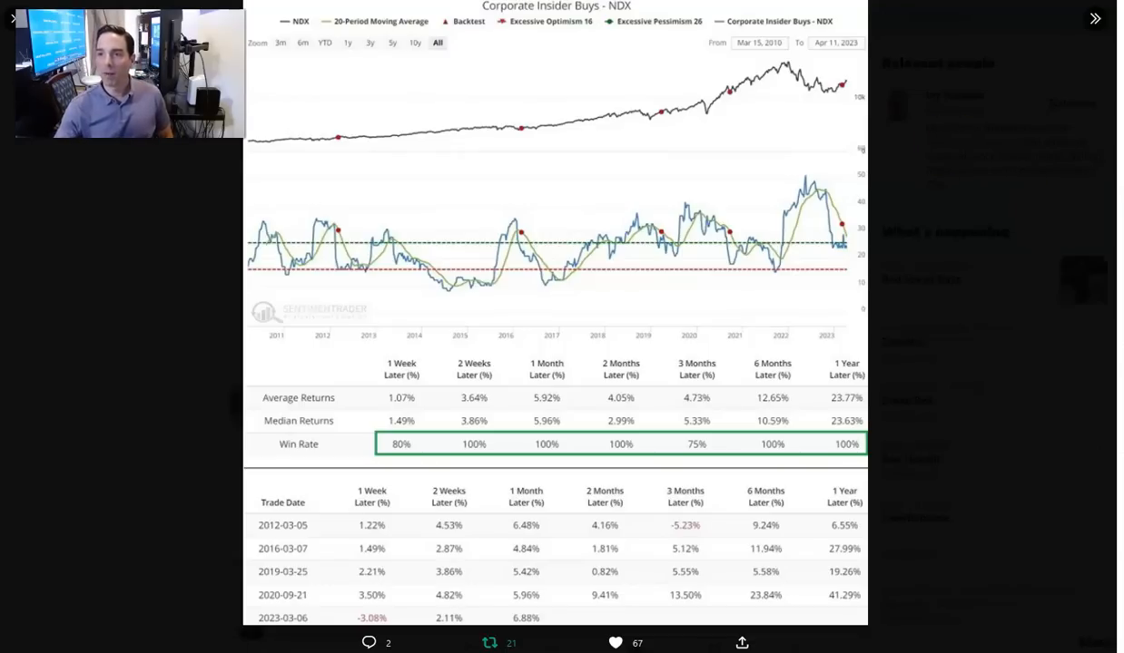
mouse_move(892, 189)
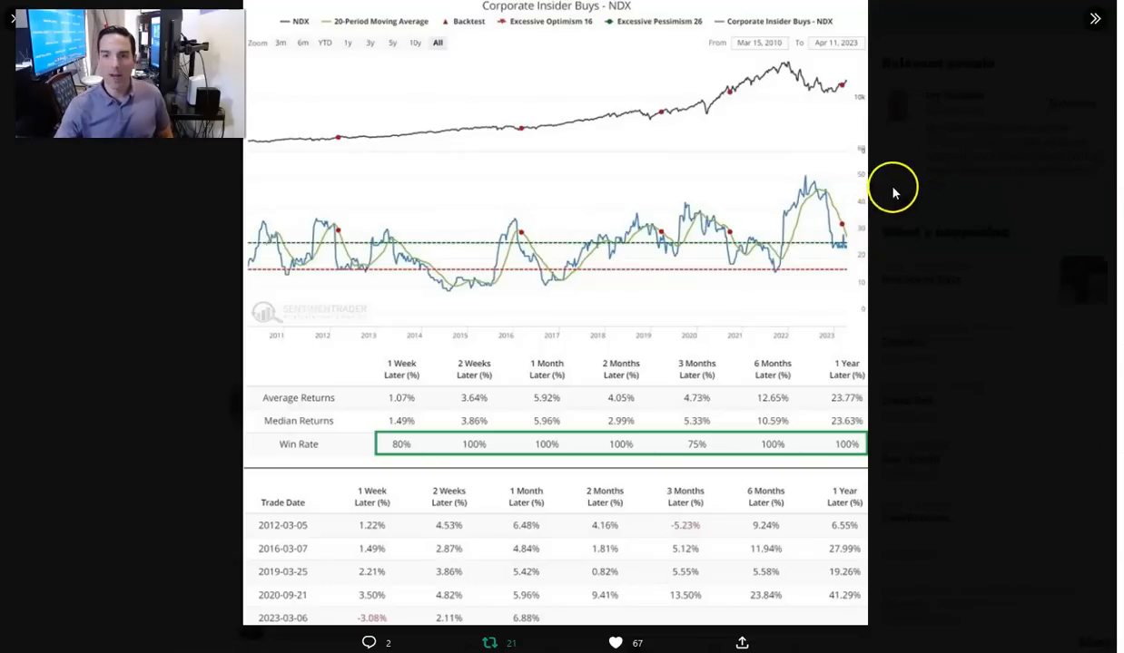
mouse_move(830, 424)
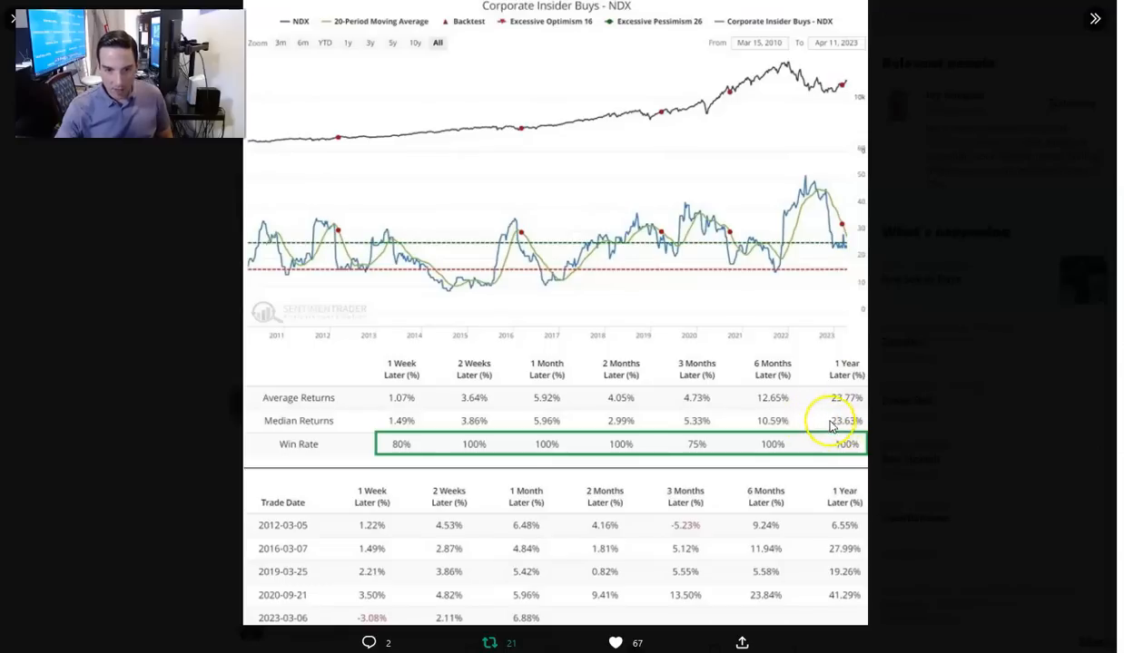
mouse_move(785, 444)
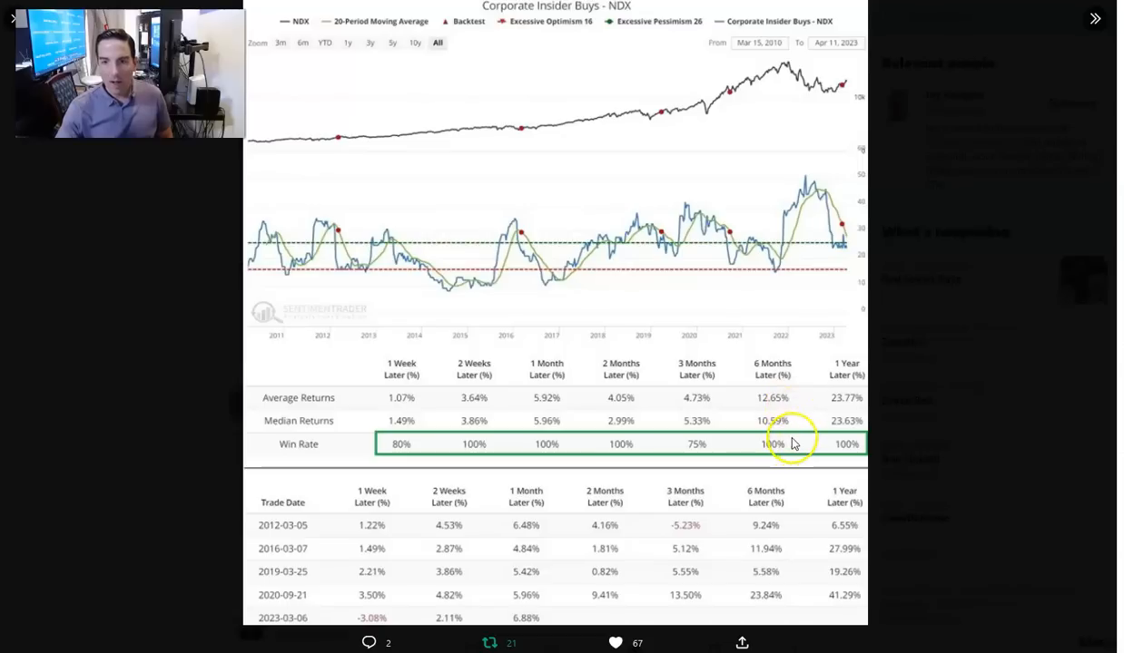
mouse_move(772, 398)
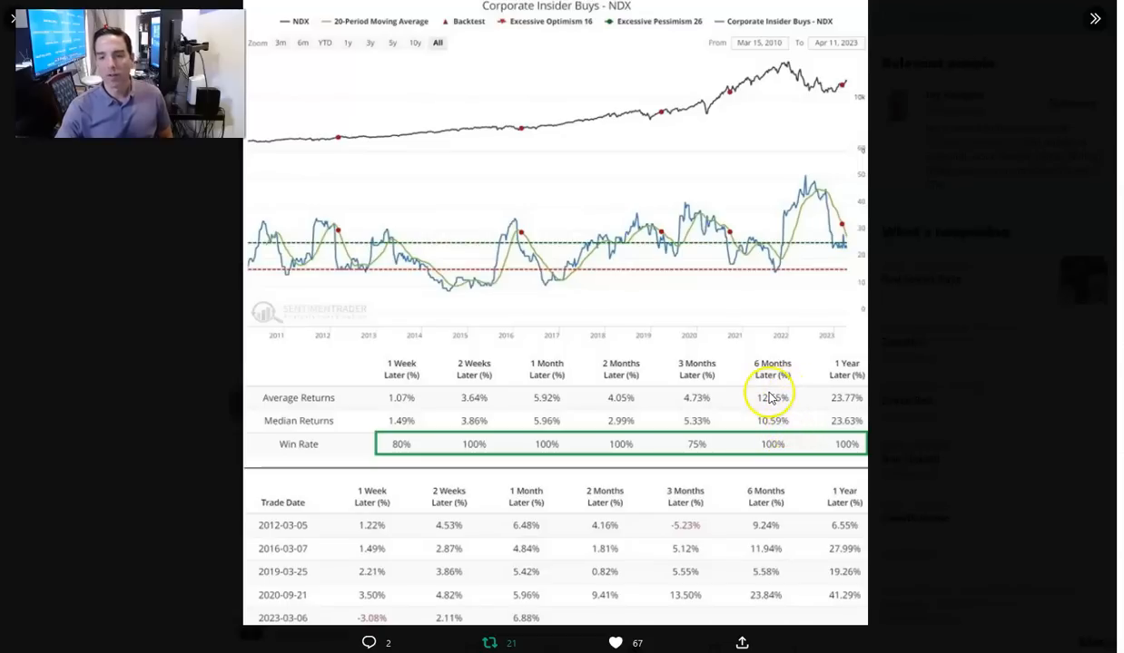
mouse_move(849, 398)
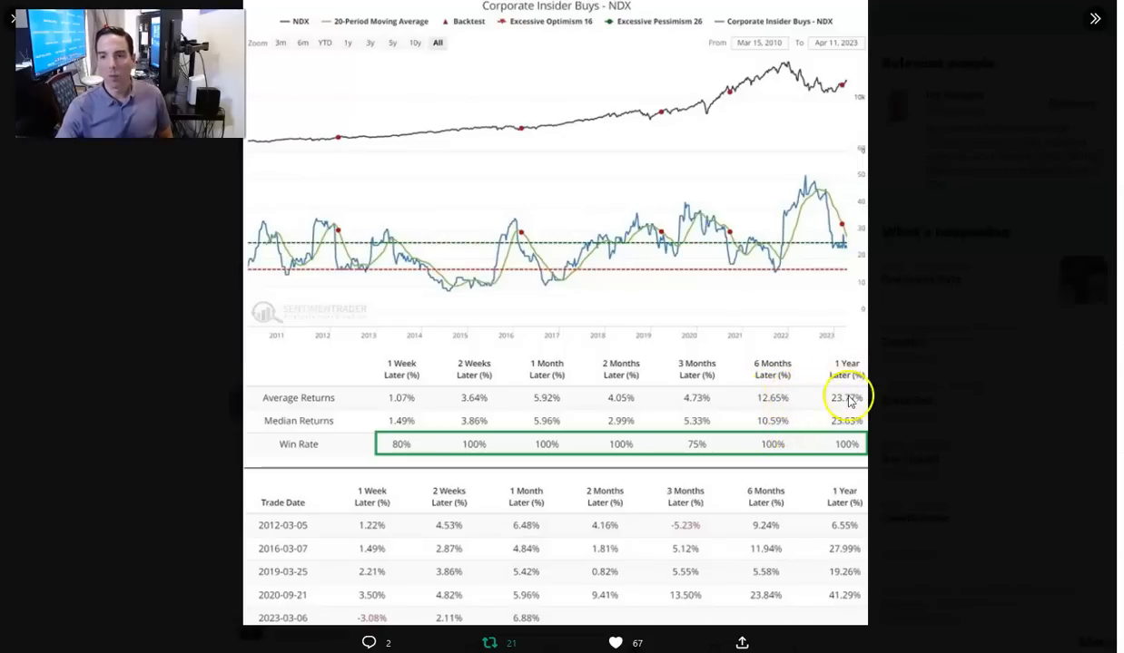
mouse_move(785, 250)
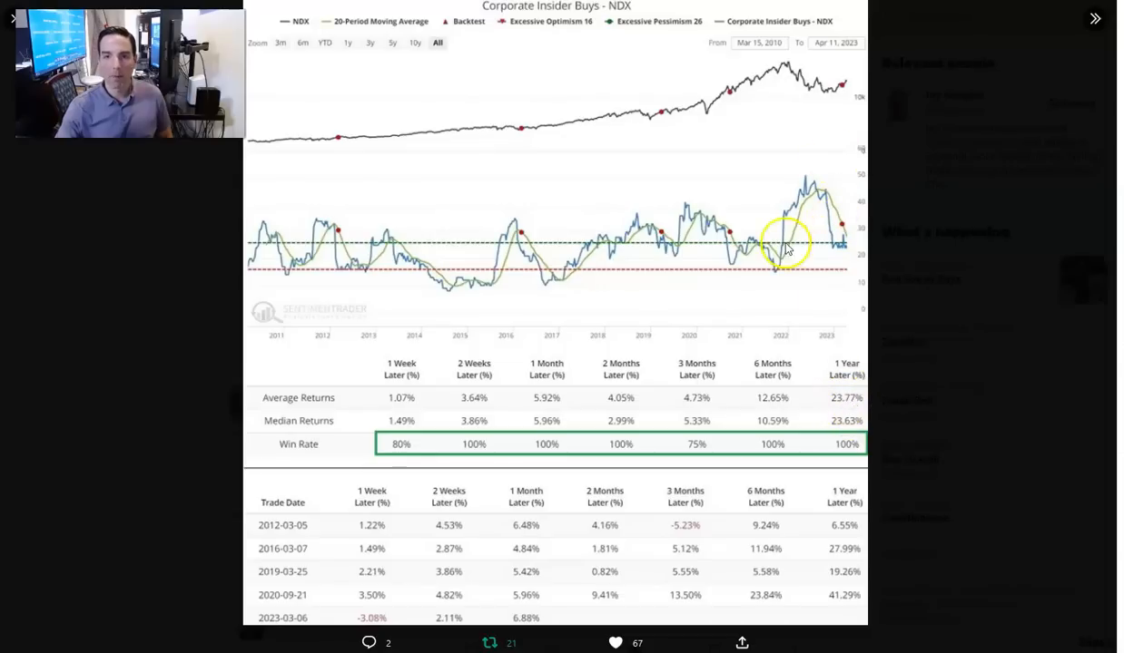
mouse_move(555, 179)
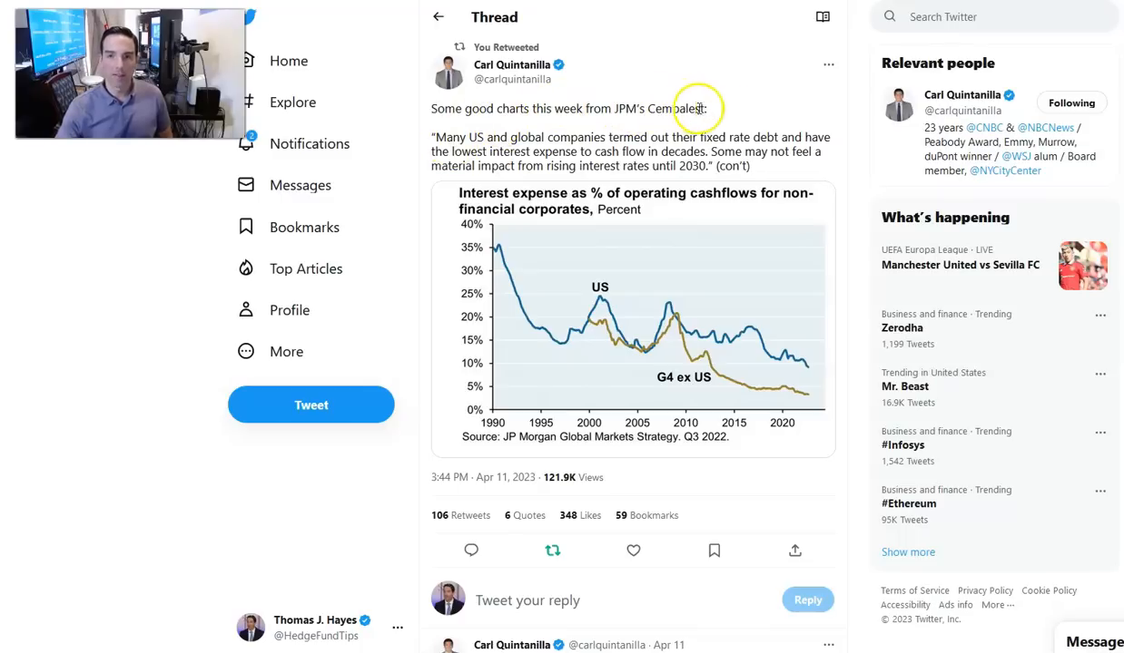
- Highlight the JPM strategist's name and the year 2030 in Carl Quintanilla's tweet
double_click(679, 108)
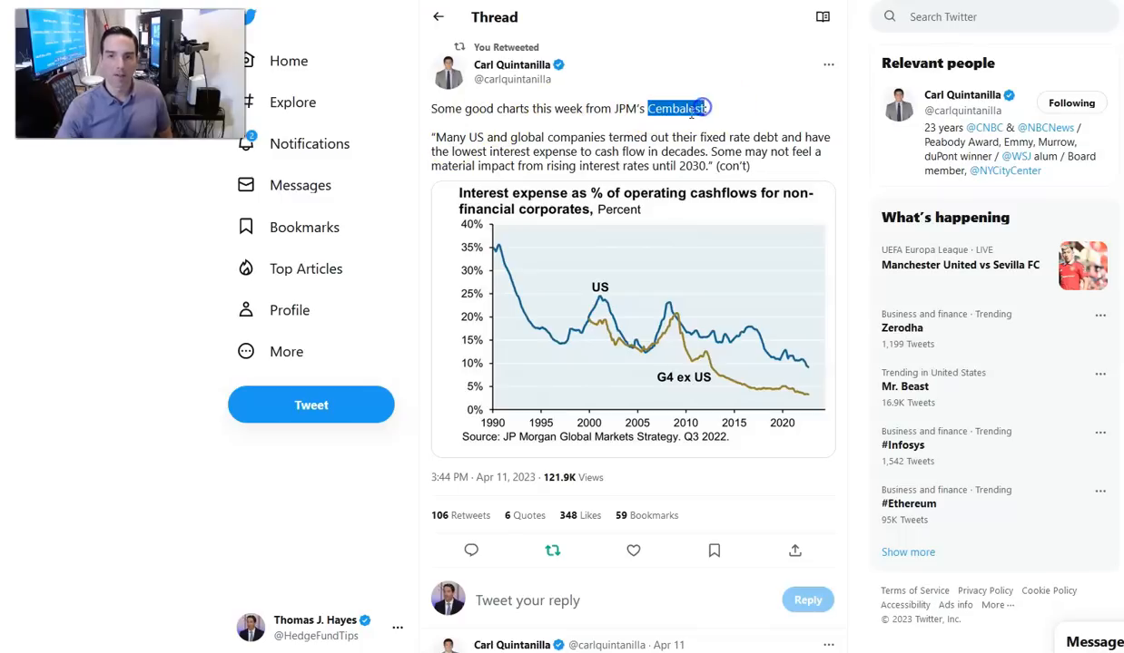
mouse_move(599, 140)
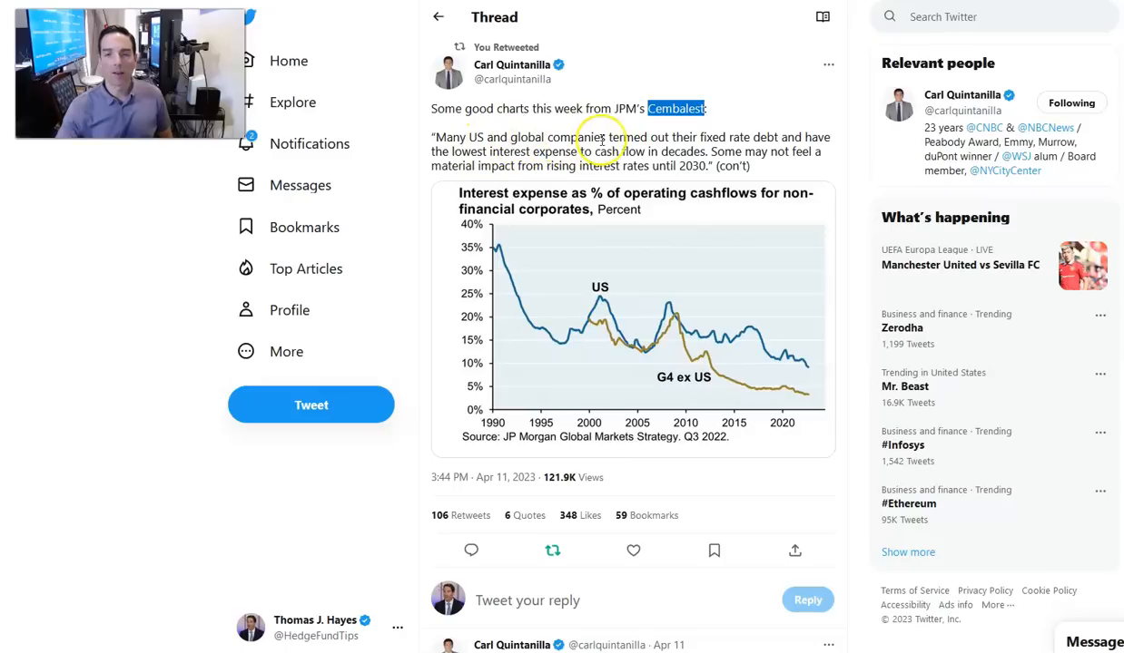
mouse_move(798, 145)
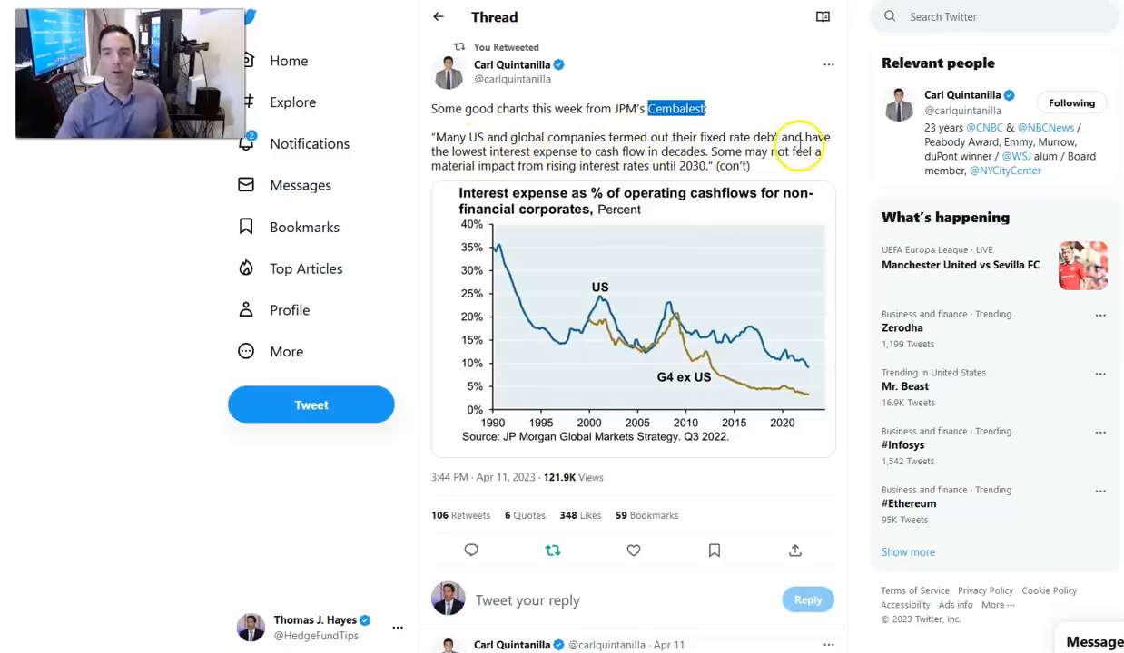
mouse_move(604, 156)
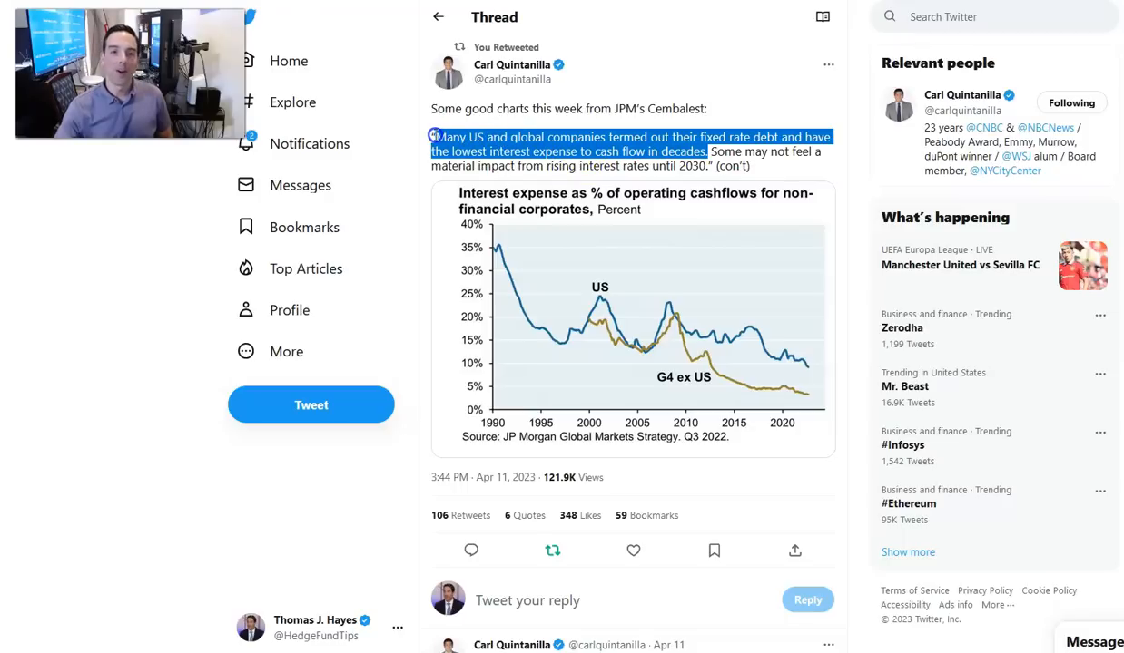
mouse_move(844, 50)
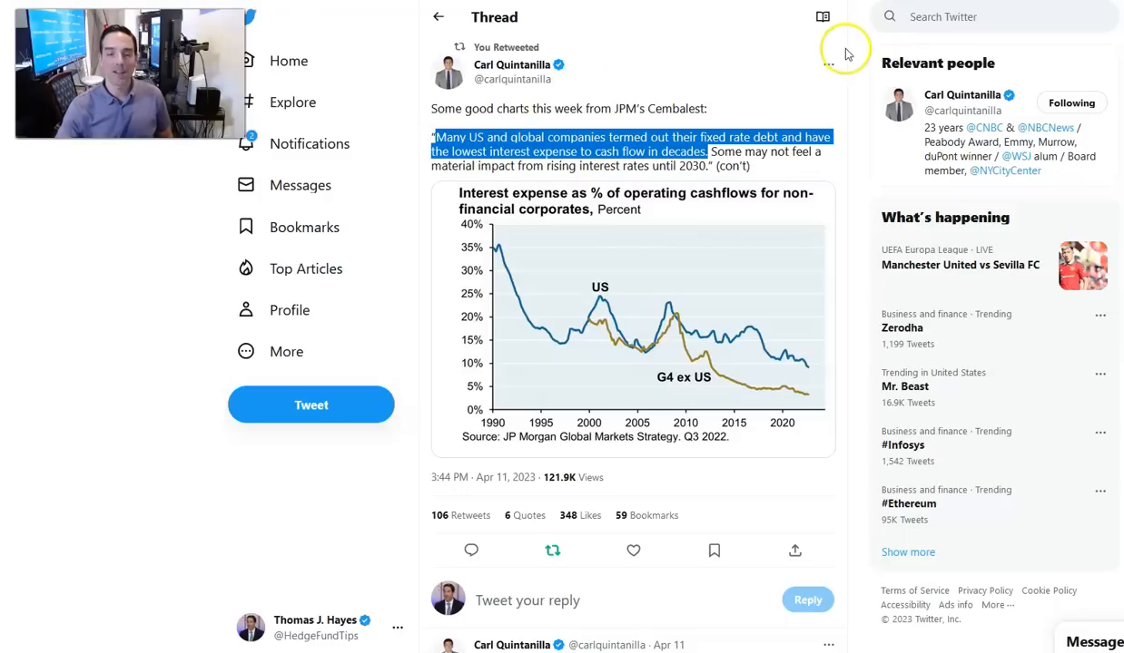
mouse_move(771, 59)
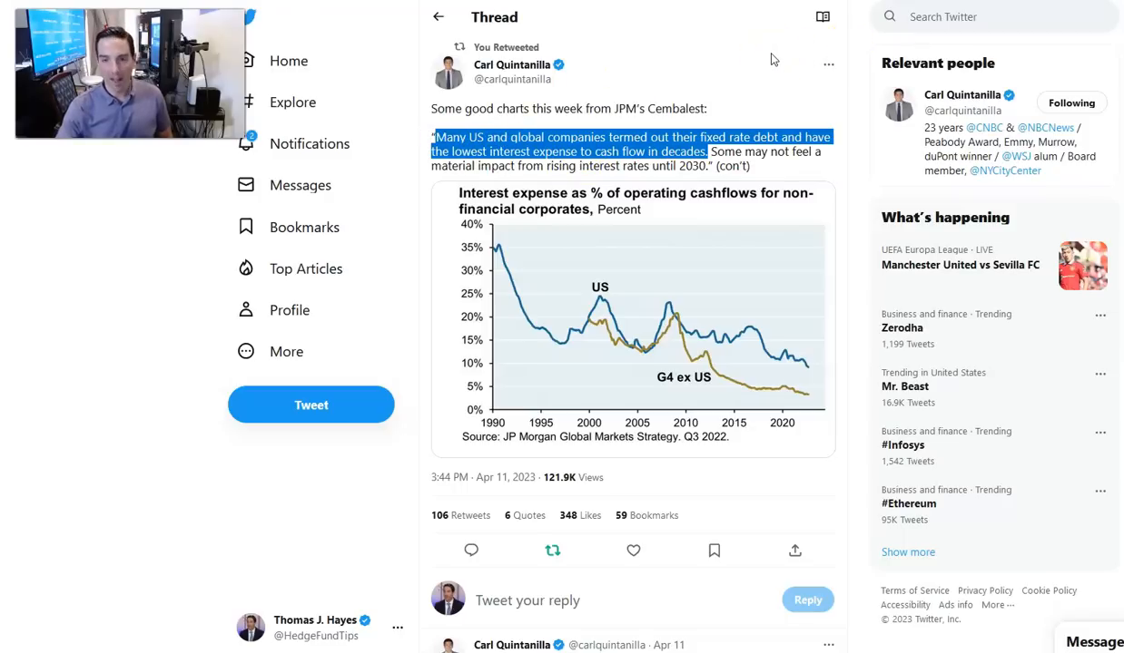
mouse_move(771, 136)
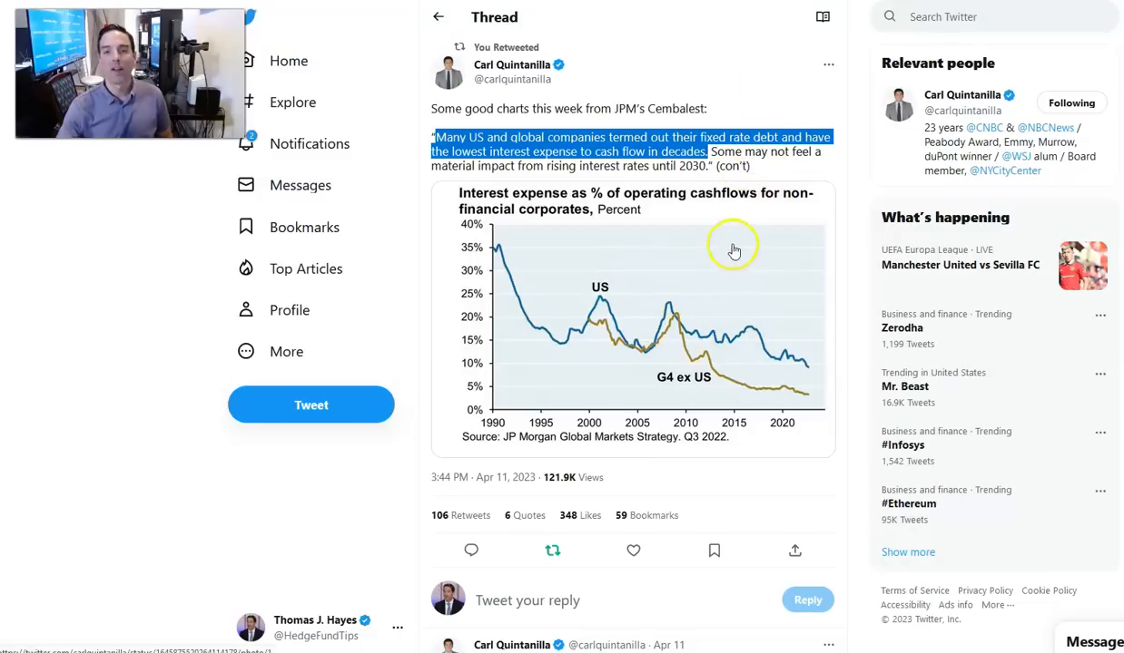
mouse_move(715, 315)
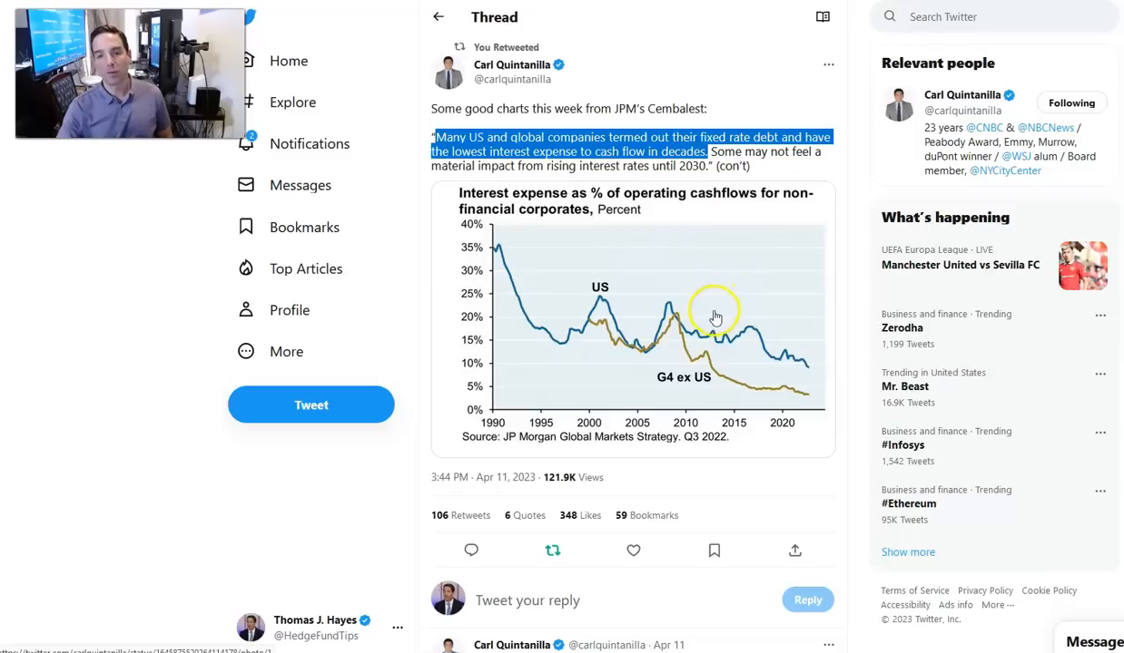
mouse_move(723, 304)
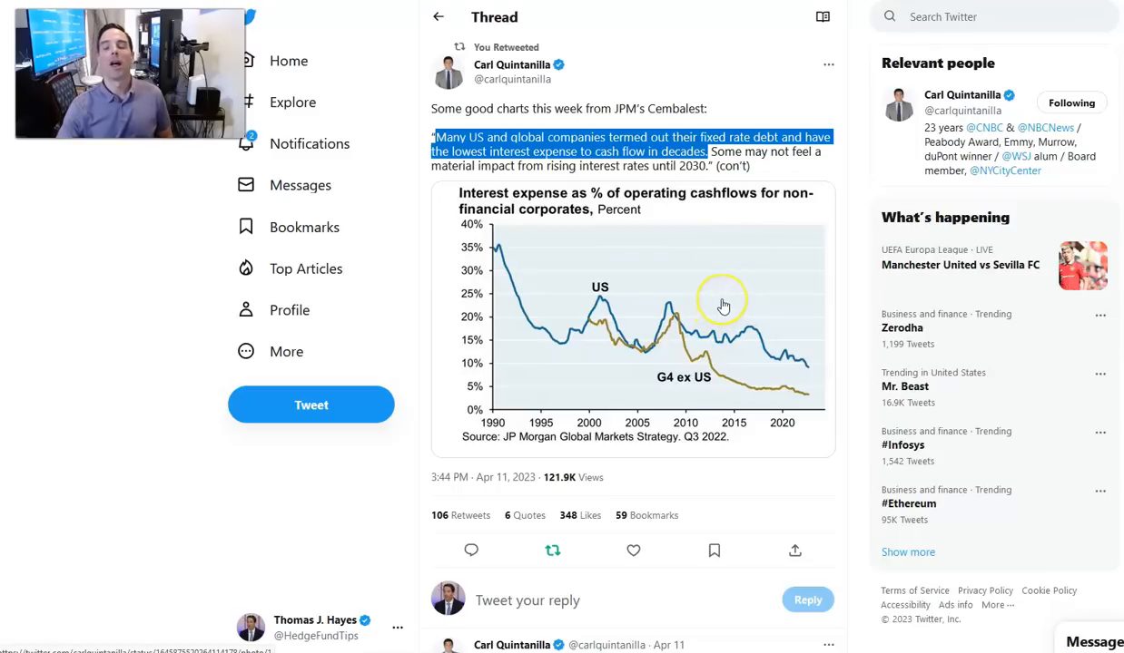
mouse_move(723, 306)
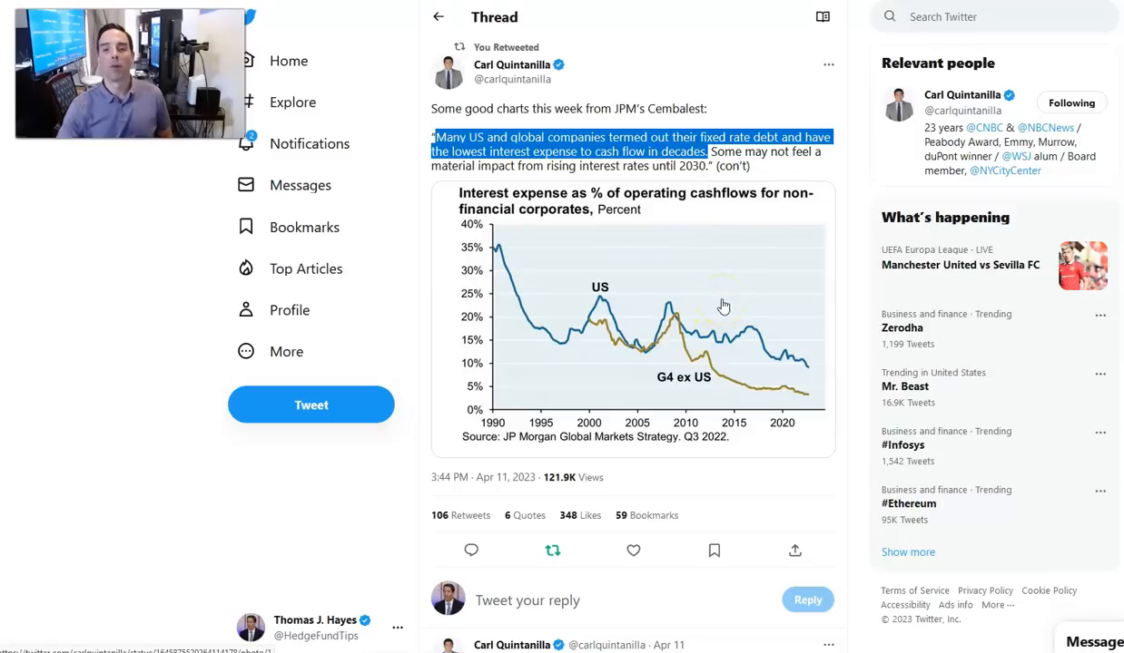
mouse_move(735, 300)
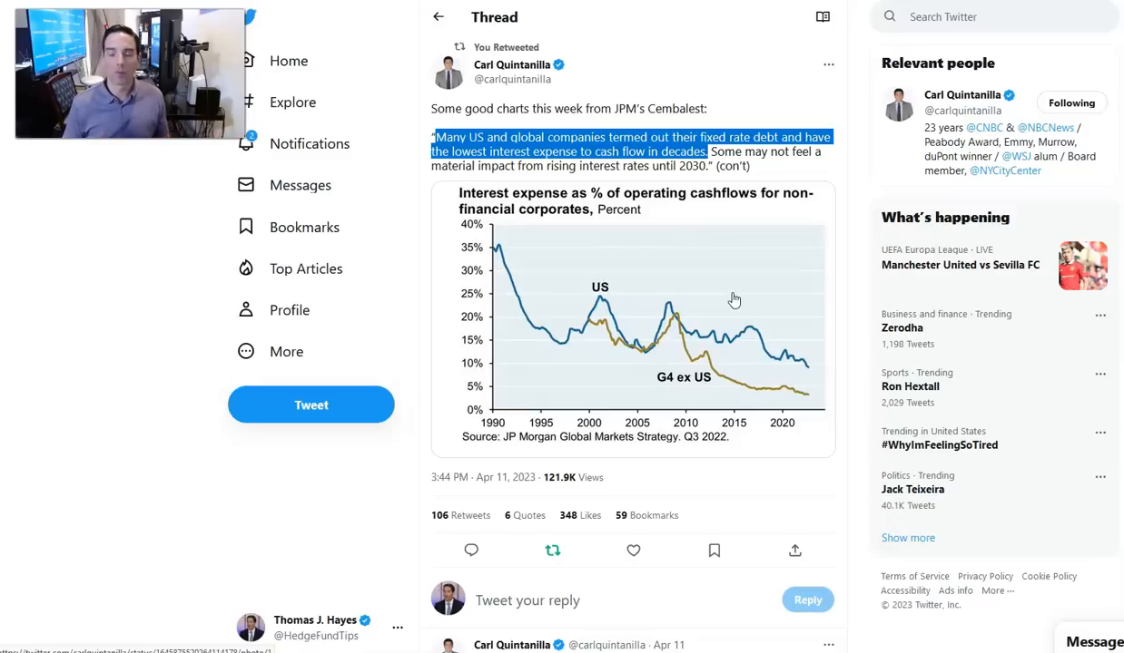
mouse_move(758, 164)
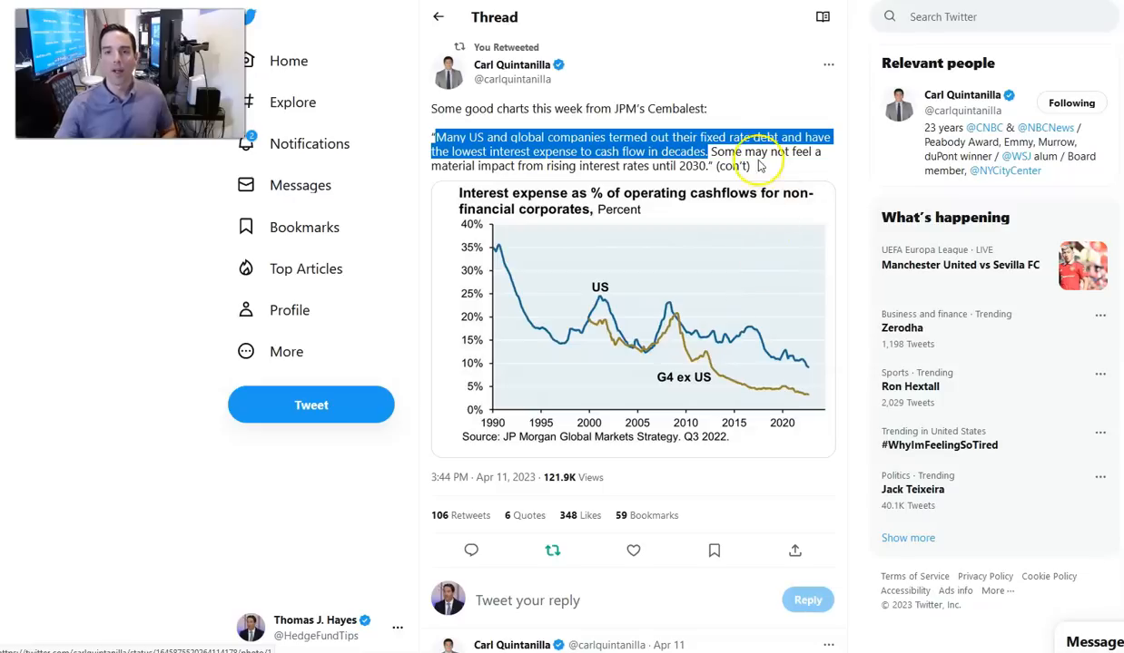
mouse_move(511, 174)
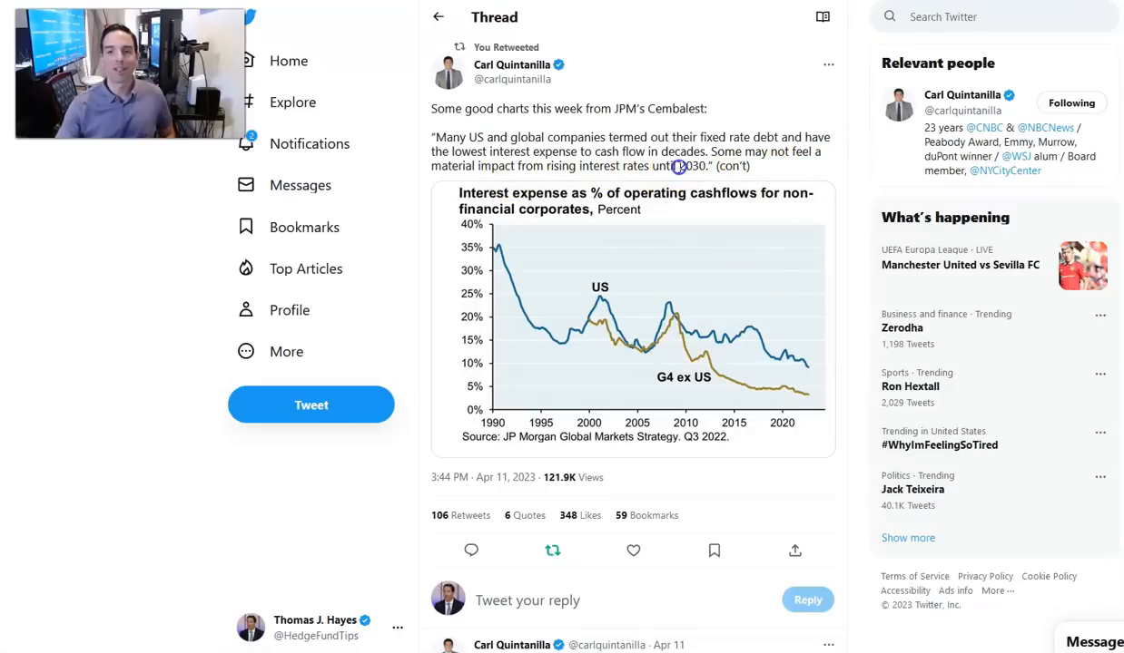
double_click(693, 165)
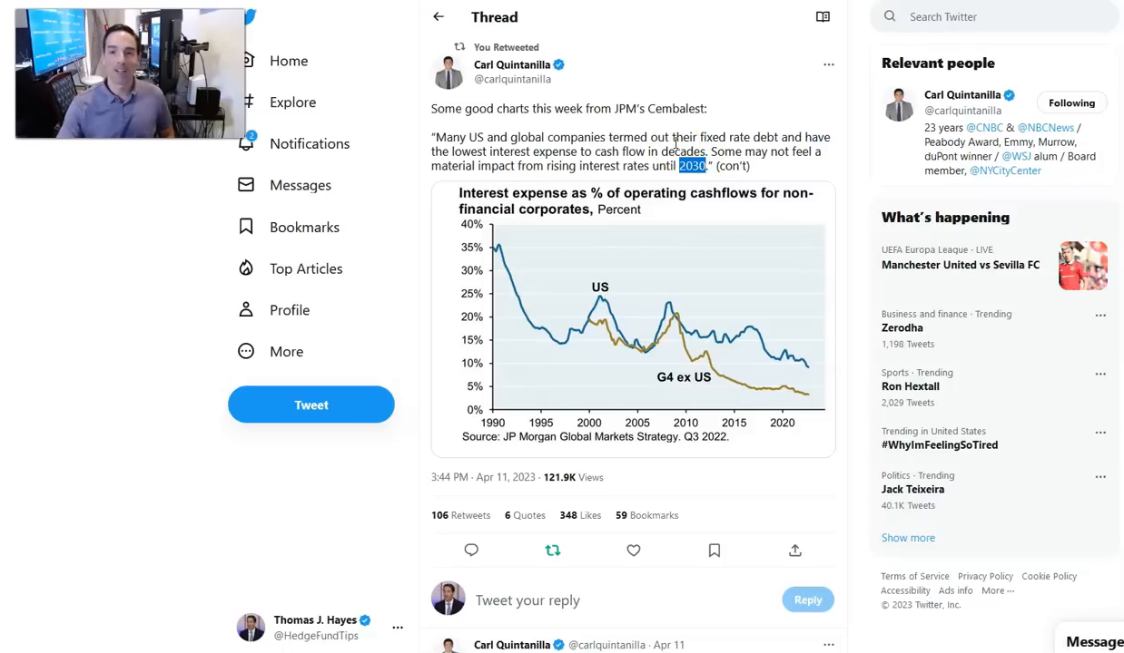
mouse_move(673, 280)
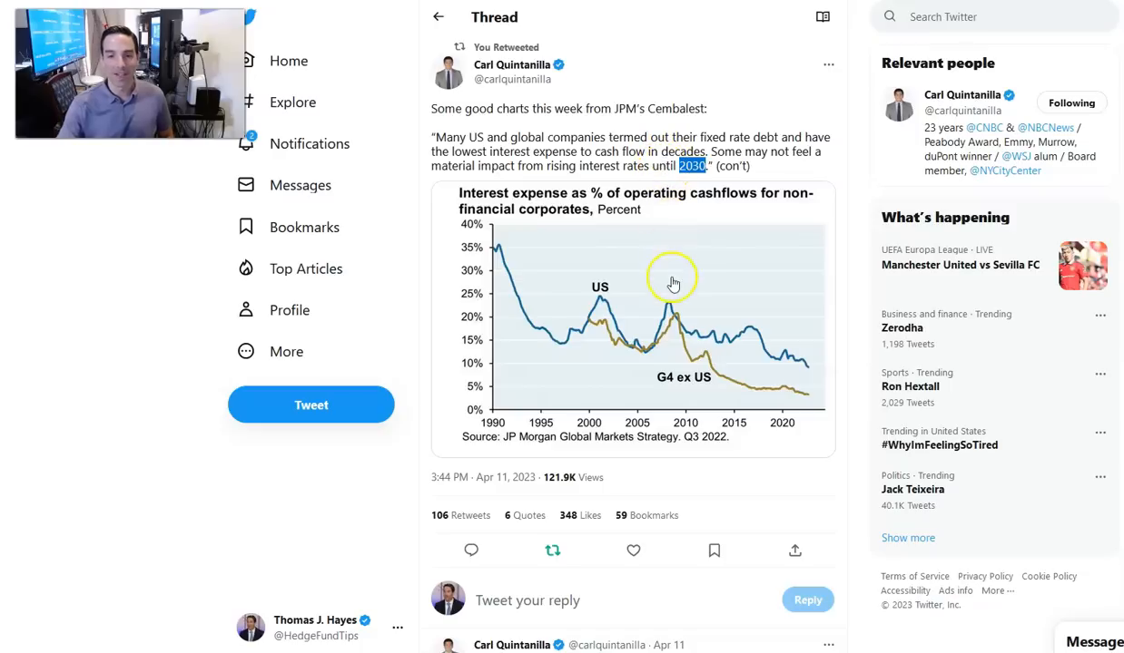
mouse_move(606, 47)
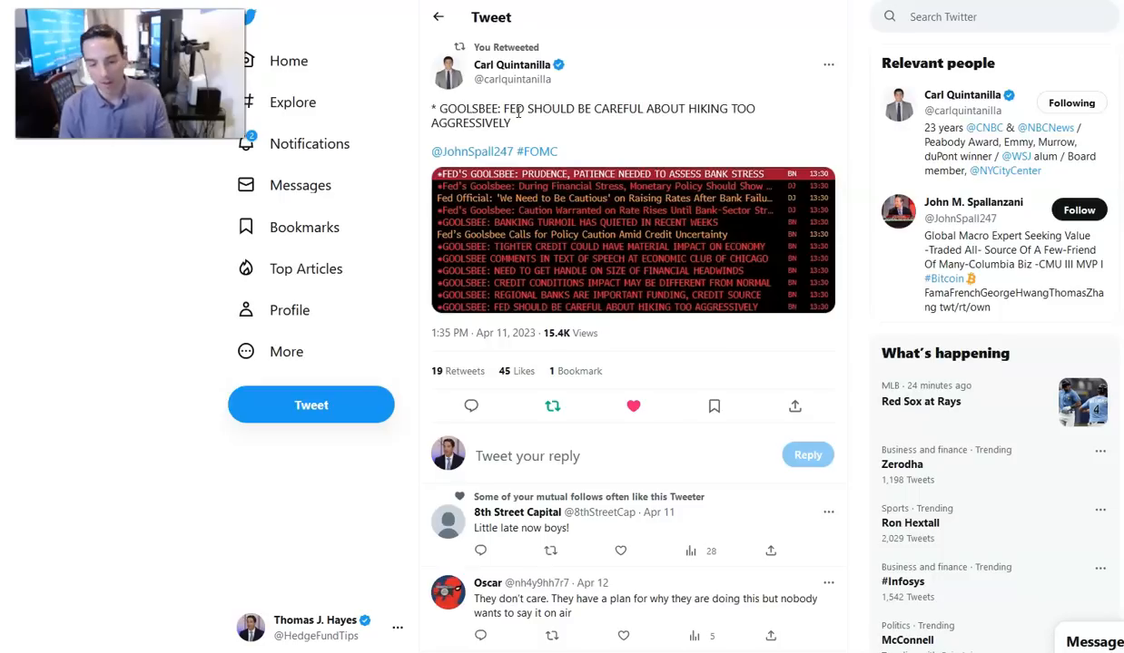
mouse_move(651, 37)
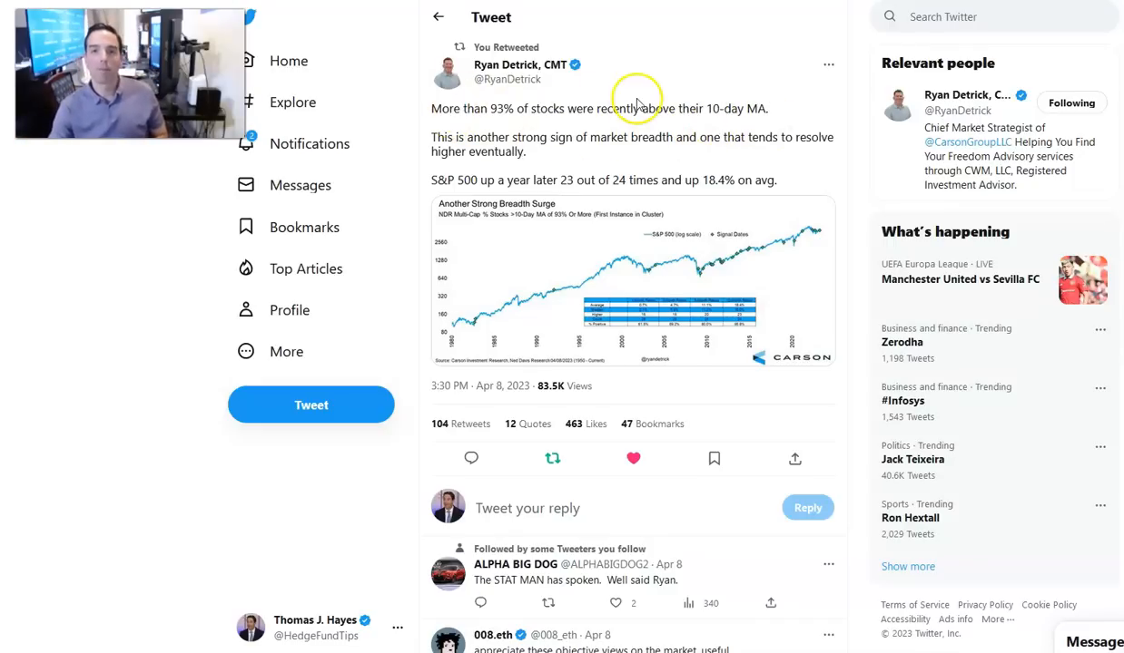
mouse_move(440, 141)
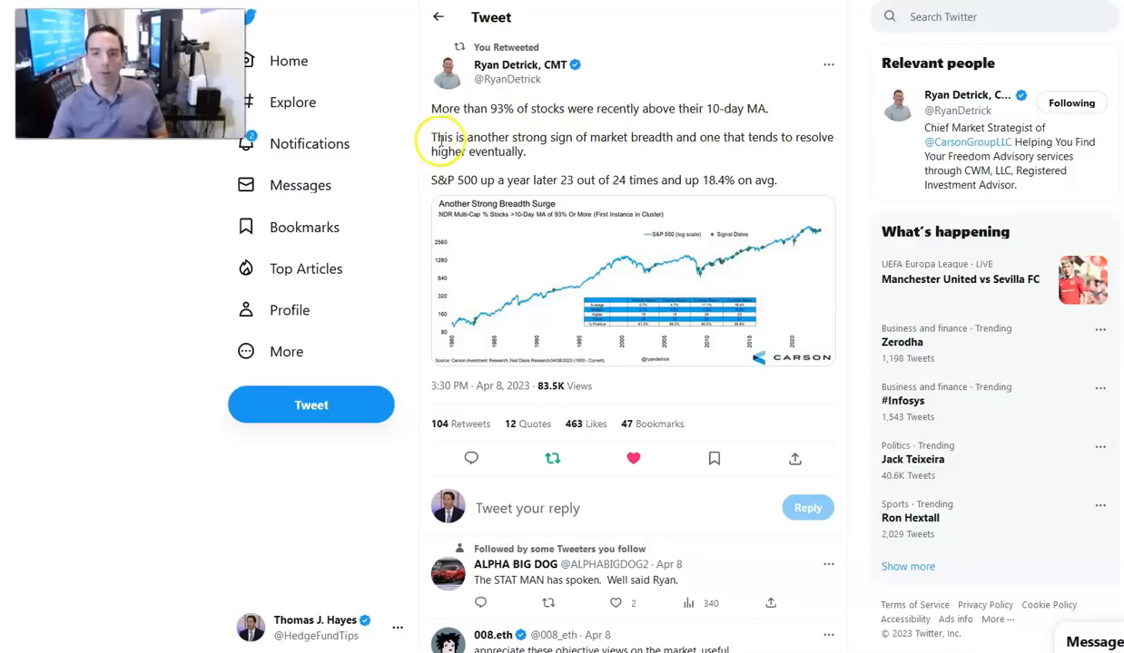
mouse_move(777, 135)
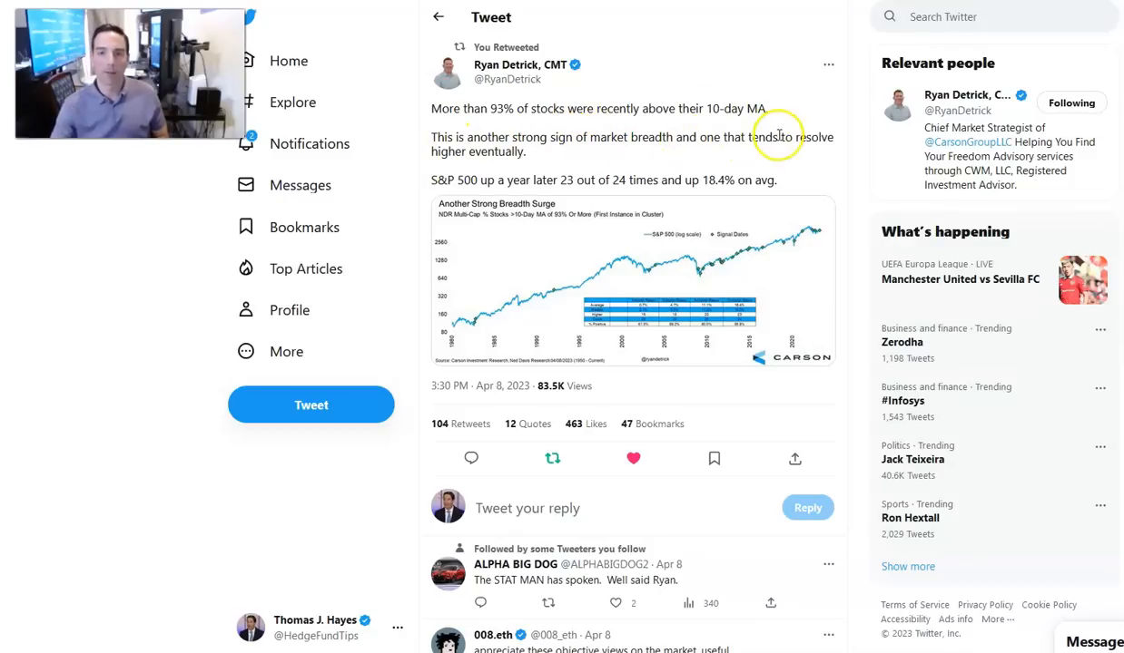
mouse_move(511, 174)
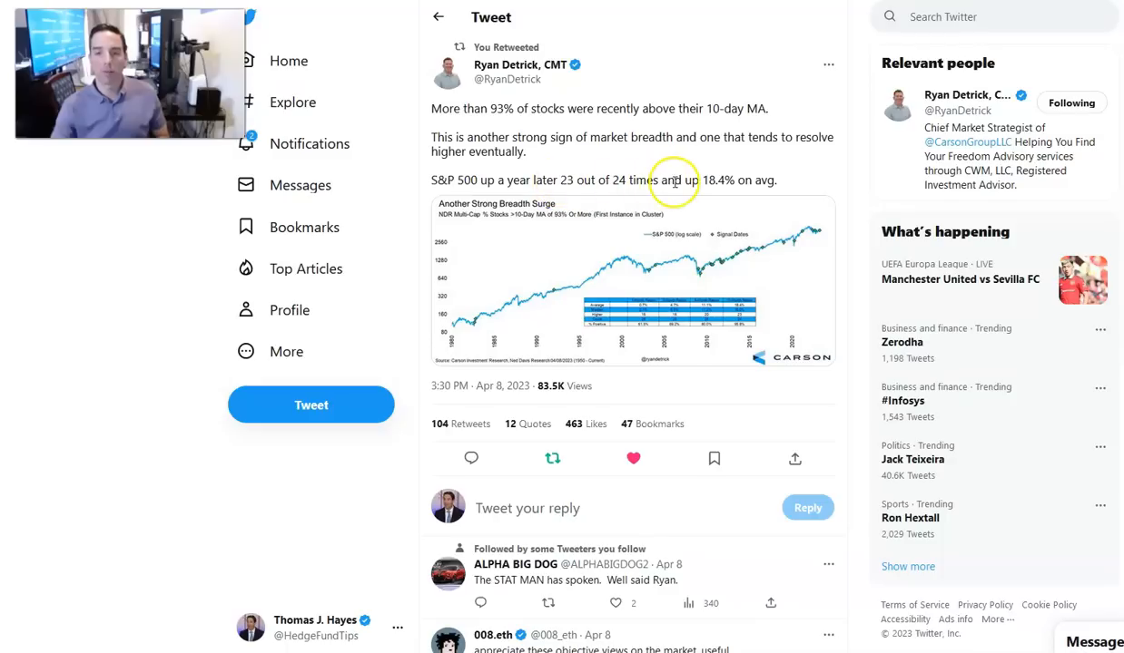
mouse_move(710, 169)
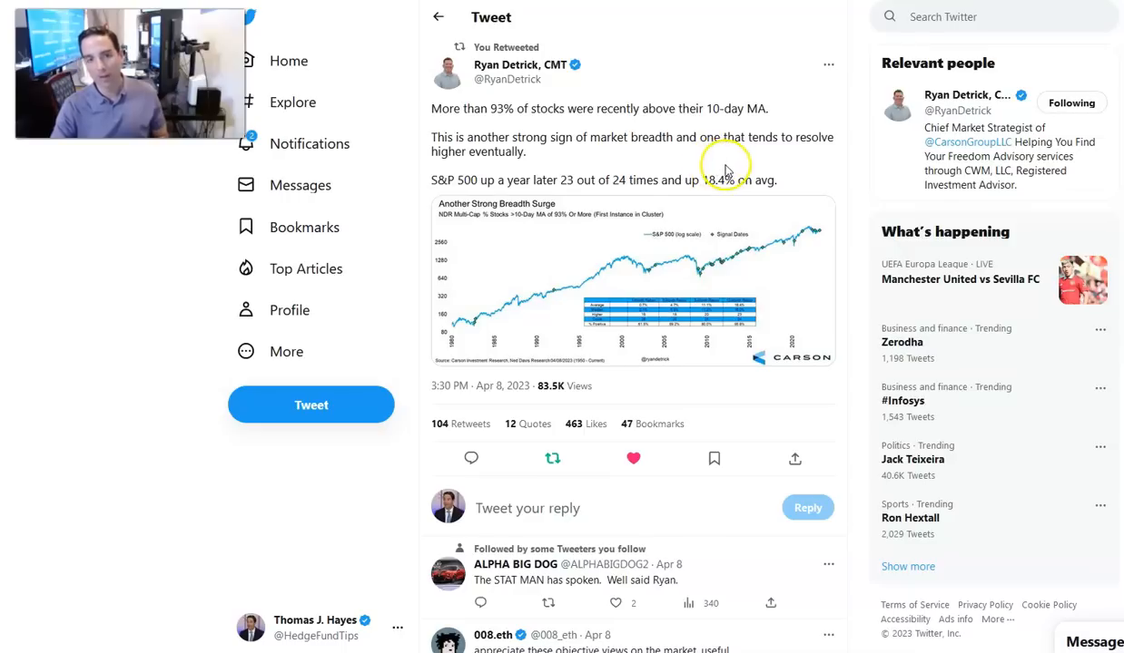
mouse_move(808, 186)
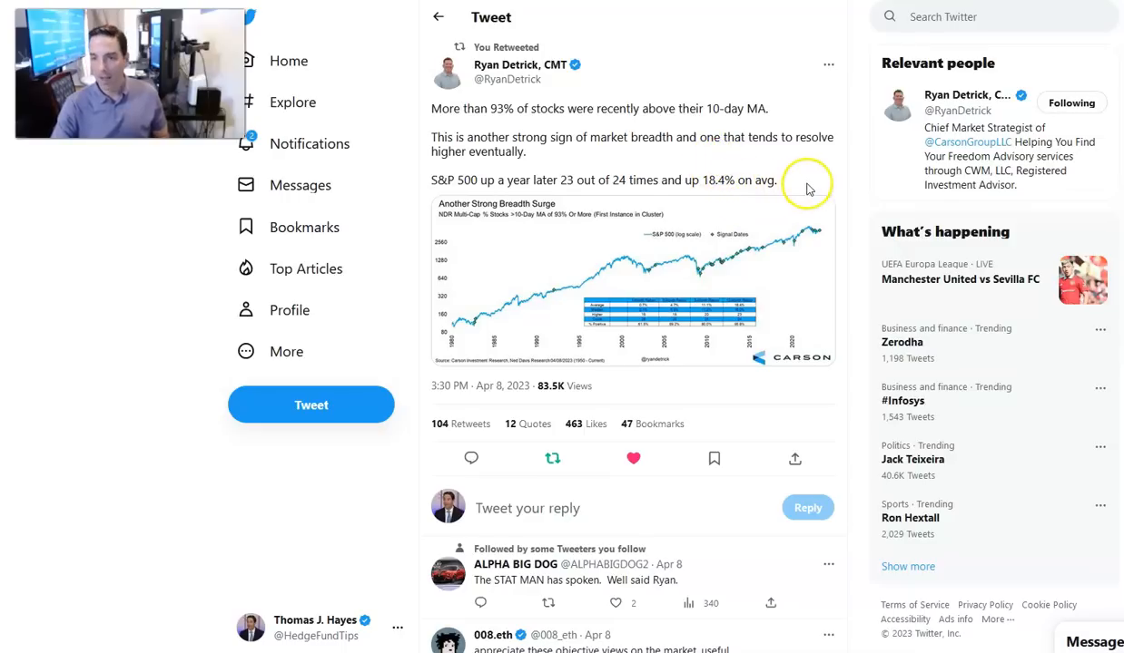
mouse_move(808, 186)
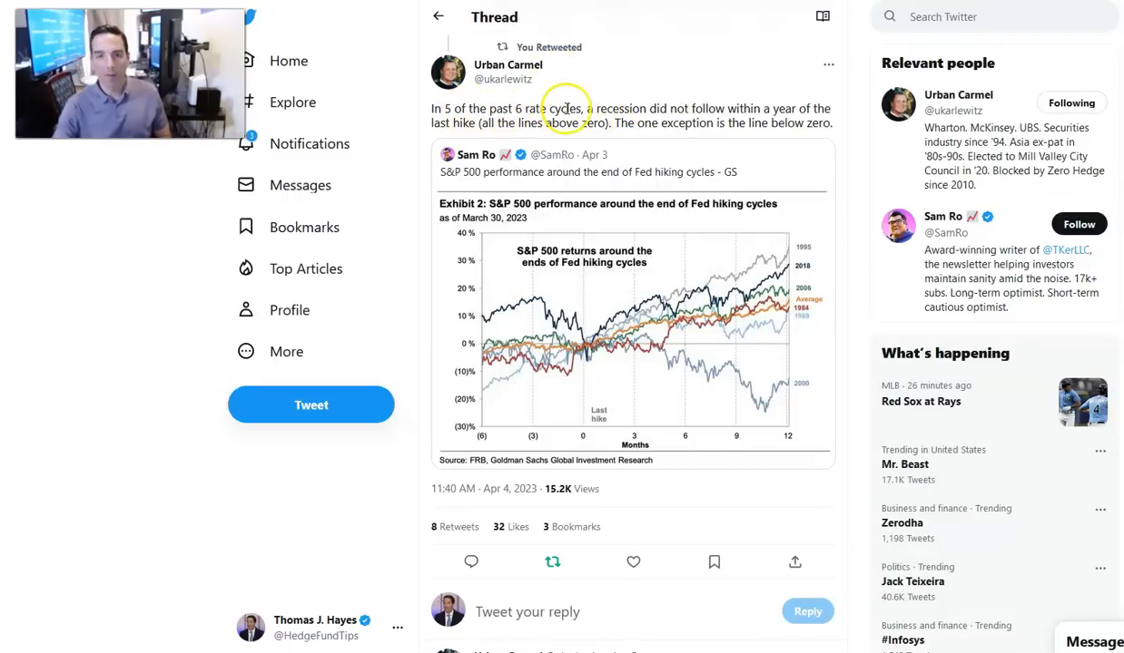
mouse_move(737, 109)
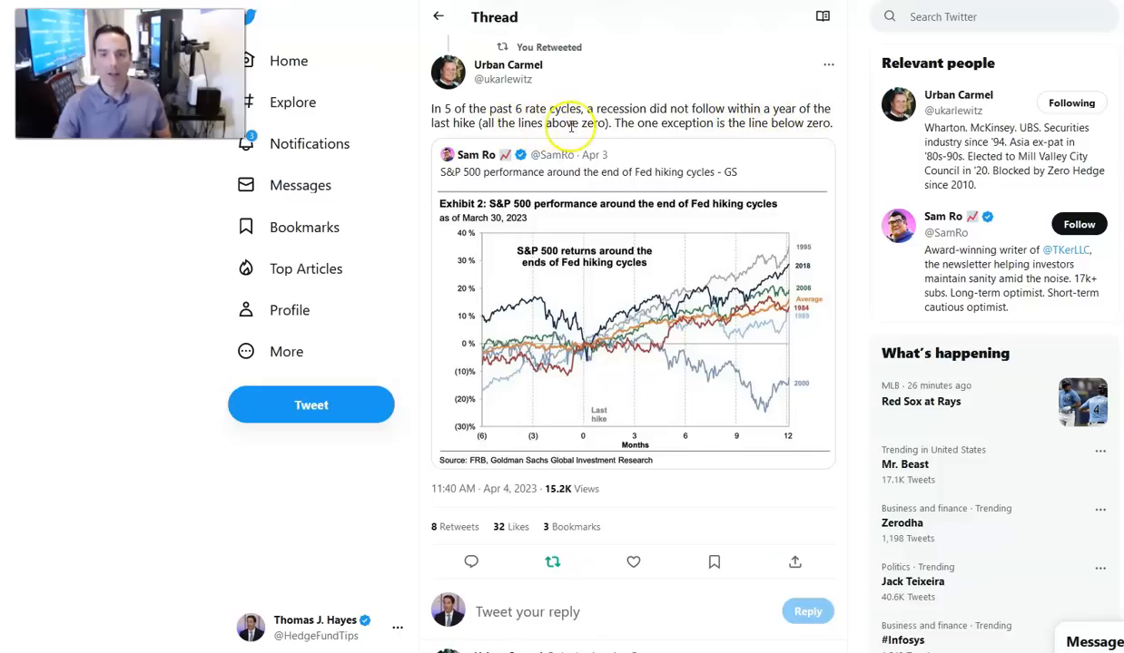
mouse_move(796, 121)
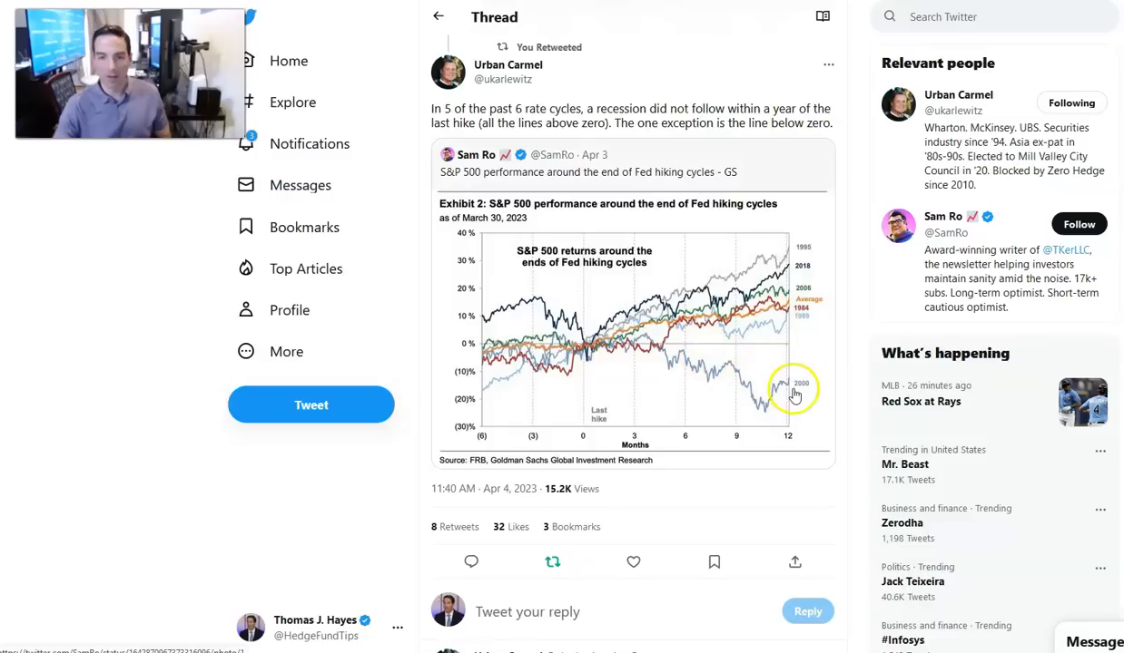
mouse_move(771, 329)
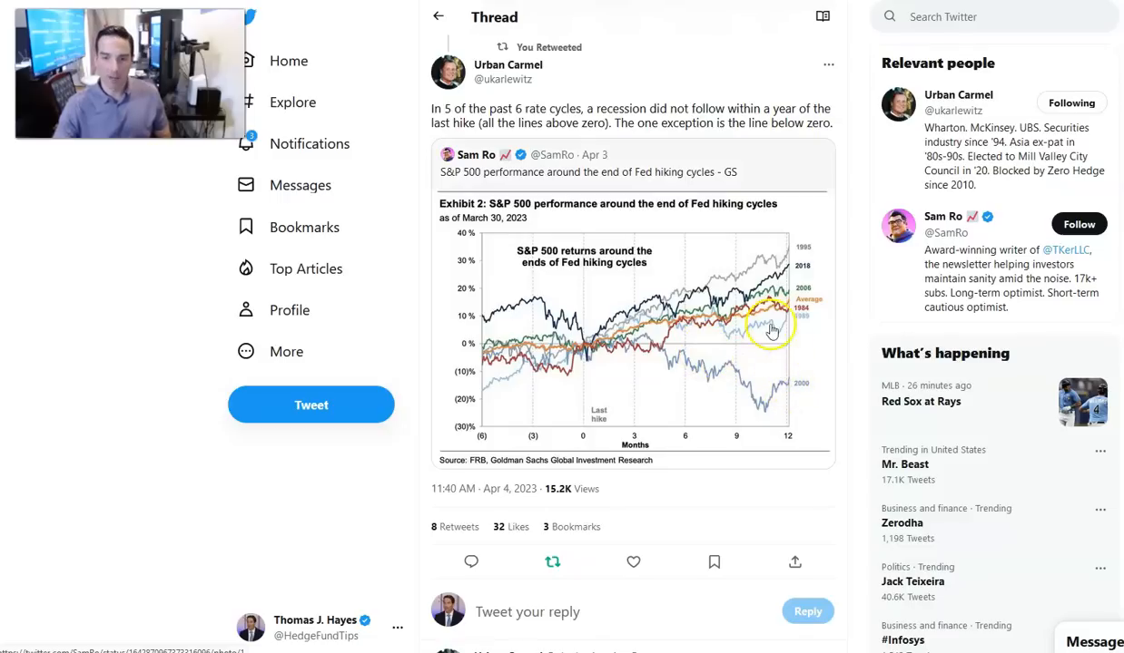
mouse_move(599, 344)
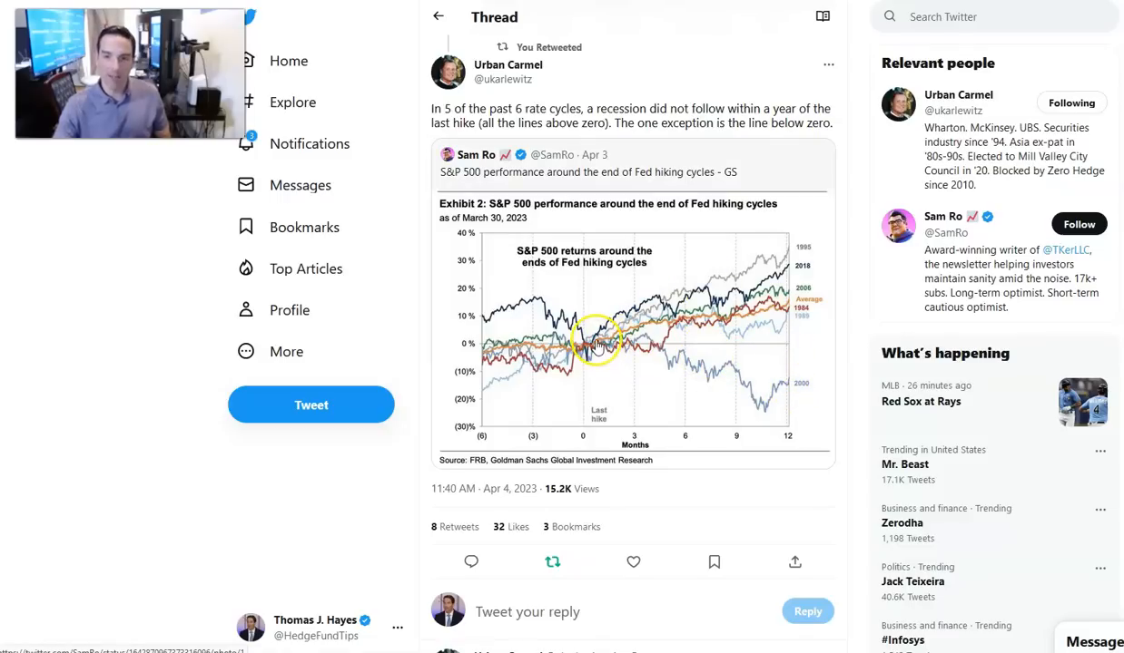
mouse_move(797, 286)
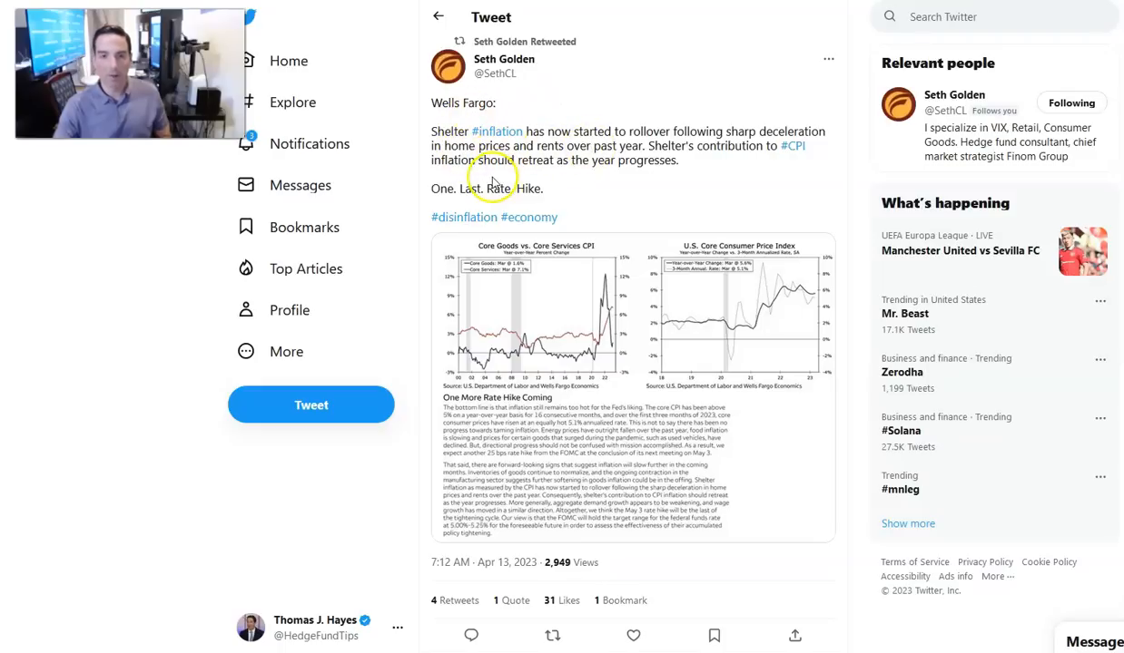
mouse_move(583, 197)
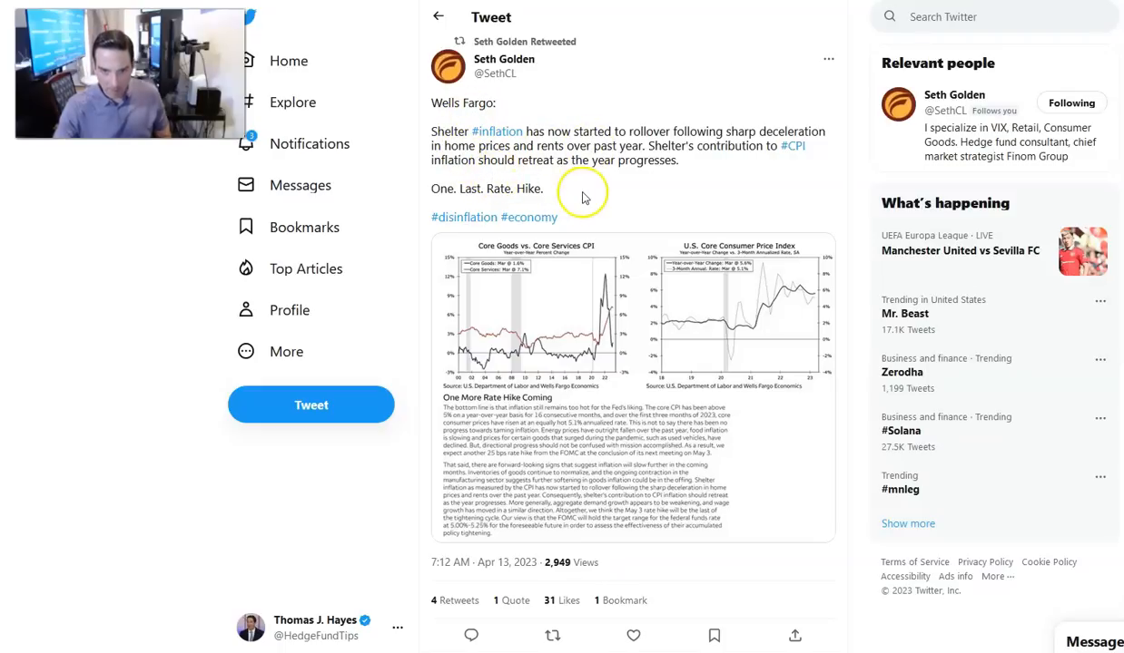
mouse_move(461, 122)
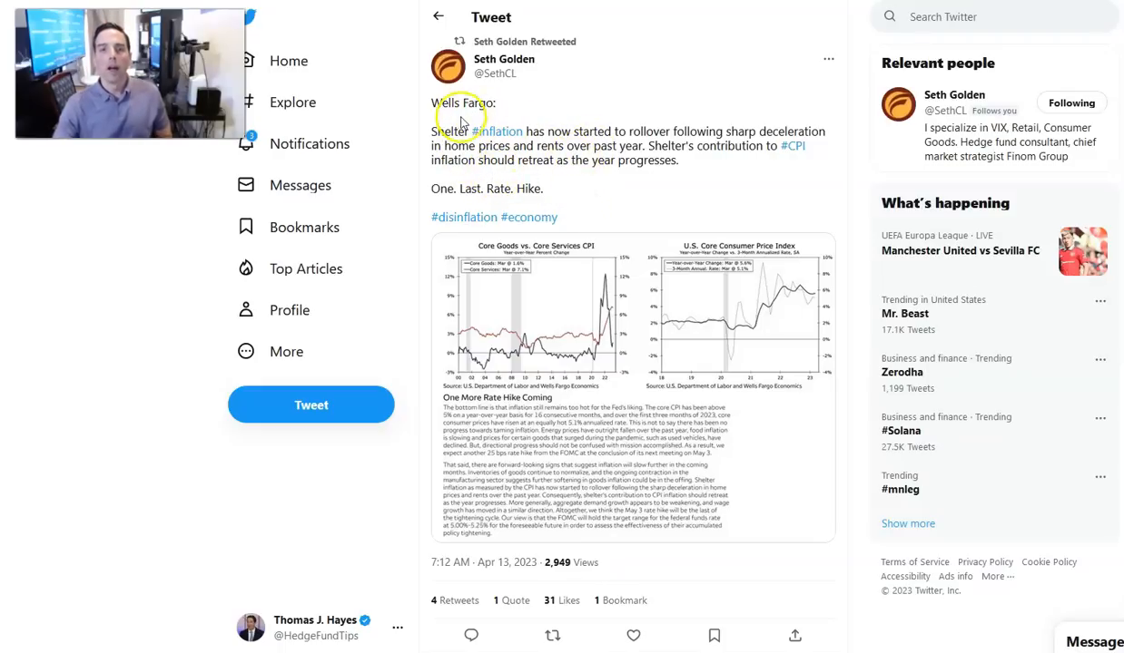
mouse_move(772, 134)
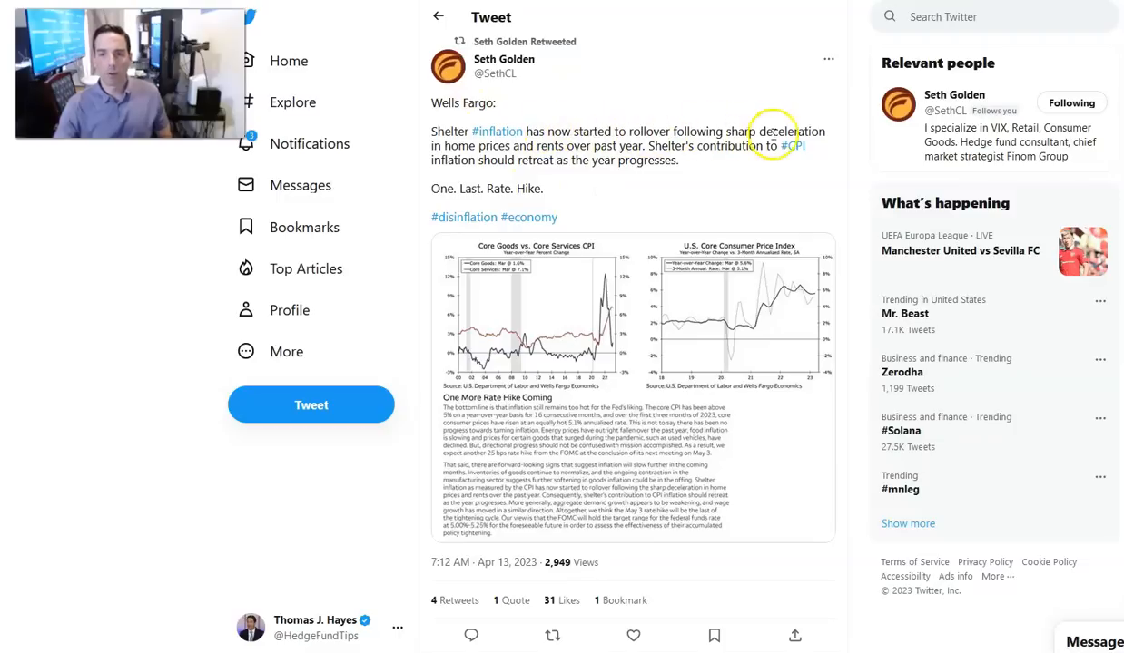
mouse_move(547, 149)
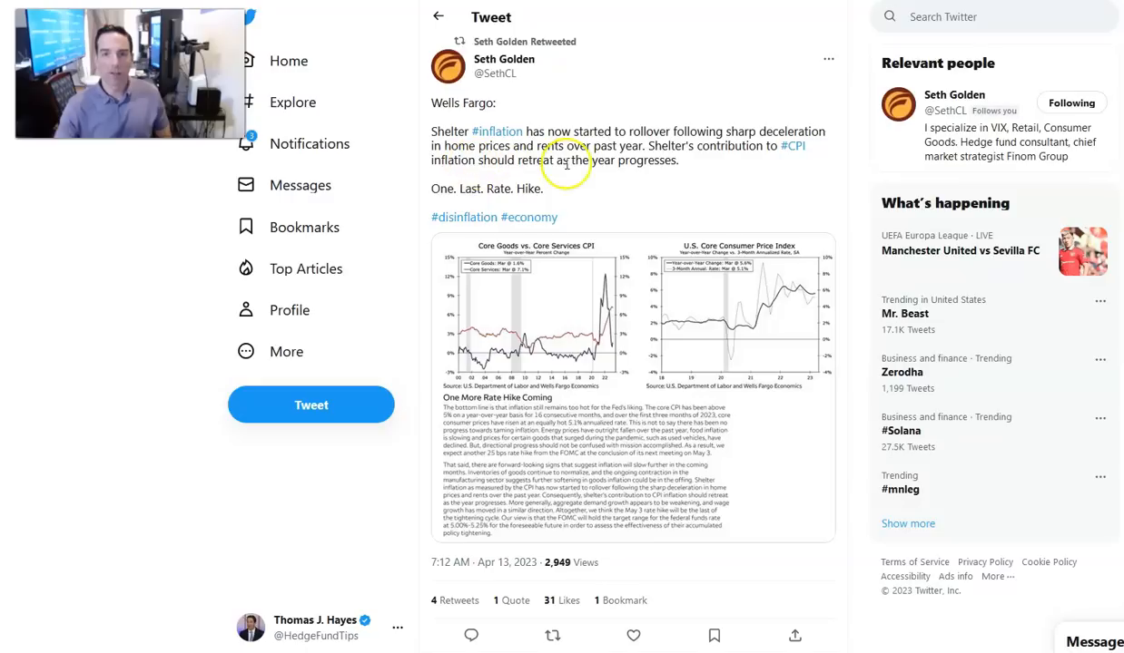
mouse_move(547, 190)
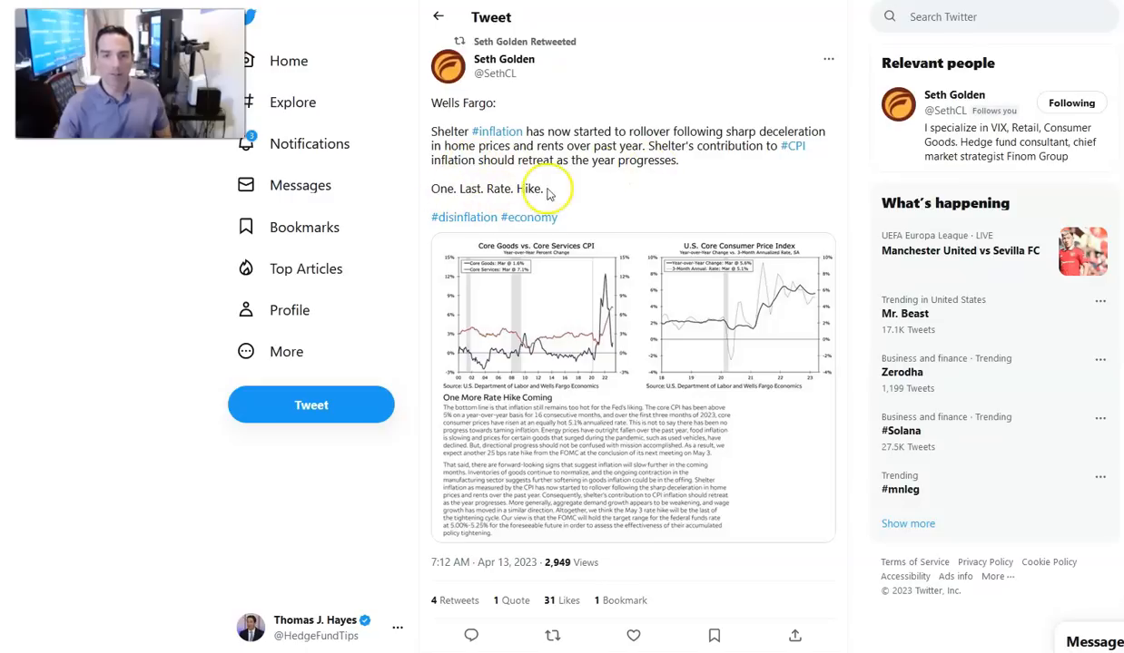
mouse_move(687, 363)
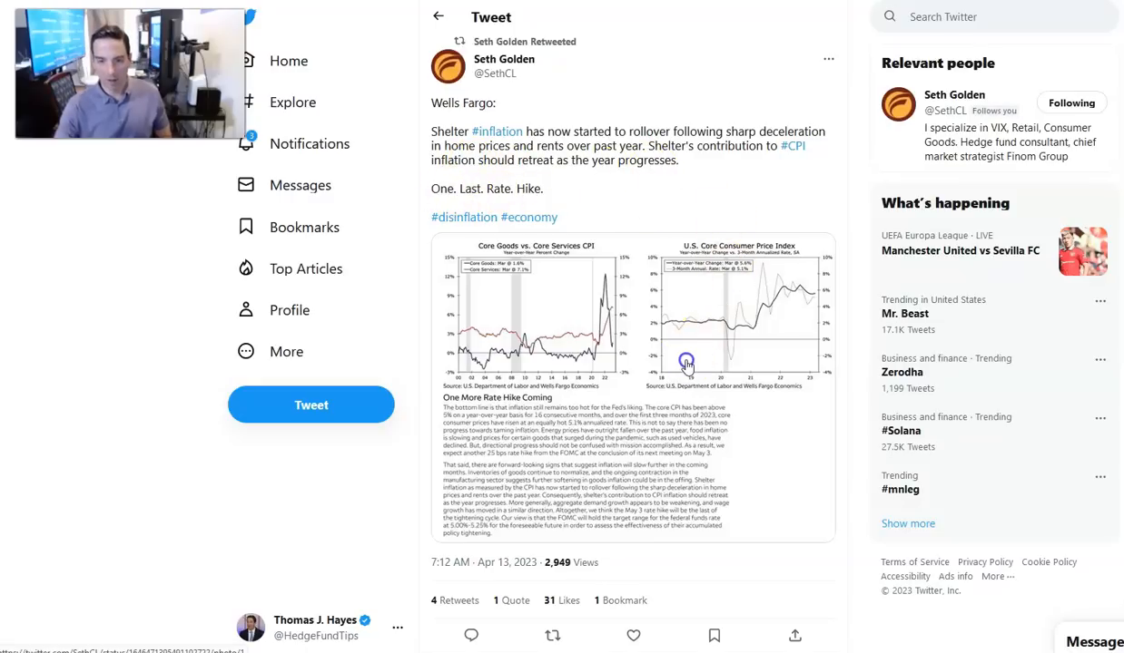
mouse_move(671, 392)
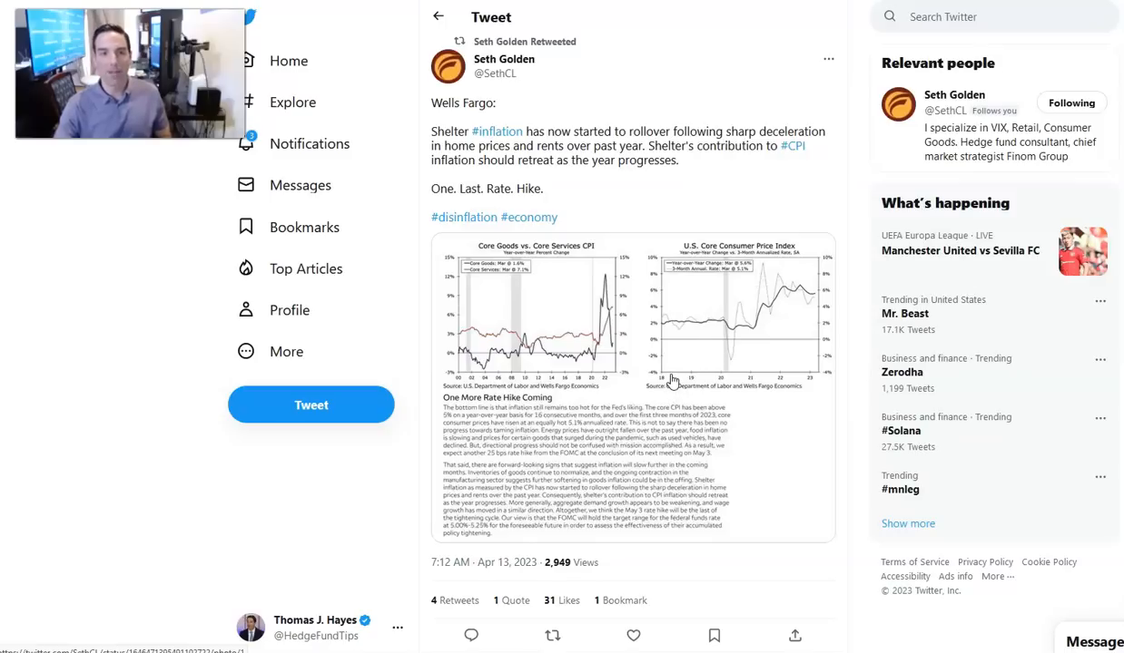
mouse_move(679, 354)
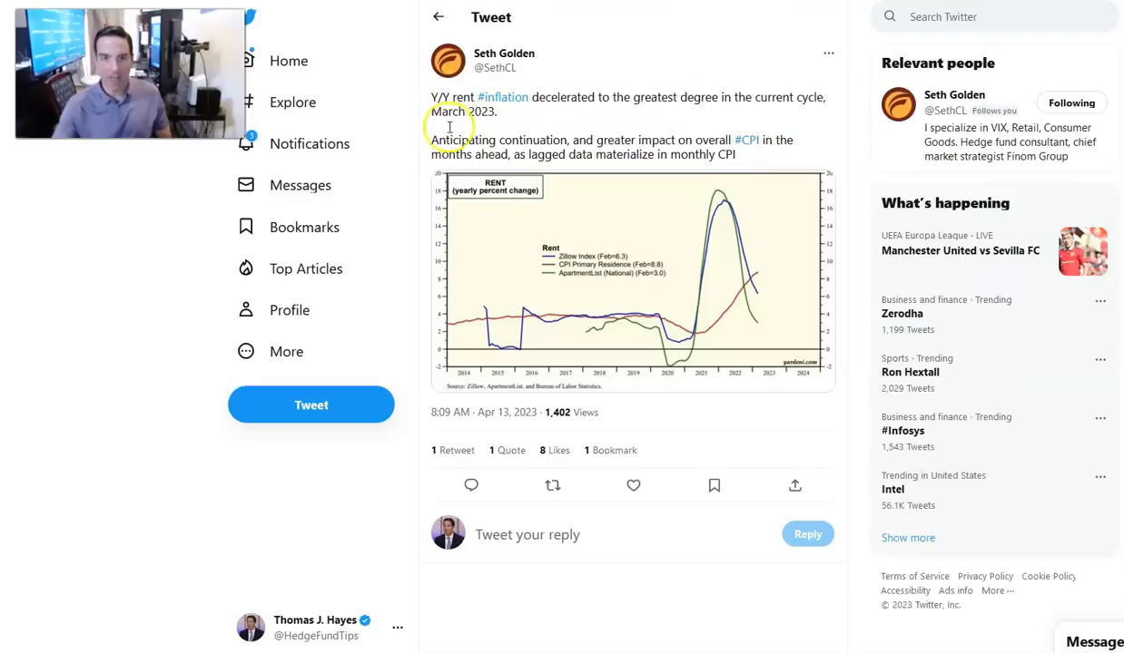
mouse_move(659, 102)
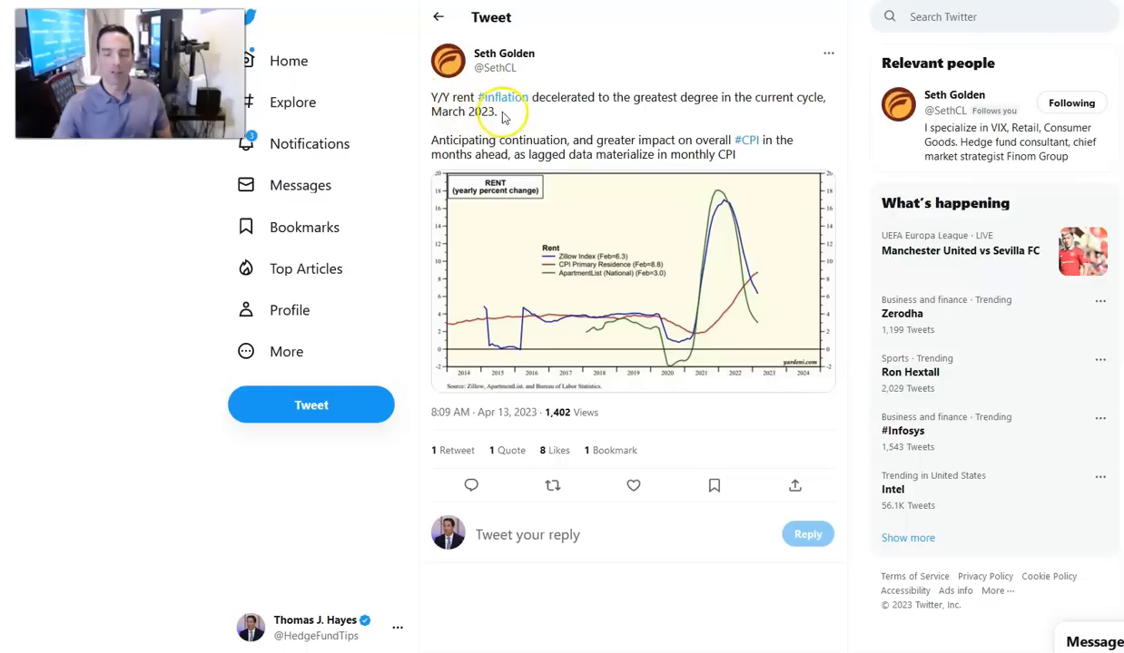
mouse_move(490, 135)
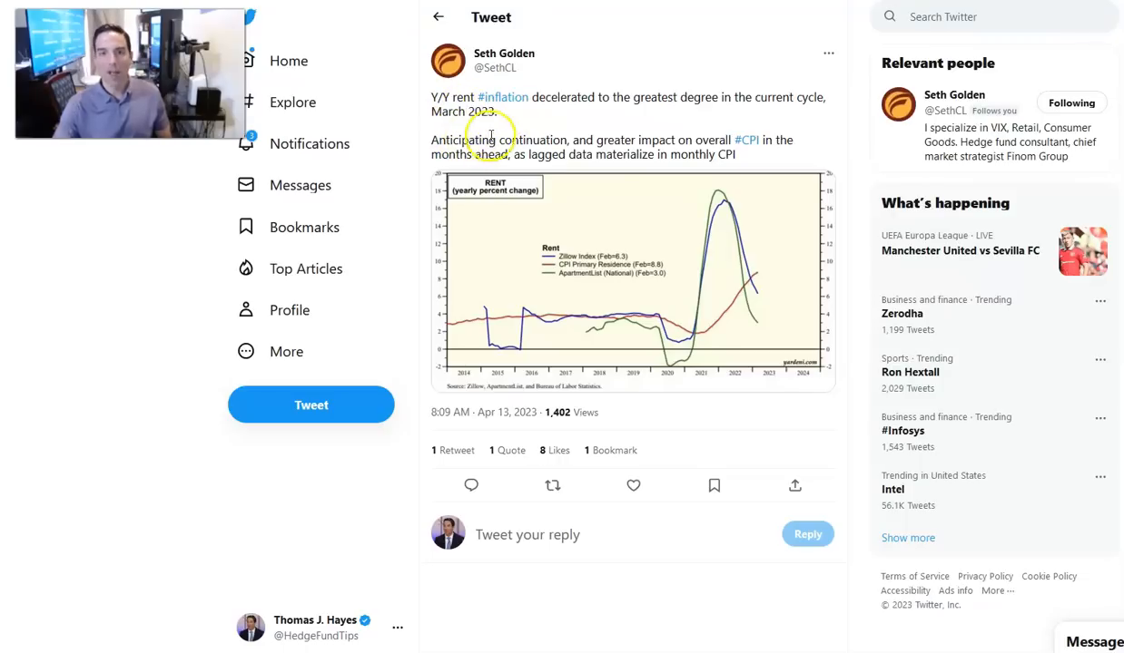
mouse_move(771, 141)
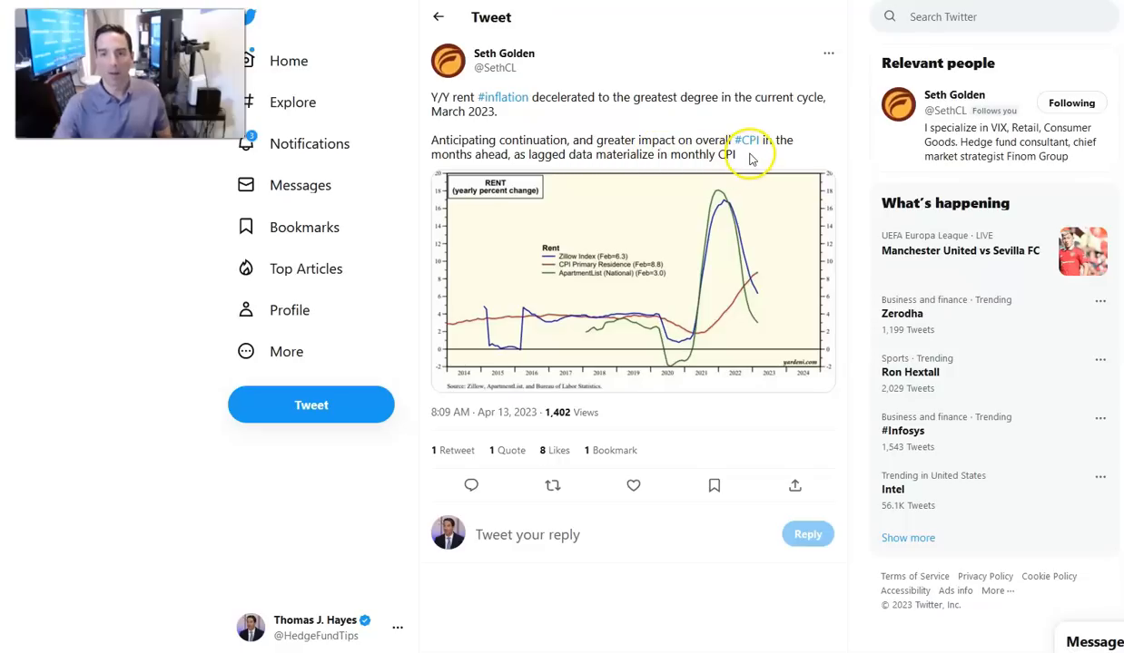
mouse_move(758, 319)
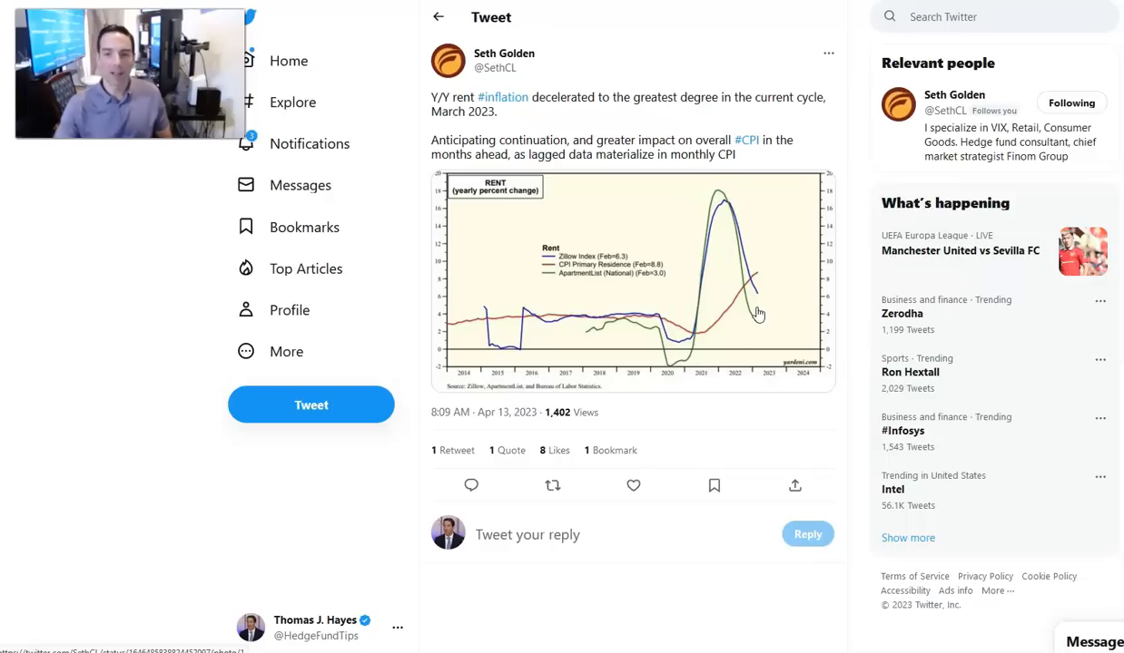
mouse_move(751, 299)
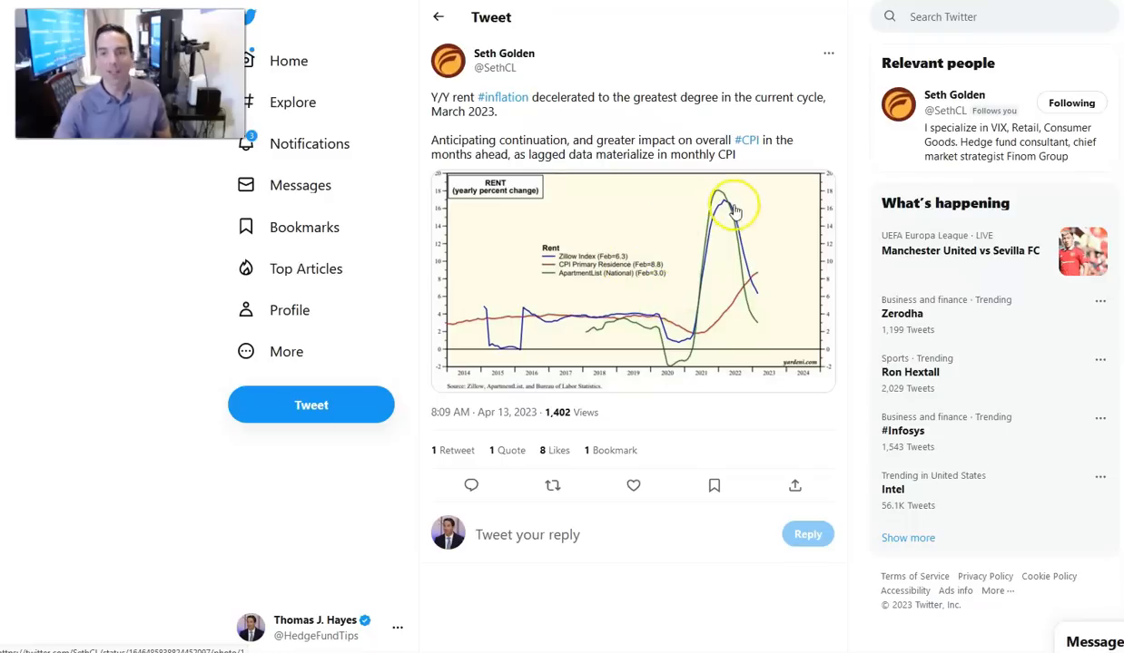
mouse_move(765, 311)
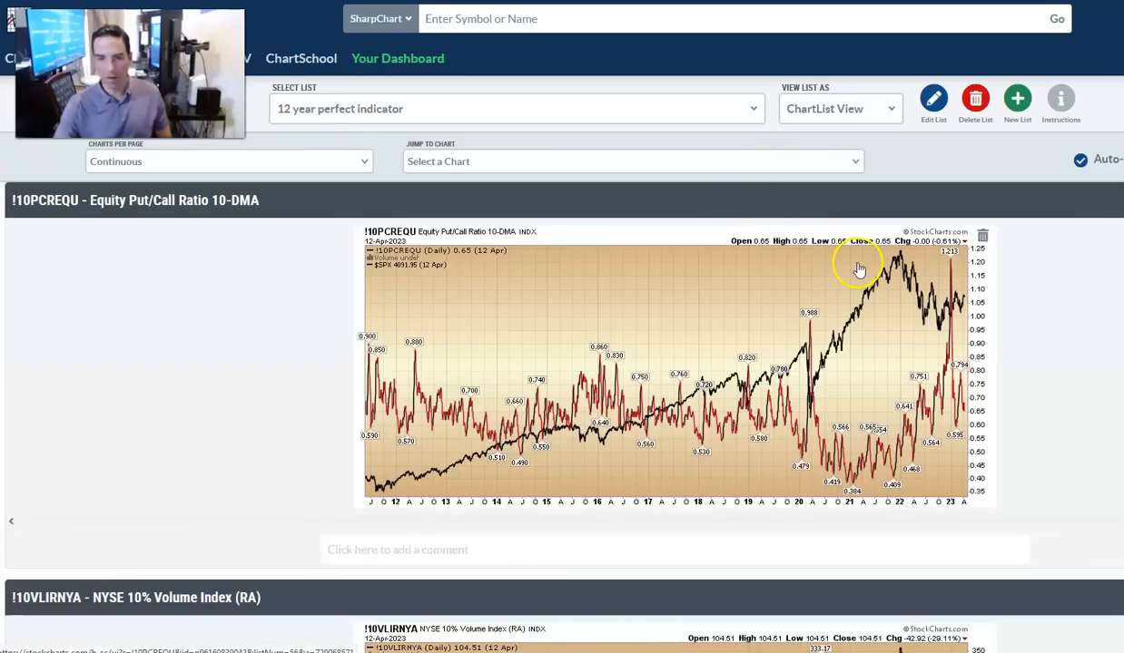
- Scroll the ChartList past Equity Put/Call and NYSE 10% Volume to the !1EMANDX chart
scroll(down, 3)
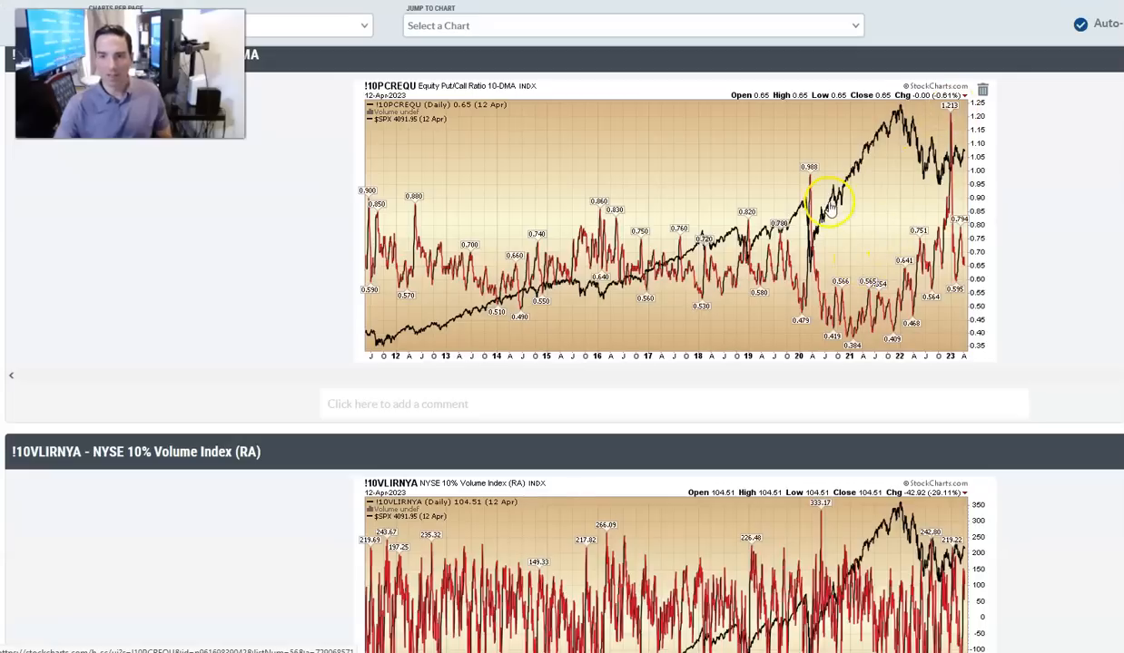
mouse_move(606, 202)
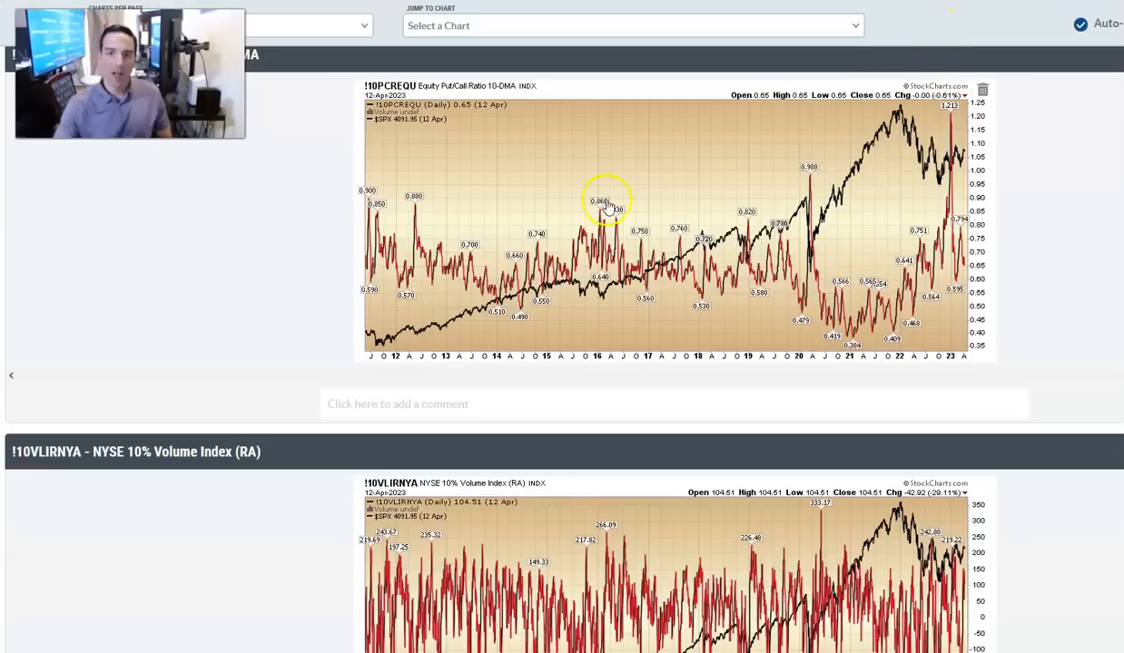
mouse_move(833, 189)
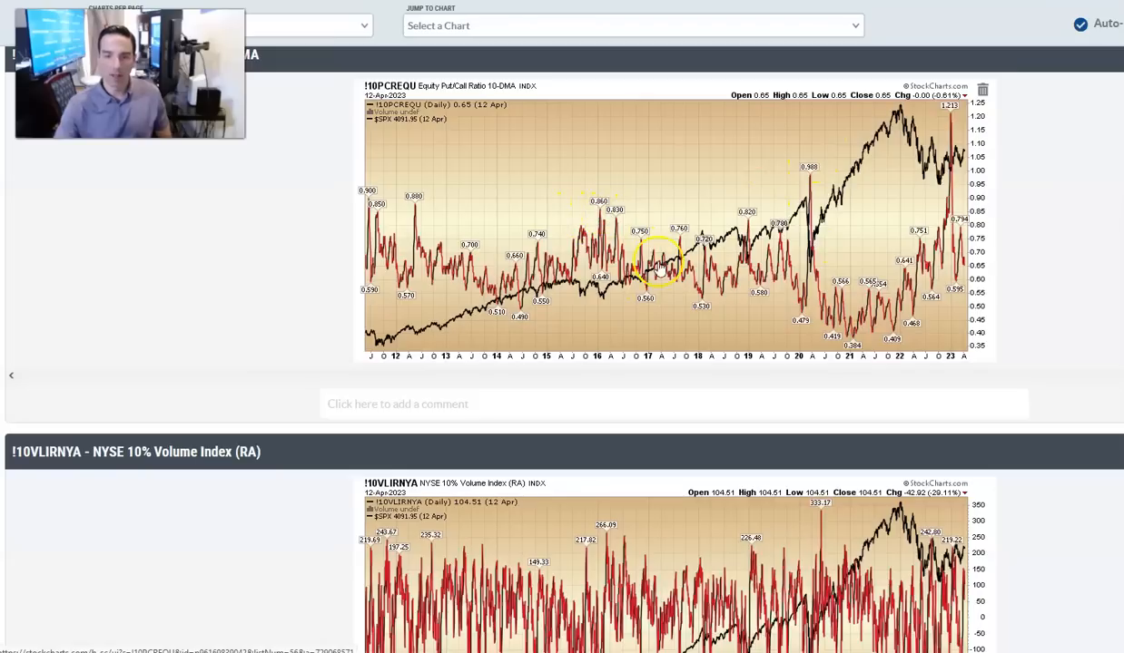
mouse_move(439, 227)
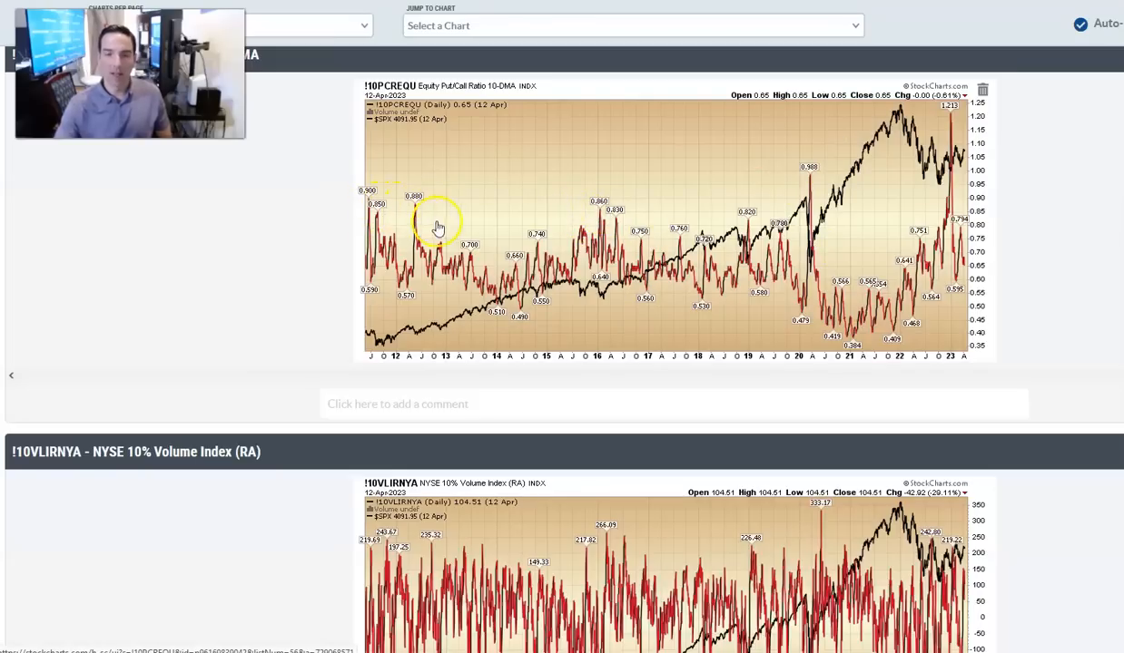
scroll(down, 3)
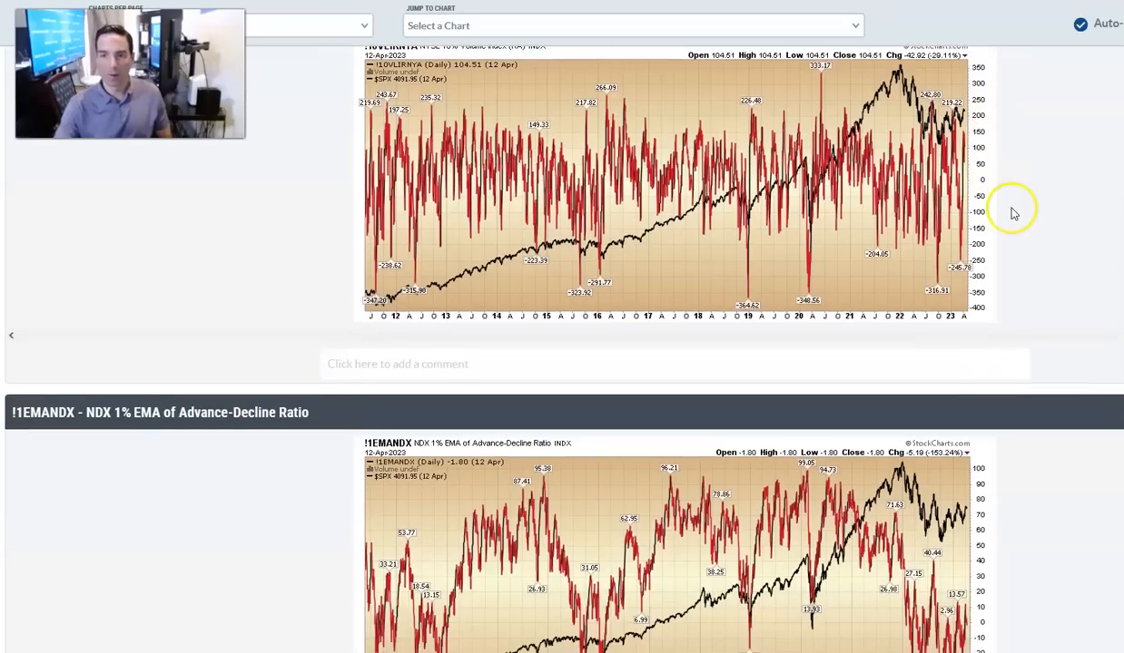
scroll(down, 3)
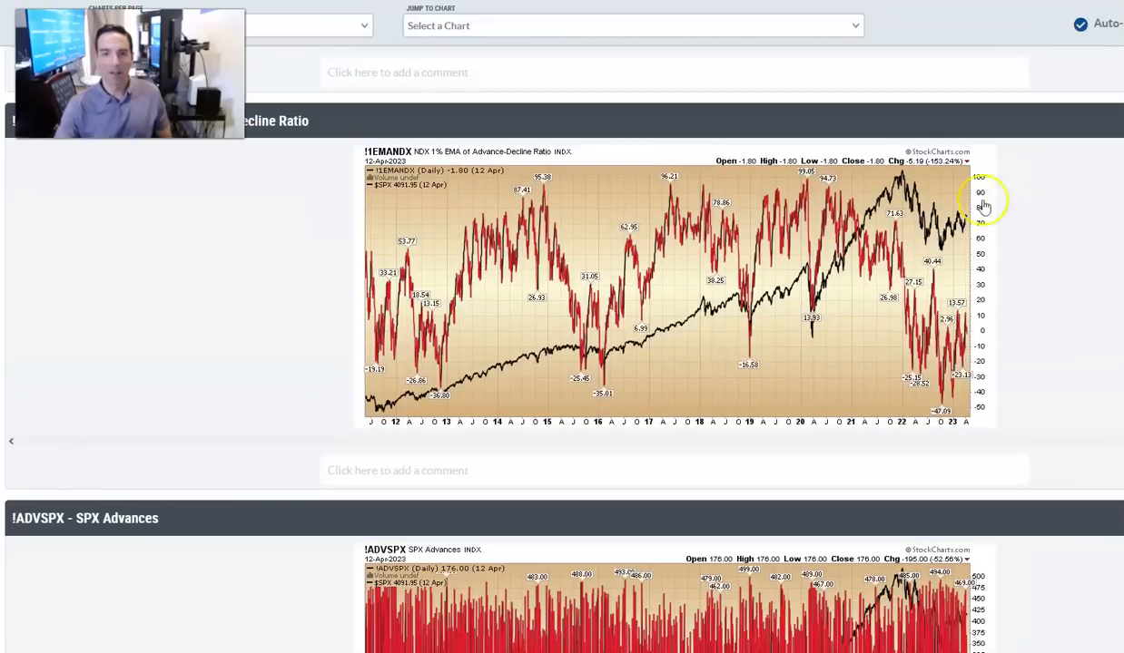
mouse_move(425, 157)
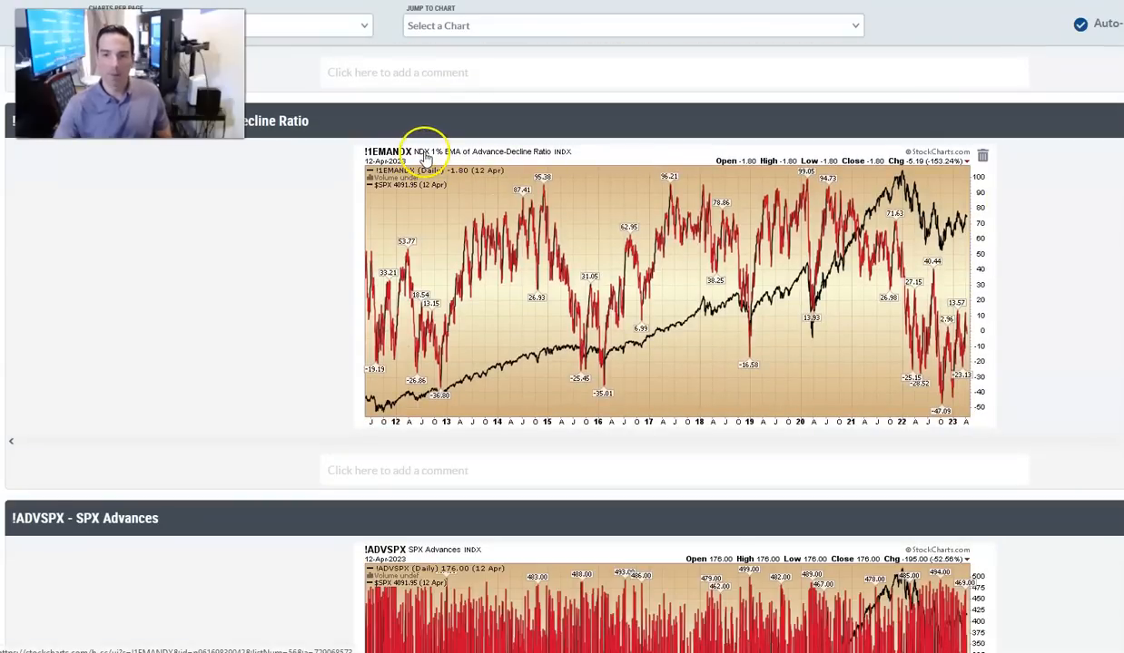
mouse_move(371, 323)
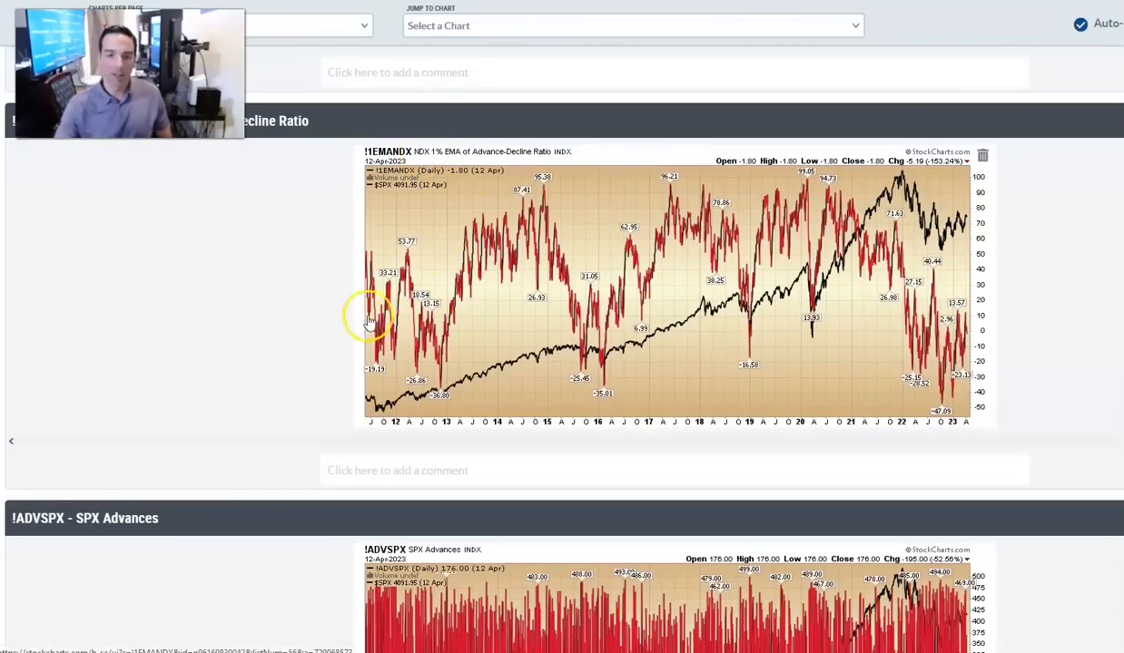
mouse_move(481, 145)
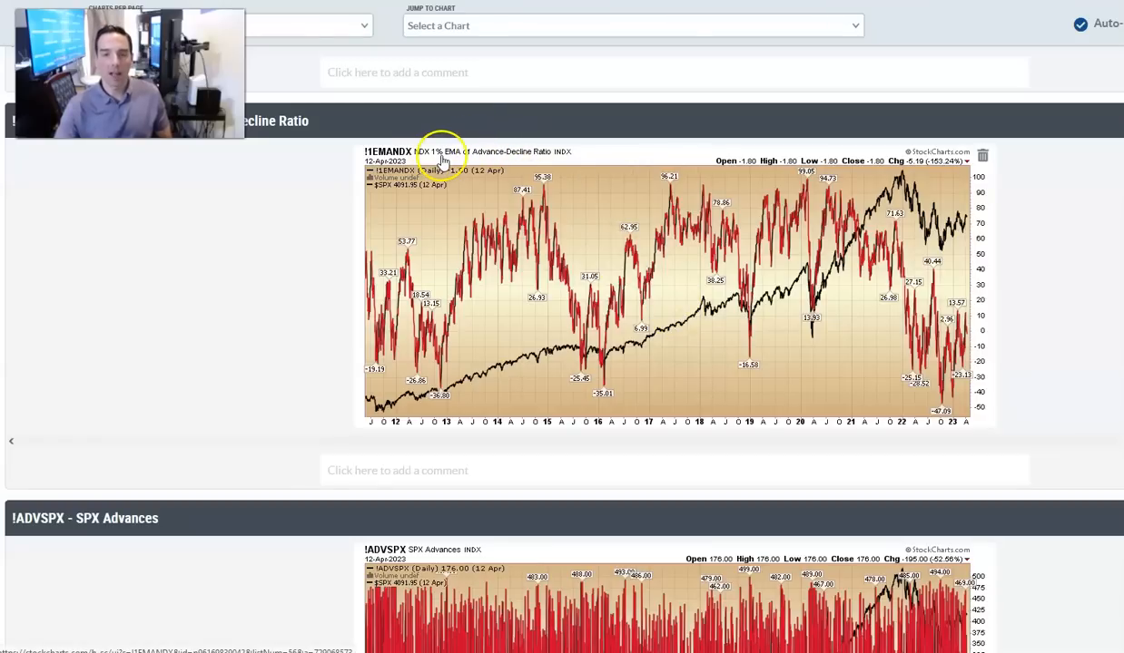
mouse_move(469, 159)
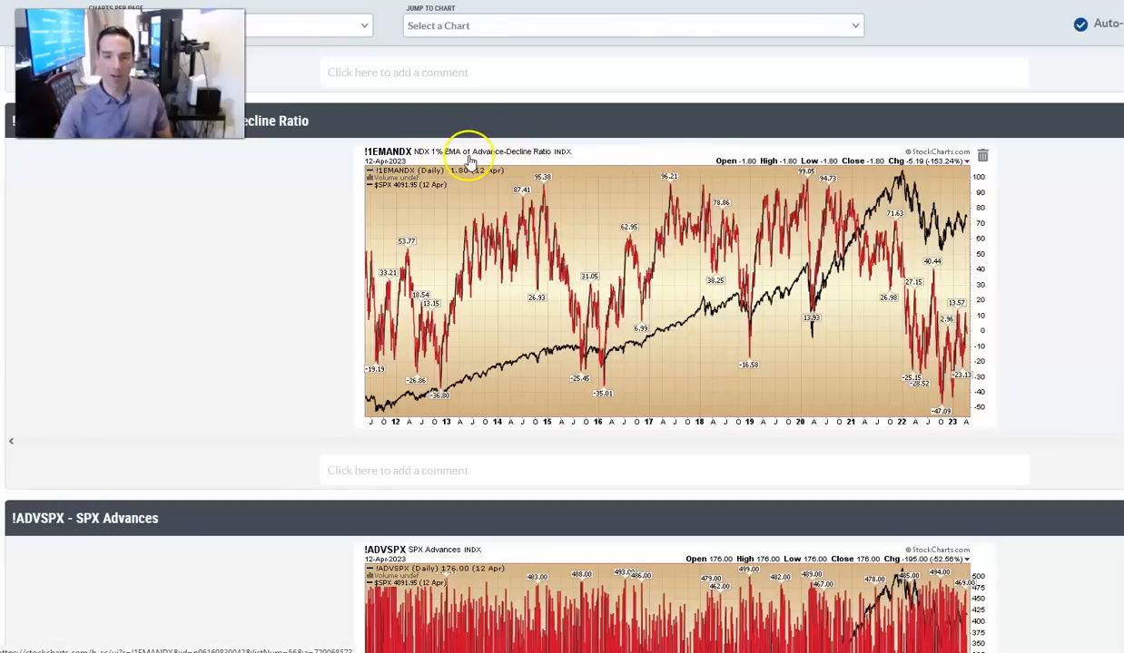
mouse_move(1010, 258)
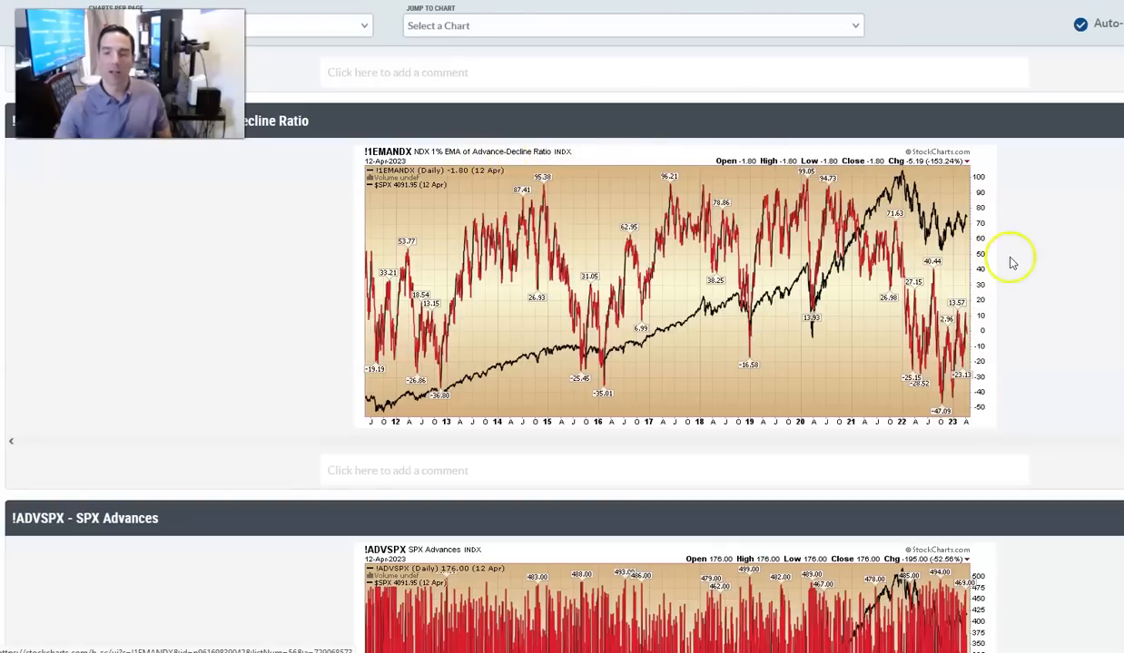
mouse_move(765, 320)
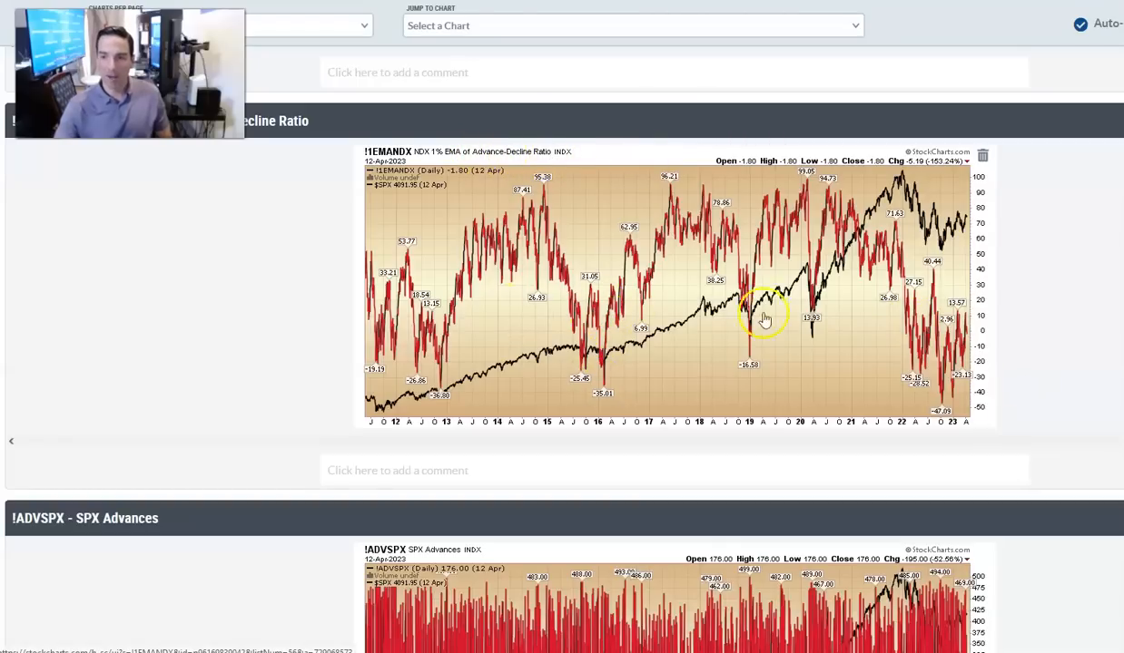
mouse_move(726, 184)
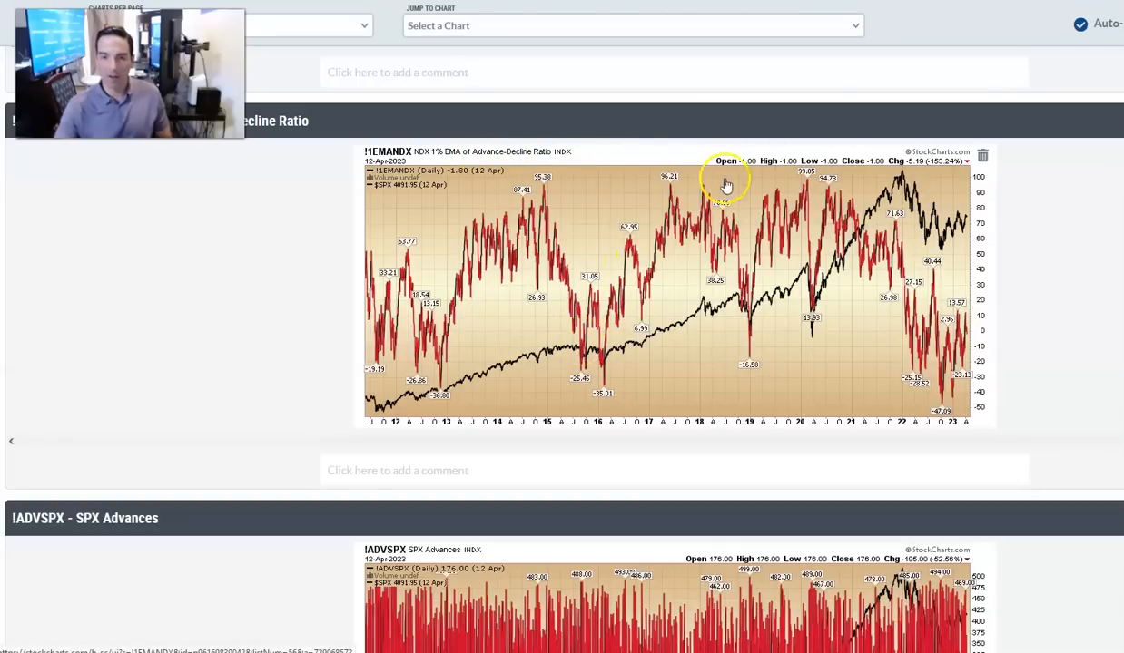
- Scroll past !ADVSPX, !BINACVR10 and !BINADIT to the !BINAHLC Nasdaq Cohen High Low chart
scroll(down, 3)
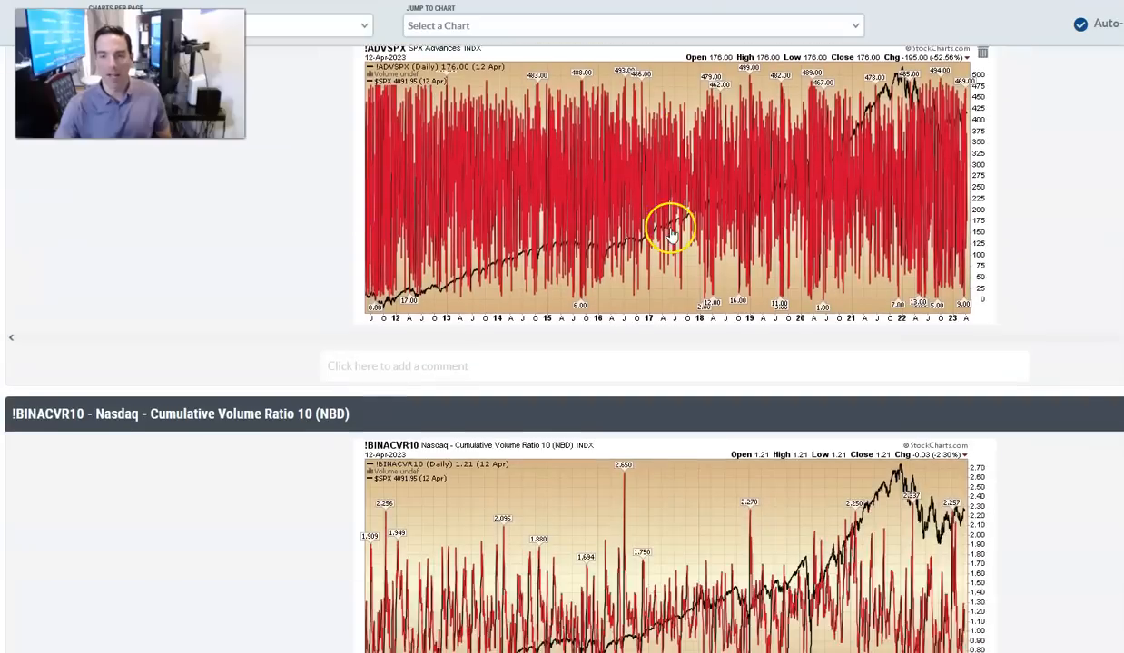
scroll(down, 3)
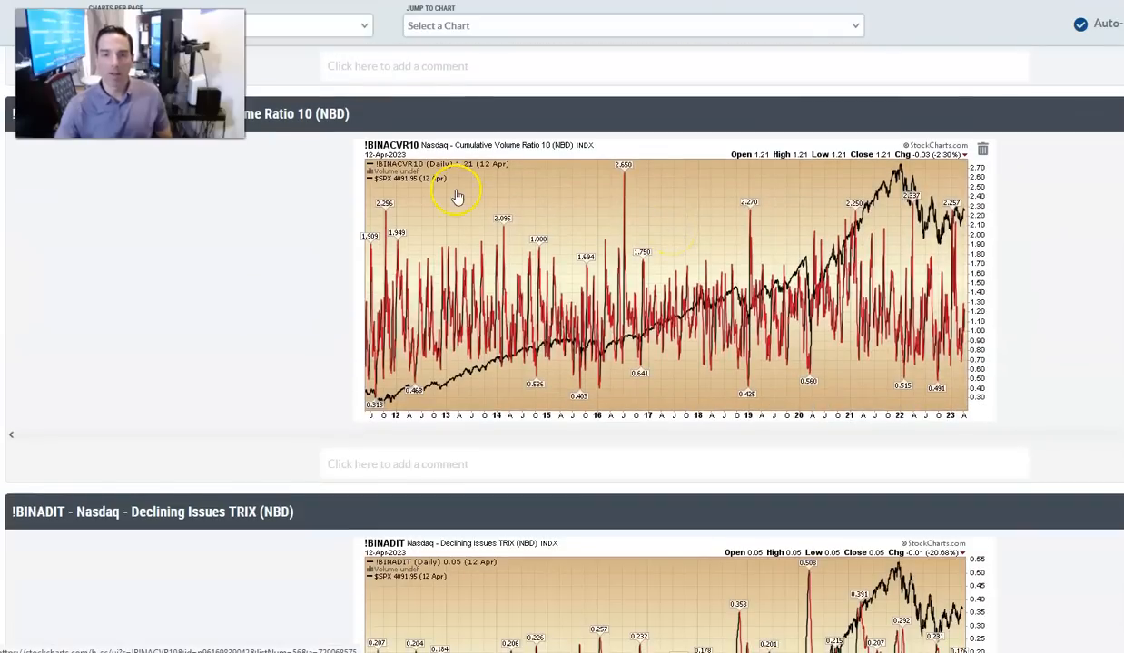
mouse_move(953, 237)
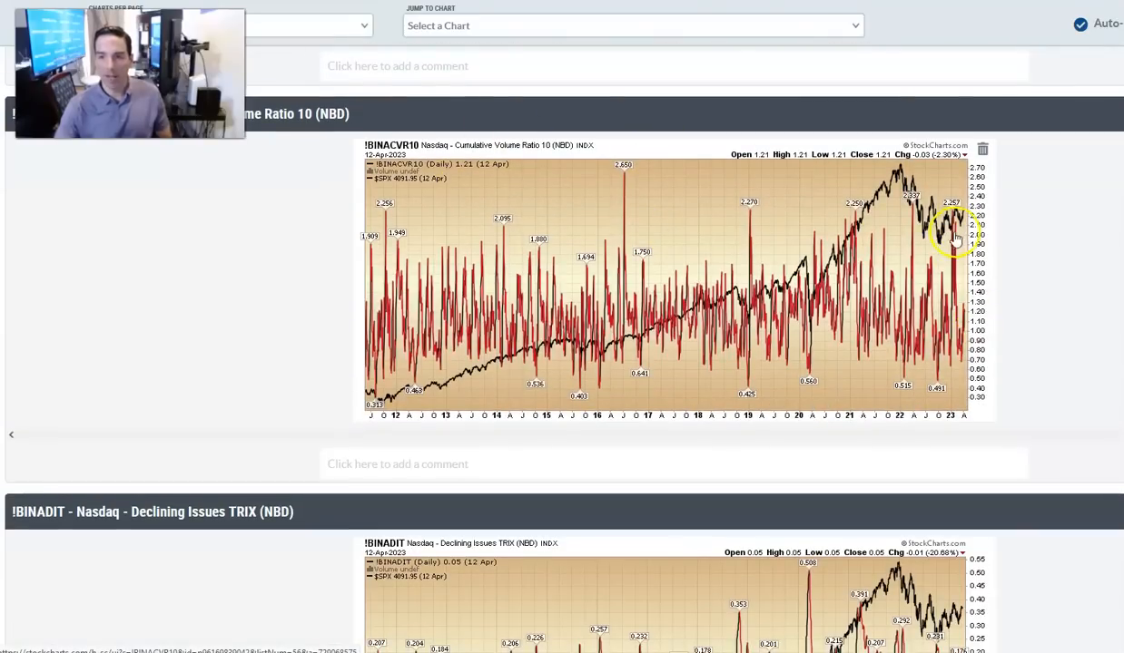
scroll(down, 3)
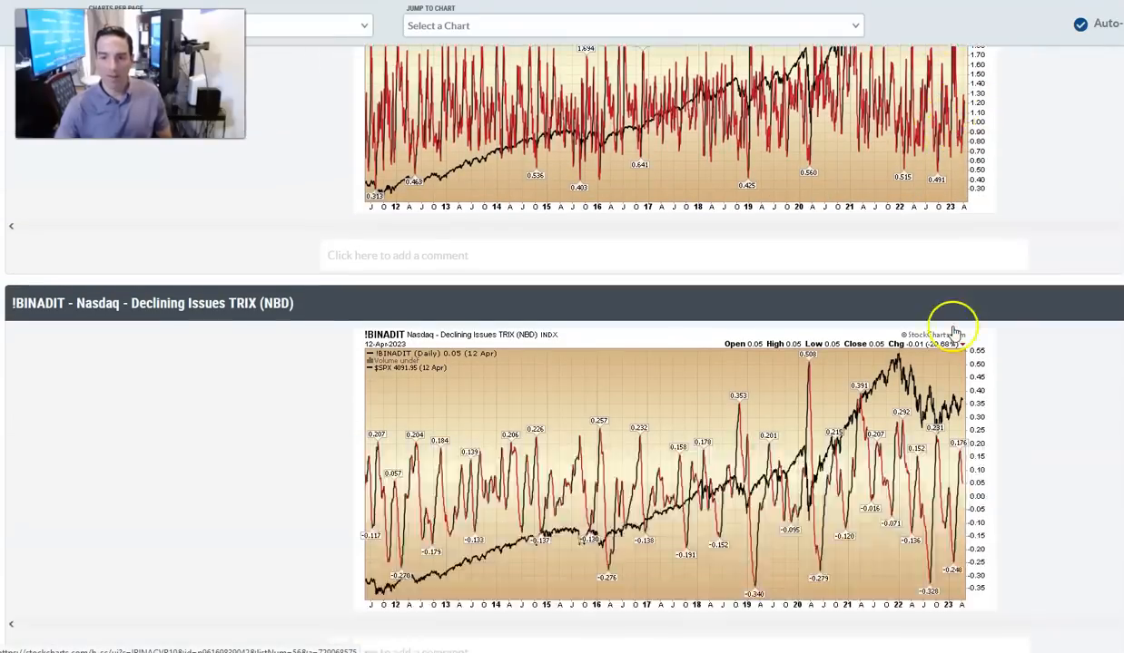
scroll(down, 3)
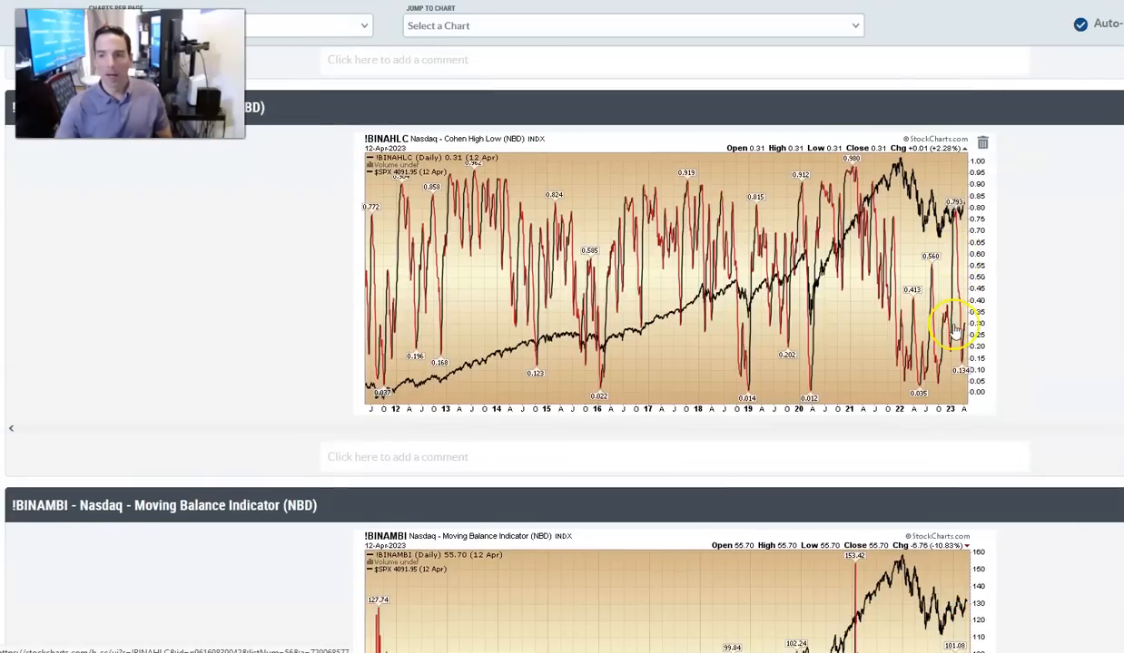
mouse_move(545, 150)
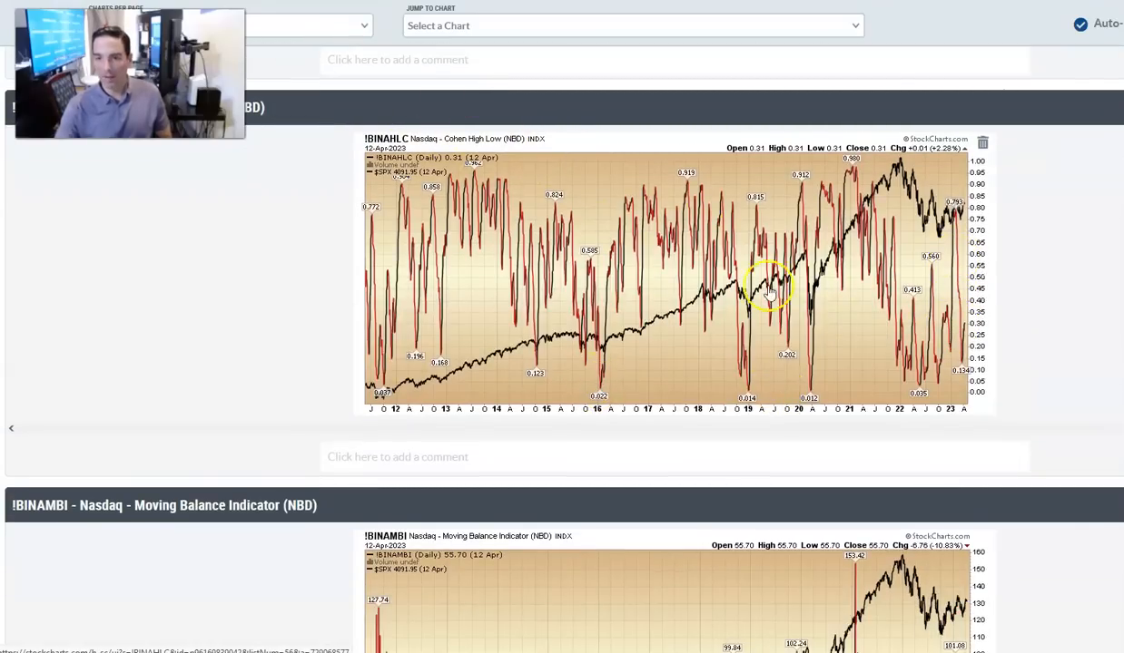
mouse_move(962, 363)
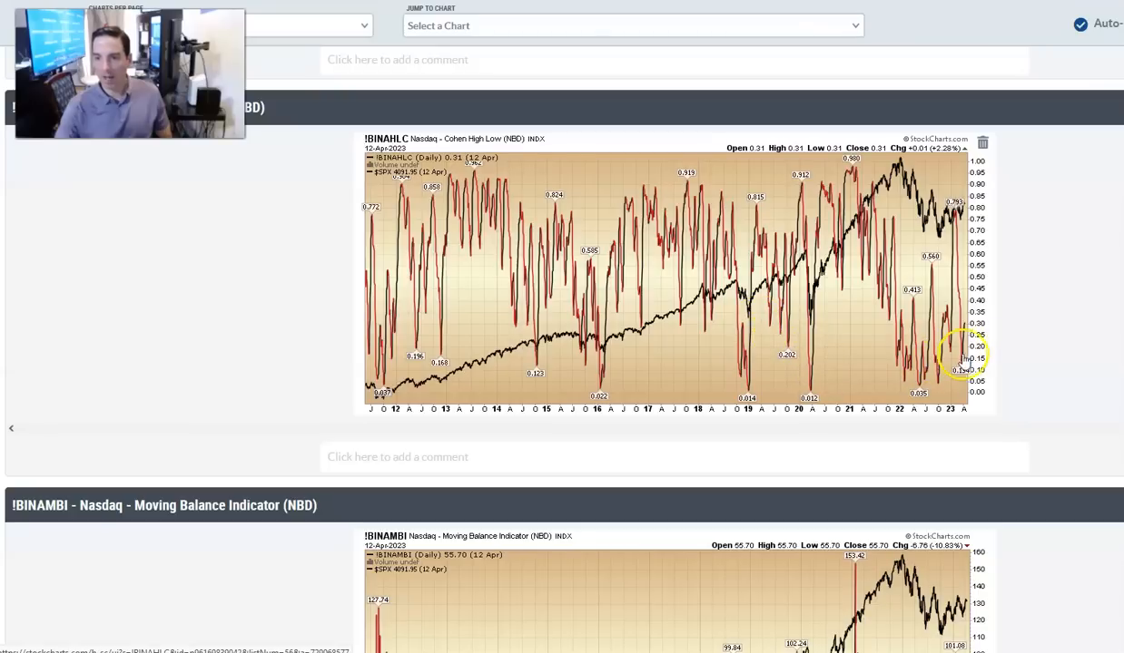
mouse_move(797, 234)
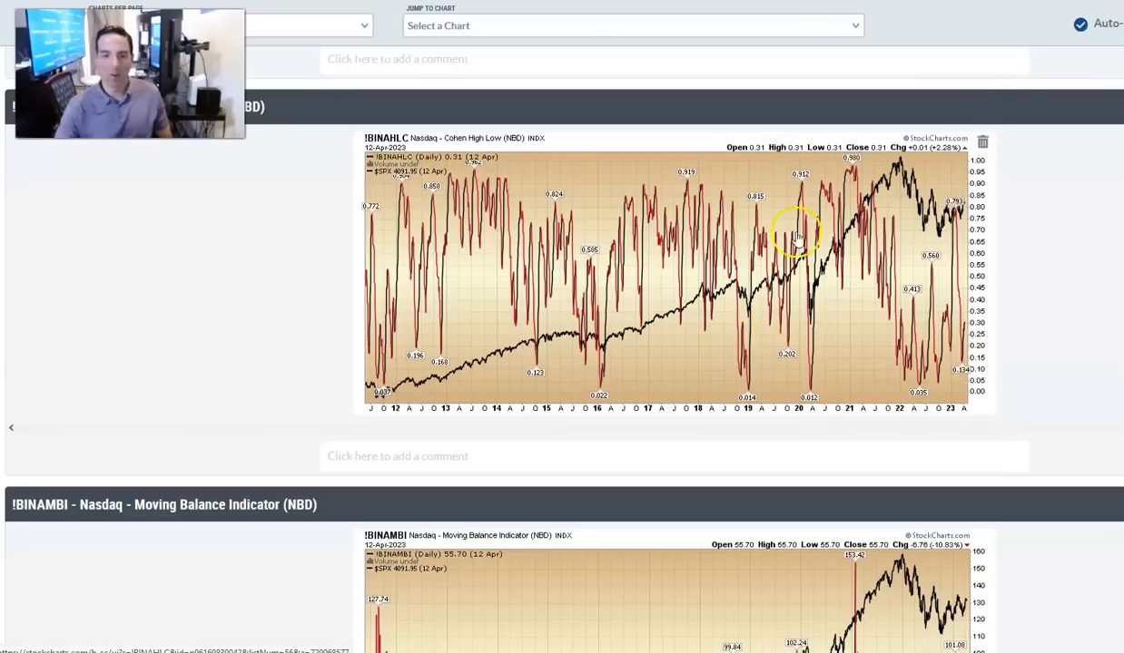
- Scroll to the !GT200XLRE real estate chart, then on to !GT20XLV health care
scroll(down, 3)
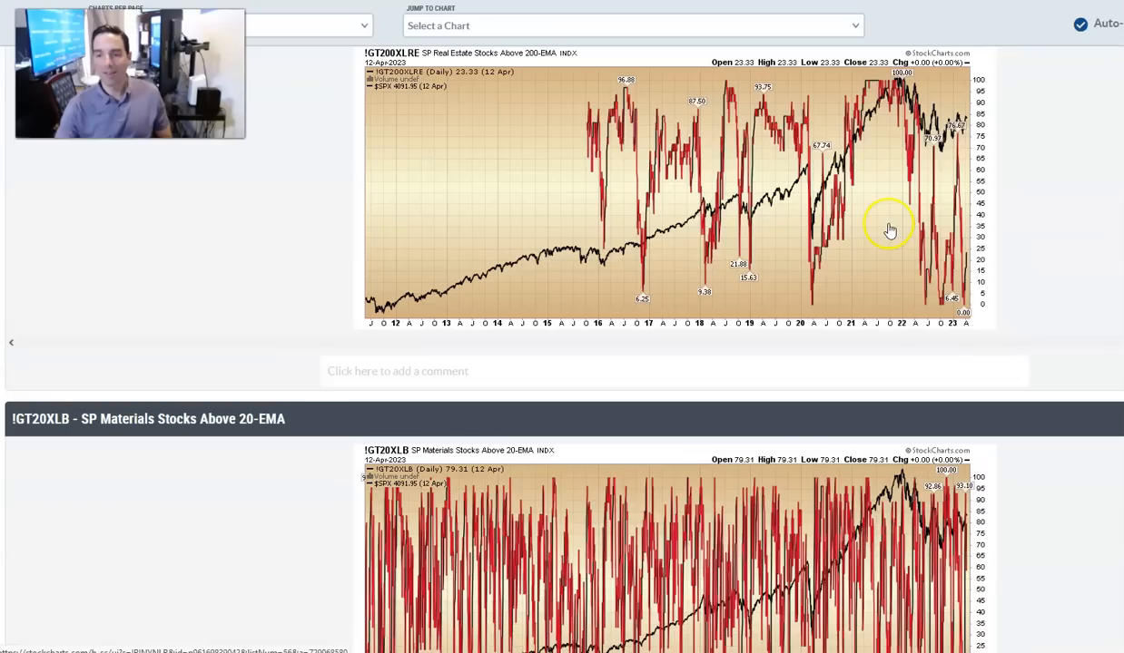
scroll(down, 3)
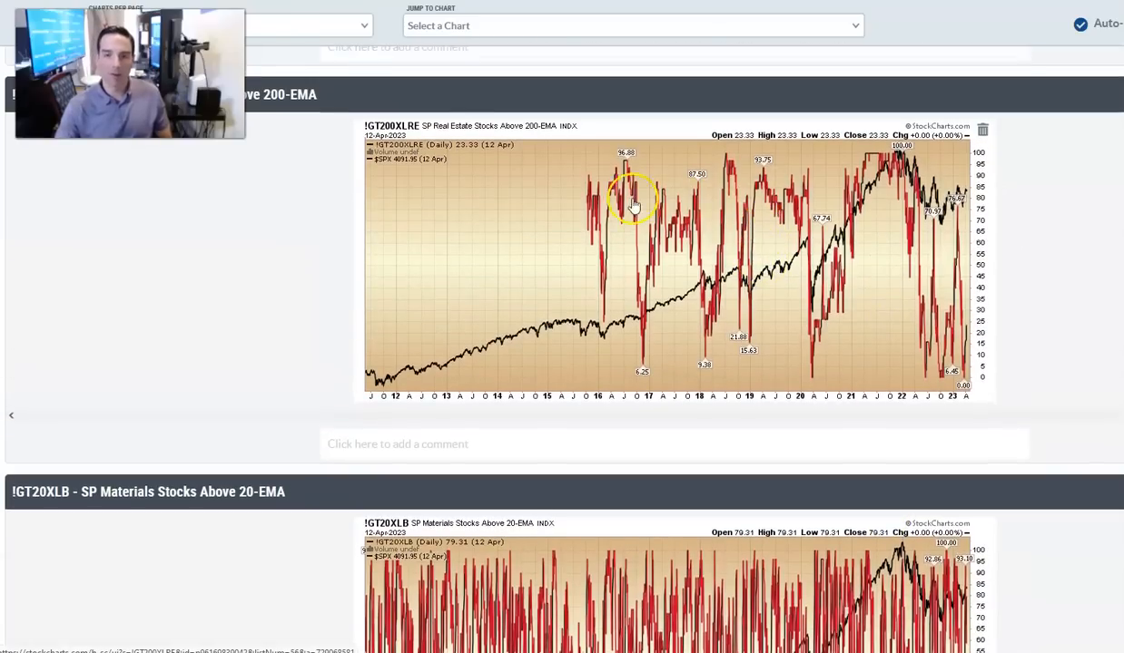
mouse_move(462, 109)
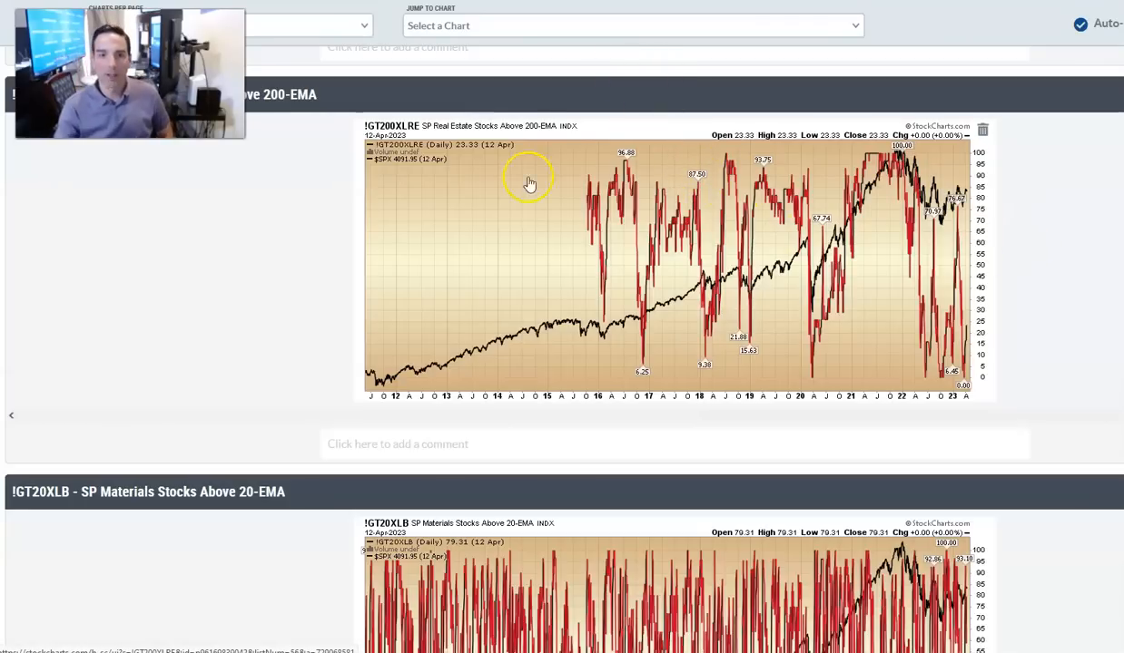
mouse_move(835, 277)
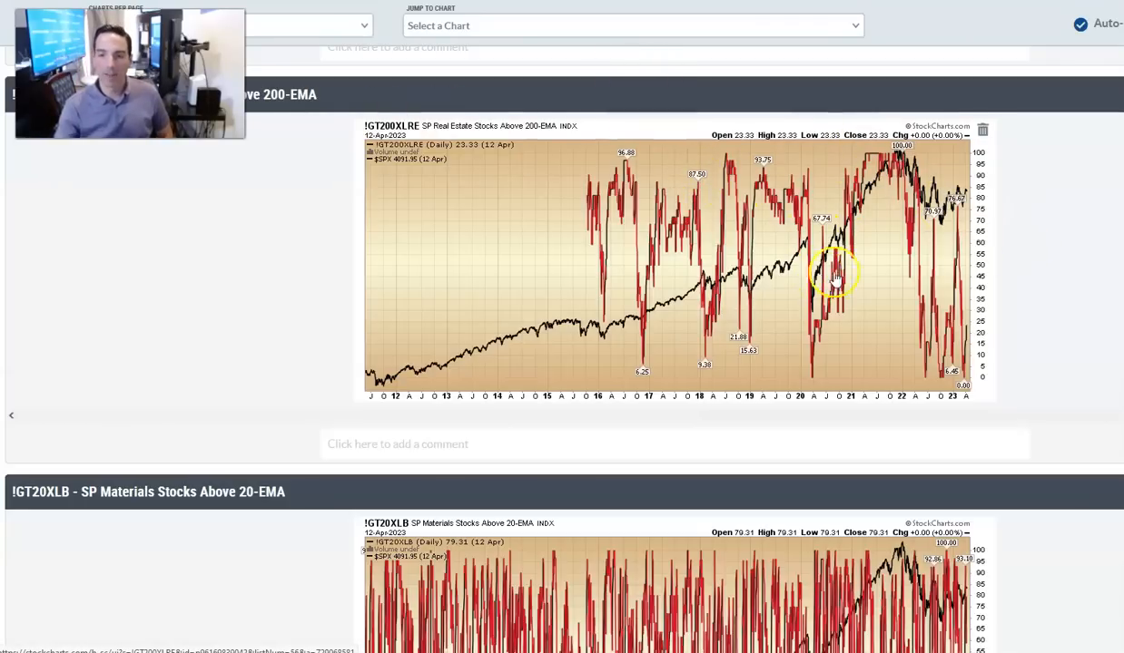
mouse_move(839, 252)
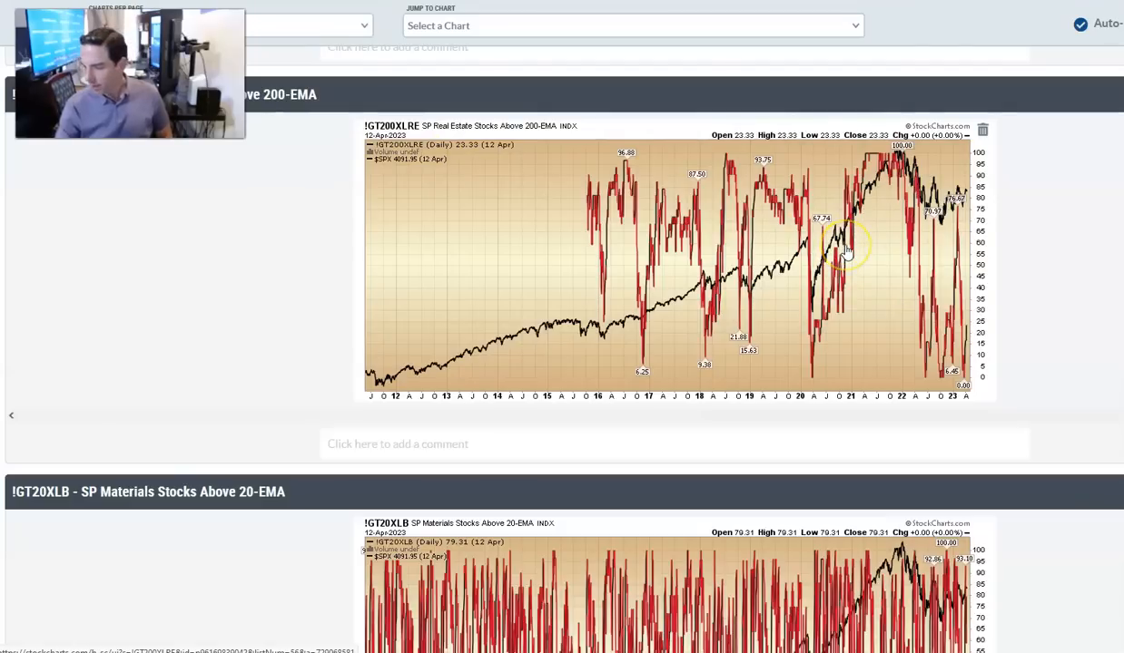
mouse_move(876, 173)
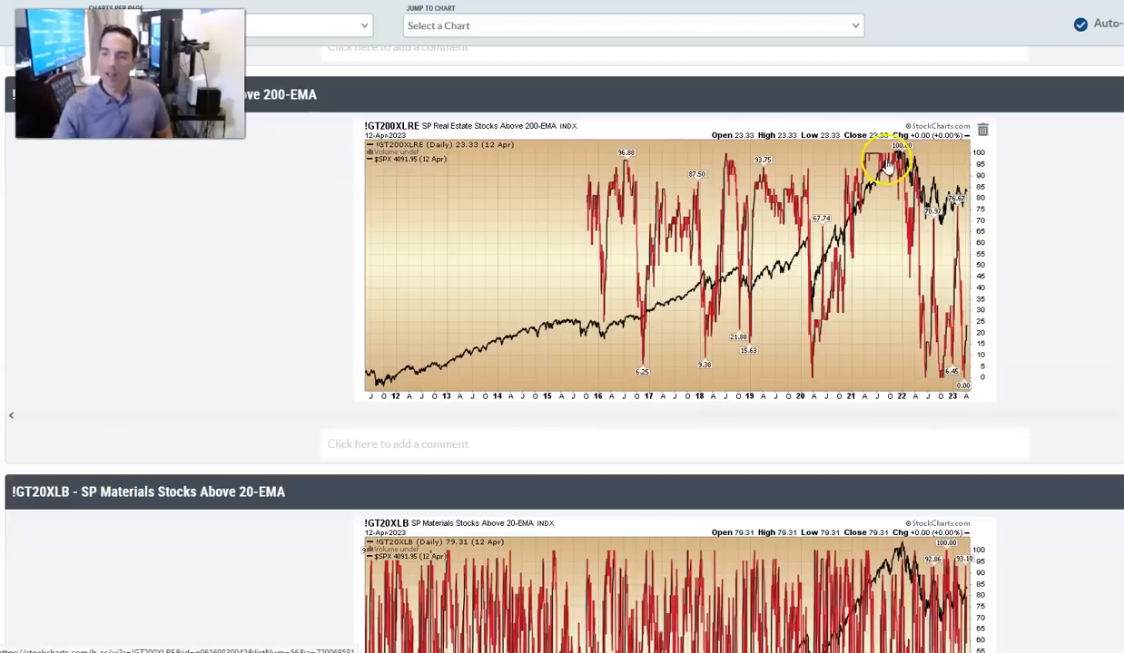
mouse_move(972, 334)
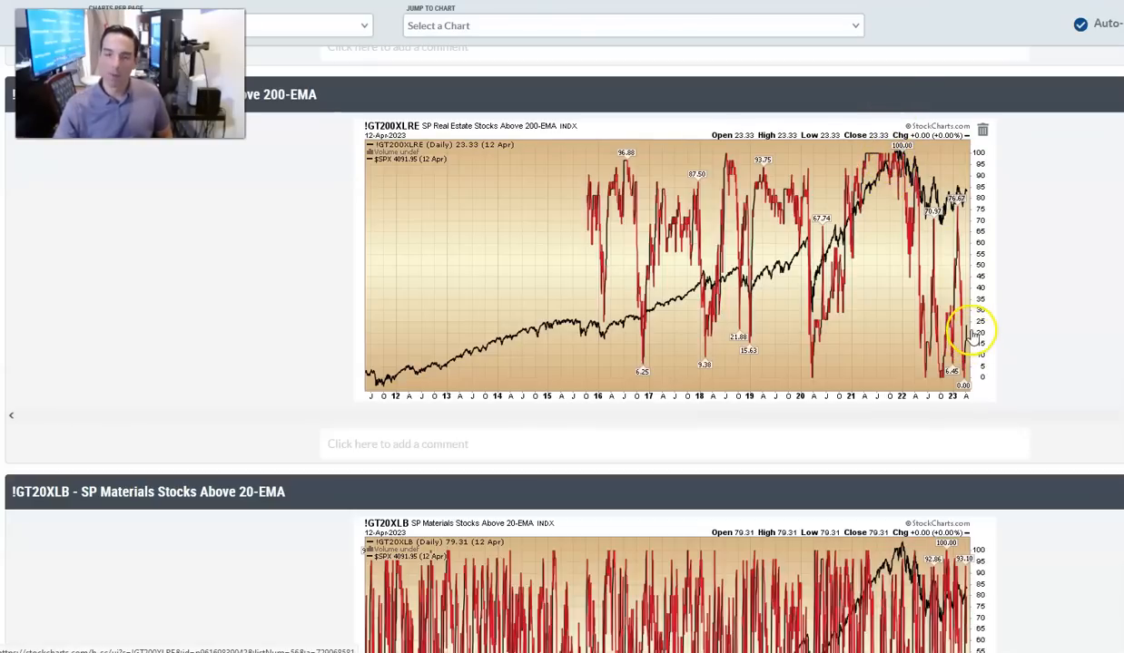
scroll(down, 3)
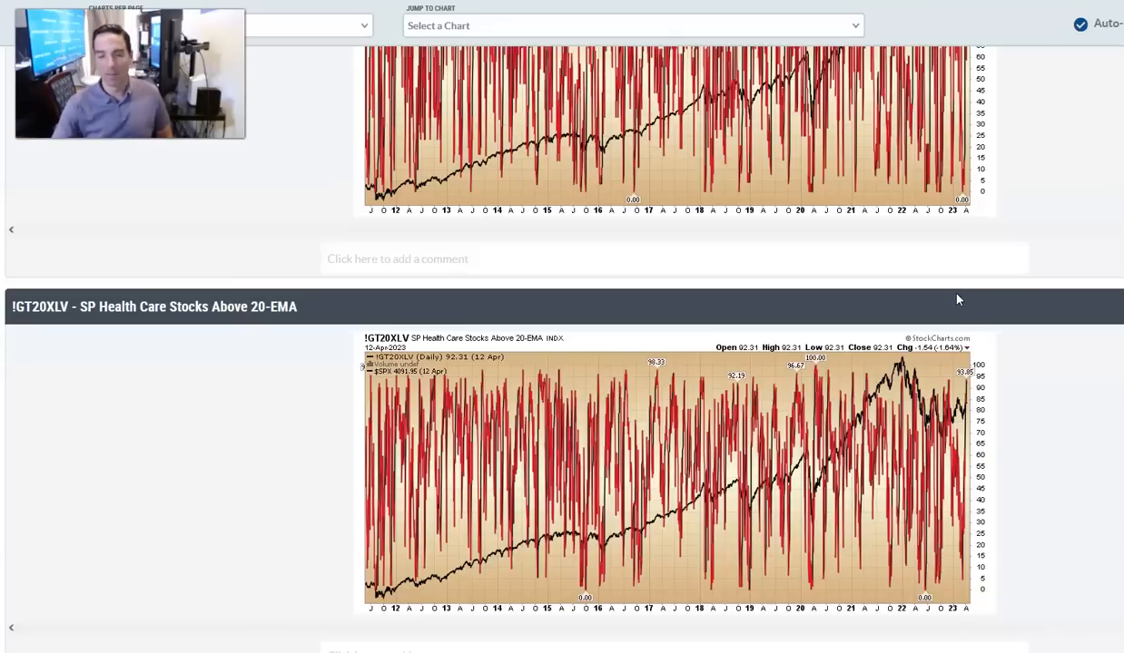
mouse_move(924, 264)
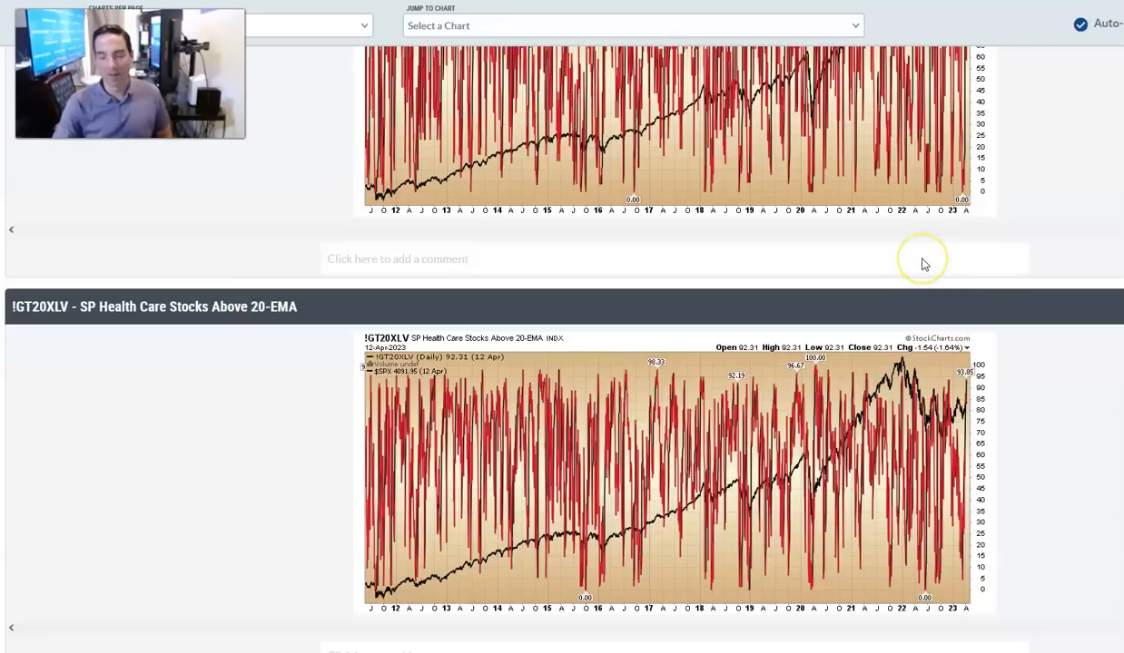
- Scroll from the NAAIM Exposure Index past PMO, McClellan, SKEW and VIX charts to $THEW
scroll(down, 3)
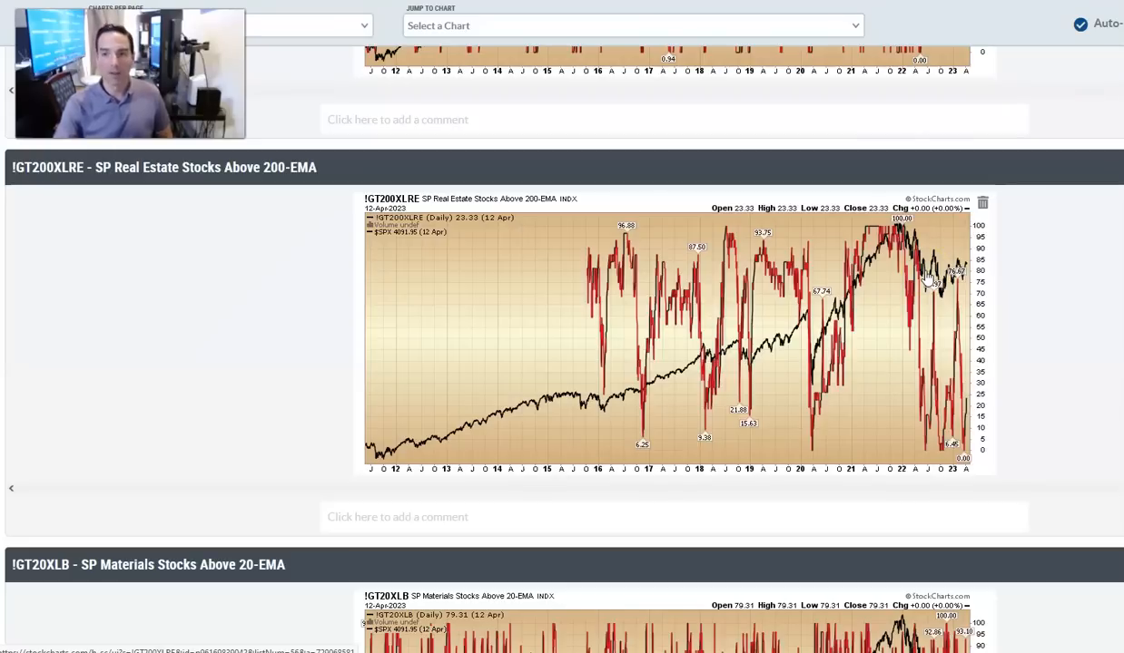
scroll(down, 3)
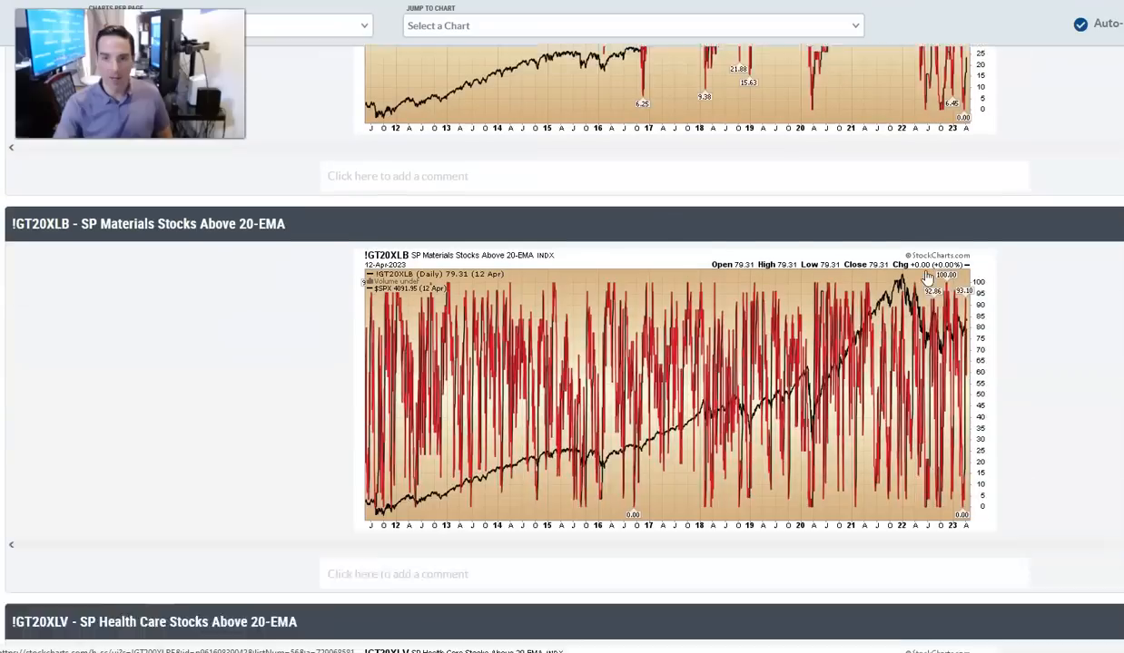
scroll(down, 3)
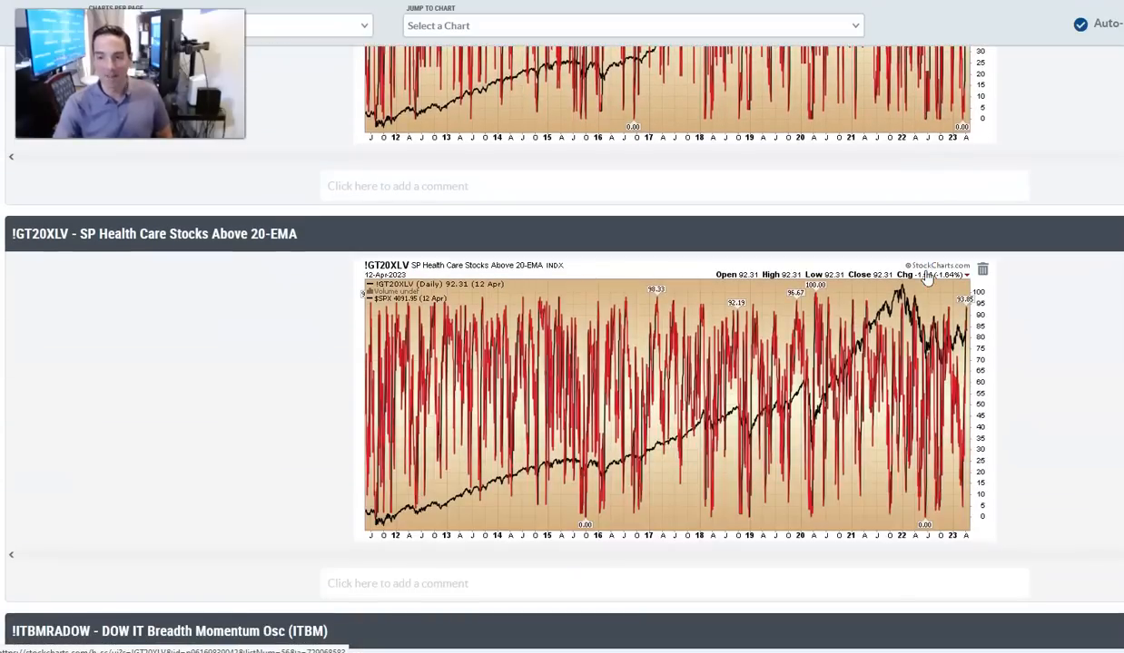
scroll(down, 3)
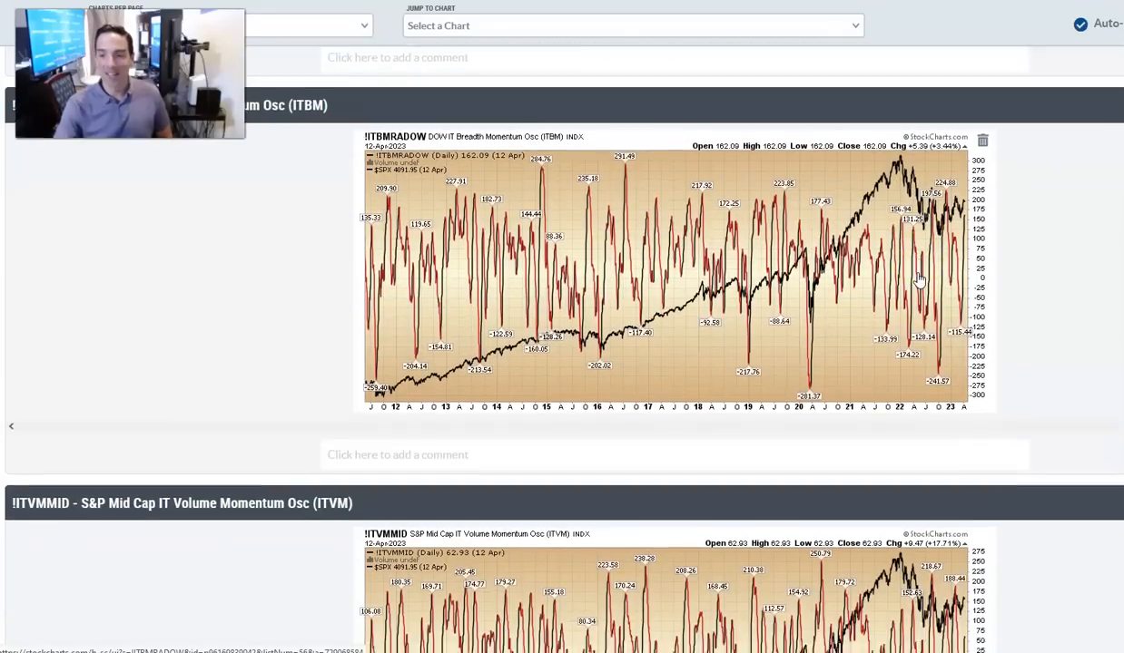
scroll(down, 3)
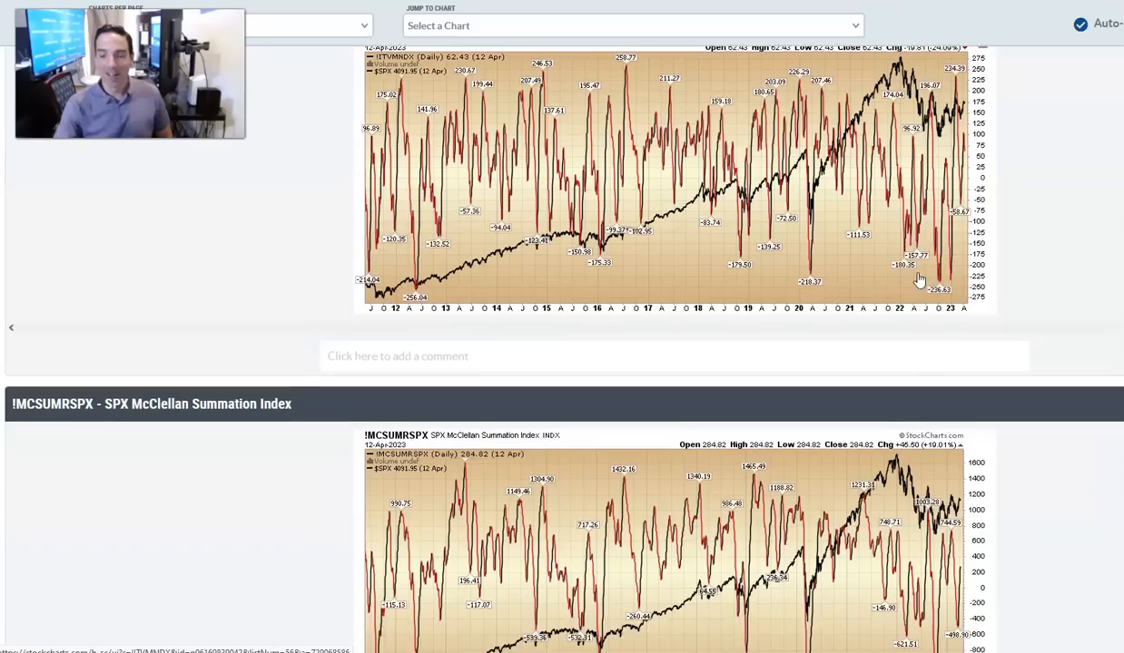
scroll(down, 3)
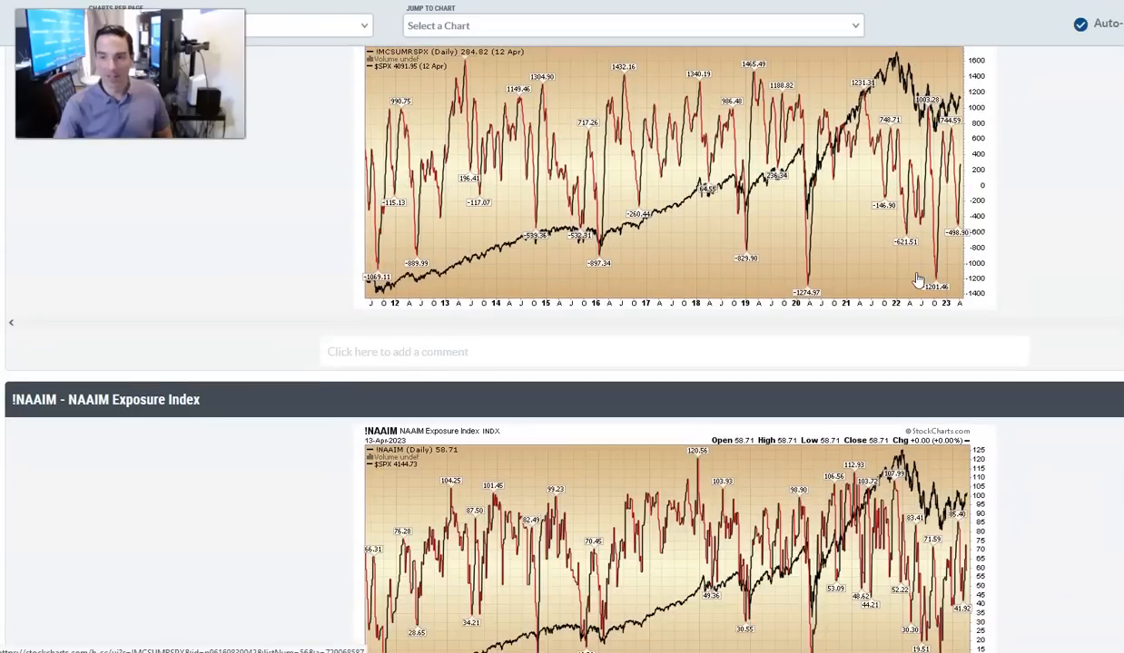
scroll(down, 3)
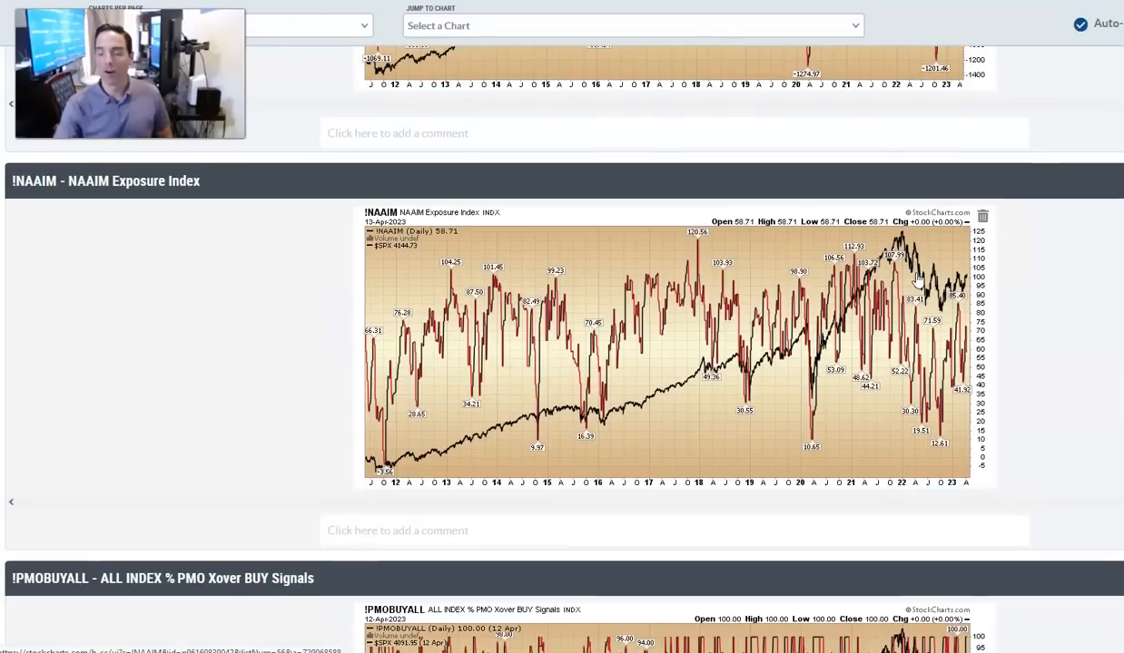
scroll(down, 3)
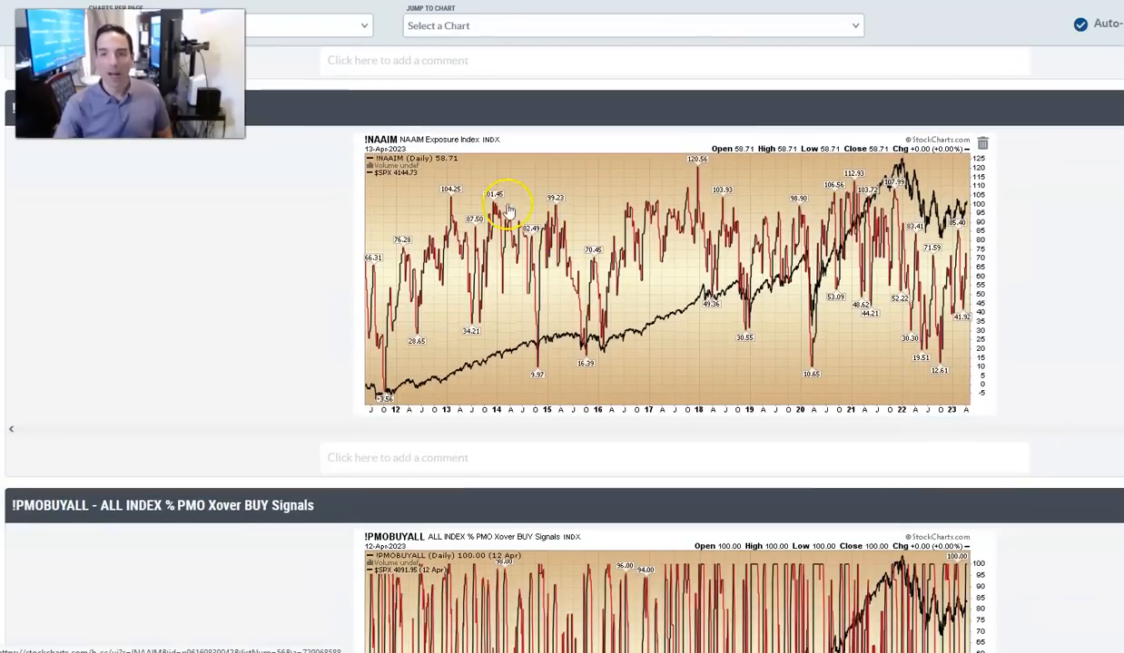
mouse_move(971, 290)
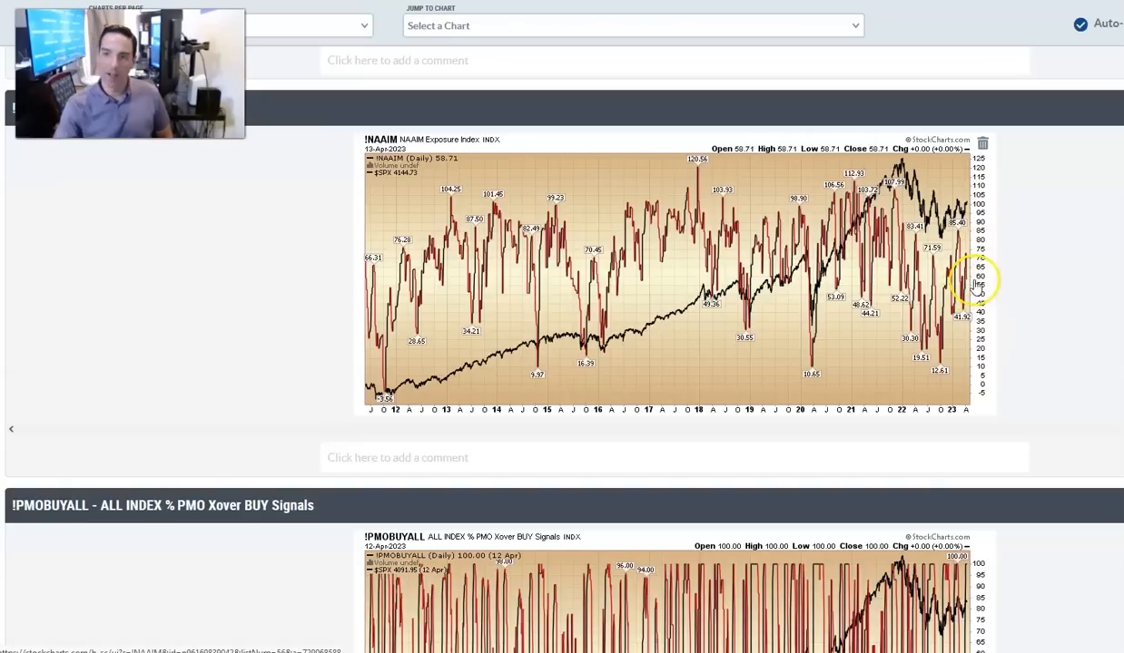
mouse_move(982, 191)
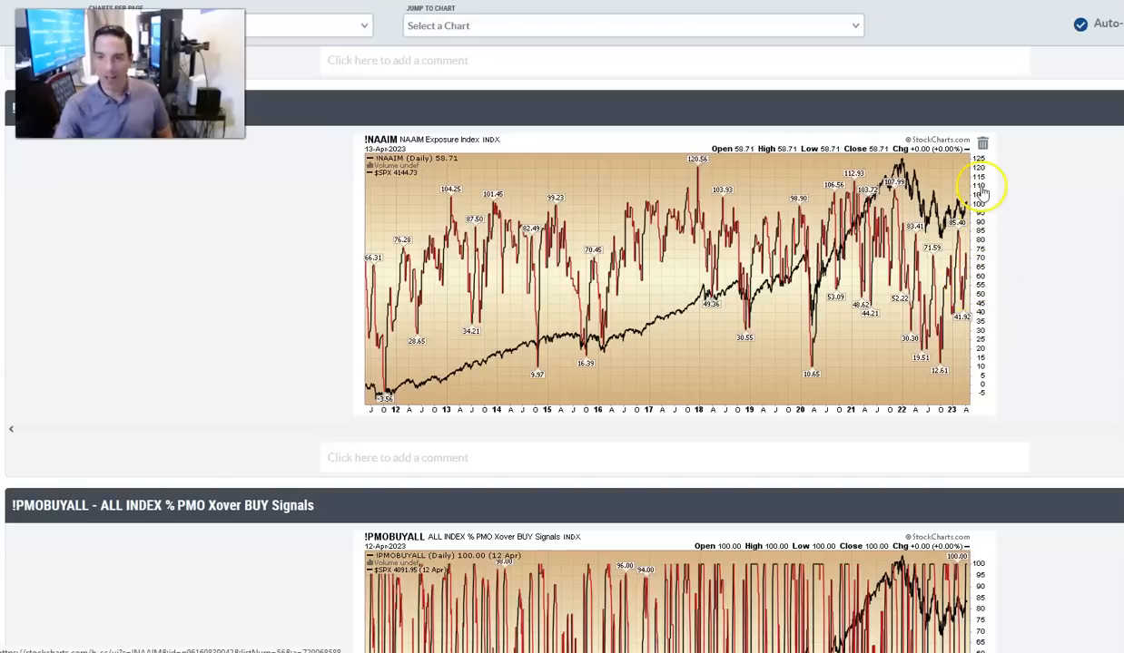
mouse_move(974, 252)
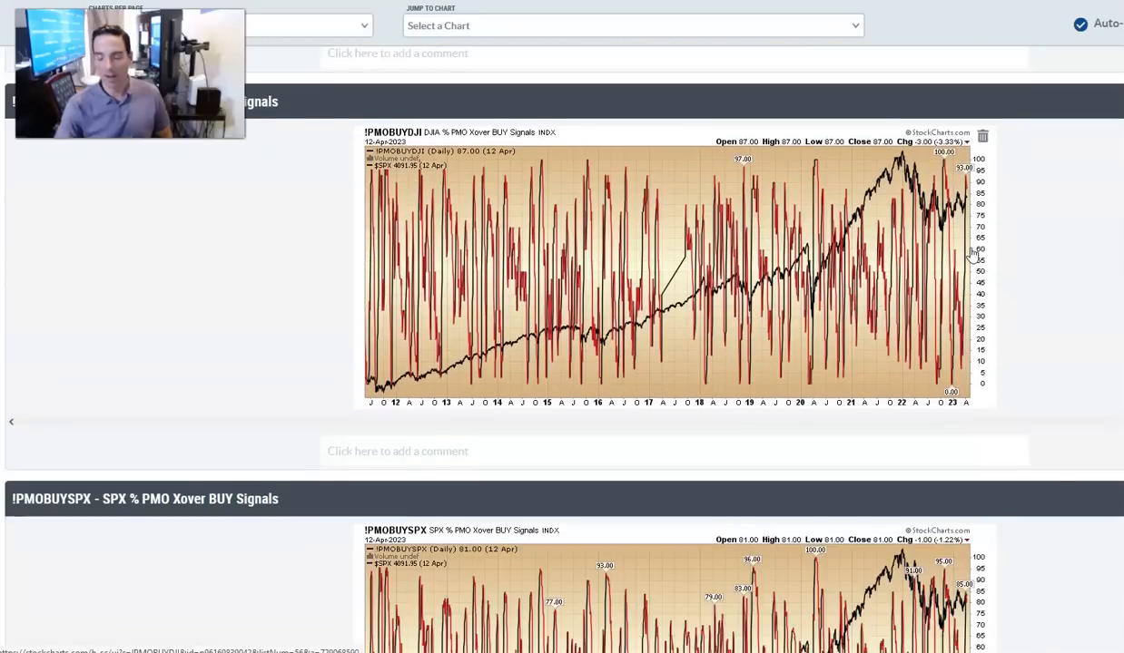
mouse_move(972, 249)
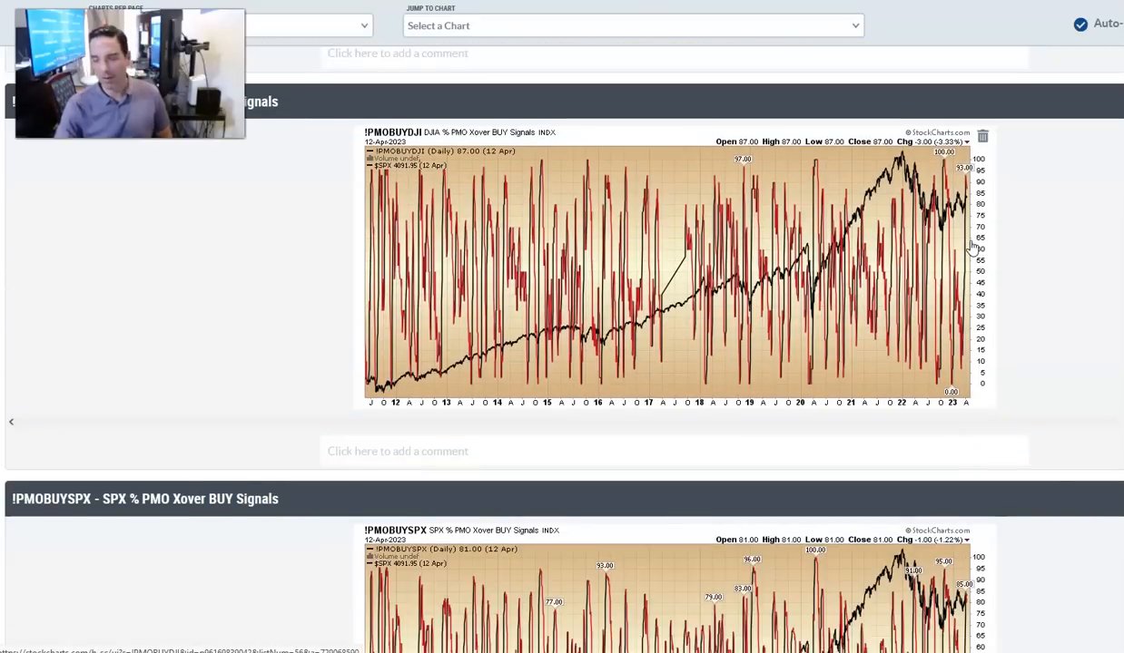
scroll(down, 3)
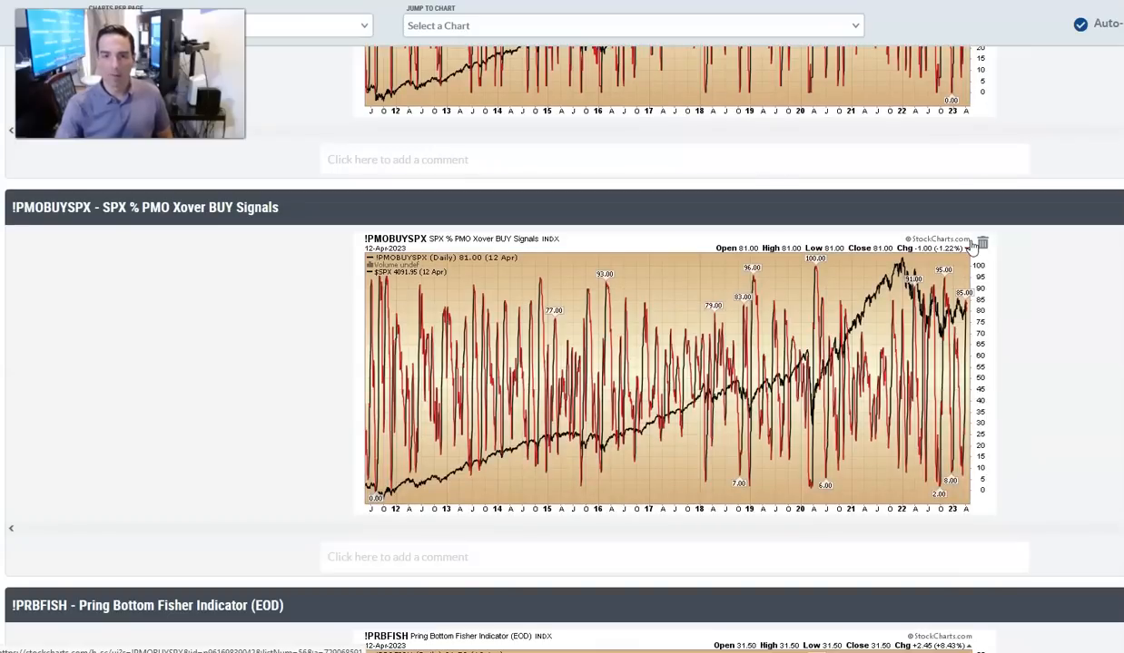
scroll(down, 3)
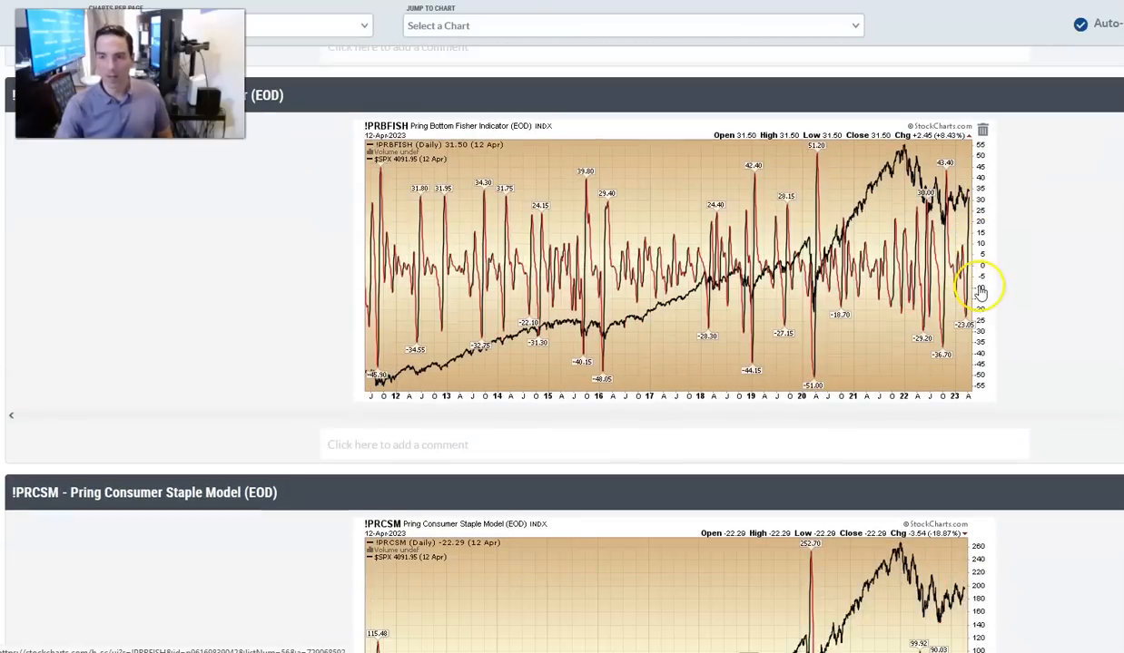
scroll(down, 3)
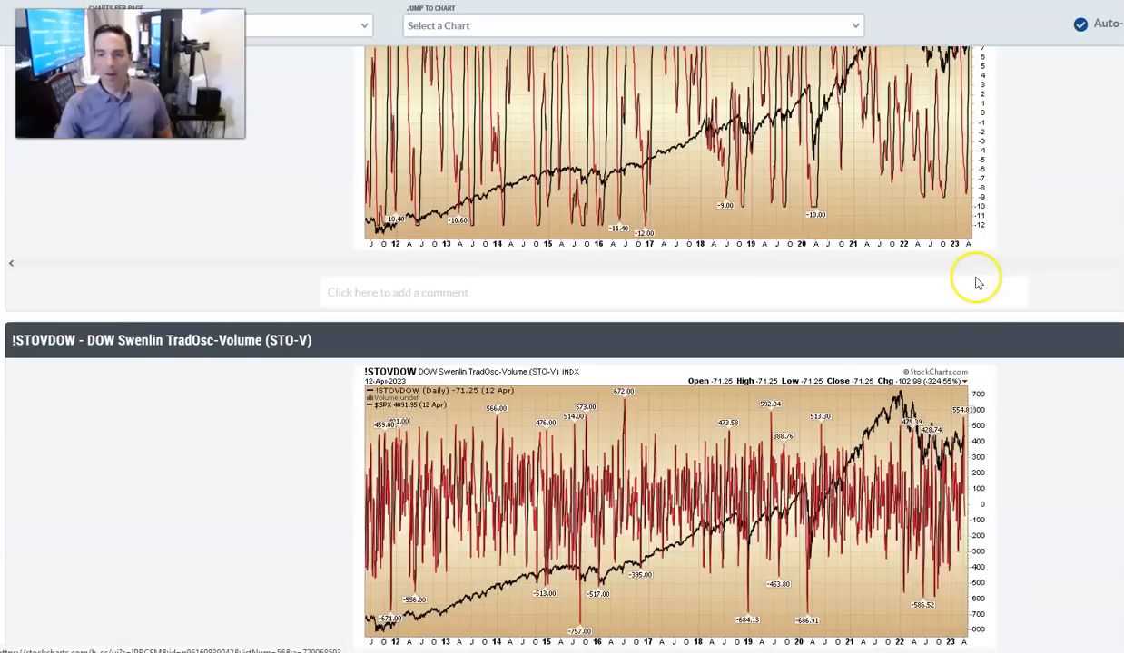
scroll(down, 3)
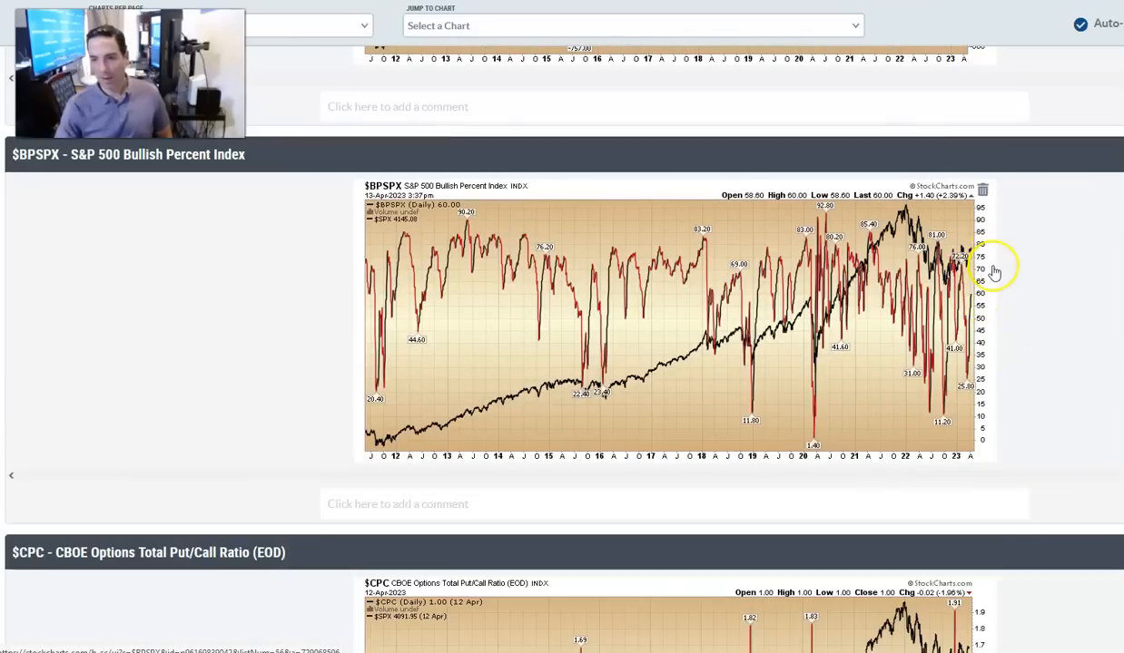
scroll(down, 3)
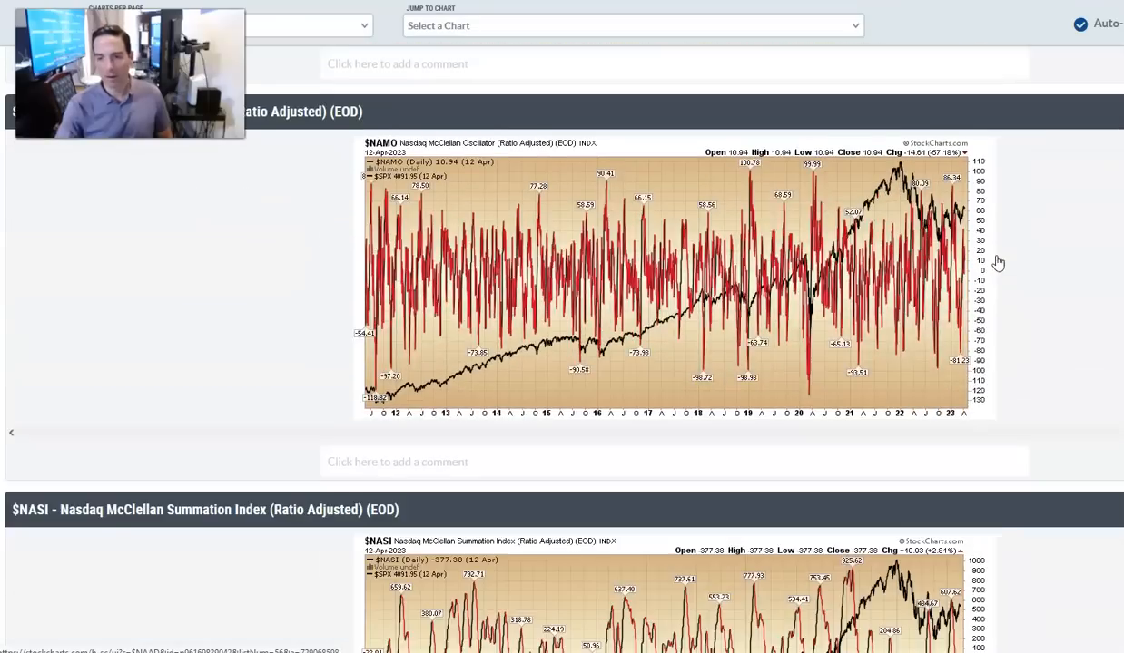
scroll(down, 3)
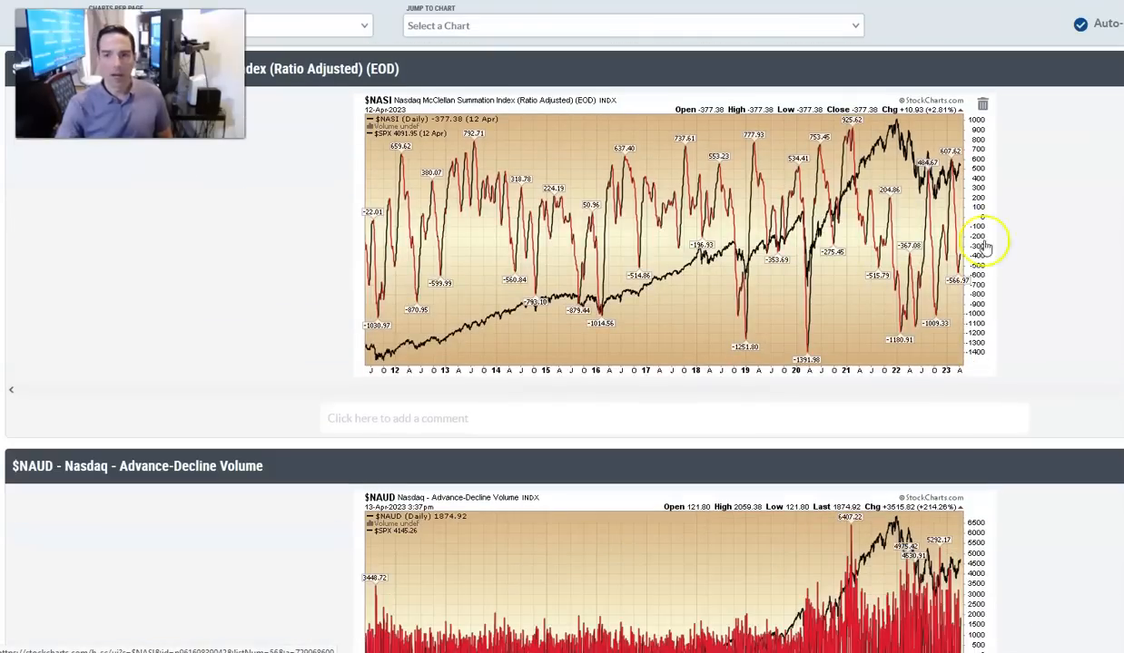
mouse_move(767, 307)
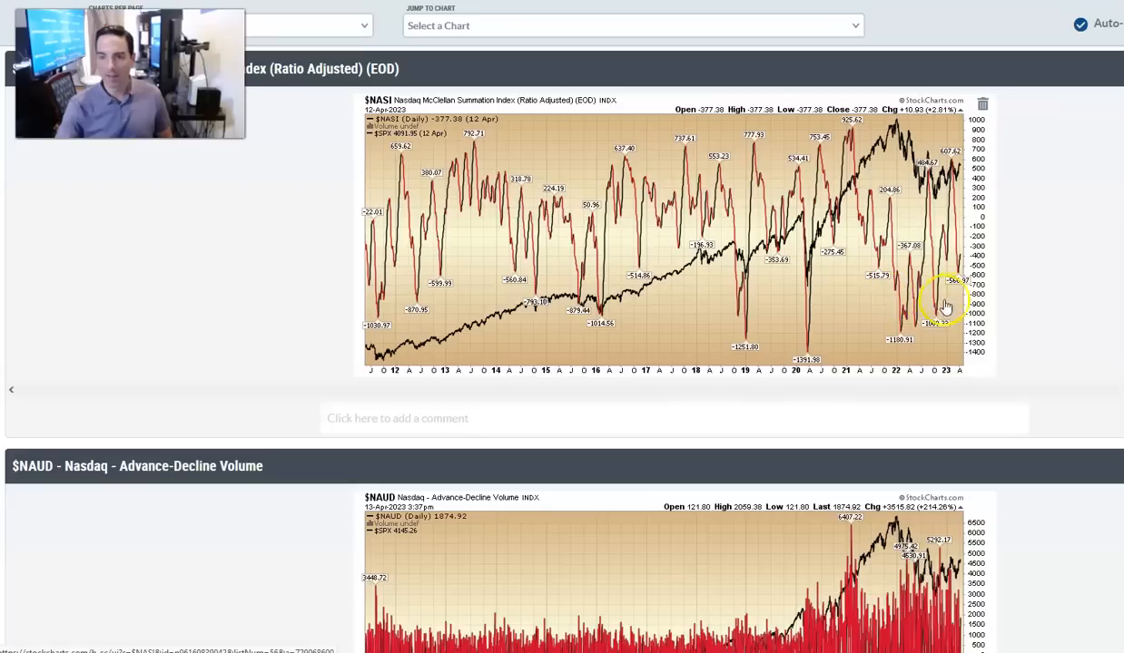
mouse_move(606, 261)
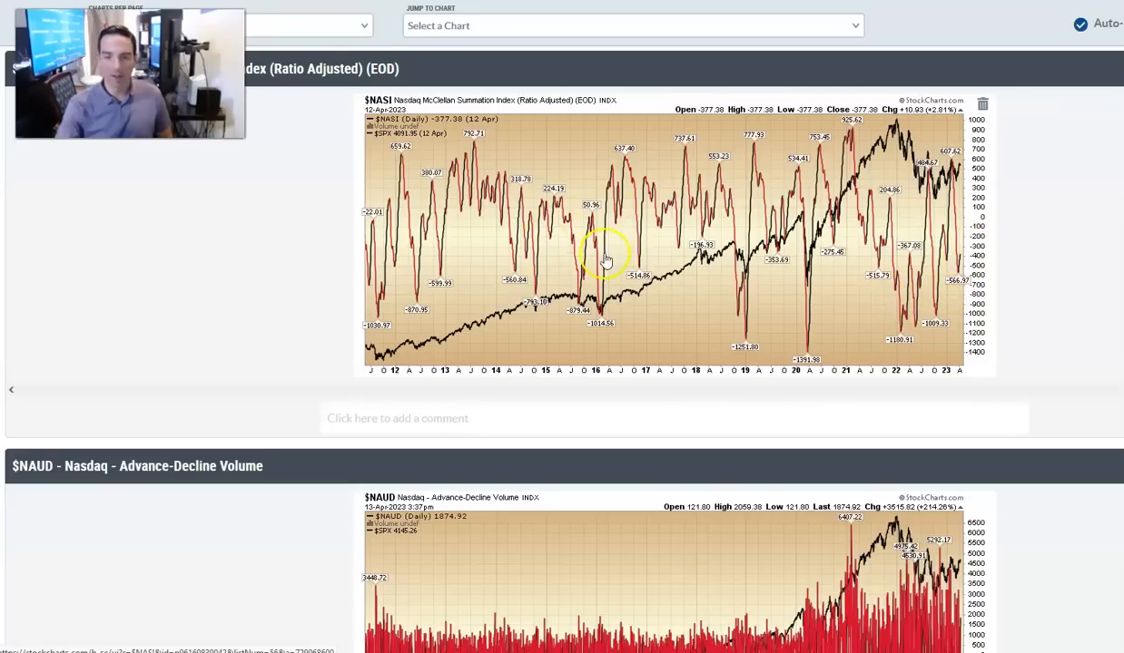
scroll(down, 3)
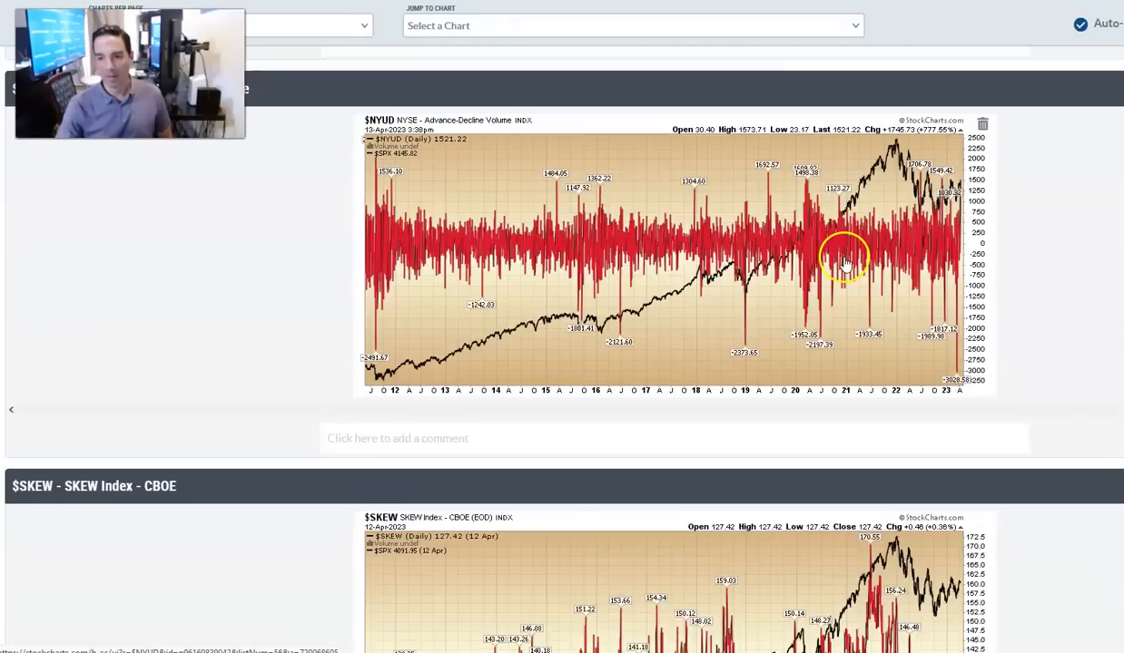
scroll(down, 3)
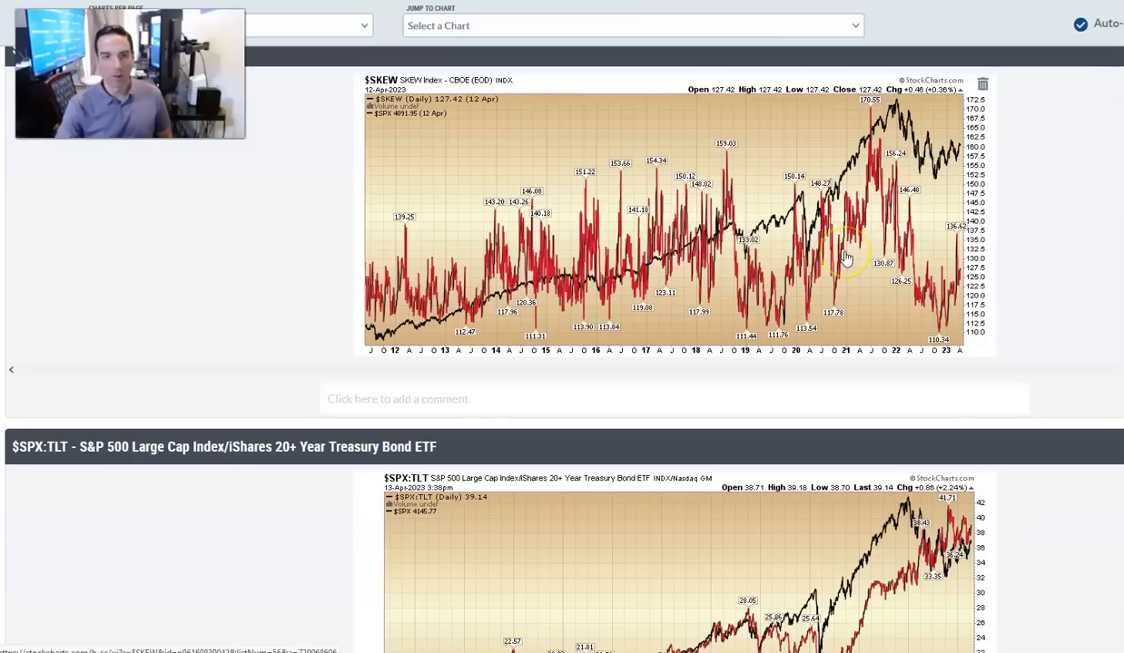
mouse_move(871, 272)
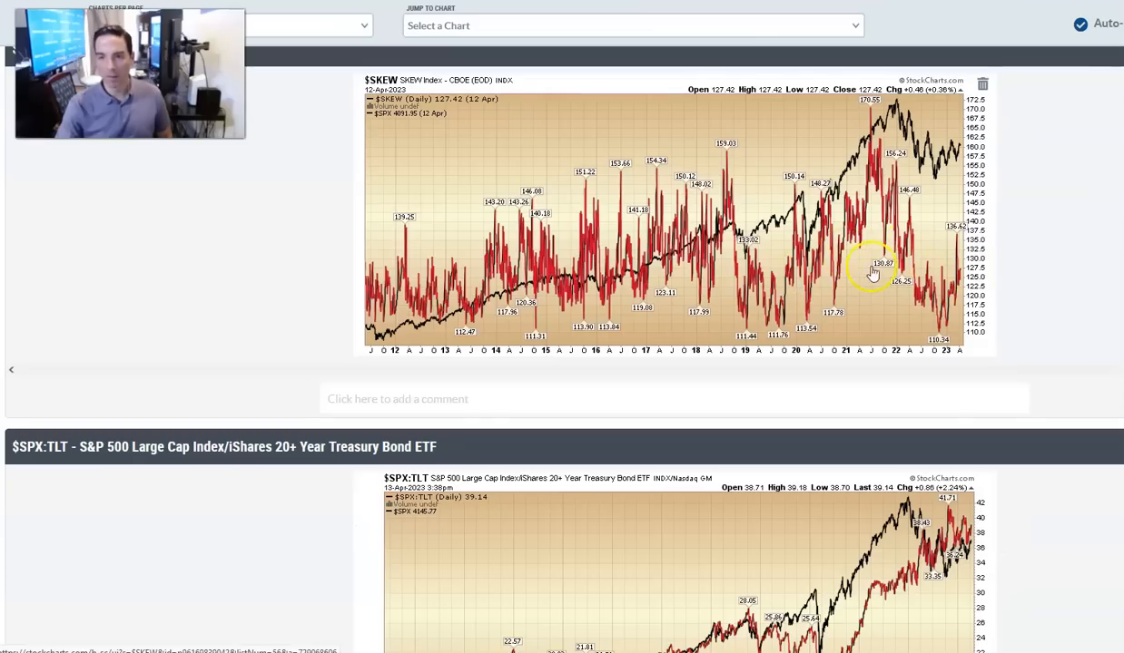
mouse_move(577, 172)
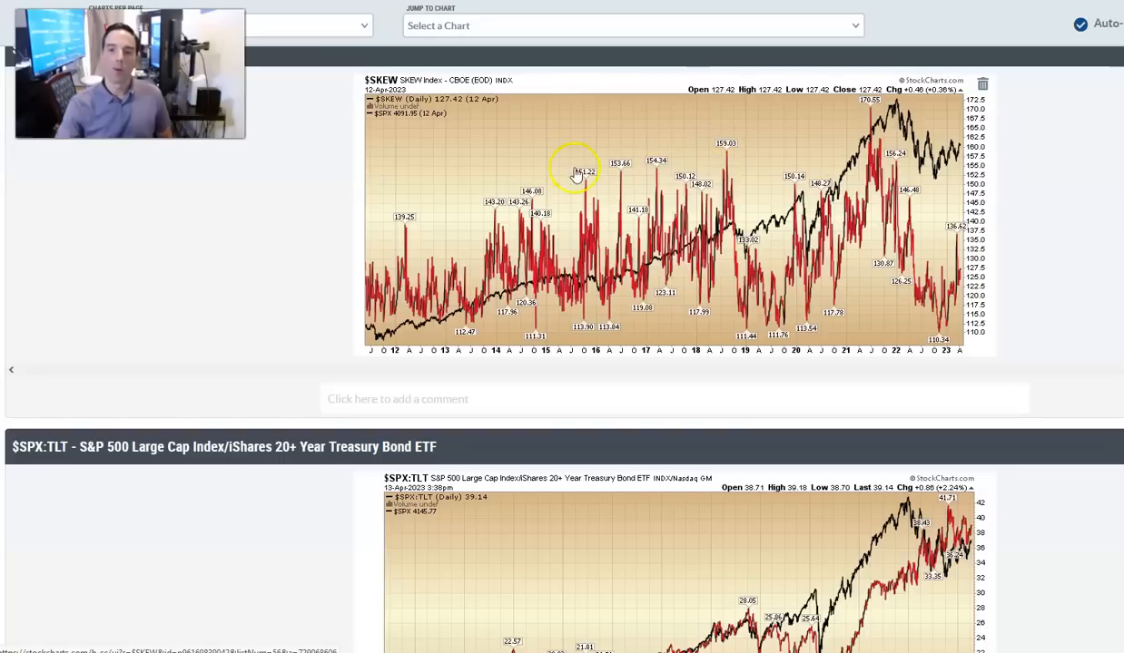
mouse_move(812, 141)
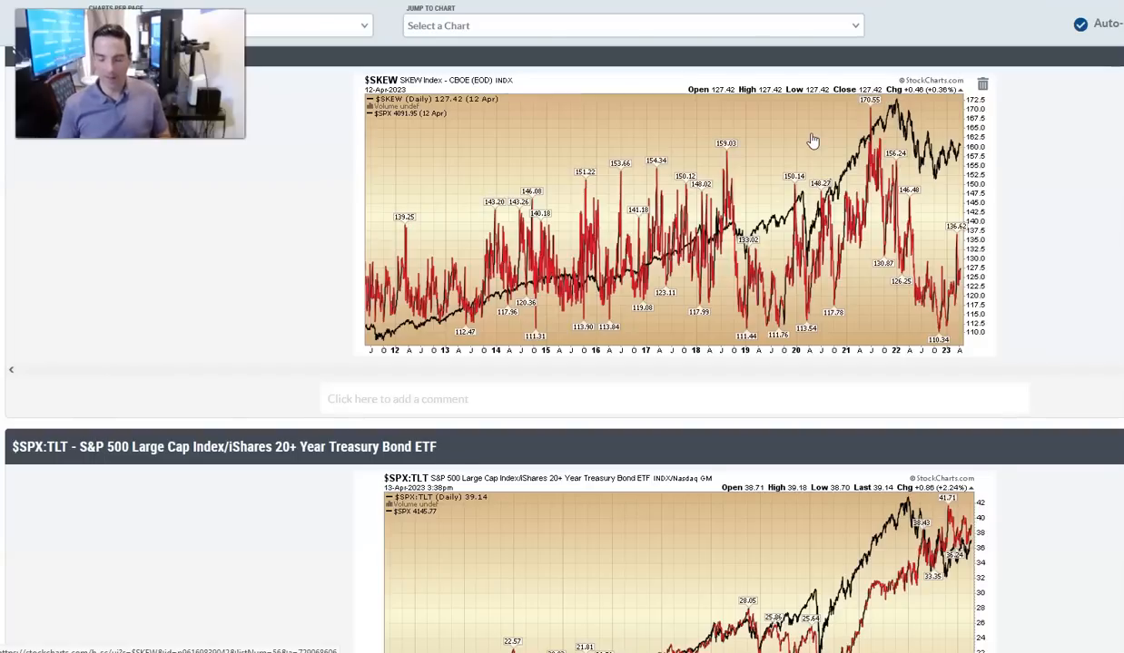
mouse_move(830, 138)
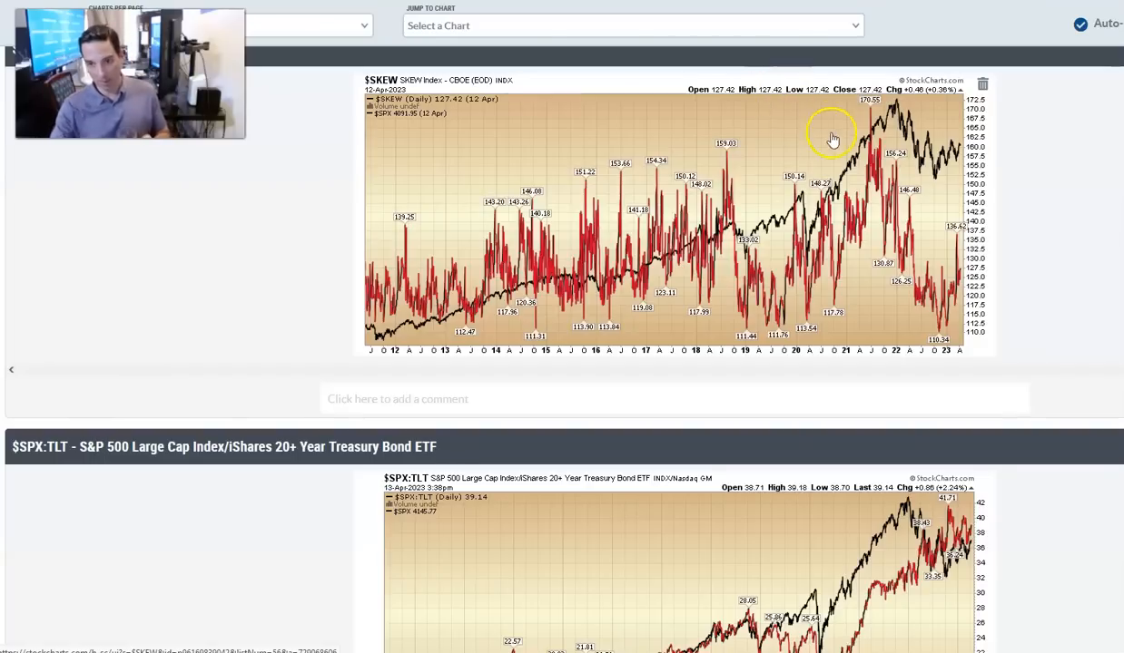
scroll(down, 3)
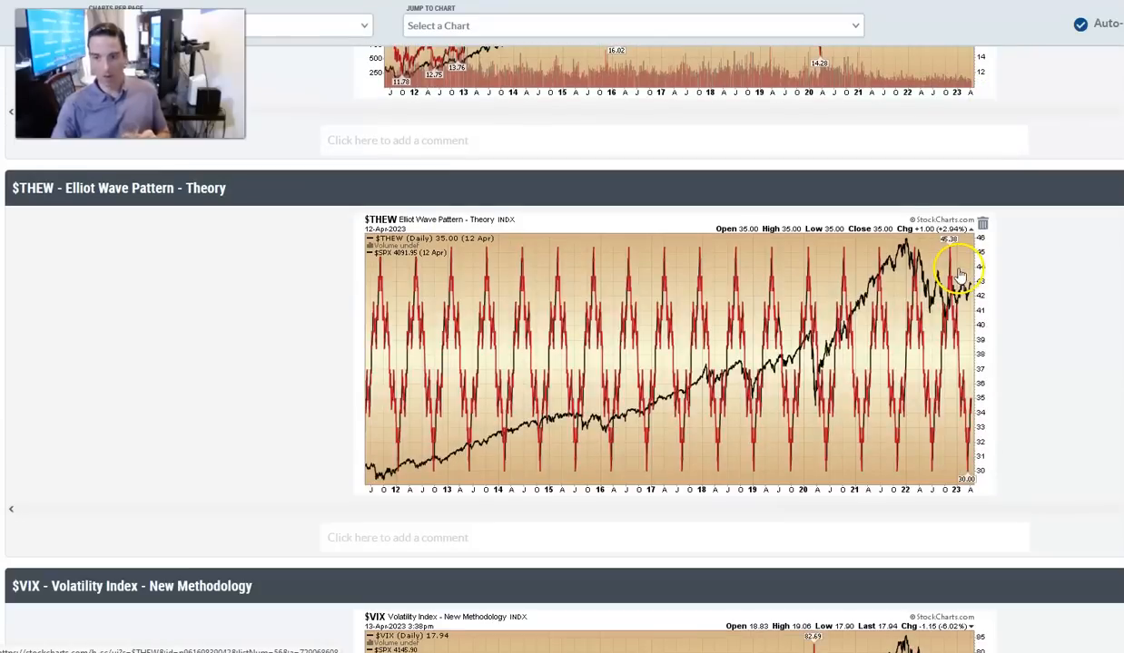
- Scroll to the bottom of the ChartList past the $VIX chart, then back up
scroll(down, 3)
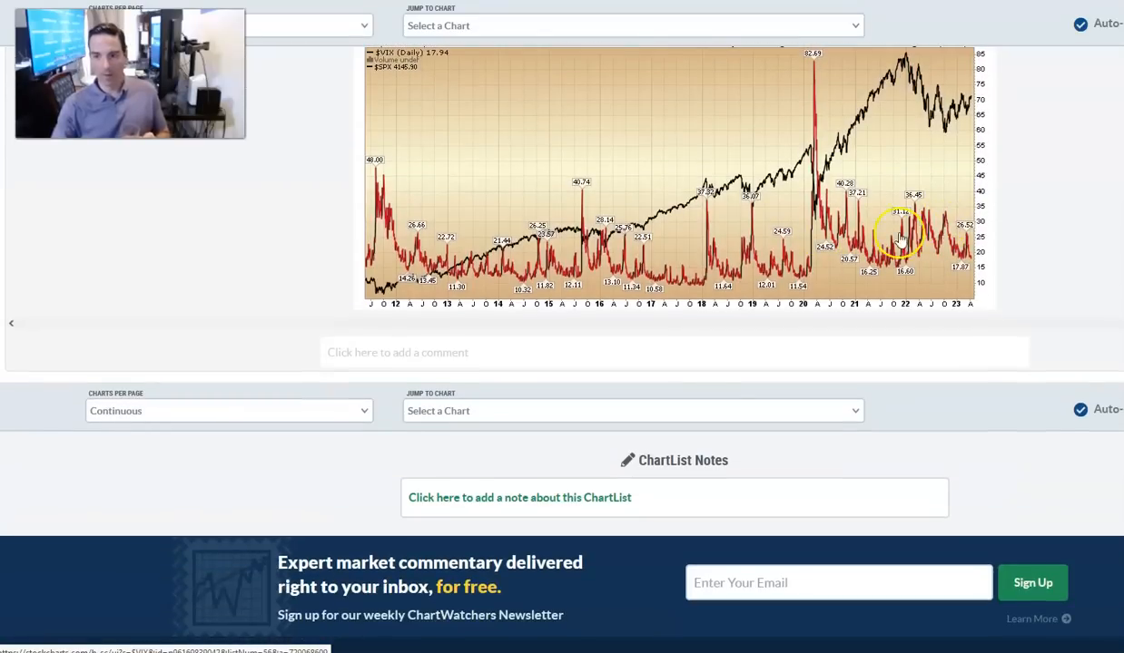
mouse_move(989, 252)
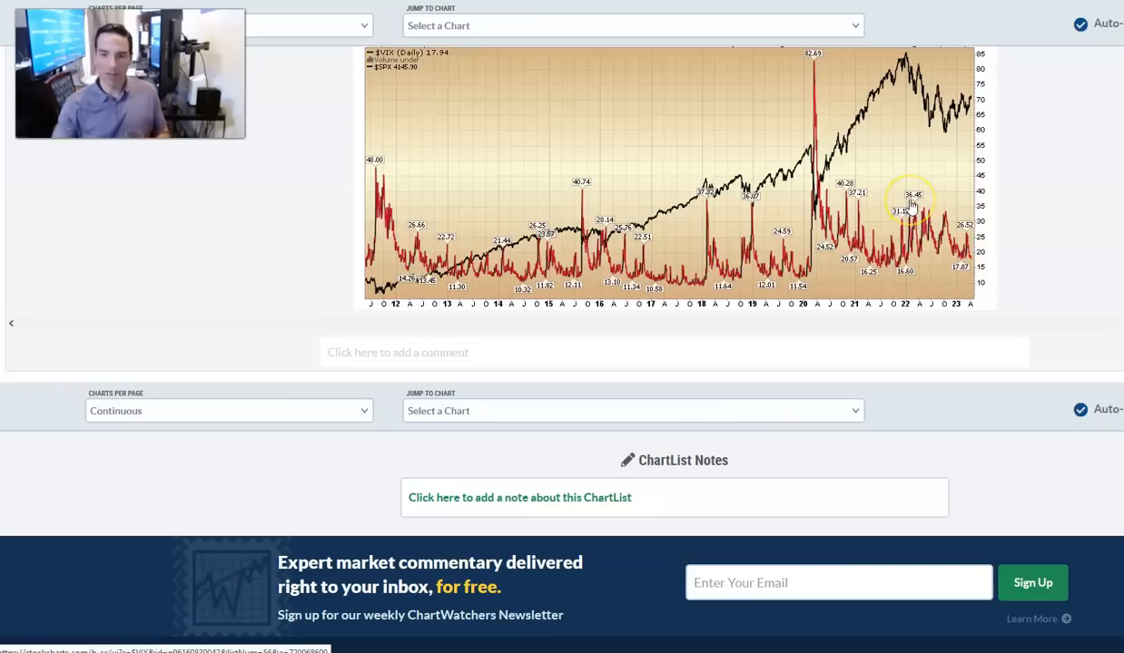
mouse_move(590, 268)
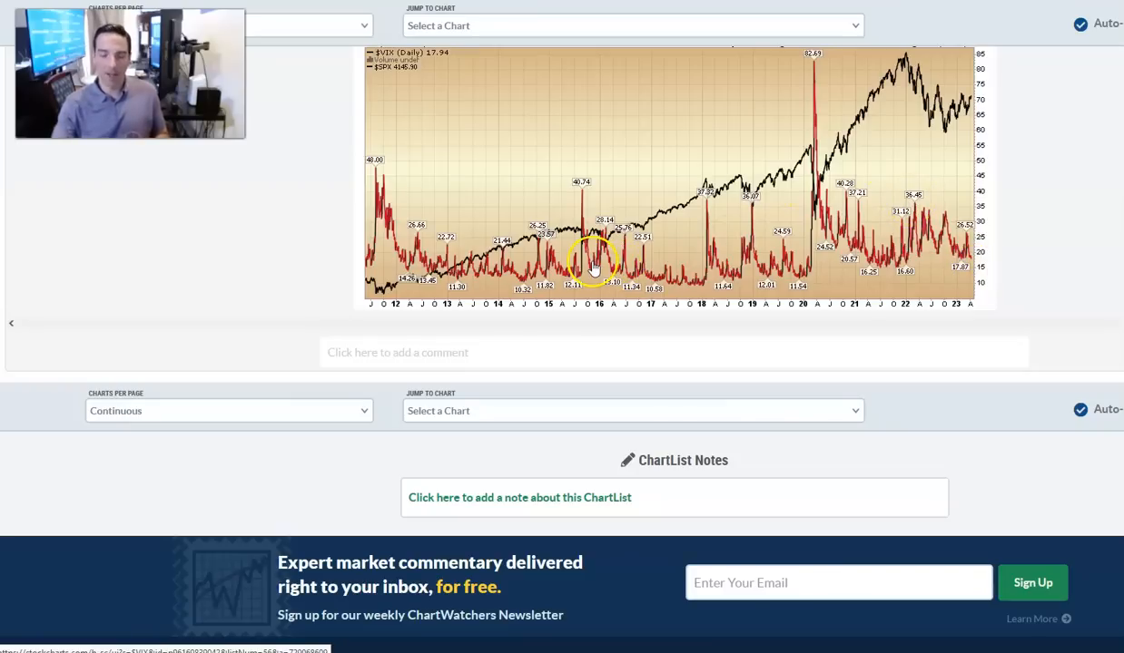
mouse_move(508, 97)
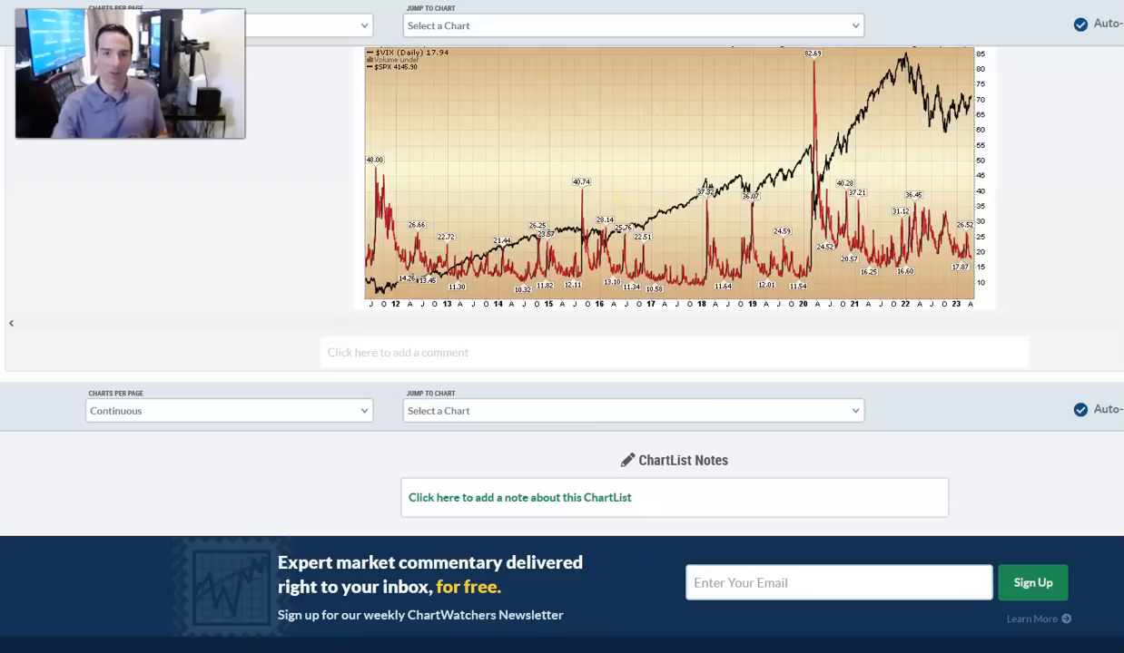
scroll(up, 3)
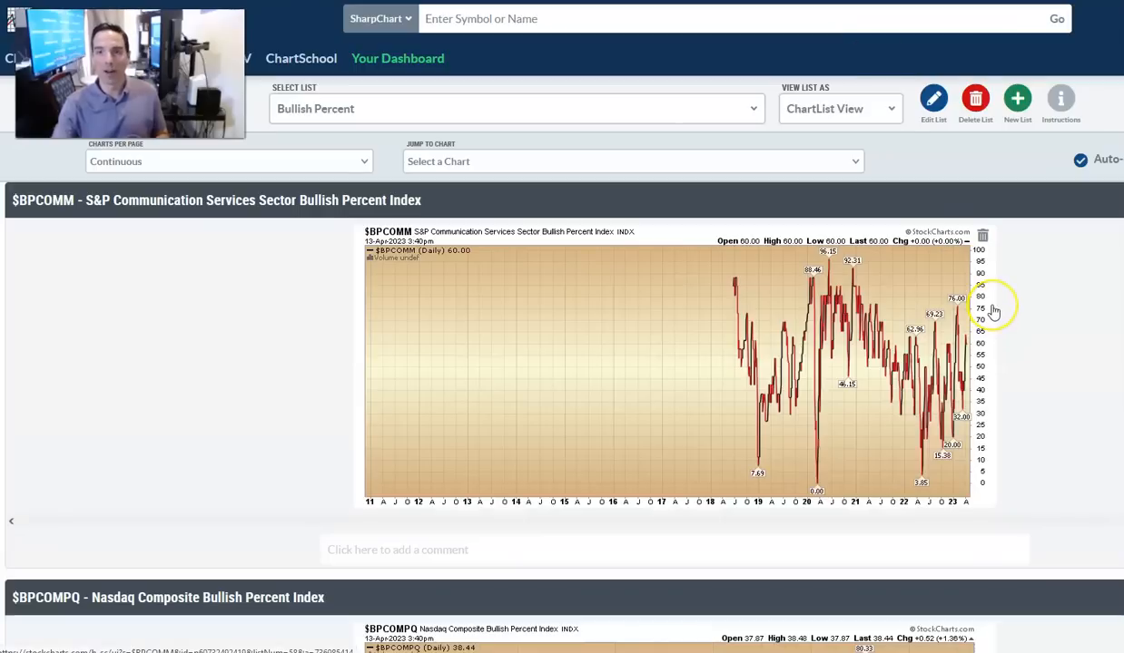
- Scroll past the $BPCOMM and $BPCOMPQ charts to the $BPFINA Financial Sector chart
scroll(down, 3)
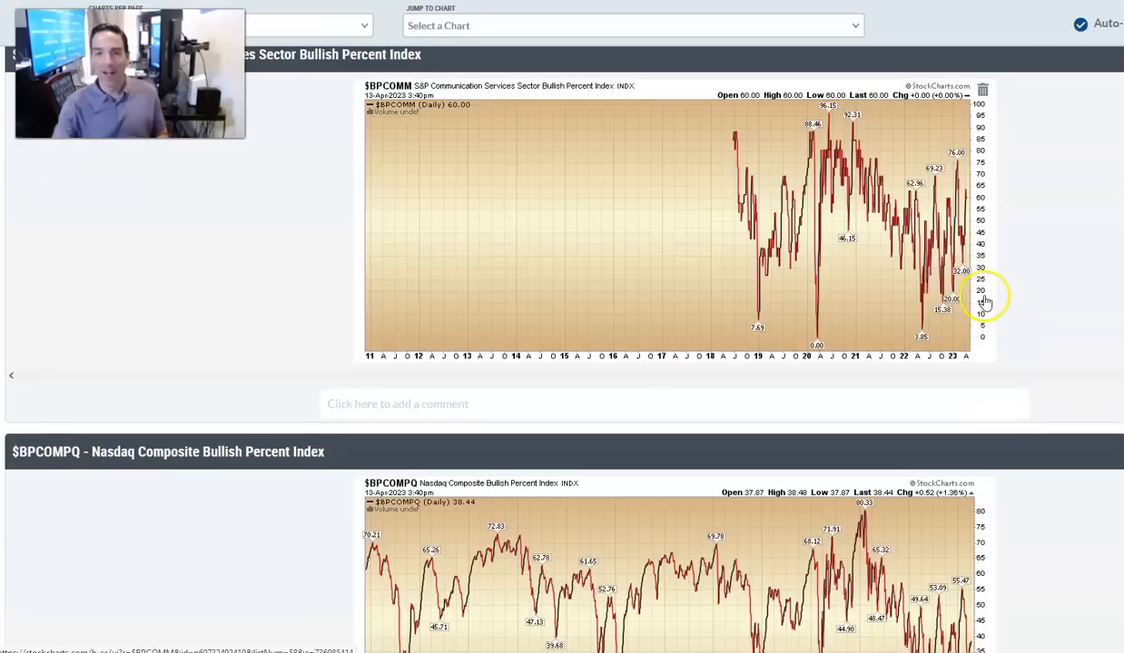
mouse_move(1008, 263)
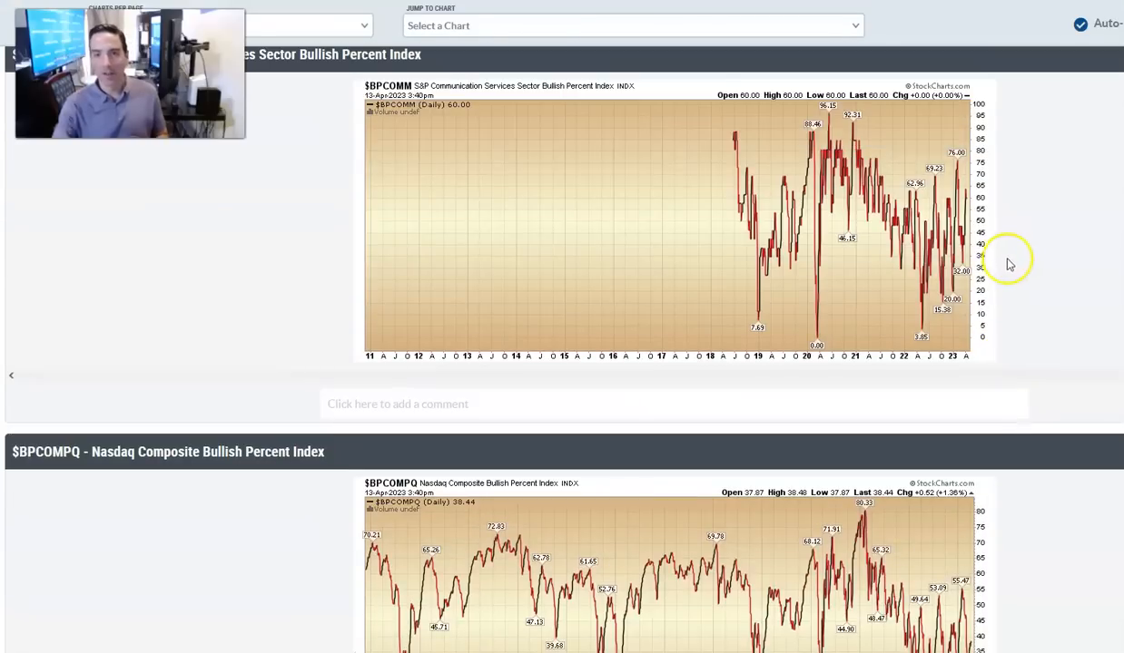
mouse_move(976, 188)
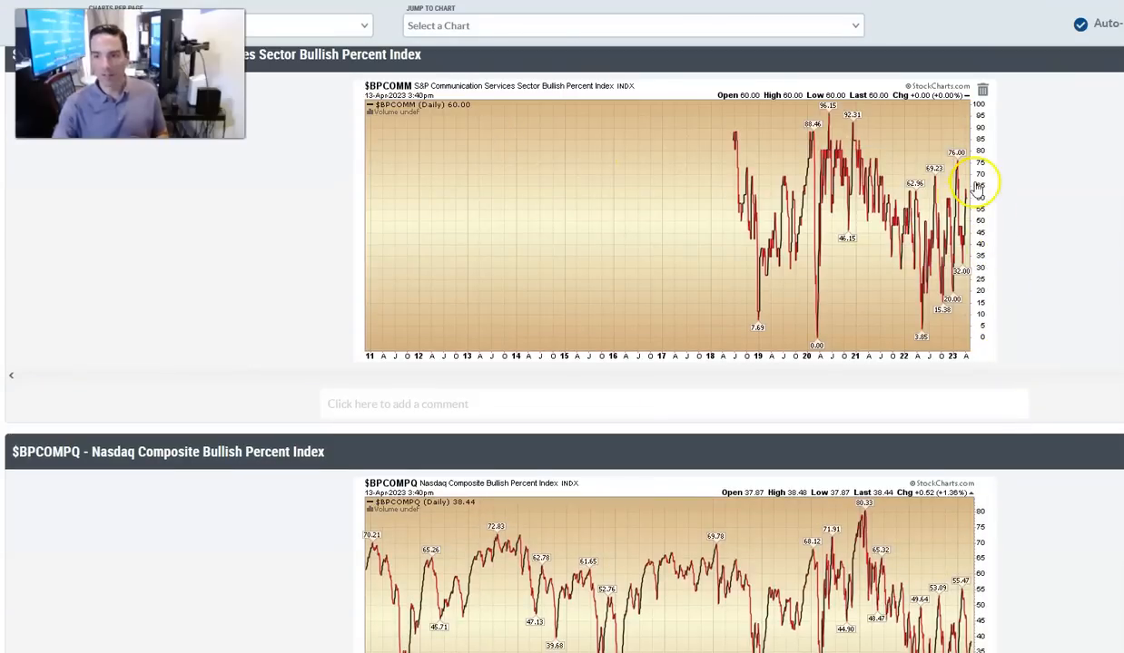
scroll(down, 3)
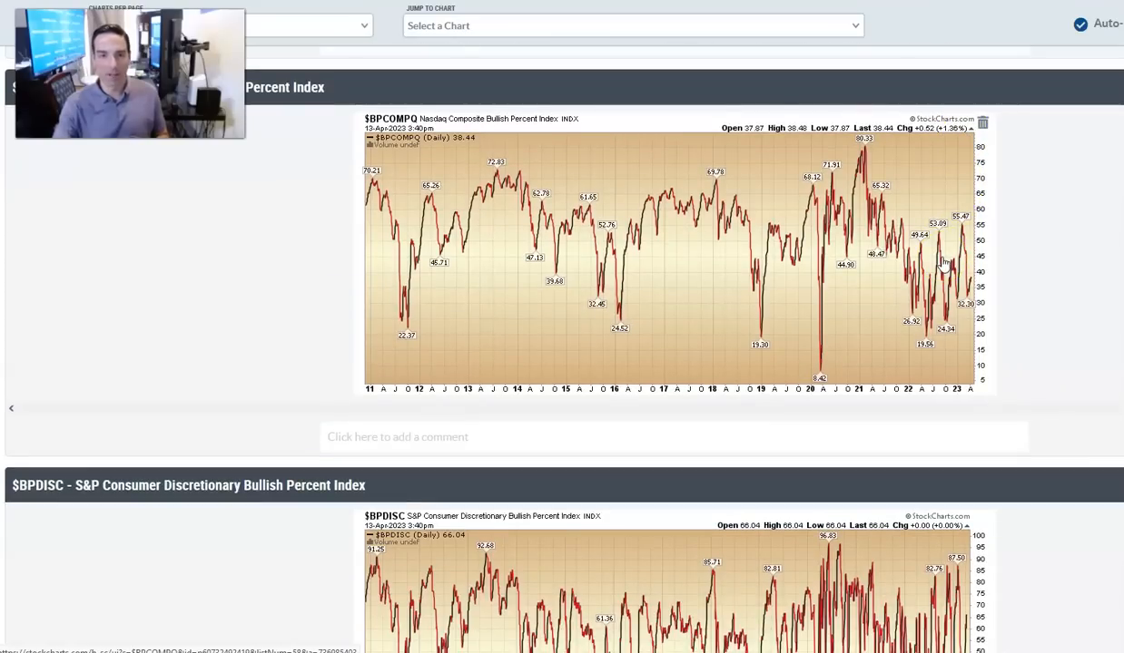
mouse_move(944, 253)
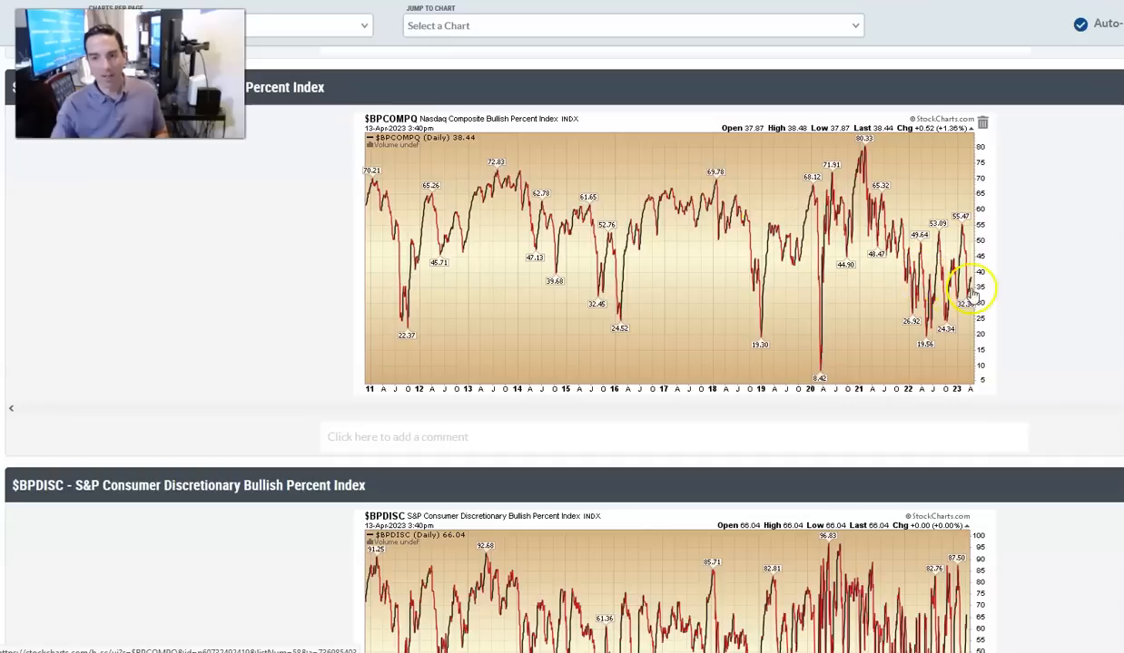
mouse_move(553, 306)
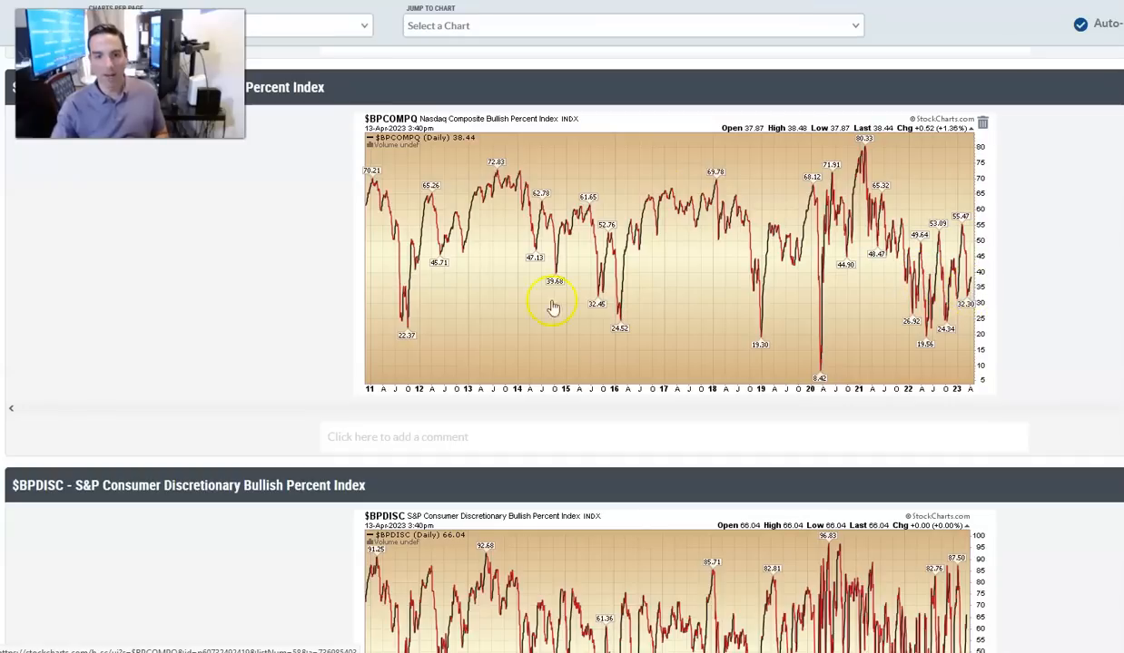
mouse_move(951, 311)
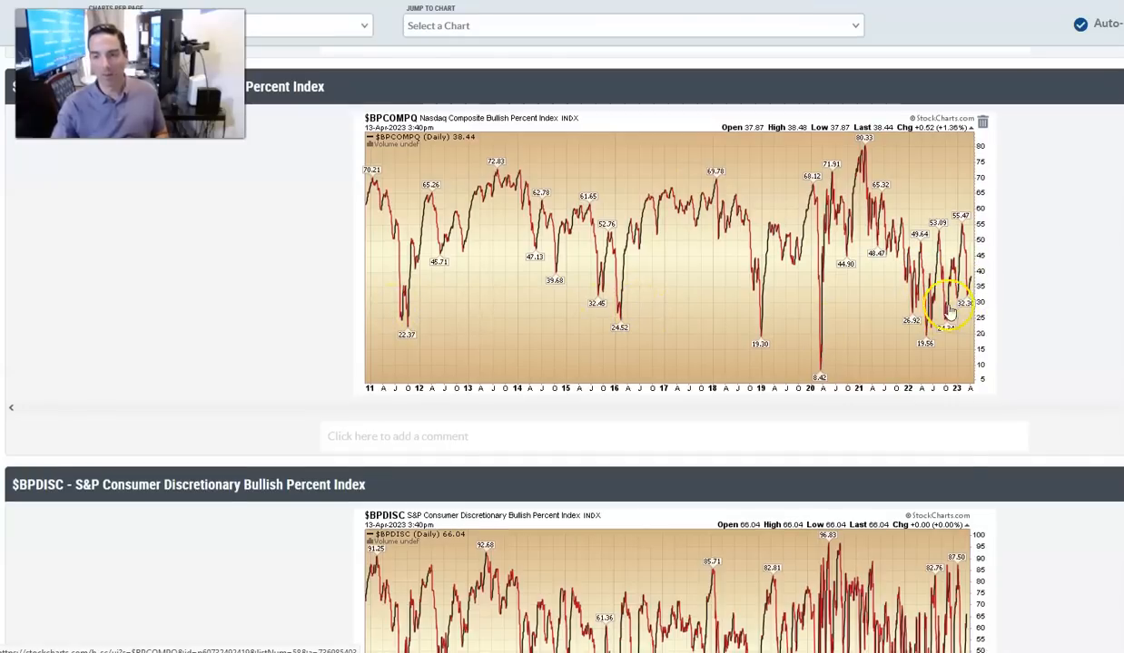
scroll(down, 3)
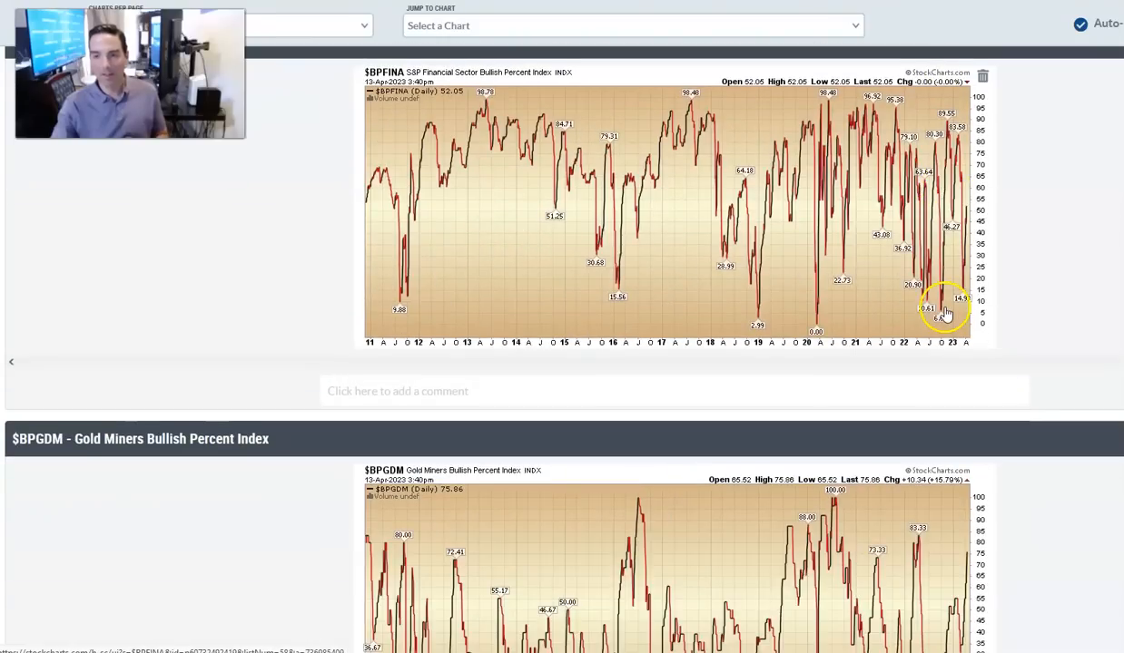
mouse_move(457, 254)
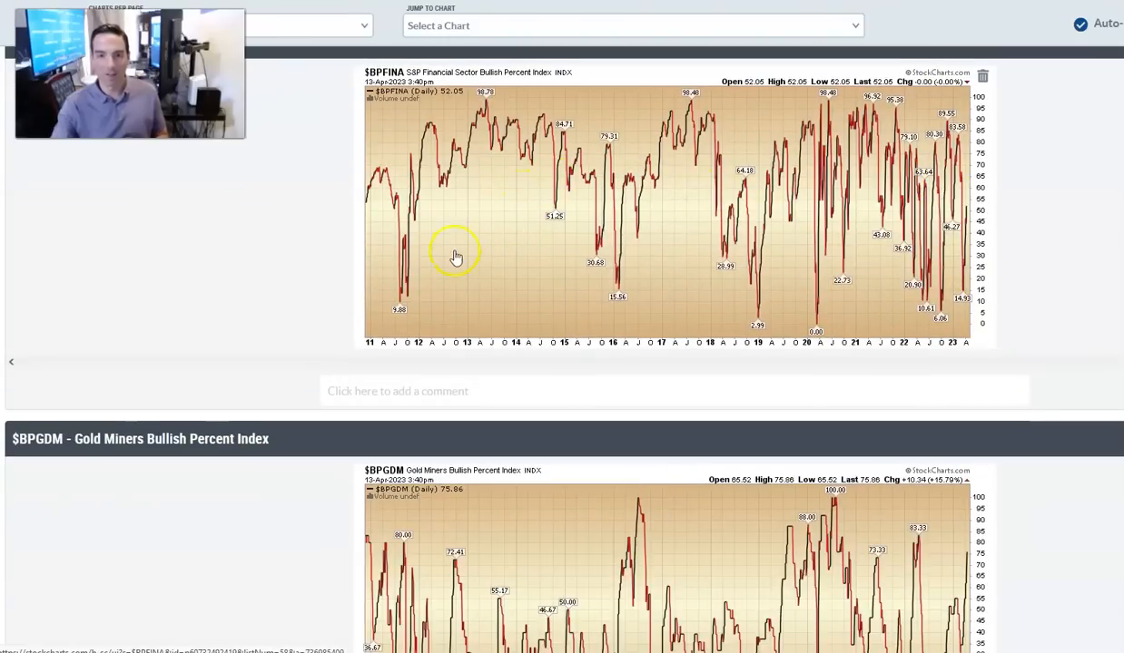
mouse_move(814, 201)
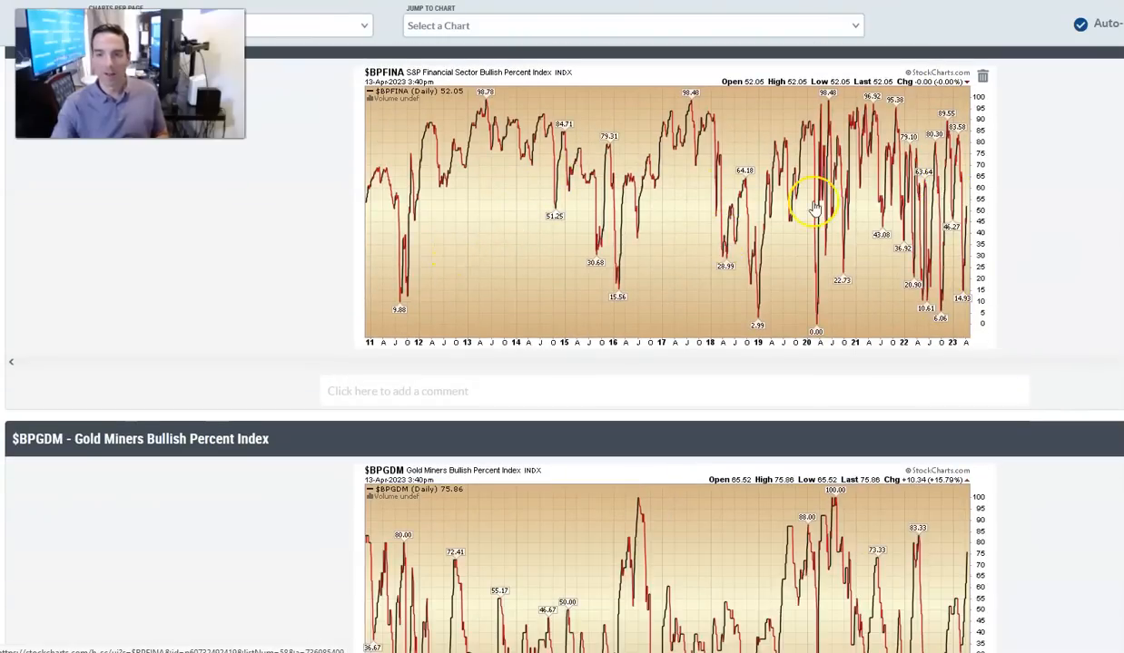
mouse_move(782, 224)
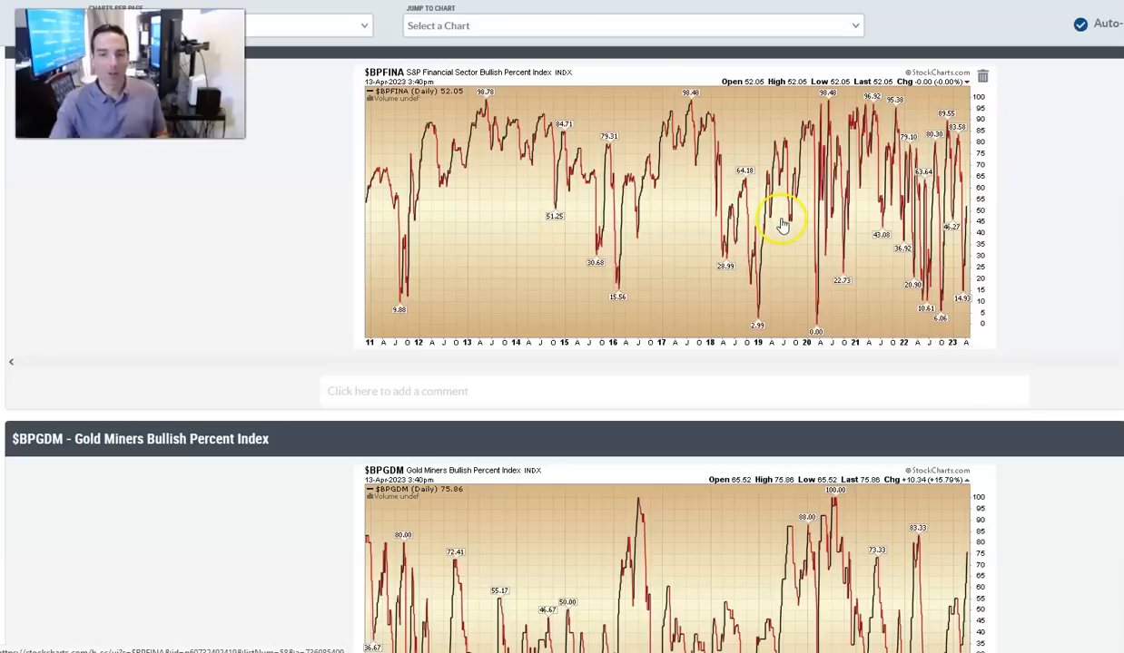
right_click(315, 232)
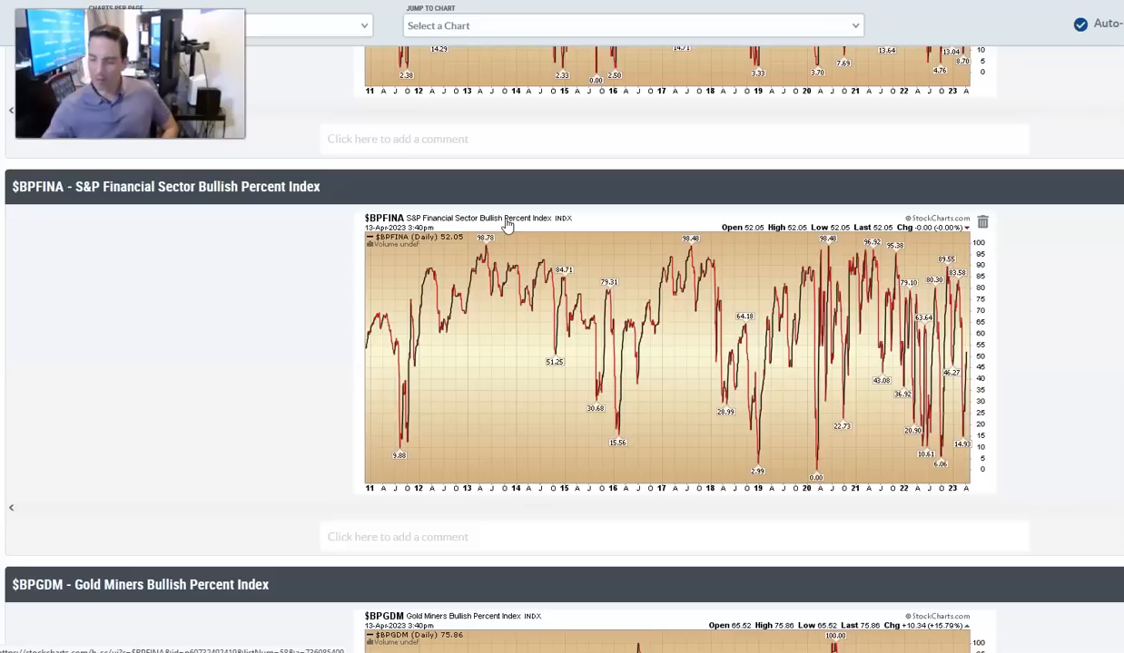
click(930, 301)
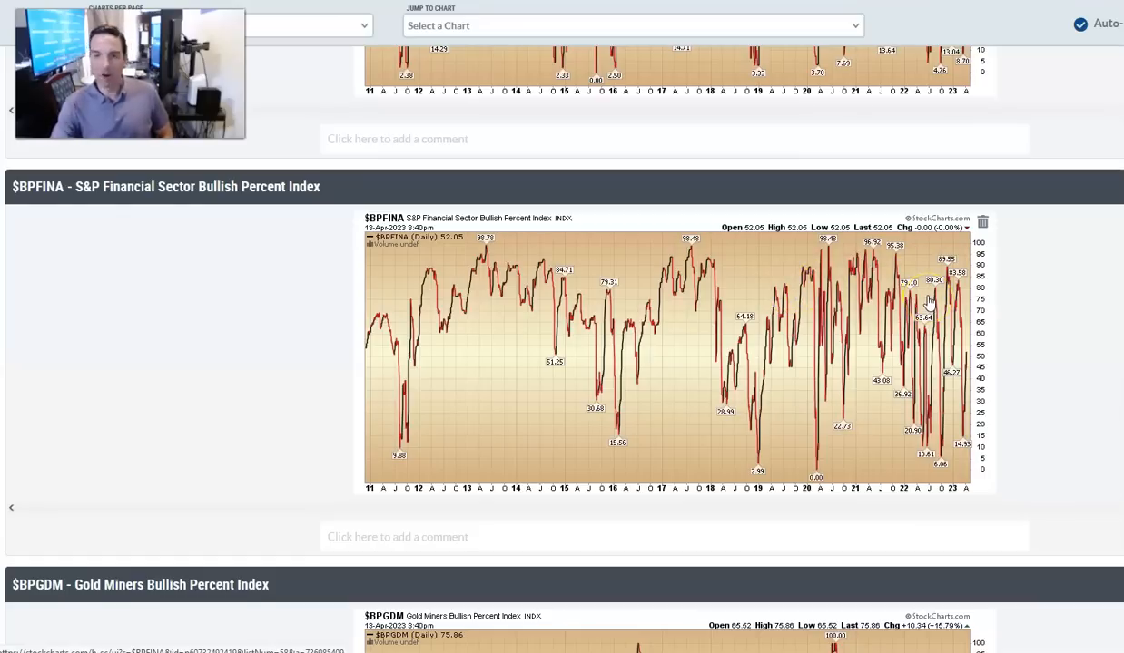
scroll(down, 3)
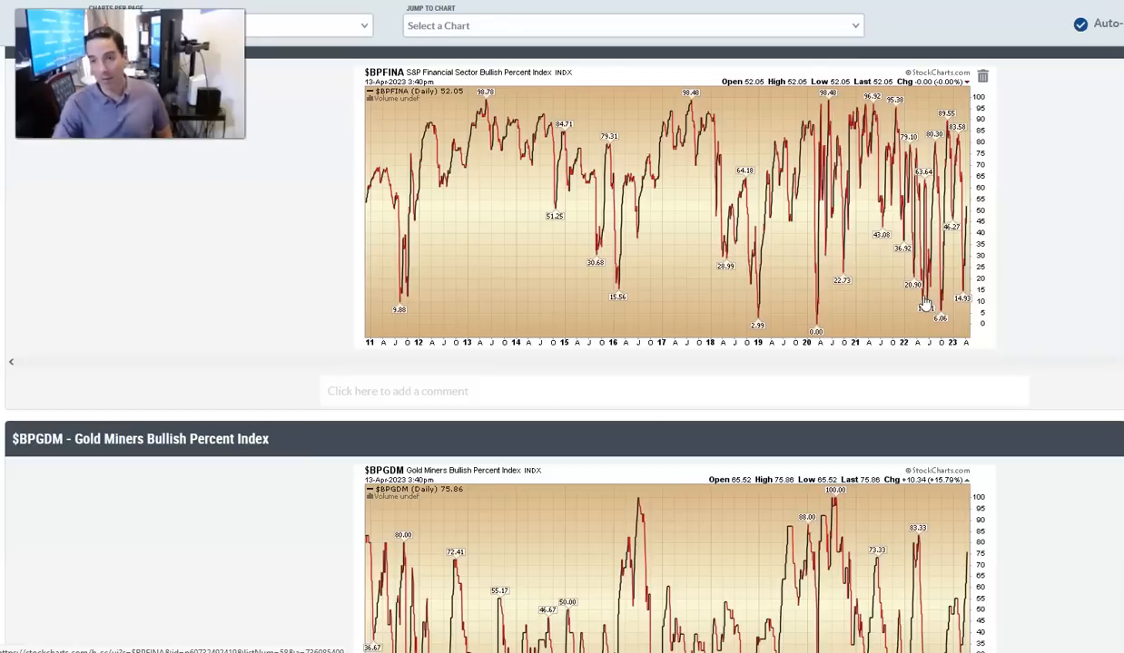
scroll(down, 3)
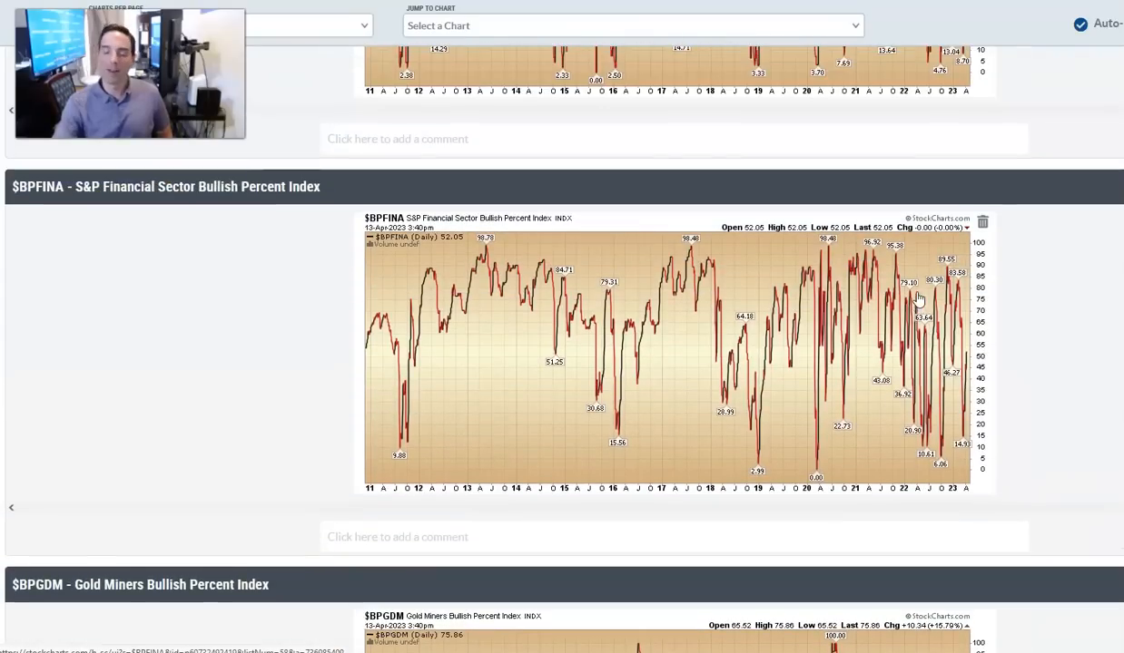
mouse_move(908, 284)
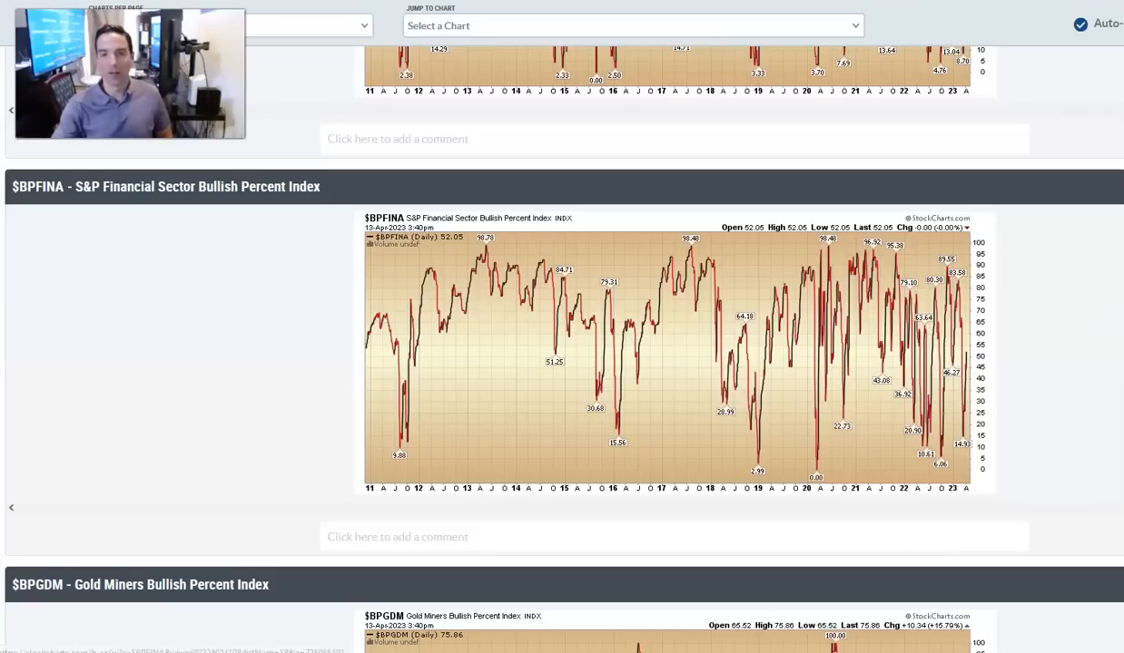
- Scroll from the $BPFINA chart down to the $BPGDM Gold Miners chart
scroll(down, 3)
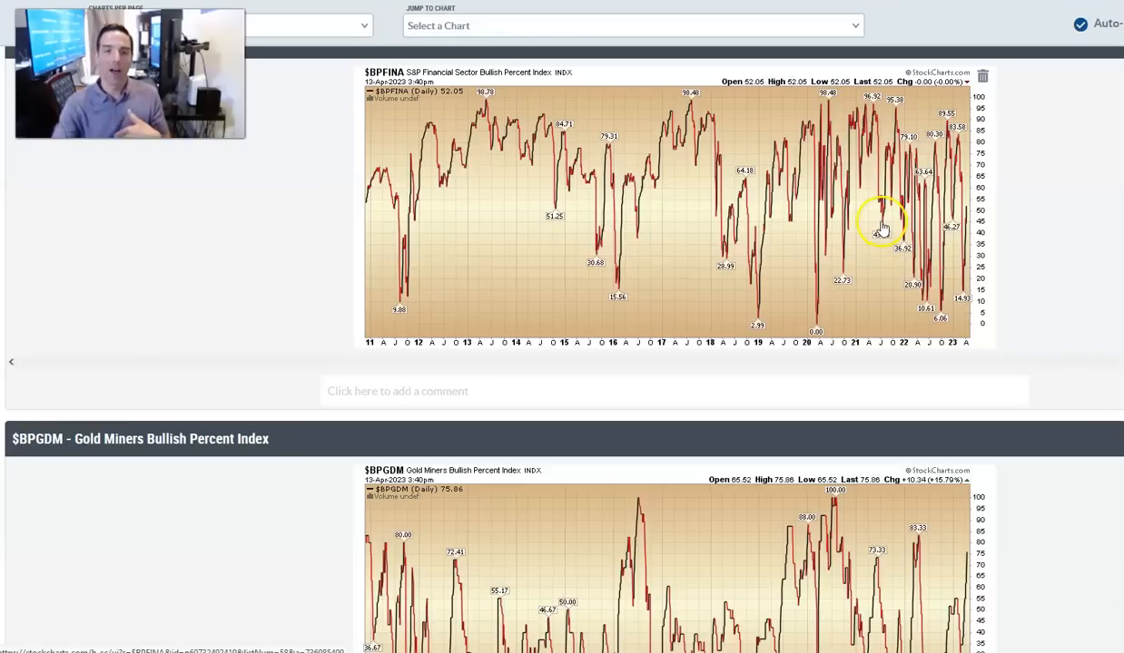
mouse_move(889, 179)
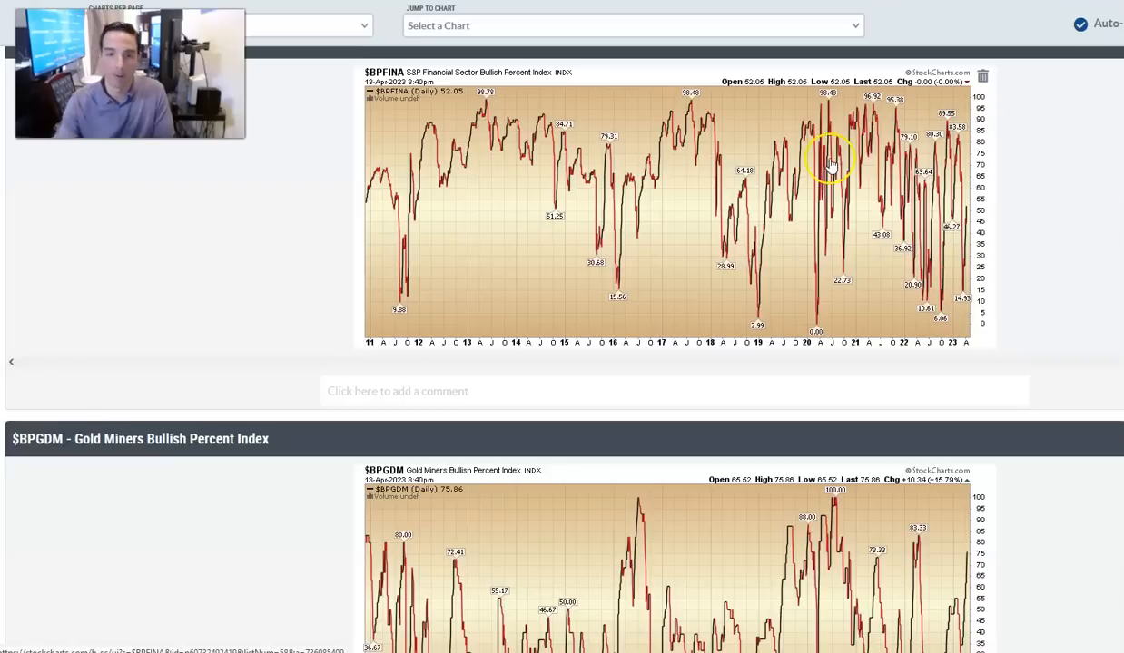
mouse_move(972, 223)
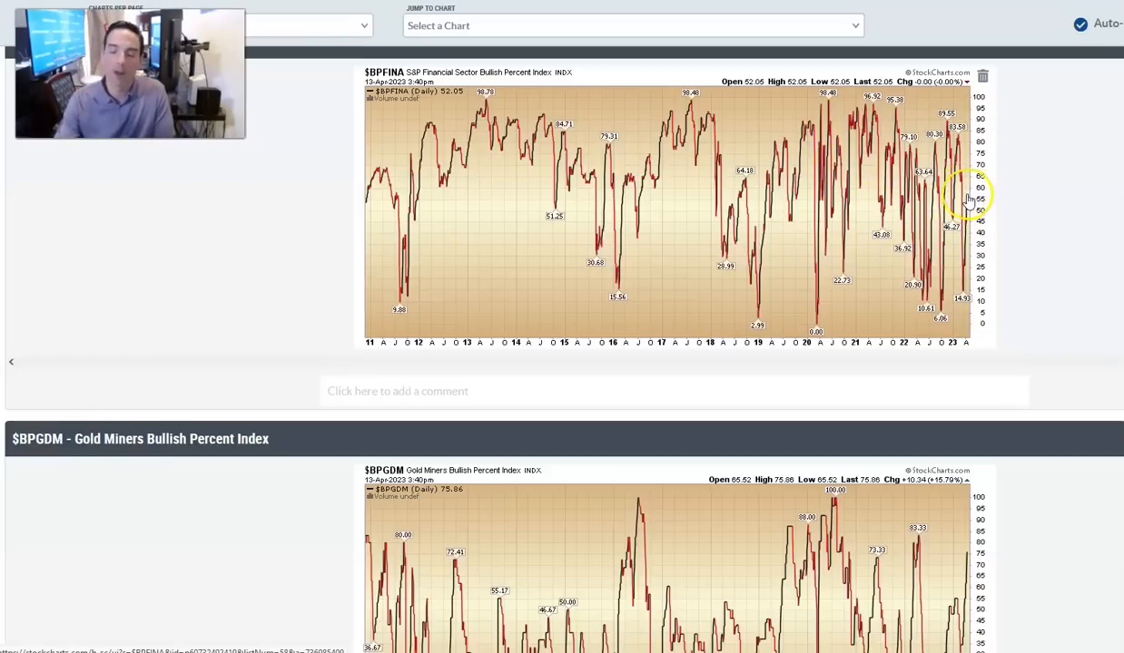
scroll(down, 3)
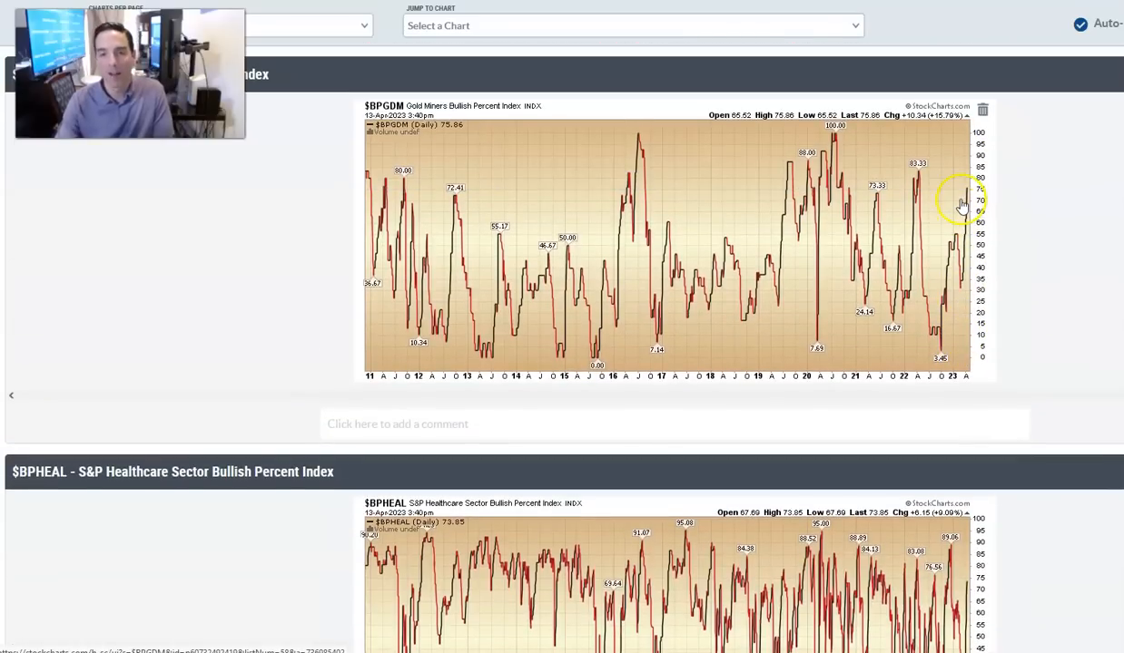
- Scroll through the remaining bullish percent charts to Utilities at the list's end
scroll(down, 3)
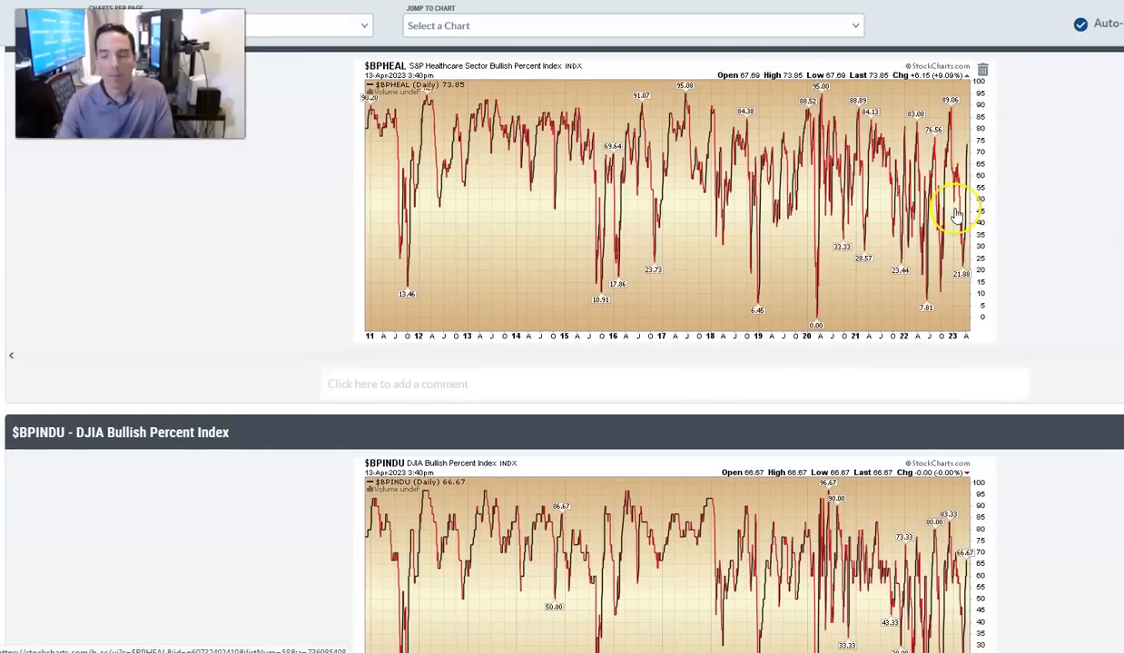
scroll(down, 3)
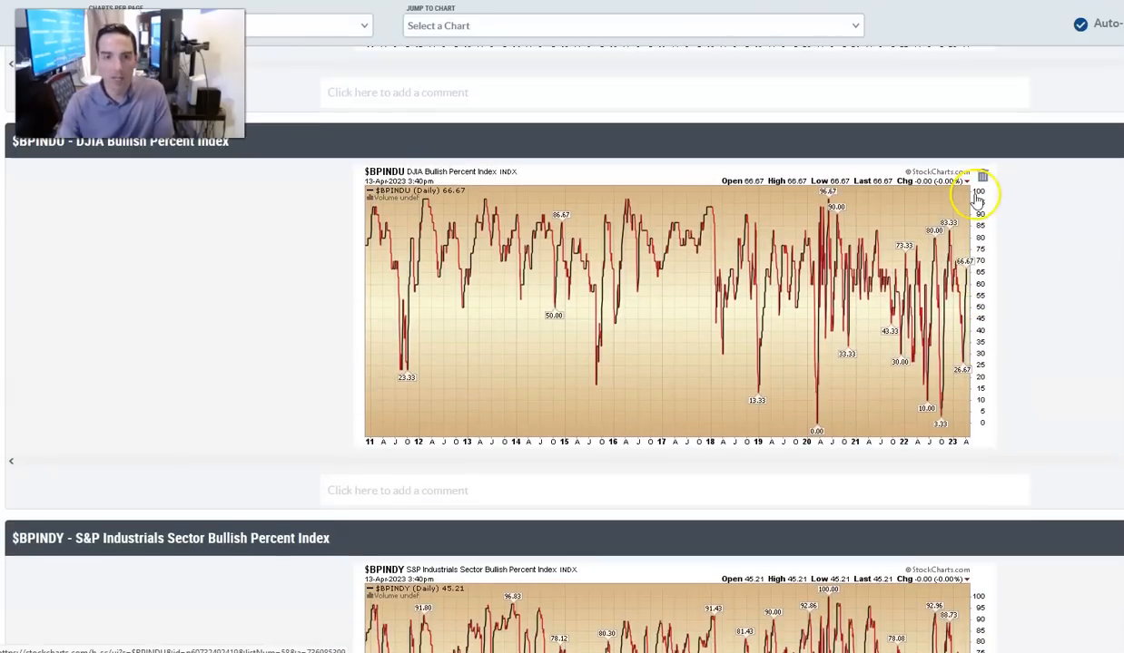
scroll(down, 3)
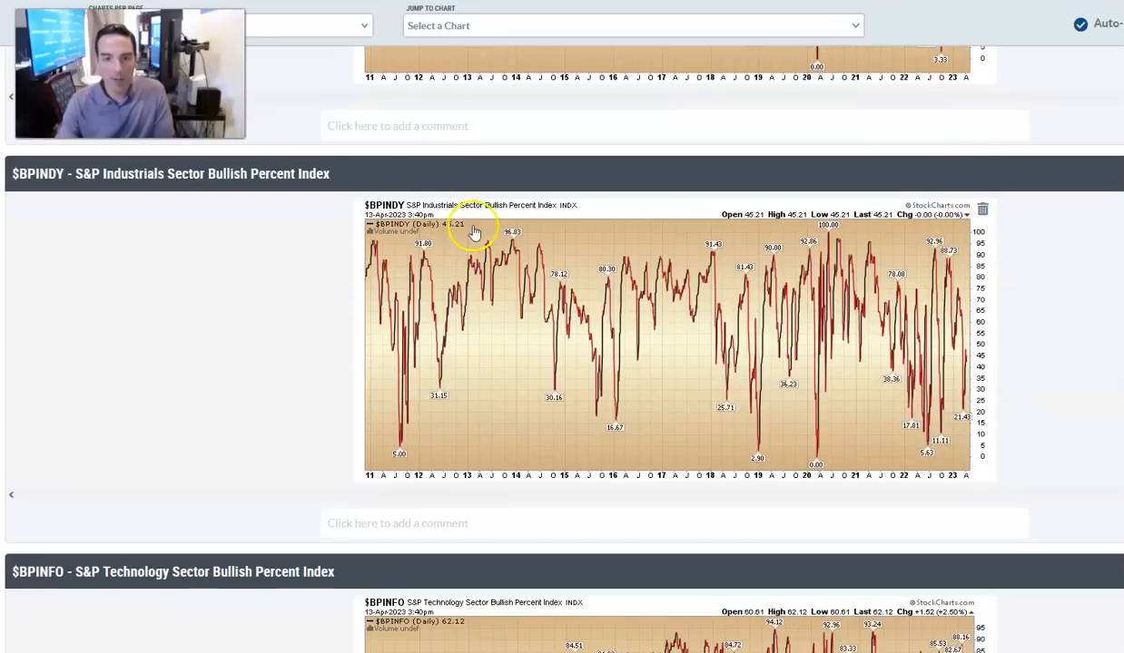
mouse_move(971, 365)
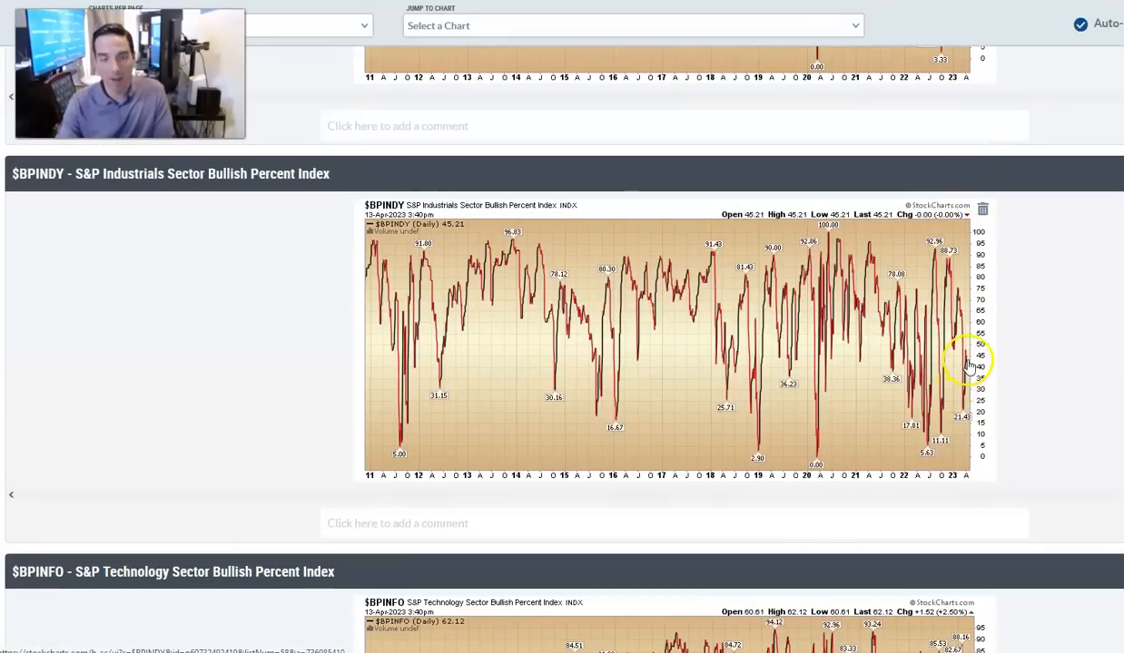
scroll(down, 3)
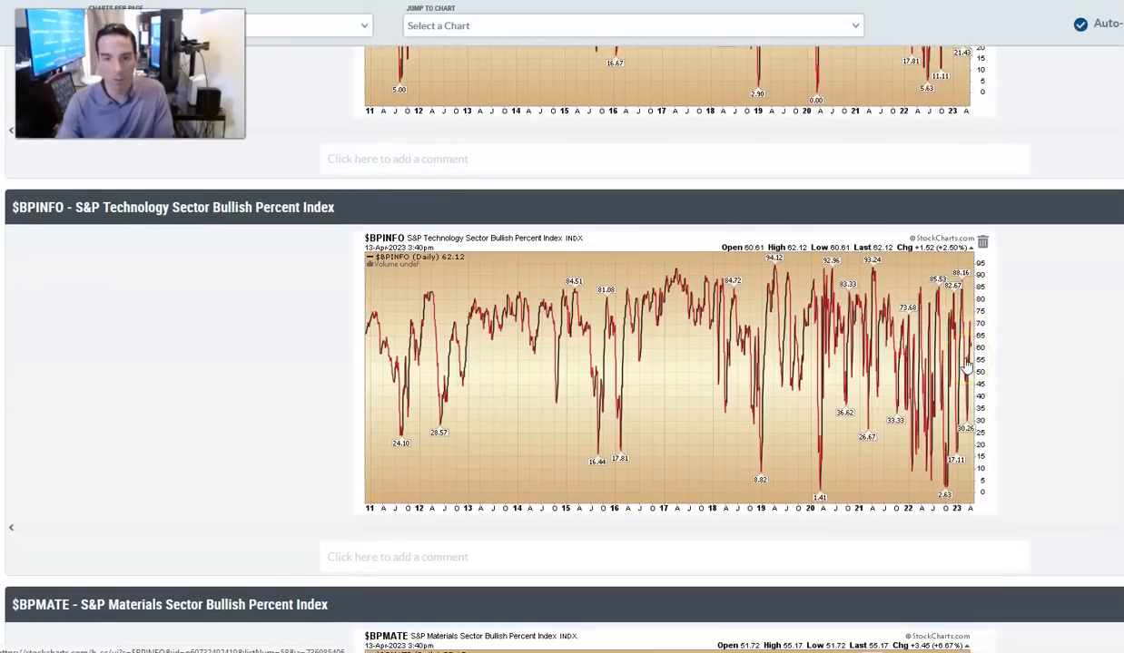
scroll(down, 3)
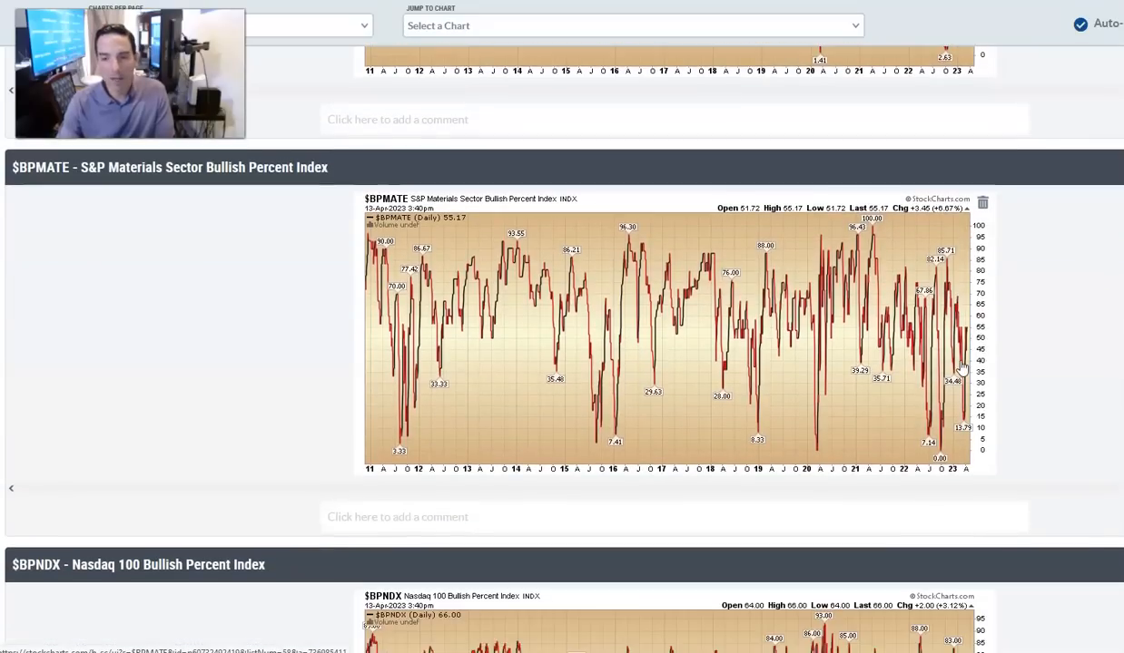
scroll(down, 3)
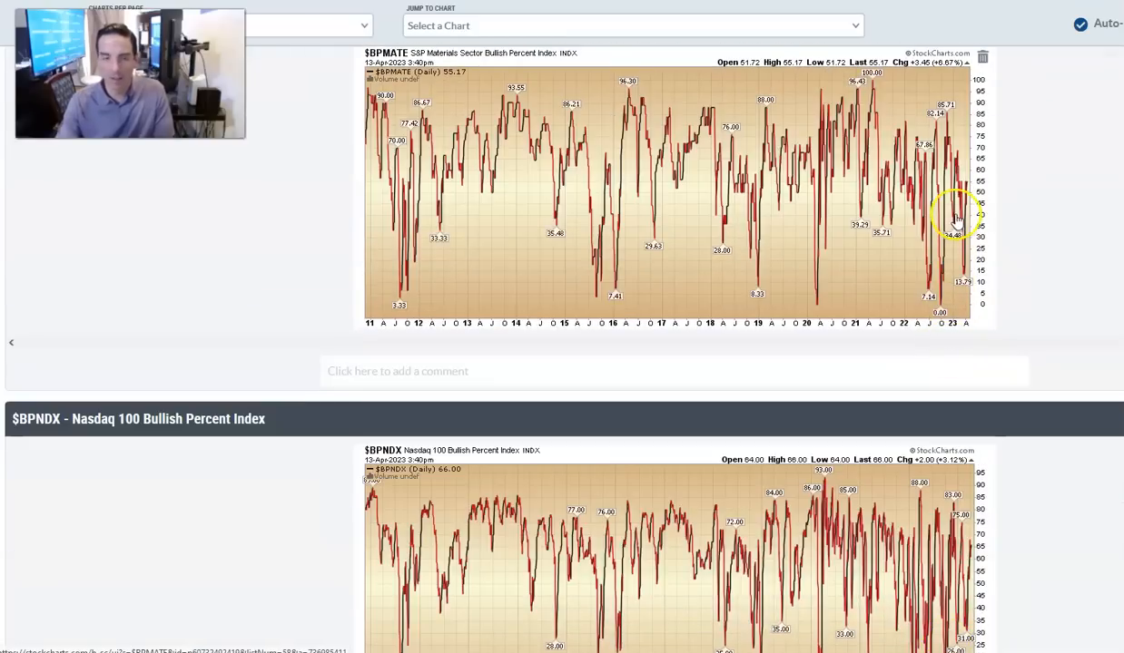
scroll(down, 3)
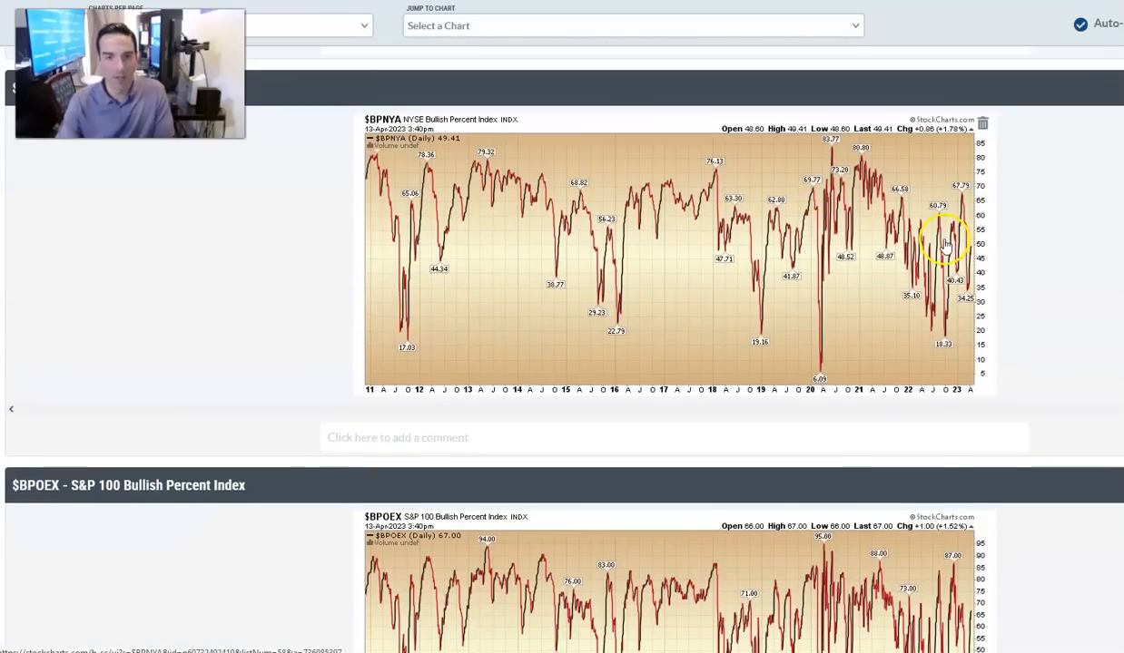
scroll(down, 3)
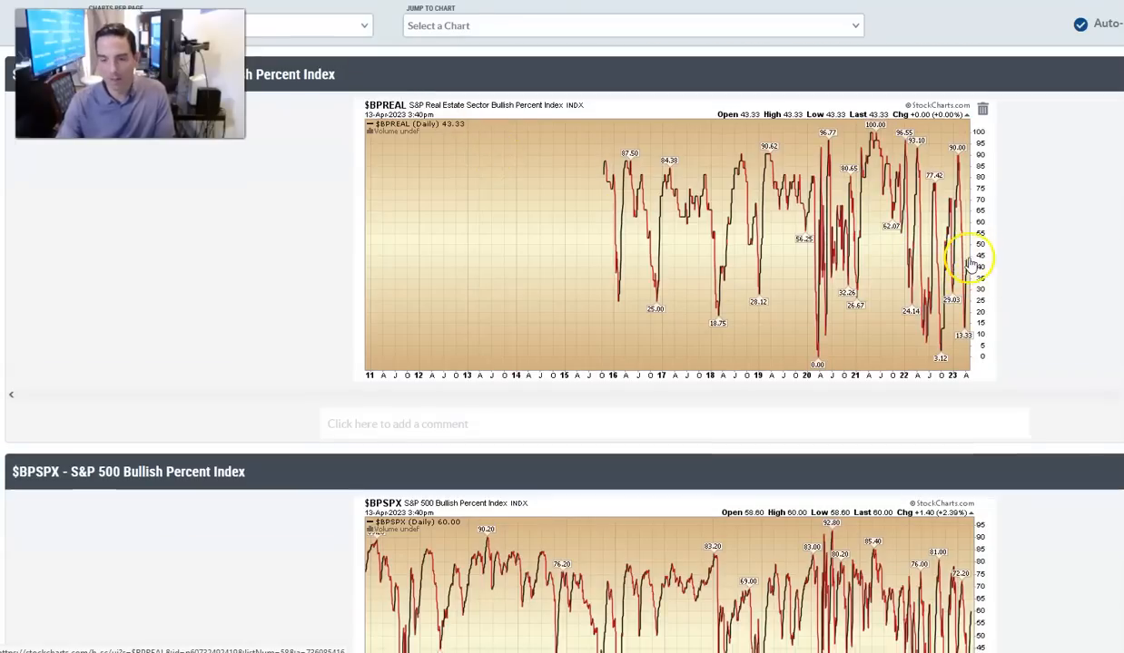
scroll(down, 3)
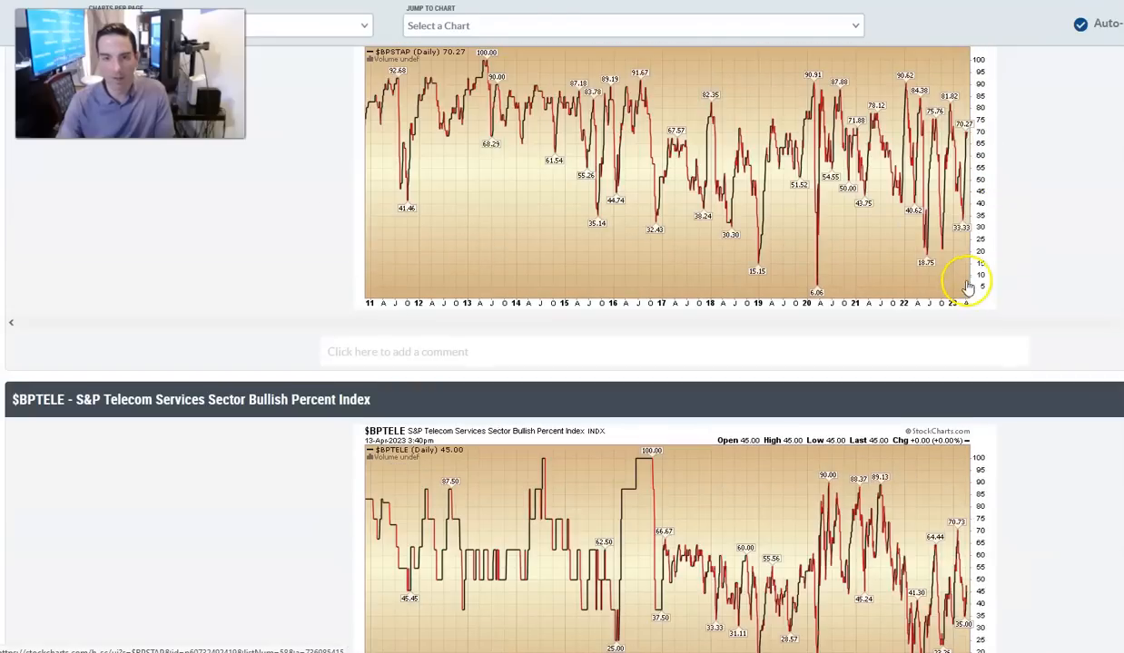
scroll(down, 3)
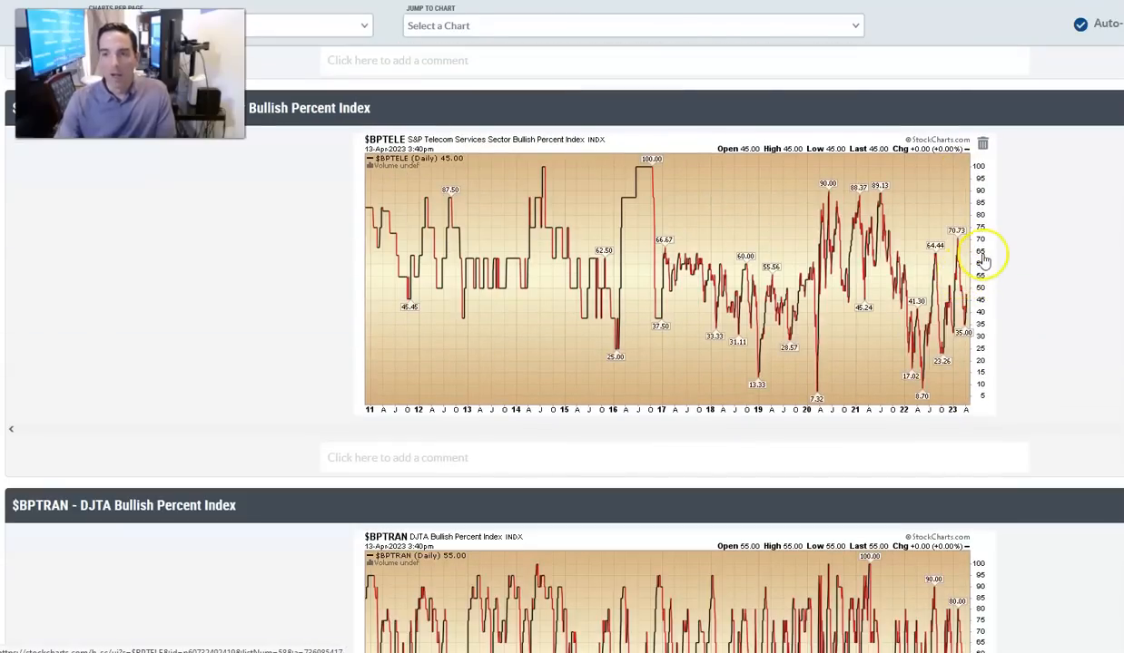
scroll(down, 3)
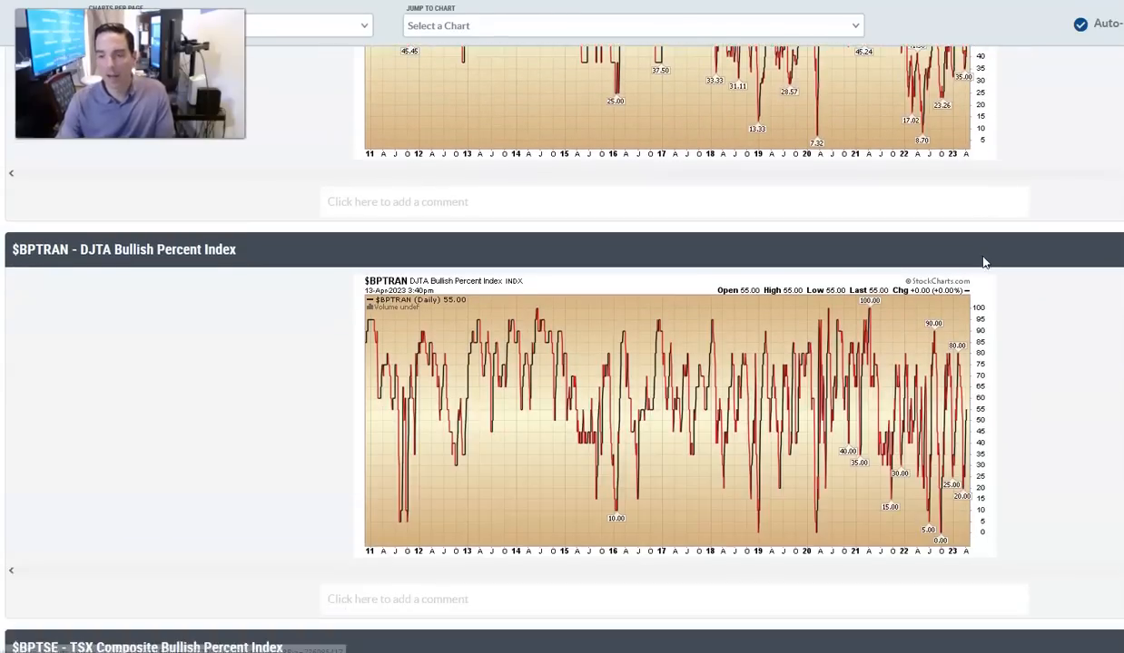
scroll(down, 3)
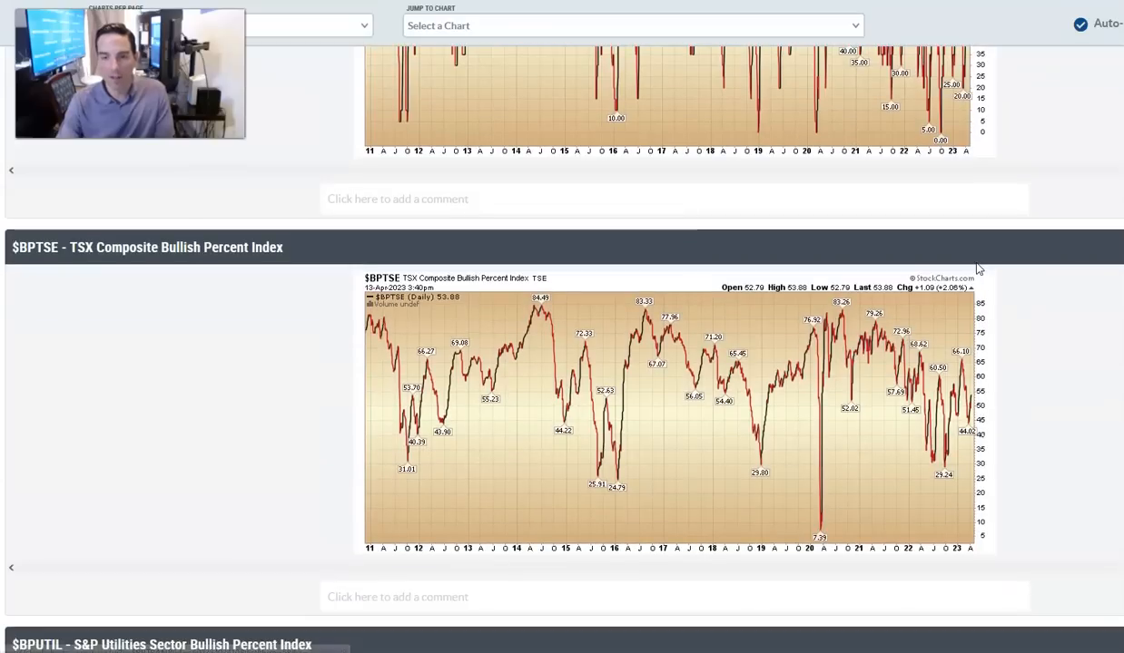
scroll(down, 3)
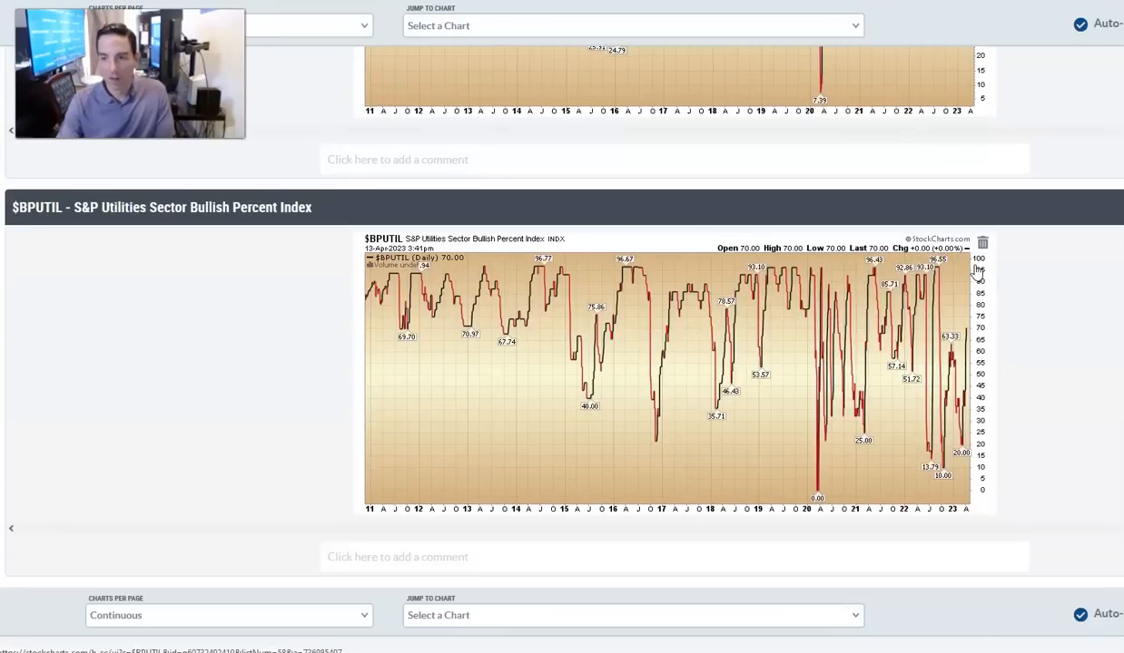
scroll(down, 3)
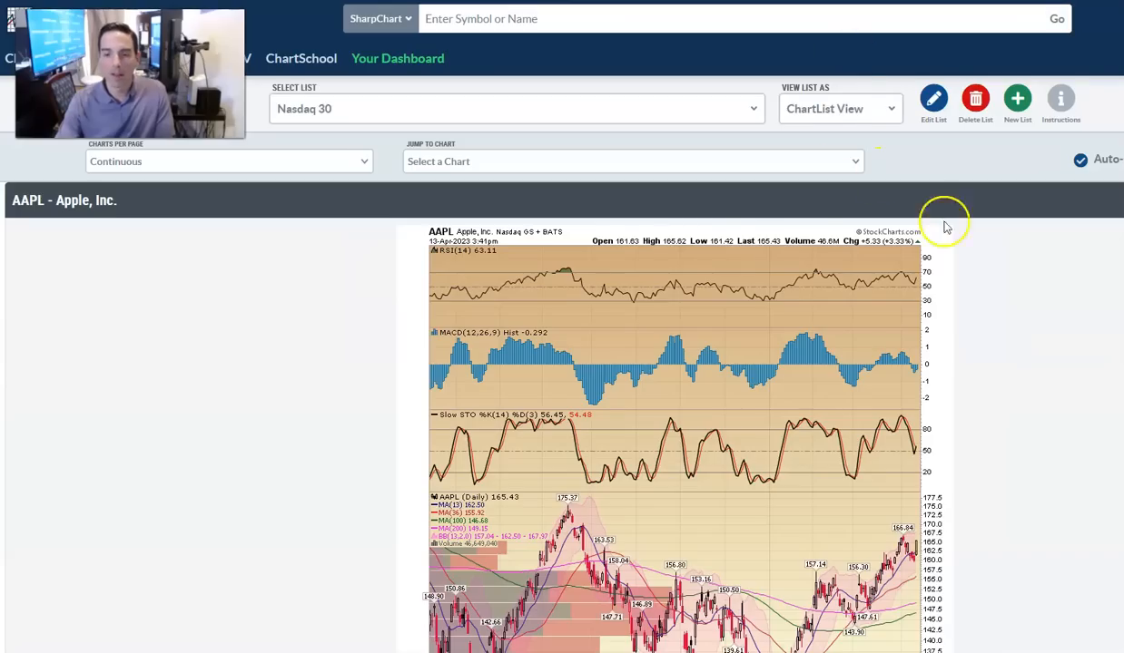
- Scroll the Nasdaq 30 list past Apple and Adobe to the ADP chart
scroll(down, 3)
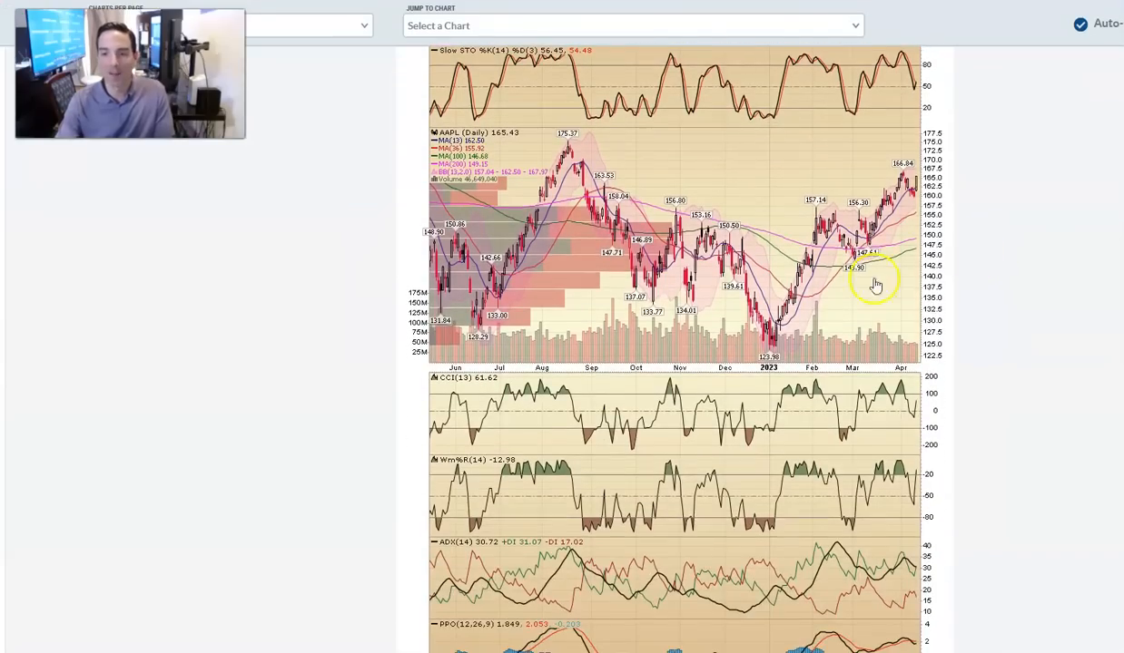
mouse_move(756, 264)
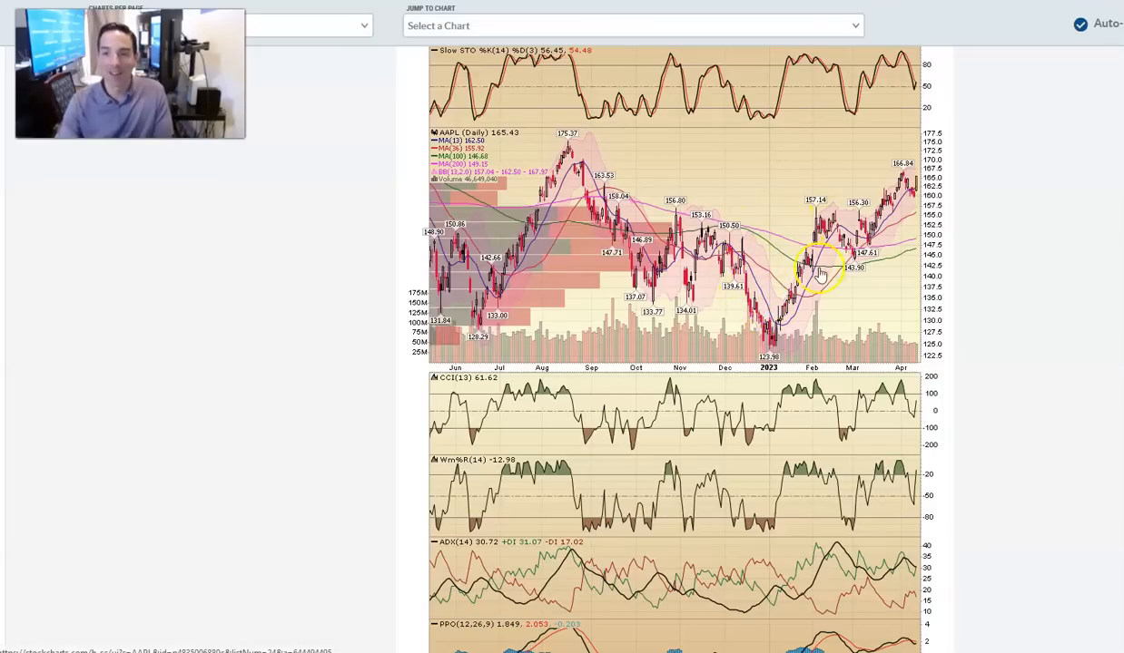
scroll(down, 3)
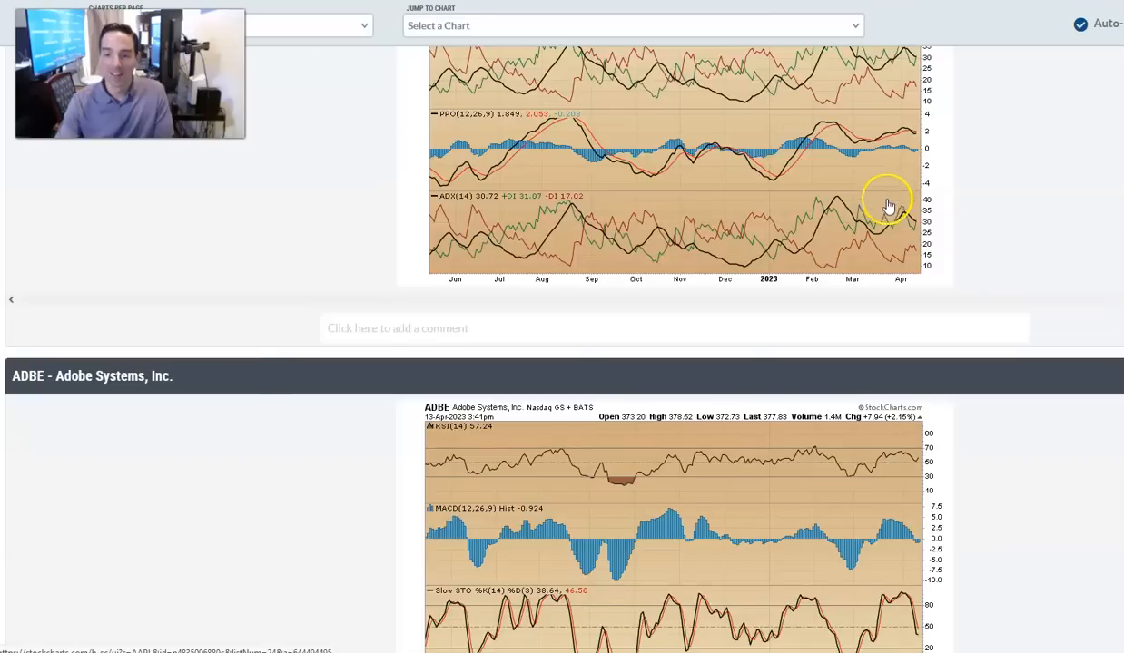
scroll(down, 3)
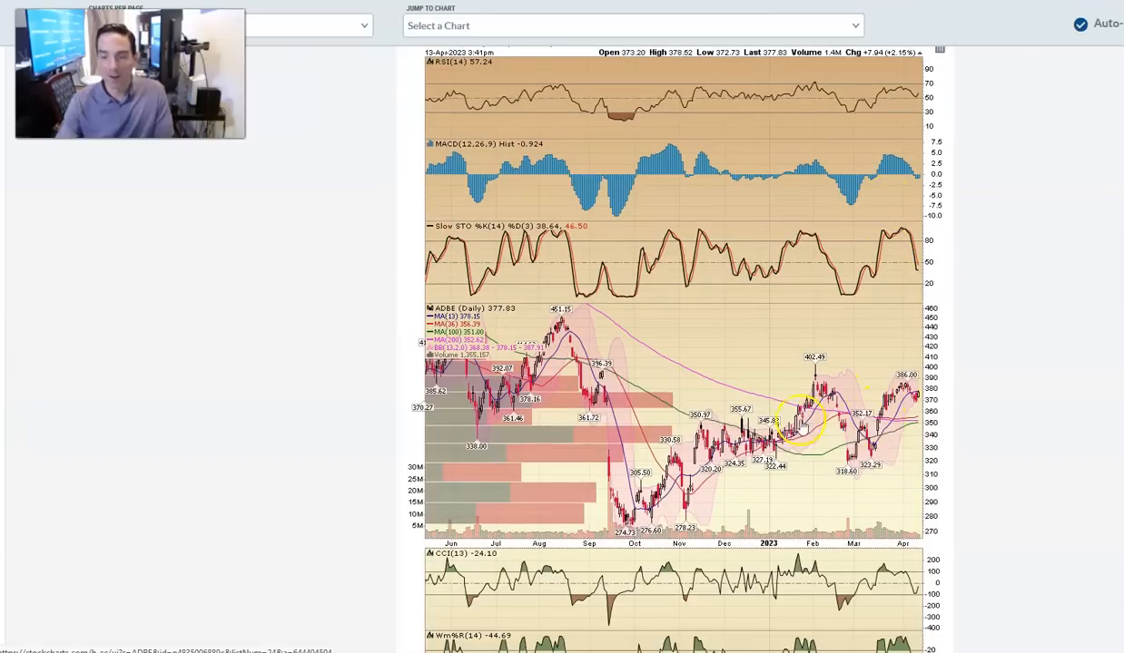
scroll(down, 3)
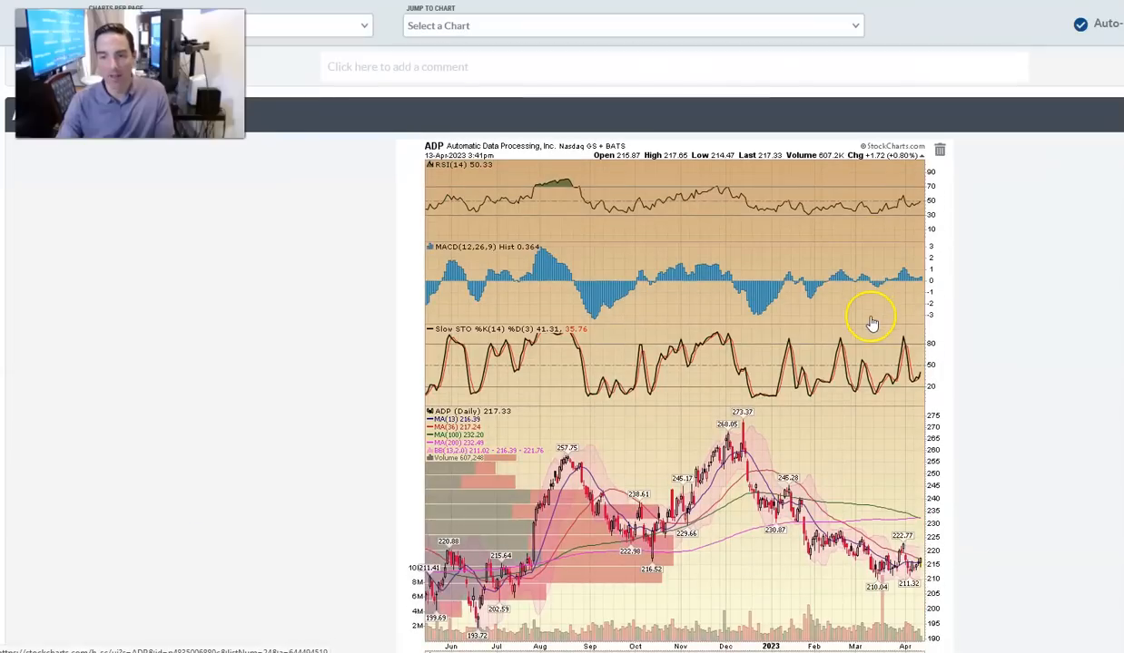
scroll(down, 3)
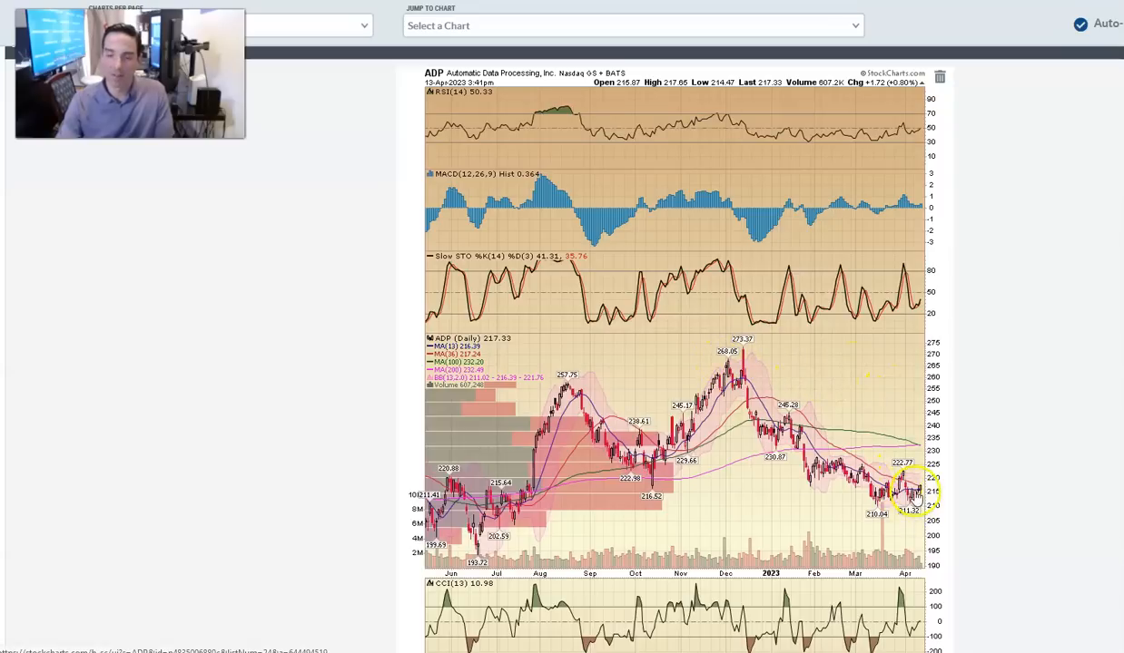
mouse_move(946, 398)
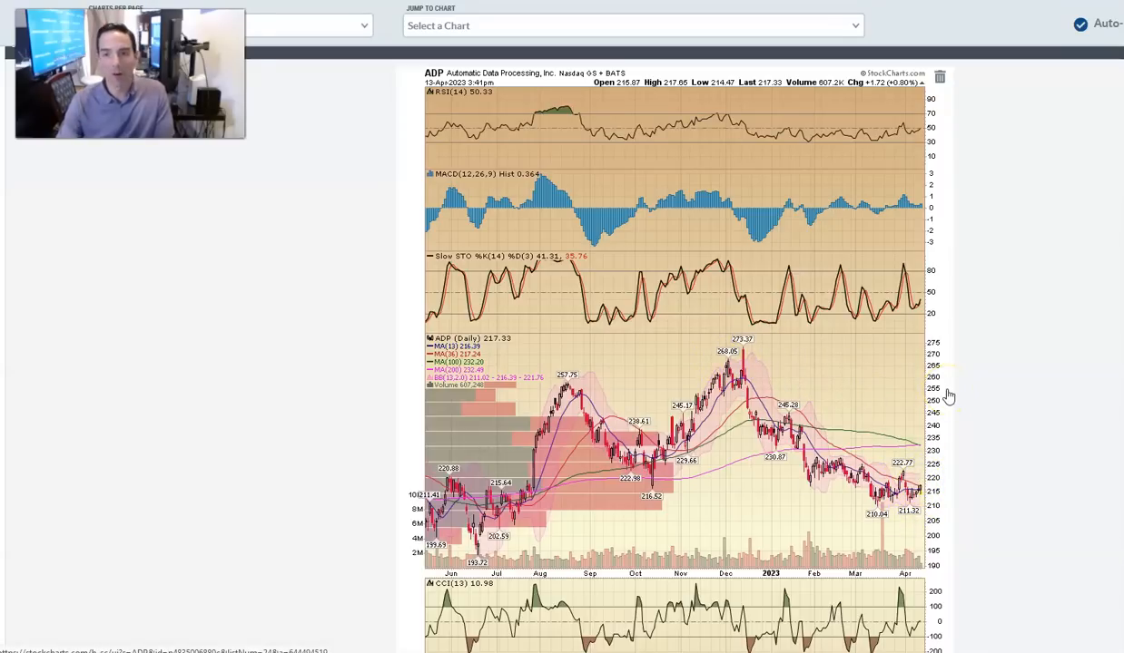
mouse_move(947, 408)
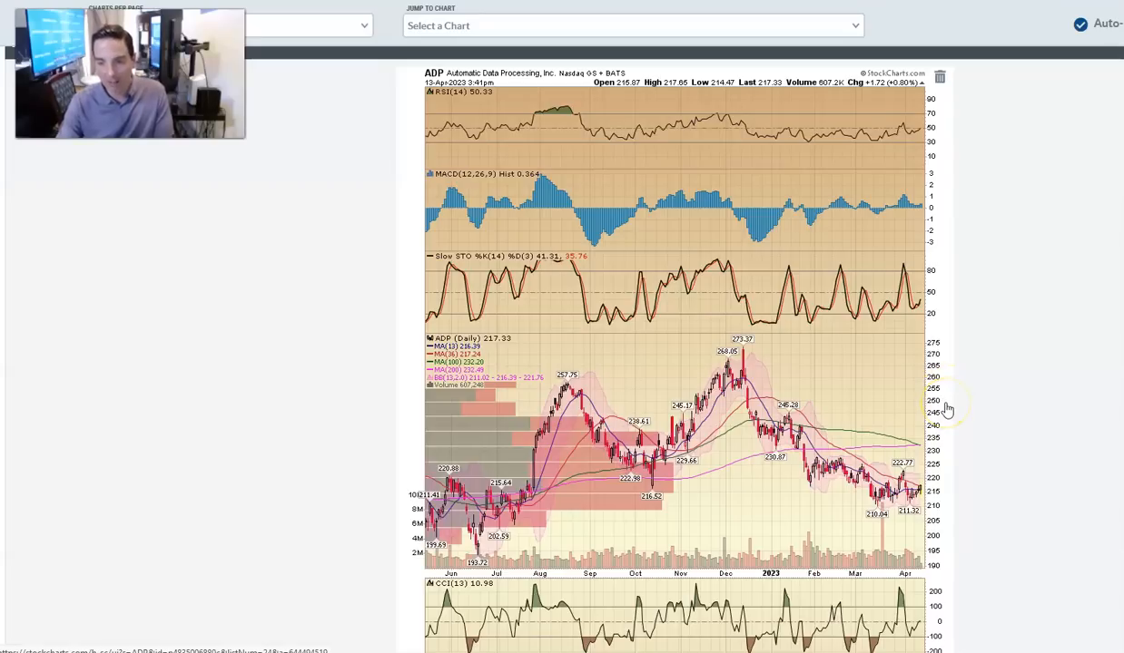
mouse_move(955, 414)
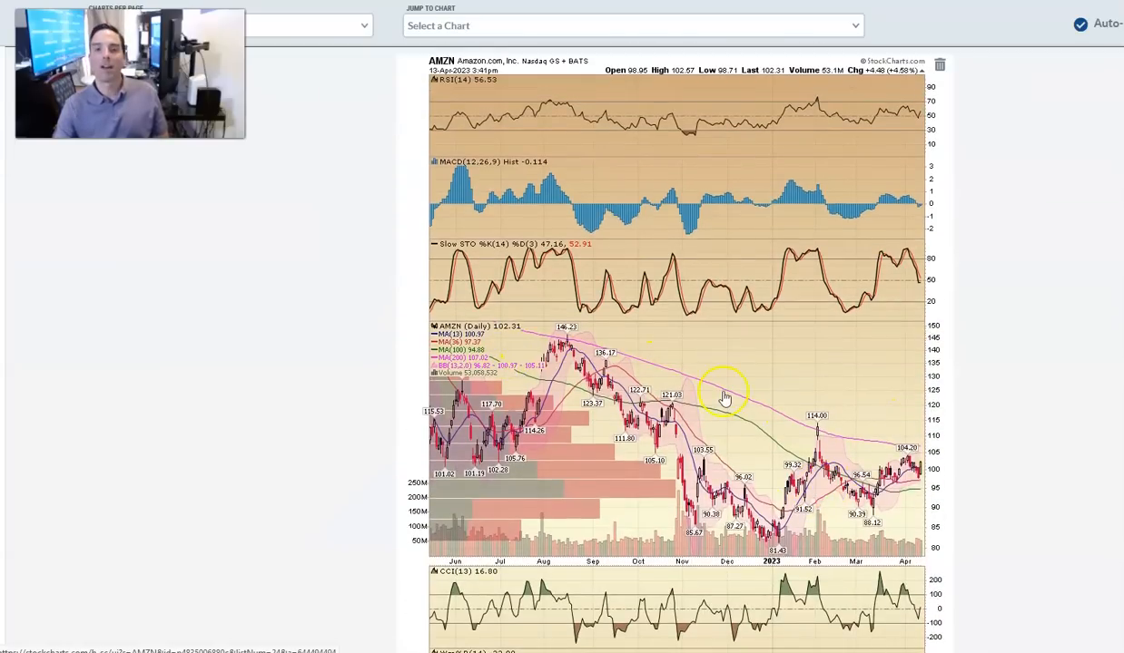
mouse_move(785, 539)
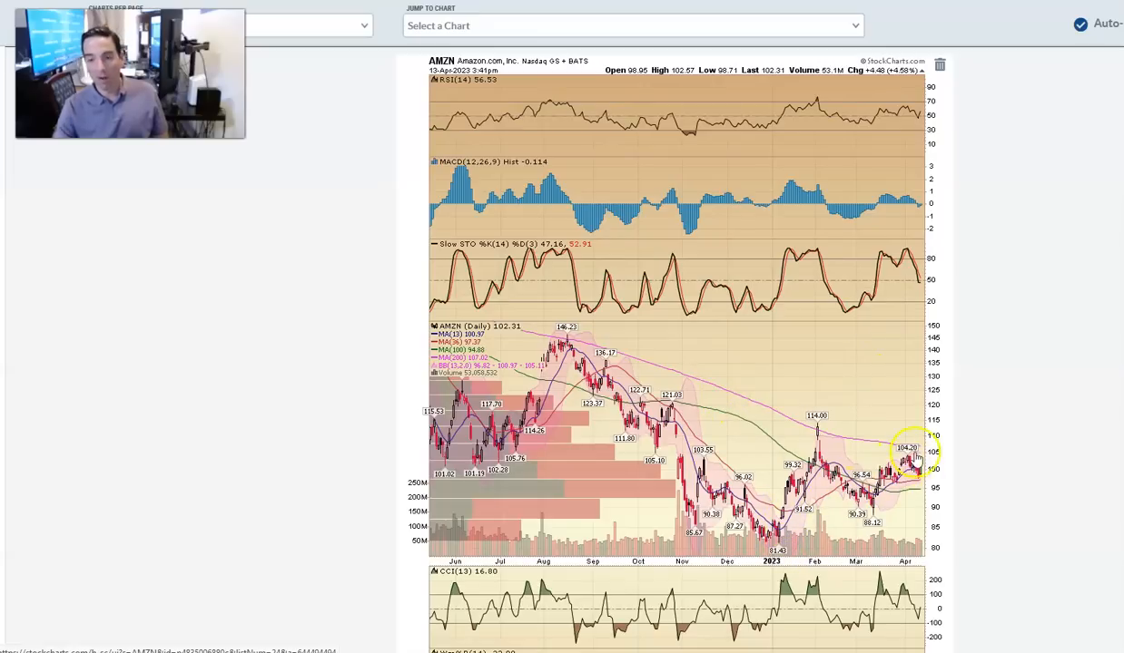
mouse_move(824, 388)
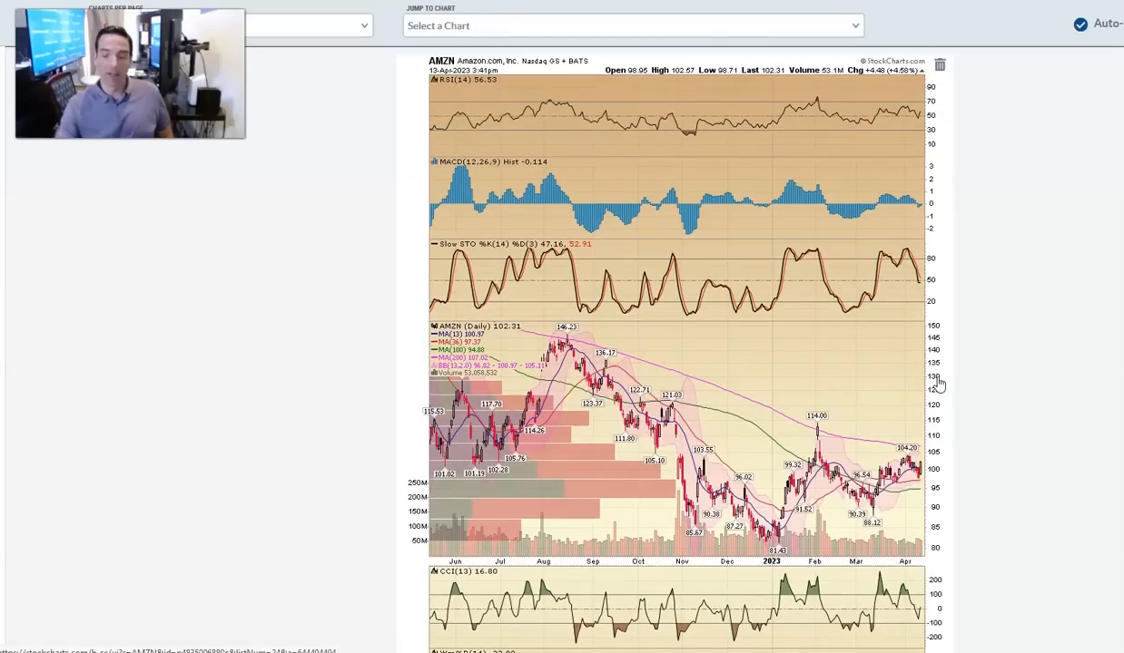
- Scroll past the AMZN, AVGO, BIIB and BKNG charts to the CHTR chart
scroll(down, 3)
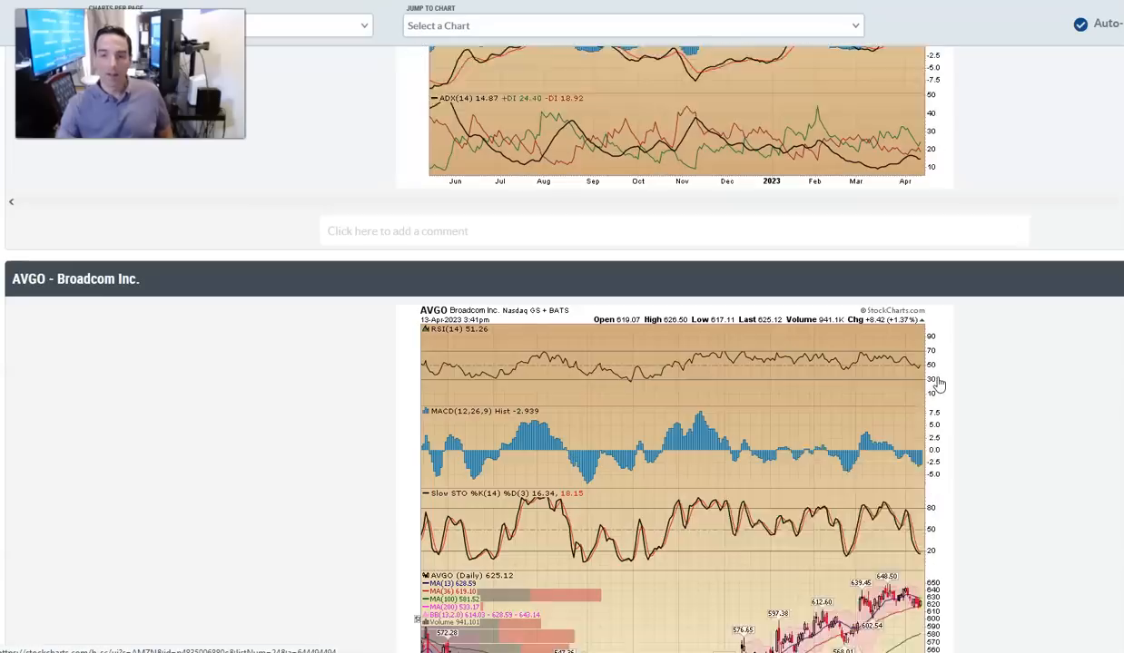
scroll(down, 3)
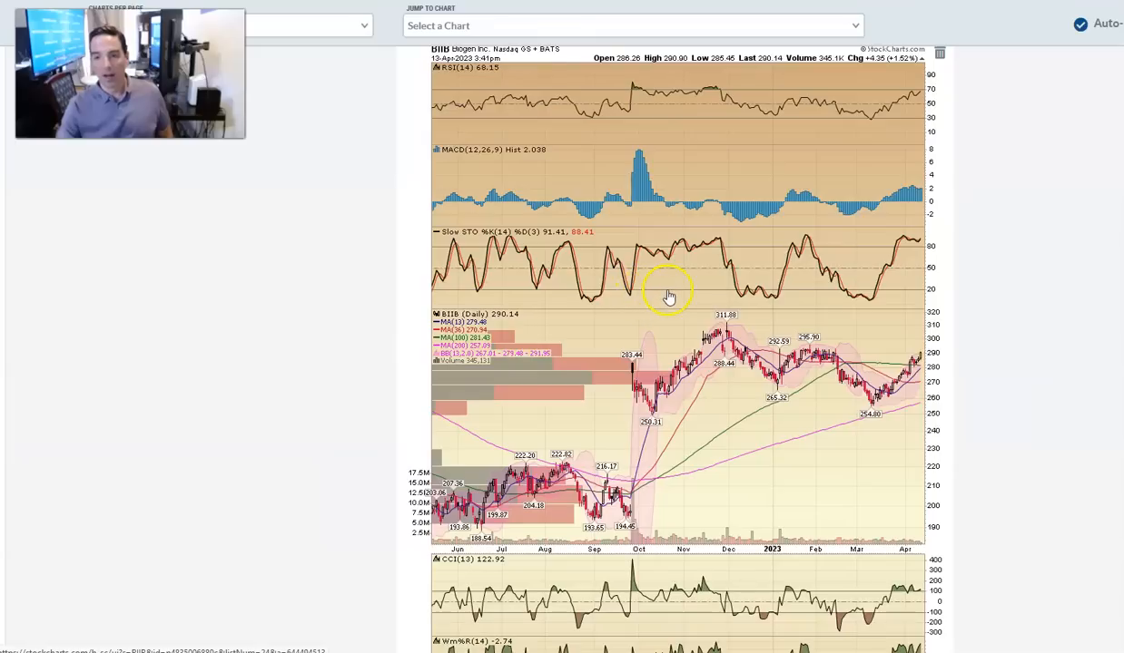
scroll(down, 3)
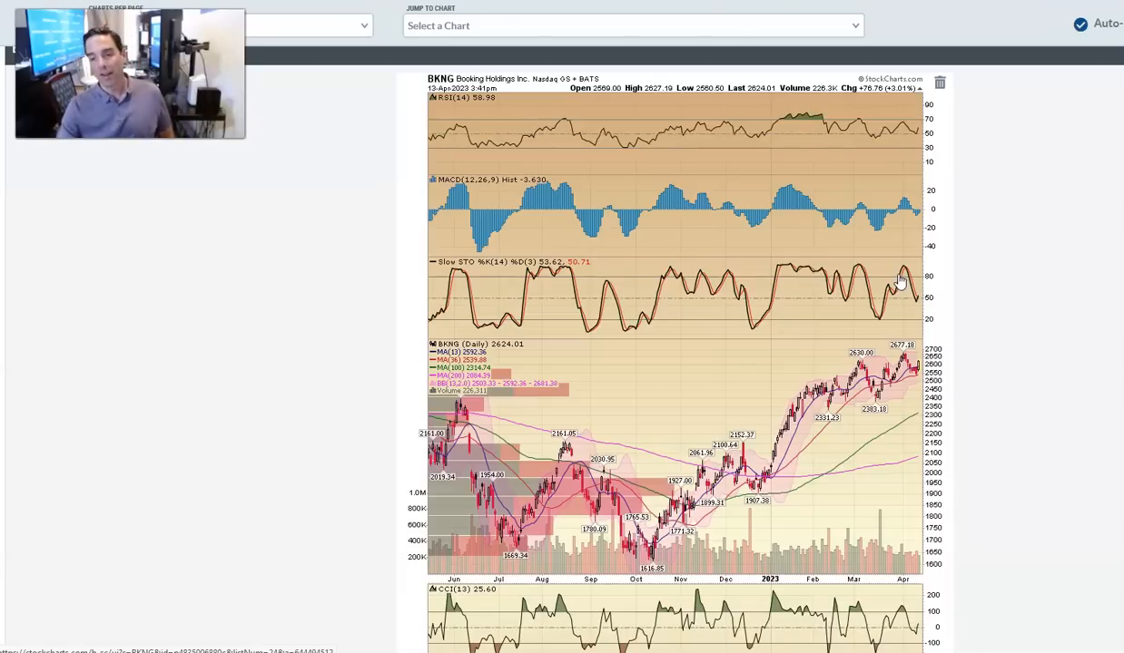
scroll(down, 3)
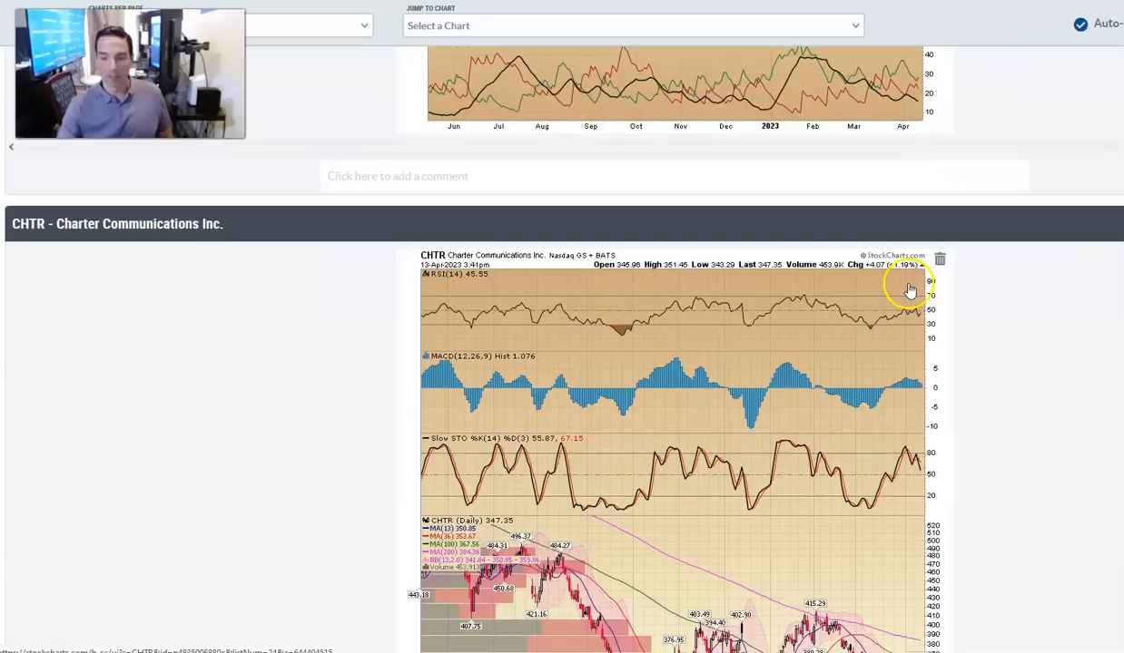
- Scroll past the CHTR, CSX, GOOGL, INTC and KHC charts to the MSFT chart
scroll(down, 3)
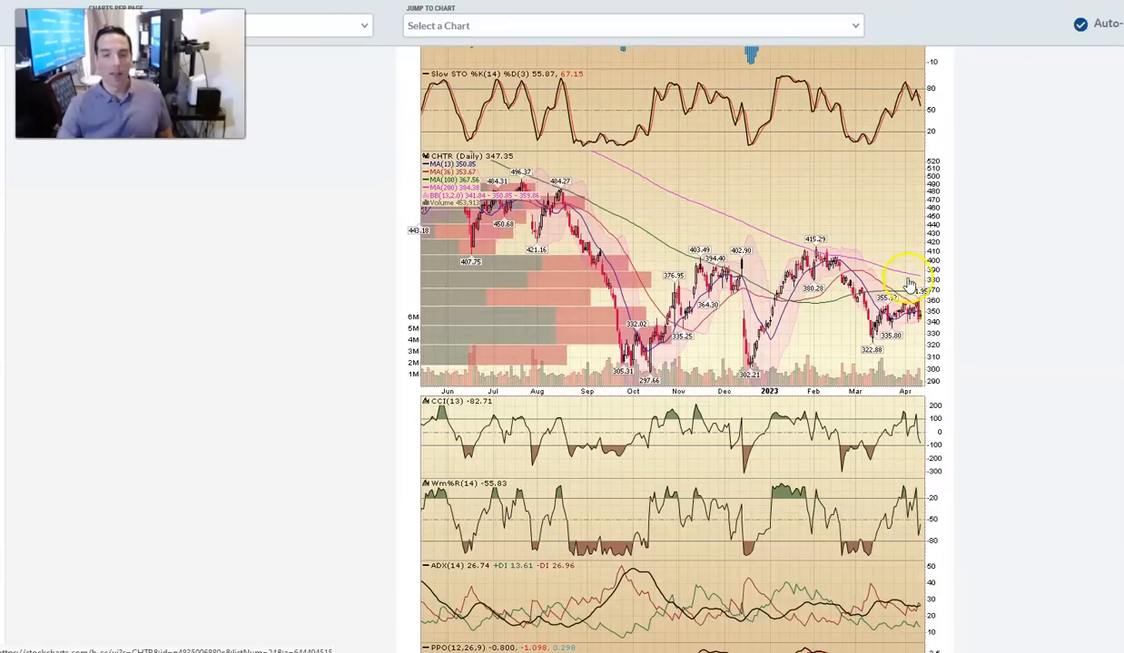
mouse_move(871, 304)
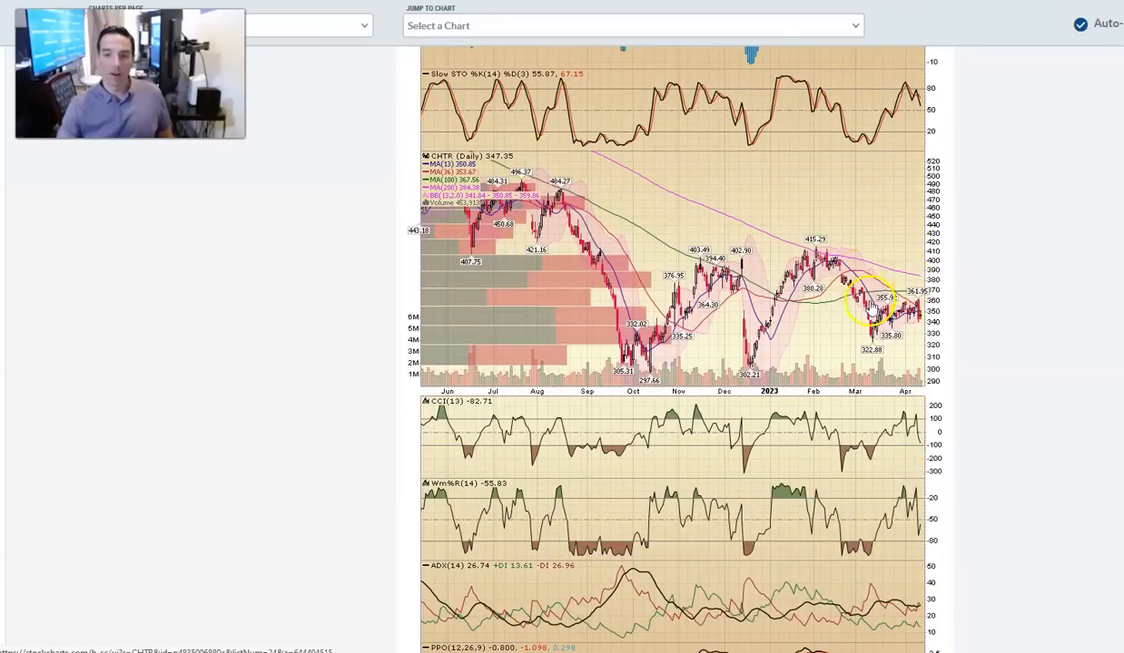
scroll(down, 3)
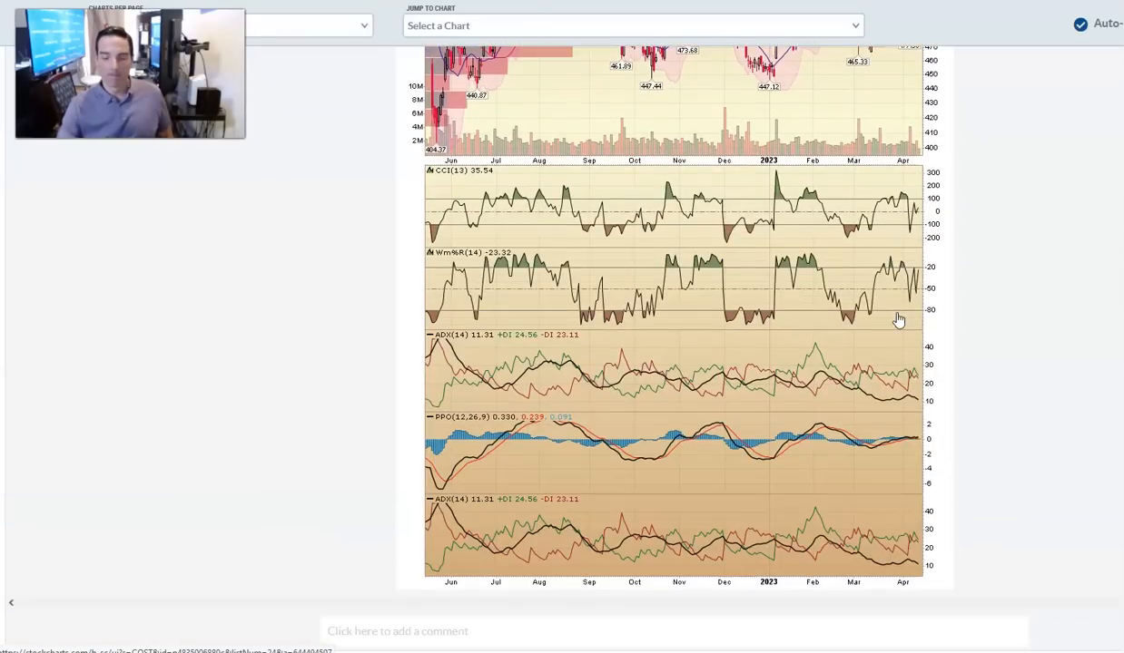
scroll(down, 3)
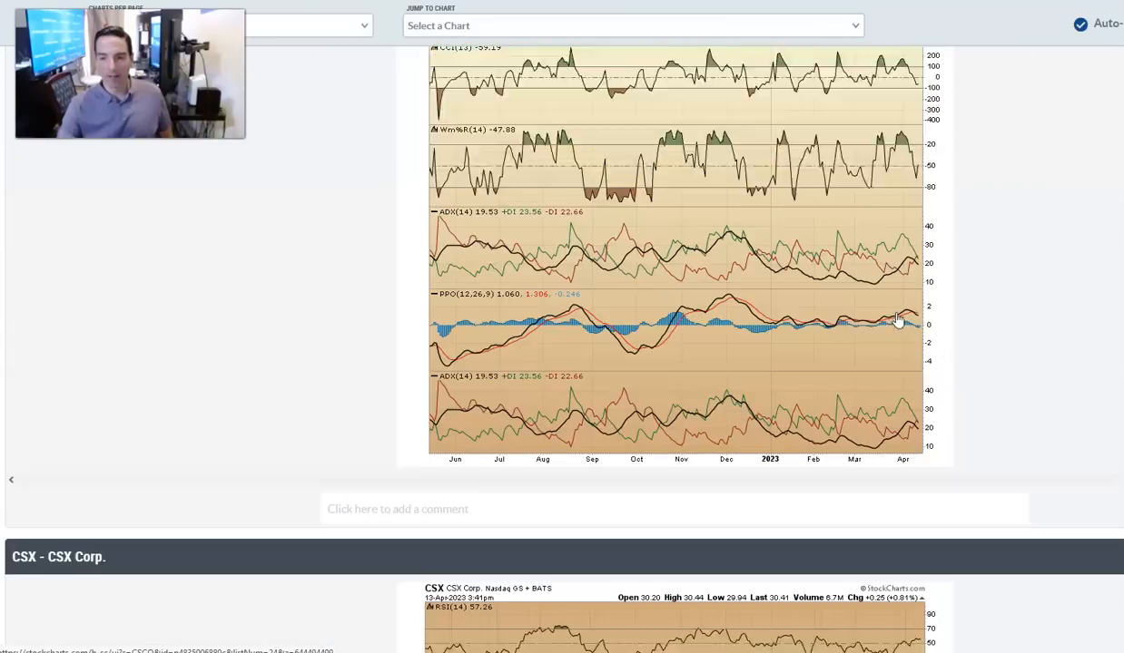
scroll(down, 3)
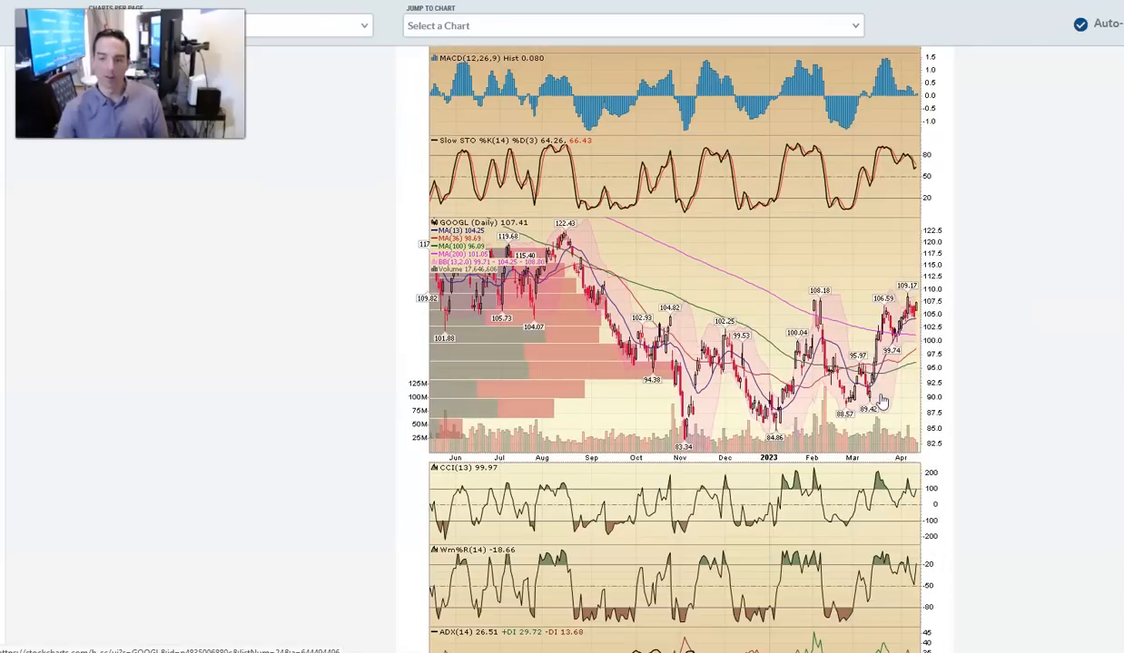
scroll(down, 3)
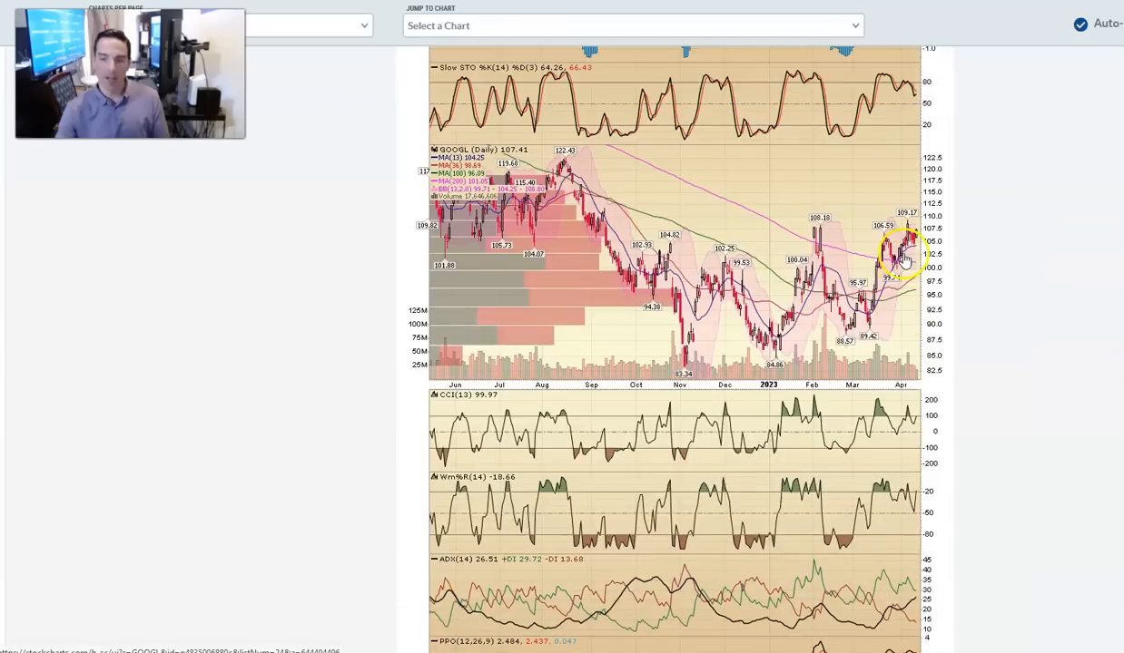
scroll(down, 3)
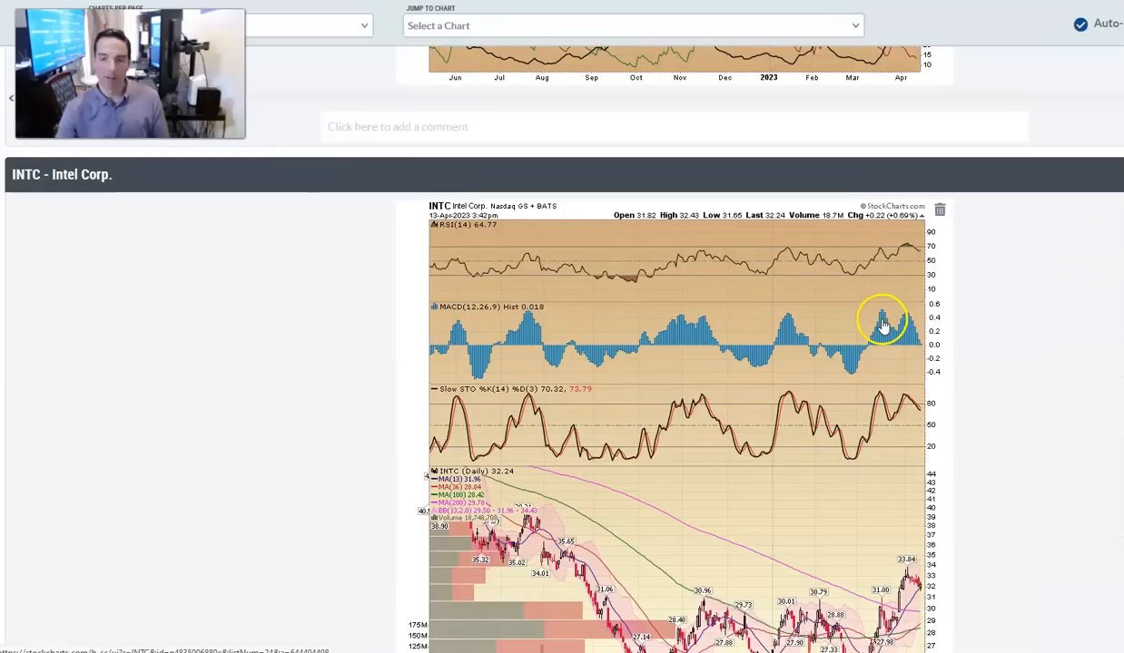
scroll(down, 3)
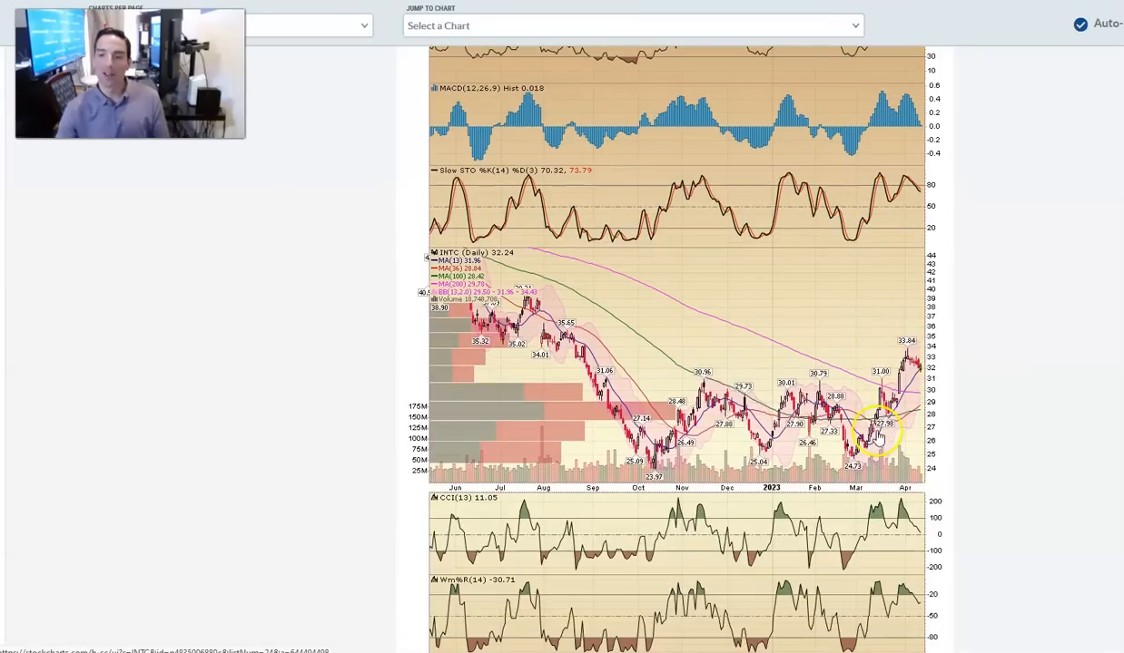
mouse_move(918, 352)
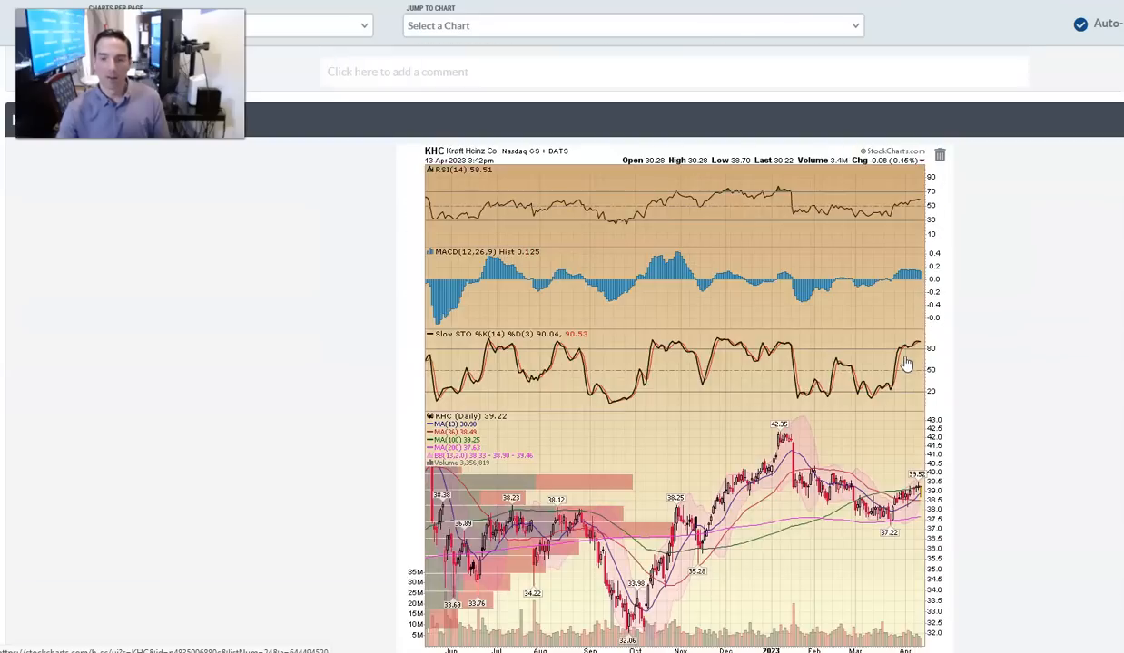
scroll(down, 3)
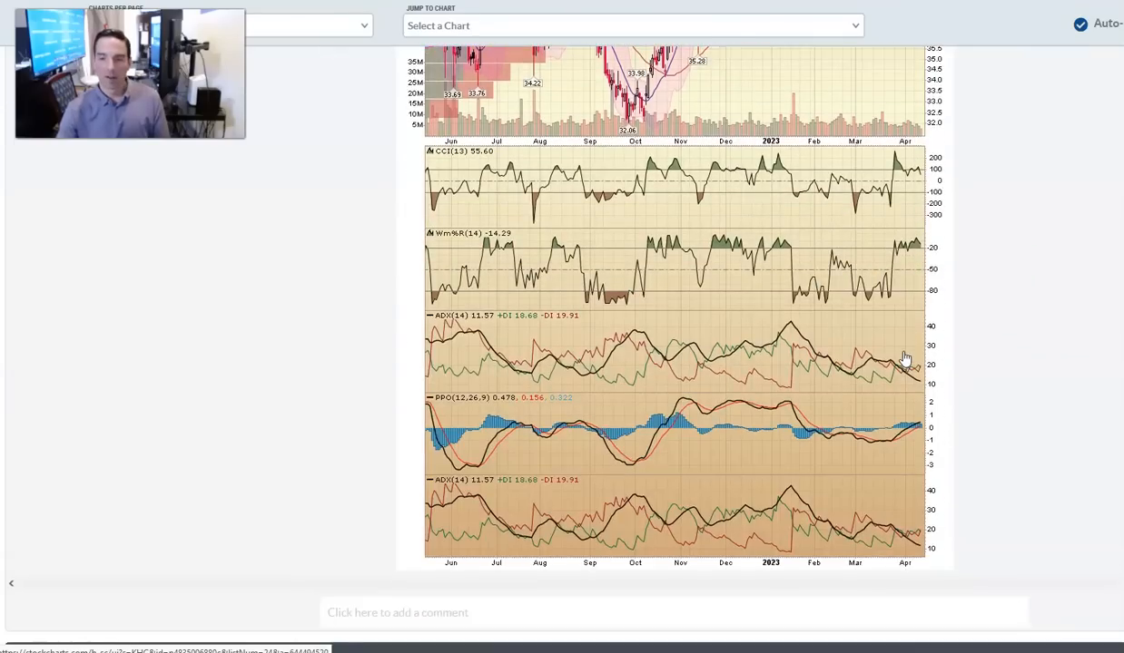
scroll(down, 3)
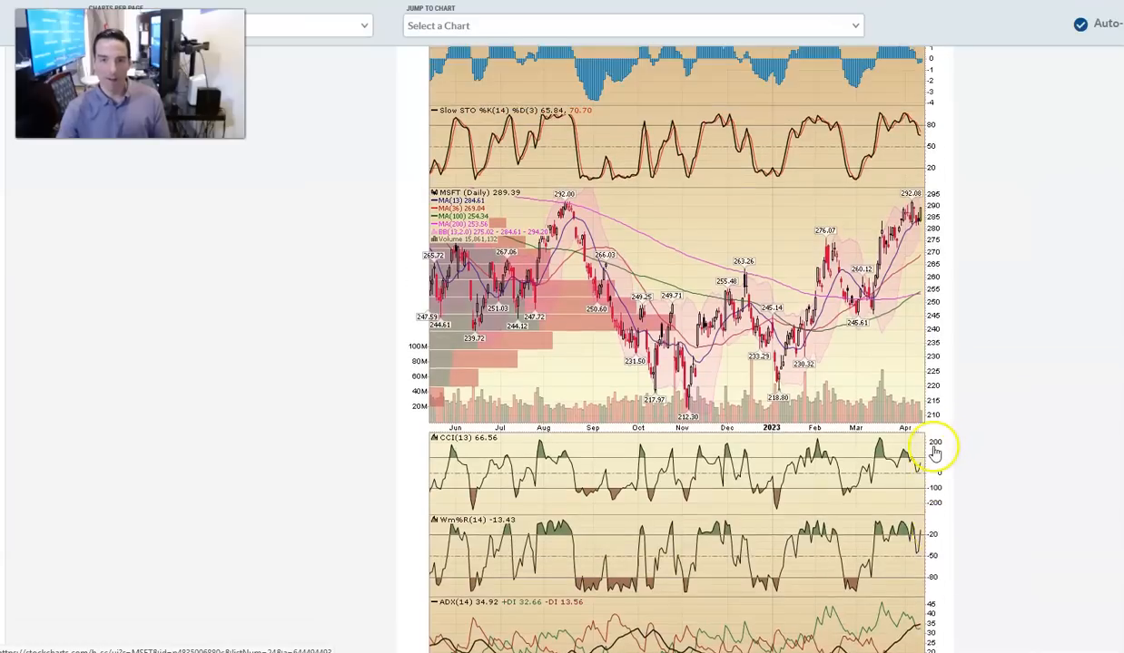
- Scroll past the MSFT, NVDA, PEP and PYPL charts to the QCOM chart
scroll(down, 3)
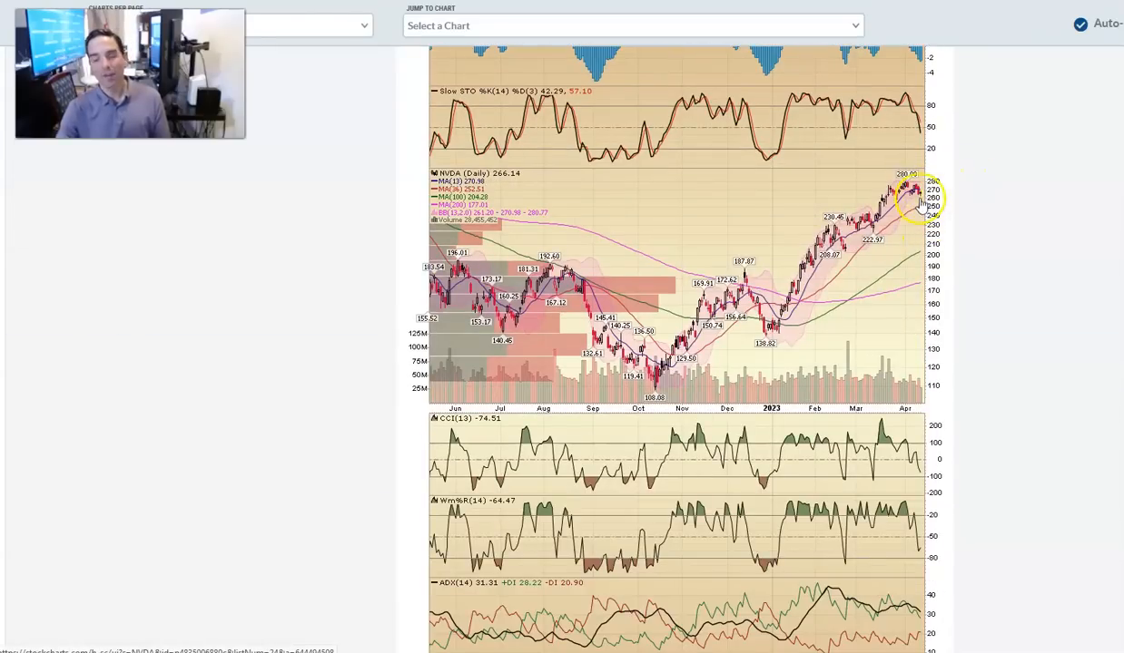
scroll(down, 3)
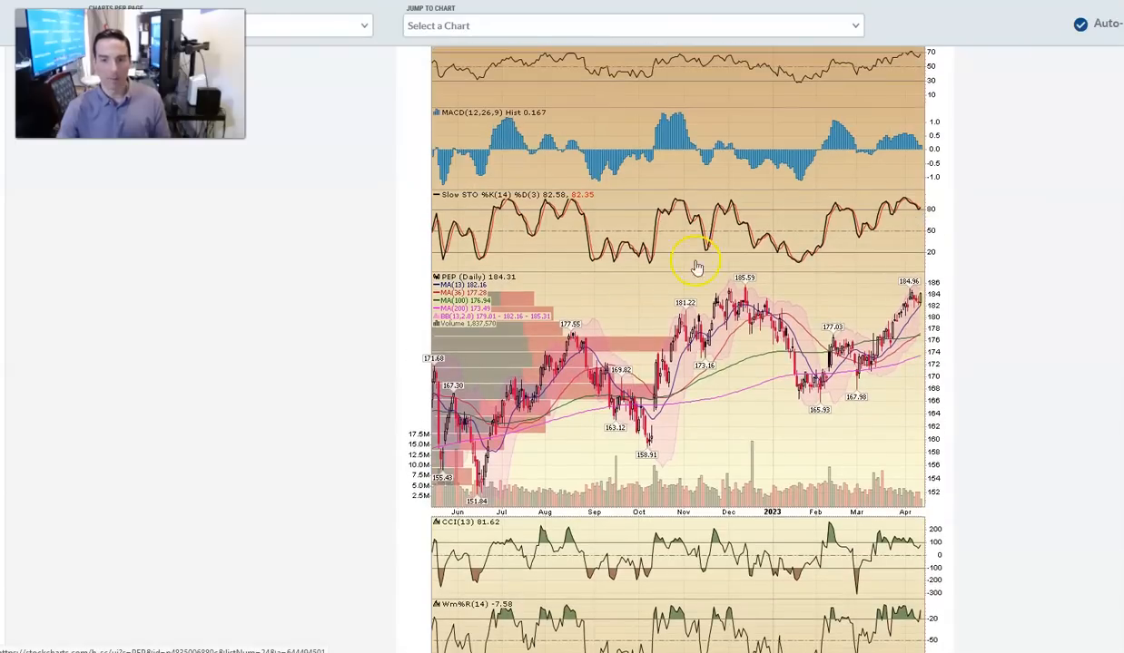
mouse_move(873, 274)
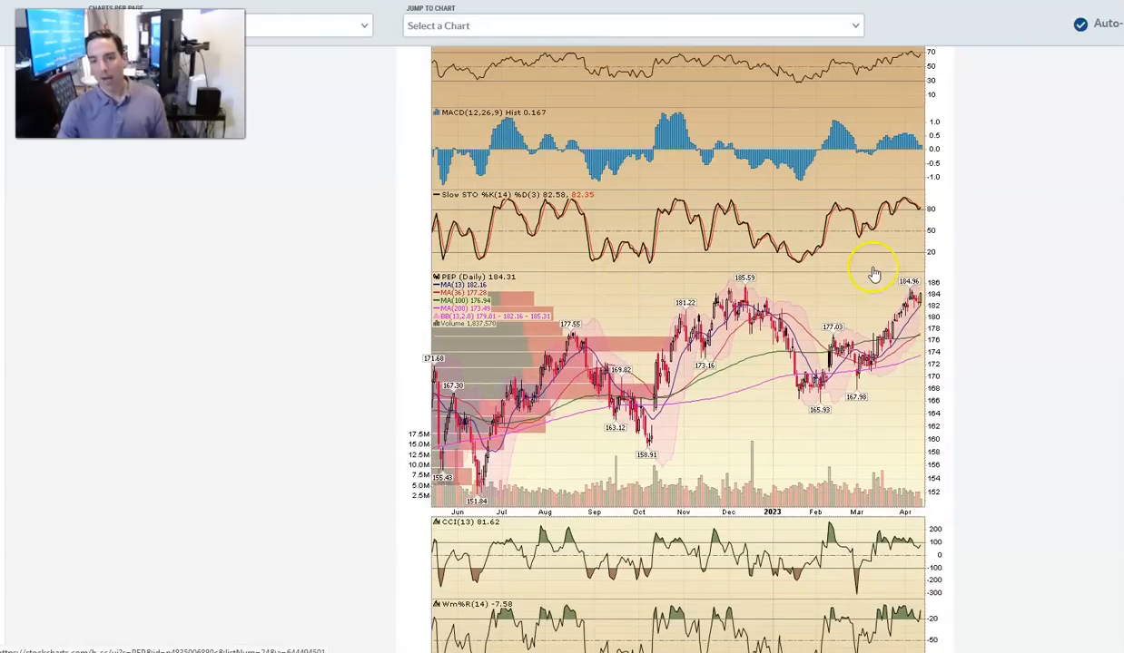
scroll(down, 3)
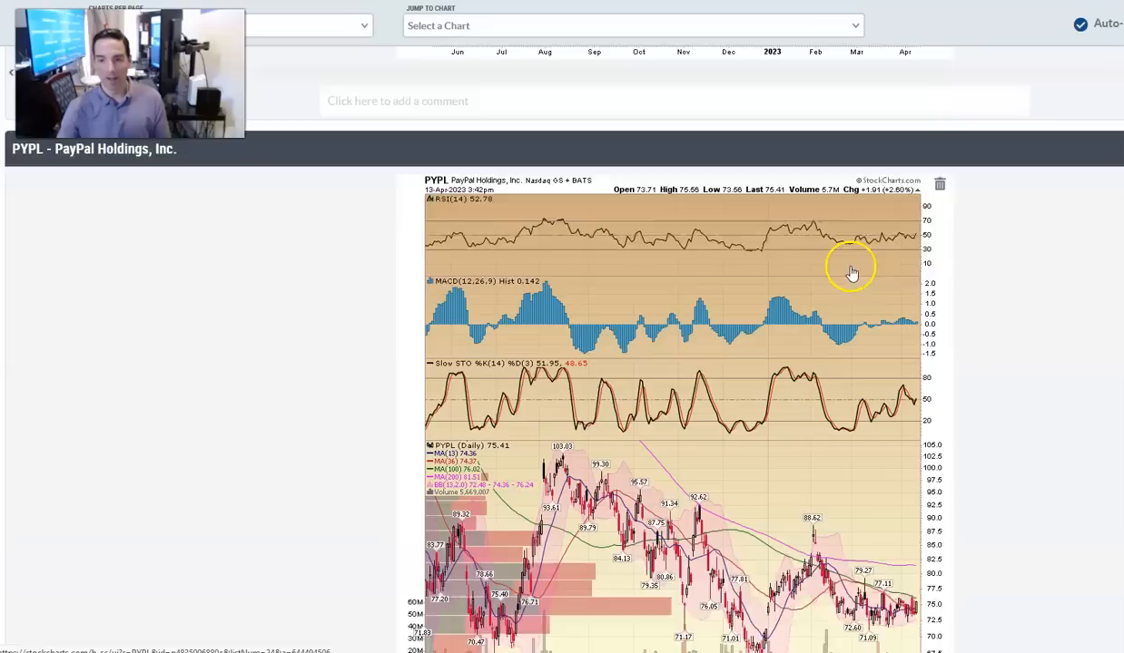
scroll(down, 3)
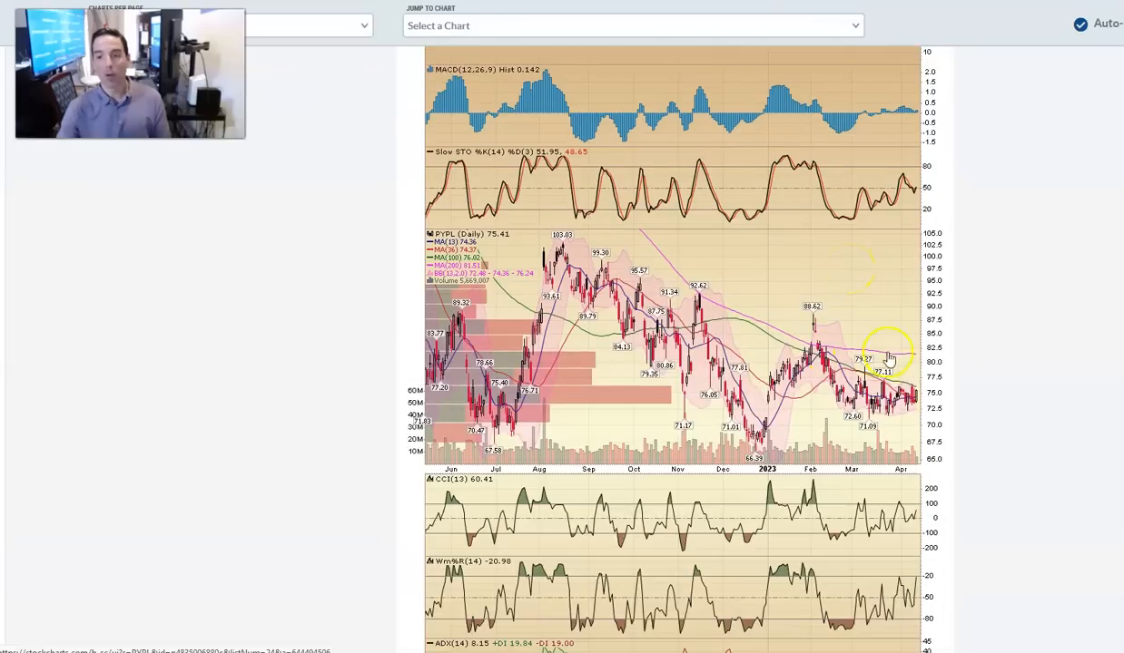
mouse_move(934, 343)
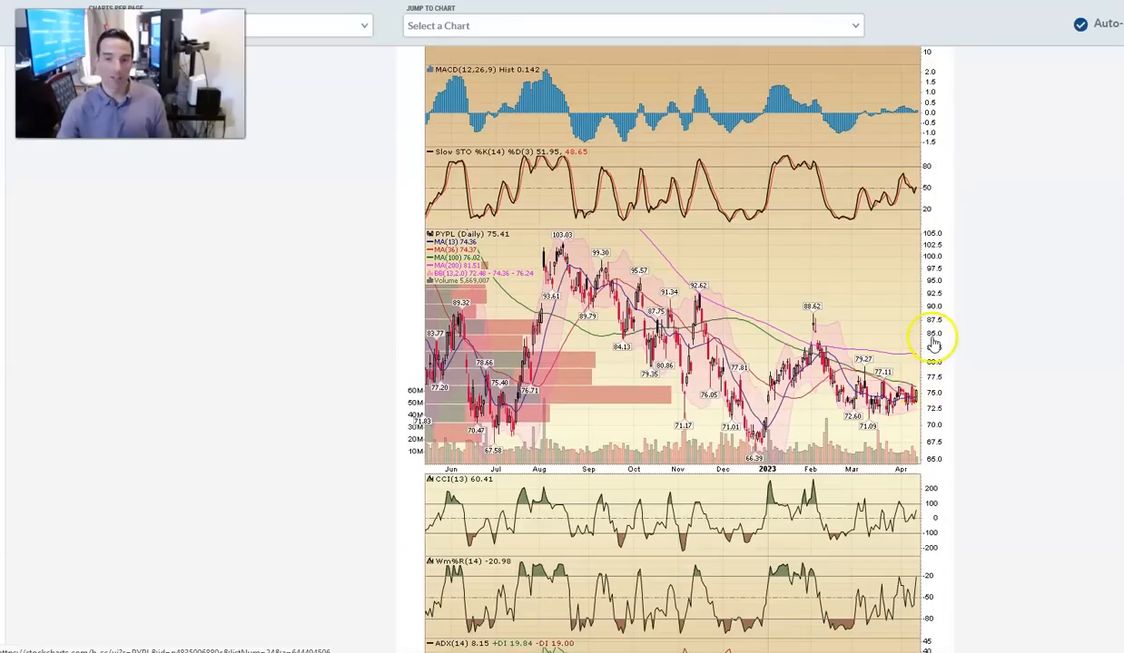
scroll(down, 3)
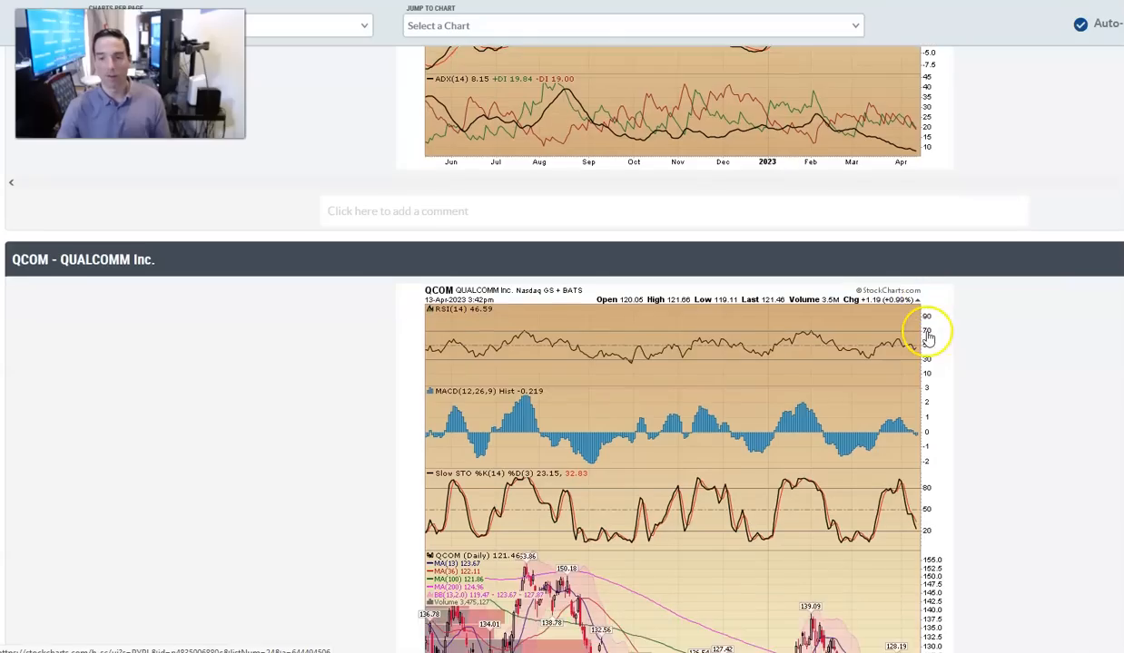
- Scroll past the QCOM, NFLX, SBUX and WBA charts to the IWM:$SPX ratio chart
right_click(894, 249)
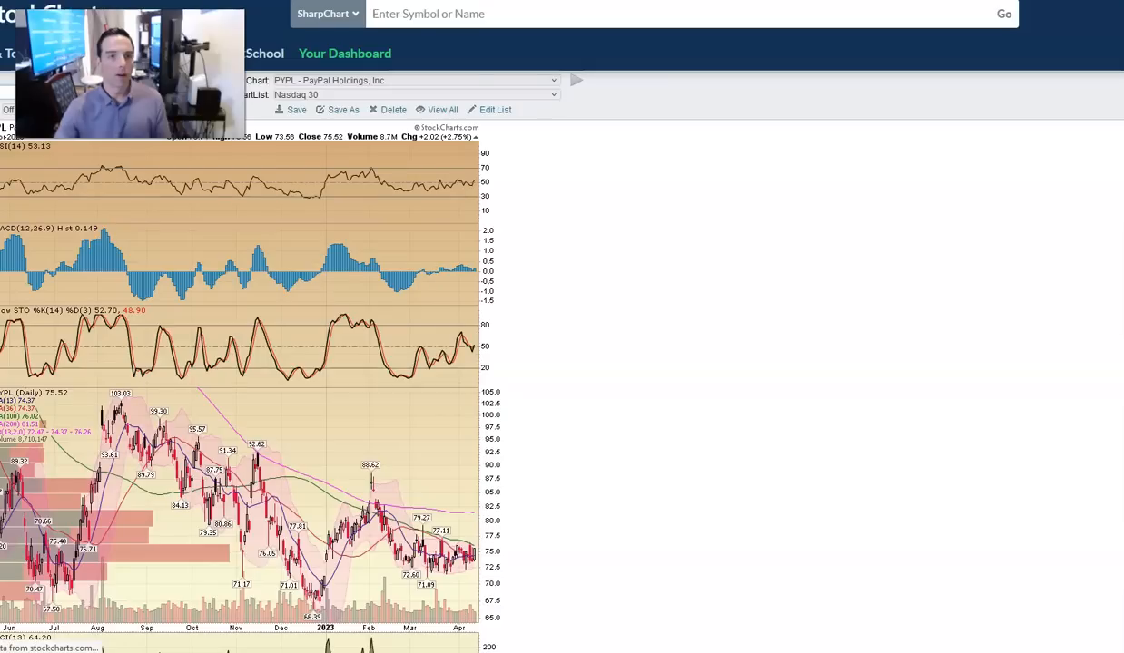
scroll(down, 3)
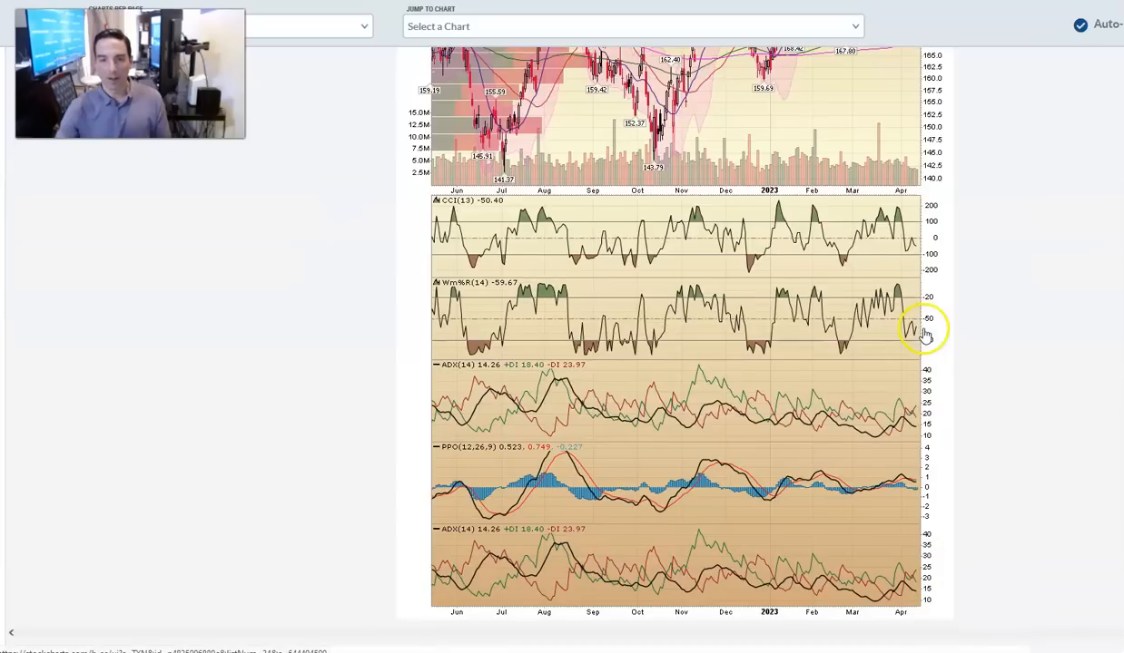
scroll(down, 3)
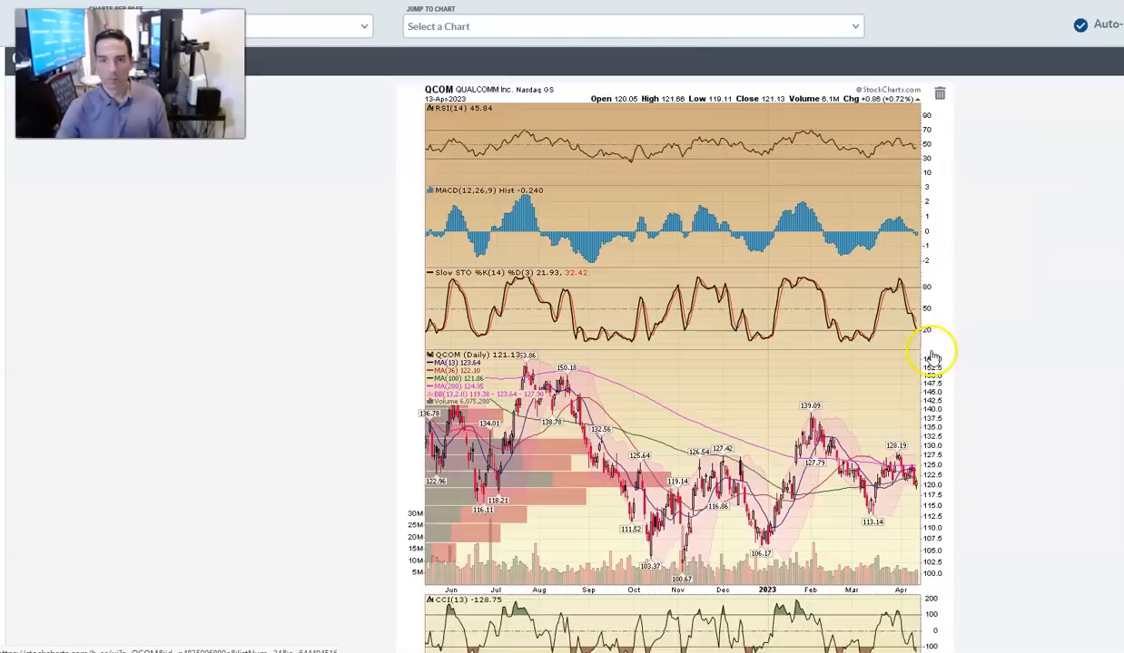
scroll(down, 3)
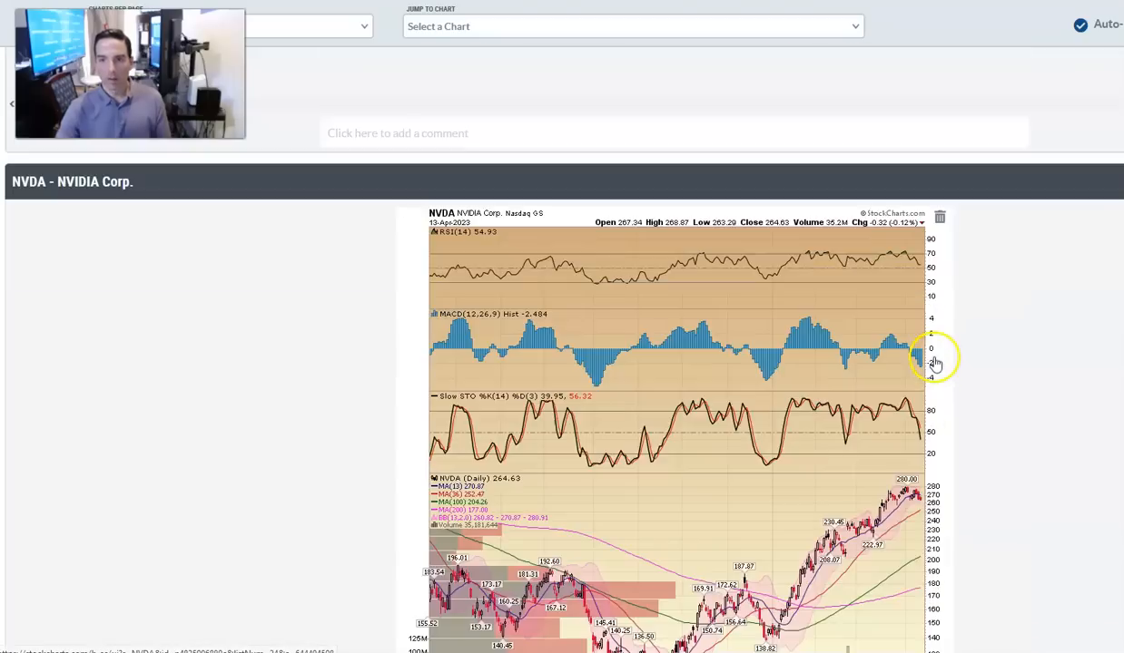
scroll(down, 3)
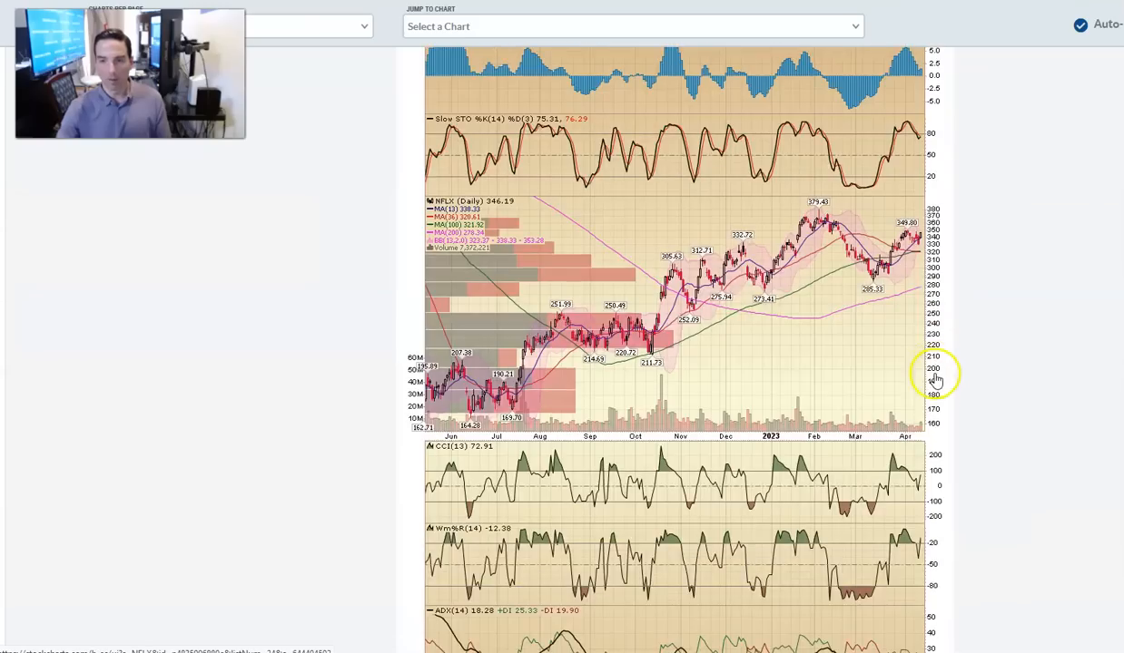
scroll(down, 3)
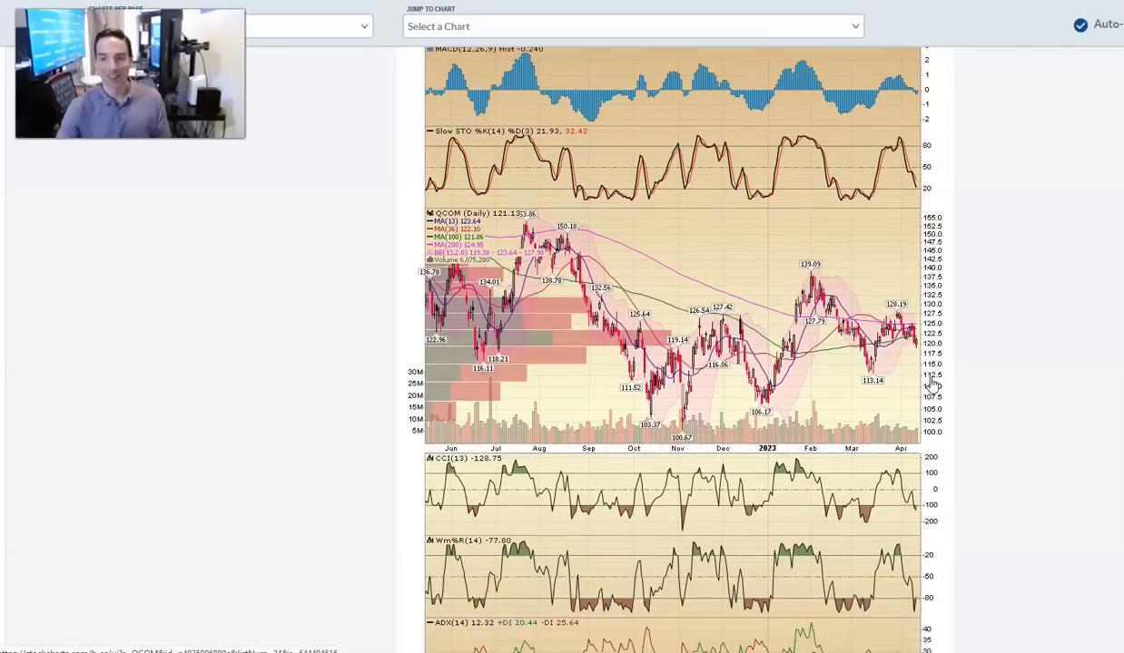
scroll(down, 3)
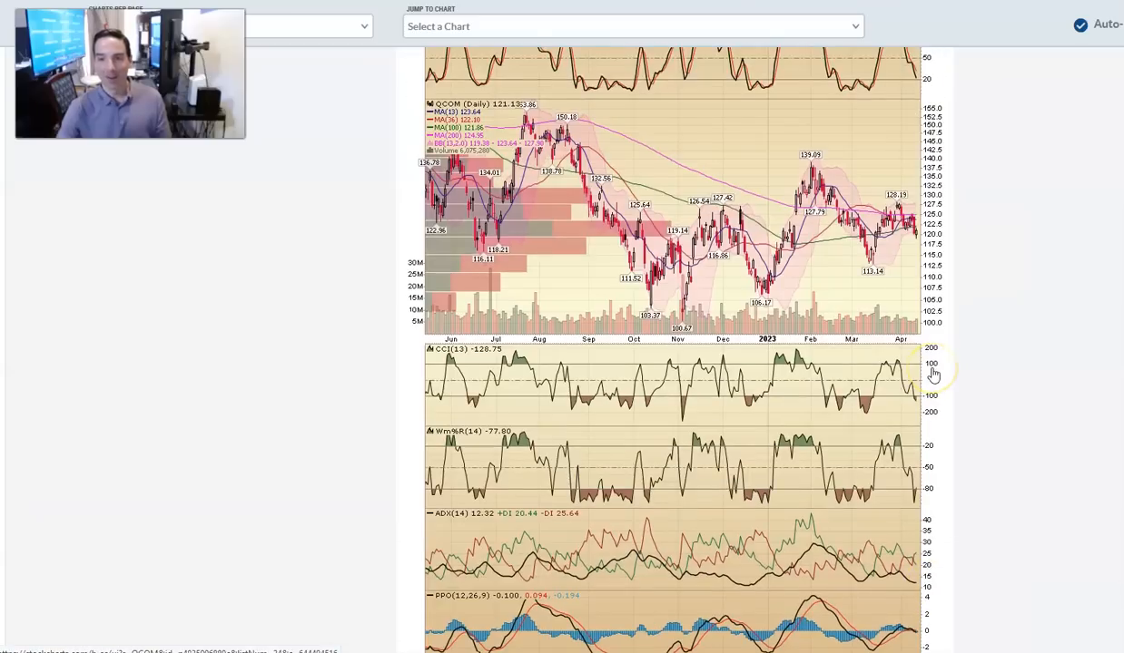
scroll(down, 3)
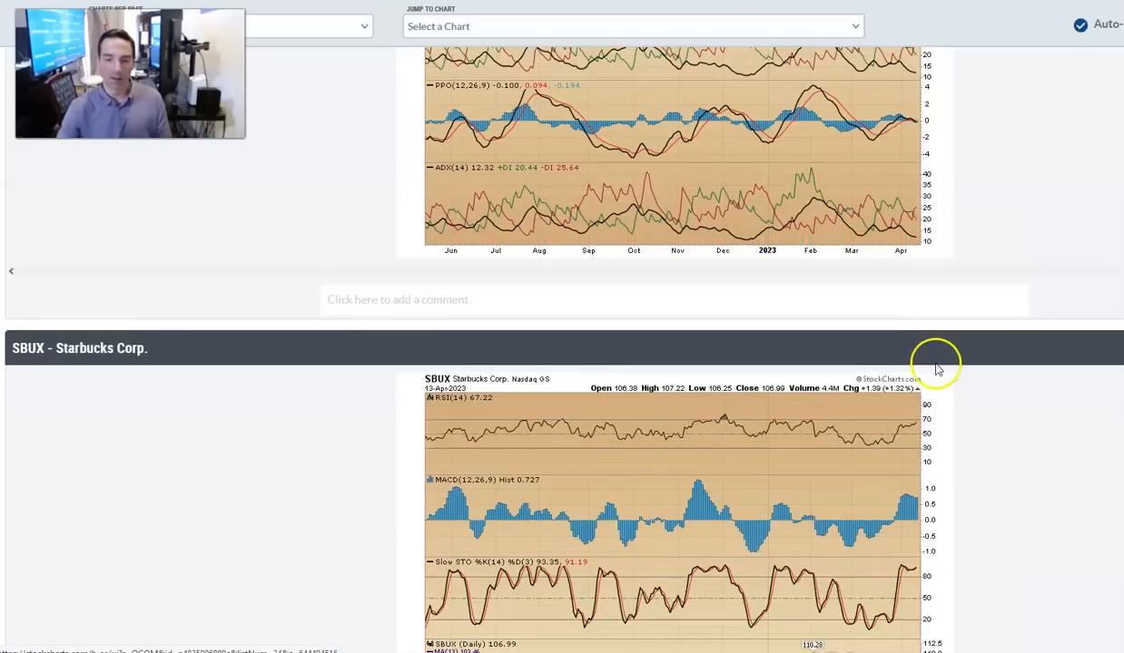
scroll(down, 3)
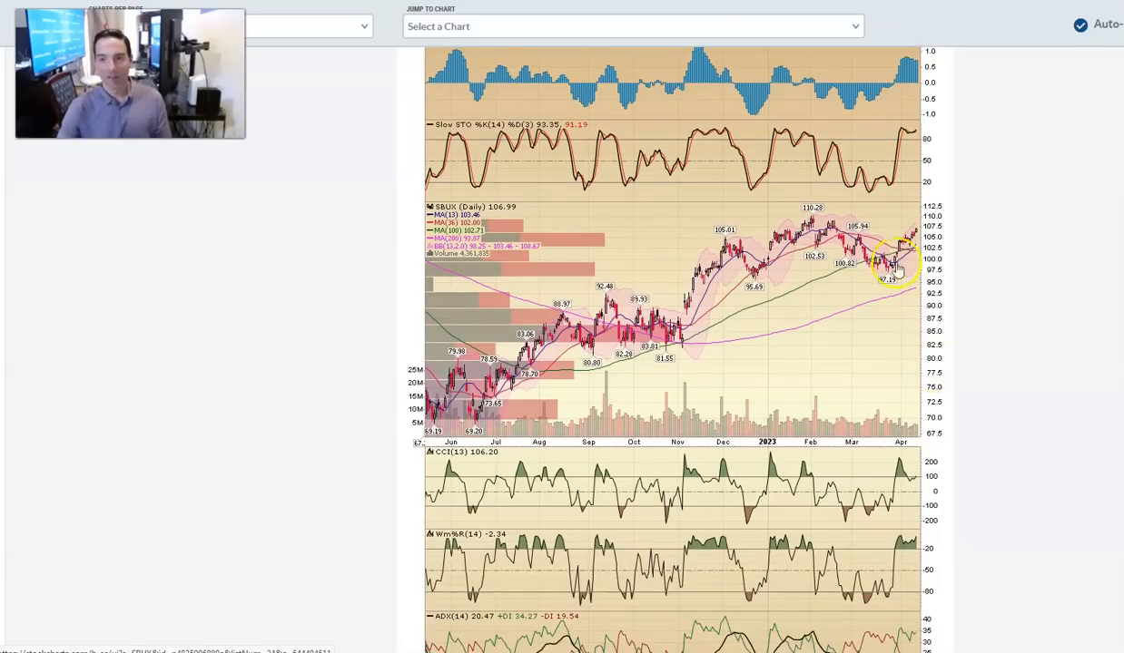
scroll(down, 3)
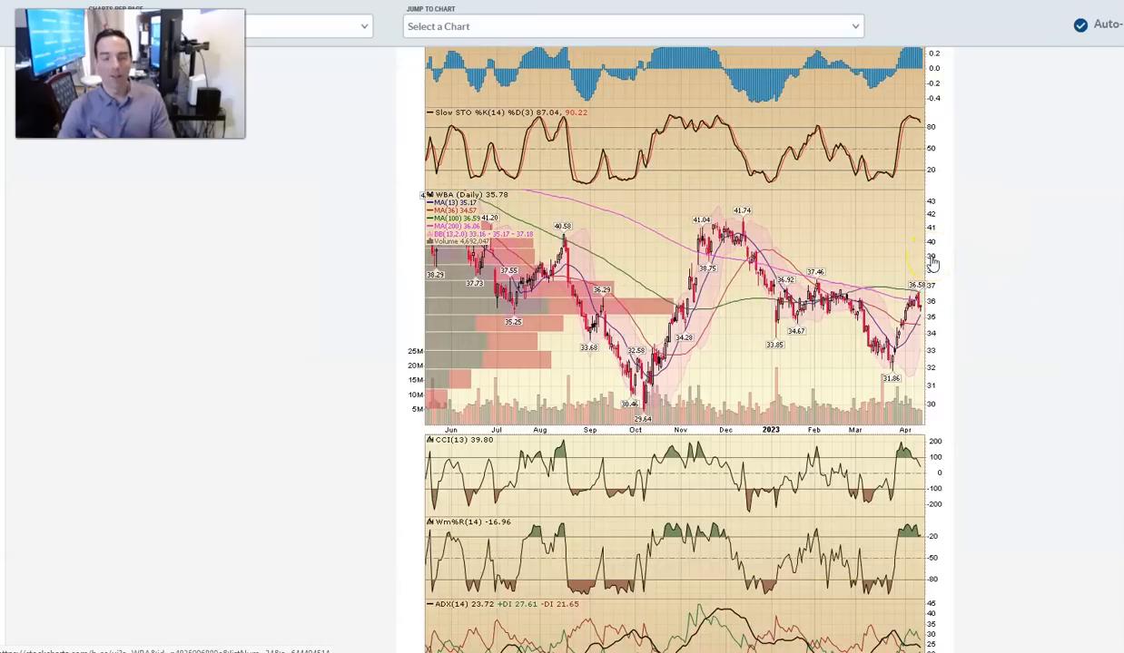
mouse_move(987, 198)
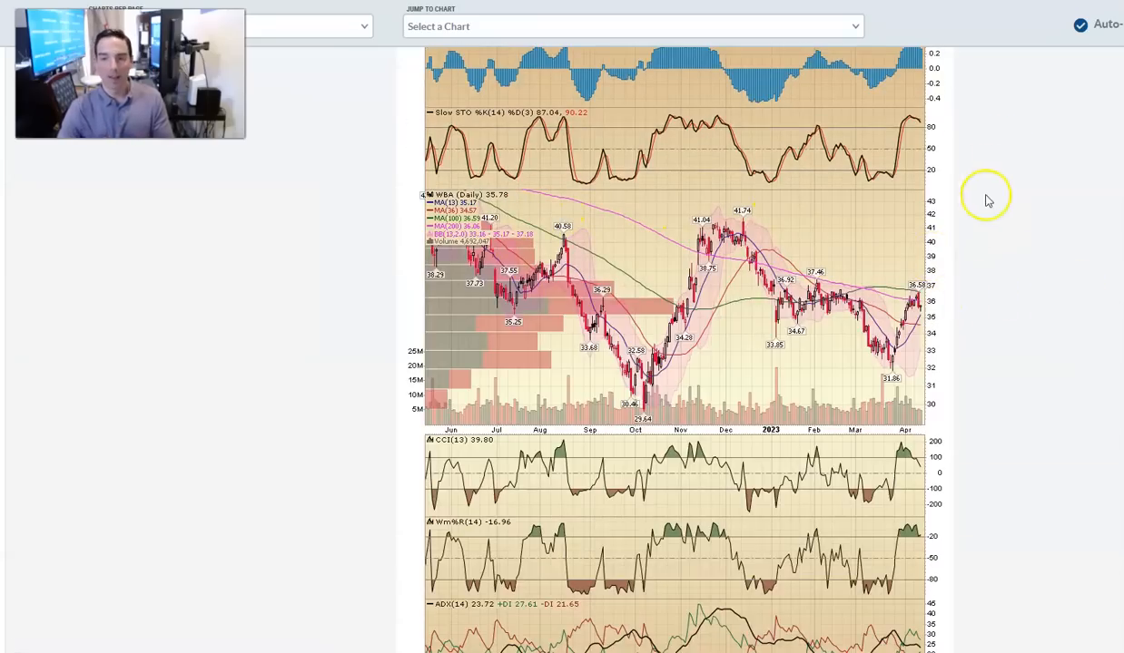
scroll(down, 3)
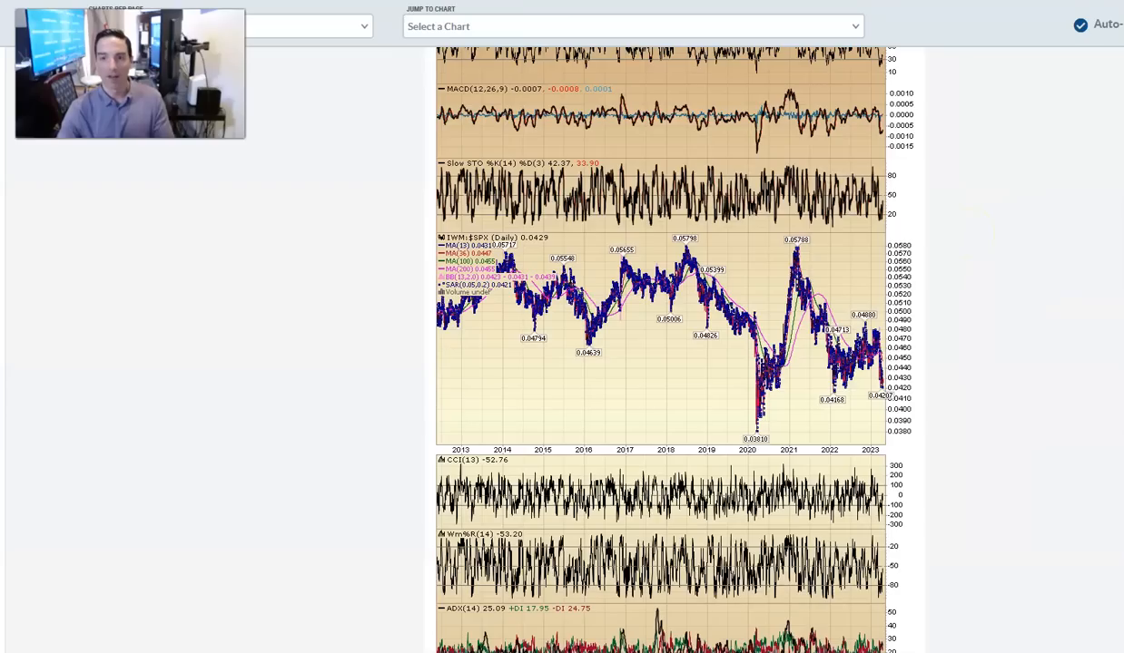
- Review the IWM:$SPX ratio chart, then scroll down to the IYR:$SPX chart
scroll(up, 3)
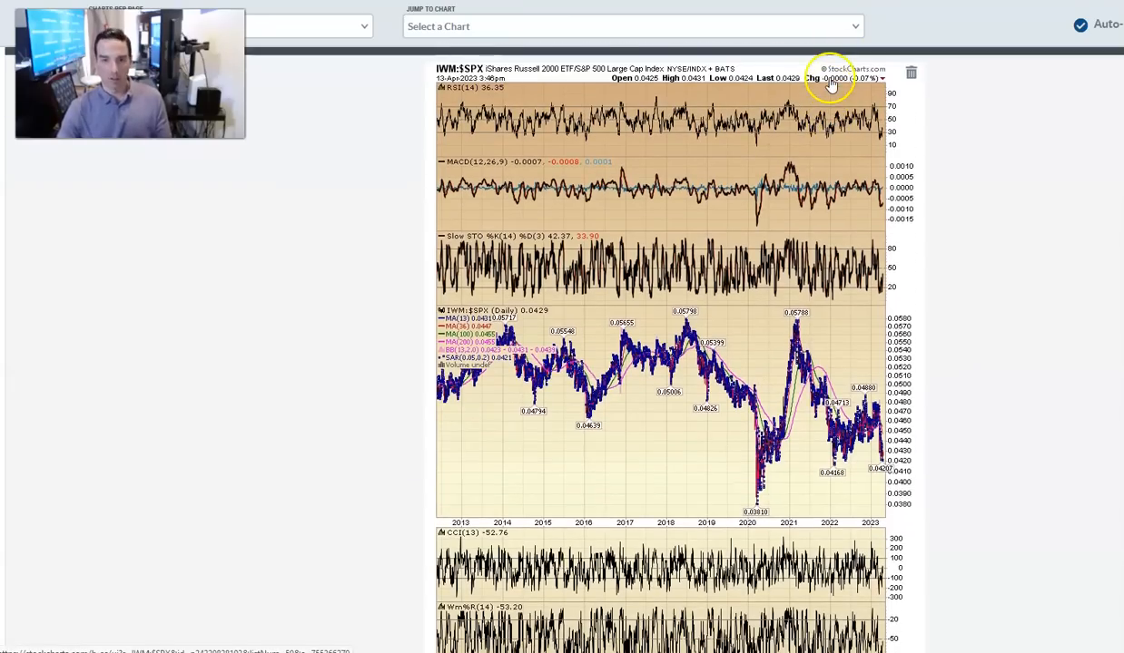
mouse_move(522, 99)
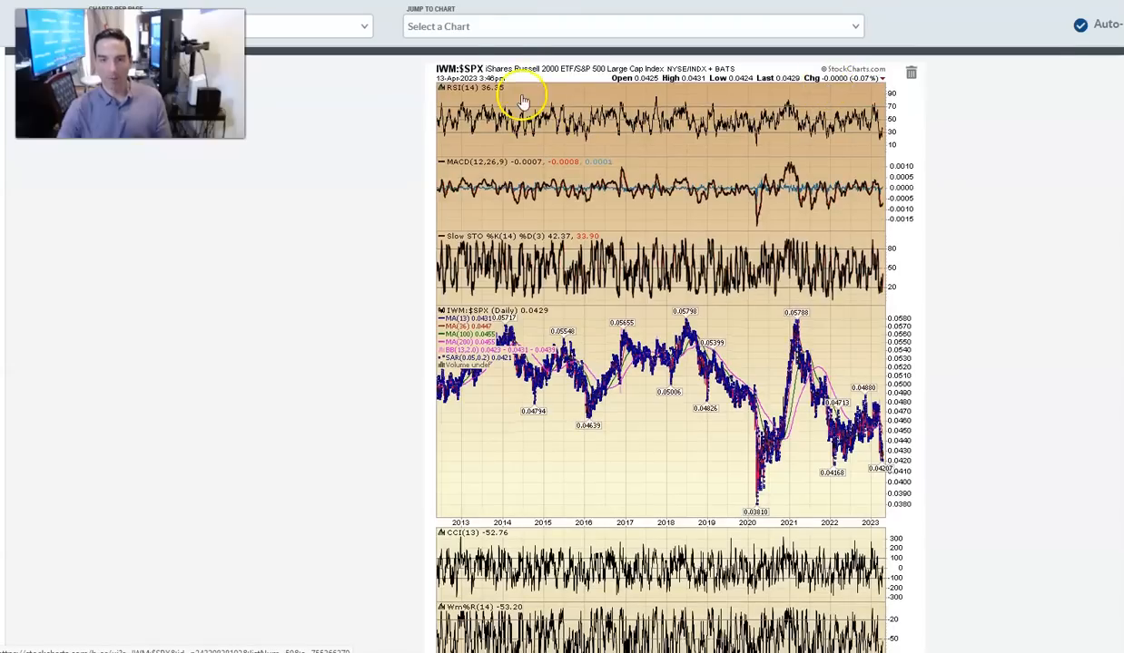
mouse_move(885, 479)
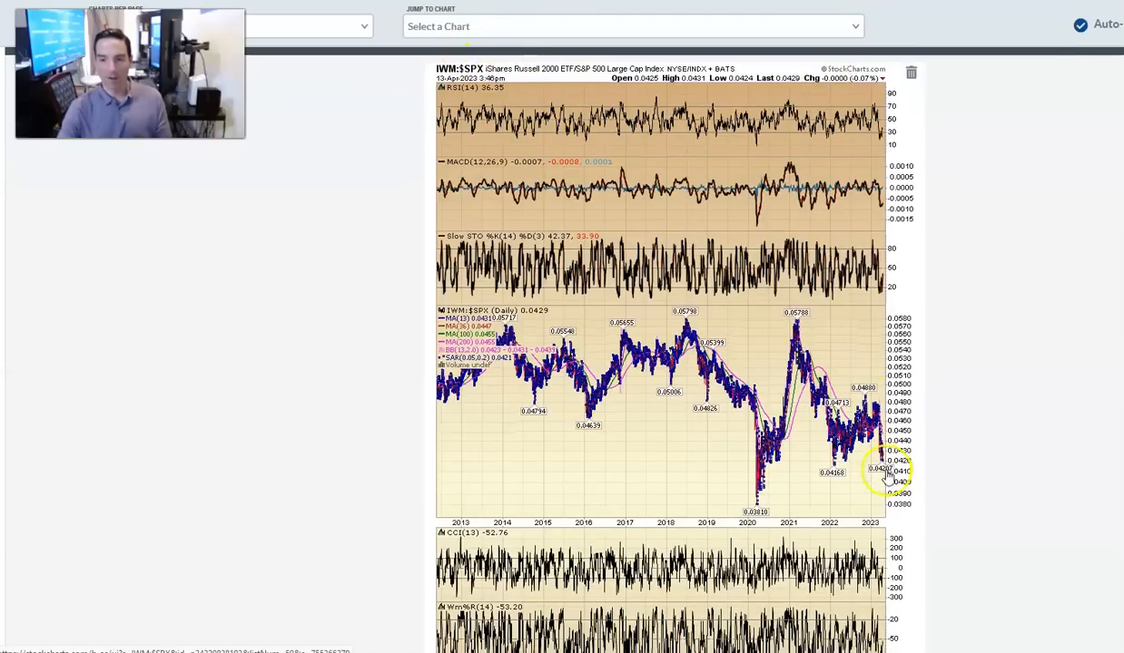
mouse_move(586, 413)
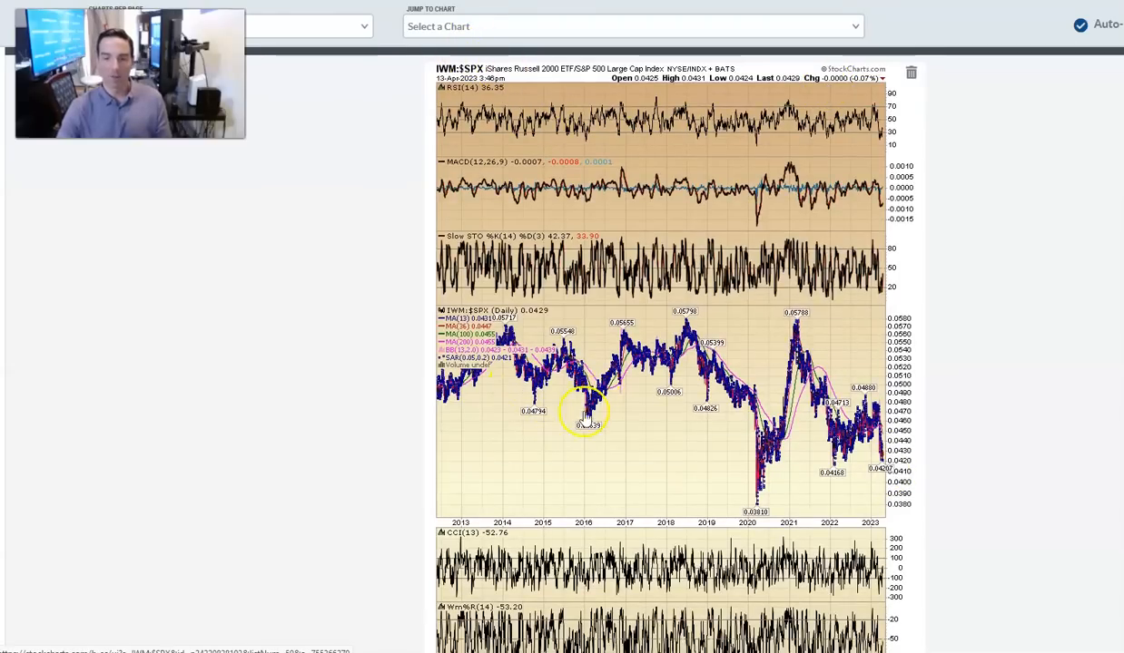
mouse_move(879, 461)
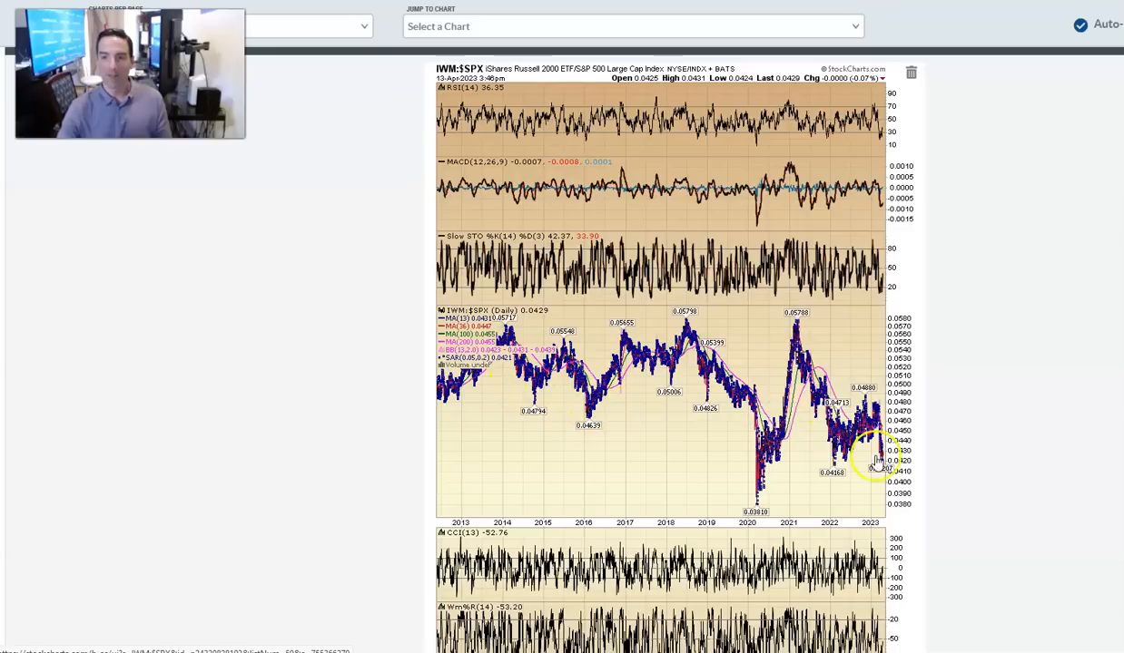
scroll(down, 3)
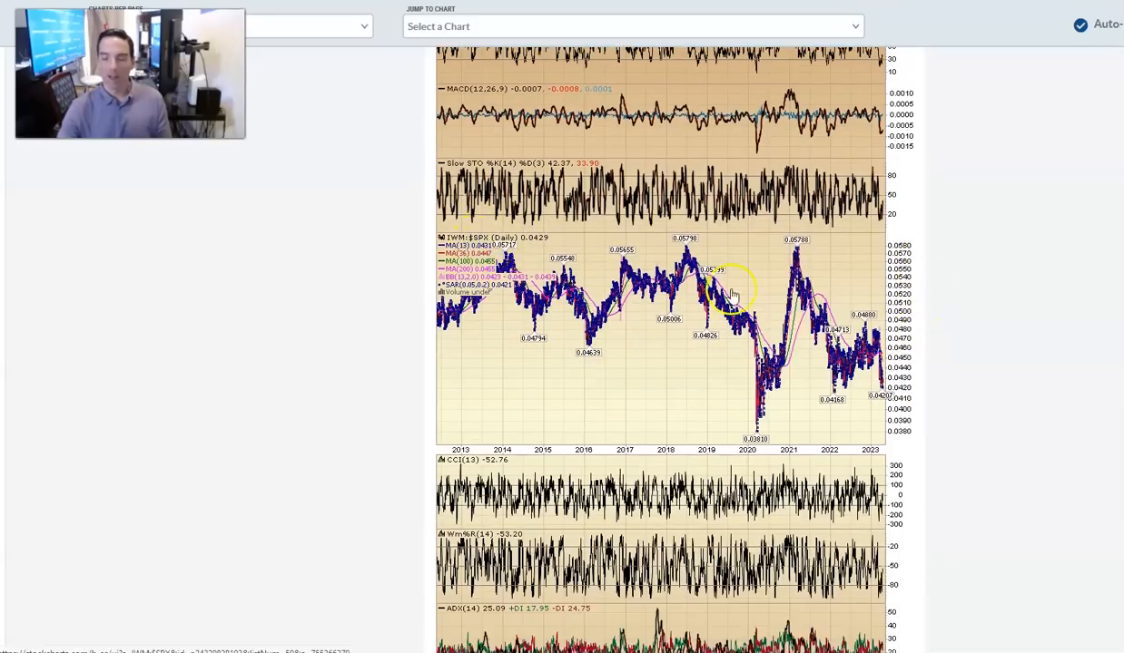
scroll(down, 3)
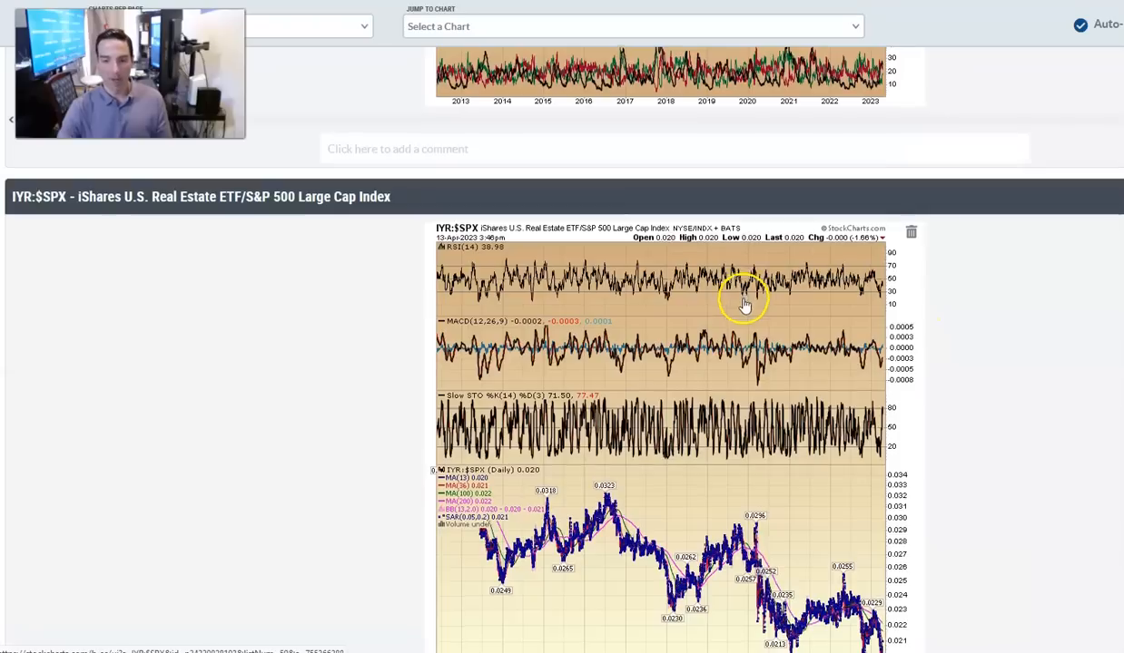
scroll(down, 3)
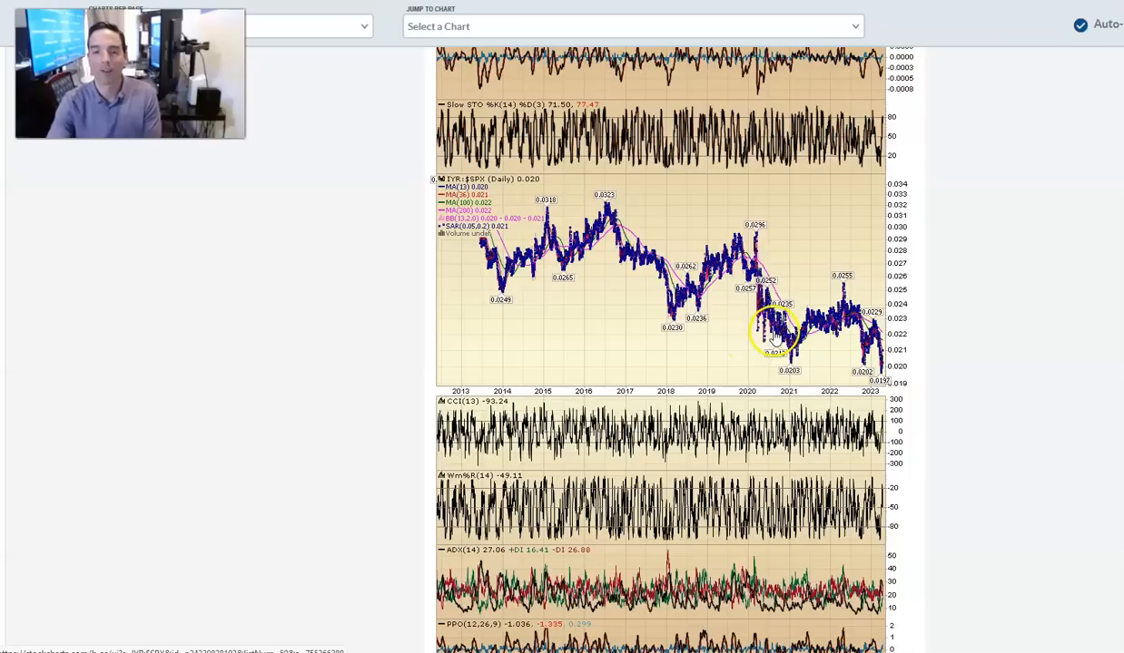
mouse_move(799, 232)
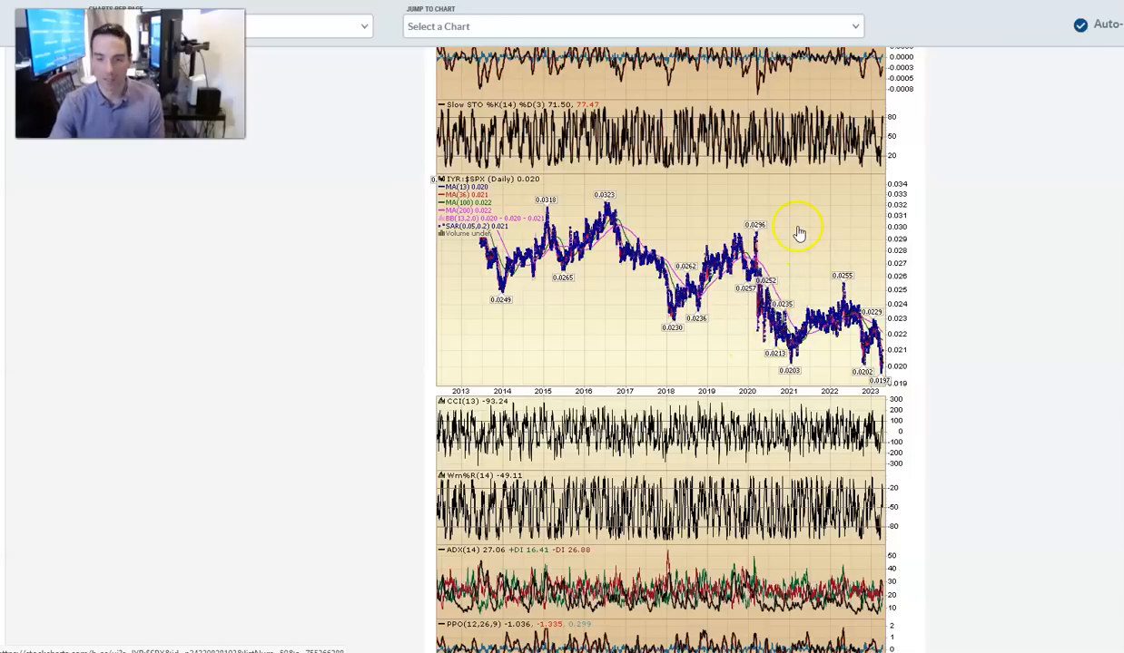
mouse_move(623, 263)
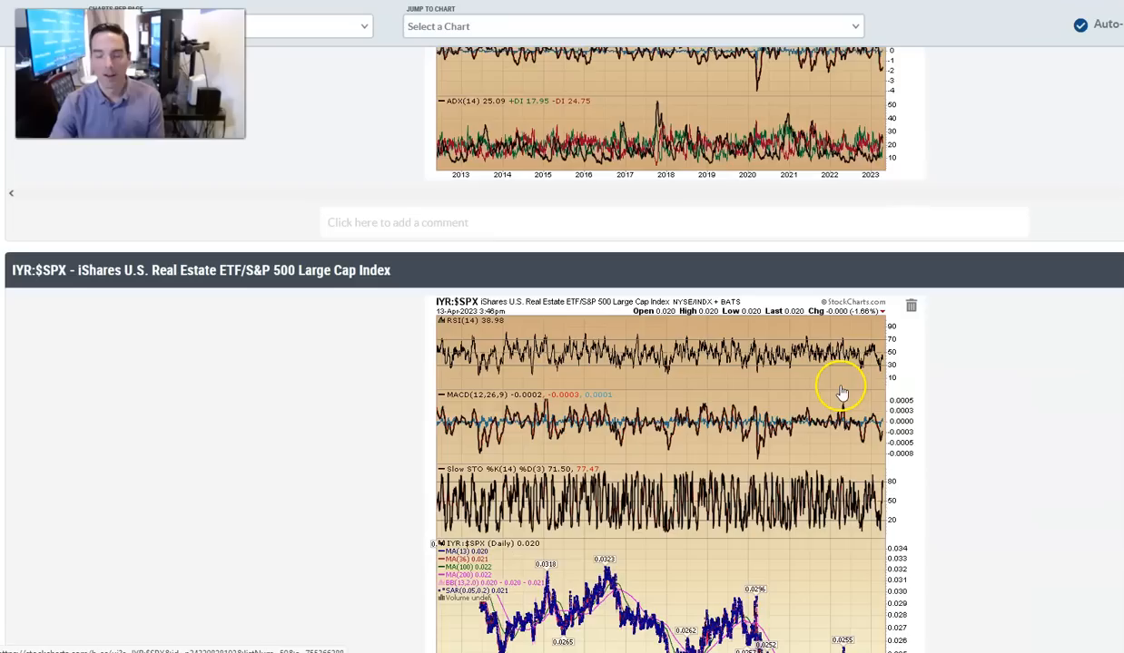
- Scroll through the IYT, QQQ and XHB ratio charts to the XLB:$SPX chart
scroll(down, 3)
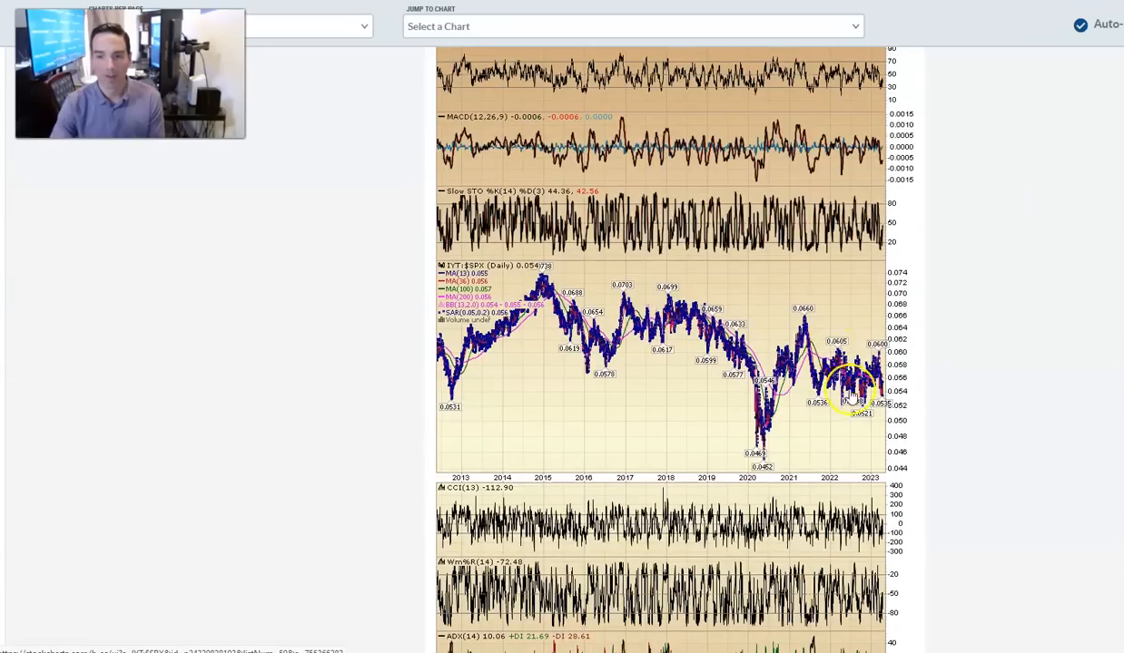
scroll(up, 3)
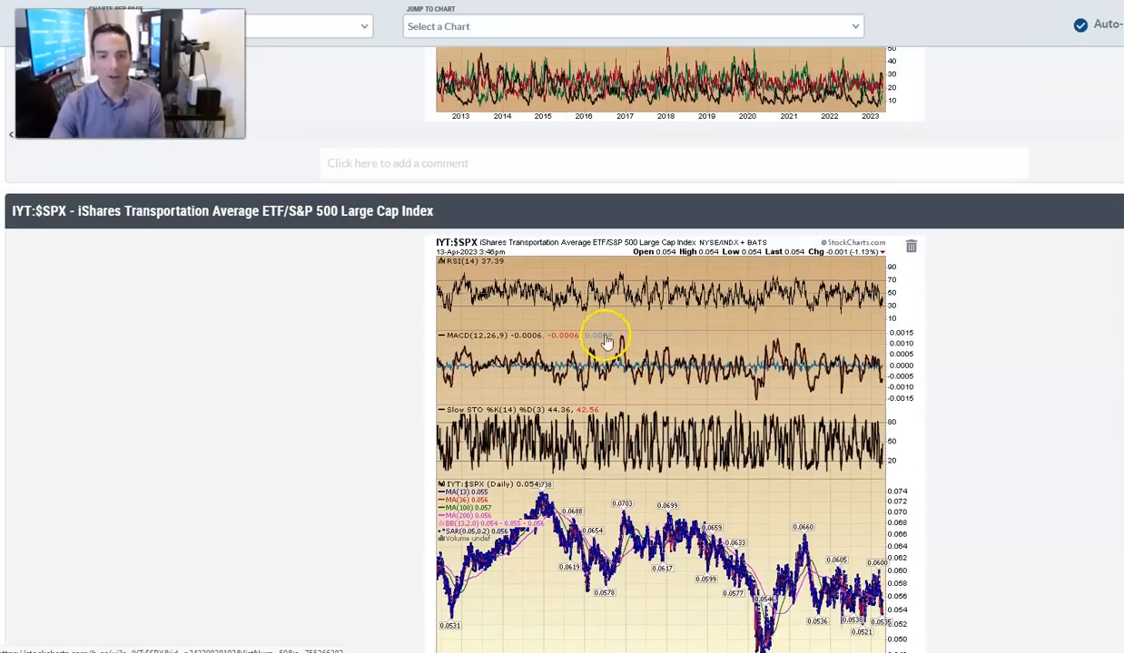
scroll(down, 3)
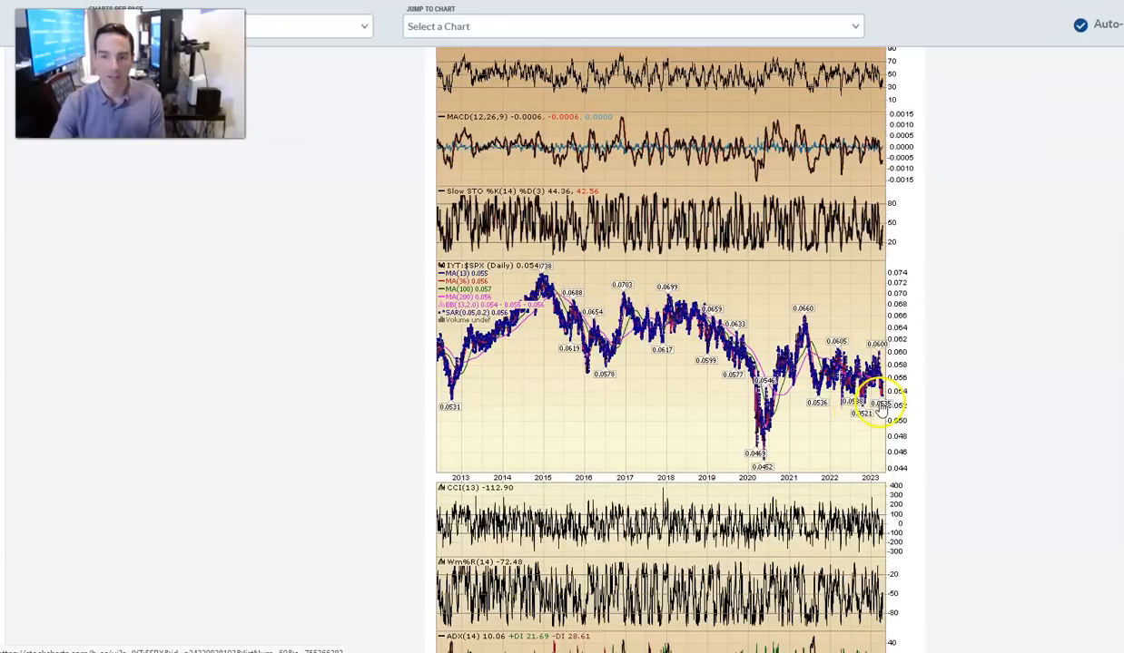
mouse_move(1023, 343)
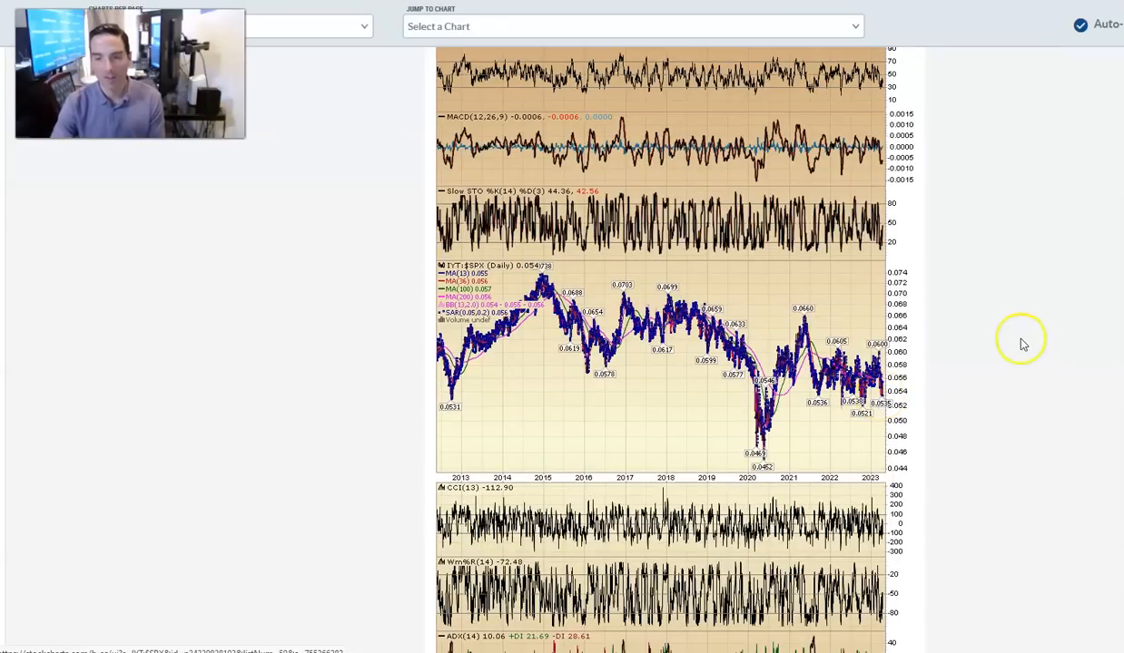
mouse_move(933, 352)
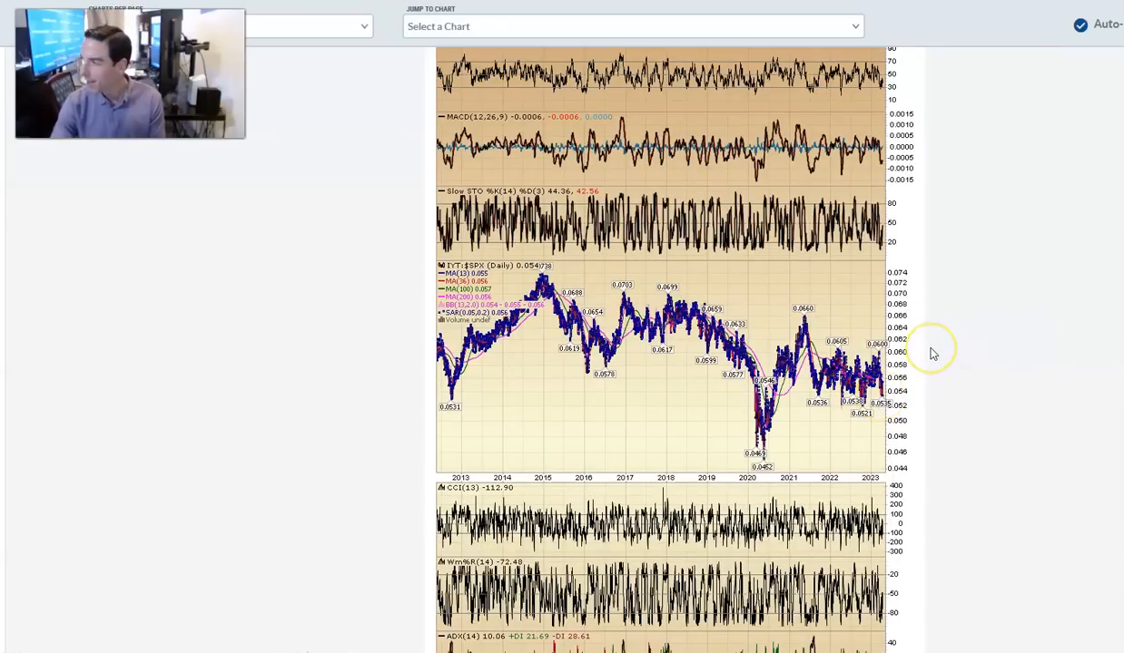
scroll(down, 3)
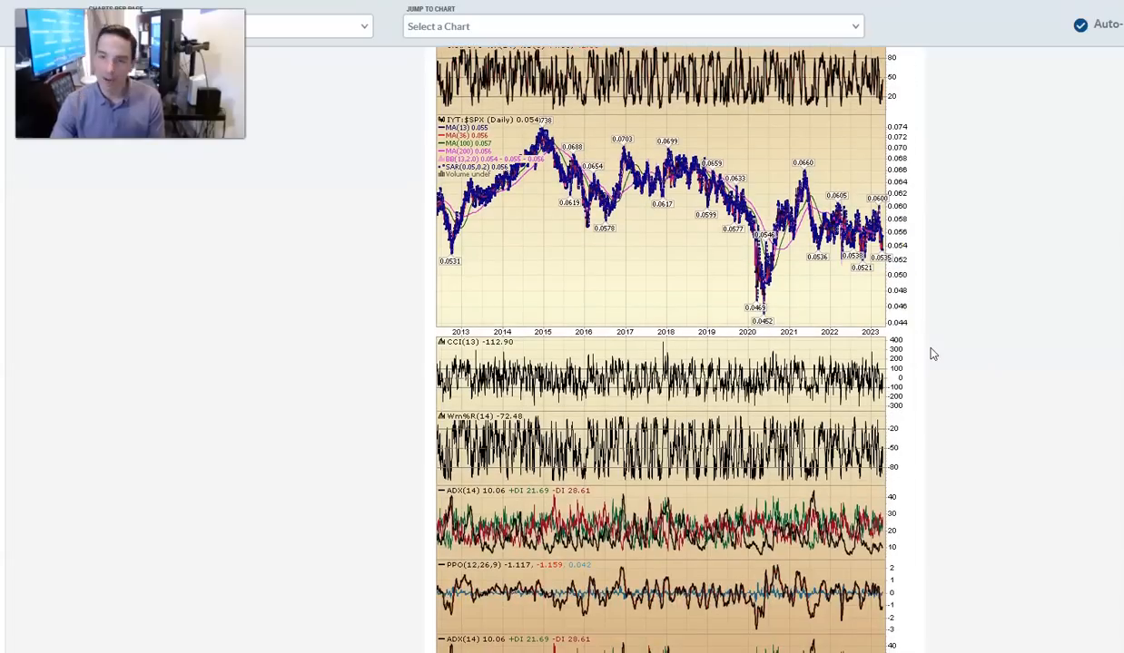
scroll(down, 3)
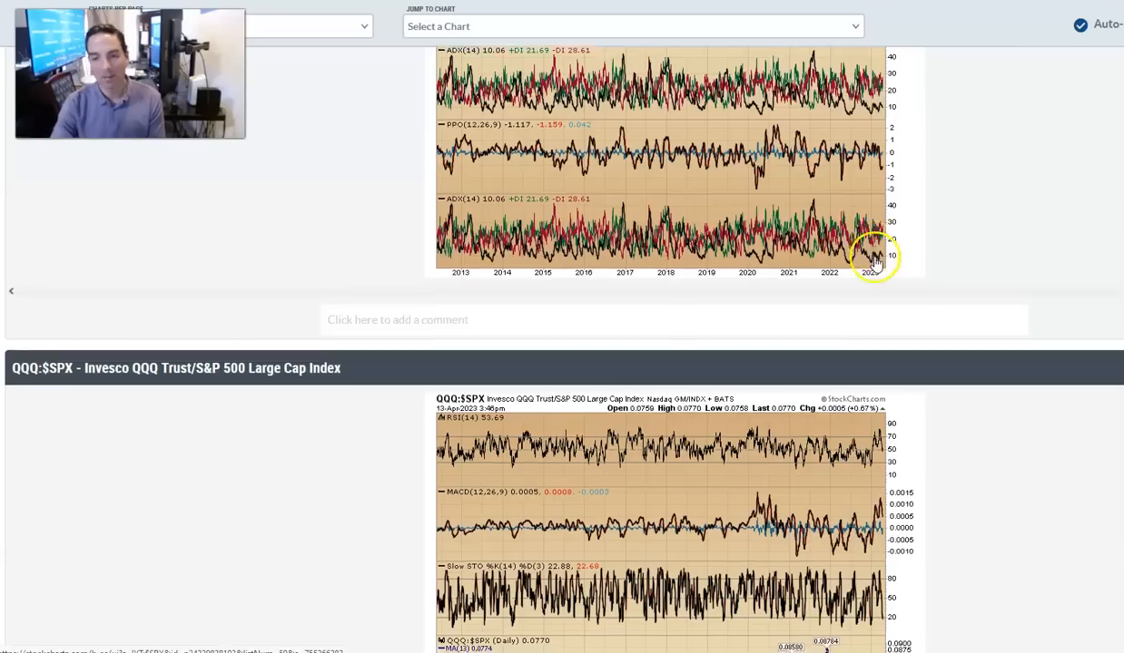
scroll(down, 3)
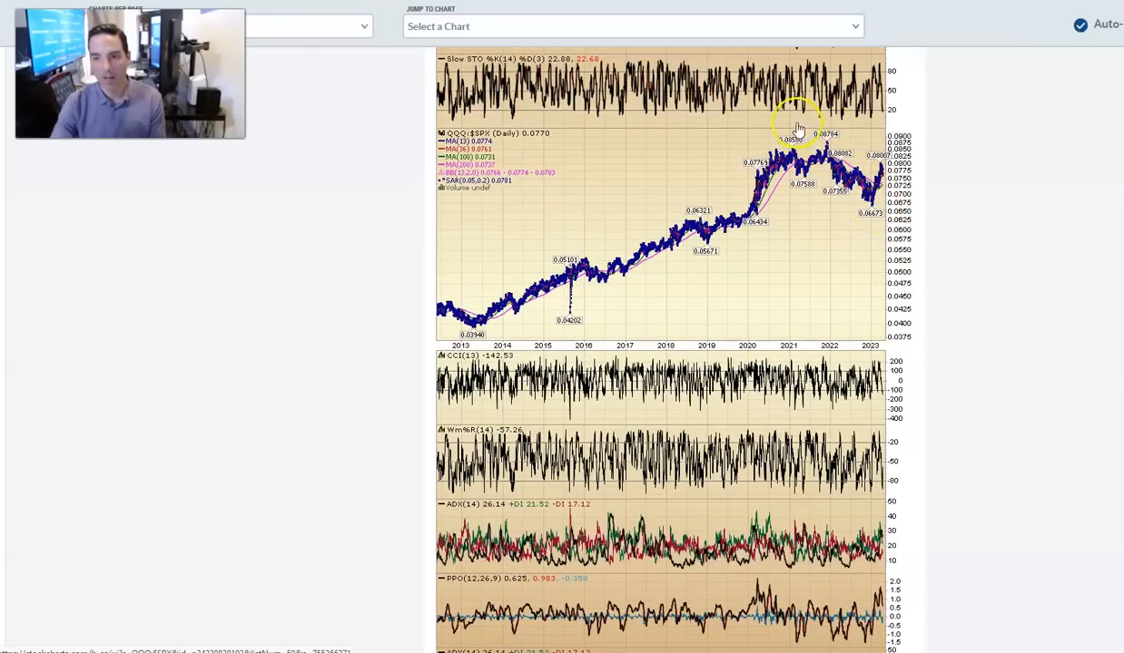
mouse_move(931, 118)
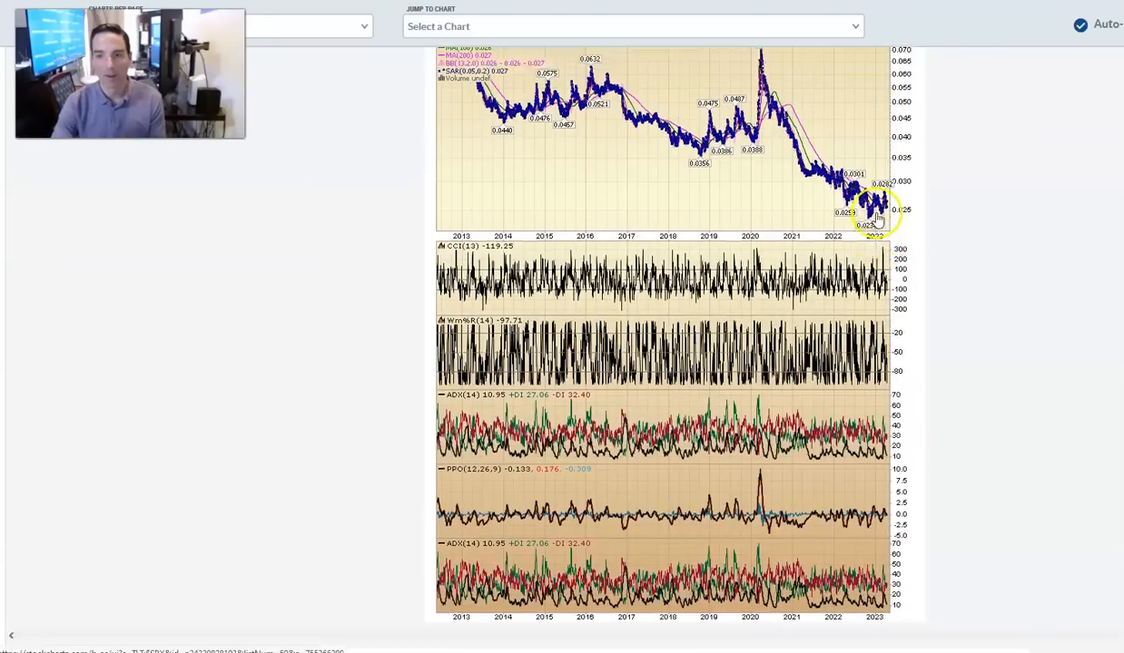
scroll(down, 3)
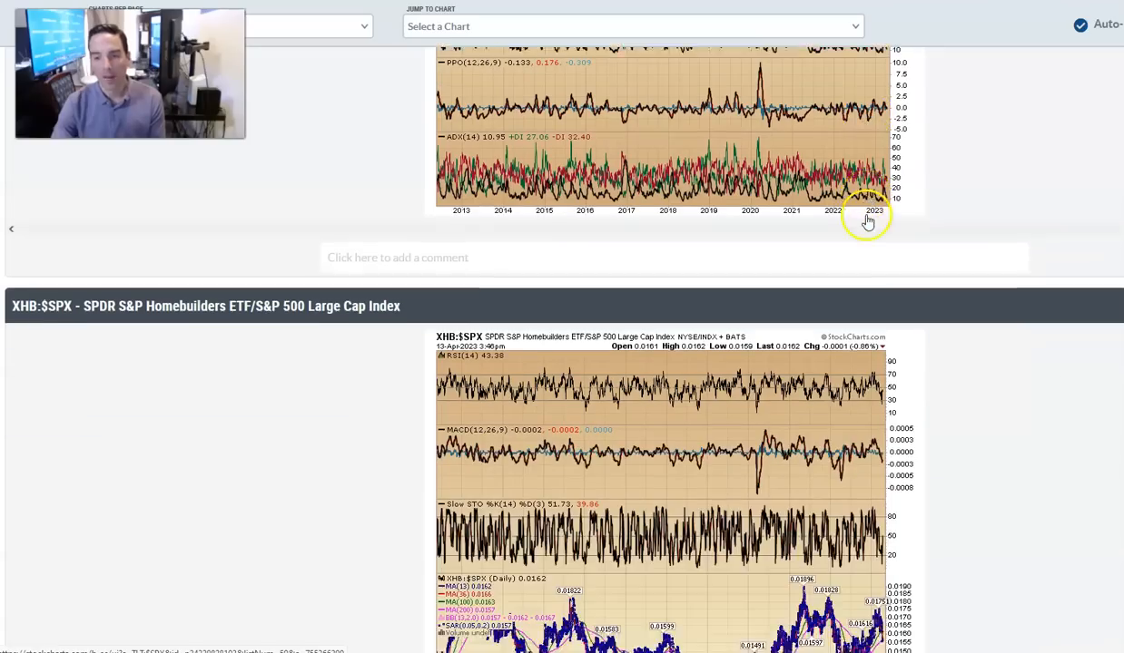
scroll(down, 3)
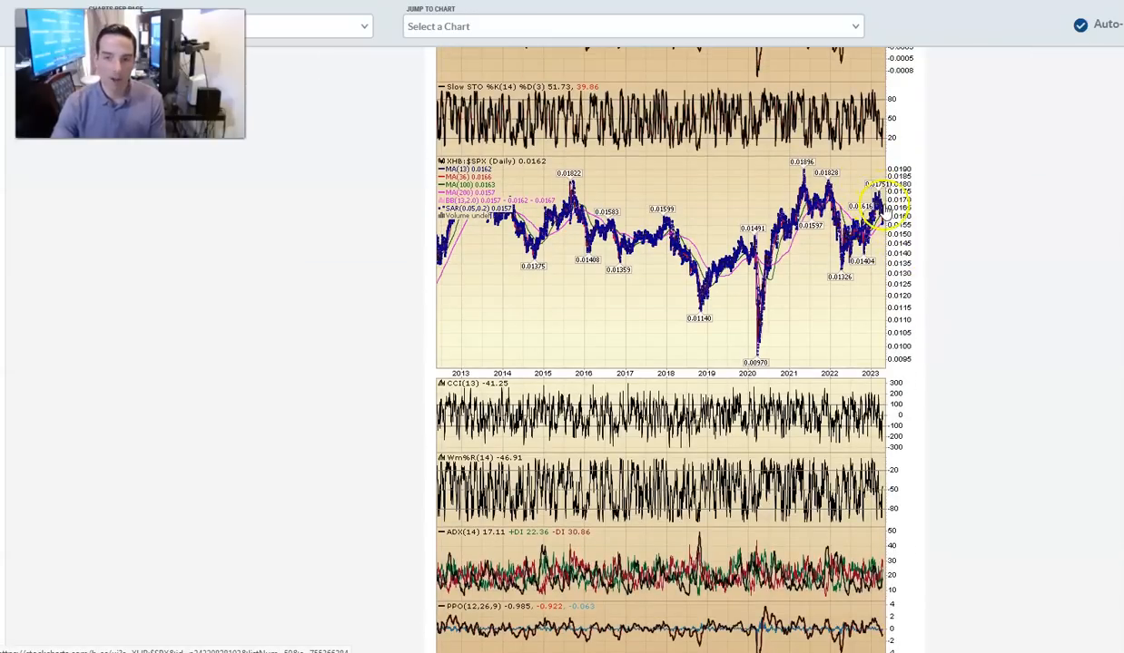
scroll(up, 3)
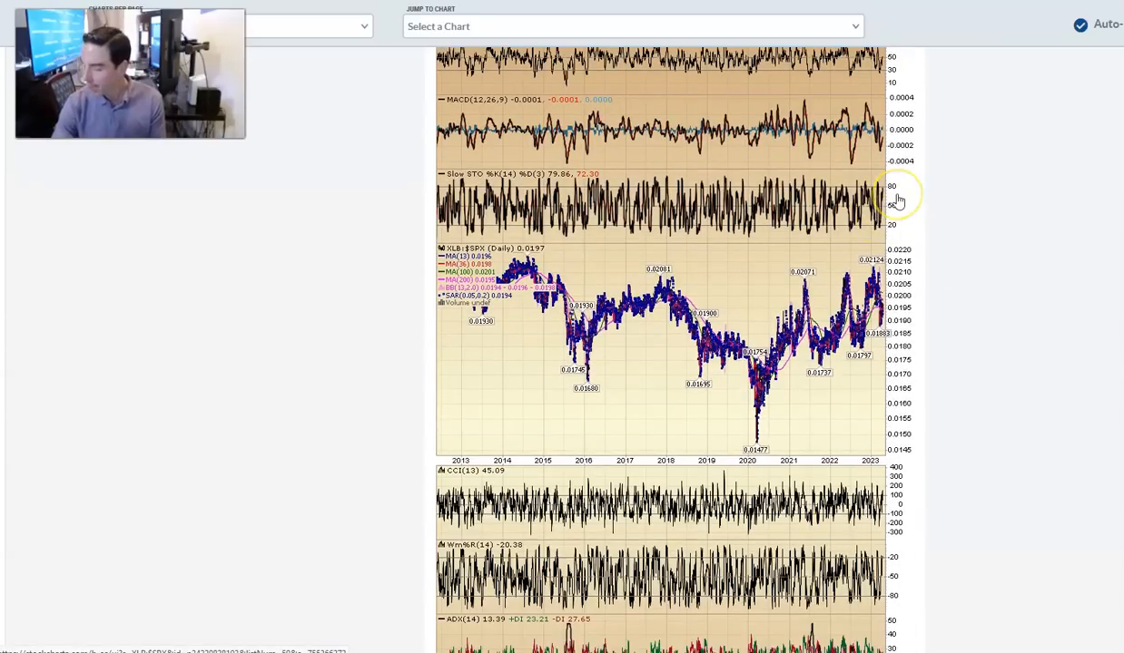
mouse_move(907, 197)
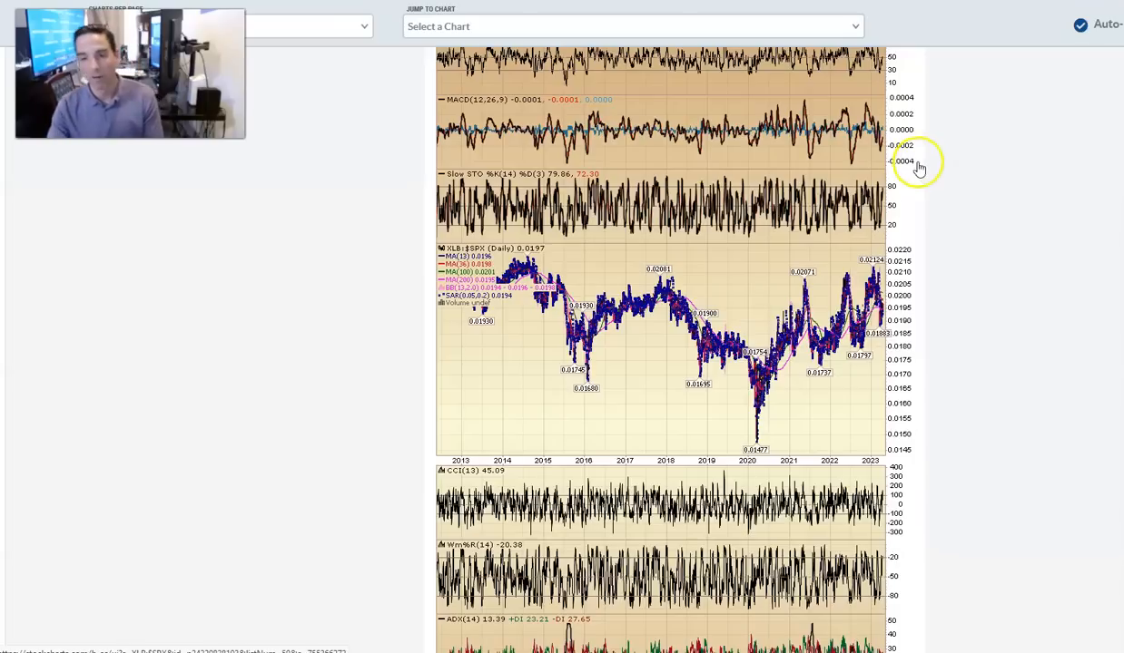
- Scroll the ChartList past XLC:$SPX and XLE:$SPX to the XLF:$SPX ratio chart
scroll(down, 3)
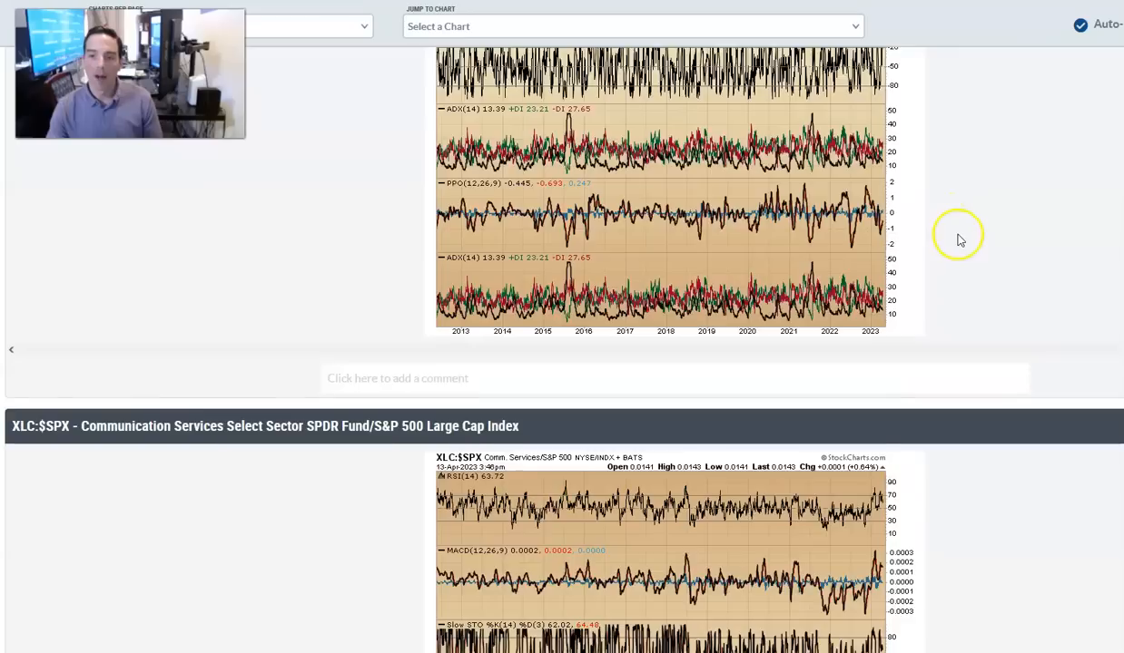
scroll(down, 3)
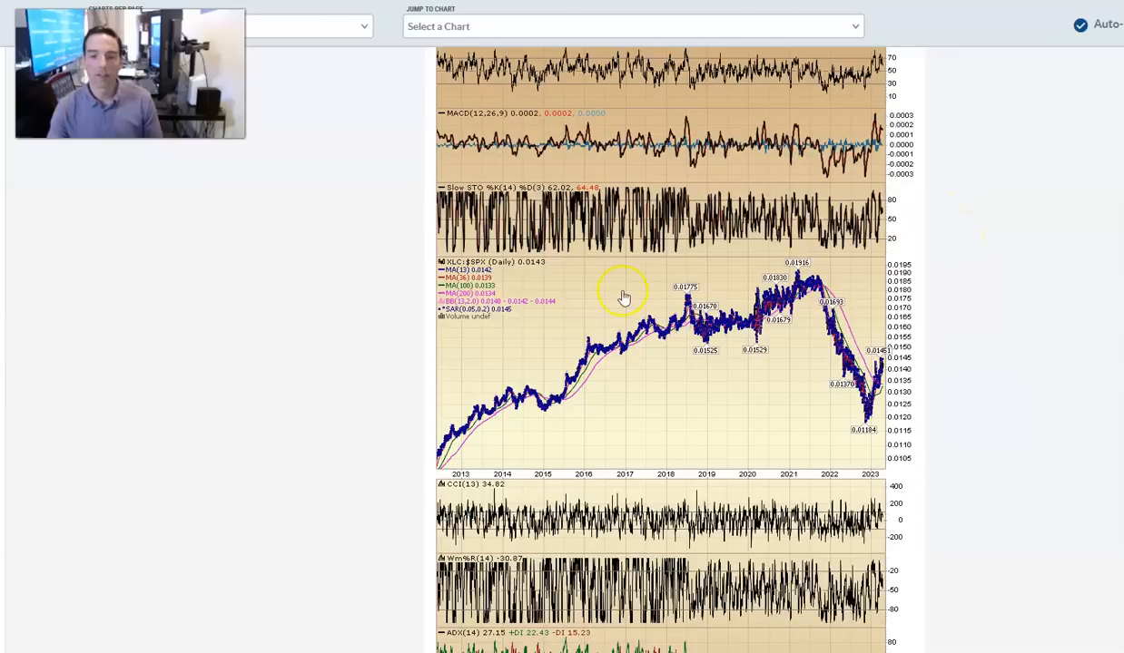
mouse_move(866, 425)
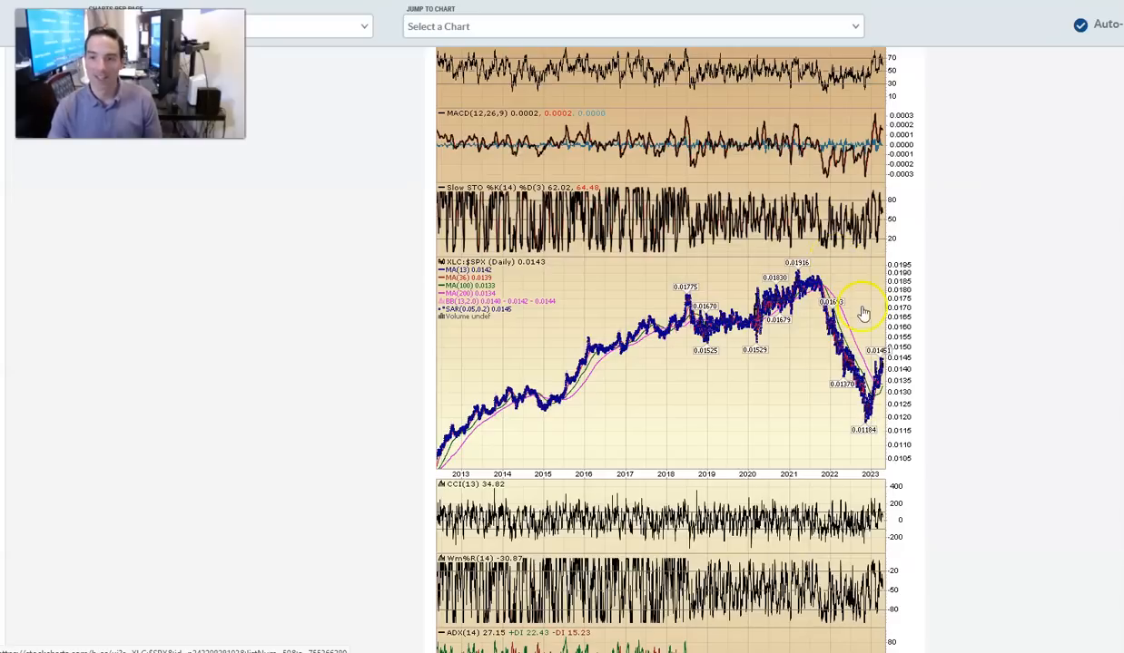
mouse_move(888, 327)
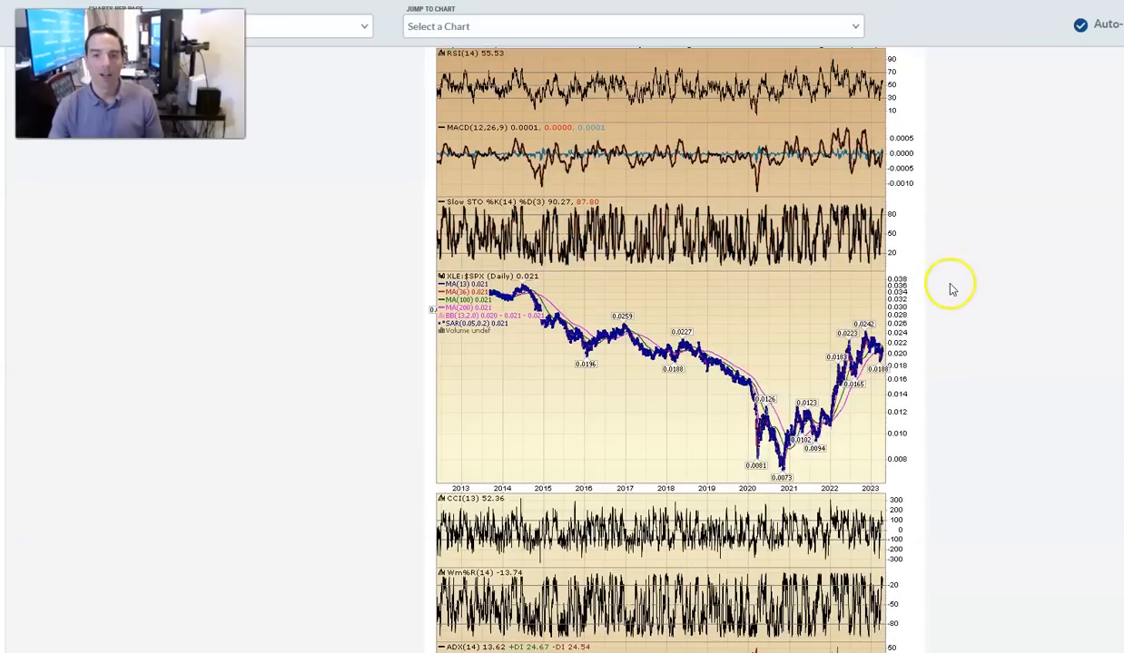
mouse_move(873, 282)
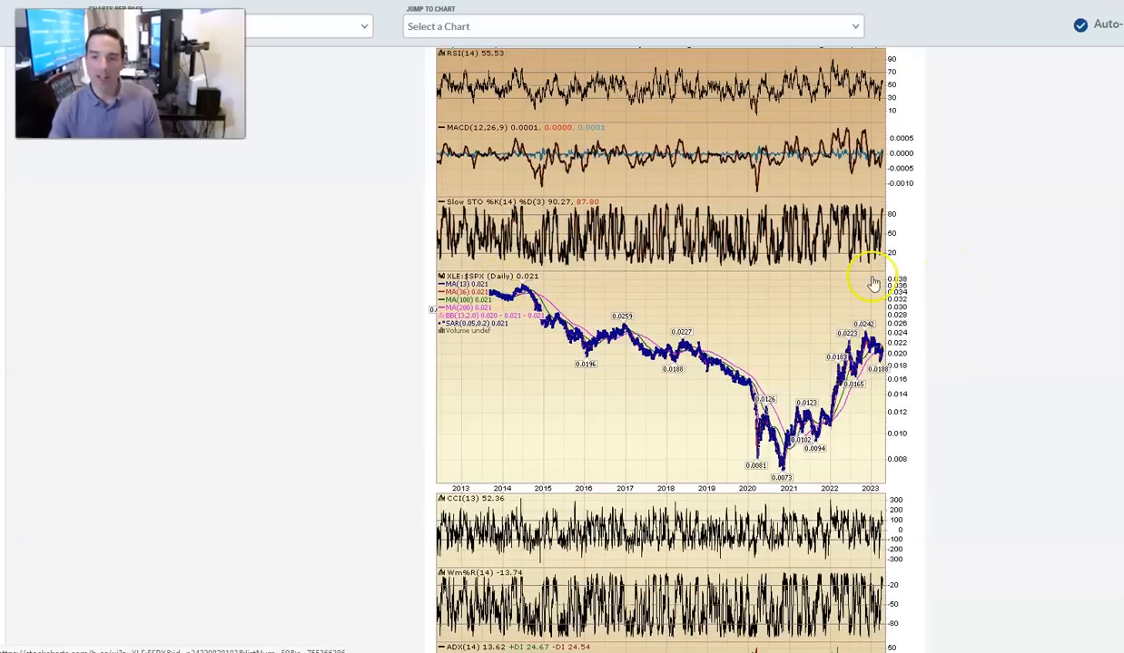
mouse_move(869, 340)
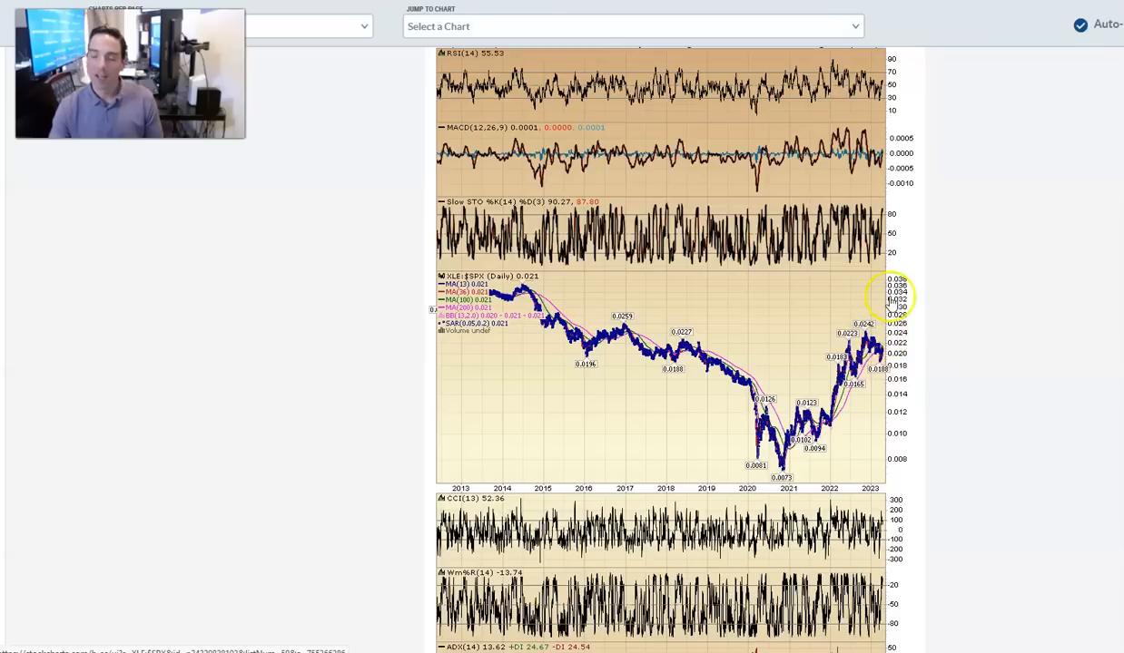
scroll(down, 3)
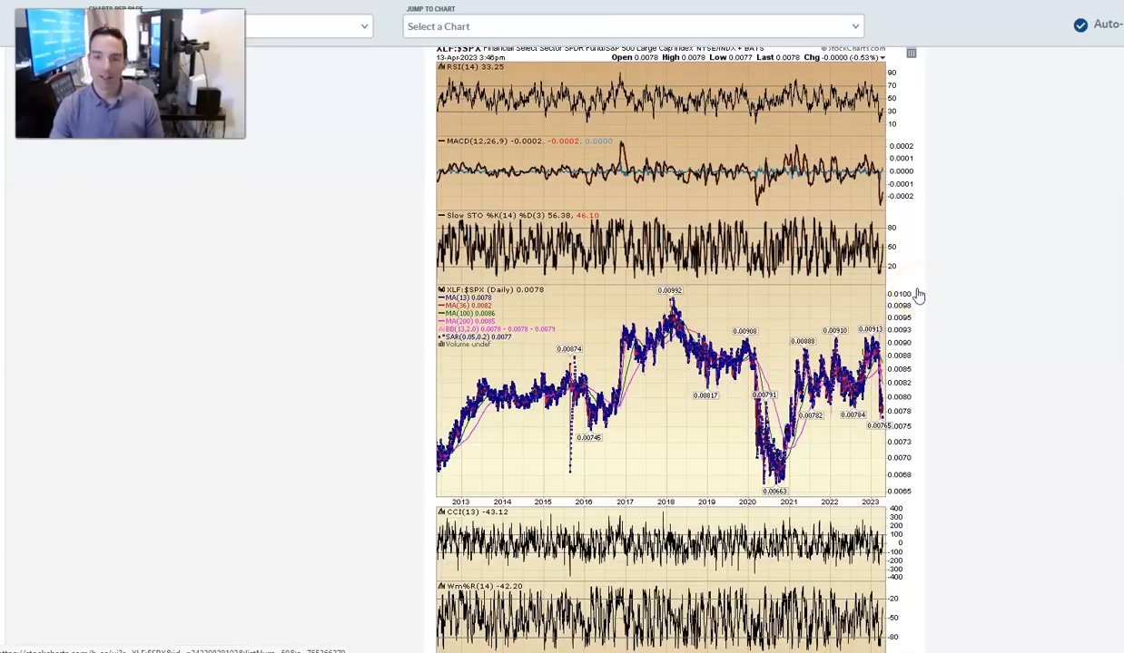
scroll(down, 3)
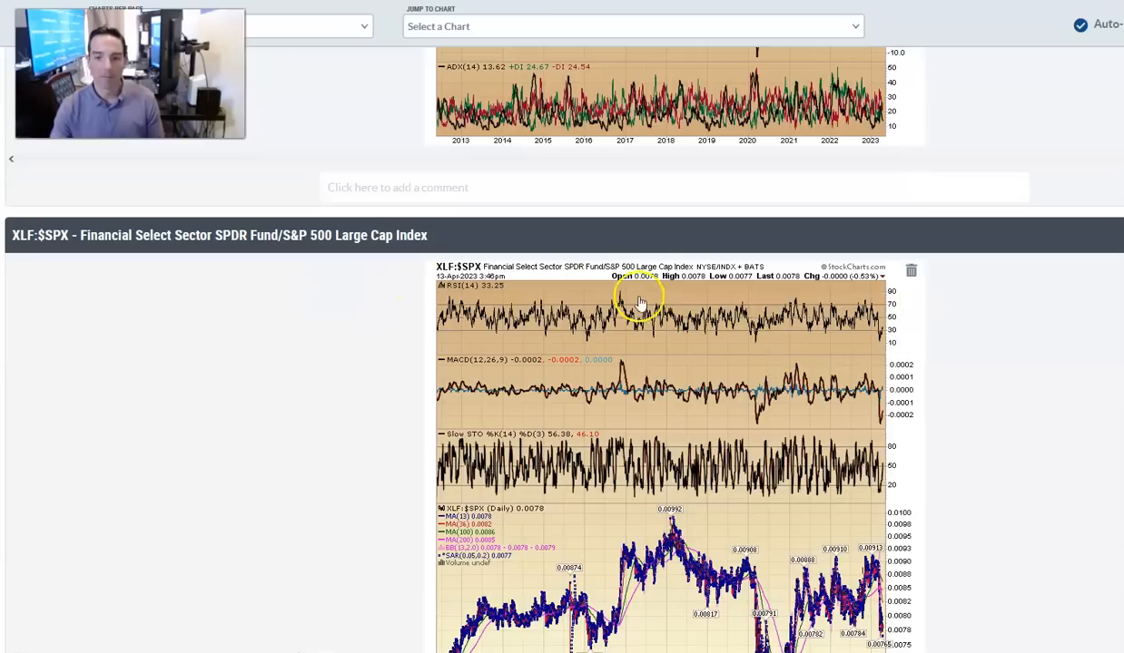
- Scroll down from XLF:$SPX to the XLI:$SPX industrials ratio chart
scroll(down, 3)
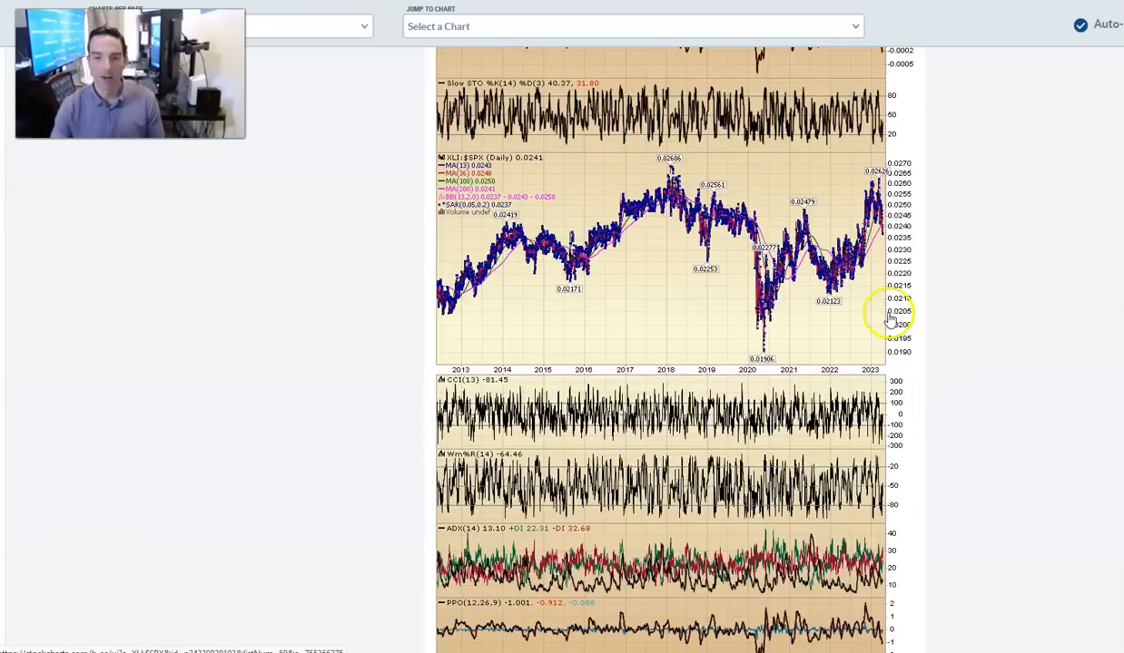
mouse_move(867, 216)
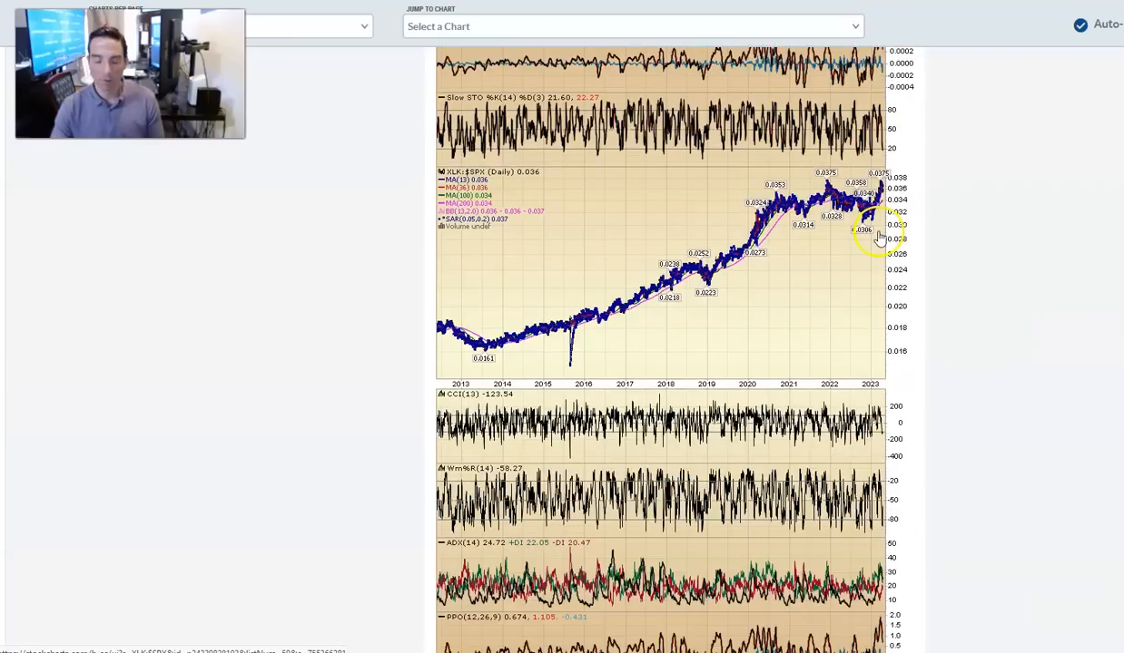
mouse_move(874, 234)
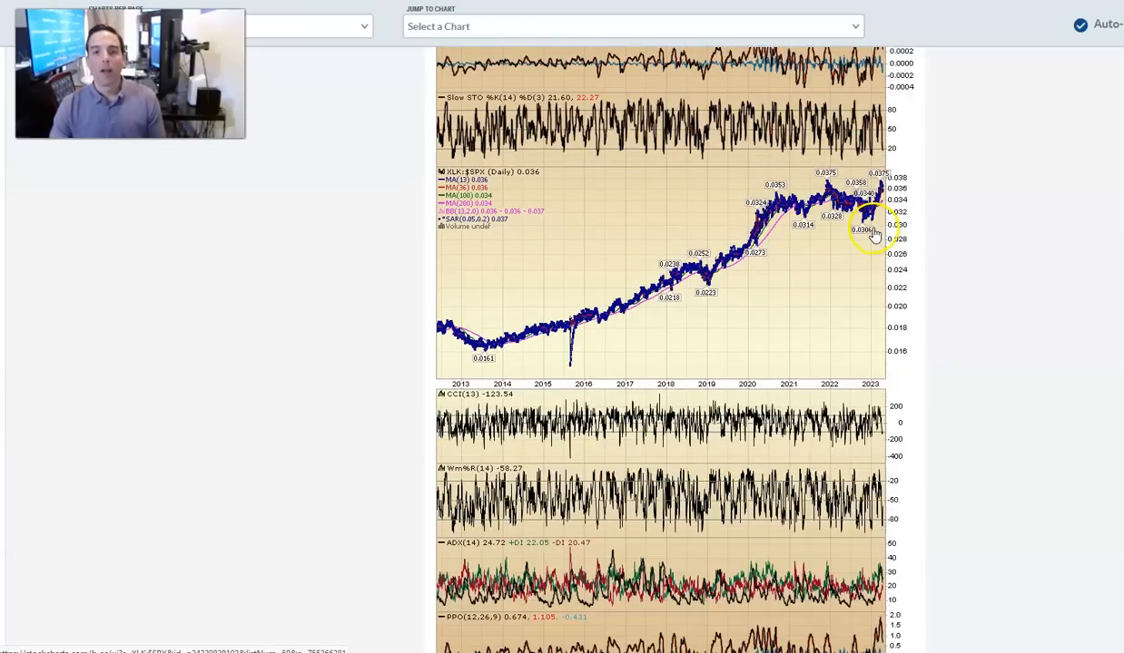
mouse_move(874, 250)
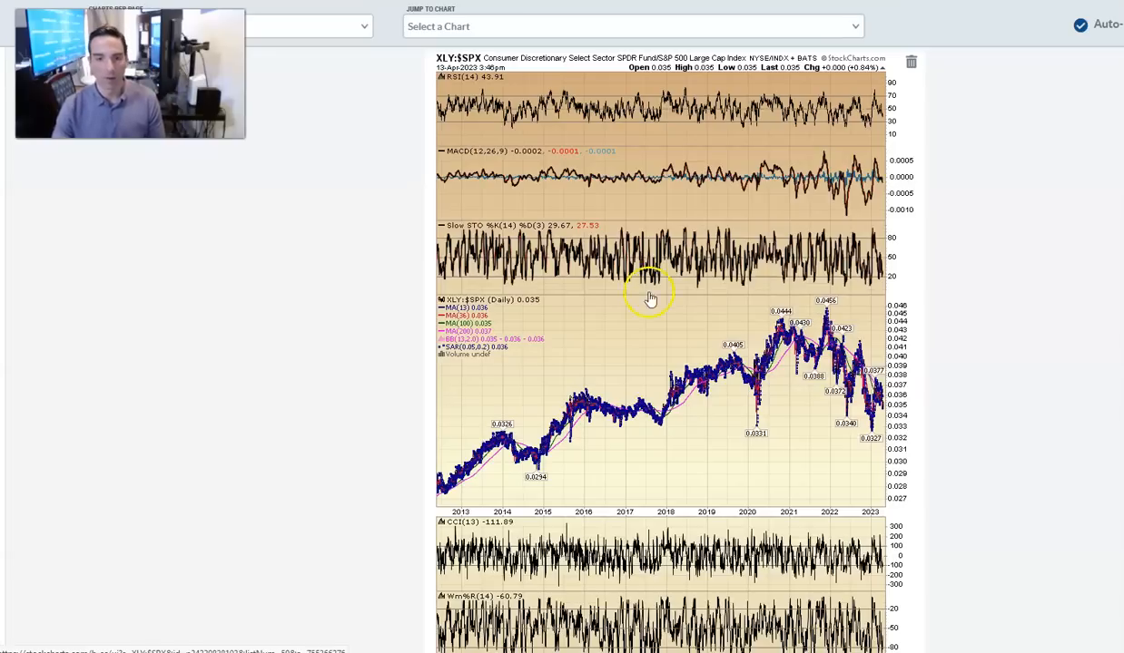
mouse_move(890, 395)
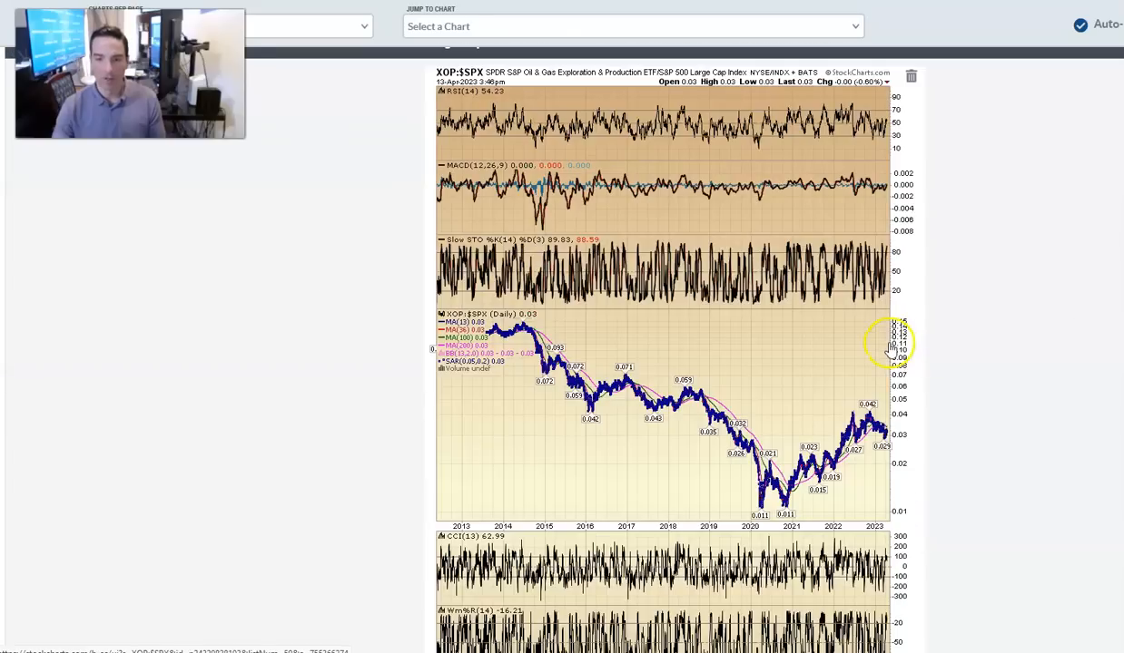
mouse_move(681, 391)
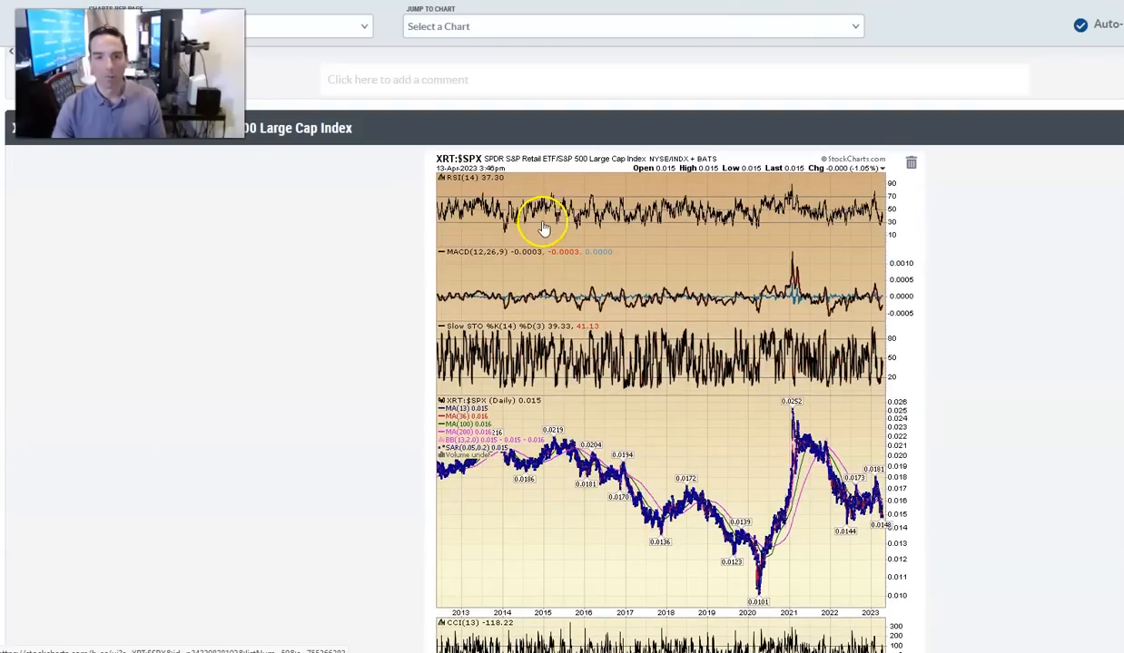
mouse_move(884, 516)
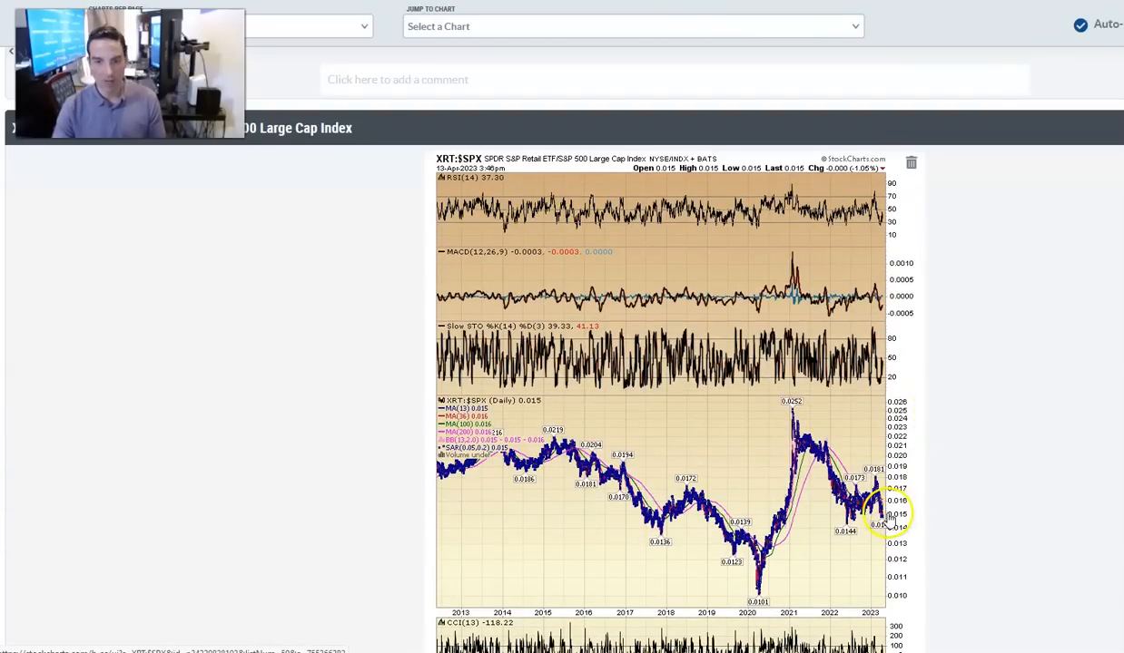
- Review the weekly Relative Sector Performance charts for KWEB, XBI, XLB, XLF and XLP
scroll(down, 3)
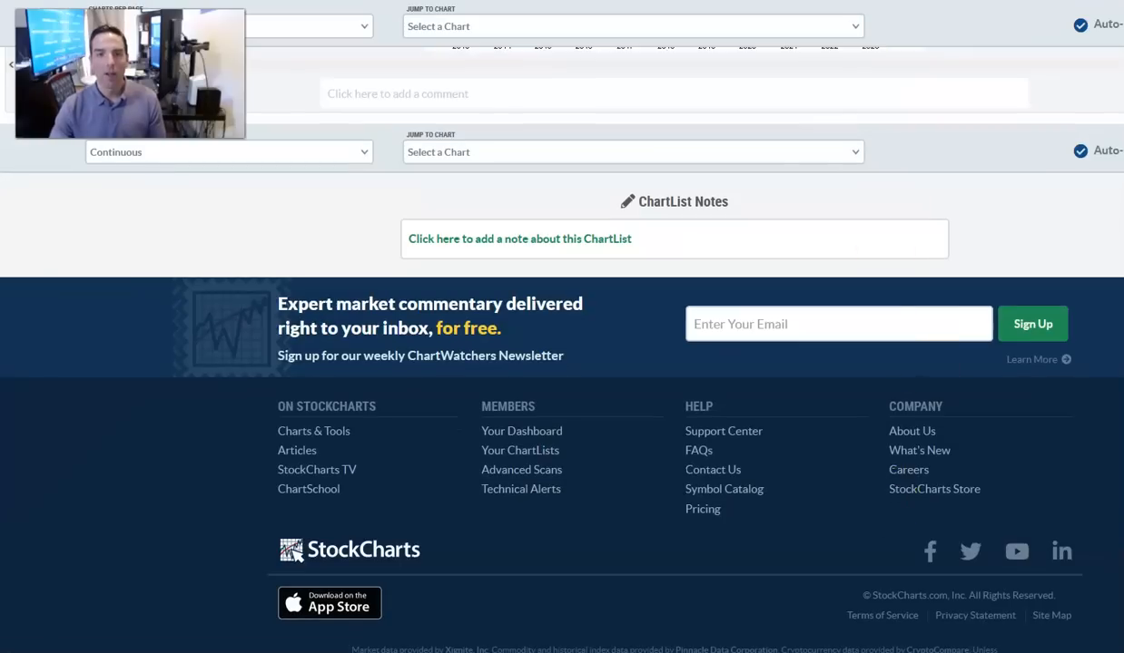
scroll(up, 3)
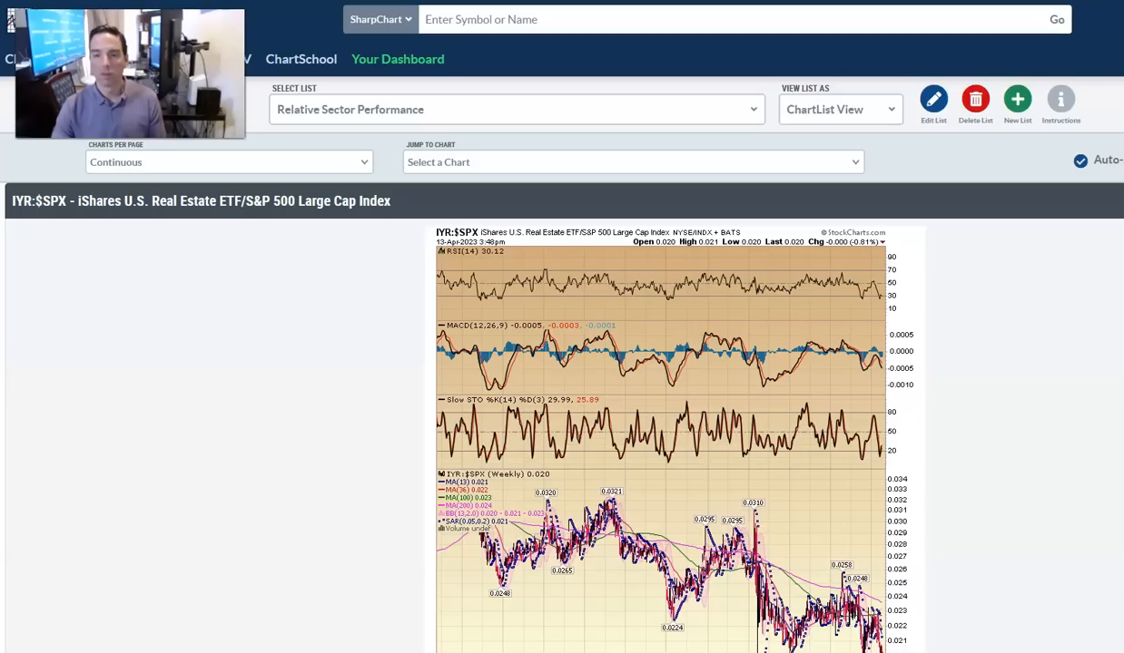
scroll(down, 3)
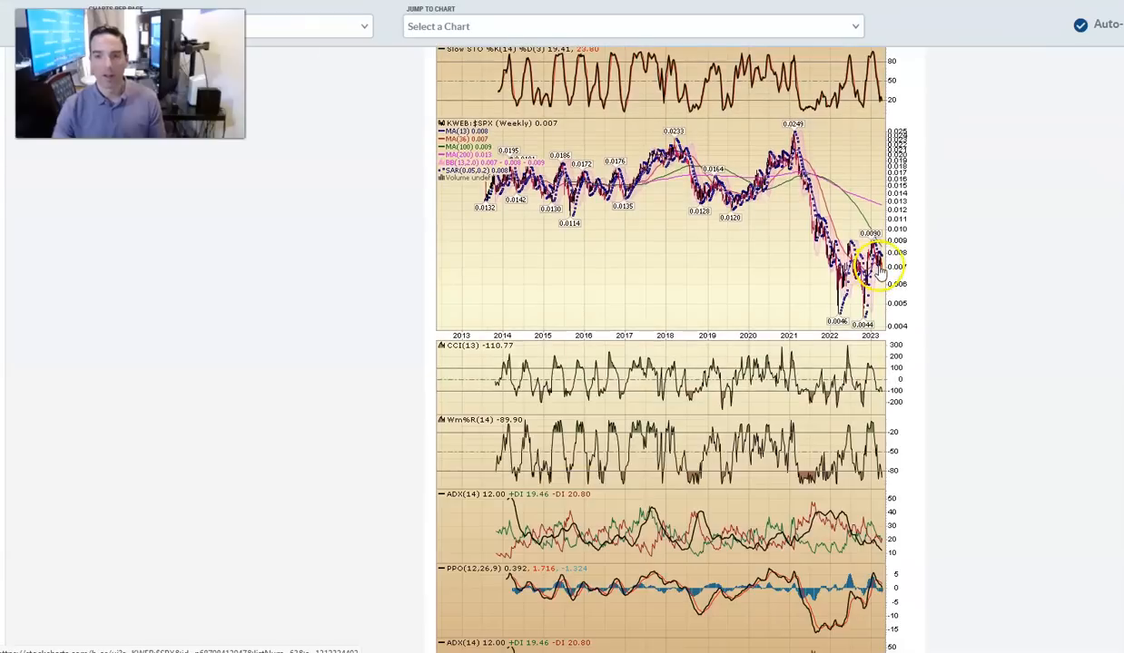
scroll(up, 3)
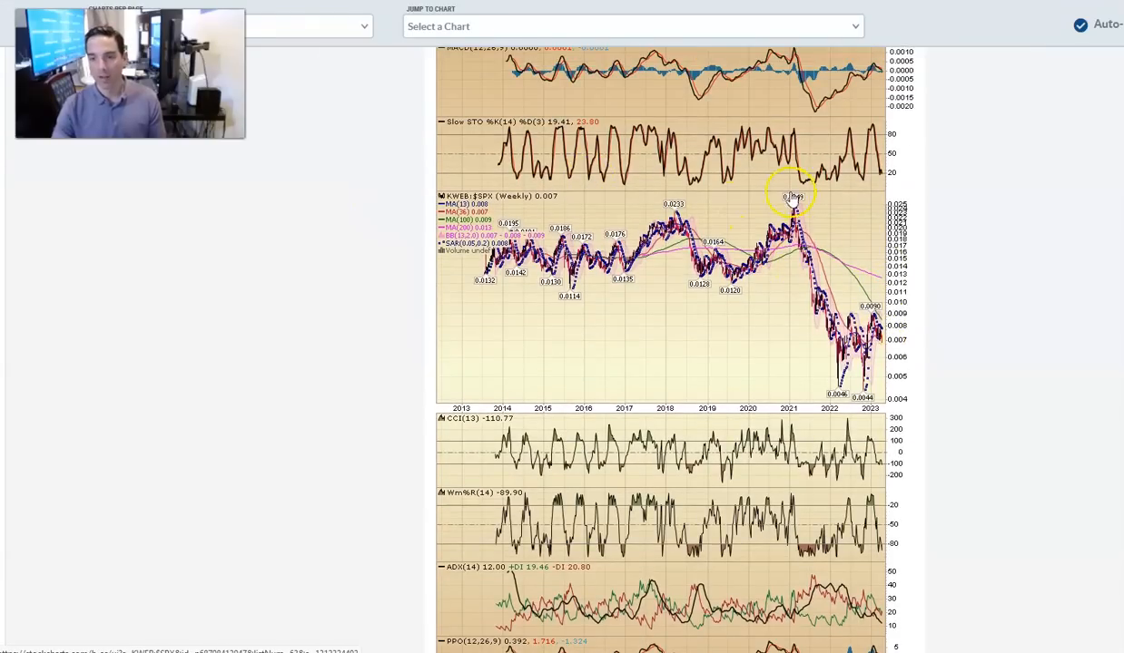
mouse_move(862, 368)
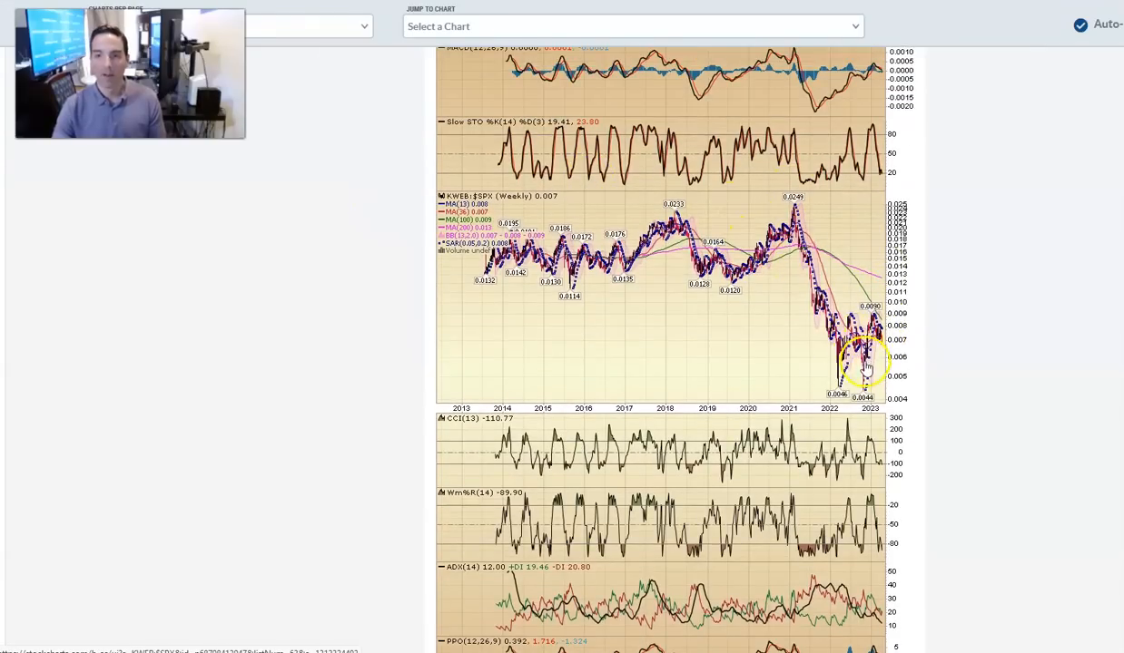
mouse_move(890, 351)
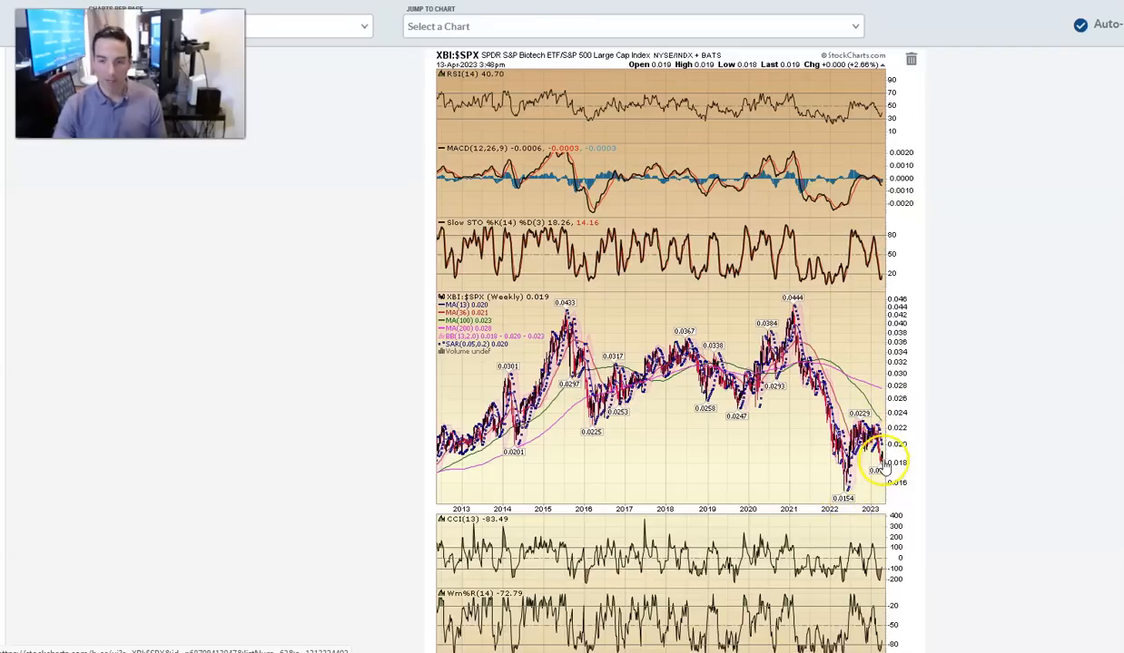
- Scroll into the XBI top 30 ChartList, from the ABBV daily chart toward EBS
scroll(down, 3)
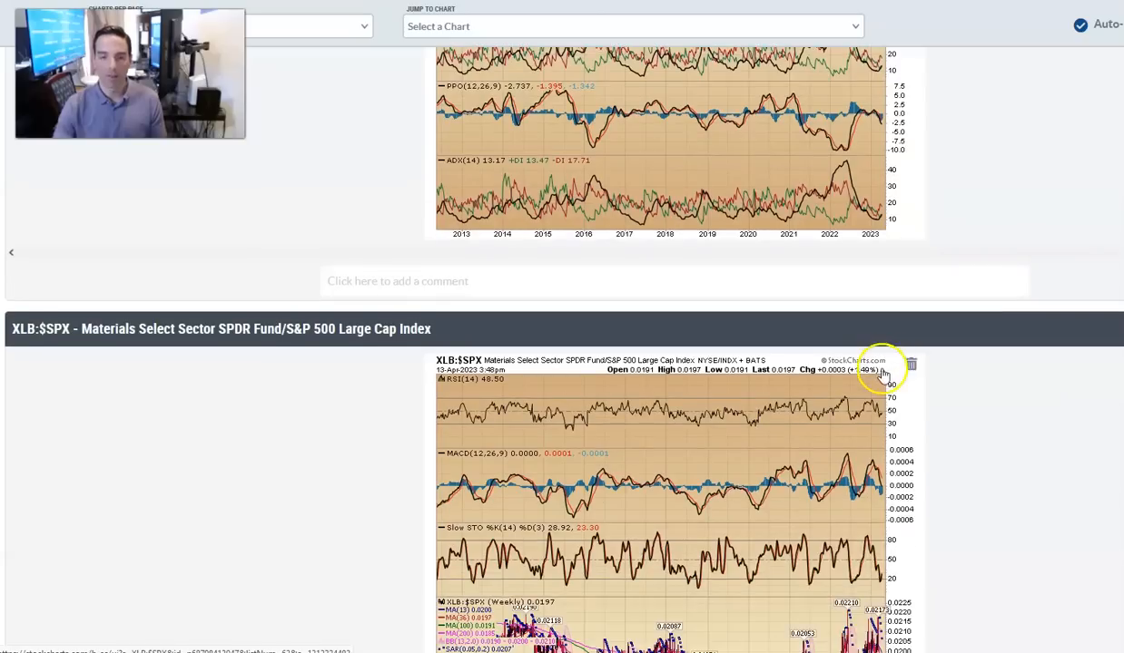
scroll(down, 3)
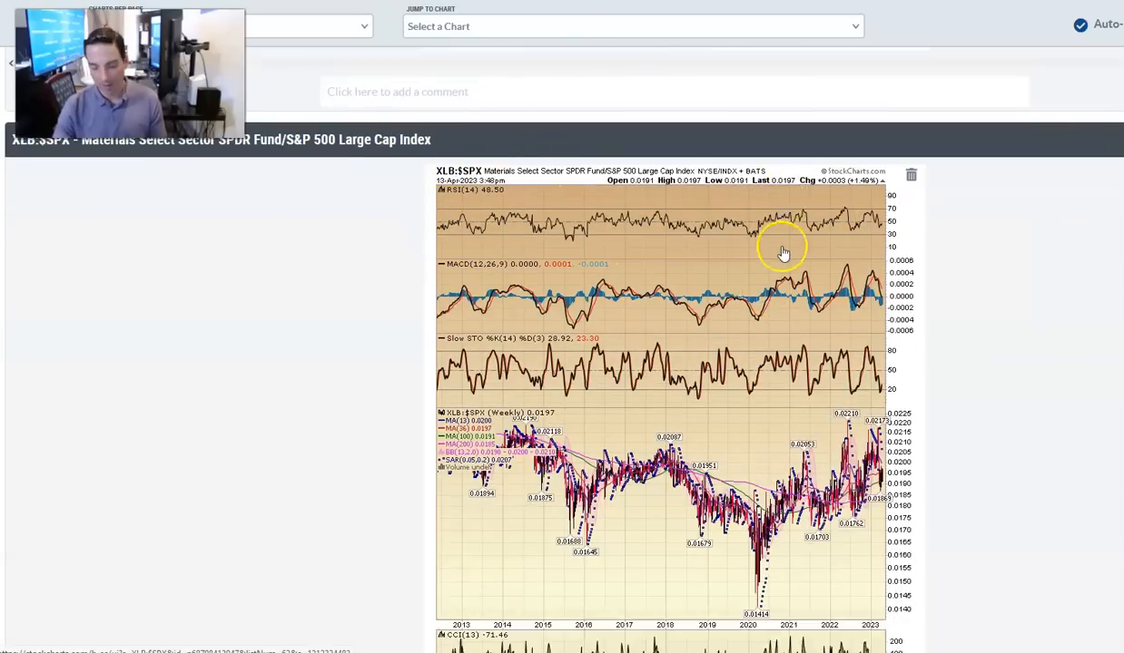
scroll(down, 3)
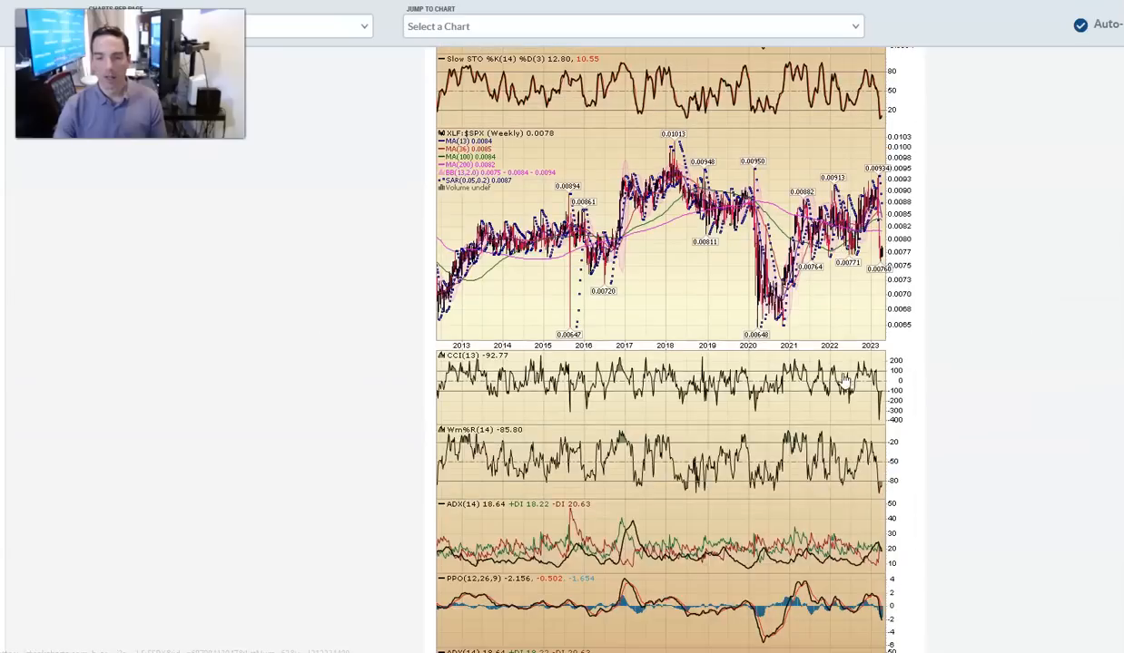
scroll(down, 3)
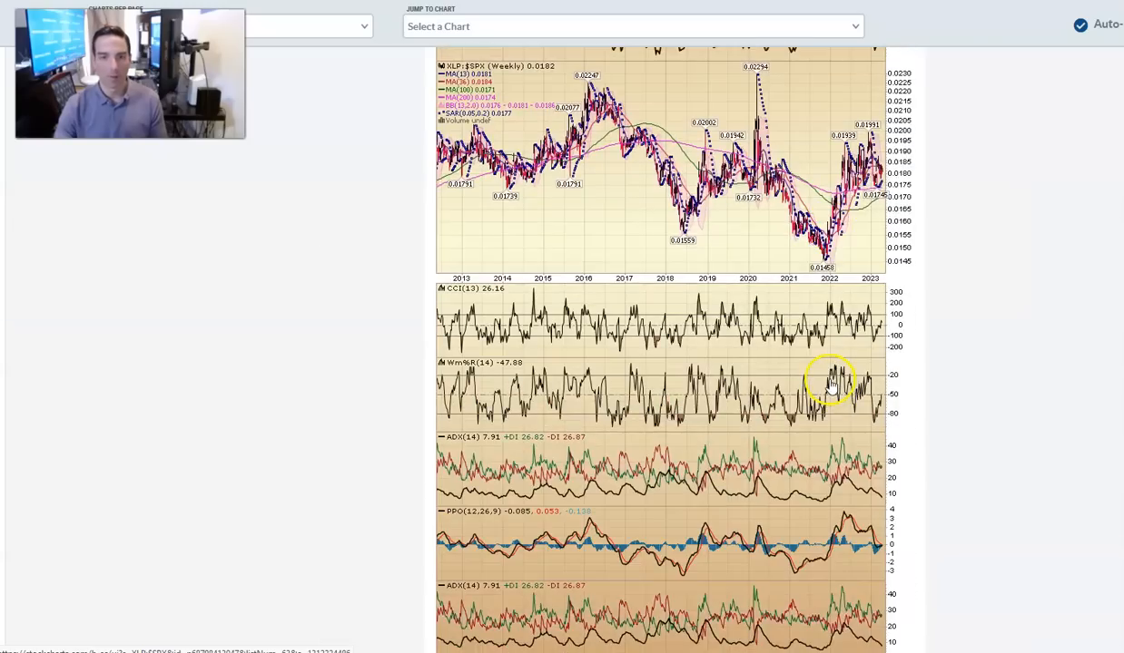
scroll(down, 3)
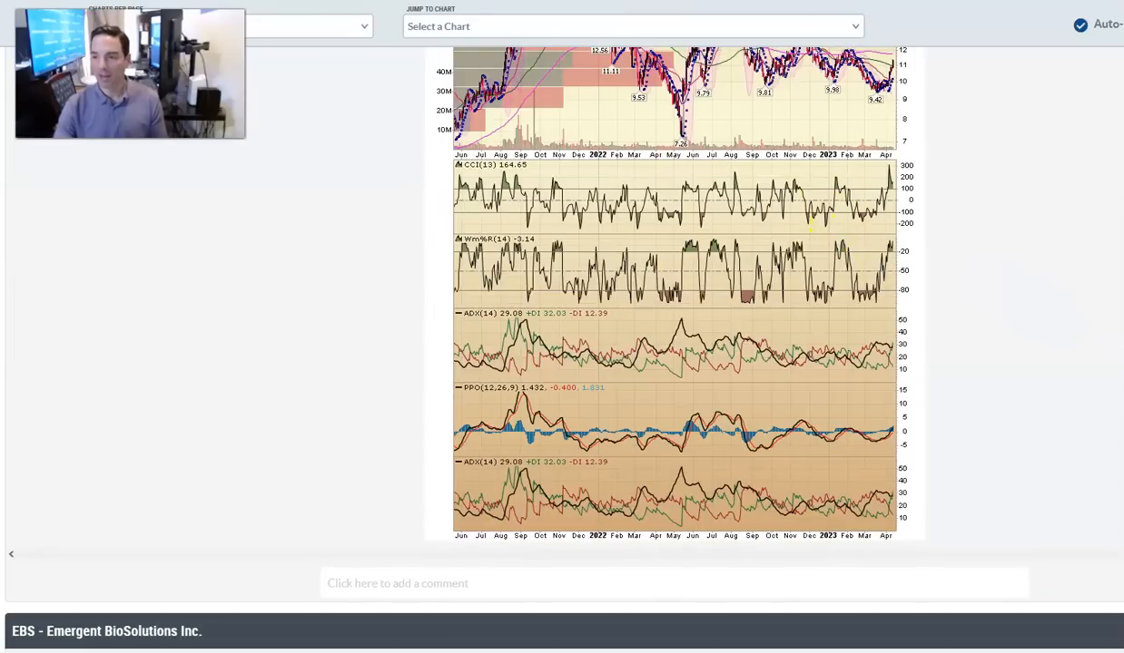
scroll(up, 3)
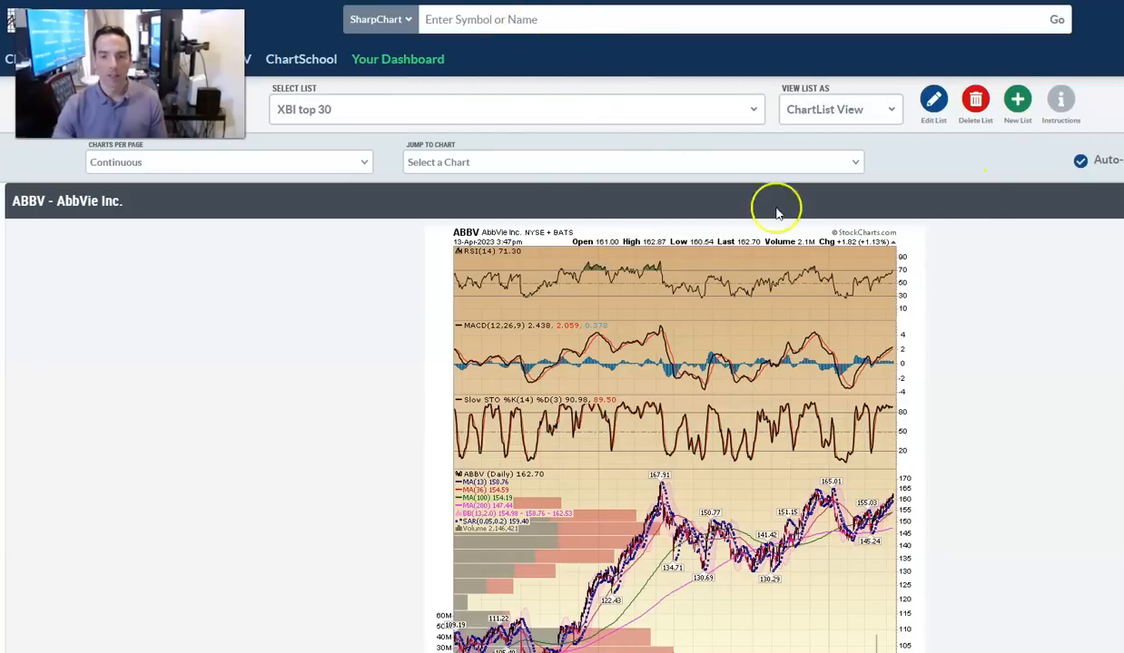
- Scroll past the AMGN, APLS, BIIB and DVAX charts in the XBI ChartList
scroll(down, 3)
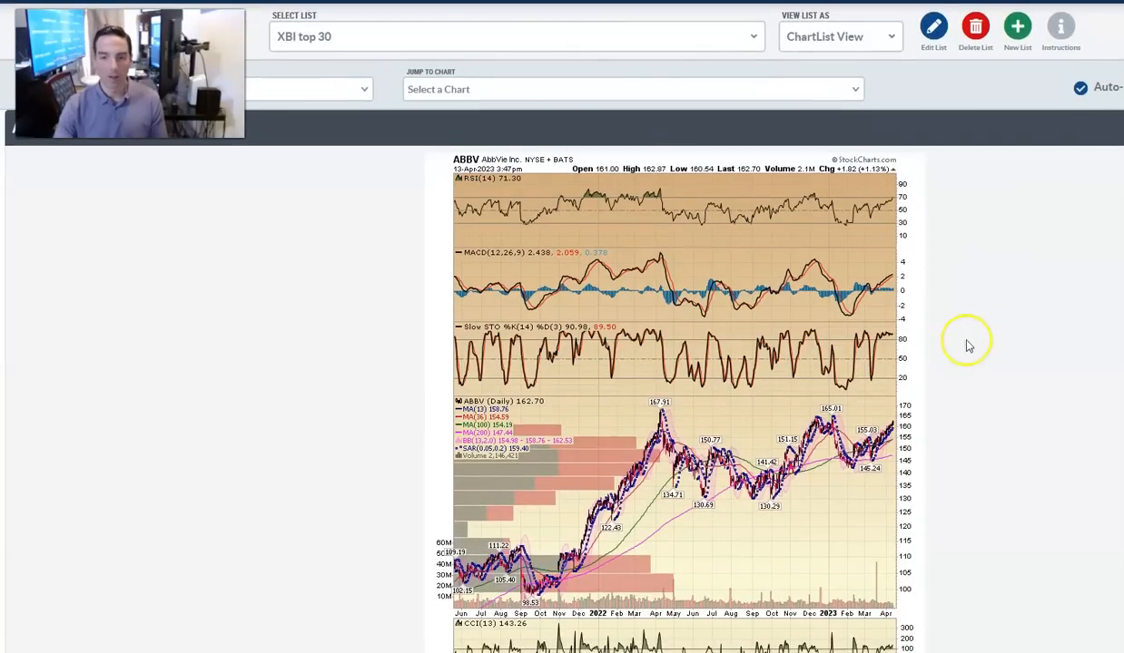
mouse_move(929, 373)
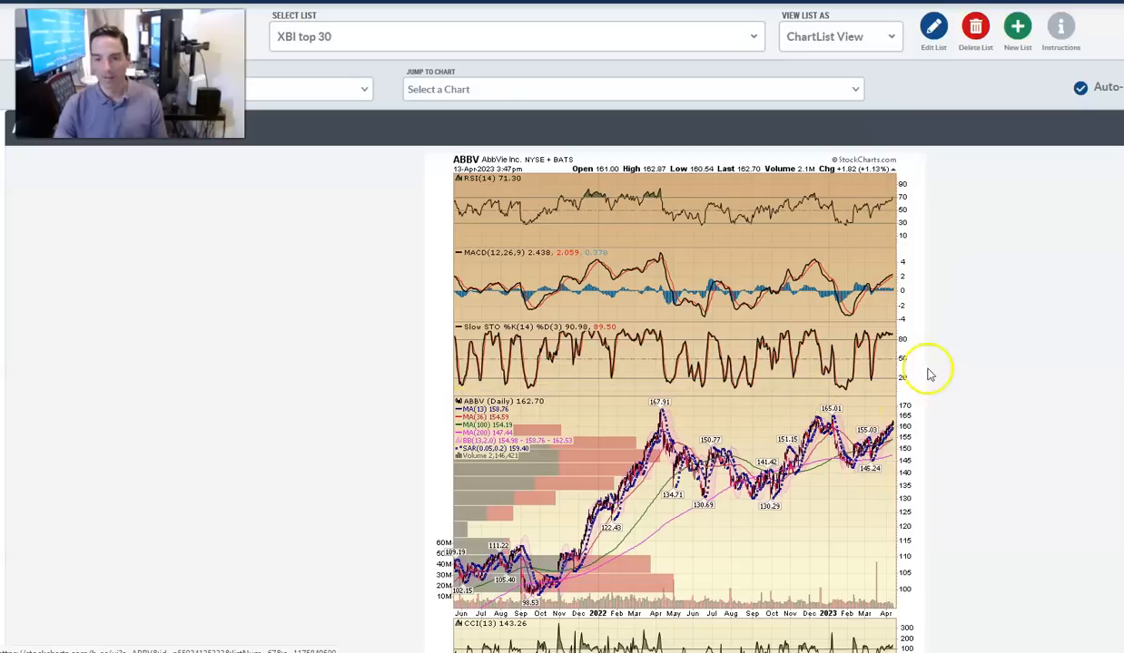
mouse_move(844, 407)
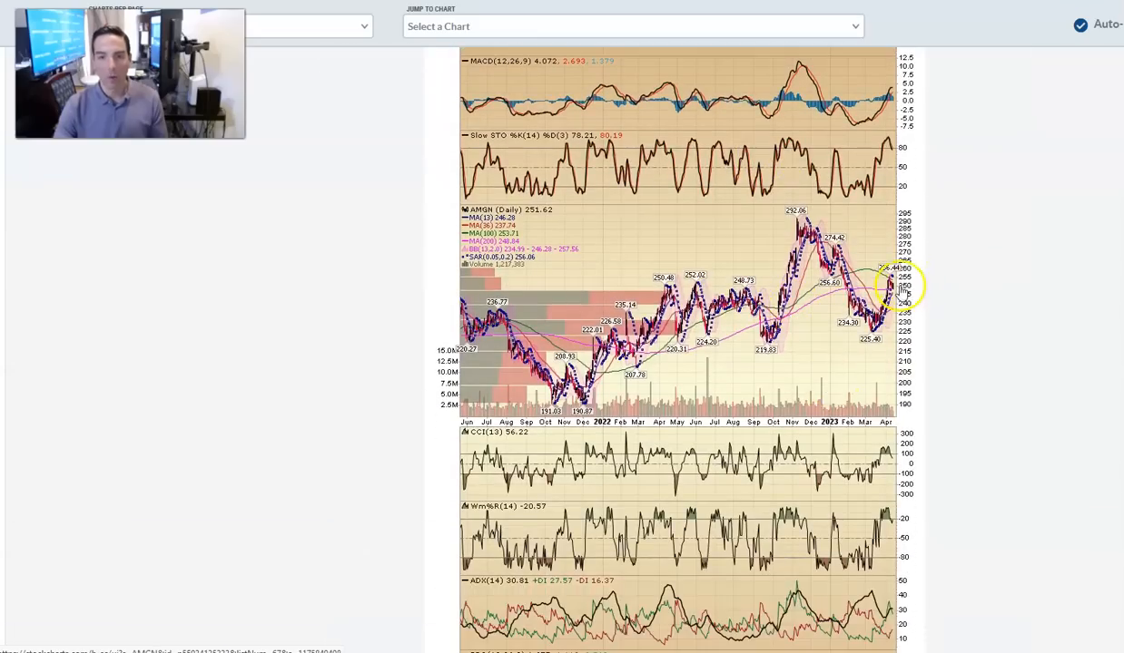
scroll(down, 3)
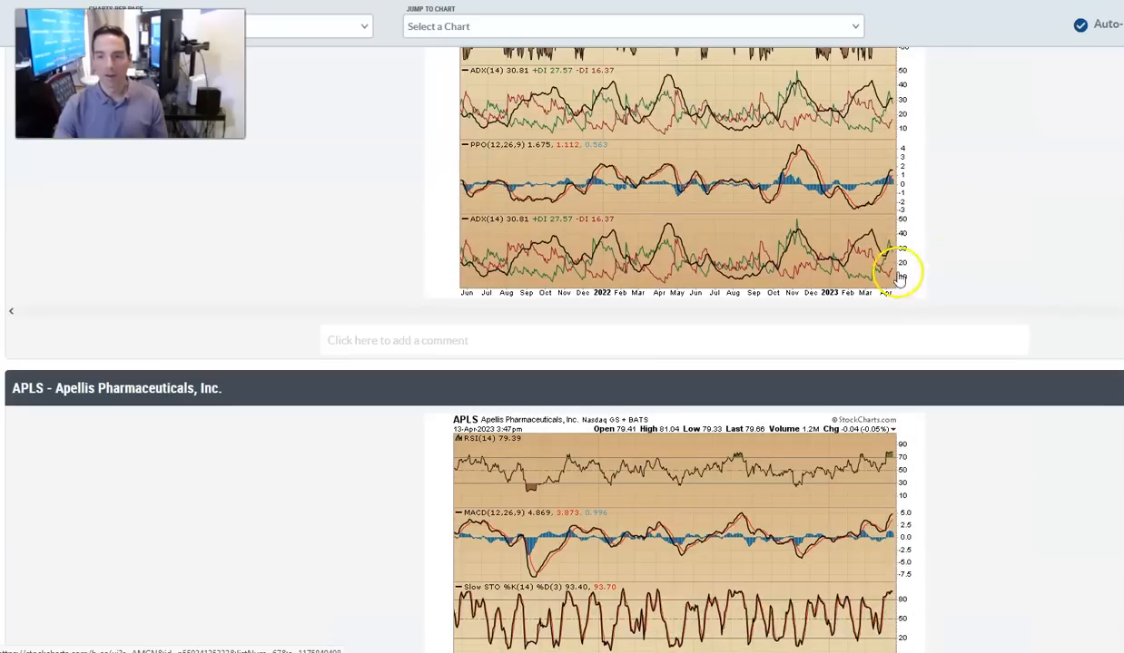
scroll(up, 3)
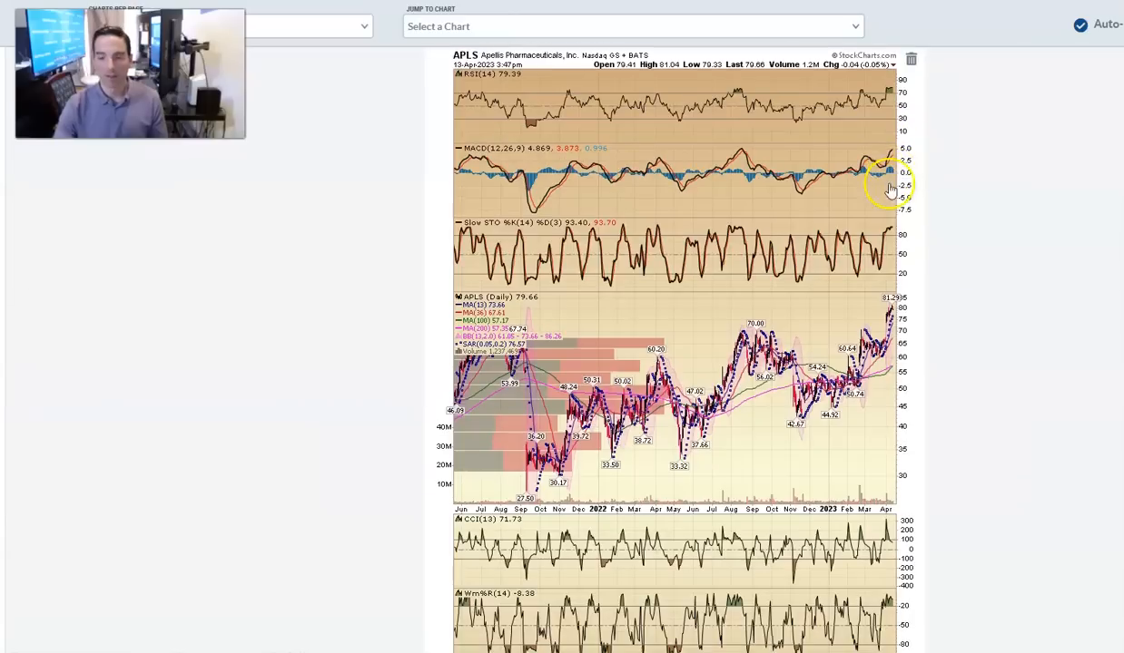
mouse_move(633, 300)
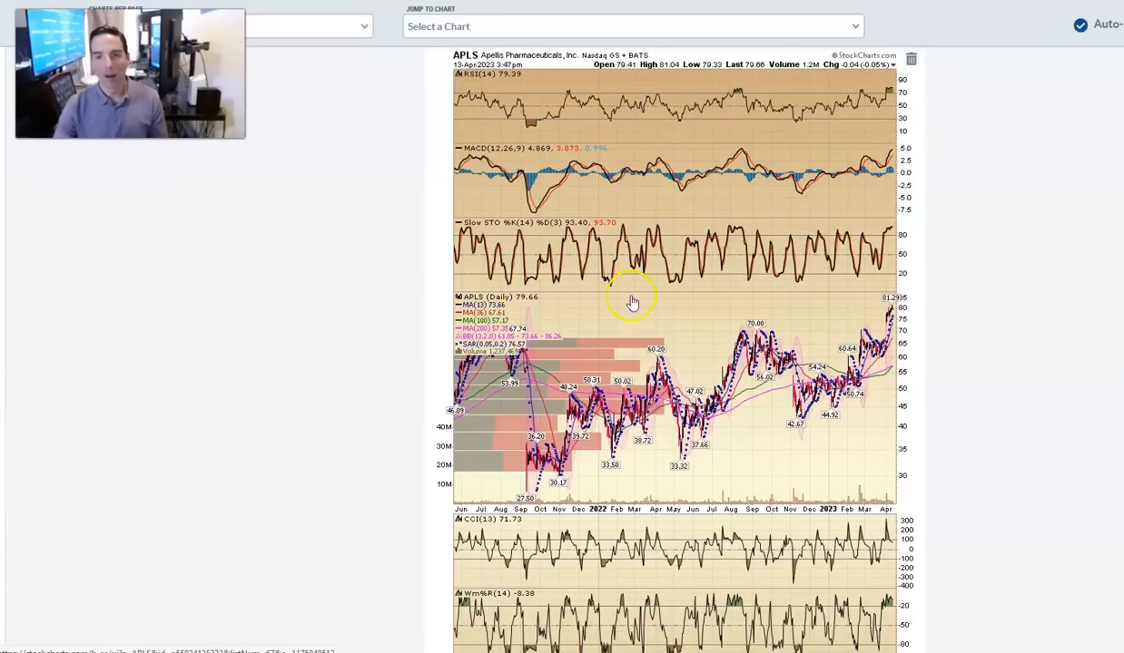
scroll(down, 3)
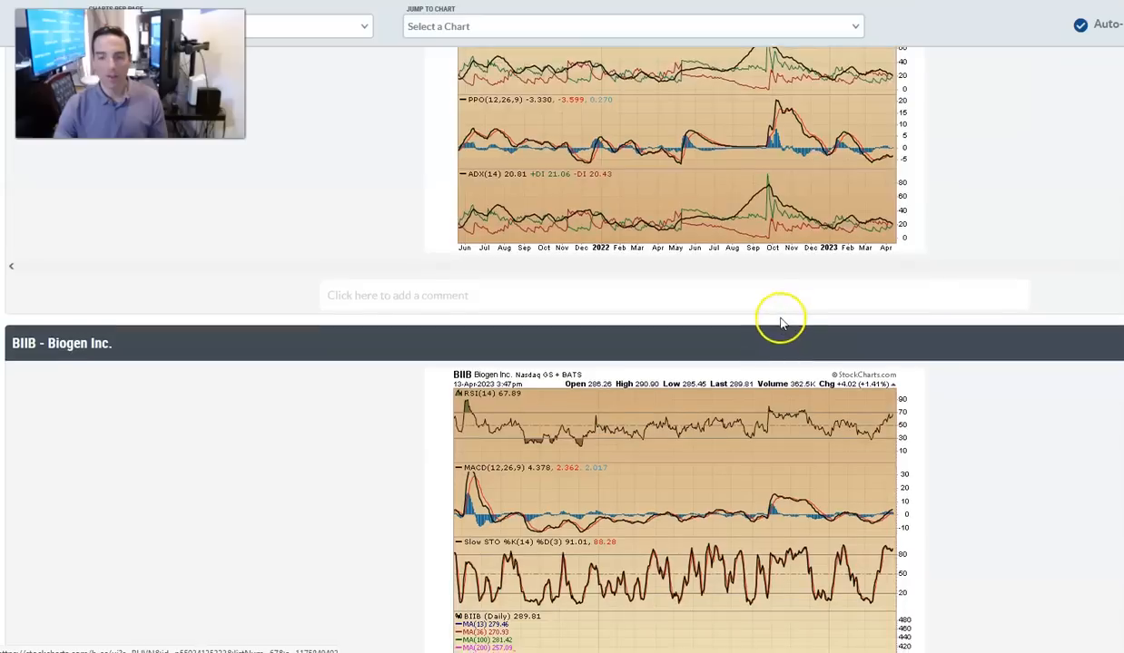
scroll(down, 3)
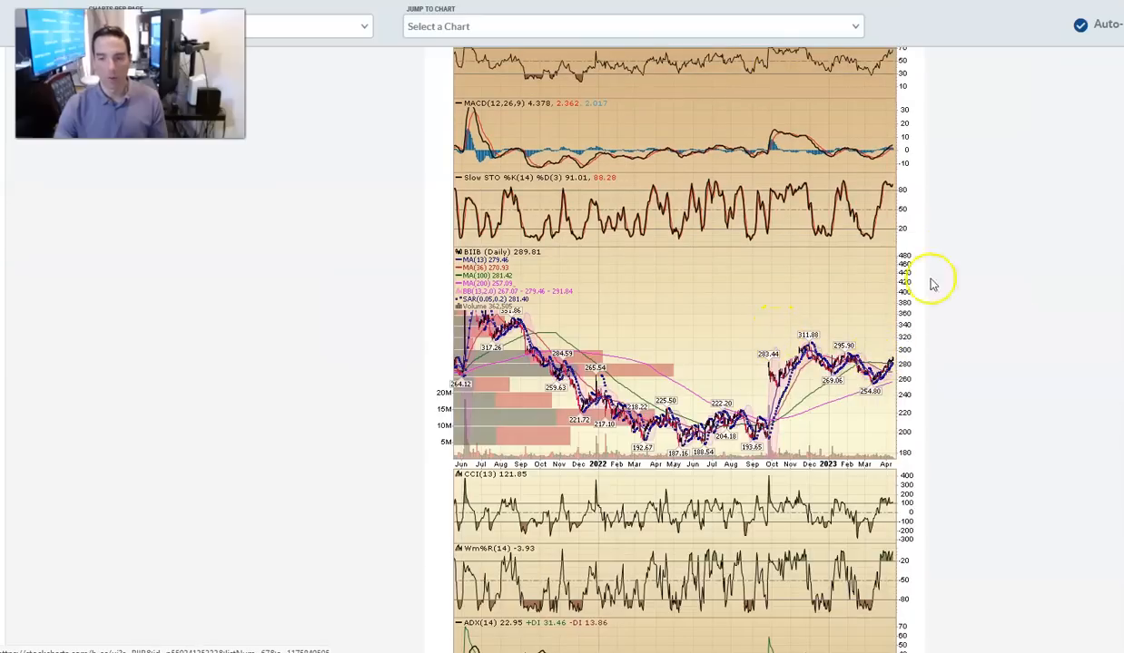
scroll(down, 3)
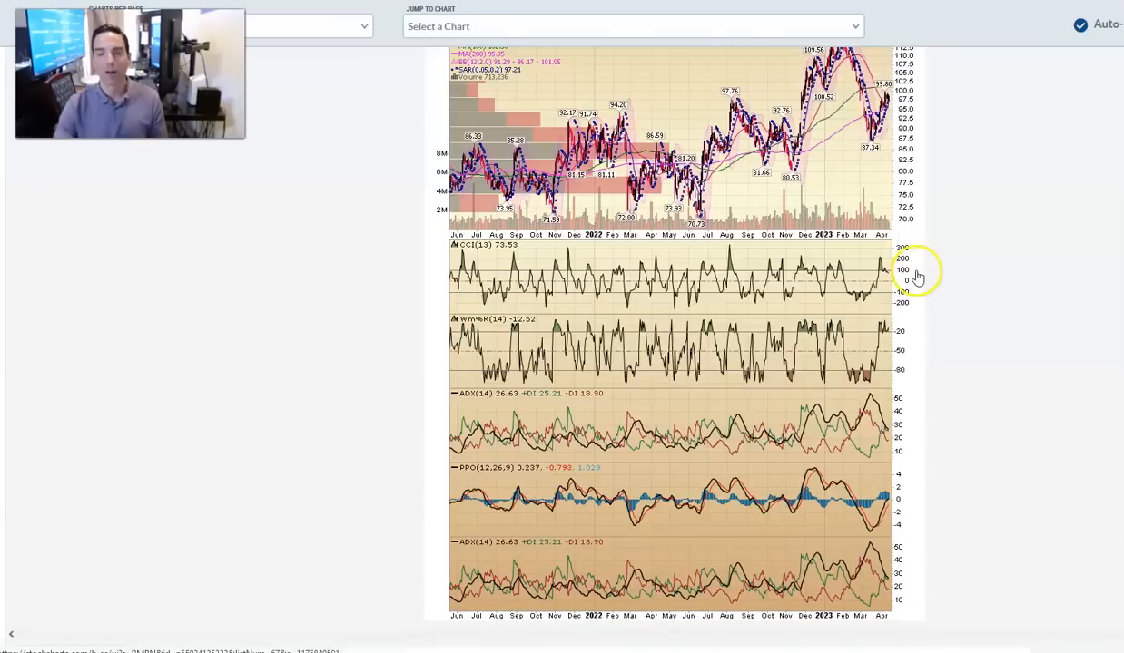
scroll(up, 3)
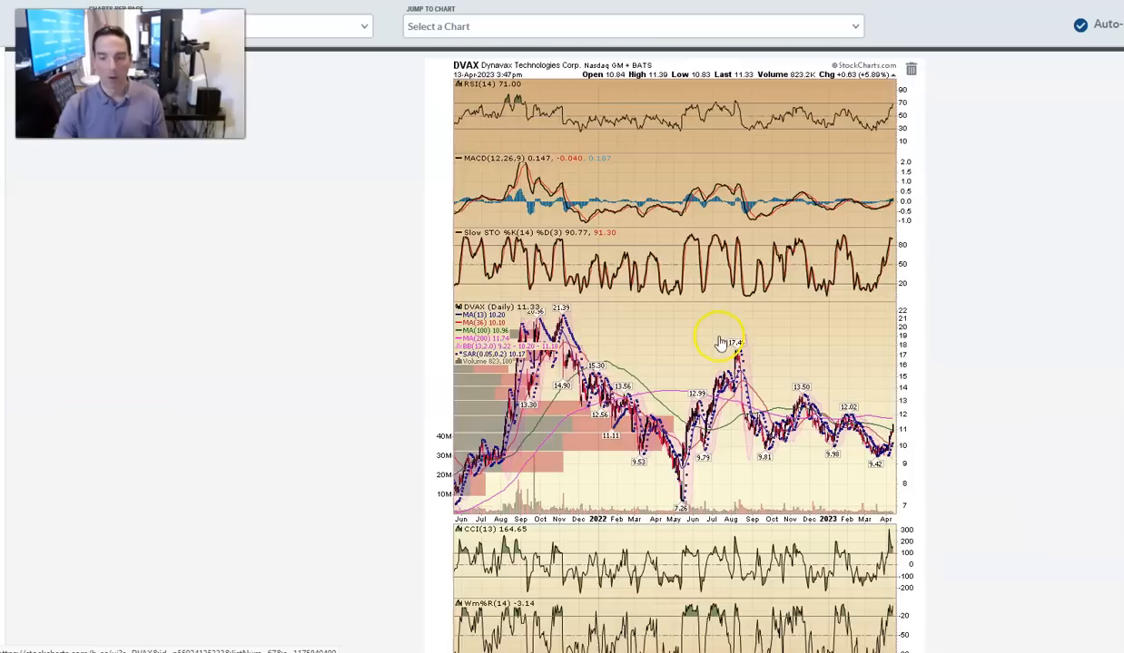
- Continue past the INCY, IRWD, MRNA and NBIX charts to the NTRA panel
scroll(down, 3)
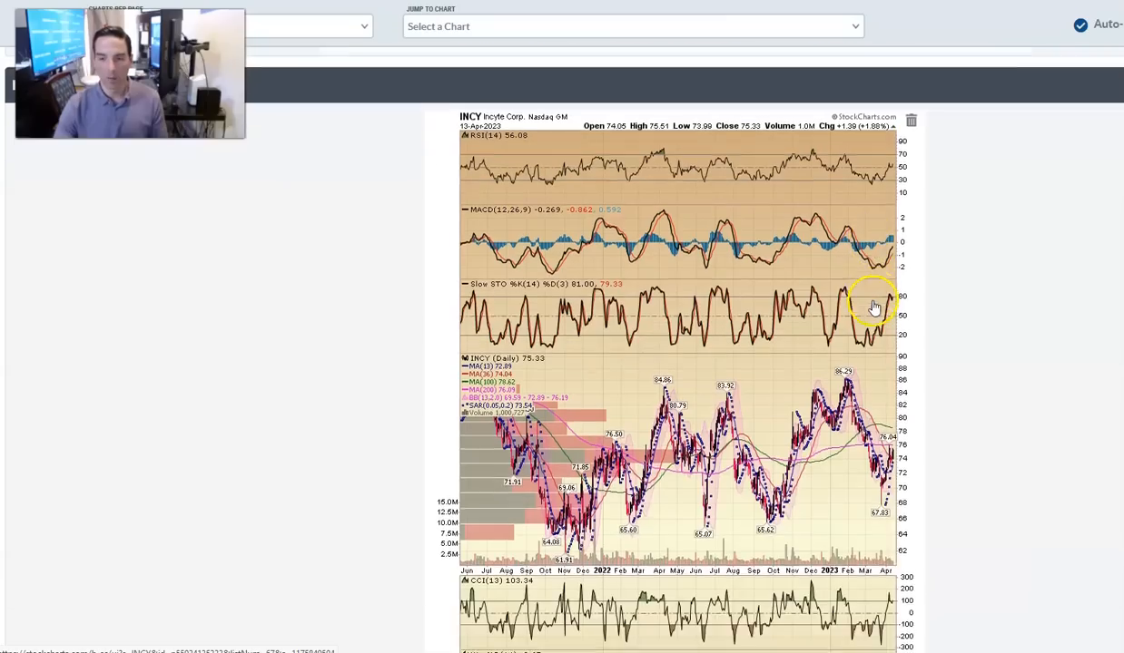
scroll(down, 3)
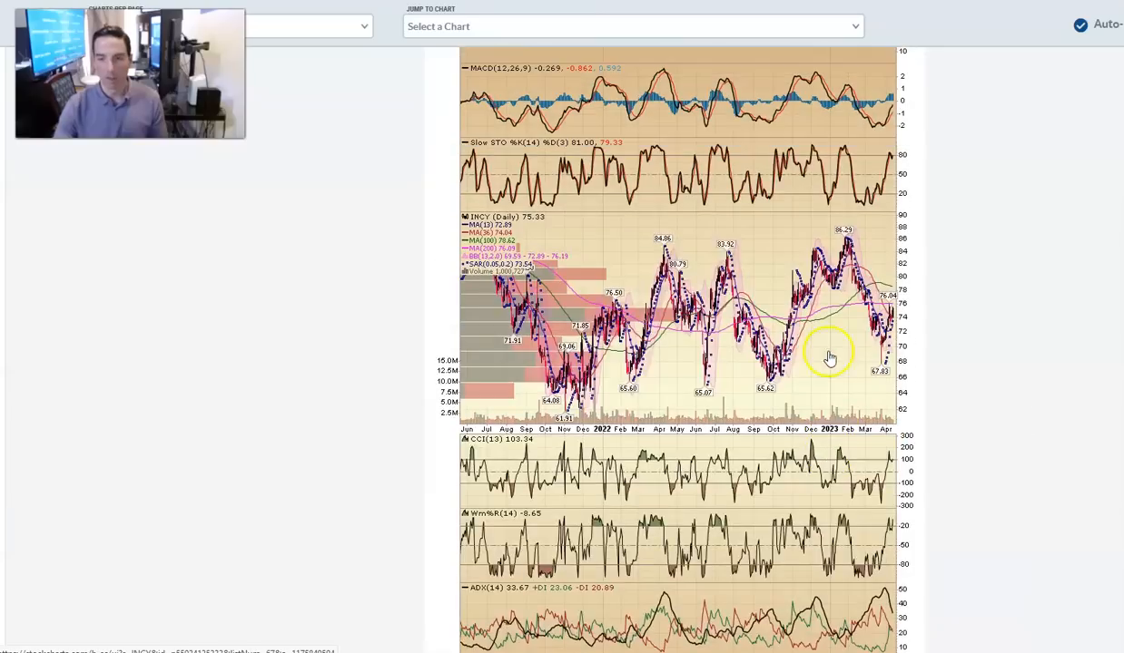
scroll(down, 3)
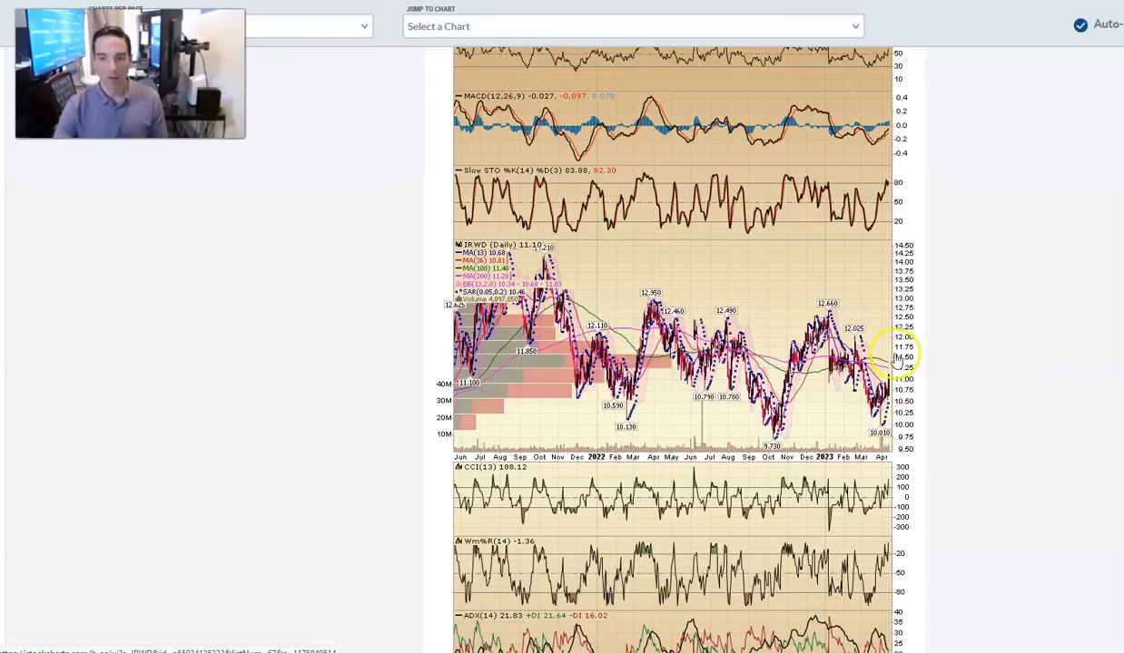
mouse_move(921, 264)
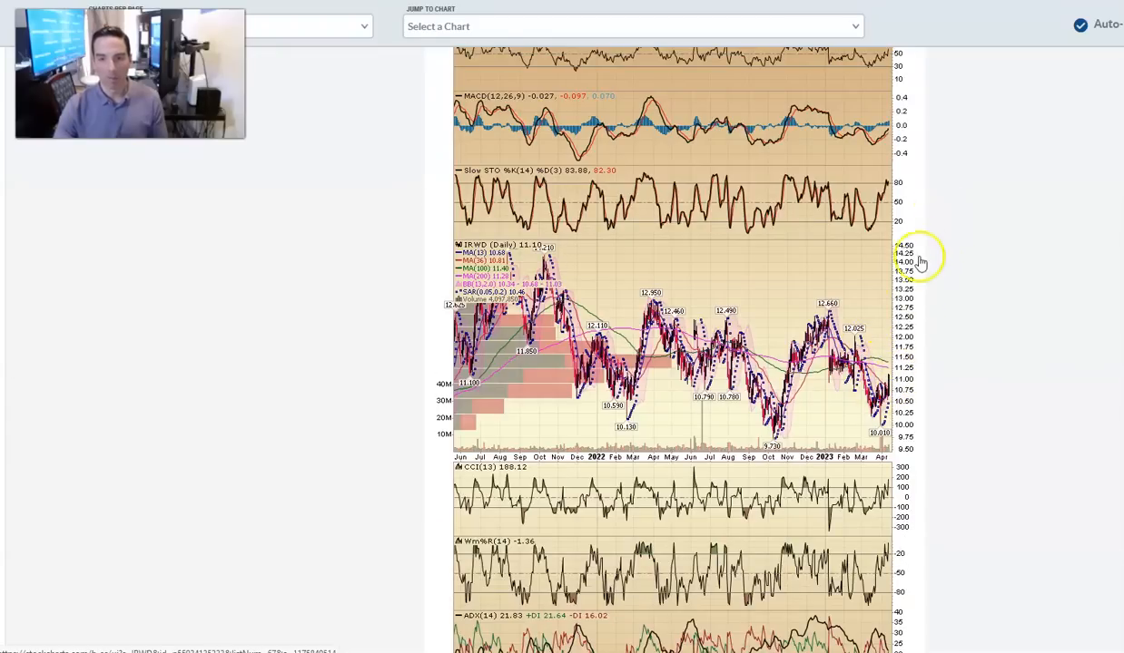
scroll(down, 3)
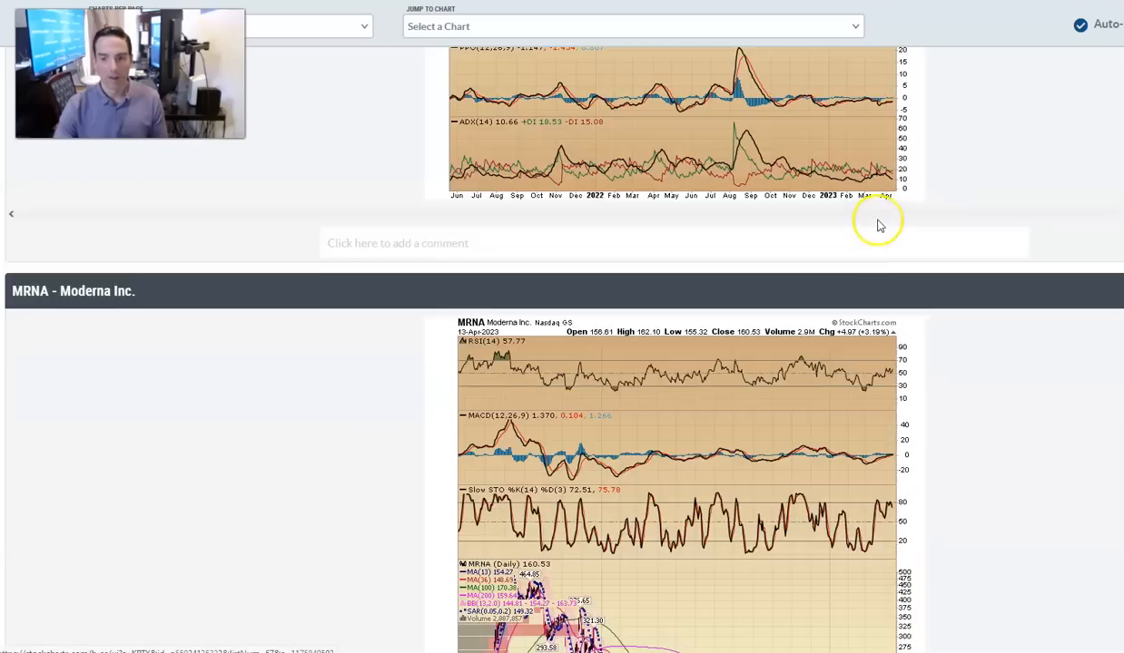
scroll(down, 3)
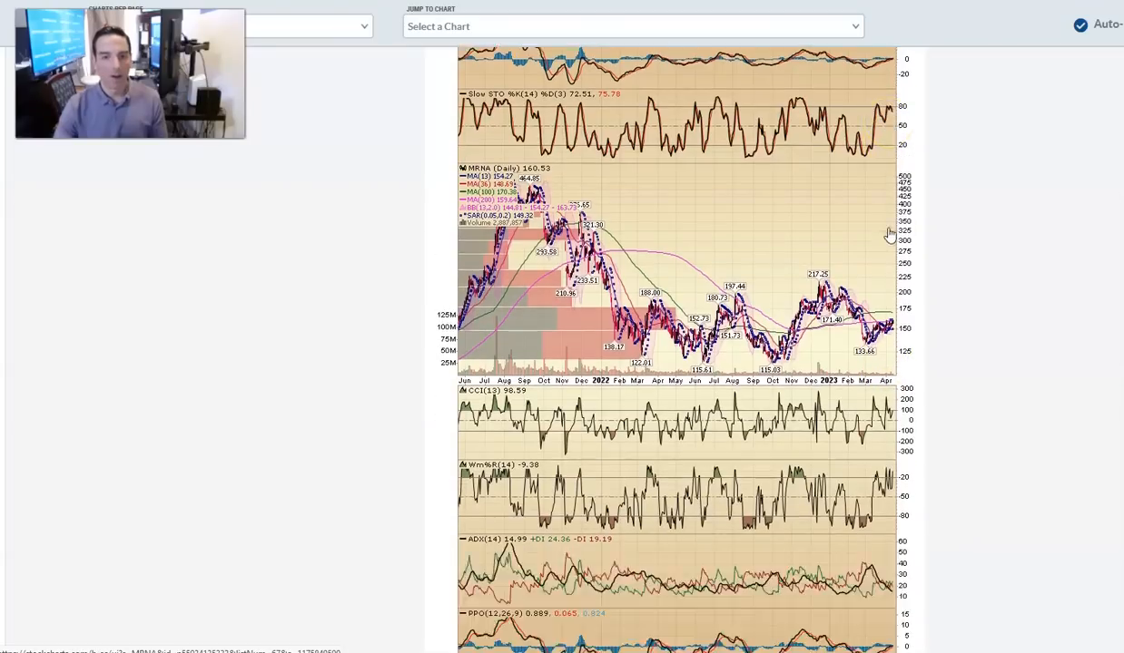
scroll(down, 3)
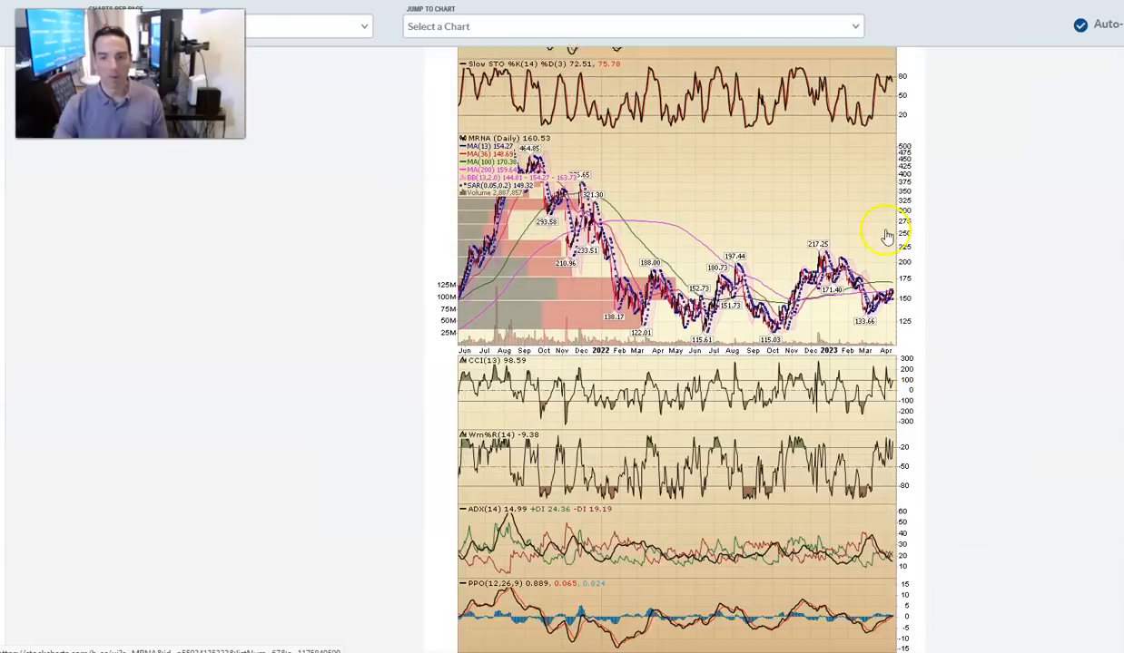
scroll(down, 3)
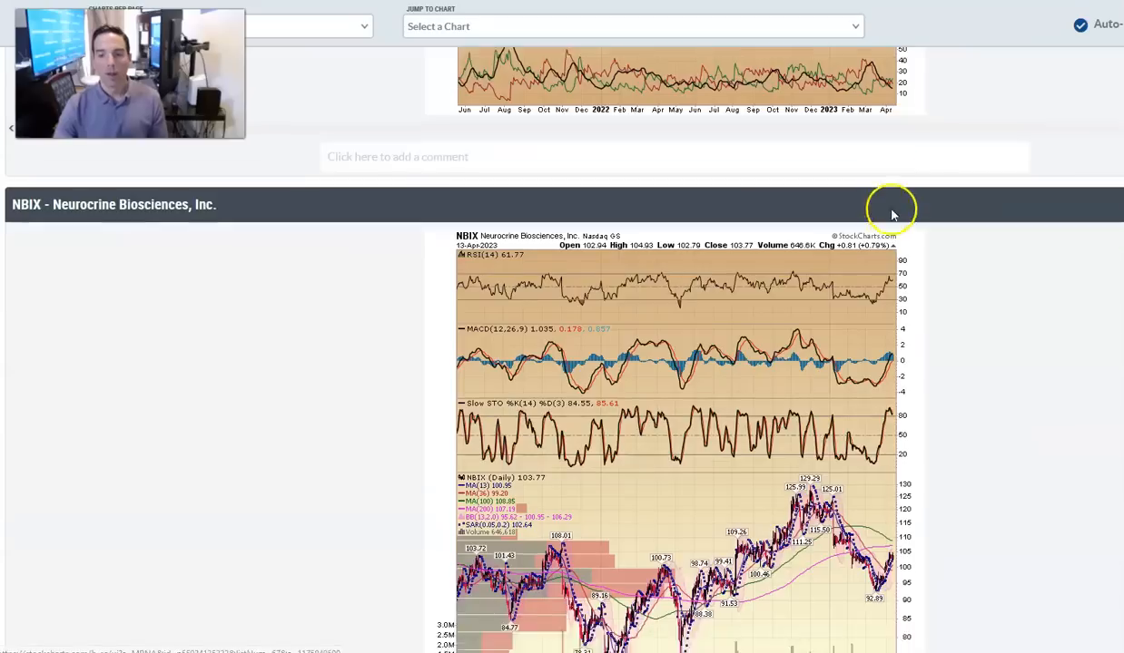
scroll(down, 3)
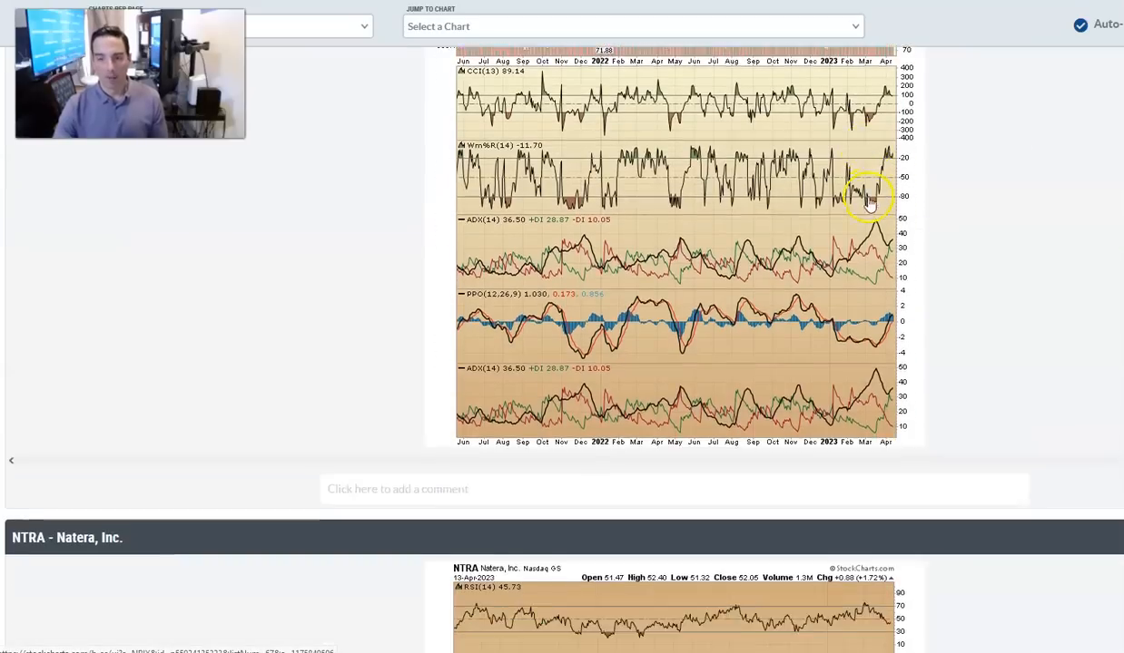
- Scroll the XBI ChartList past SGEN and UTHR to the VIR daily chart
scroll(up, 3)
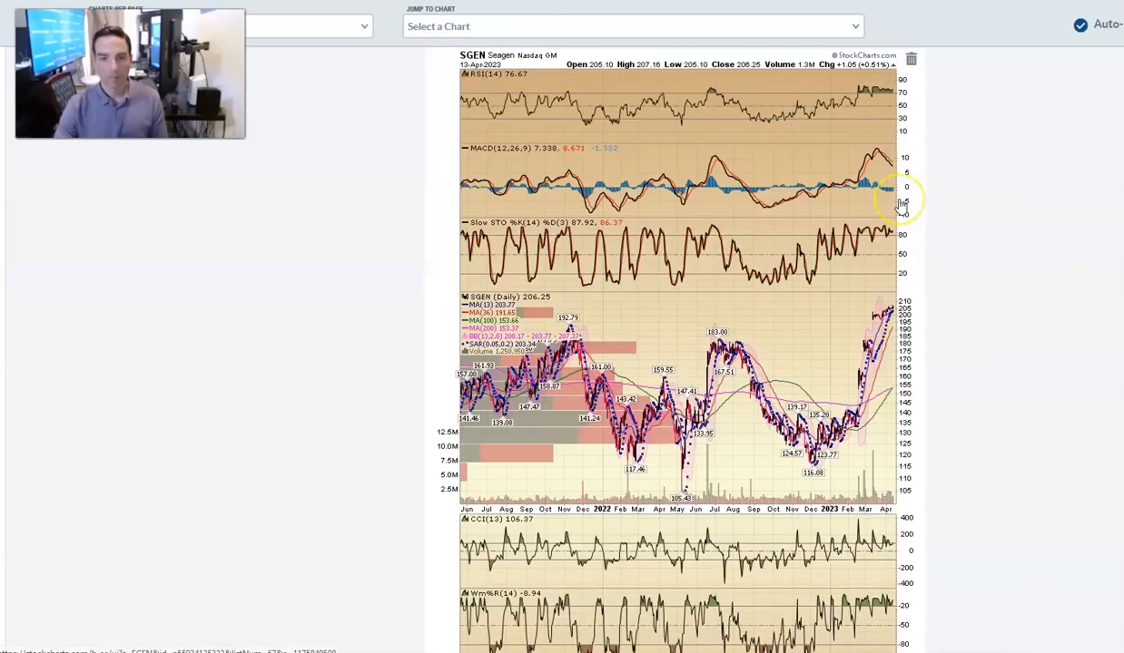
mouse_move(576, 230)
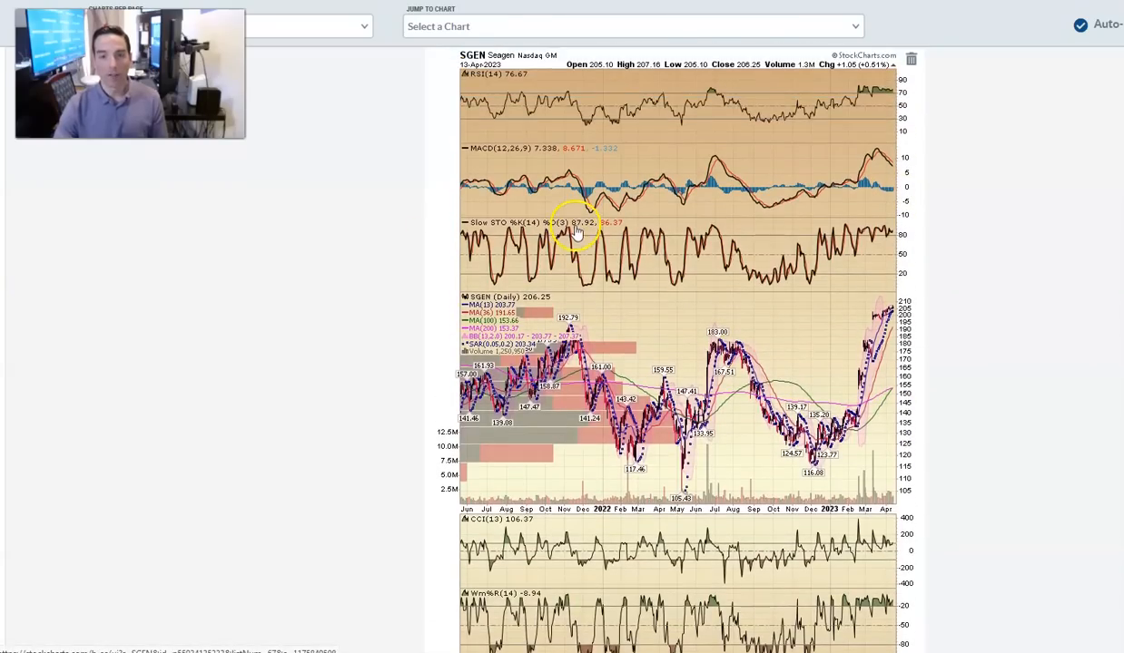
mouse_move(889, 322)
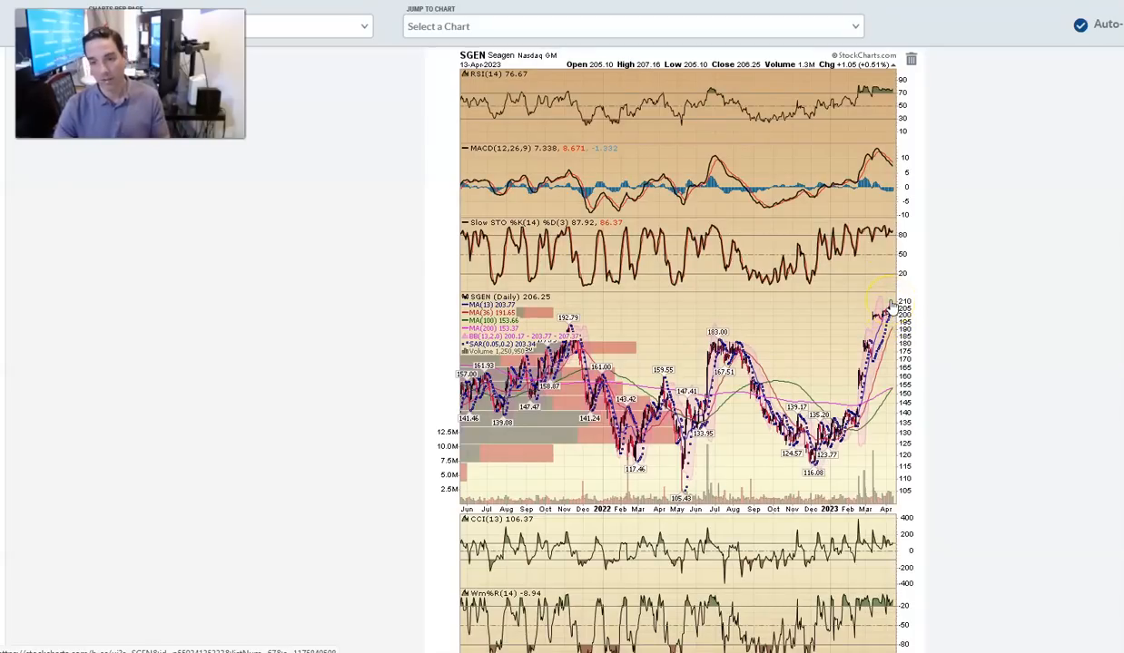
scroll(down, 3)
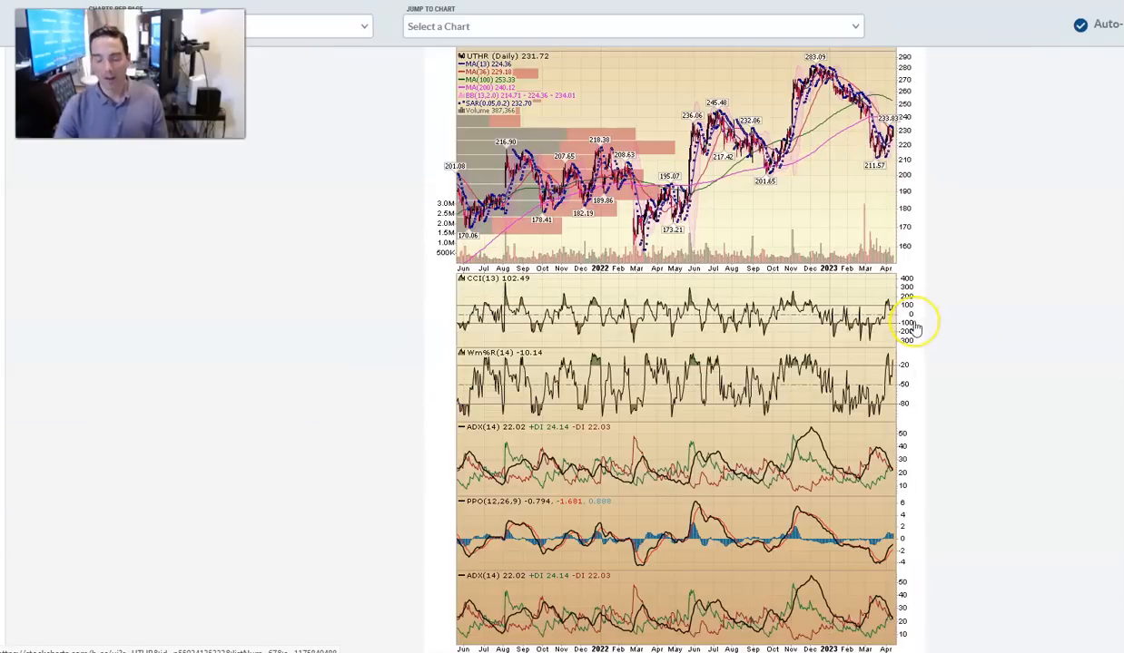
scroll(up, 3)
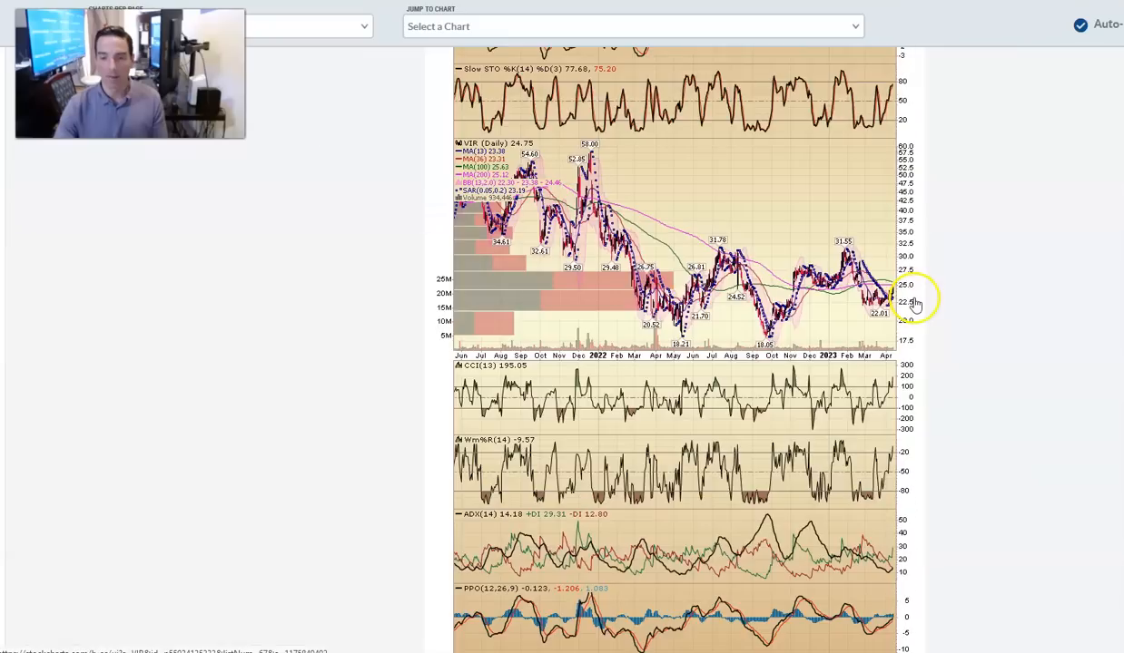
scroll(up, 3)
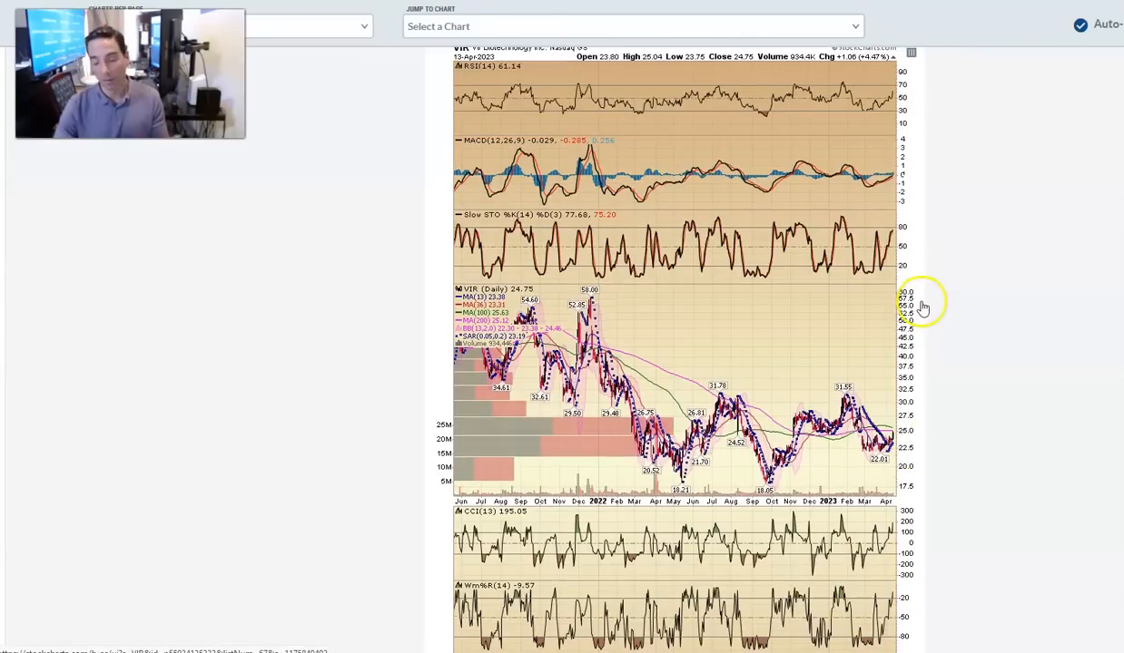
scroll(down, 3)
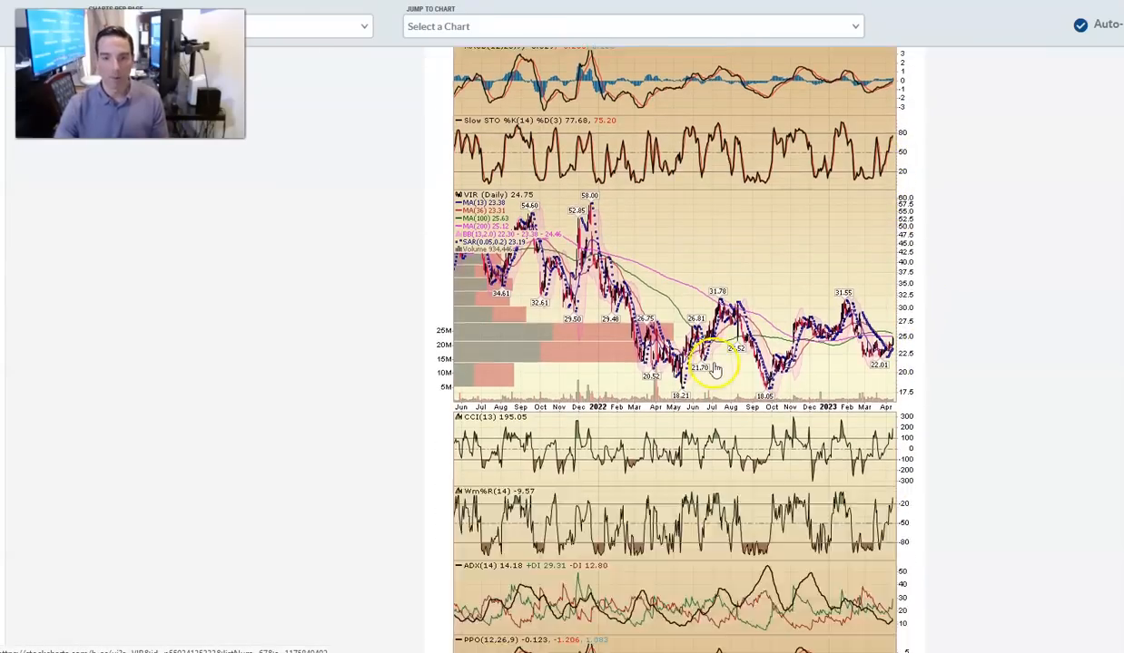
scroll(down, 3)
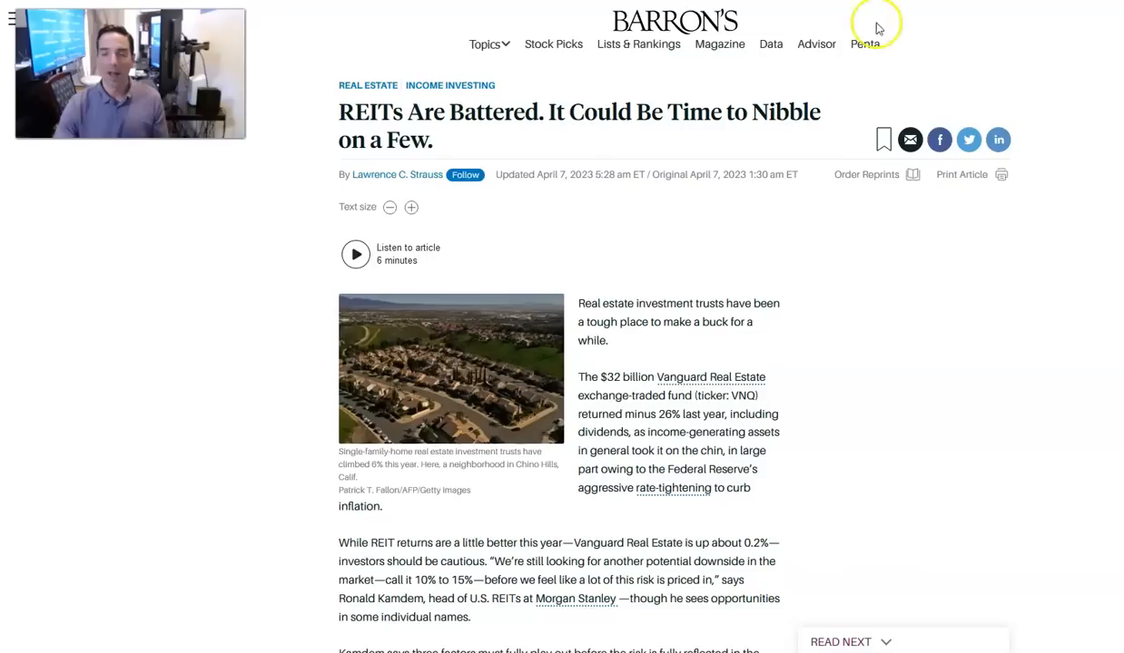
mouse_move(739, 191)
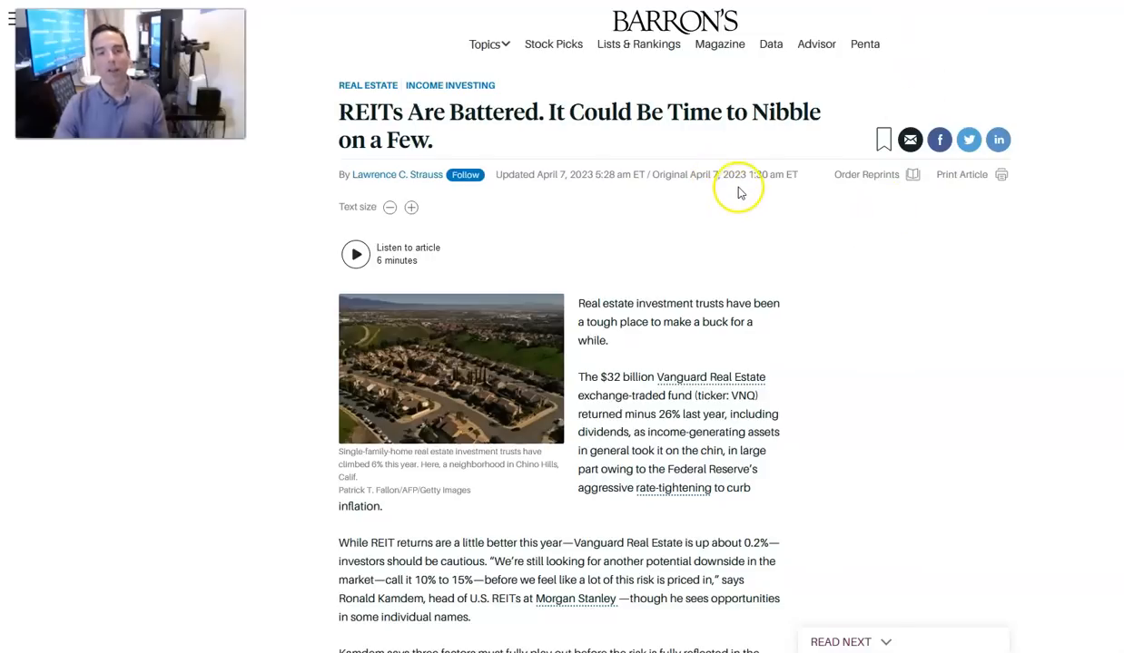
mouse_move(401, 174)
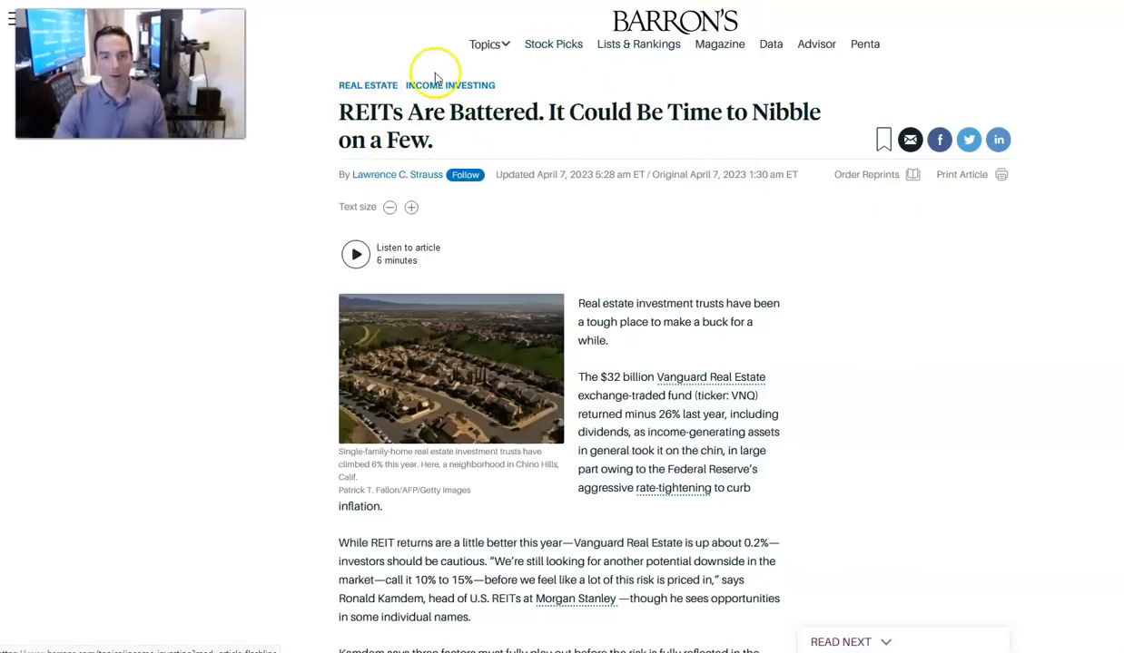
mouse_move(372, 131)
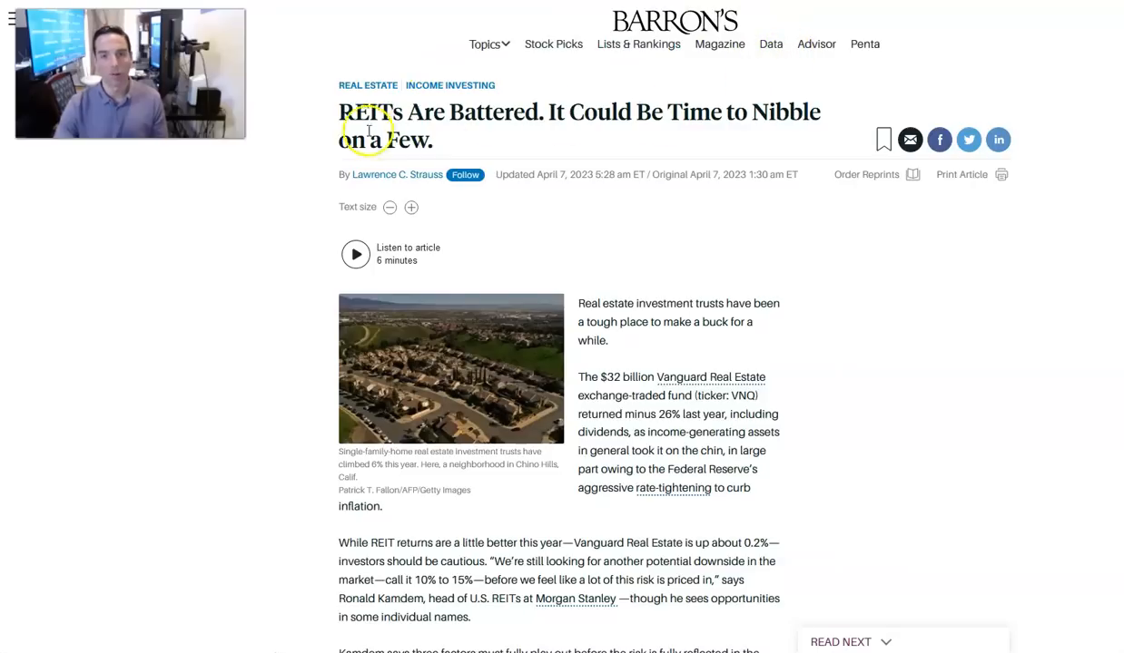
mouse_move(713, 113)
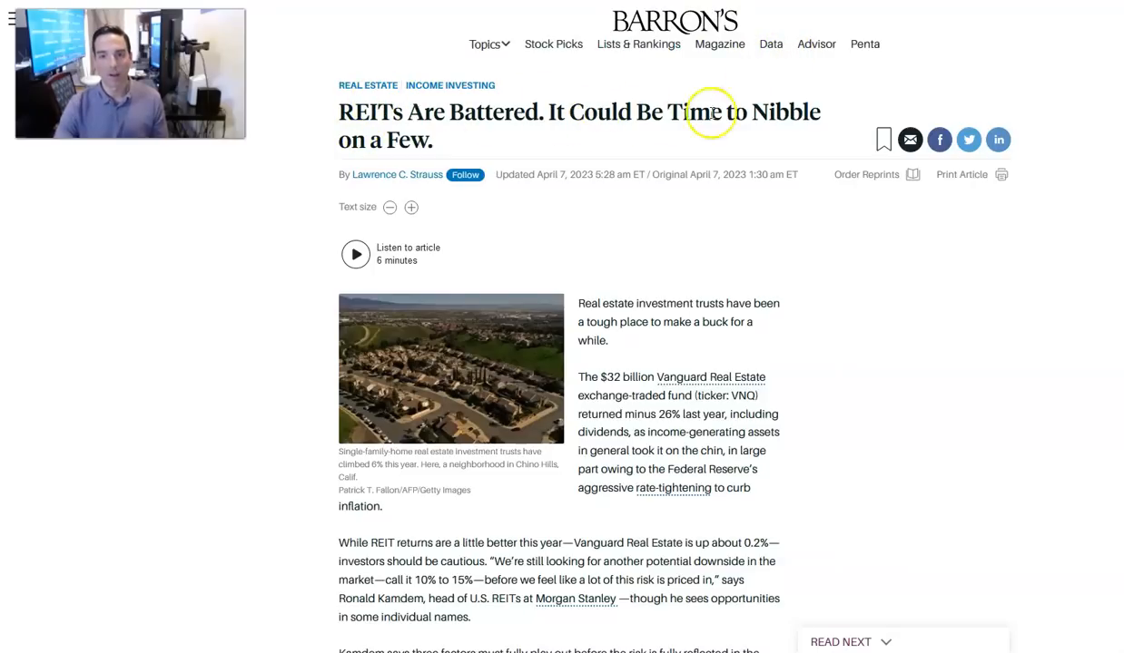
mouse_move(533, 132)
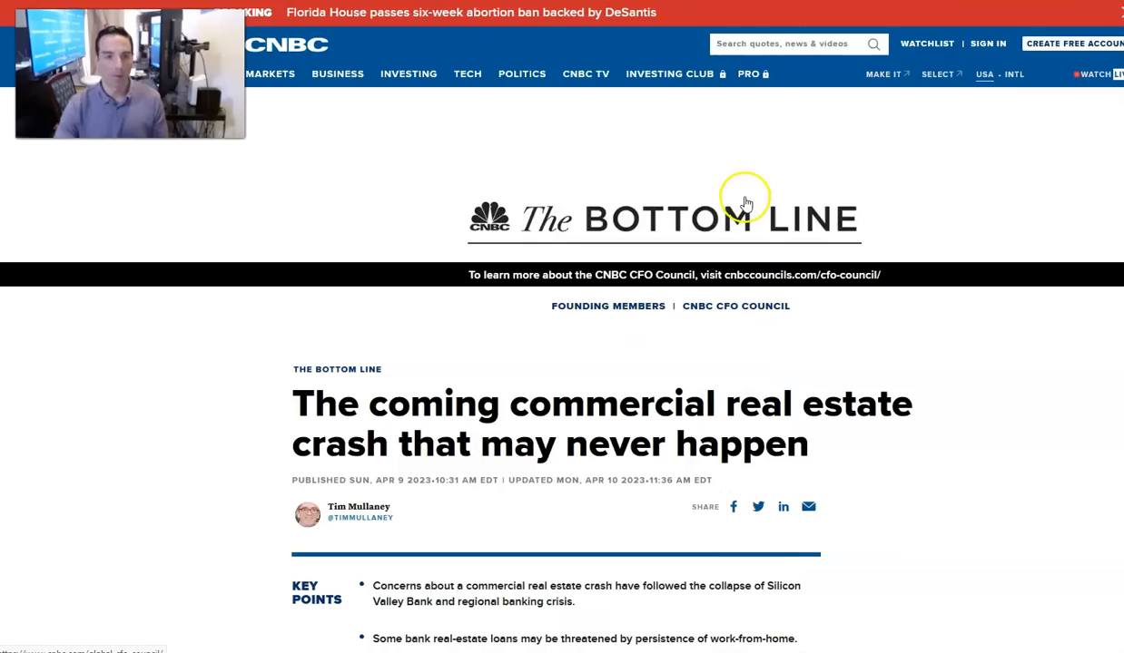
- Scroll the CNBC real estate article past Key Points to its SL Green opening
scroll(down, 3)
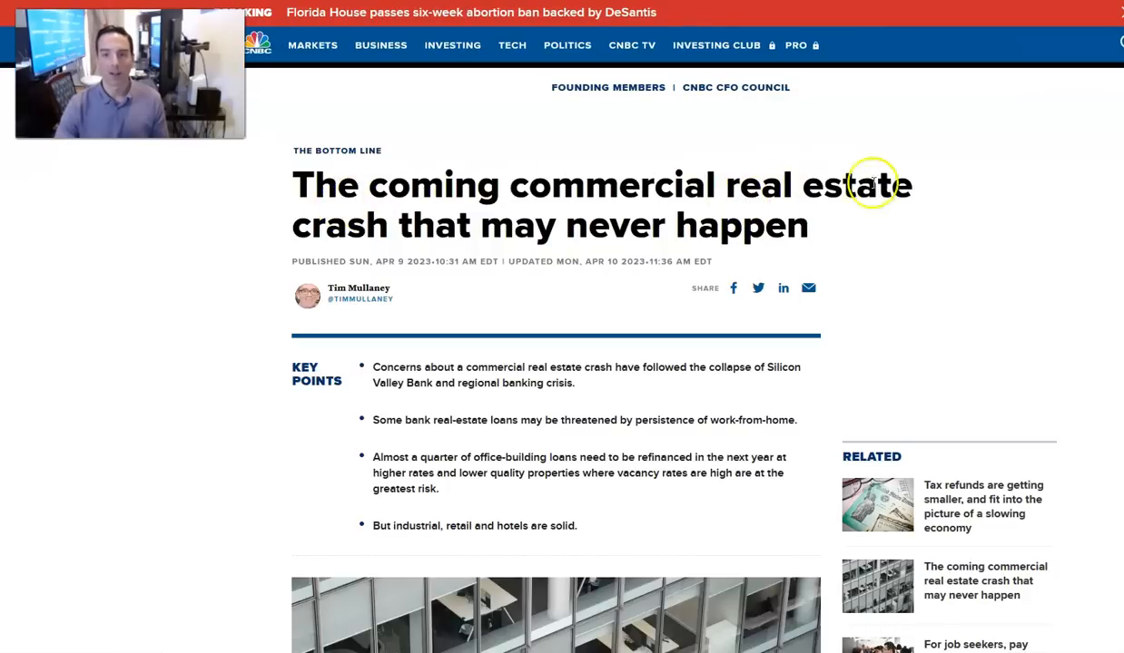
mouse_move(445, 281)
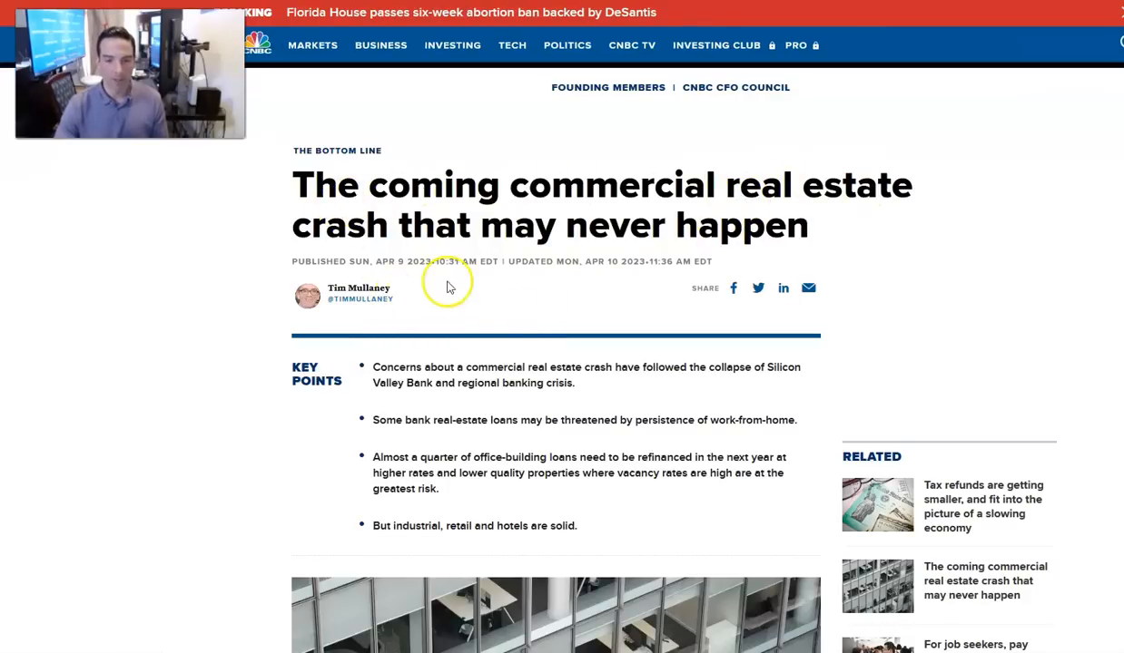
scroll(down, 3)
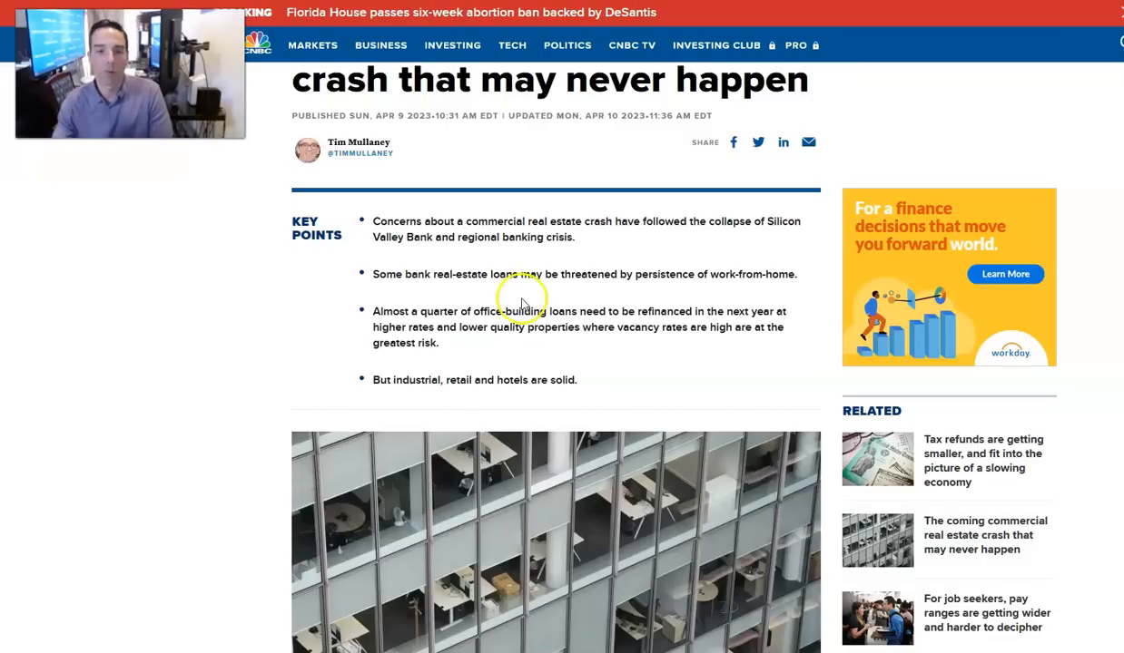
mouse_move(515, 302)
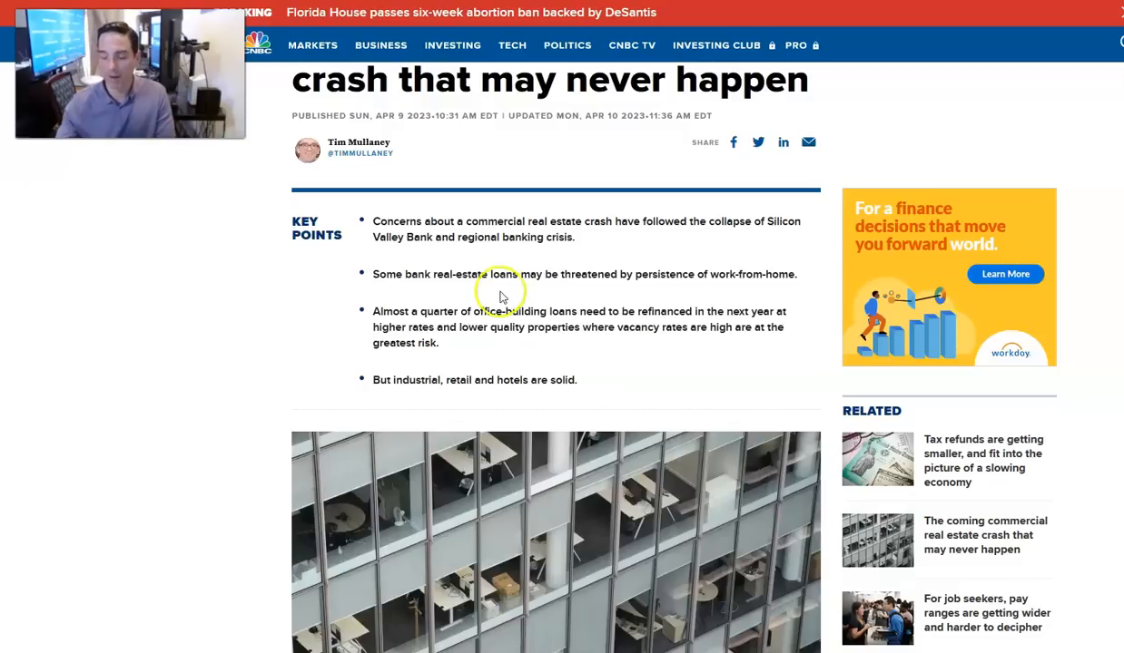
mouse_move(615, 278)
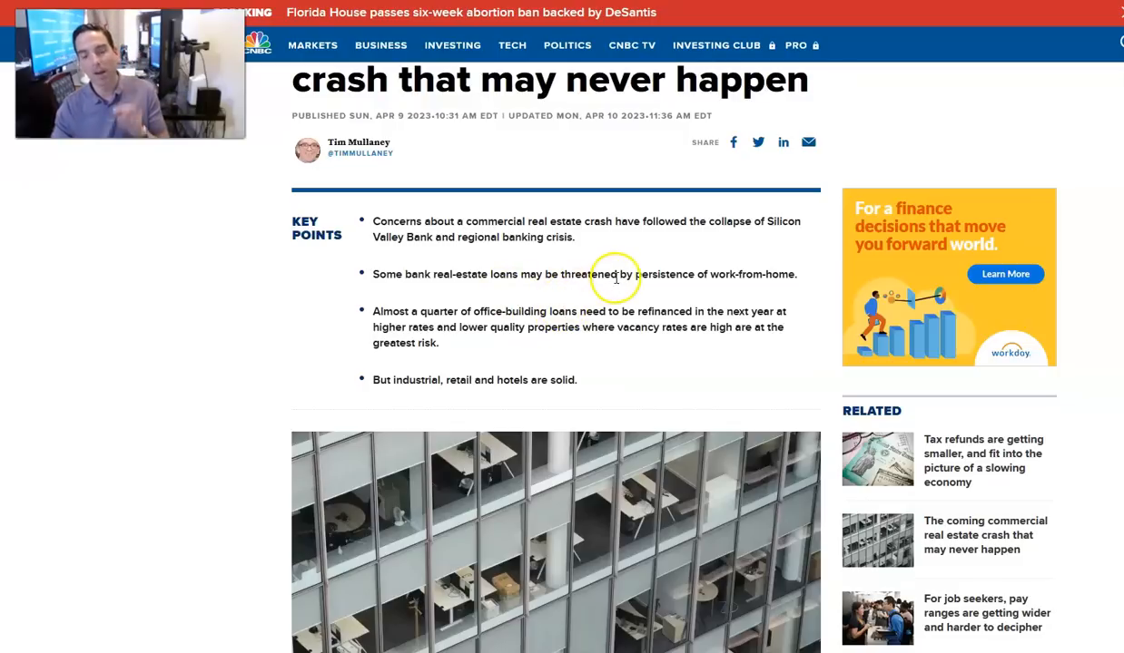
scroll(down, 3)
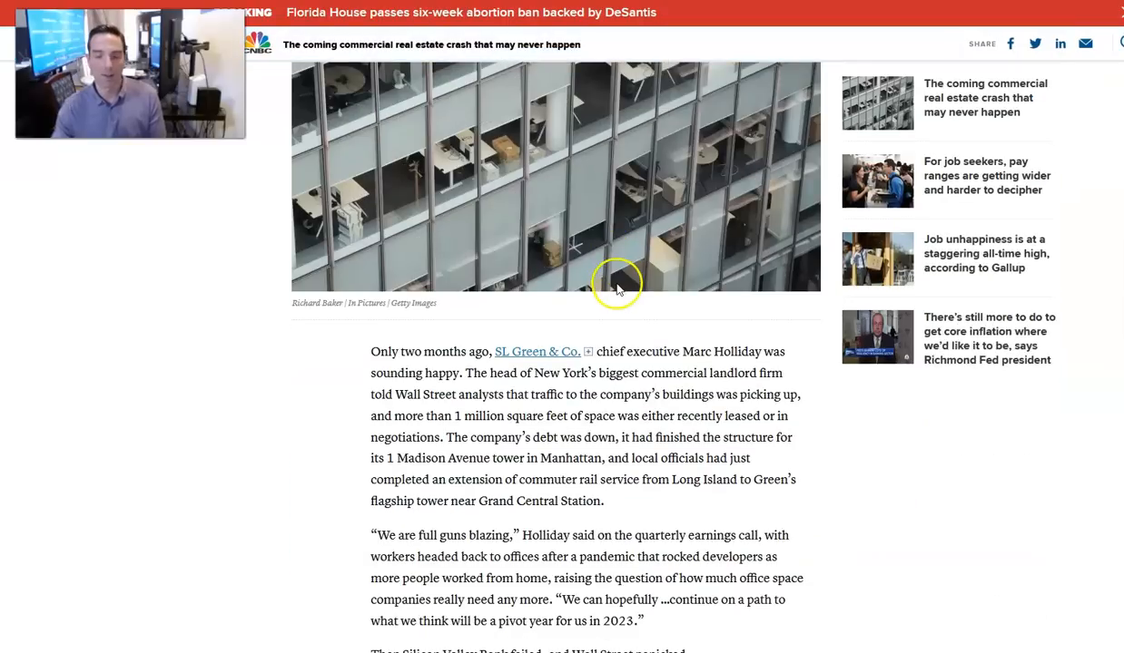
mouse_move(671, 277)
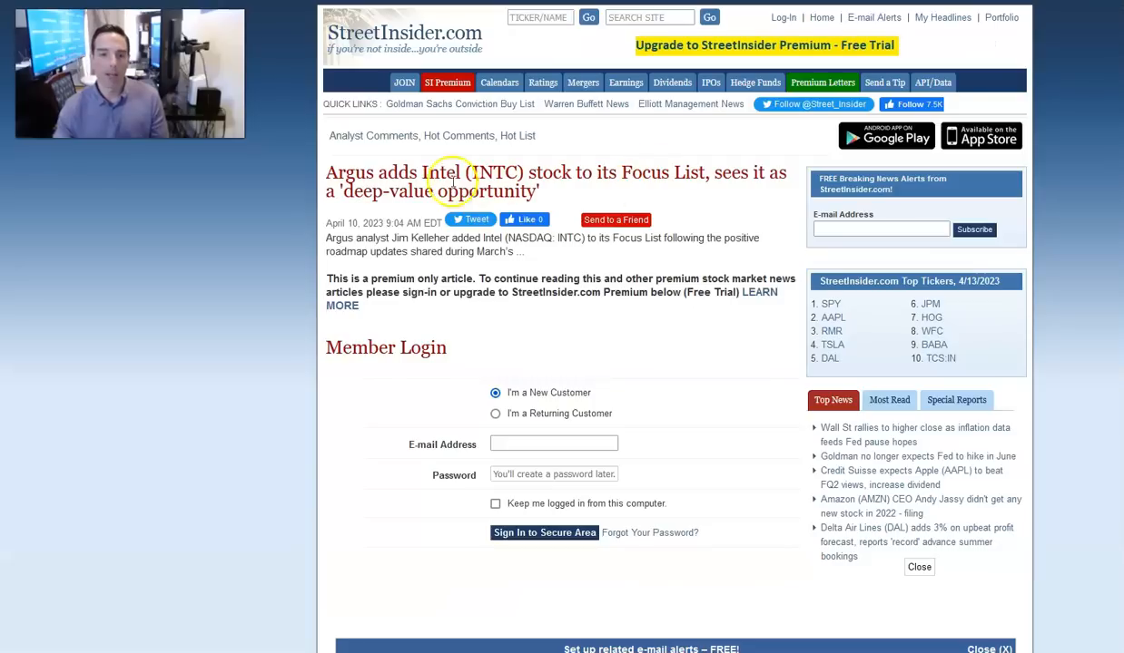
mouse_move(703, 170)
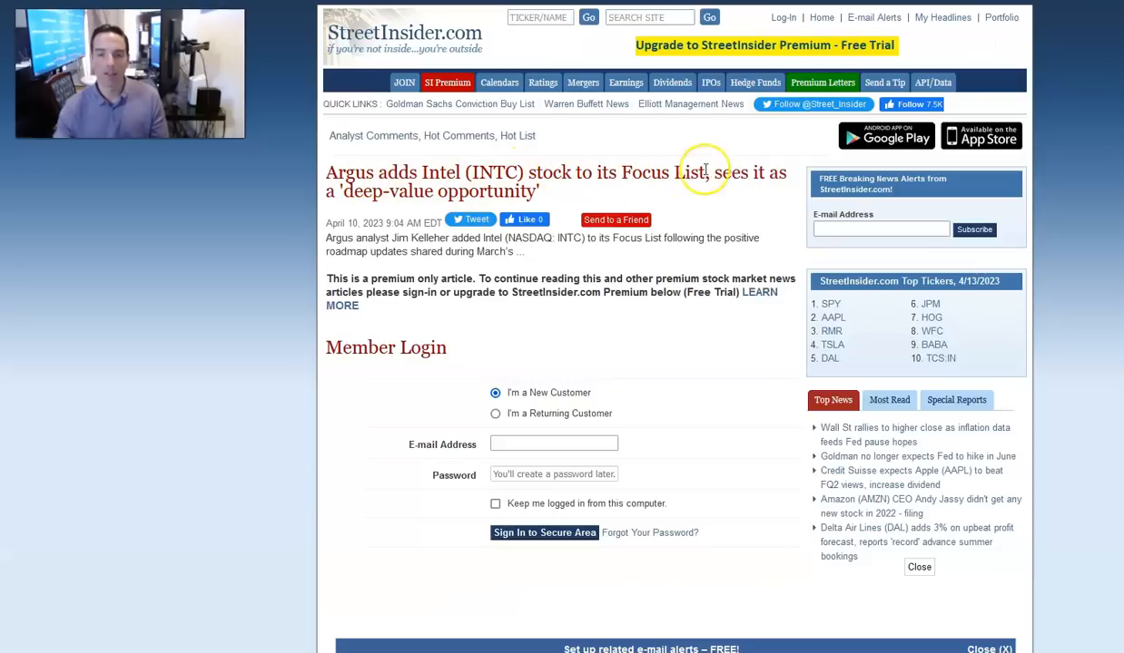
mouse_move(640, 172)
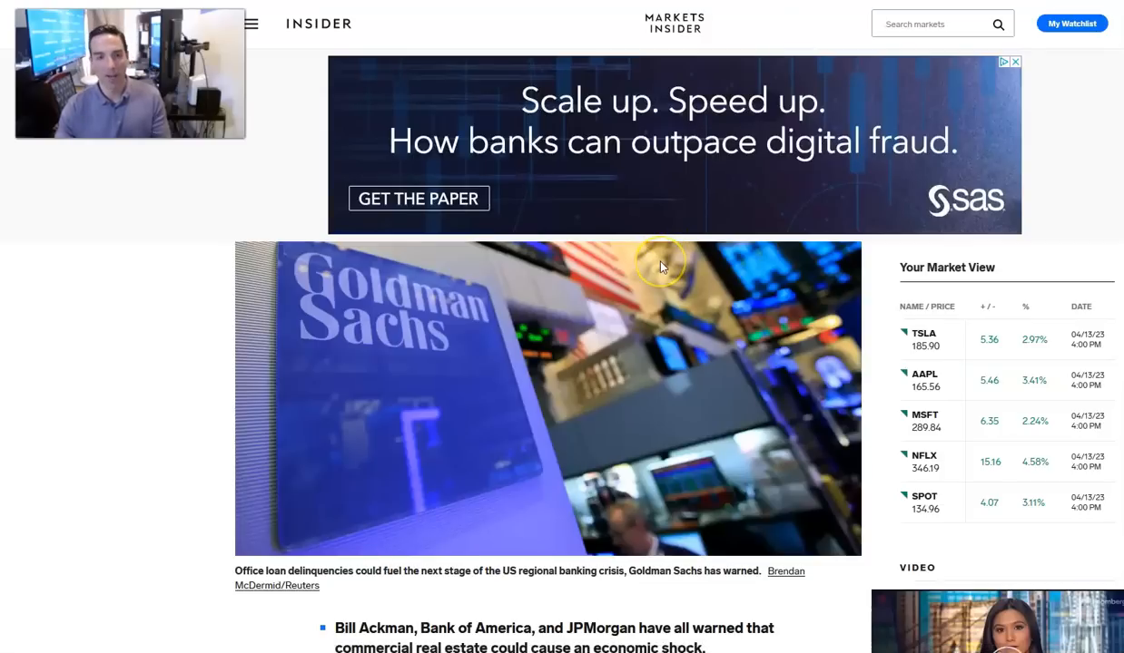
- Scroll the Markets Insider Goldman Sachs article from the headline to Read next
scroll(down, 3)
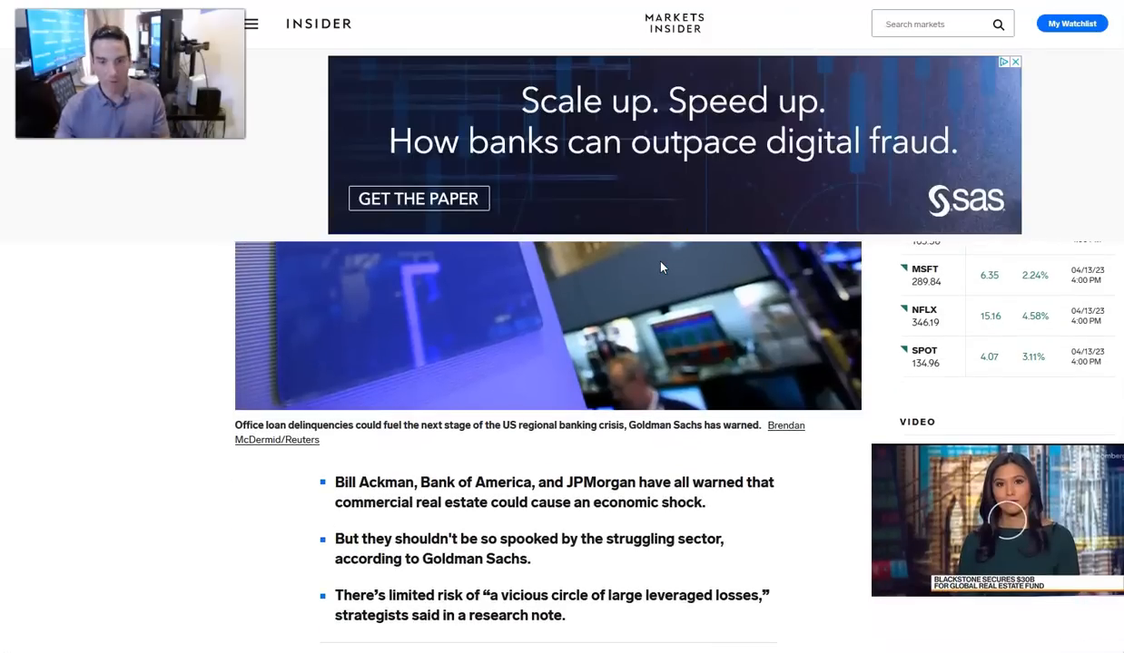
scroll(up, 3)
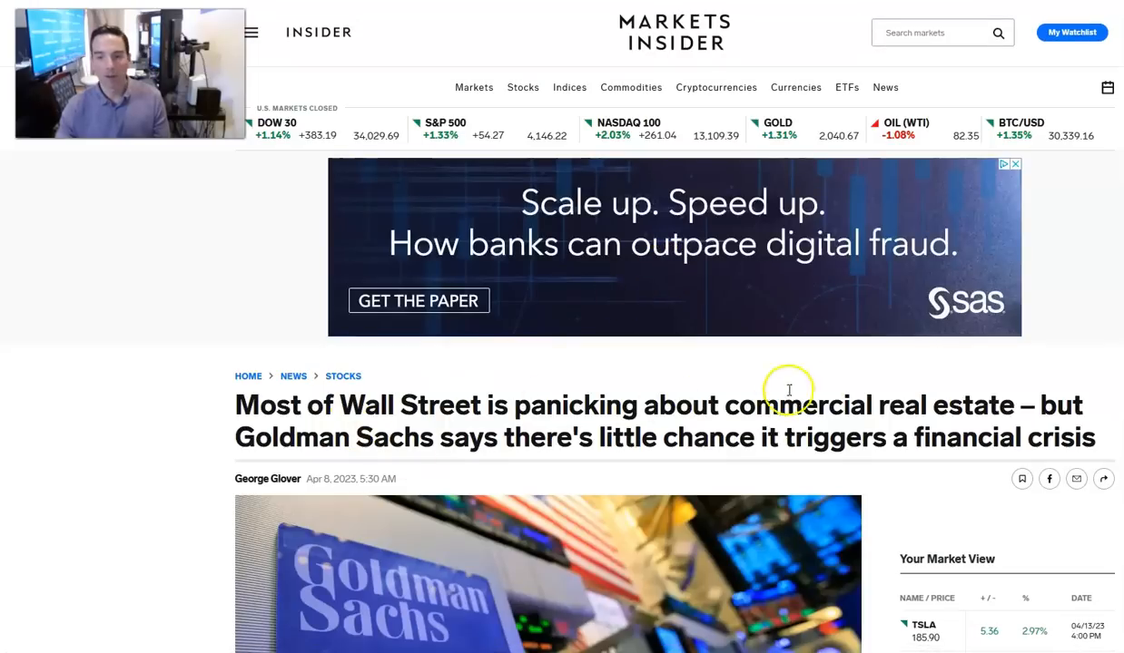
mouse_move(468, 424)
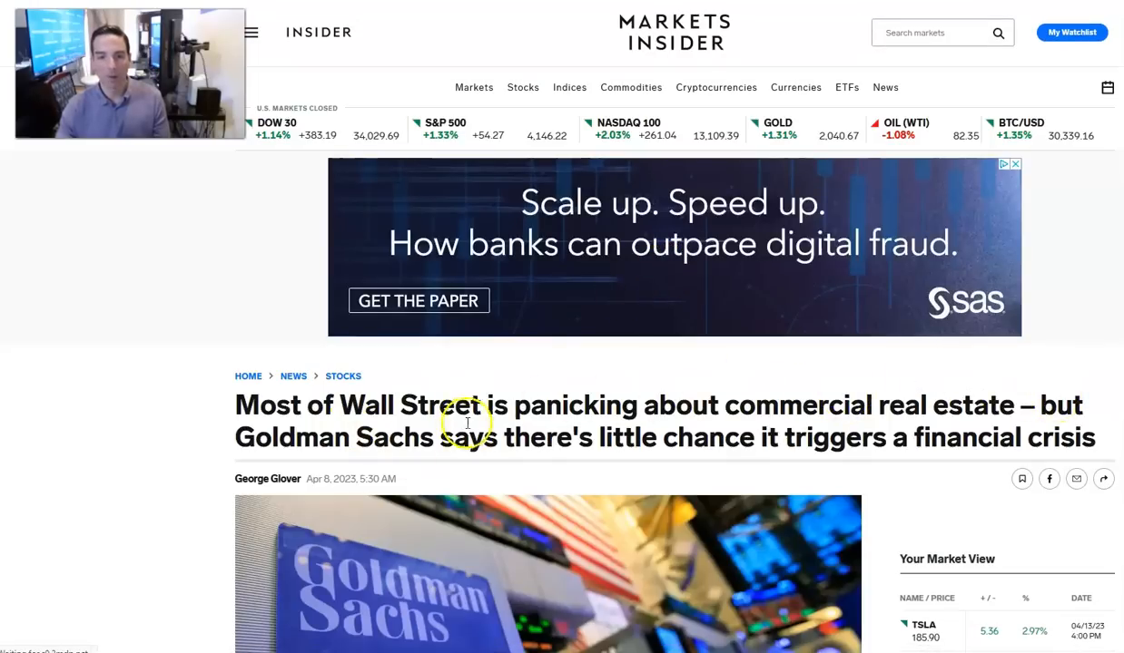
scroll(down, 3)
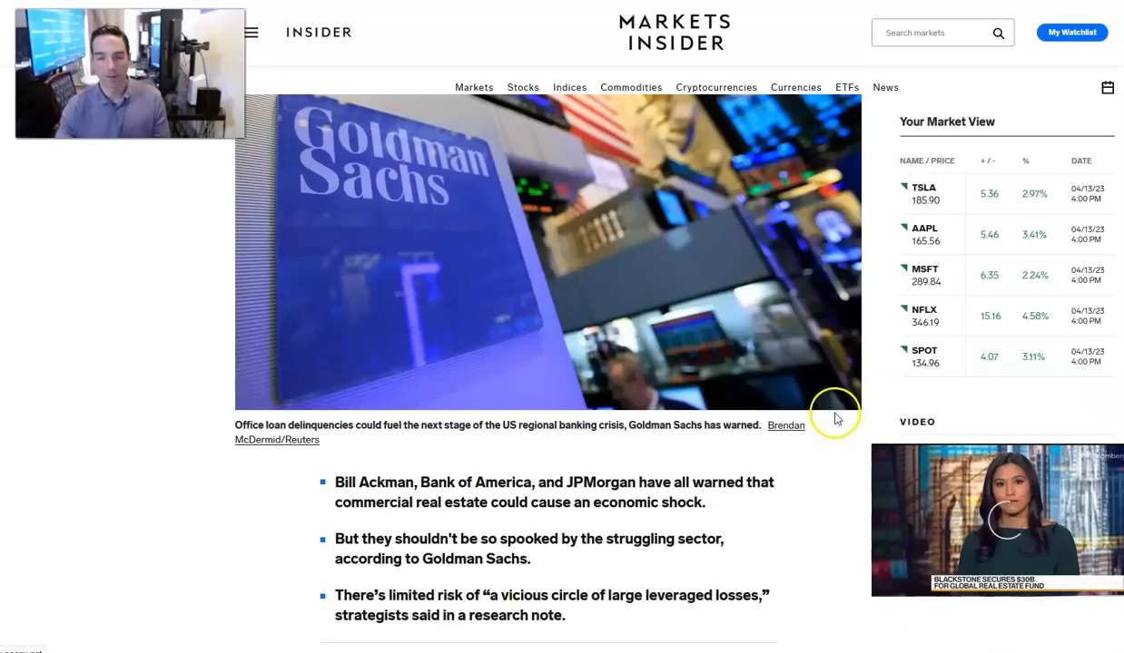
scroll(down, 3)
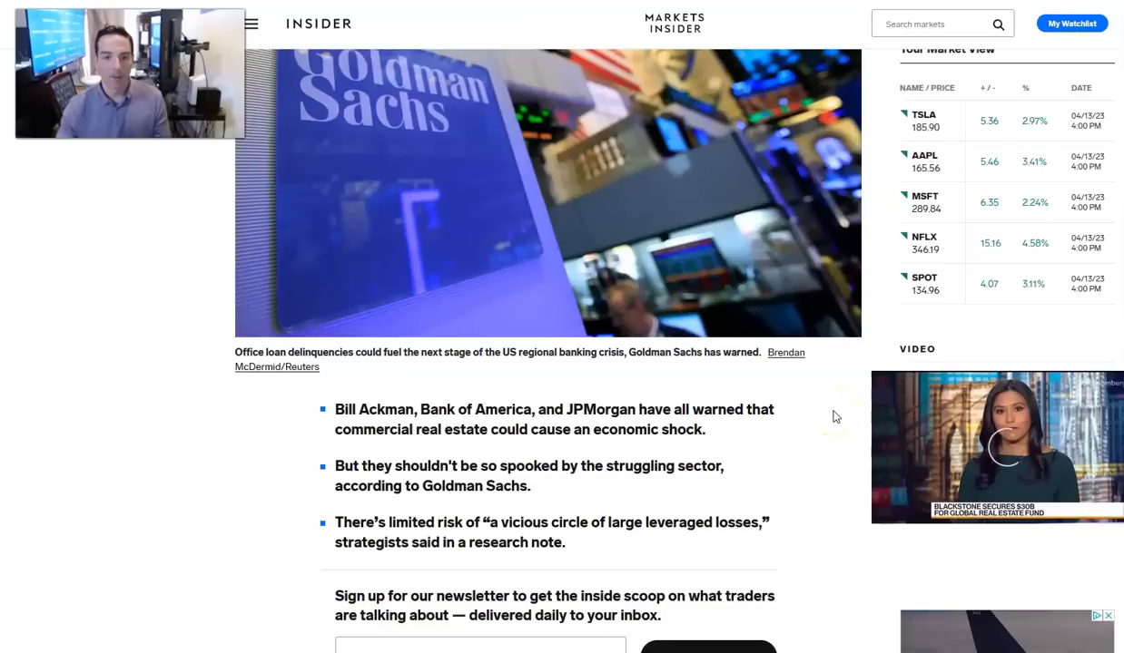
mouse_move(821, 404)
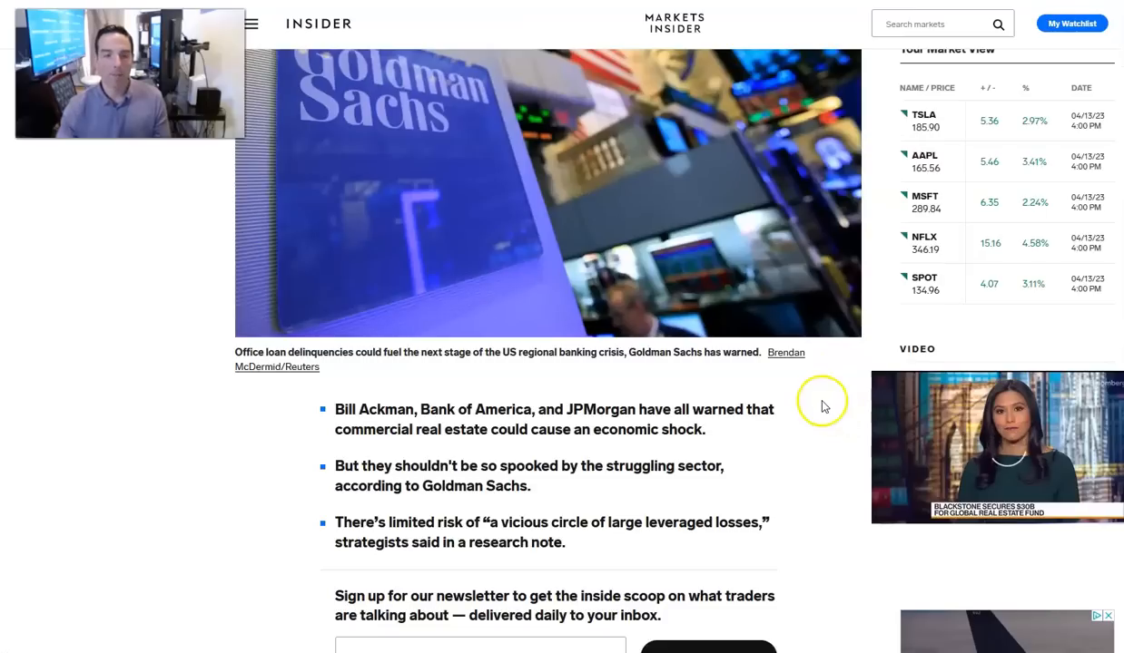
mouse_move(825, 404)
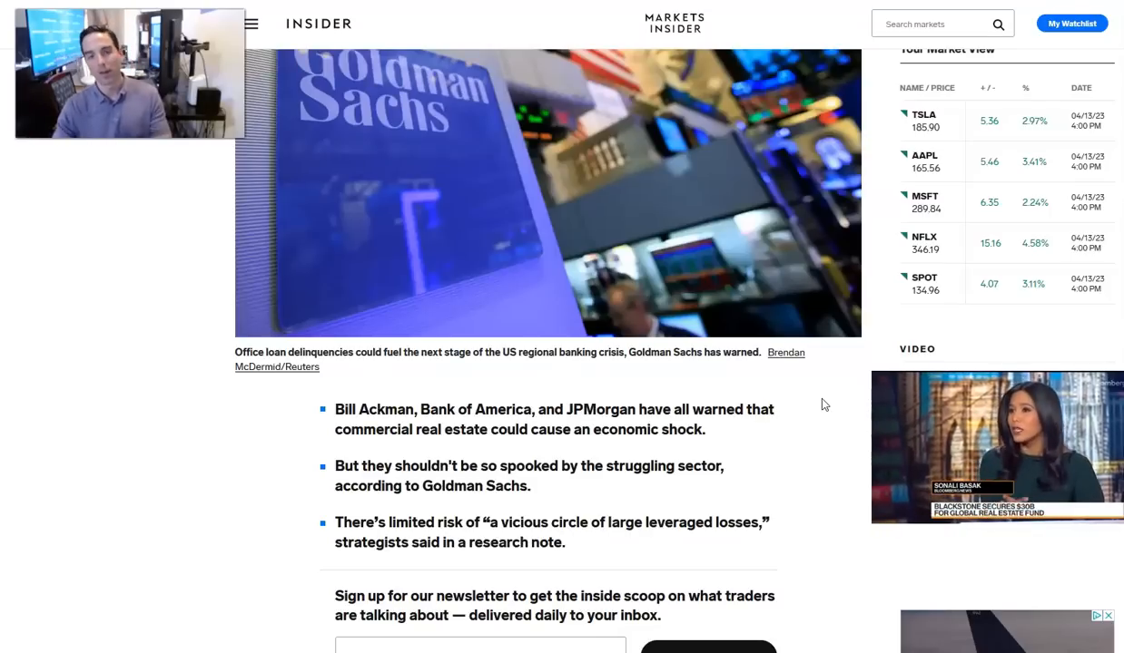
scroll(down, 3)
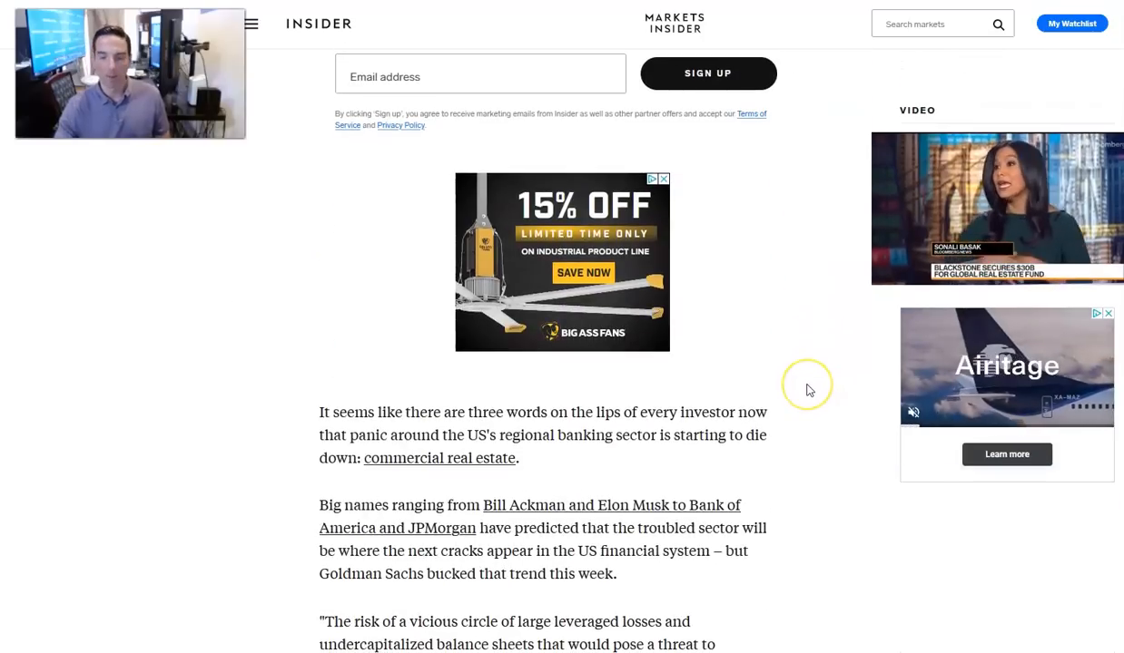
mouse_move(809, 390)
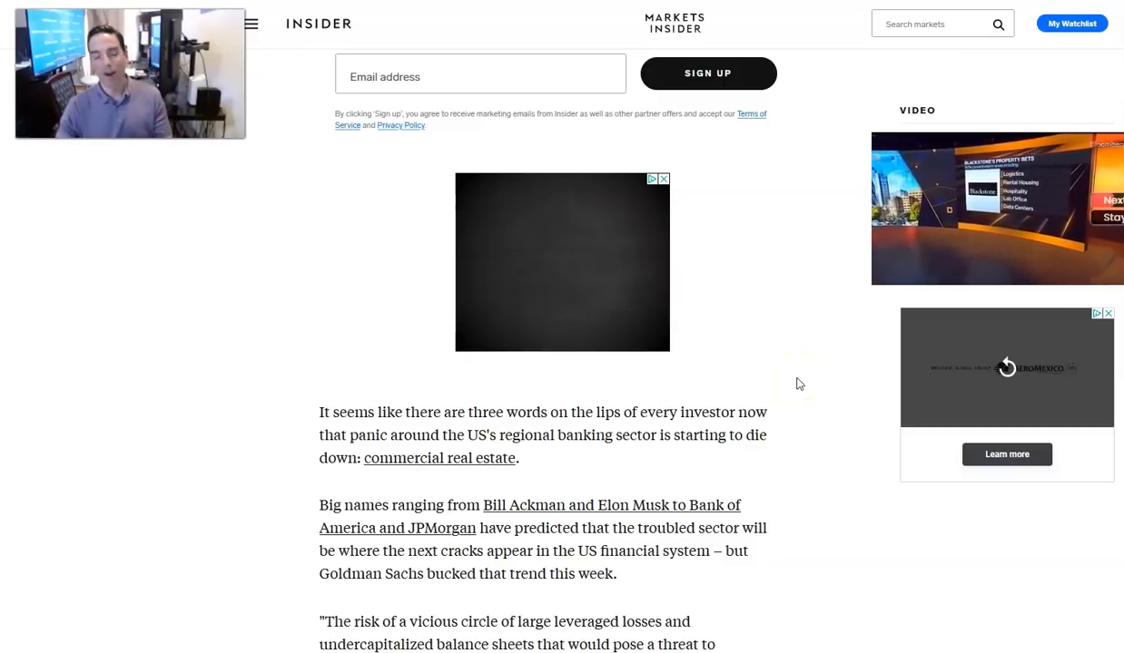
mouse_move(788, 376)
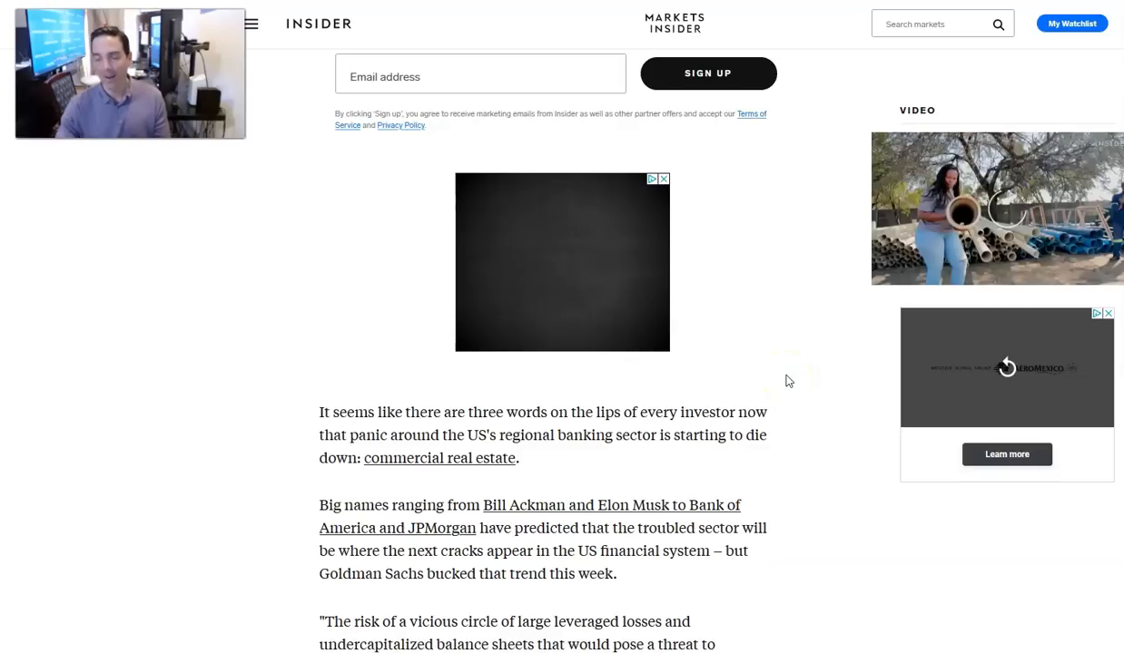
scroll(down, 3)
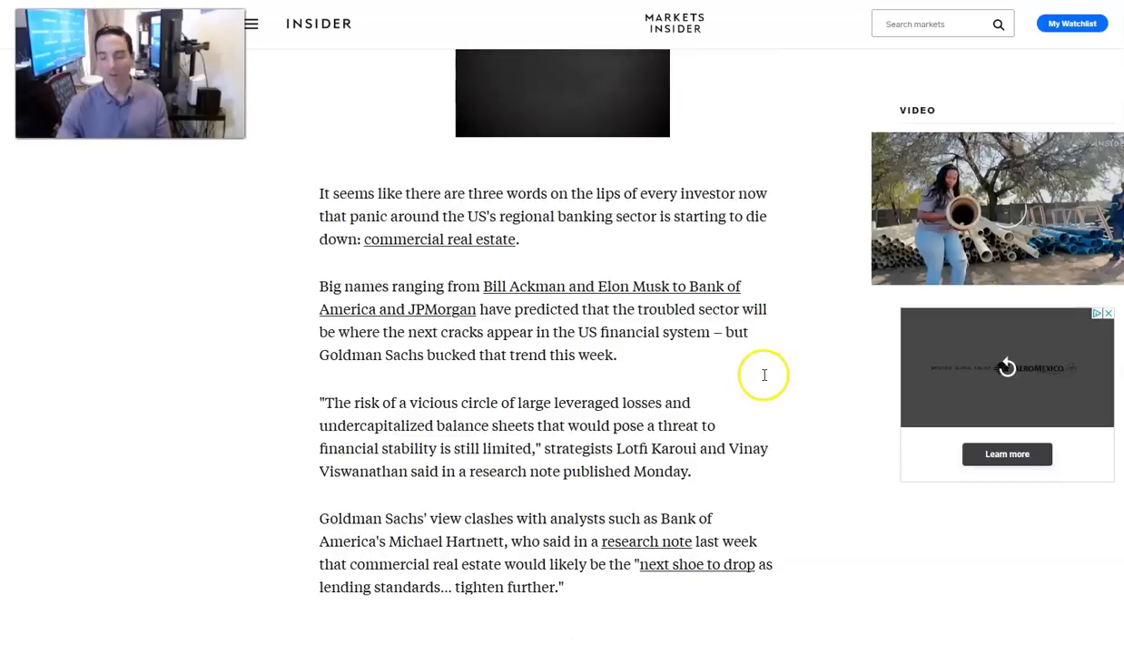
scroll(down, 3)
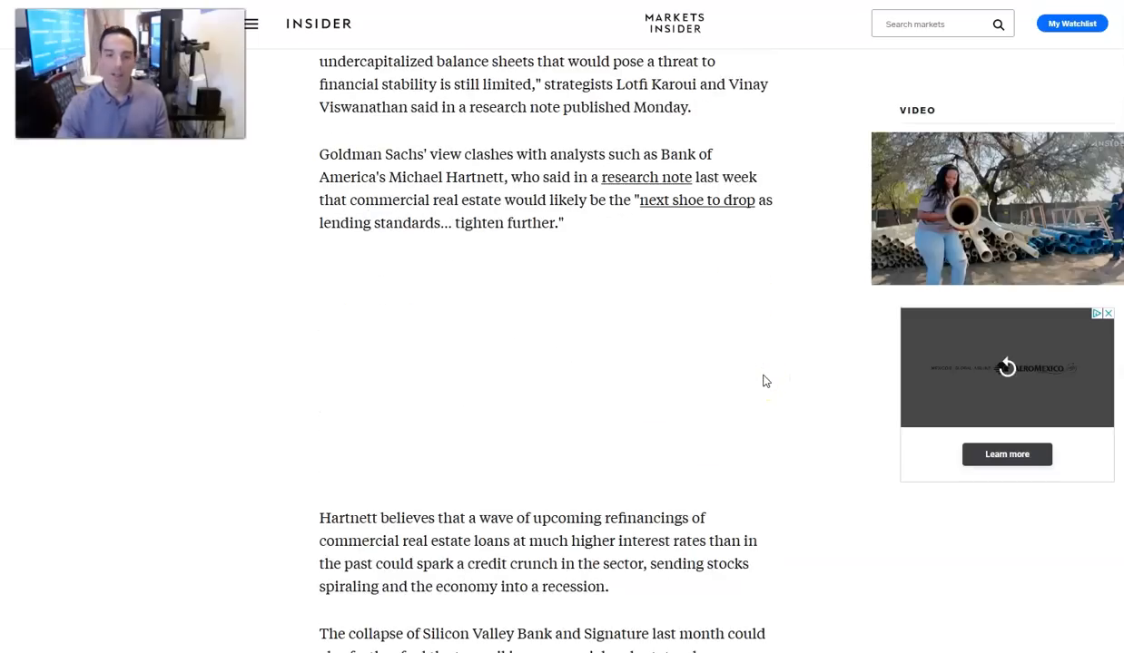
scroll(down, 3)
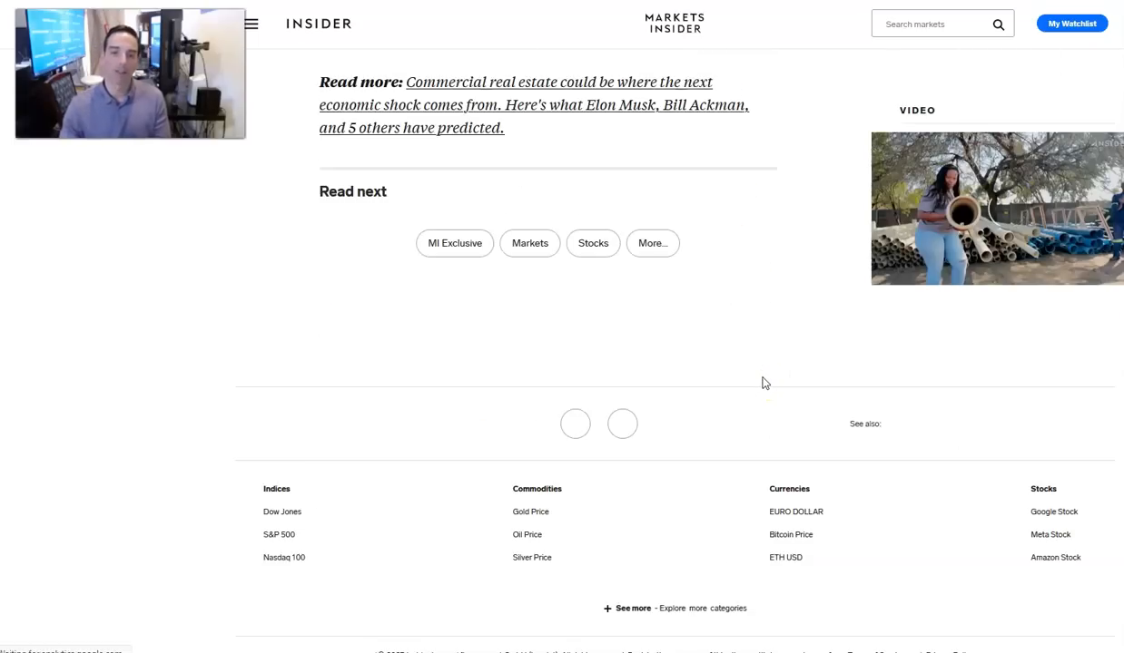
scroll(up, 3)
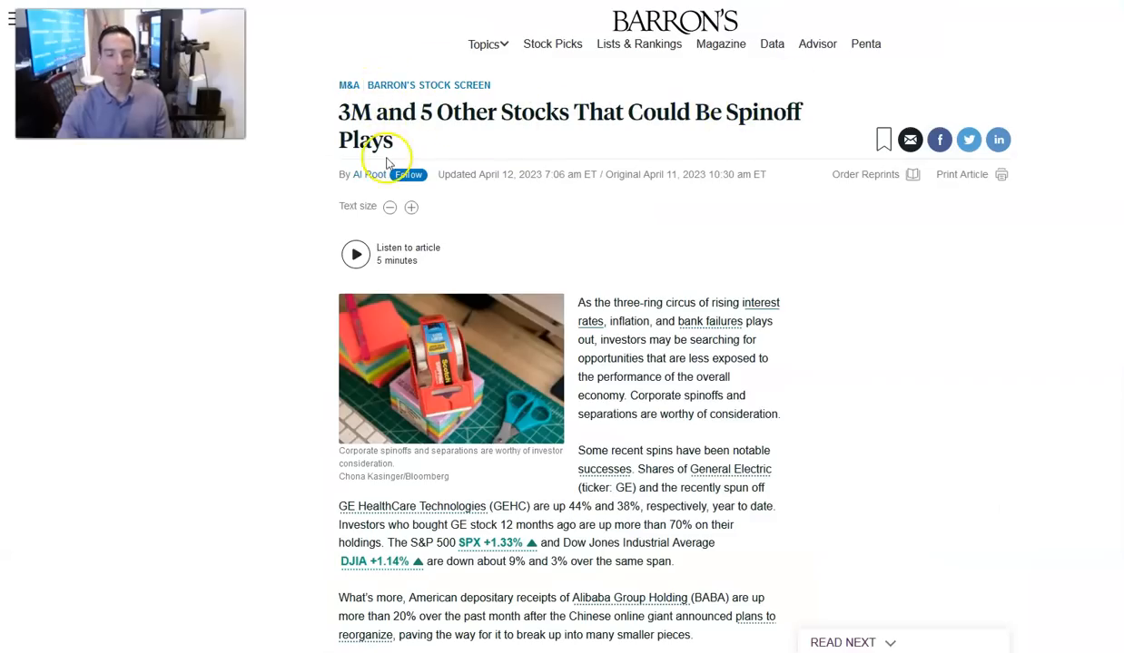
mouse_move(789, 86)
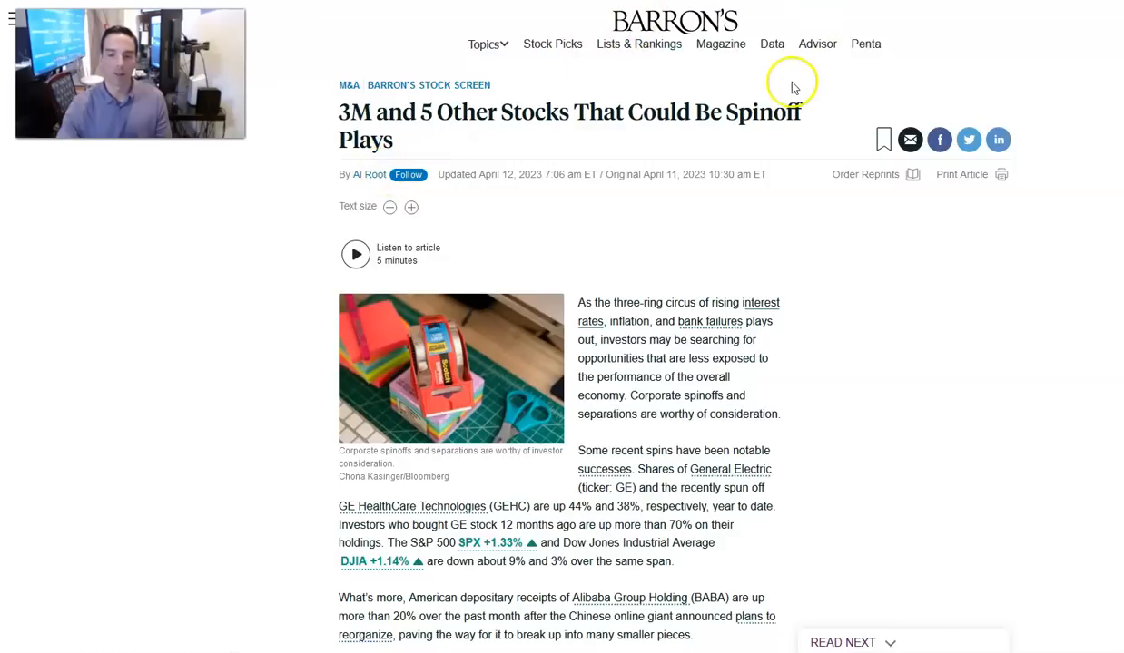
- Scroll the Barron's spinoff article down to the six-company Spin Outs table
scroll(down, 3)
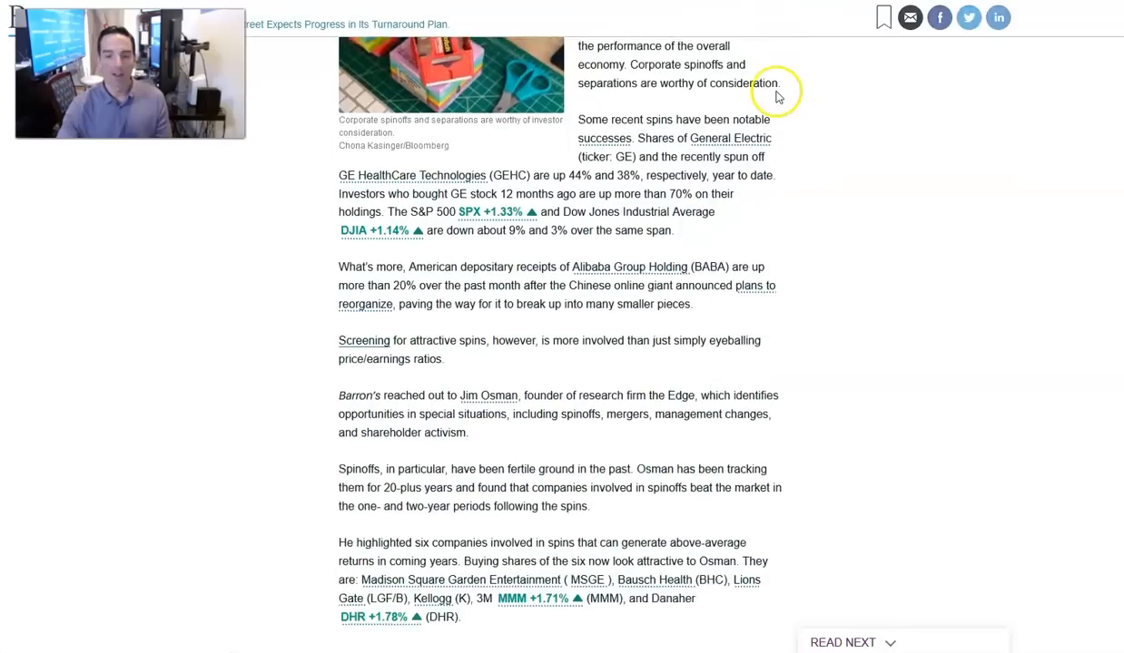
scroll(down, 3)
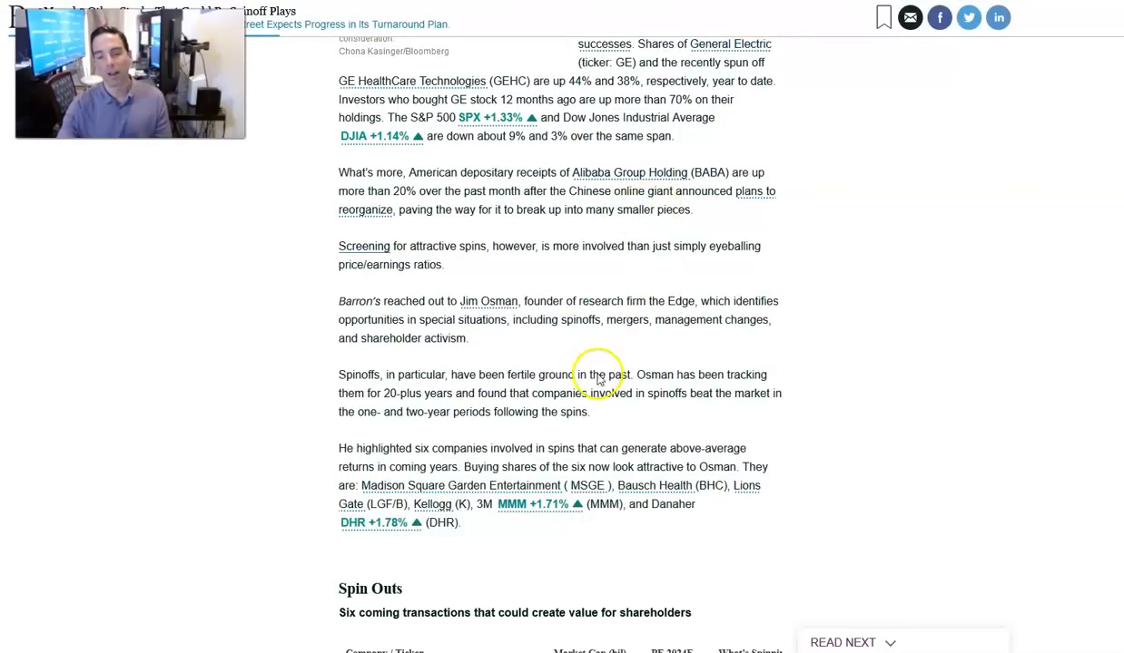
mouse_move(708, 338)
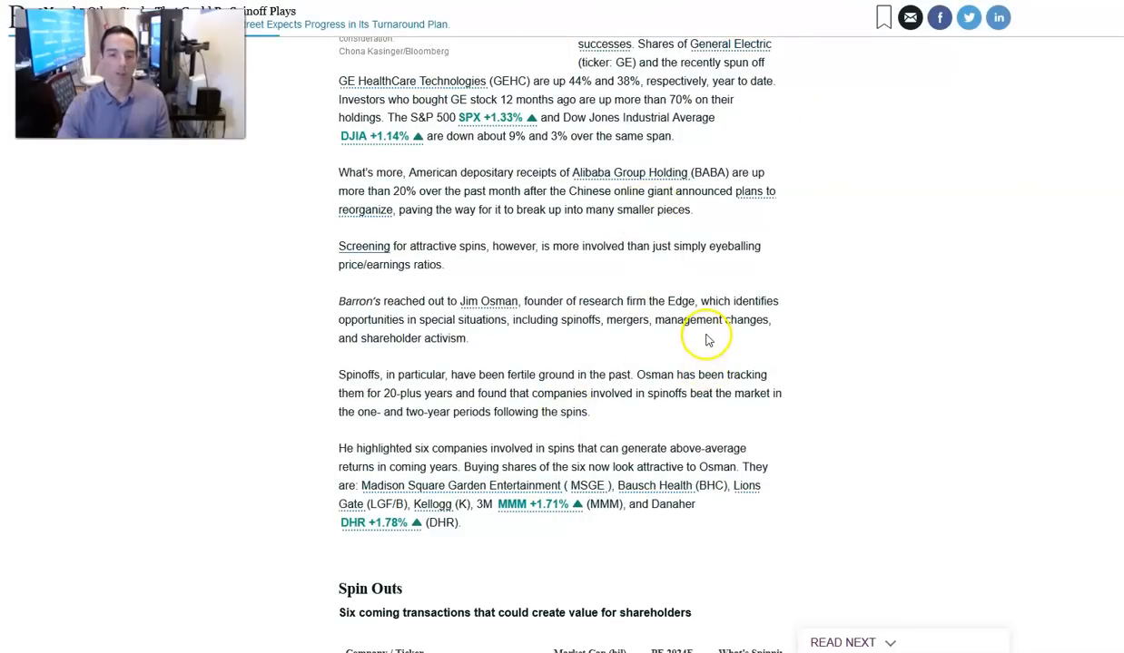
scroll(down, 3)
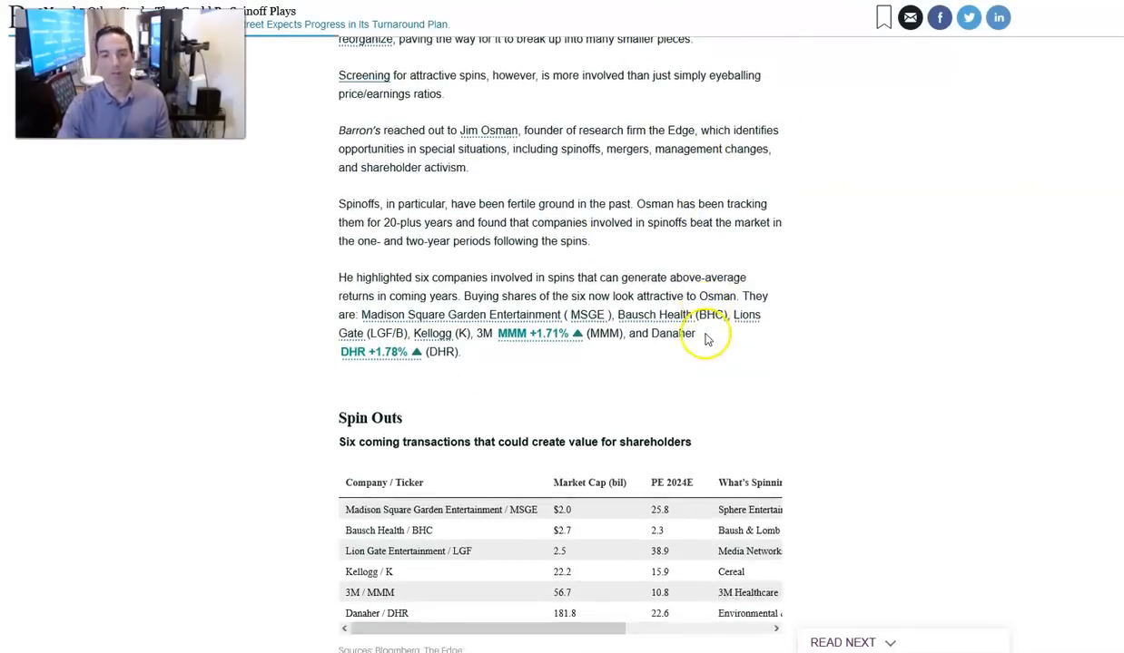
scroll(down, 3)
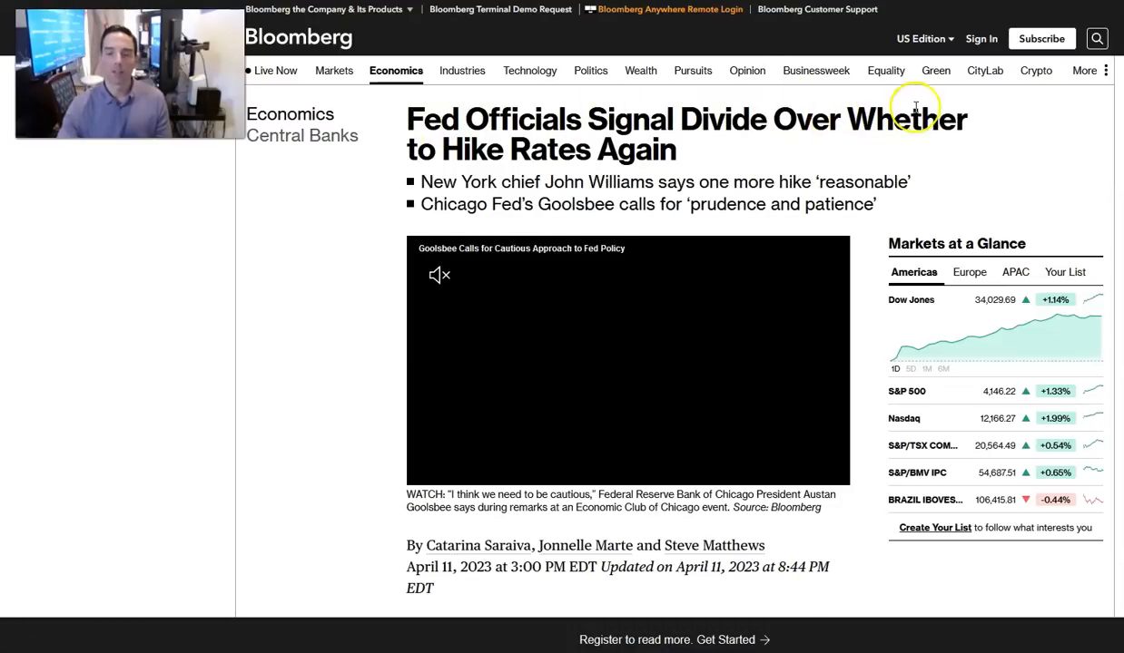
mouse_move(603, 167)
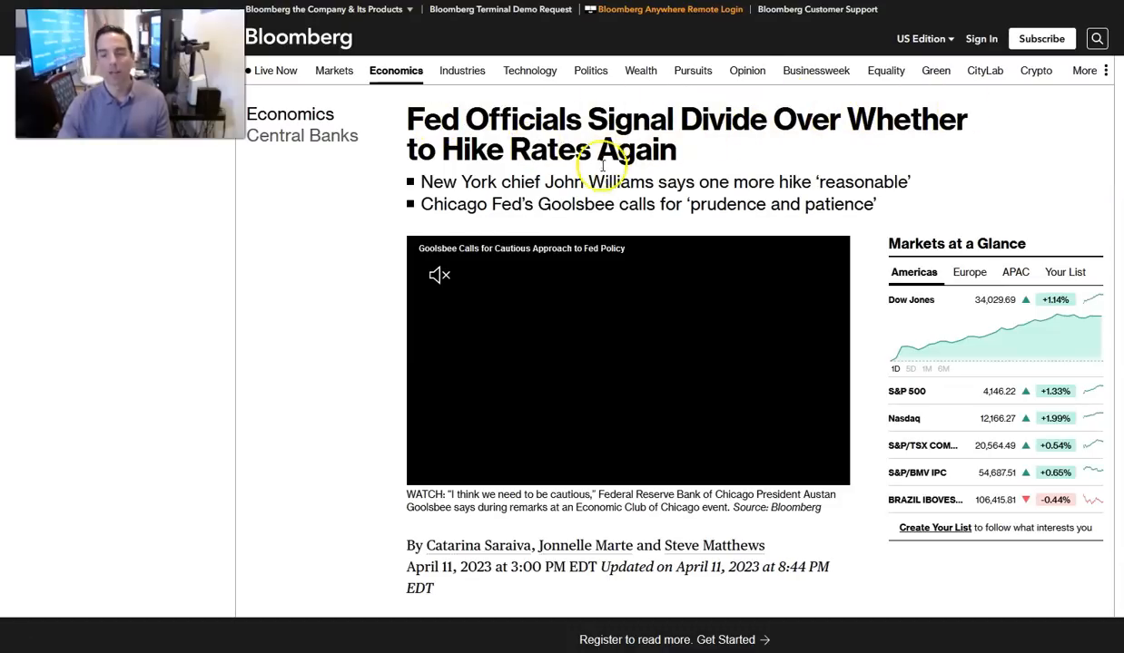
mouse_move(842, 186)
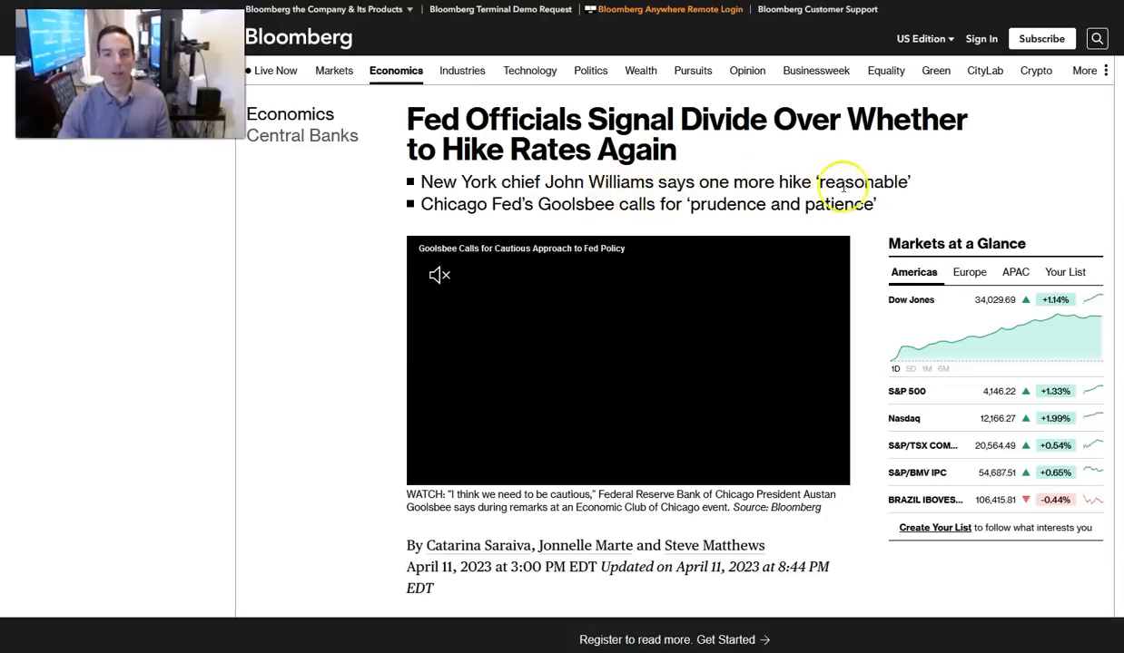
mouse_move(902, 190)
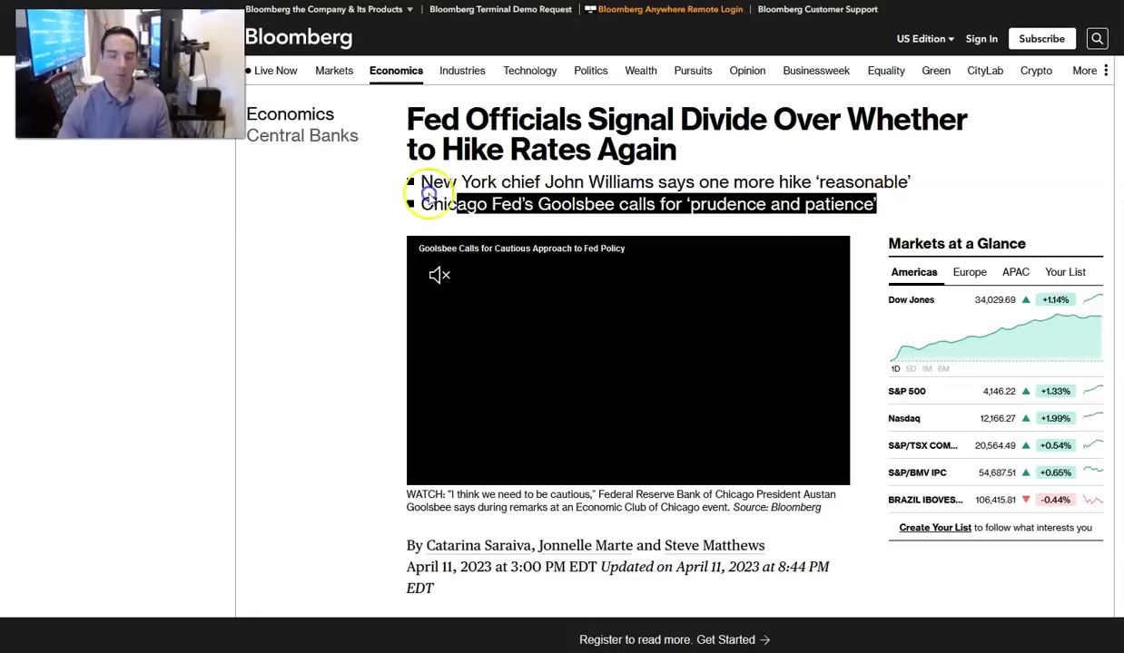
- Highlight the Bloomberg subheading about Goolsbee urging prudence and patience
double_click(645, 203)
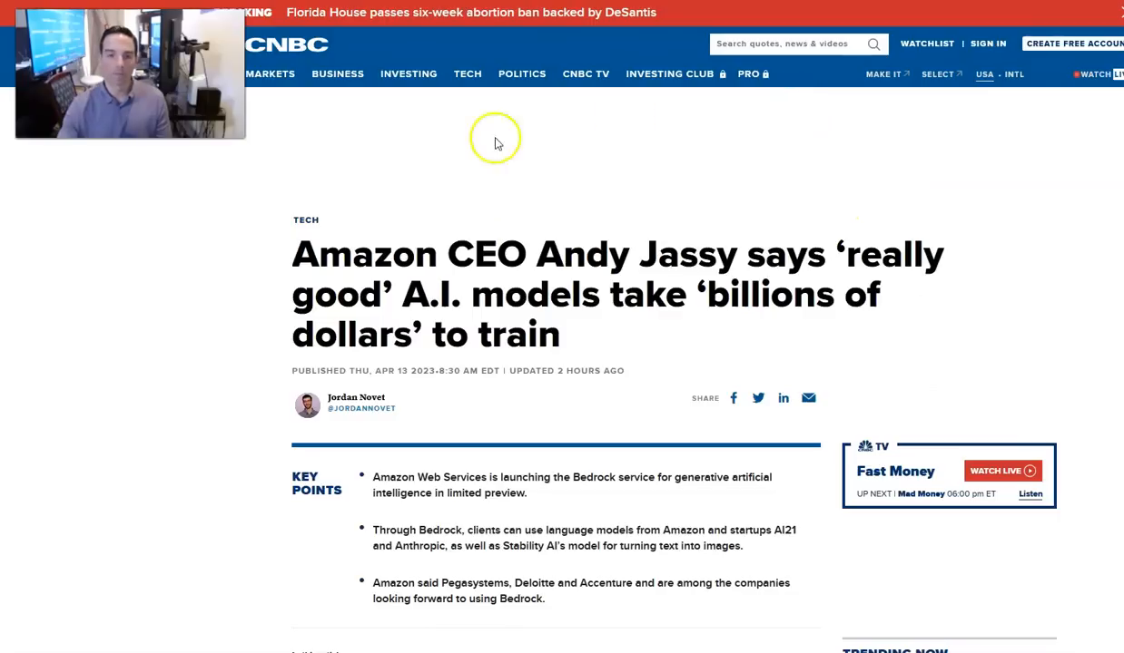
mouse_move(790, 254)
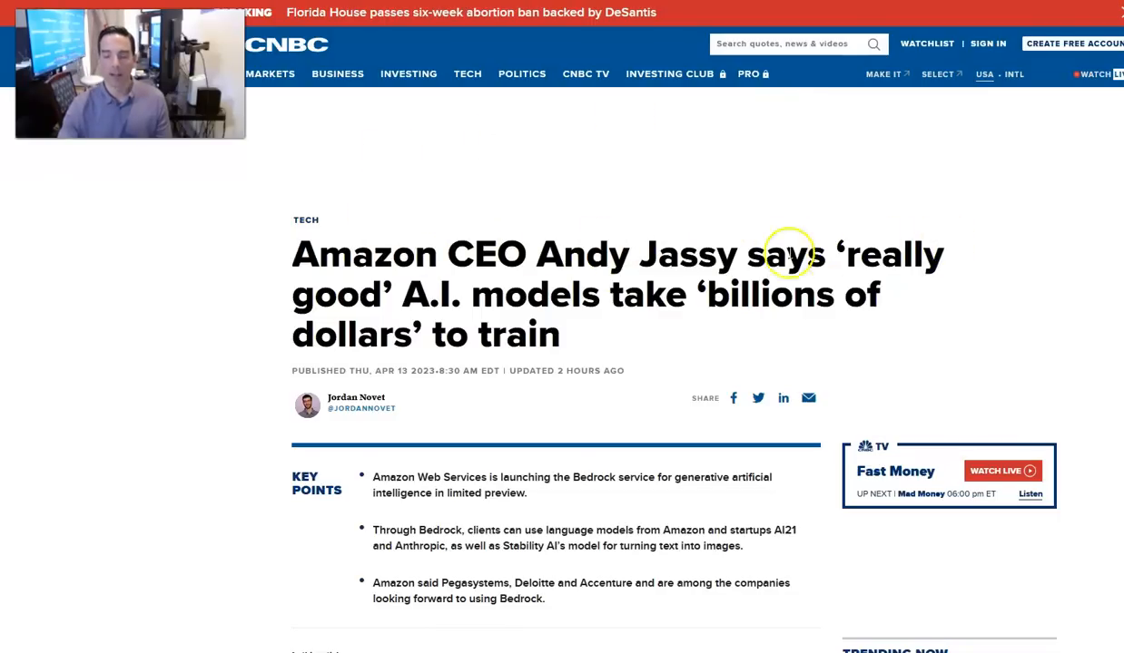
mouse_move(835, 295)
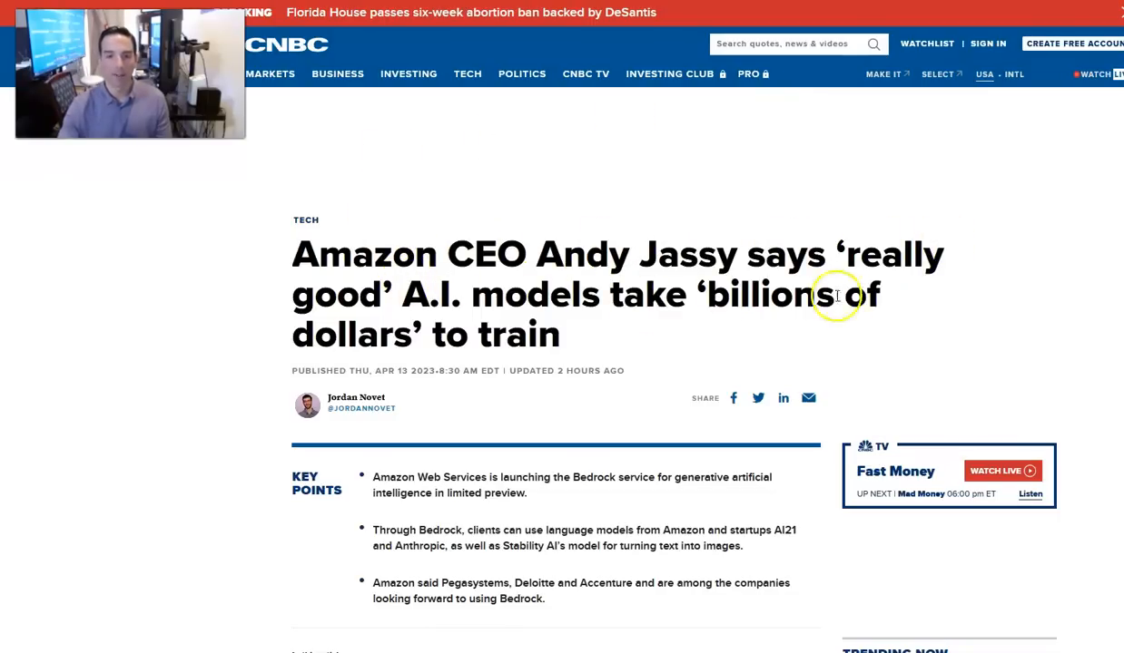
- Scroll through the CNBC article on Jassy and Amazon Bedrock A.I. models
scroll(down, 3)
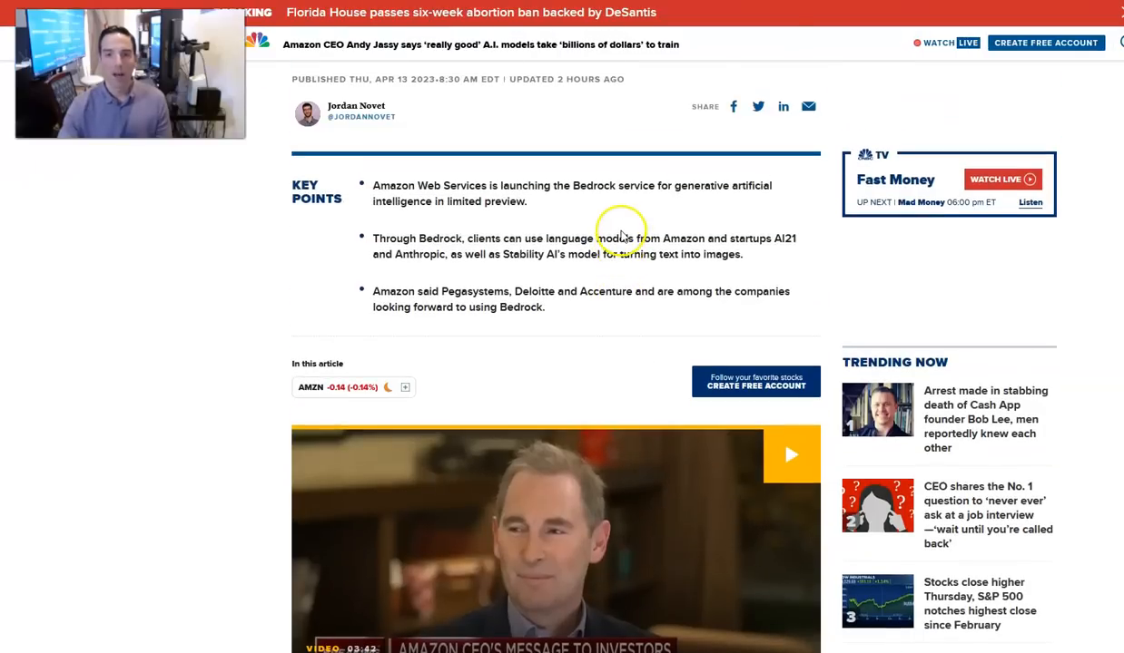
mouse_move(648, 197)
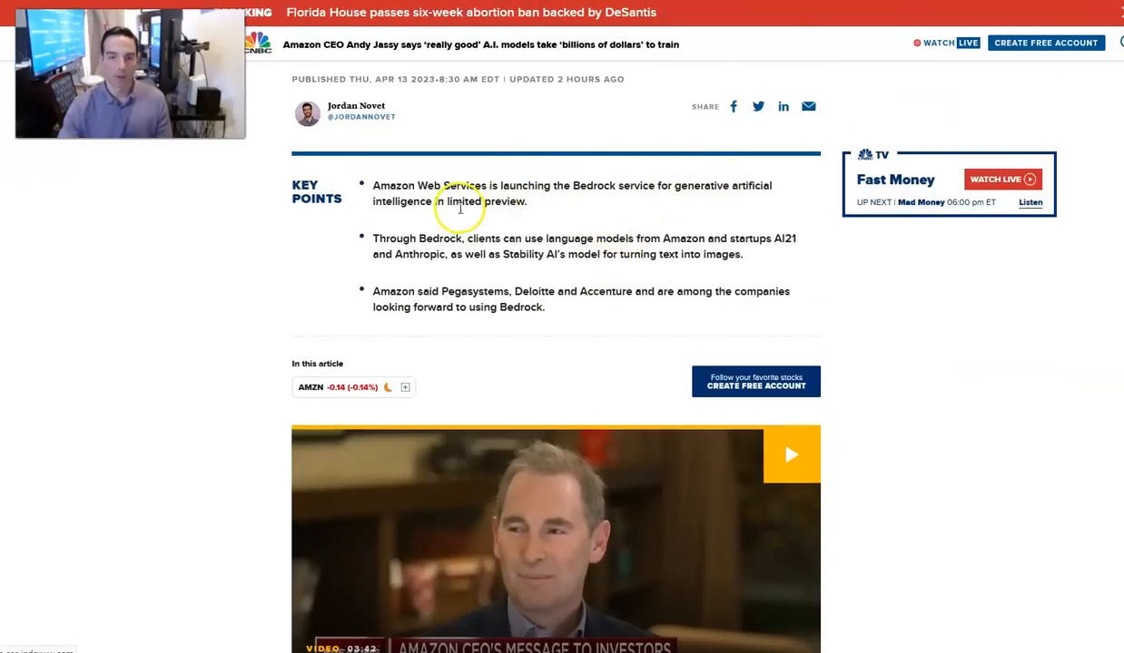
mouse_move(432, 252)
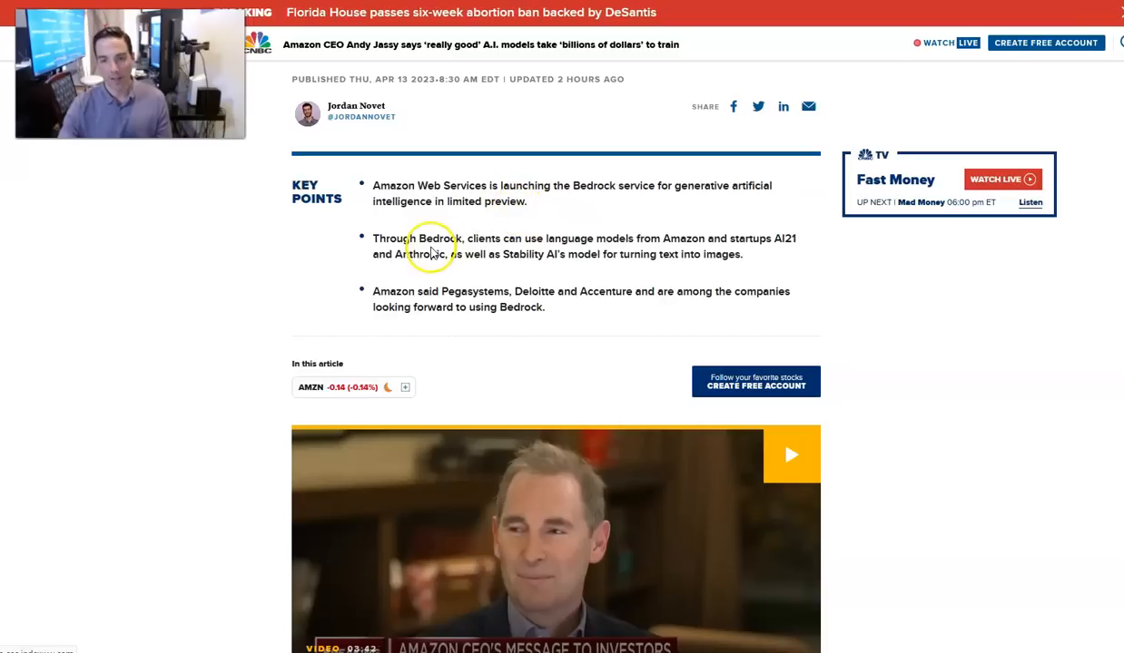
scroll(down, 3)
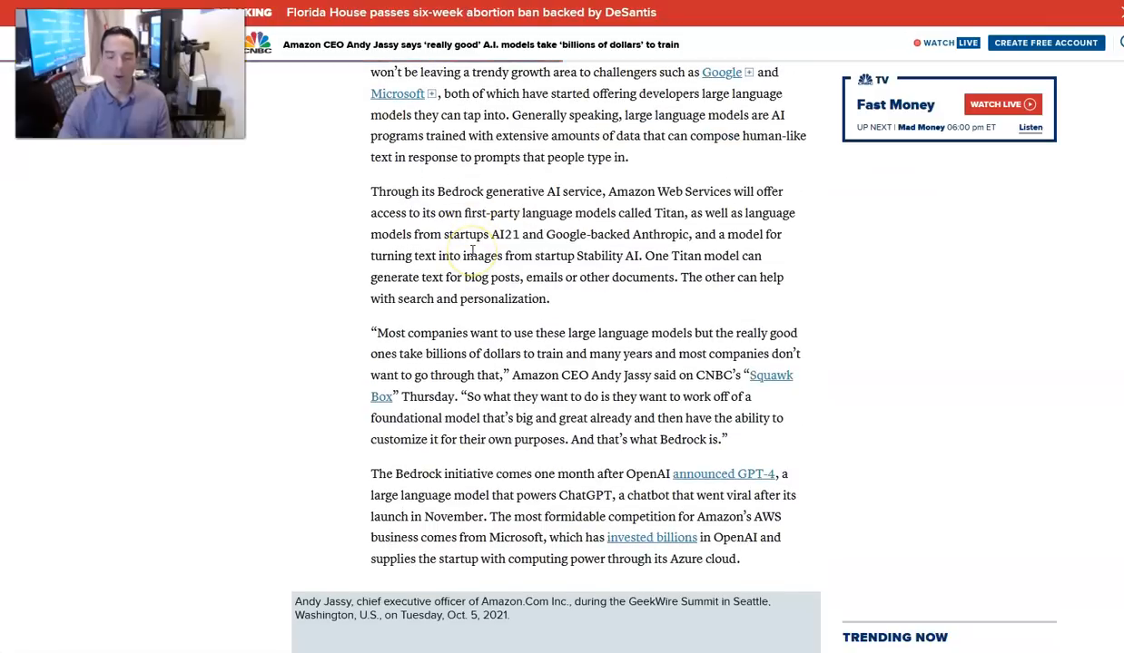
scroll(down, 3)
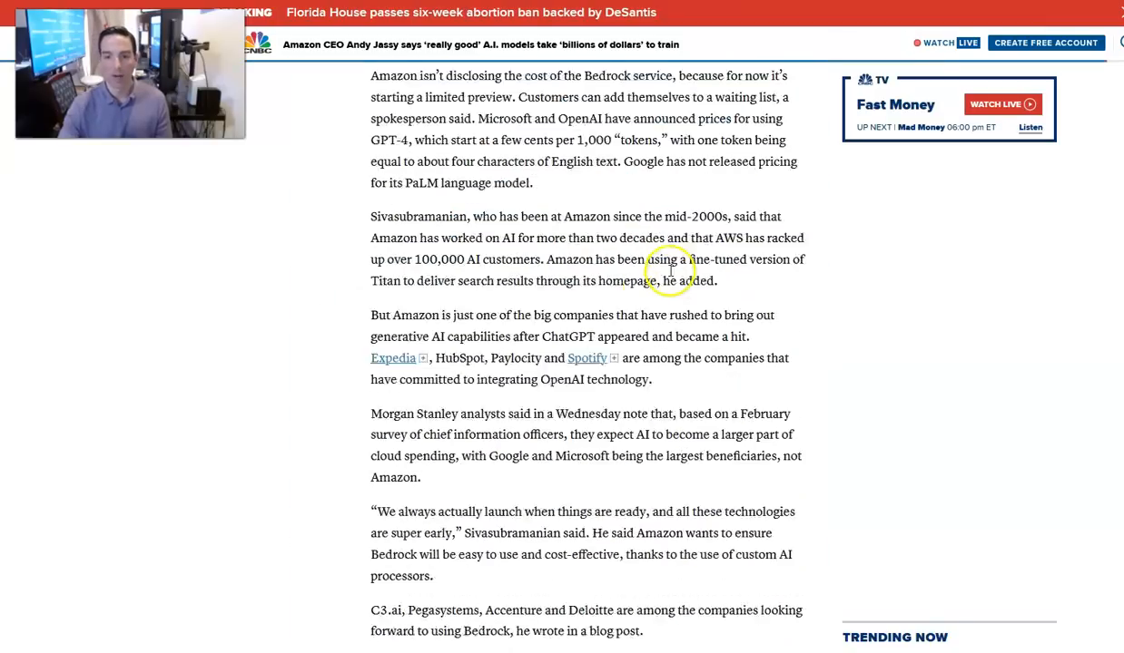
scroll(down, 3)
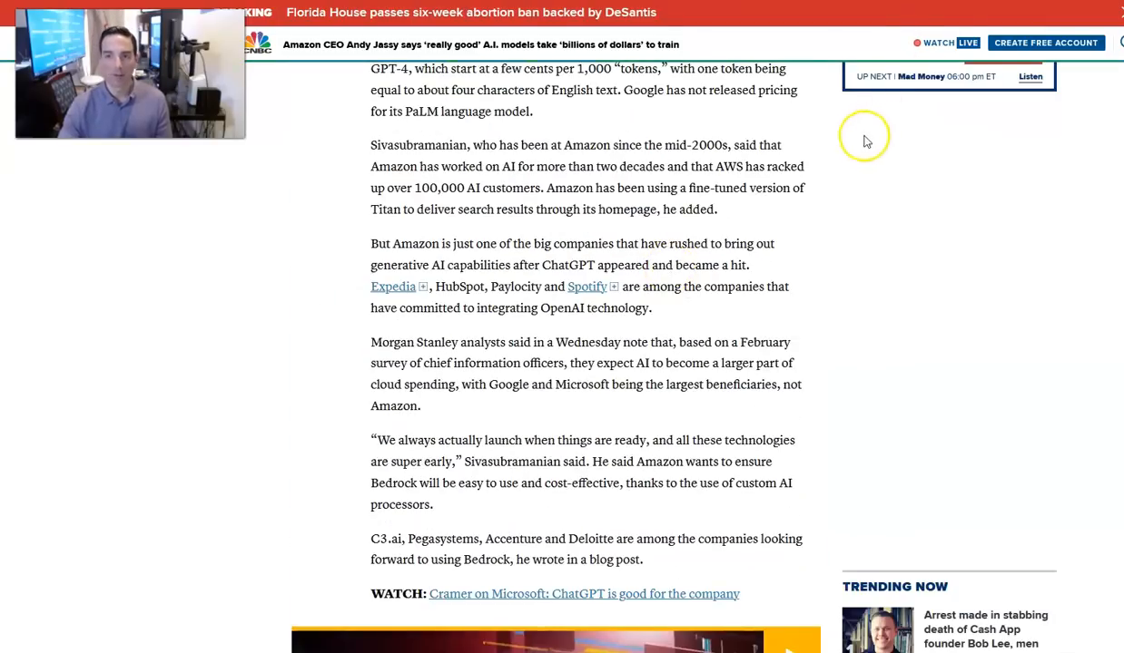
scroll(up, 3)
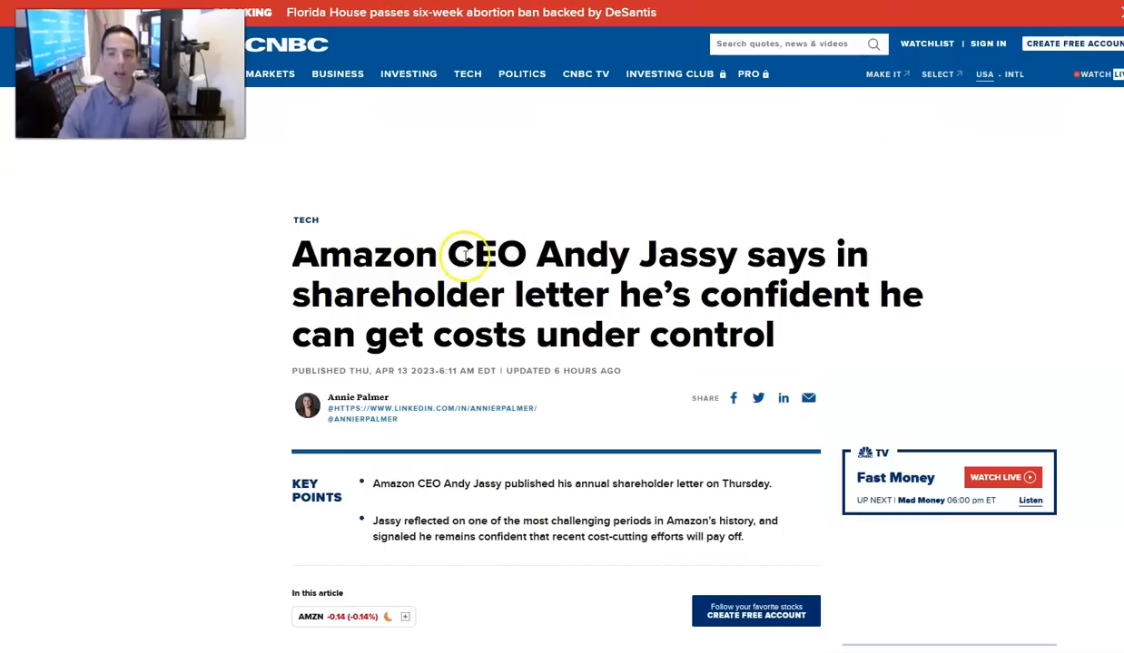
mouse_move(394, 311)
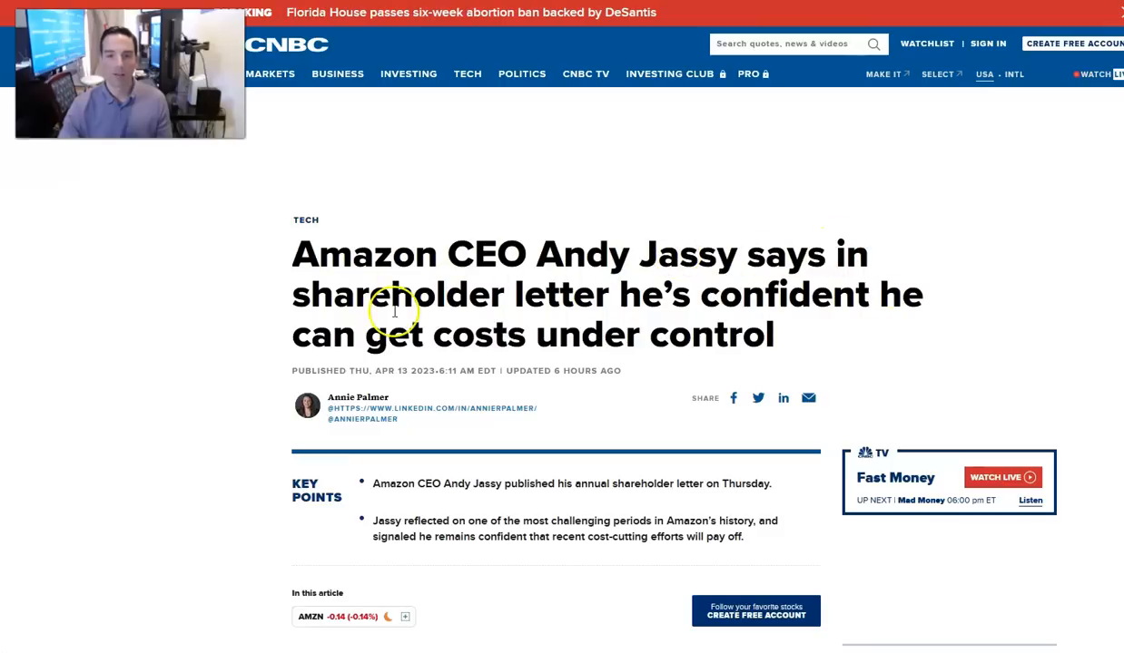
mouse_move(395, 311)
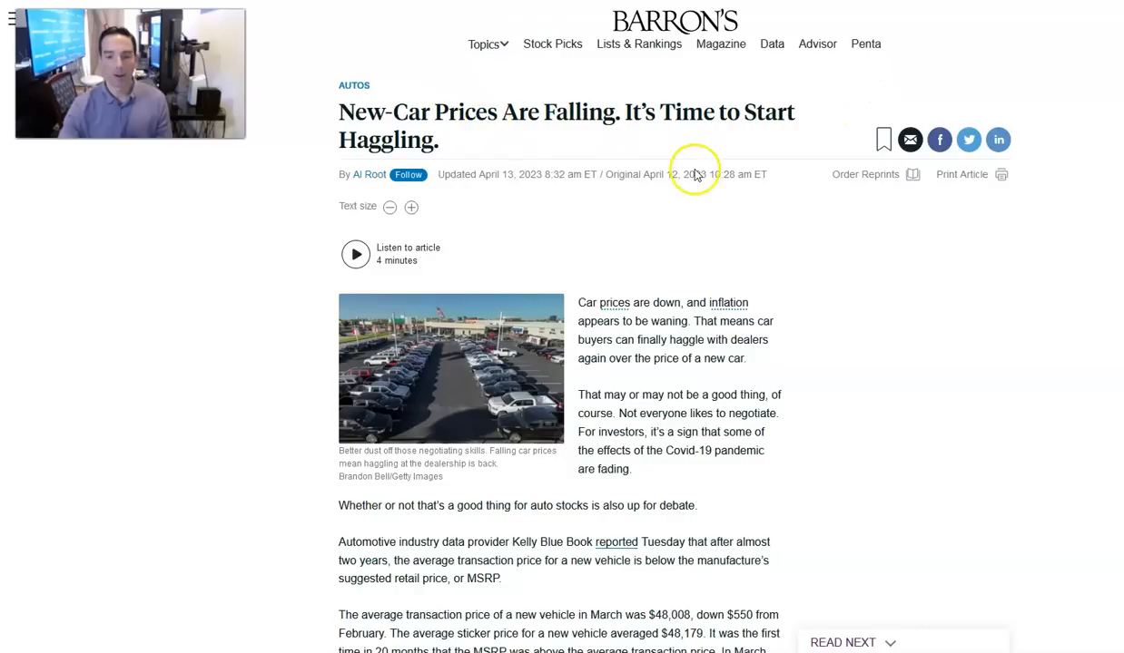
- Scroll the Barron's new-car prices article down to the Kelly Blue Book transaction price figures
scroll(down, 3)
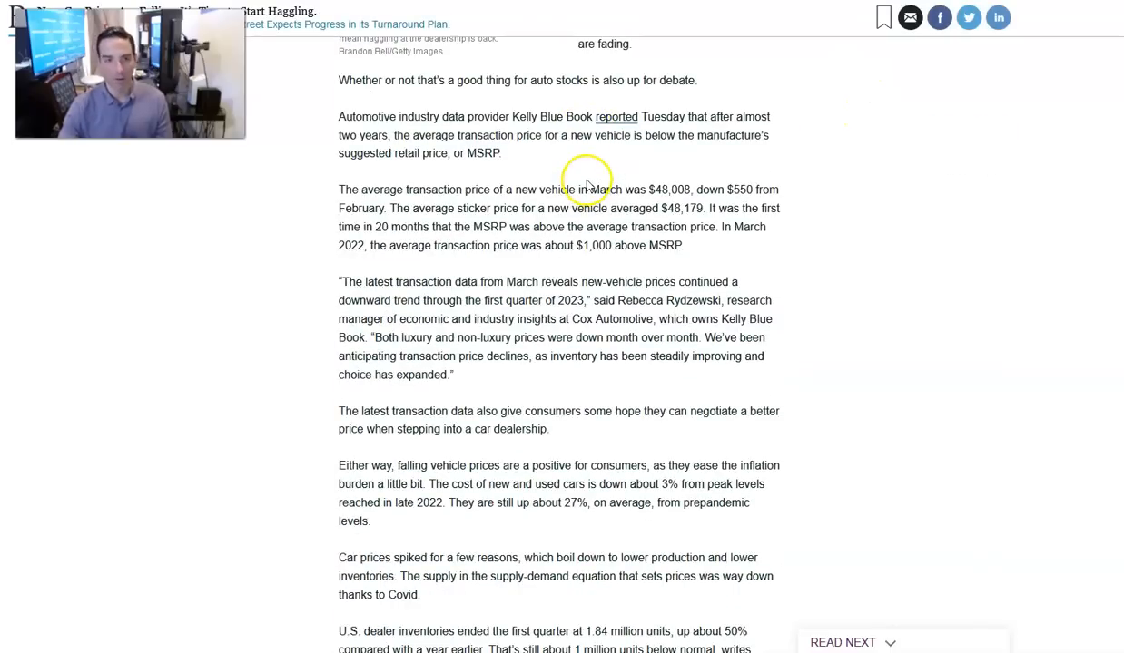
mouse_move(602, 168)
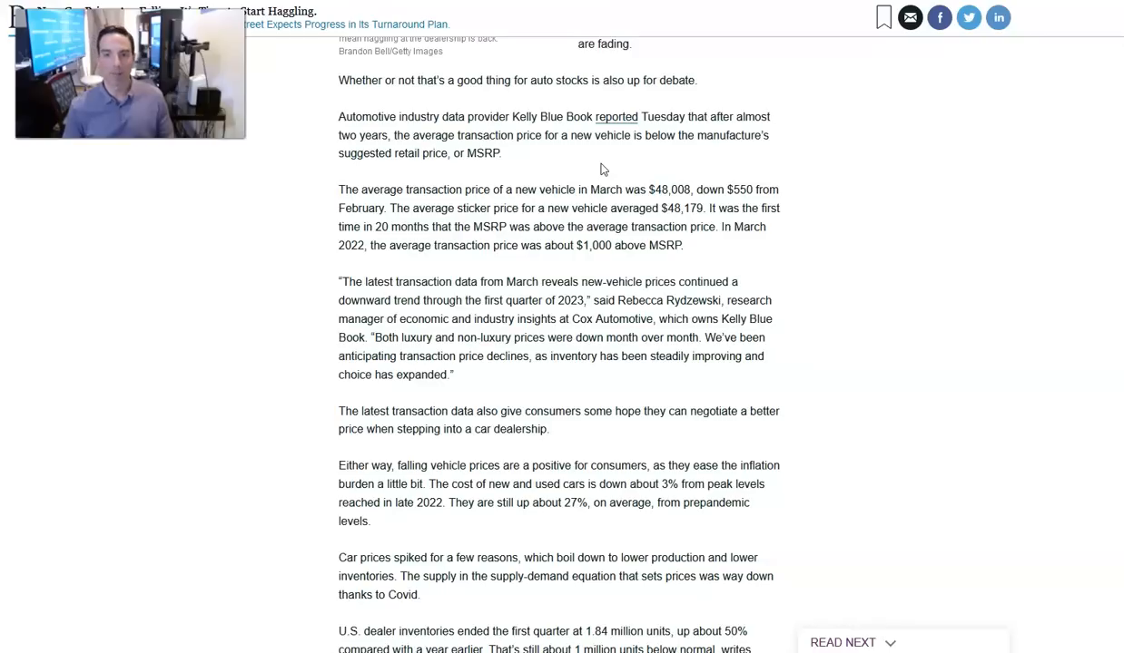
mouse_move(743, 57)
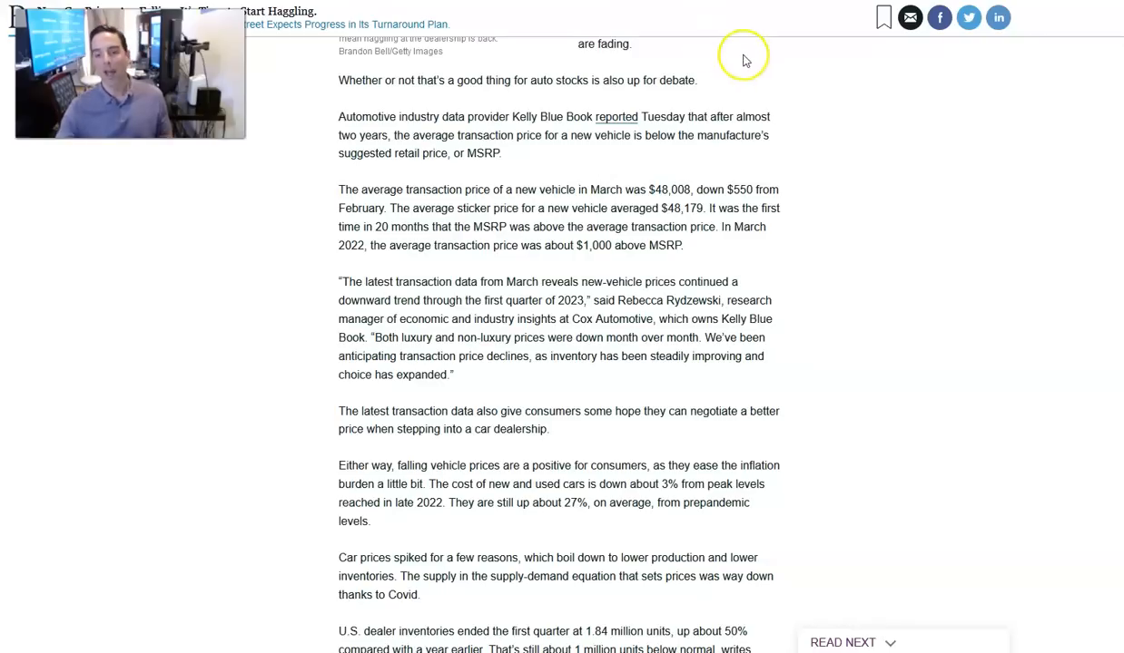
scroll(down, 3)
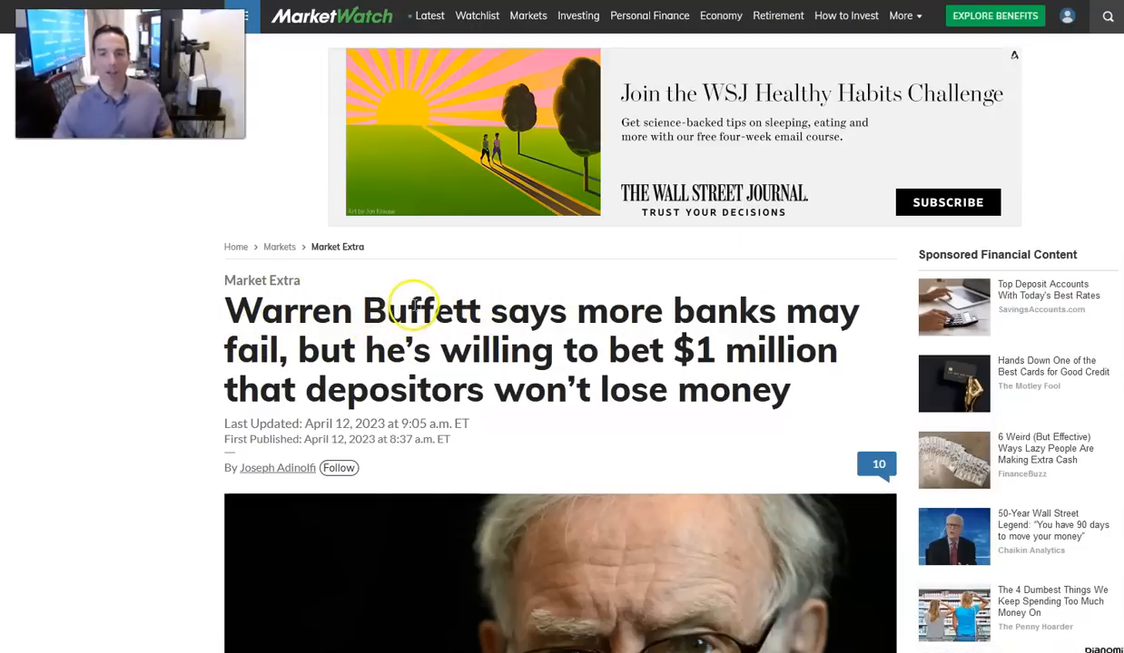
mouse_move(375, 291)
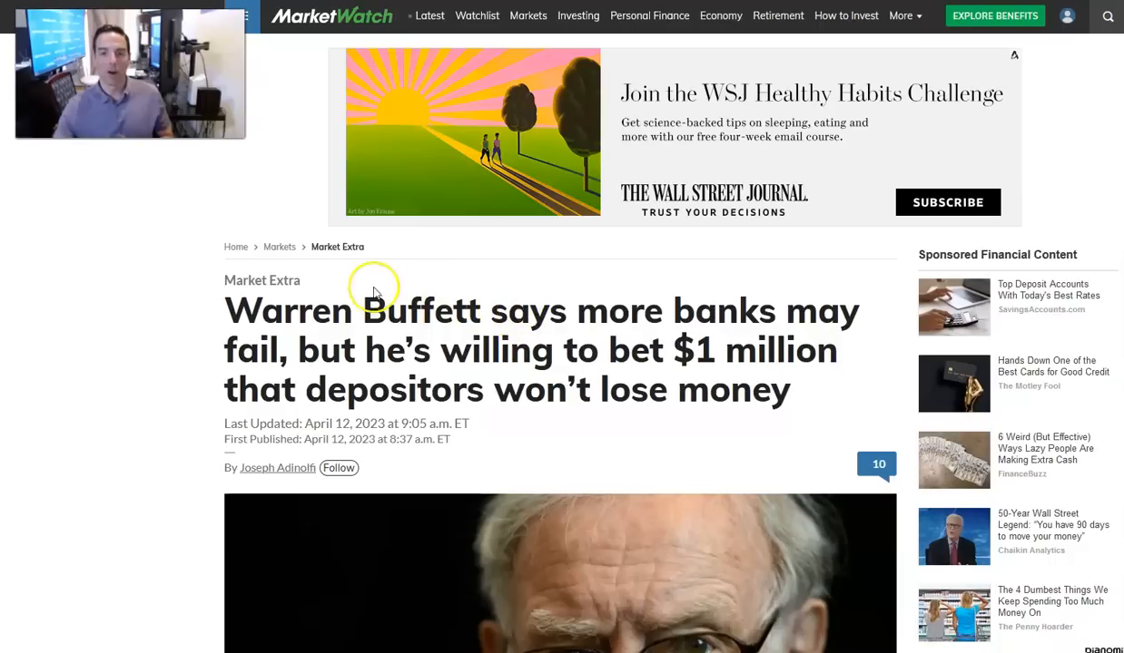
mouse_move(513, 322)
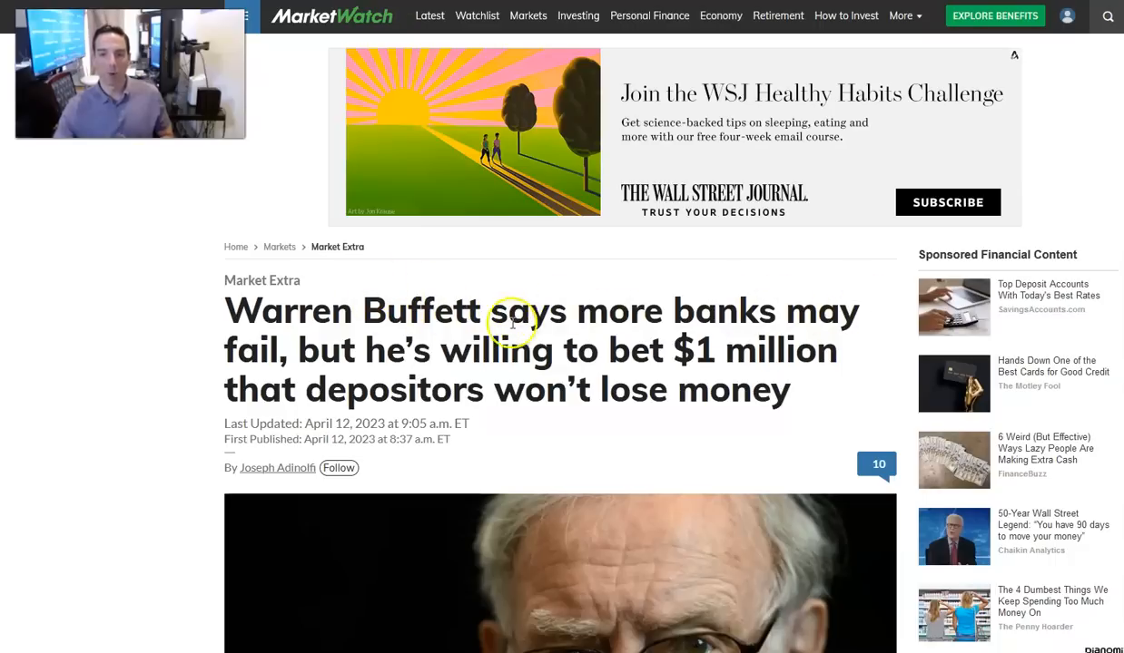
mouse_move(269, 402)
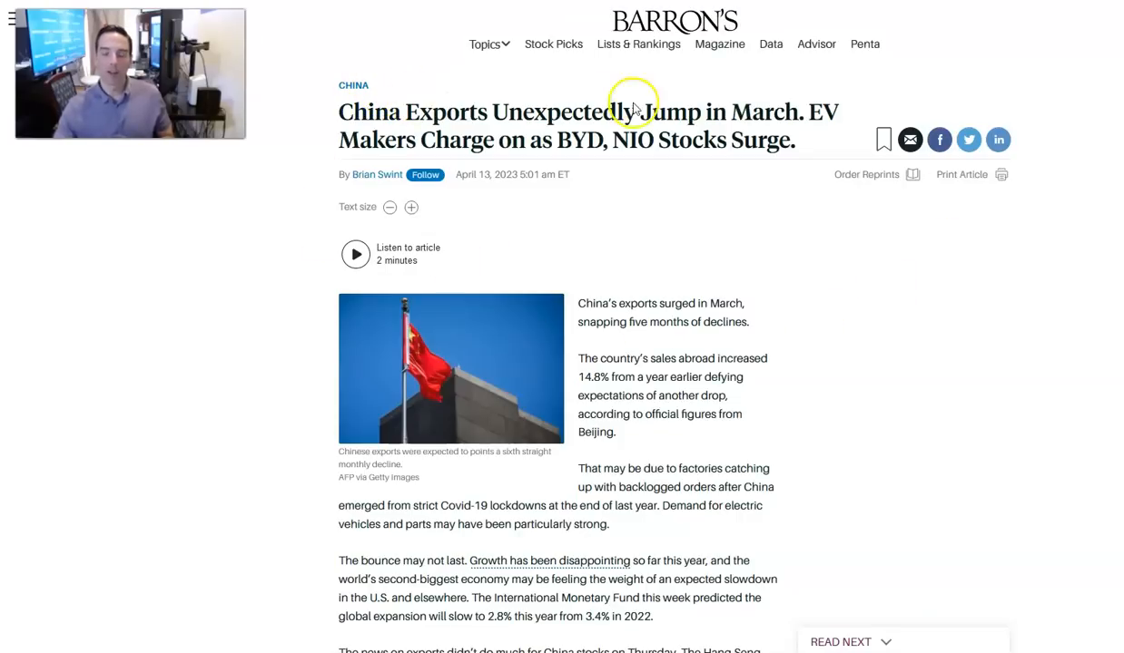
mouse_move(366, 148)
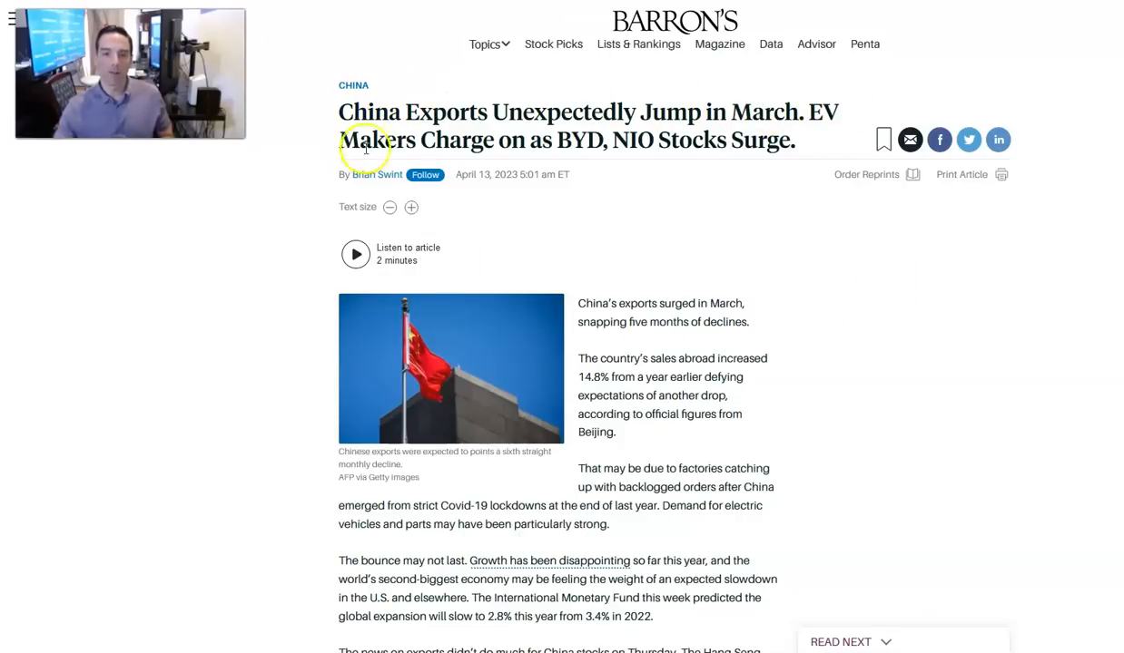
mouse_move(535, 138)
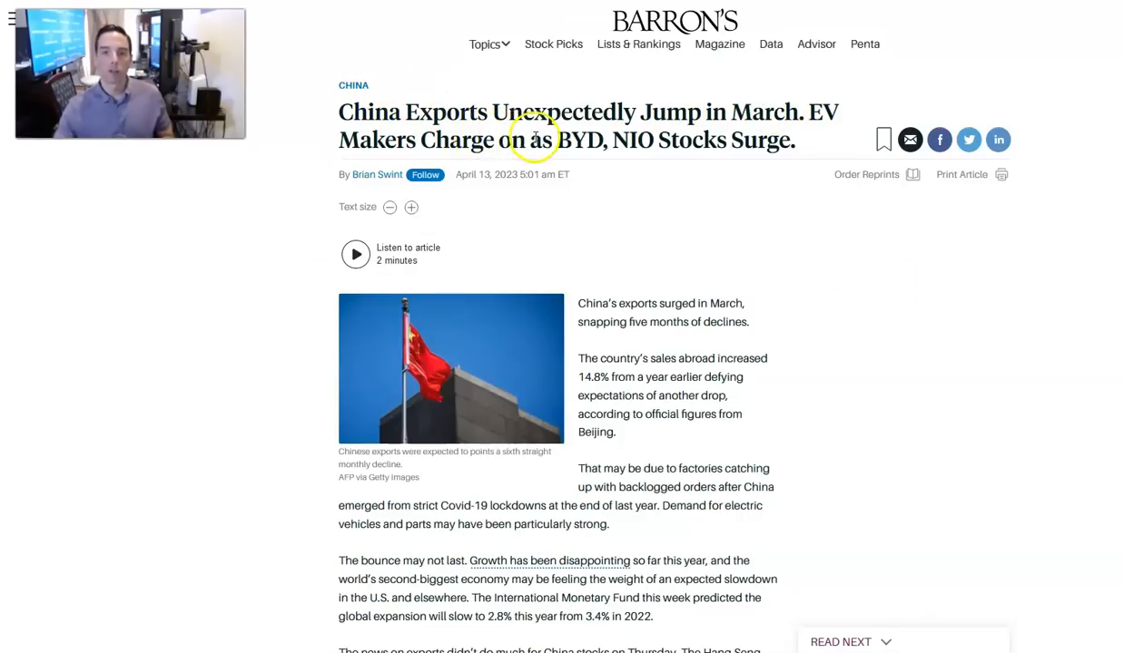
mouse_move(735, 142)
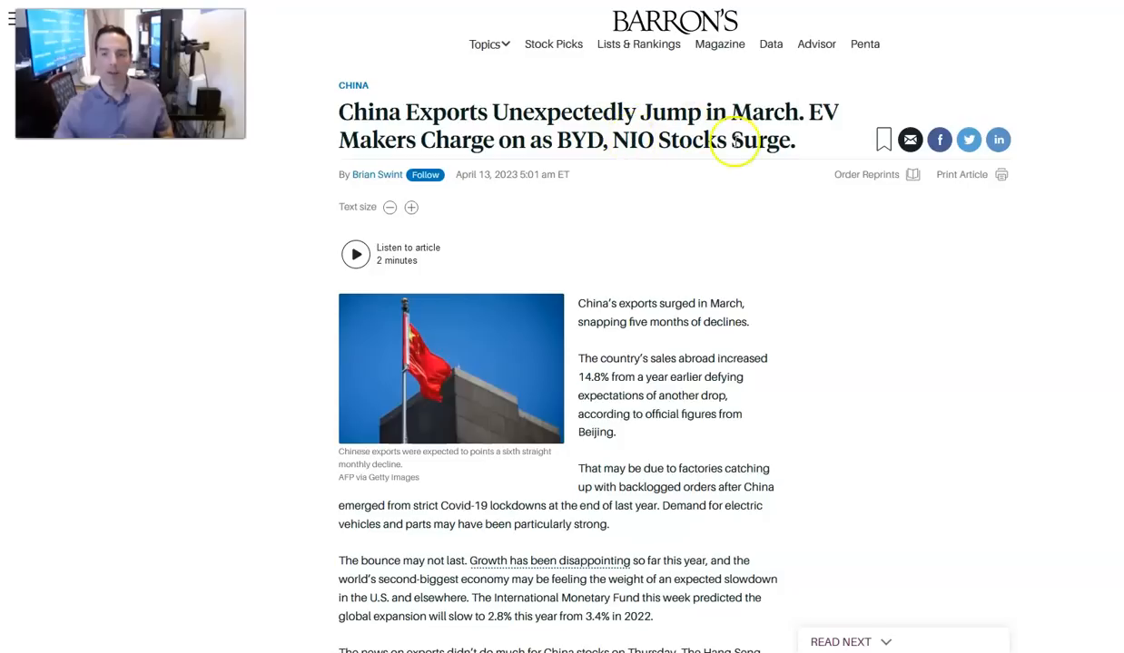
scroll(down, 3)
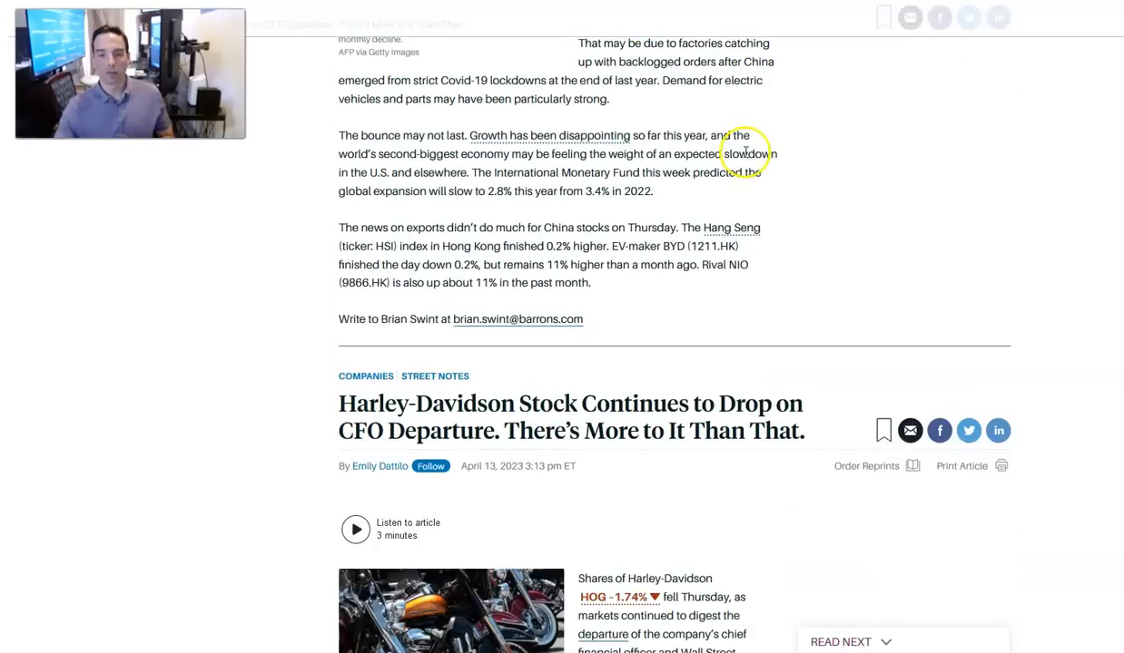
scroll(up, 3)
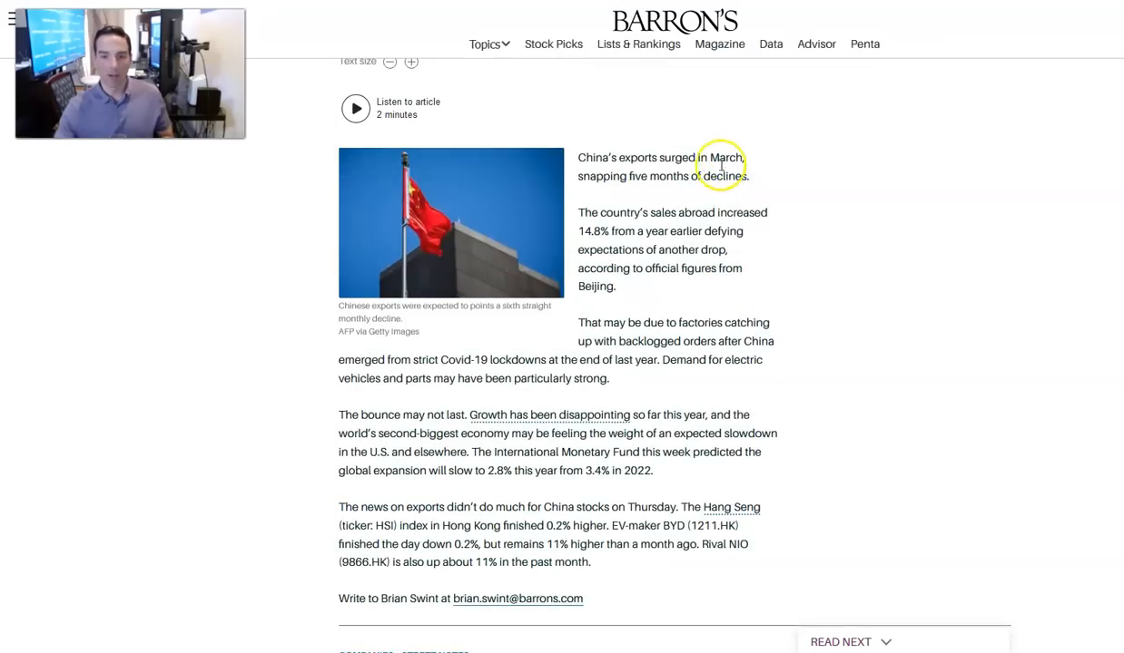
mouse_move(625, 188)
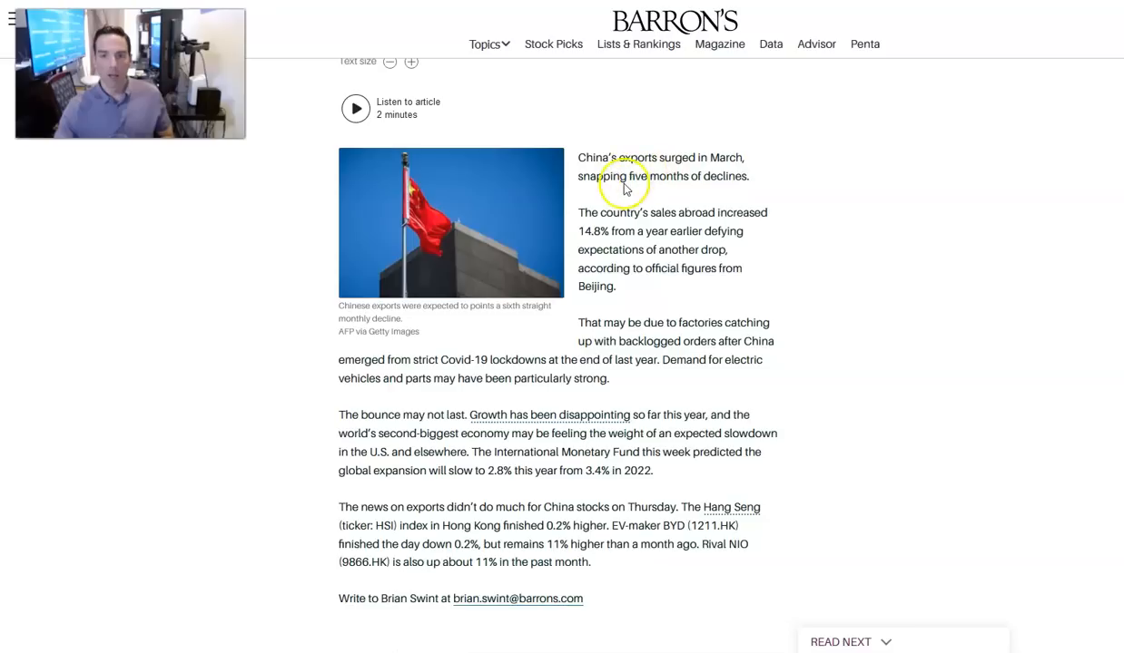
mouse_move(654, 154)
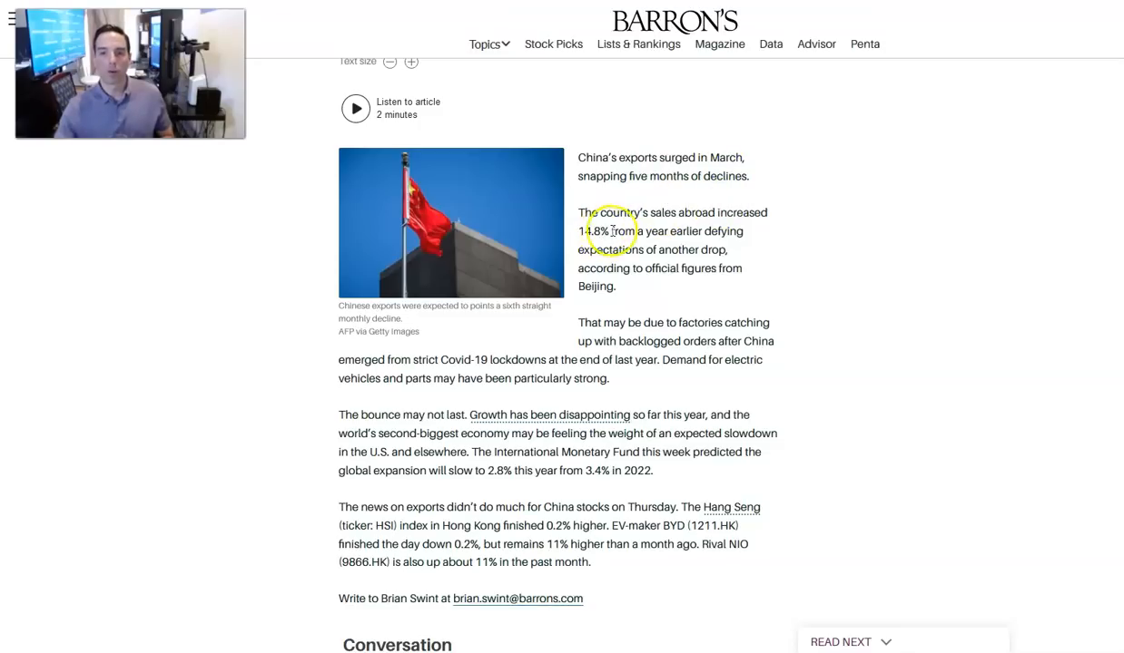
mouse_move(713, 227)
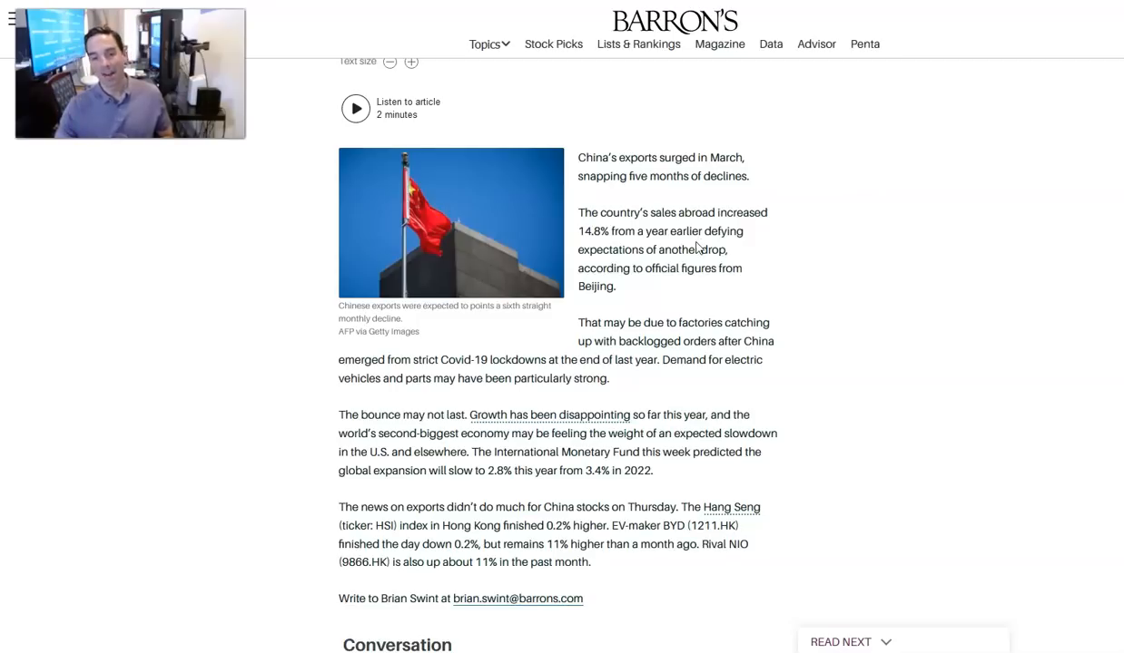
scroll(up, 3)
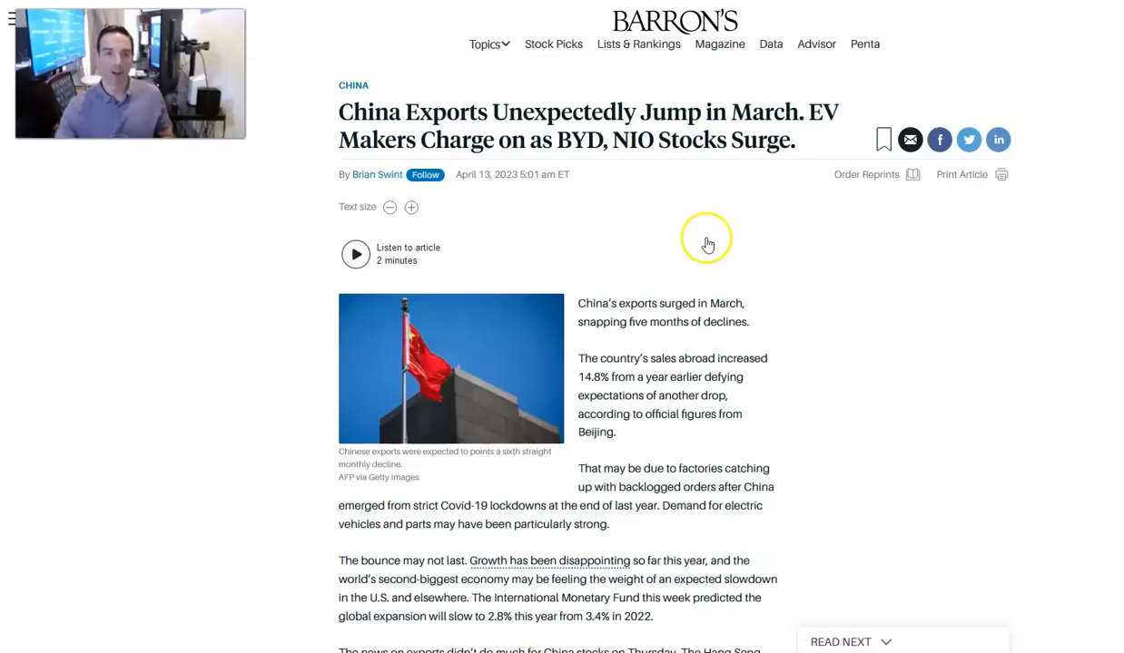
mouse_move(707, 244)
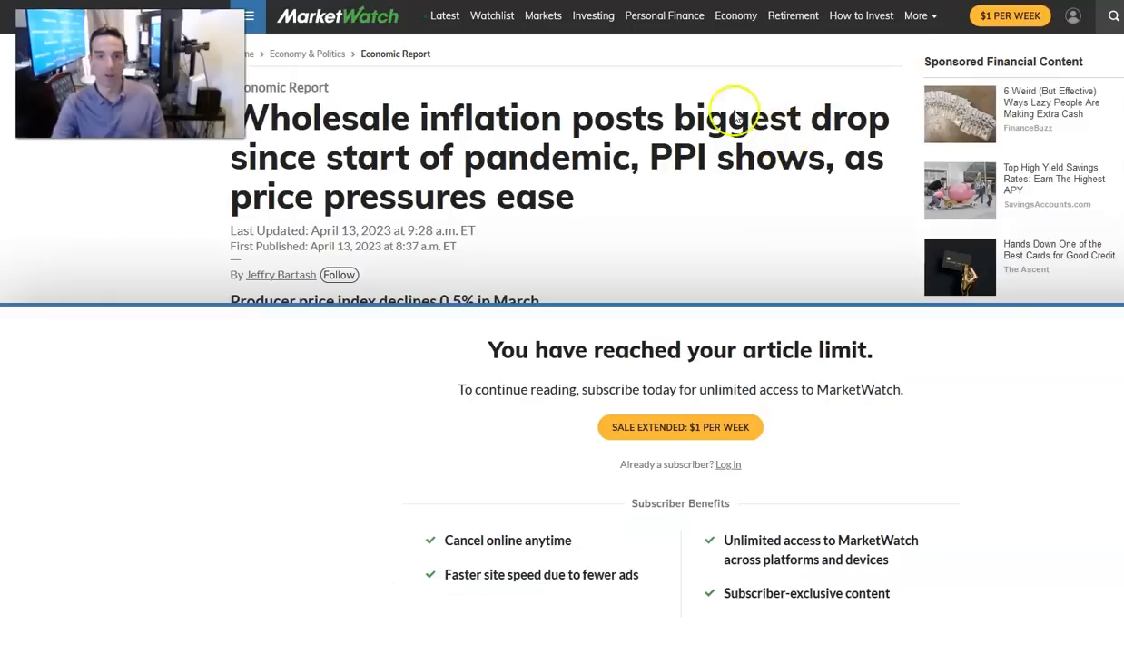
mouse_move(869, 120)
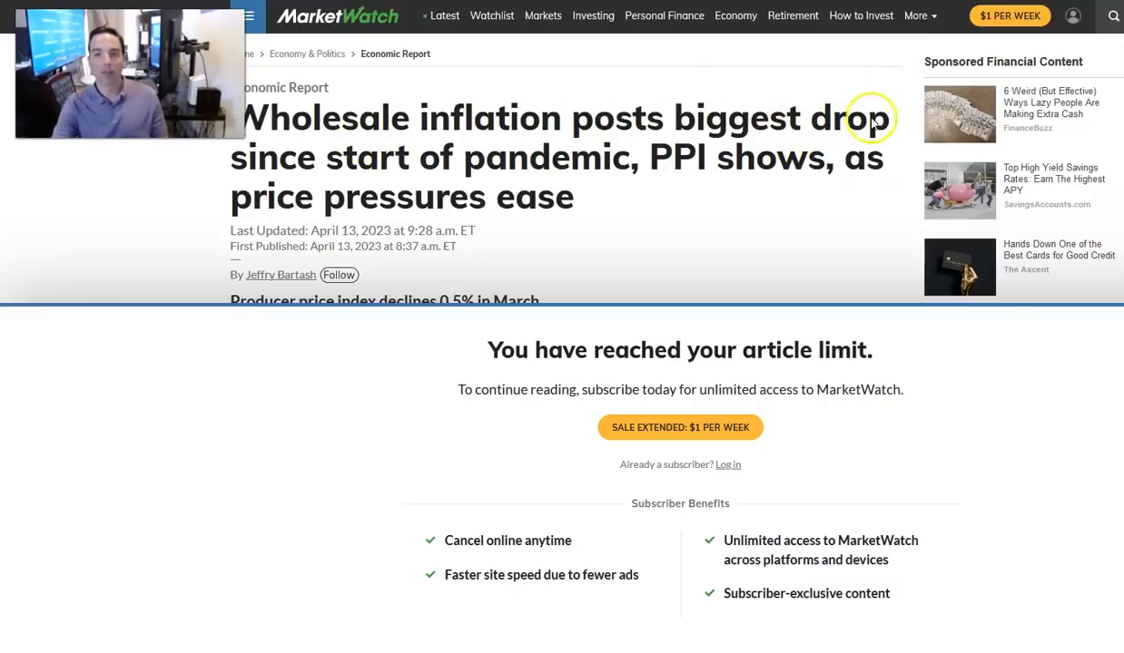
mouse_move(844, 163)
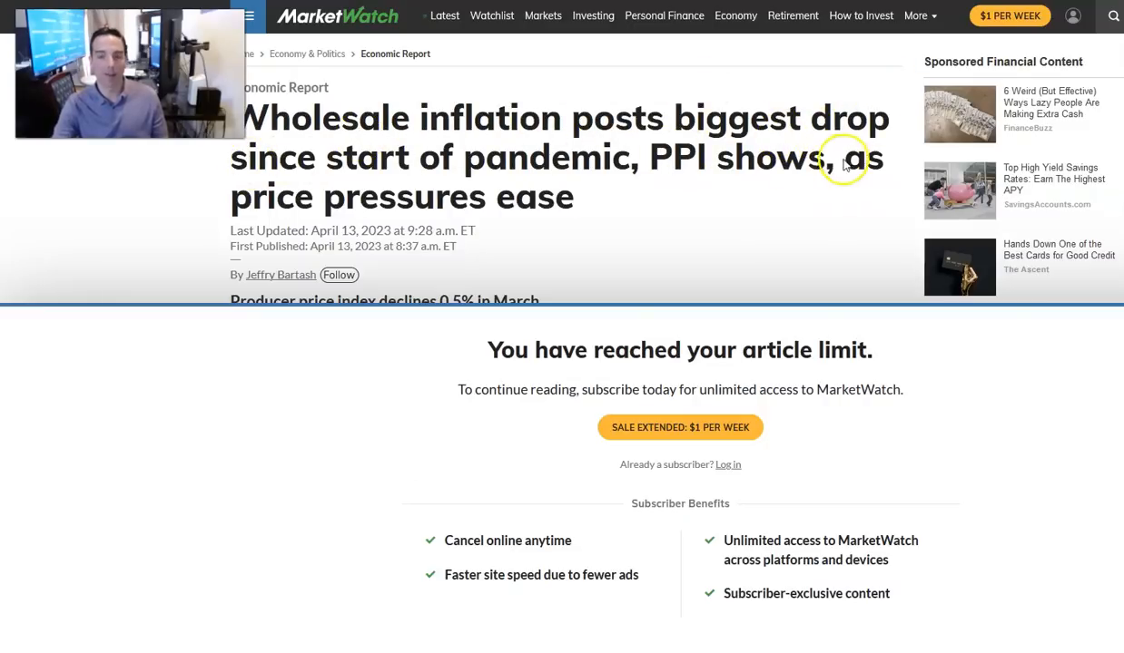
mouse_move(684, 452)
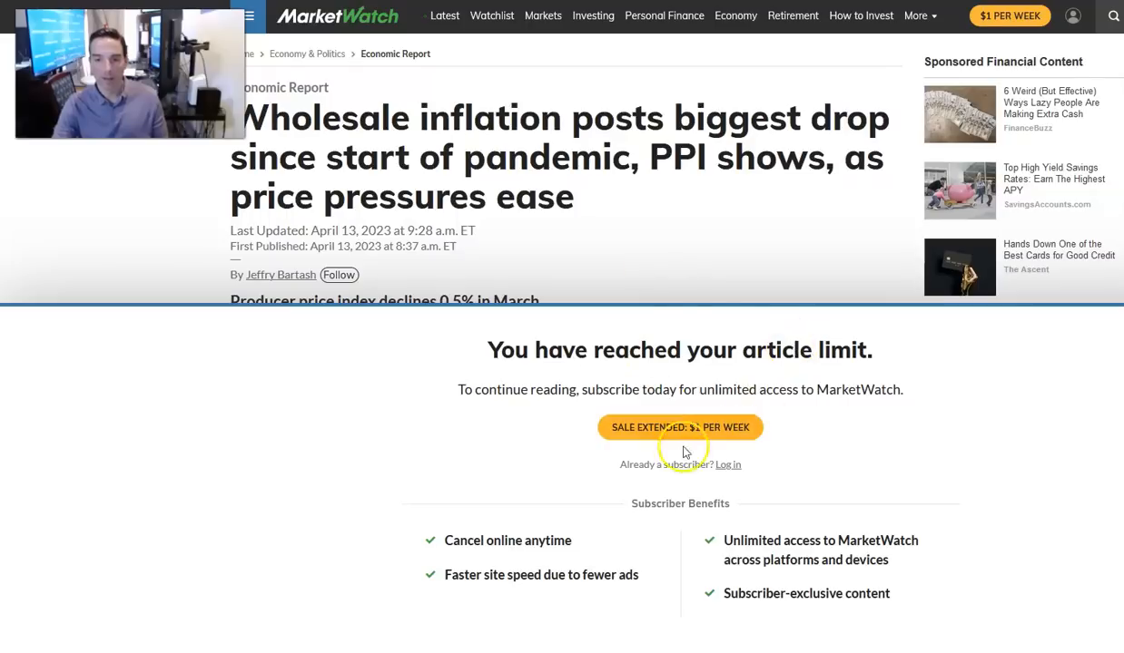
mouse_move(614, 362)
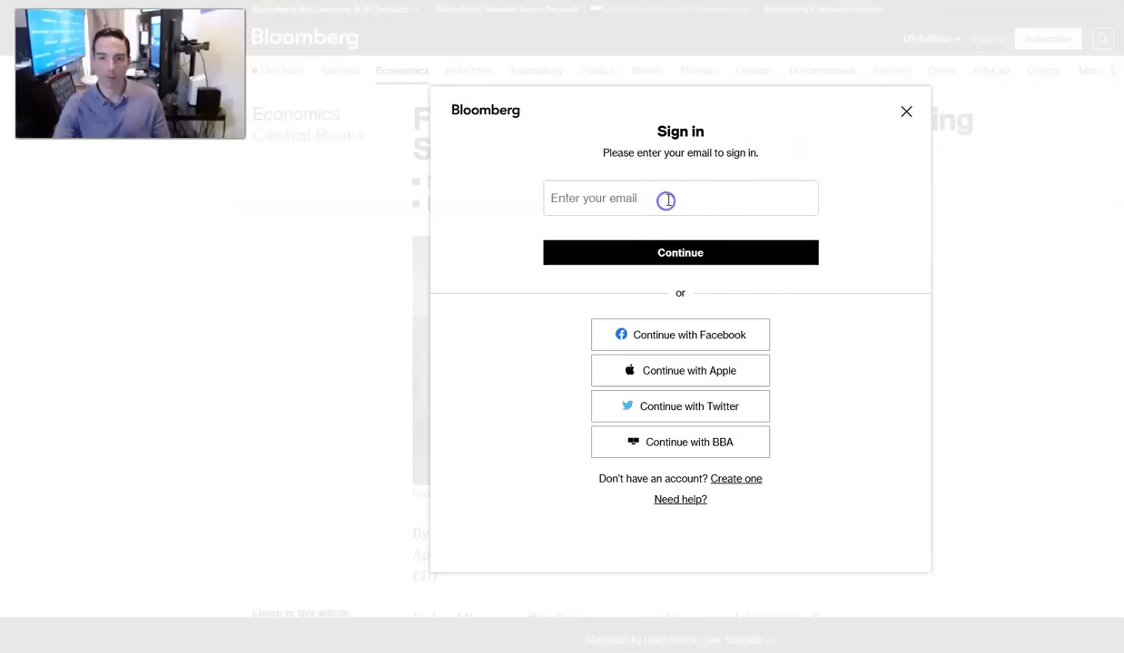
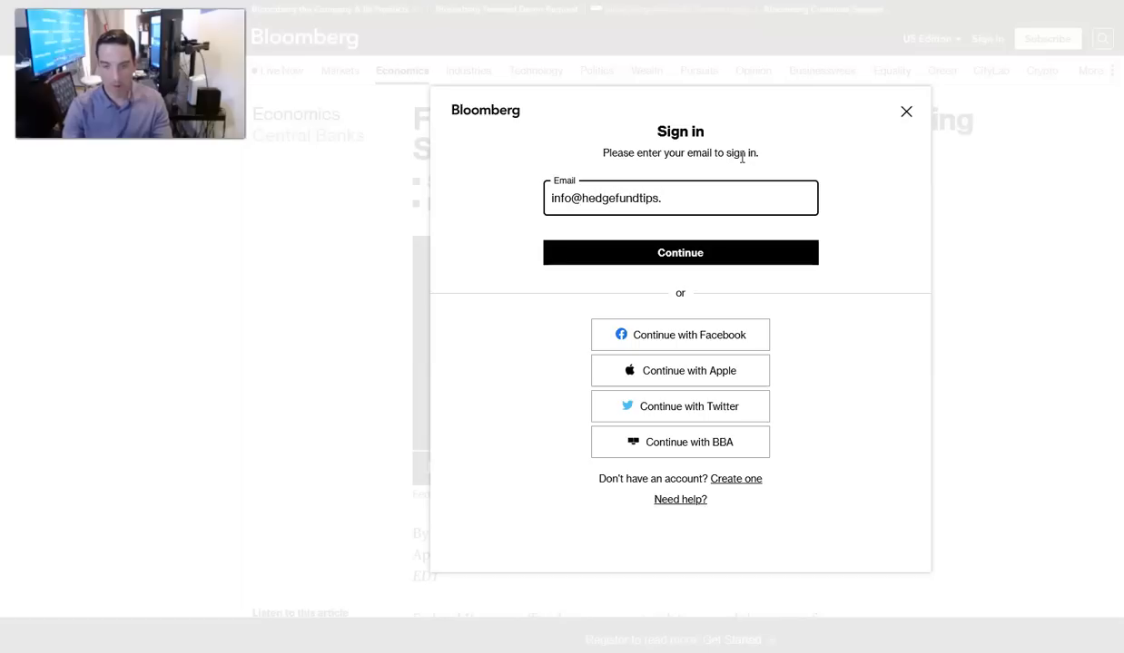
click(680, 253)
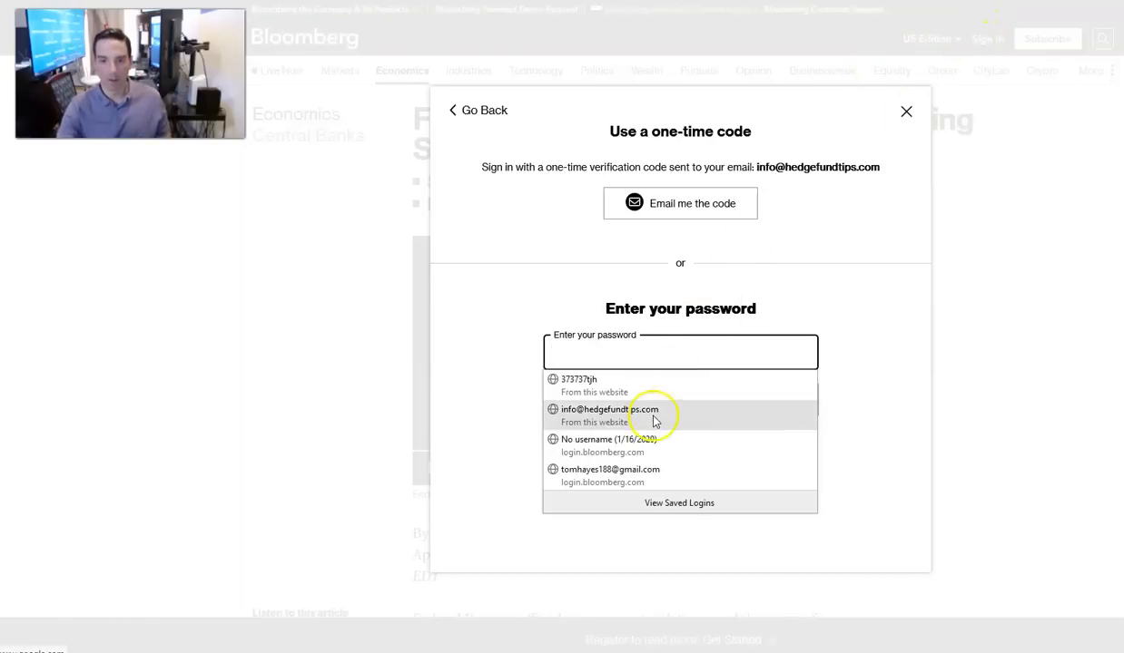
click(609, 409)
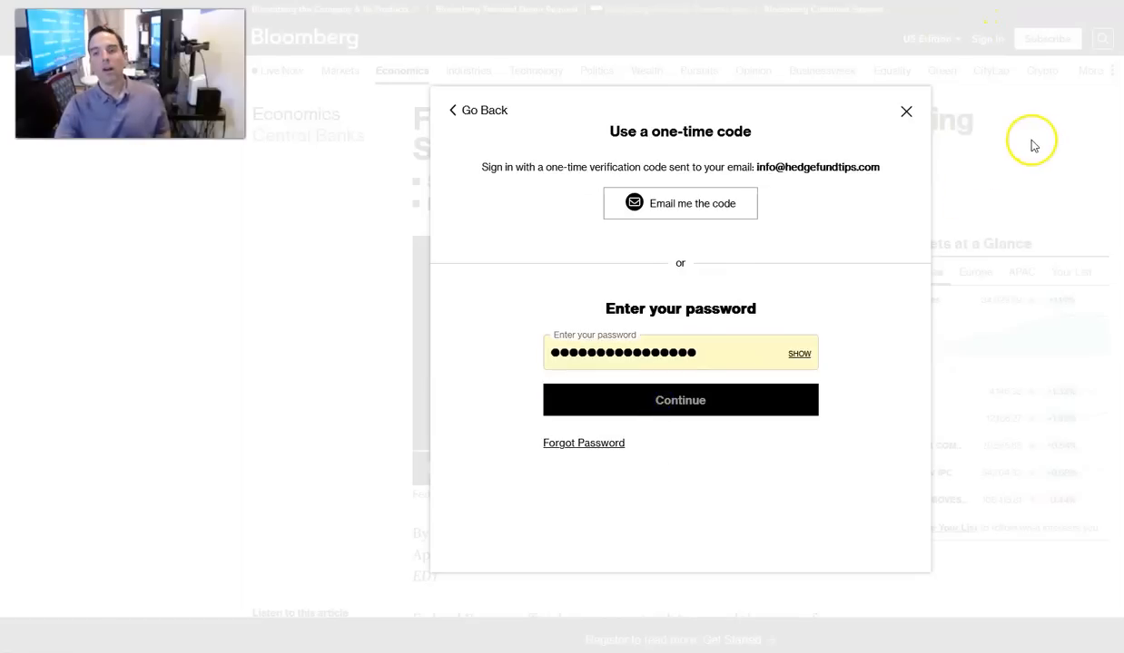
mouse_move(797, 338)
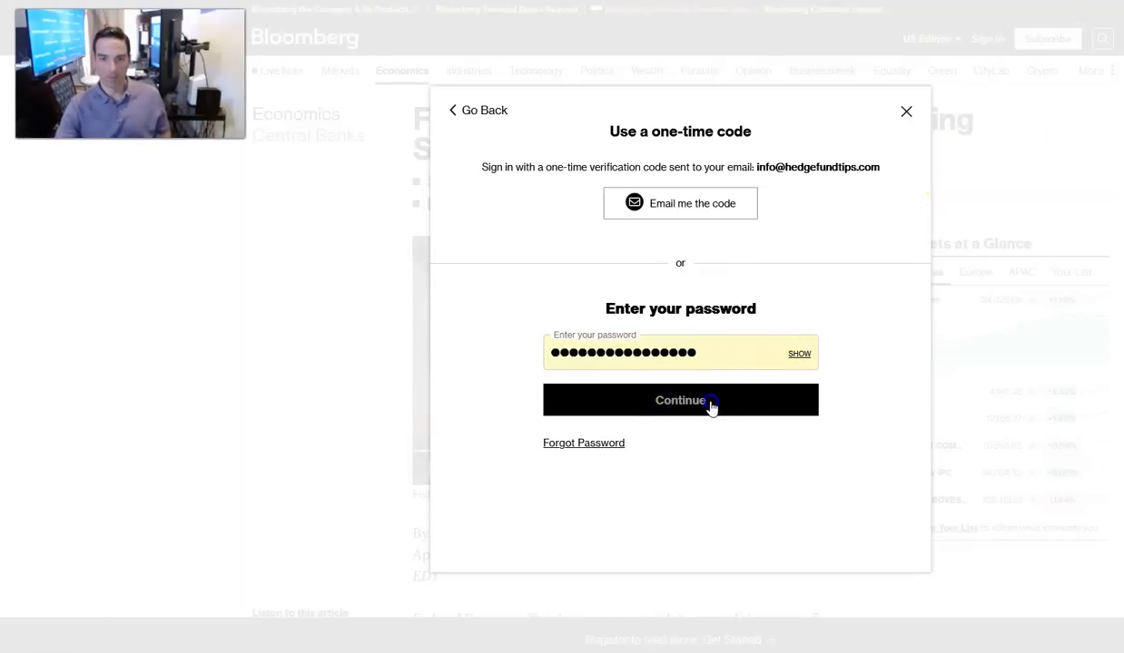
click(680, 400)
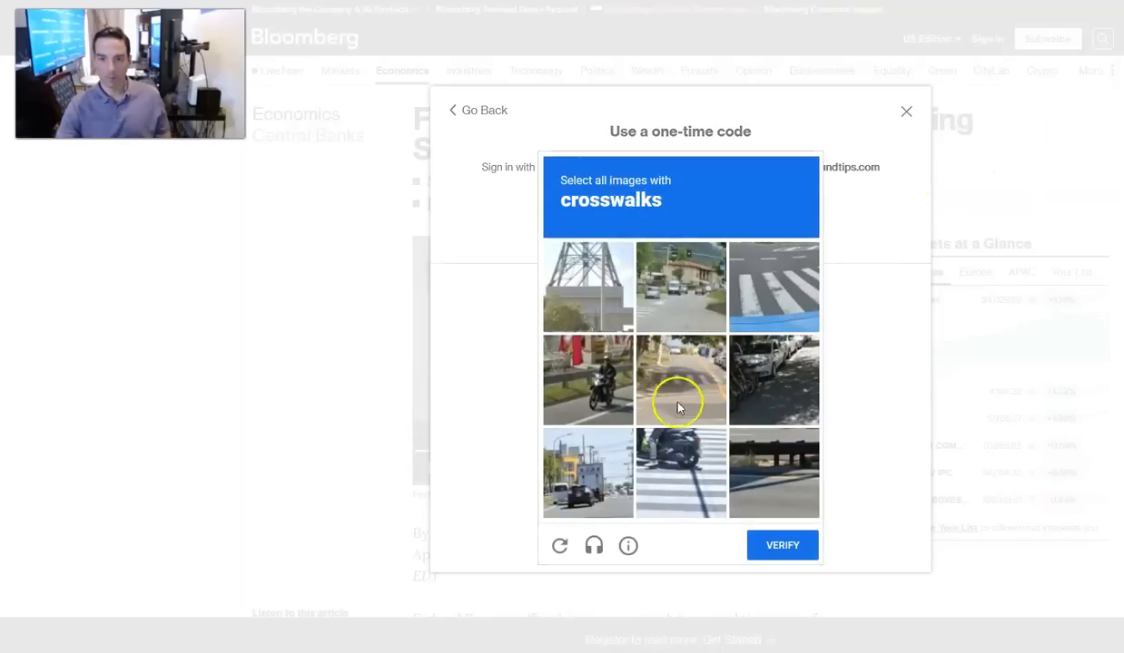
click(774, 285)
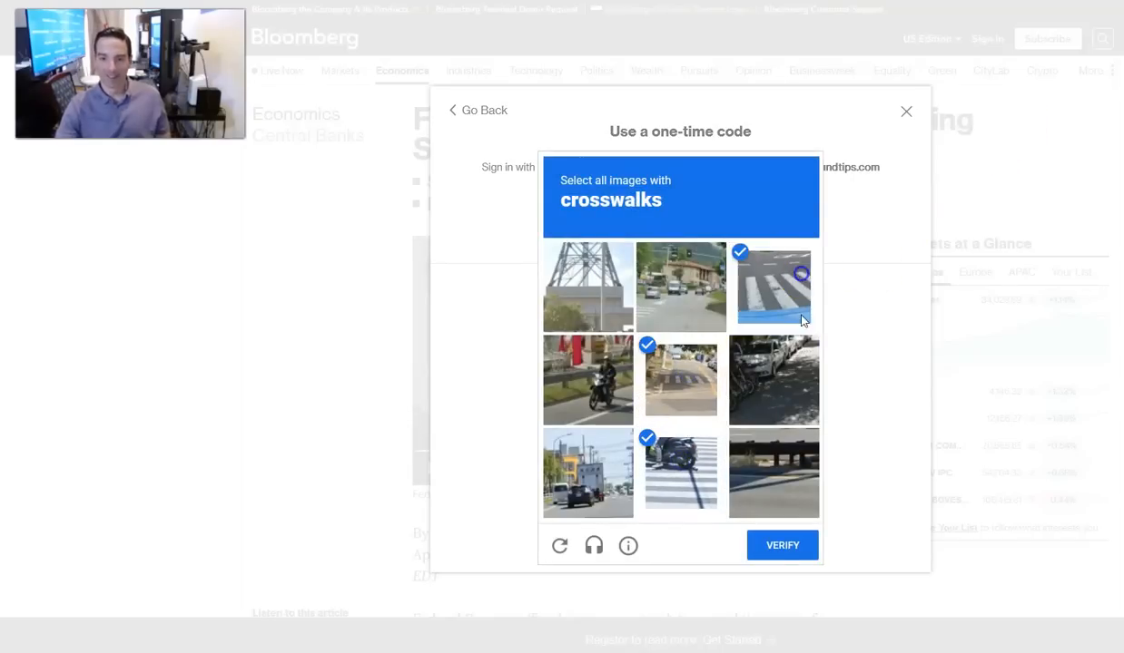
click(780, 545)
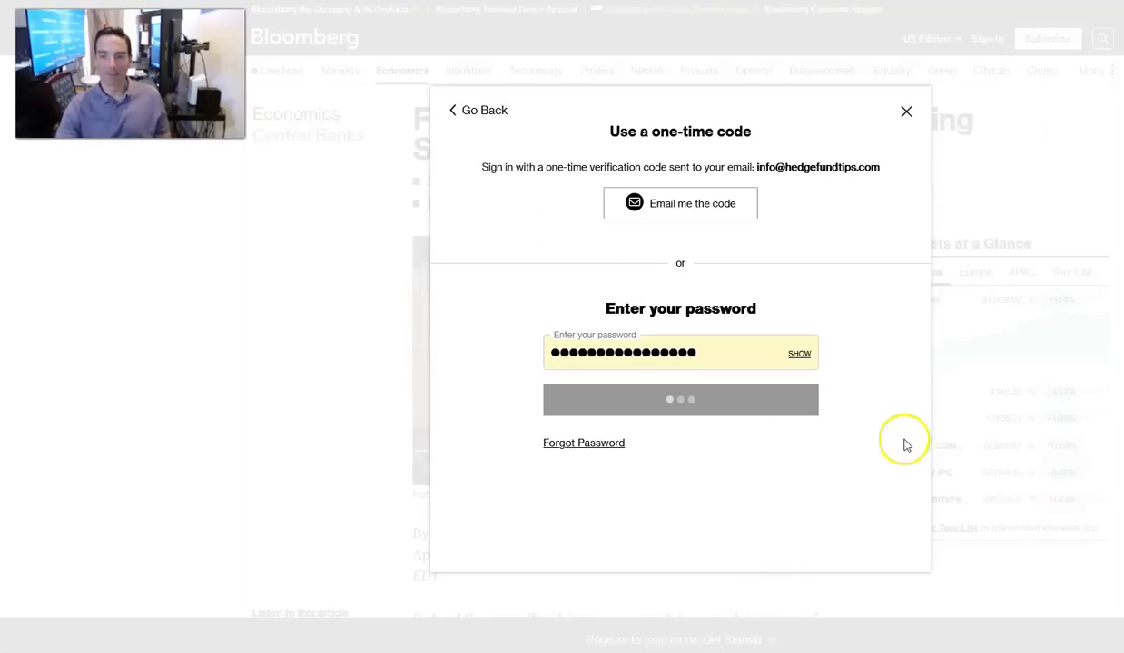
mouse_move(862, 259)
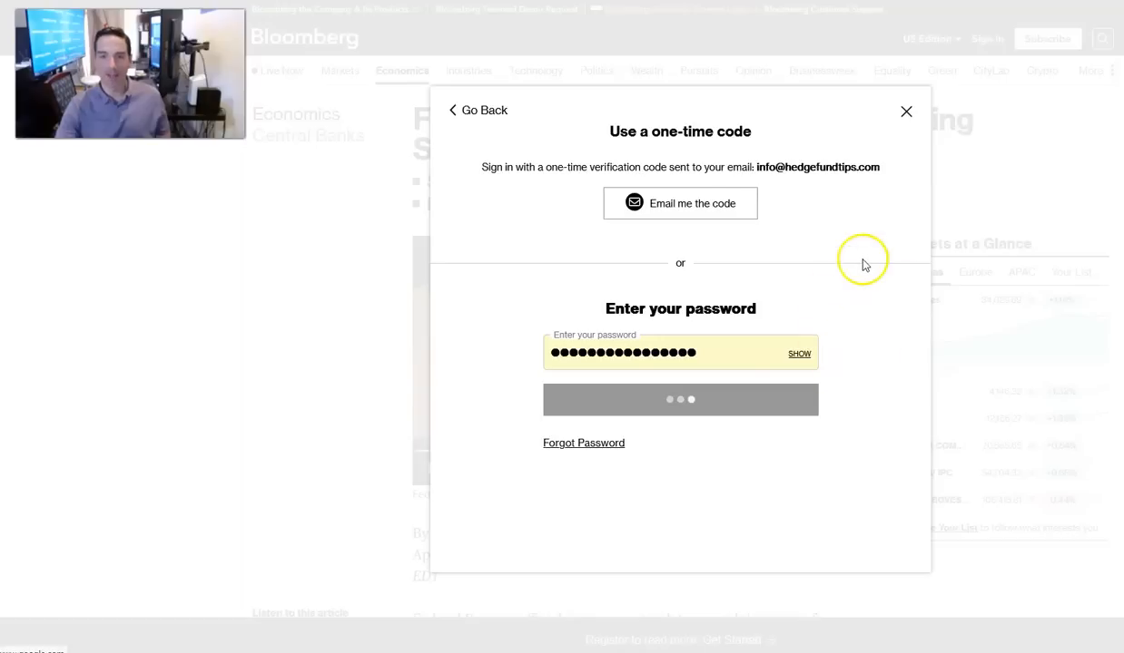
mouse_move(935, 228)
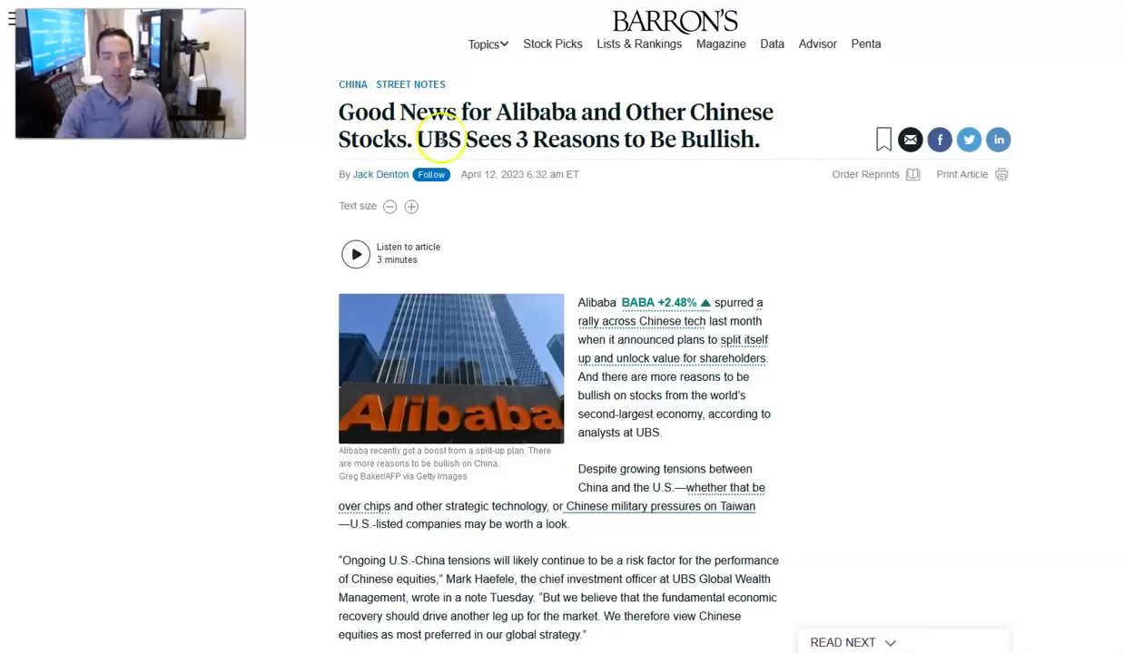
mouse_move(792, 149)
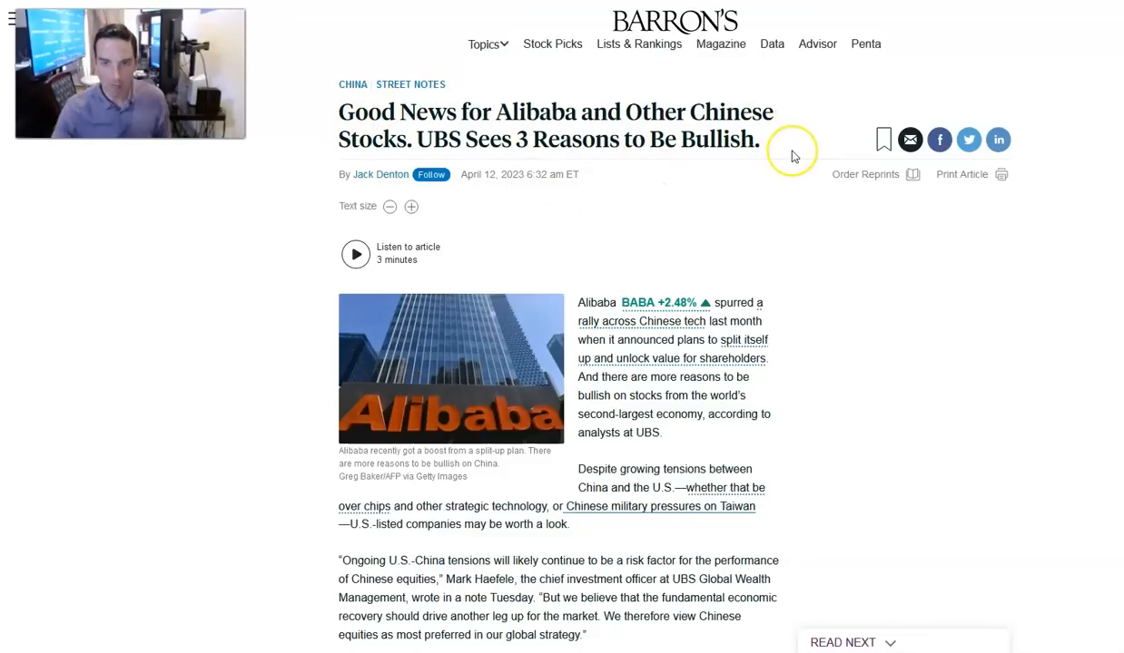
mouse_move(778, 161)
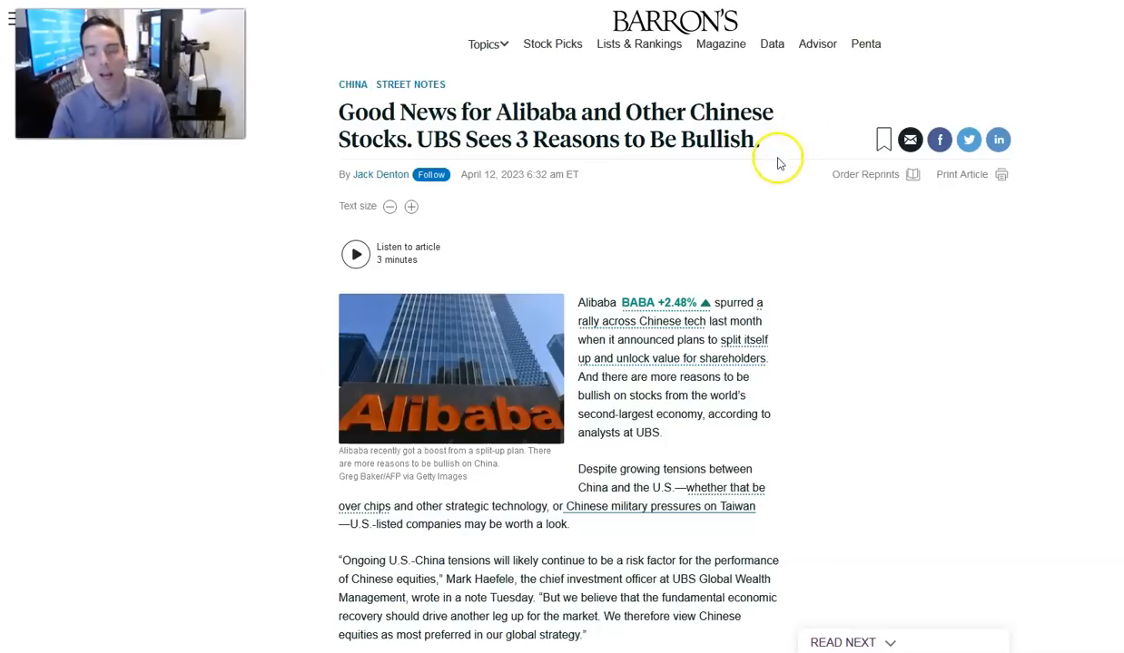
- Scroll the Barron's UBS China-equities article to its final paragraphs and author line
scroll(down, 3)
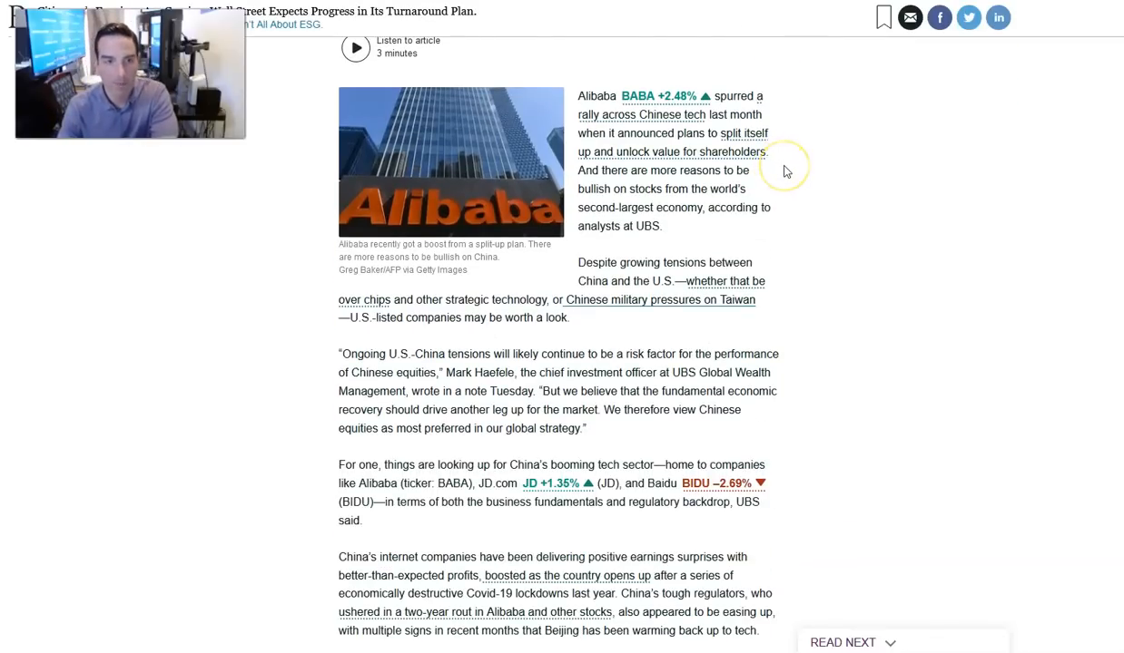
mouse_move(806, 207)
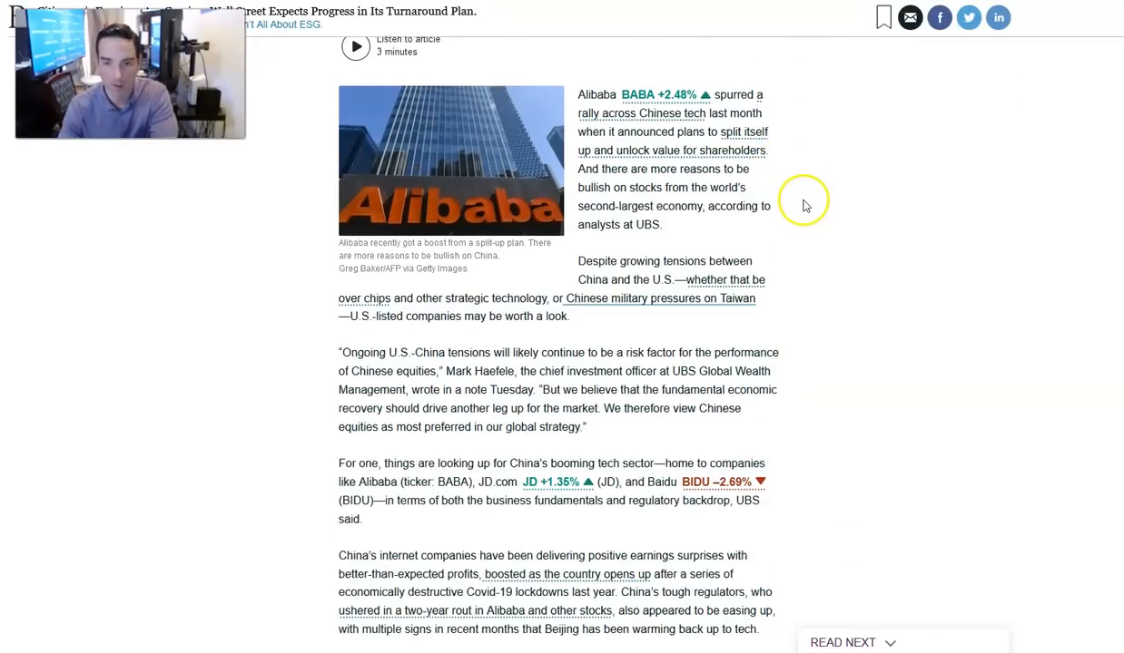
scroll(up, 3)
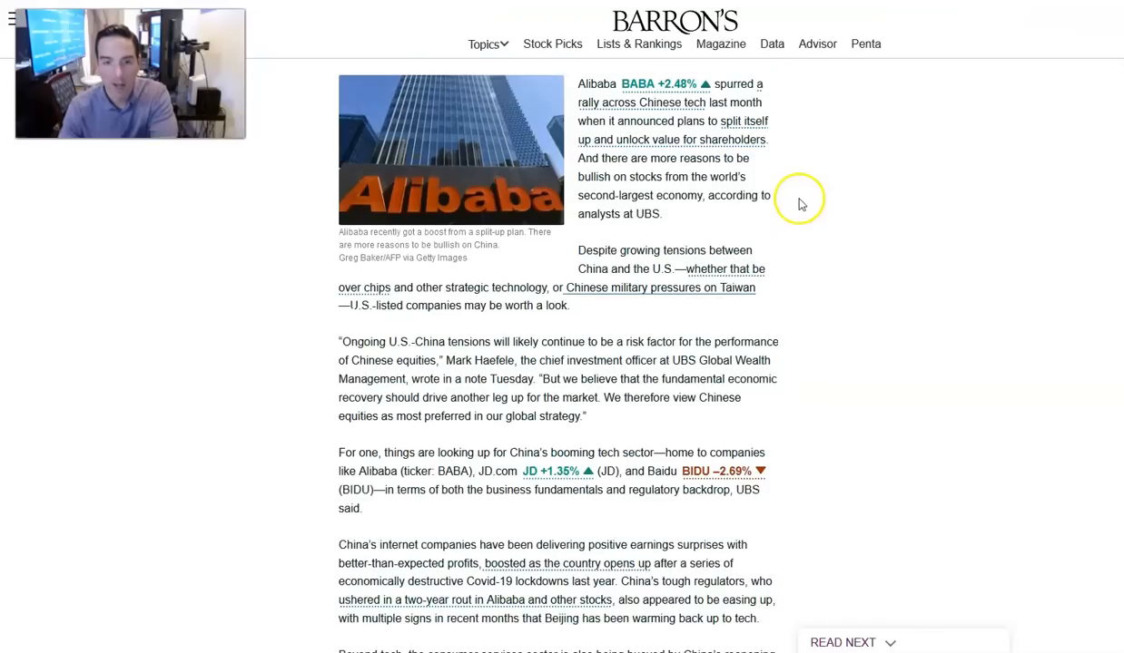
mouse_move(471, 363)
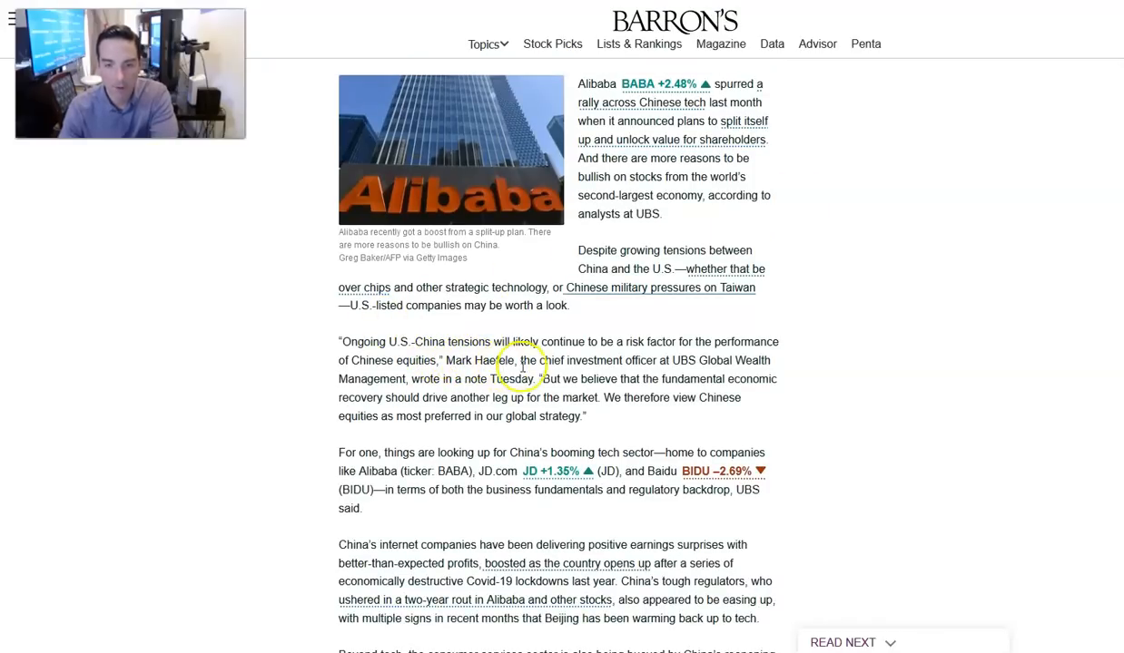
mouse_move(599, 377)
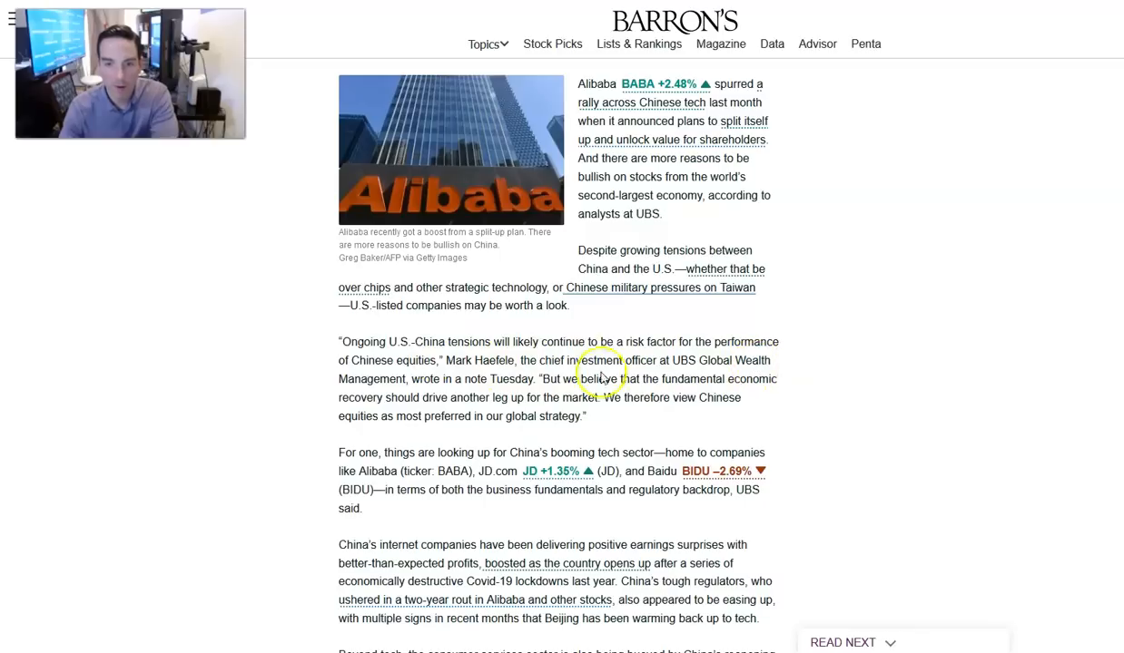
mouse_move(426, 399)
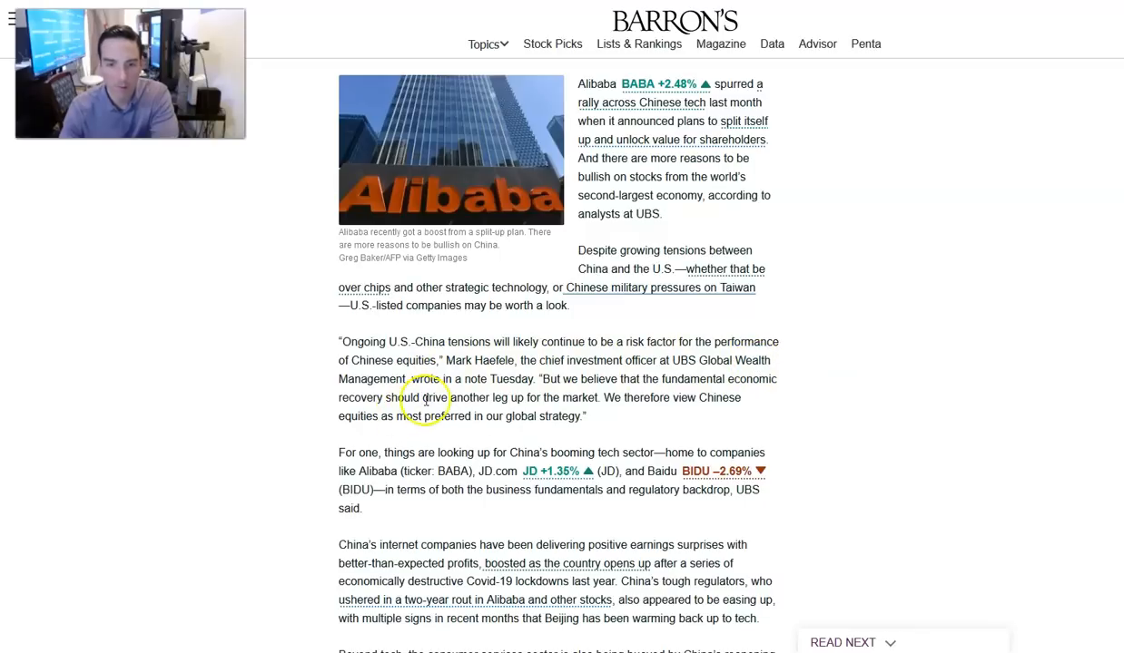
mouse_move(576, 340)
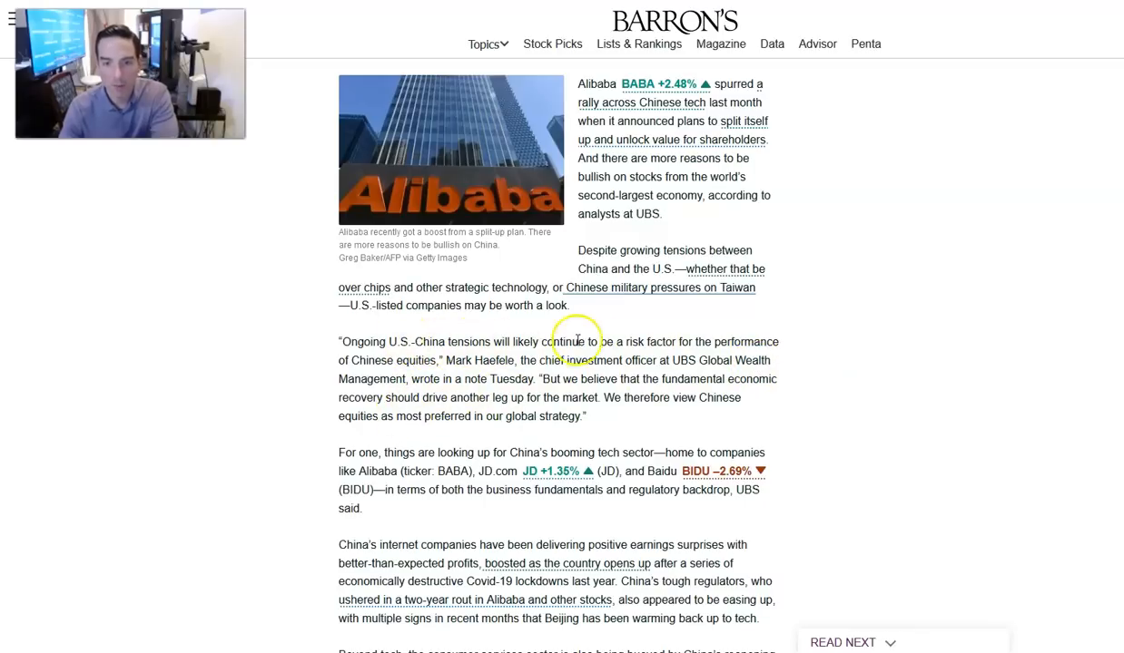
mouse_move(613, 393)
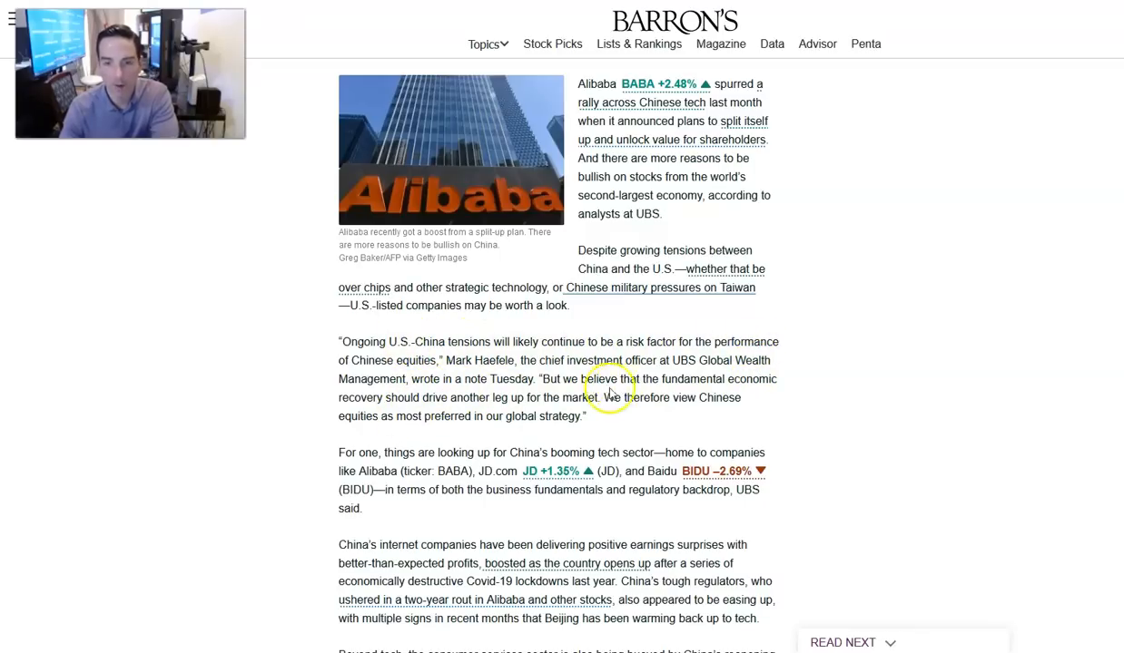
mouse_move(440, 397)
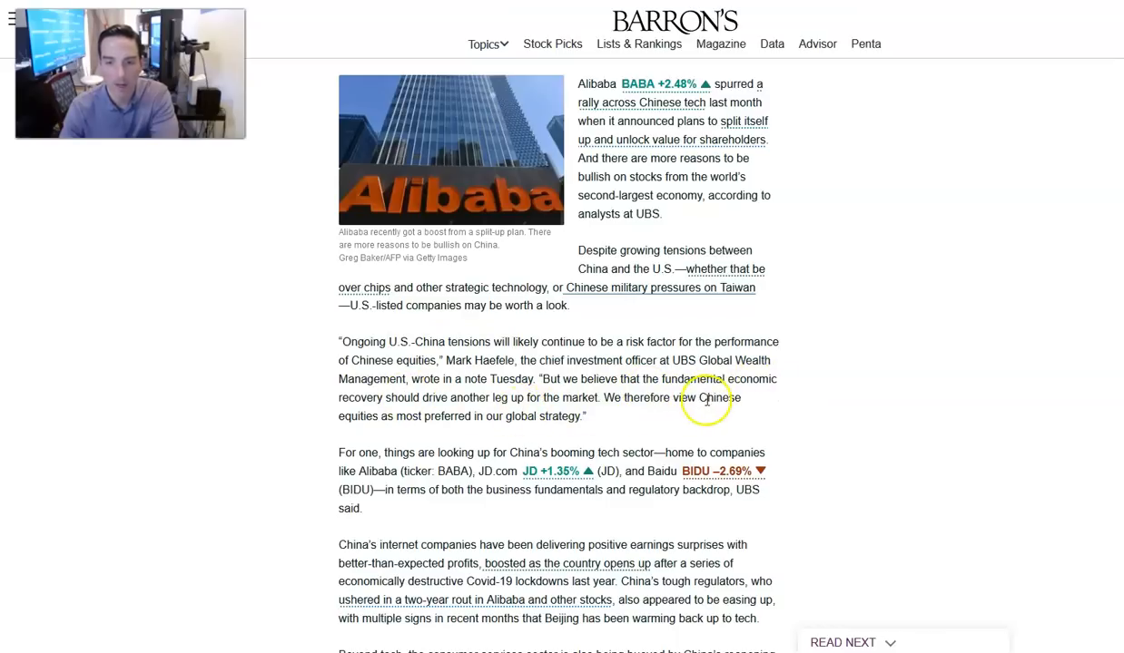
mouse_move(475, 422)
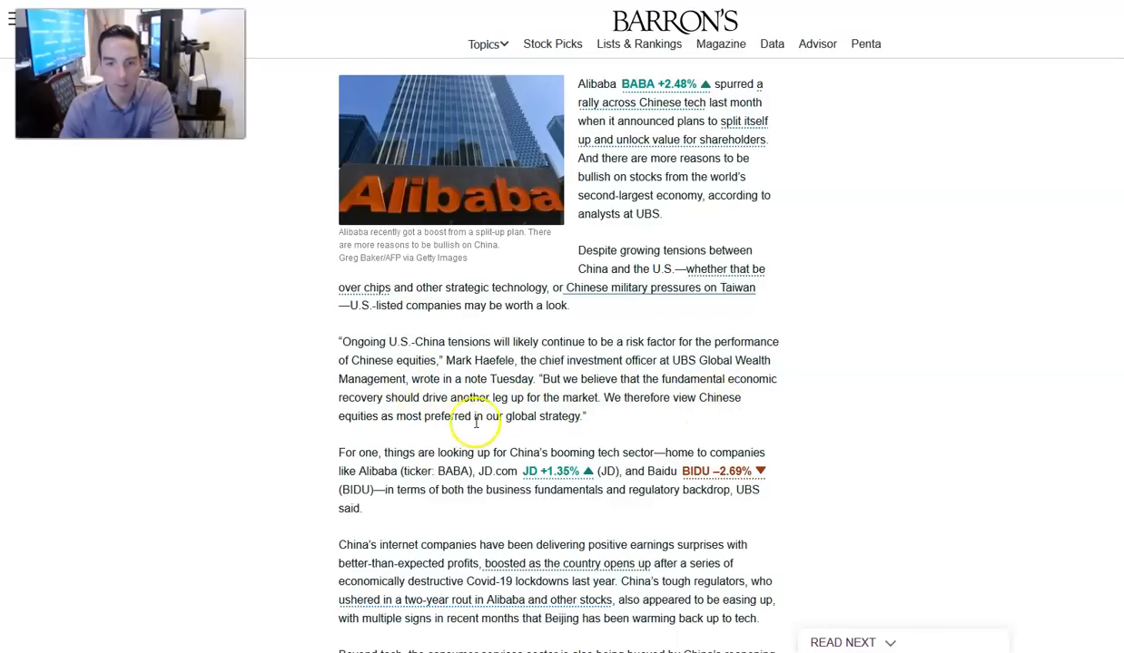
mouse_move(524, 417)
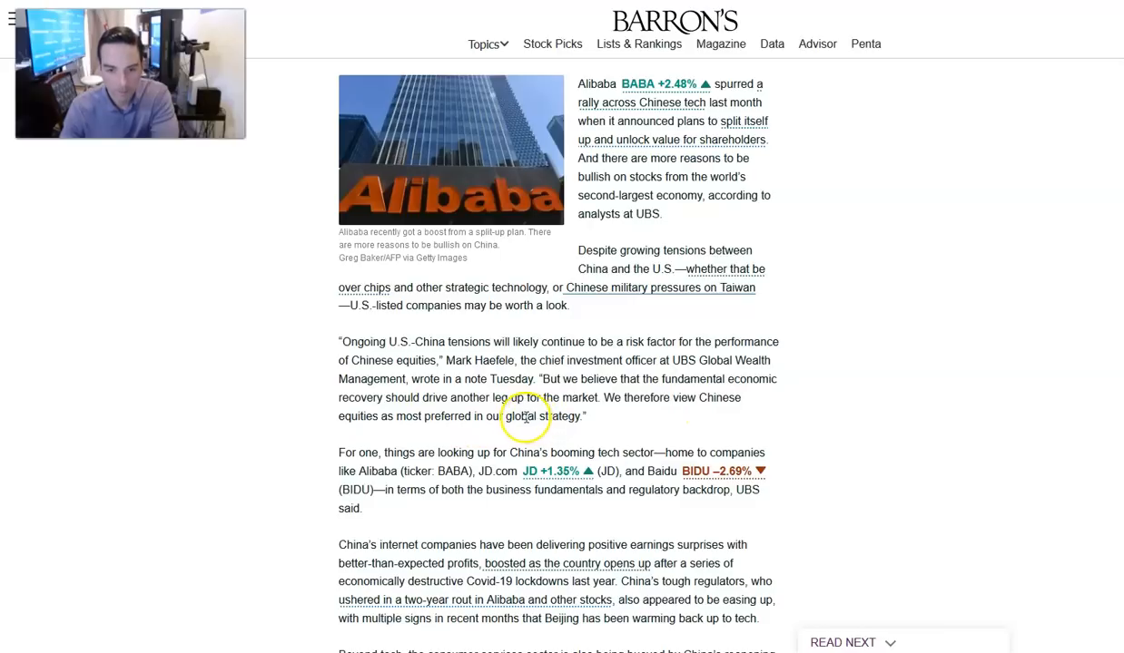
scroll(down, 3)
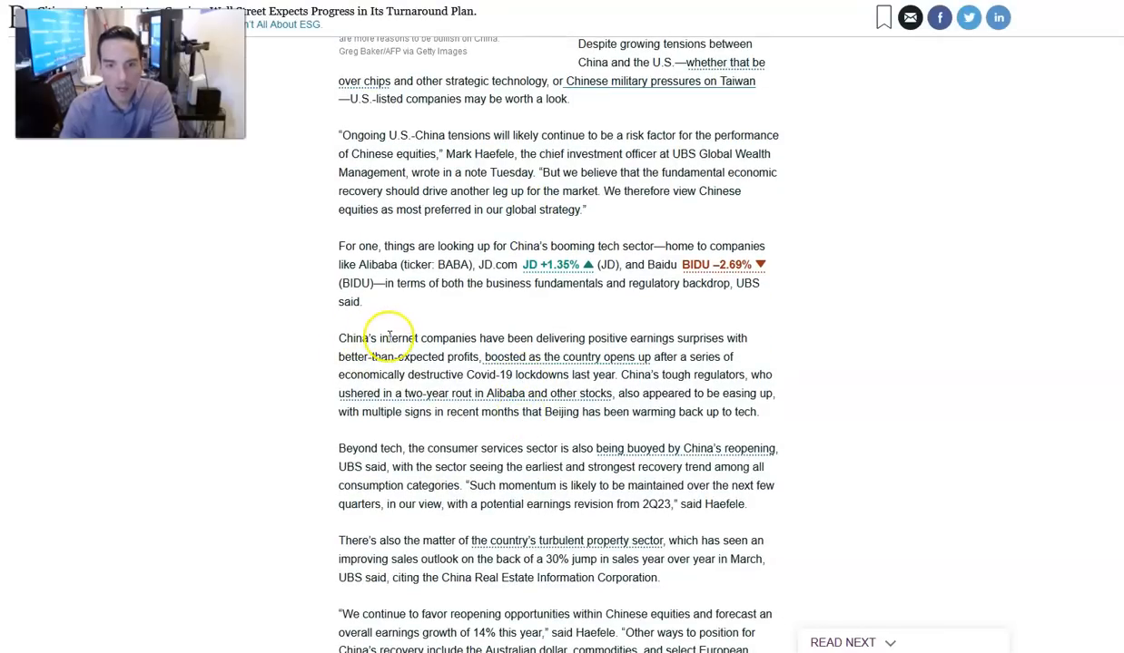
mouse_move(645, 327)
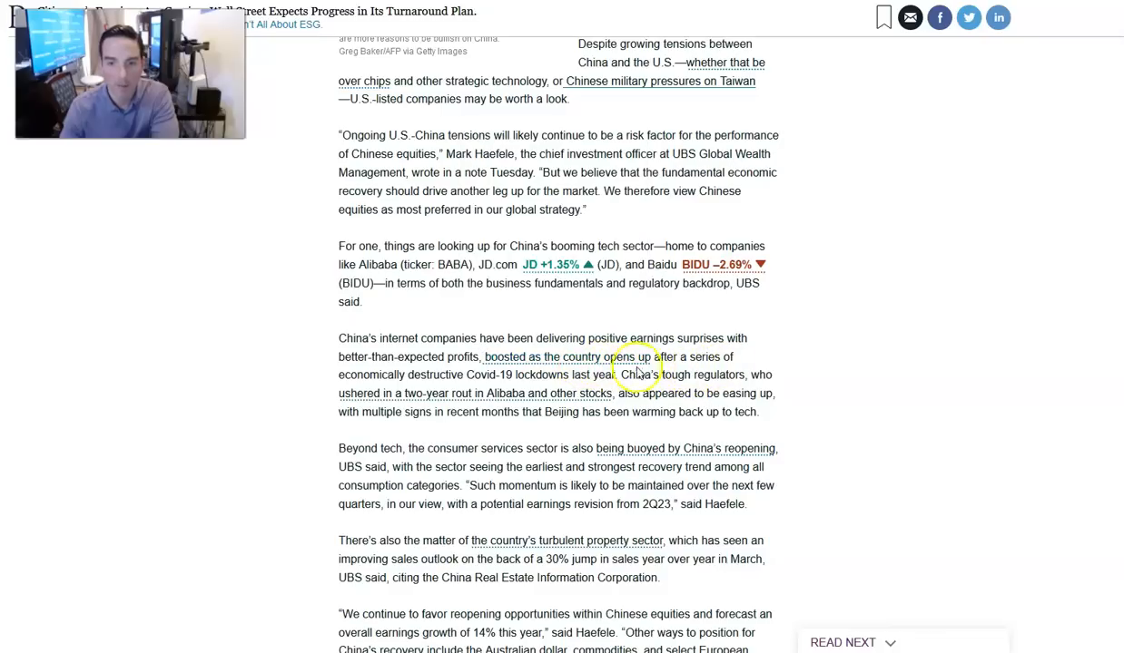
mouse_move(703, 392)
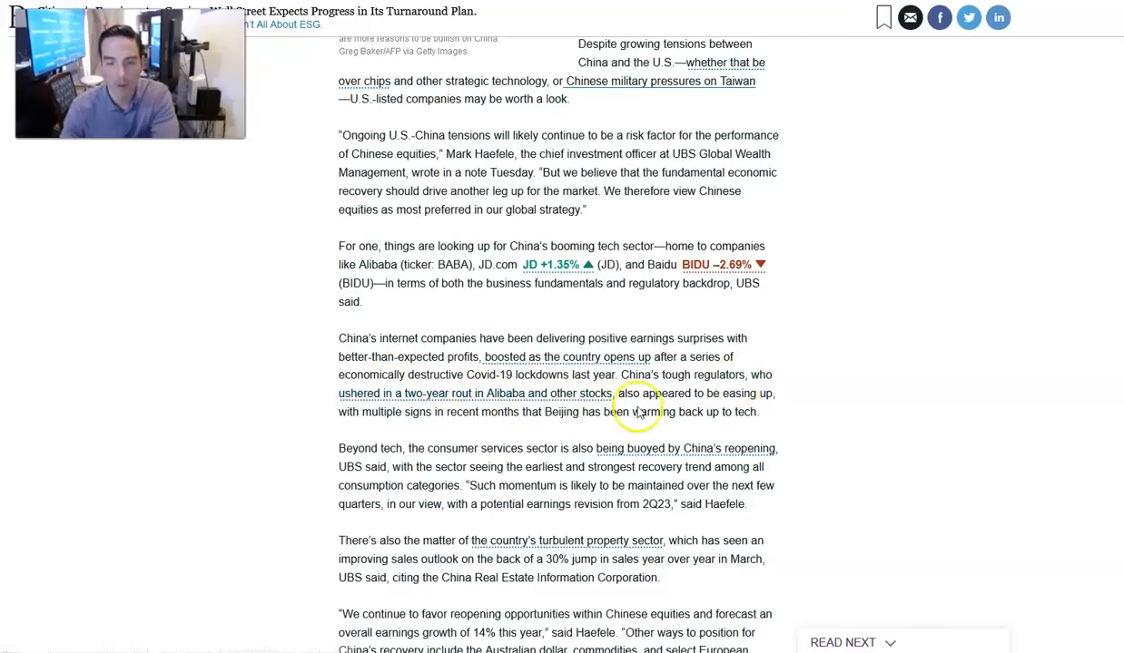
mouse_move(411, 411)
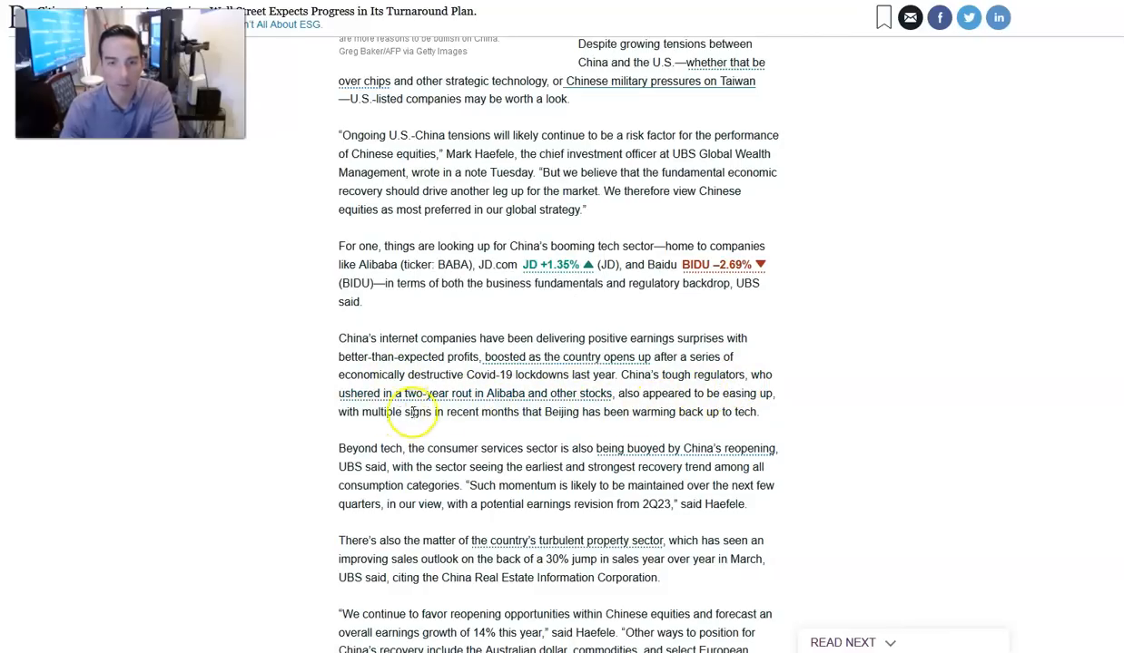
mouse_move(638, 419)
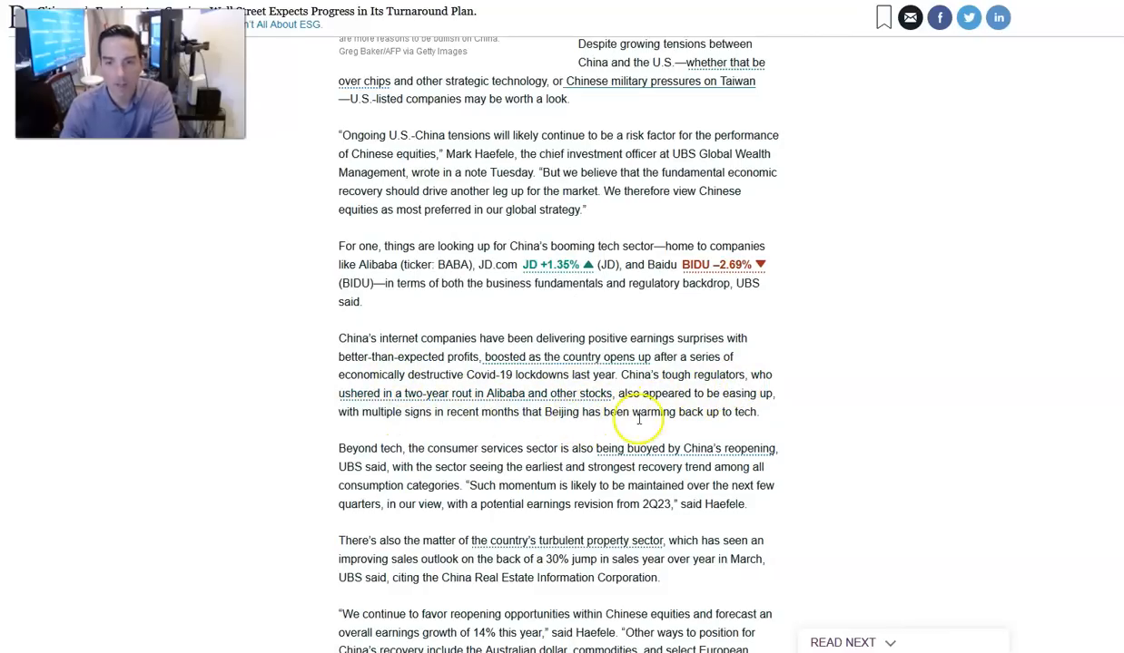
scroll(down, 3)
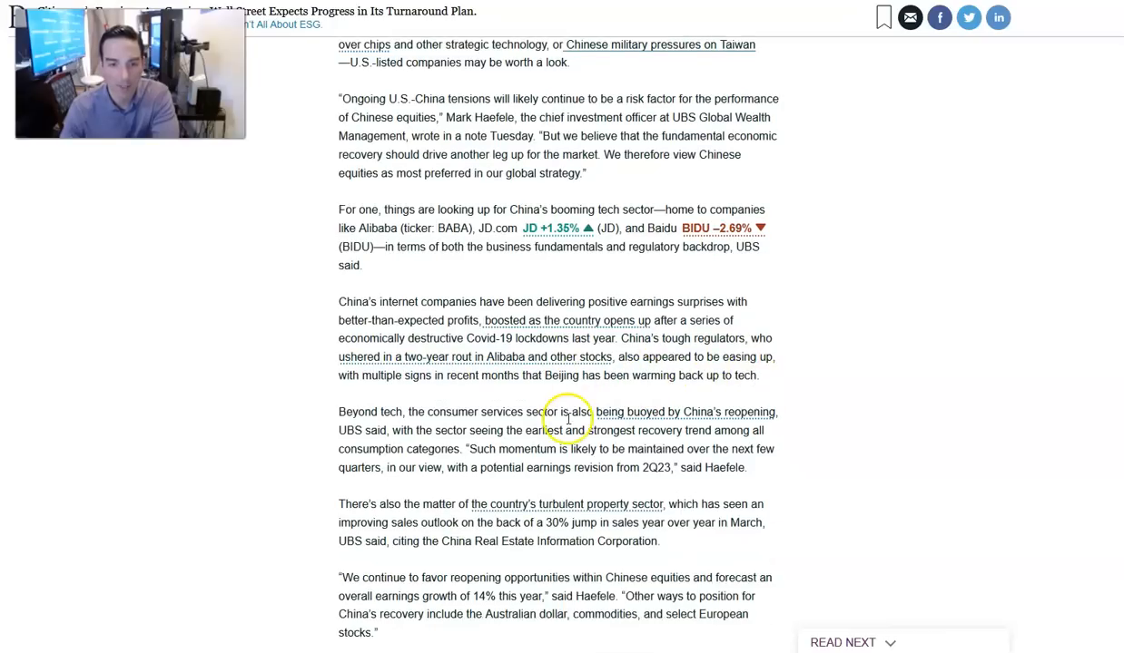
scroll(down, 3)
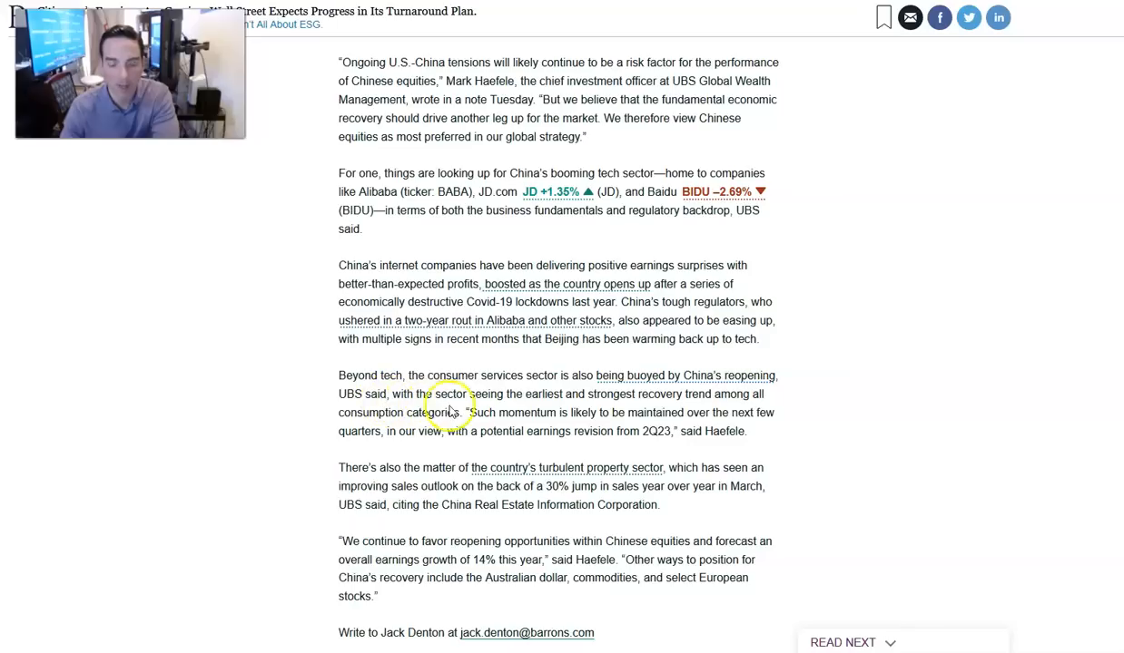
mouse_move(679, 387)
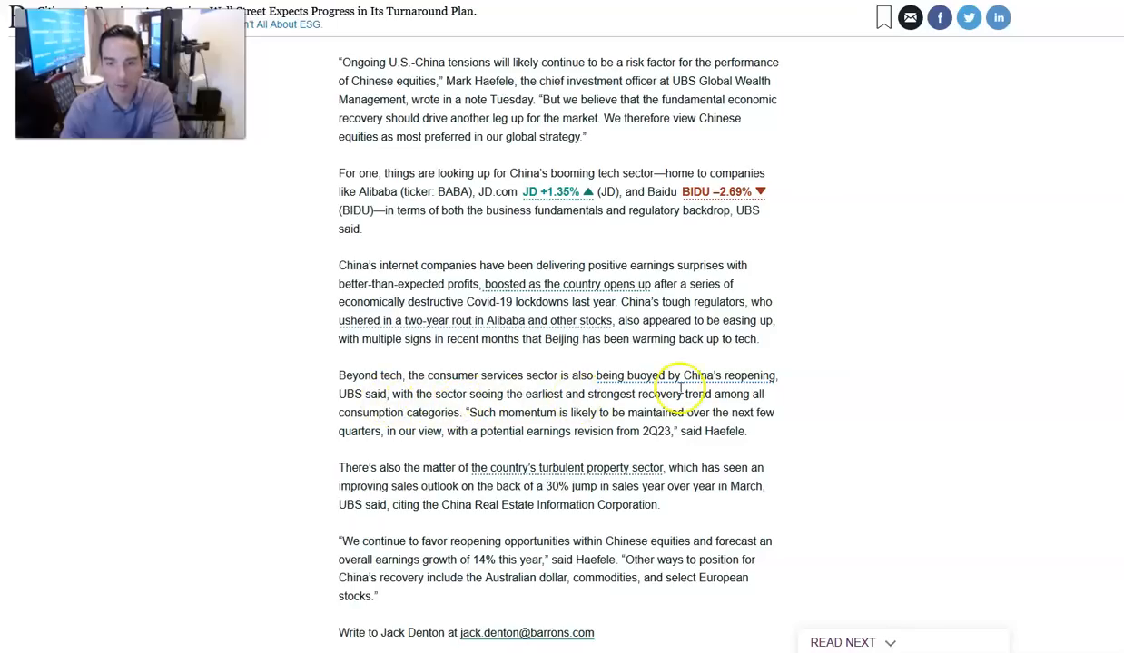
mouse_move(508, 412)
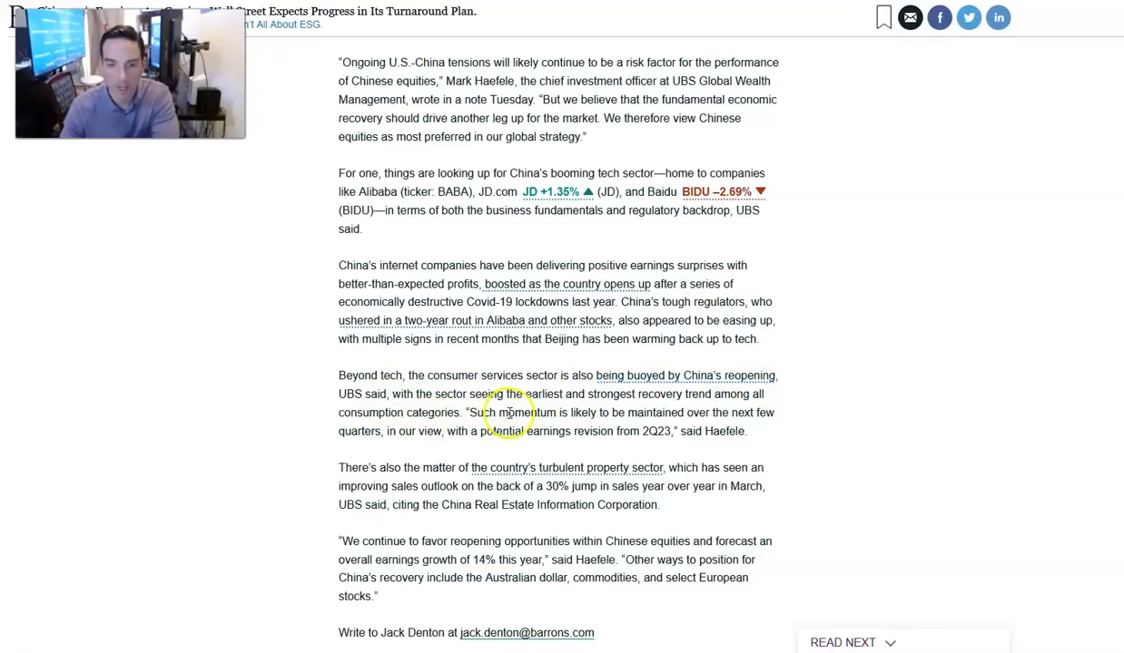
mouse_move(739, 432)
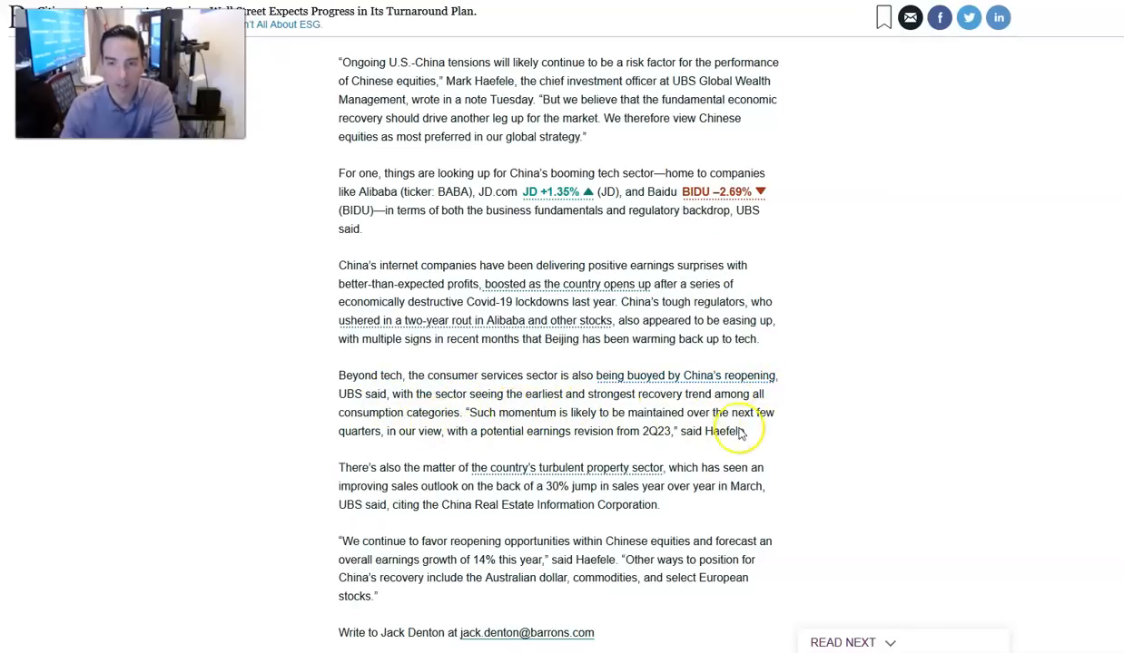
mouse_move(505, 434)
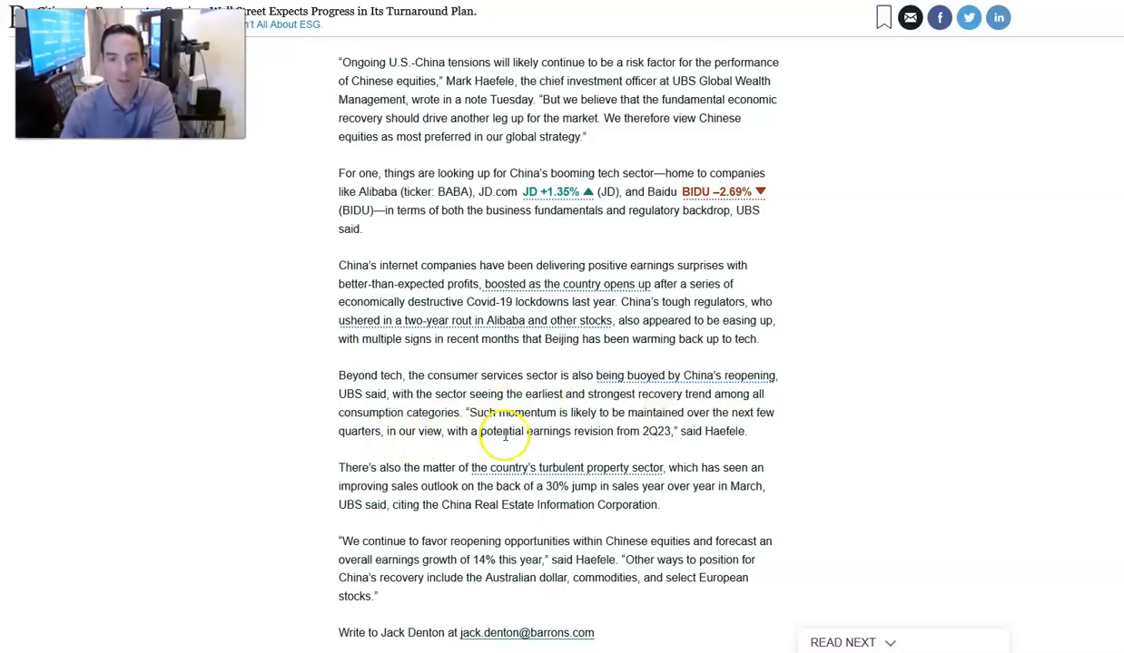
mouse_move(660, 433)
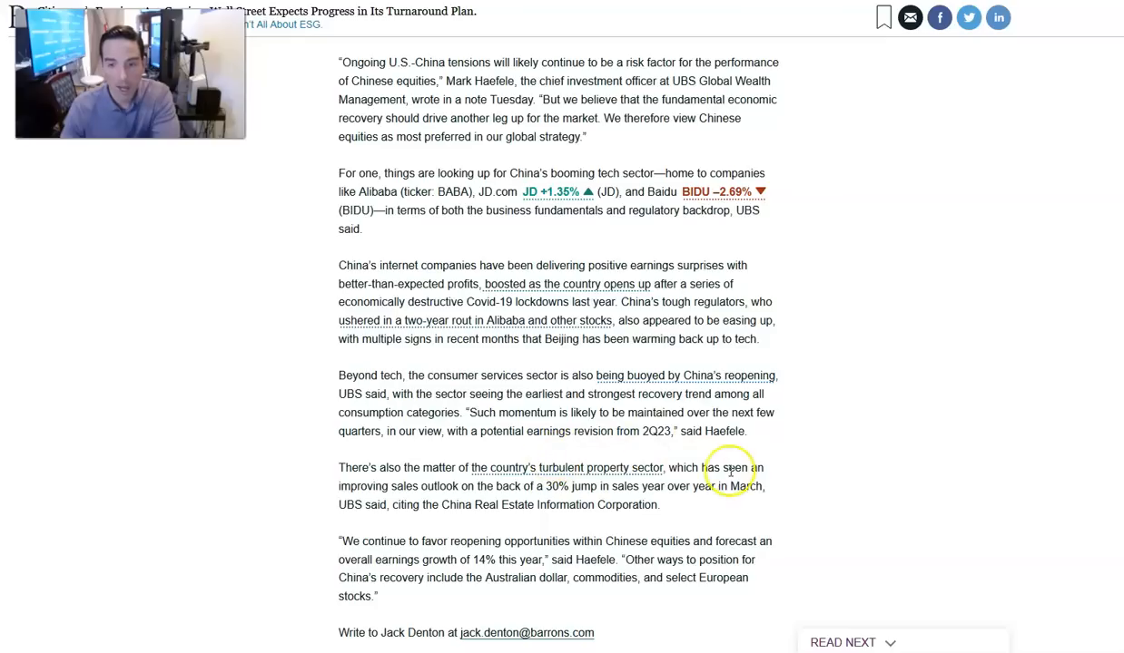
mouse_move(561, 481)
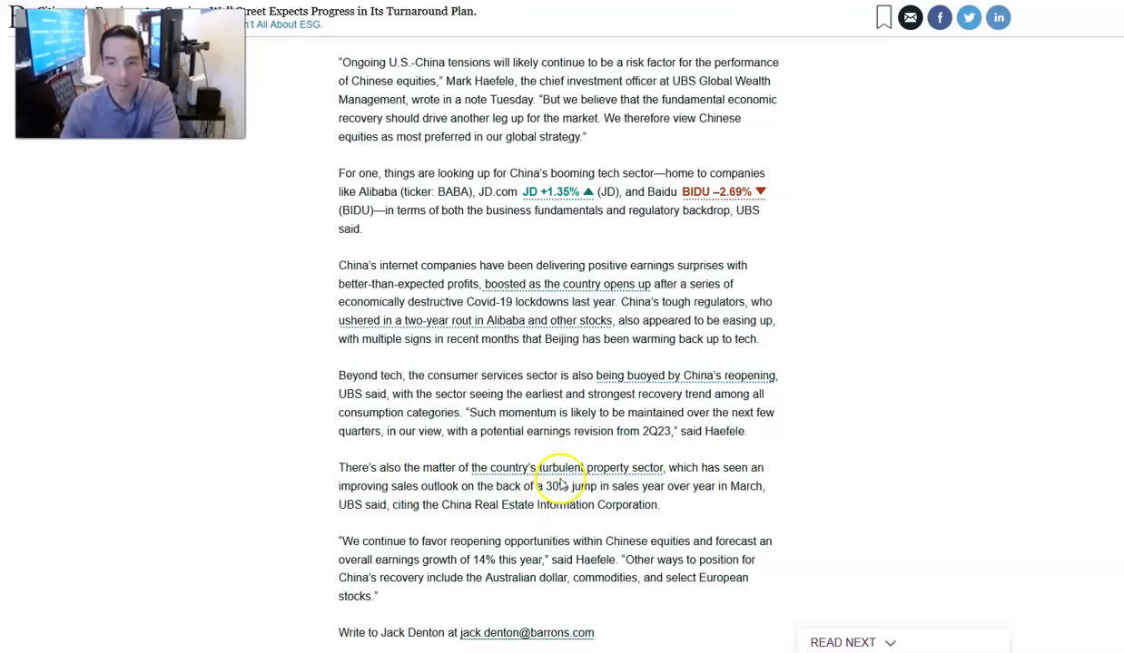
mouse_move(474, 501)
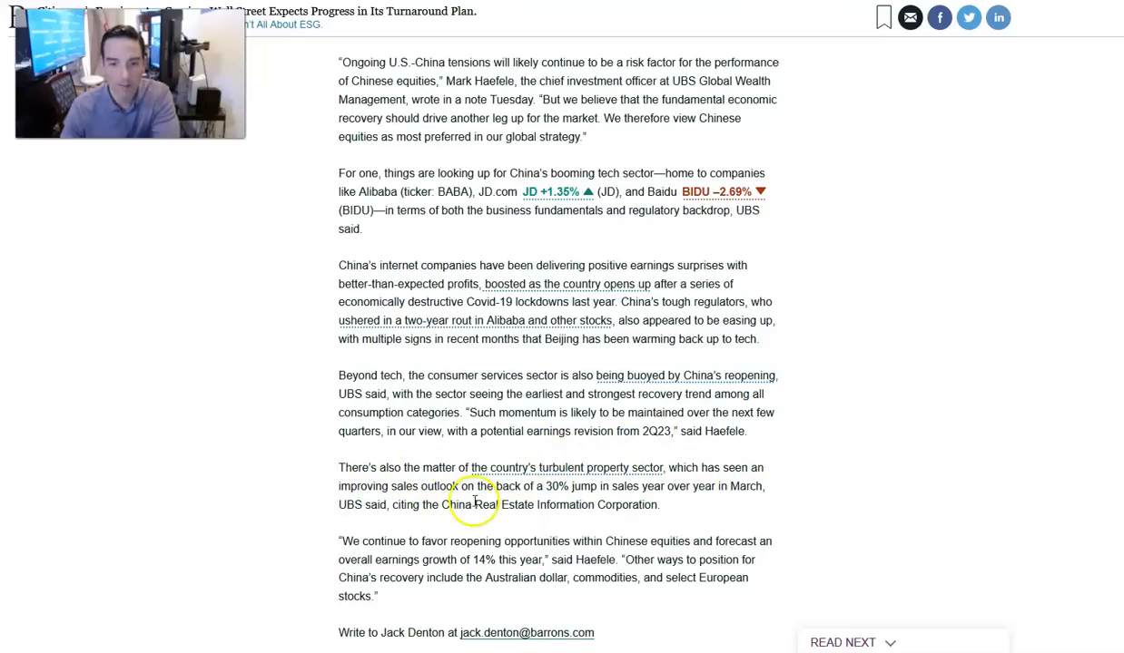
mouse_move(660, 486)
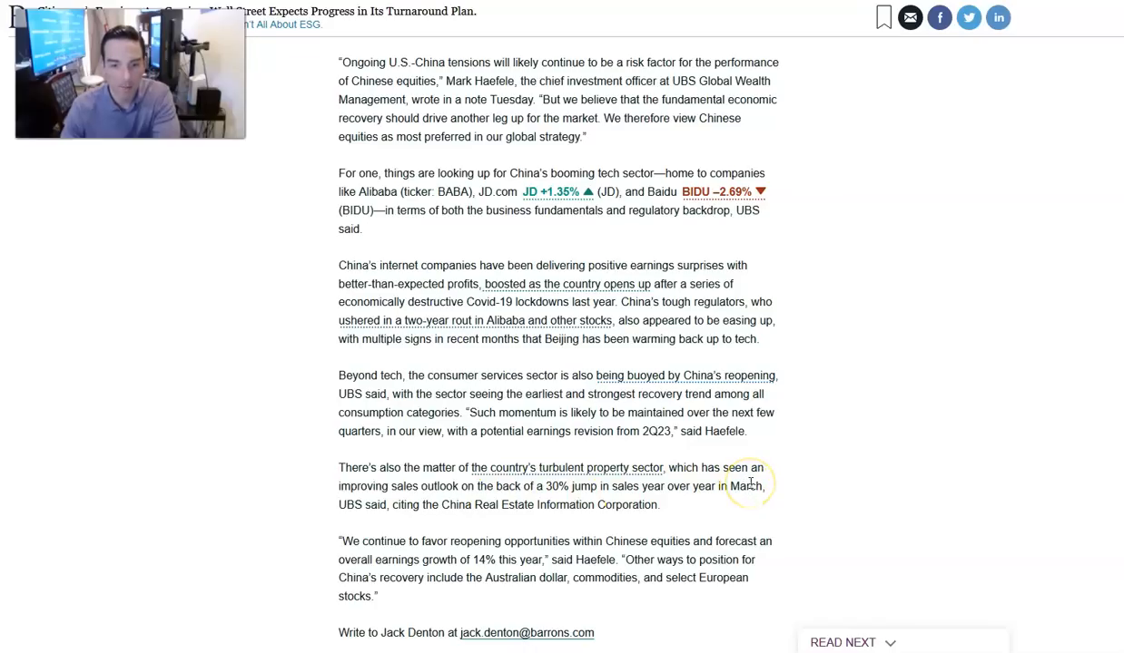
scroll(down, 3)
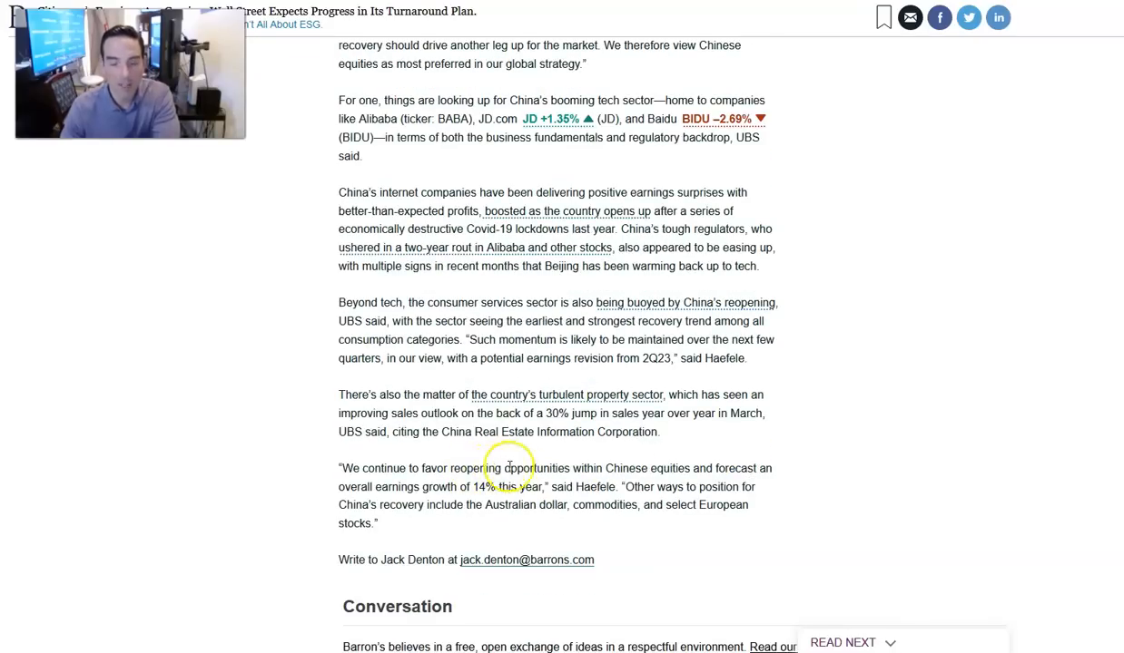
mouse_move(761, 468)
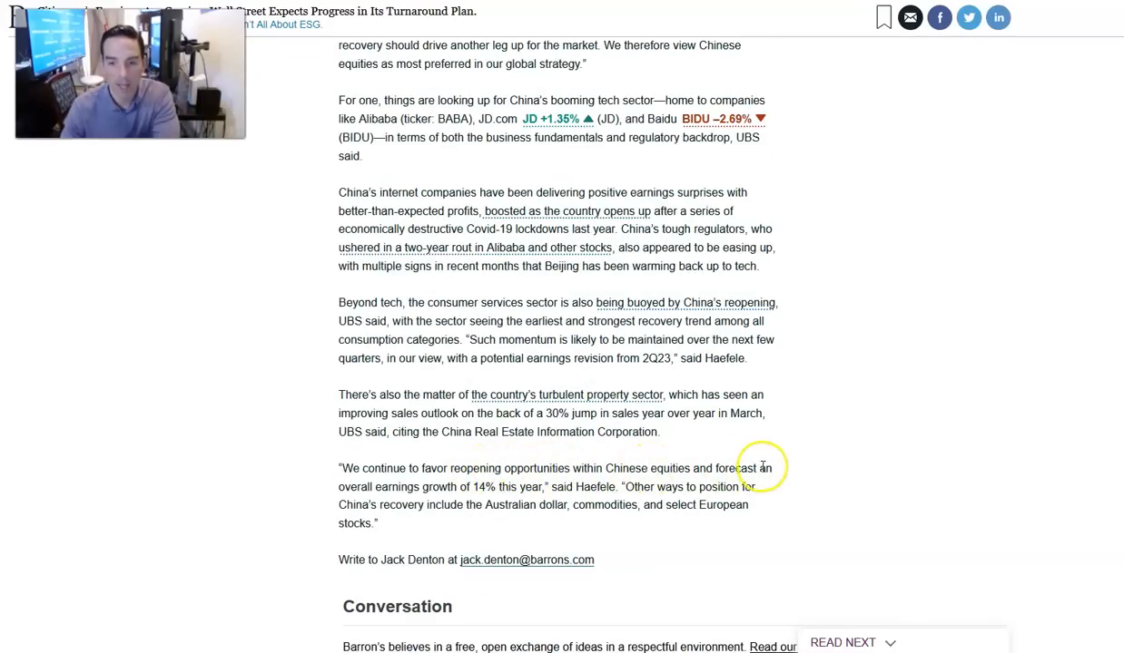
mouse_move(395, 454)
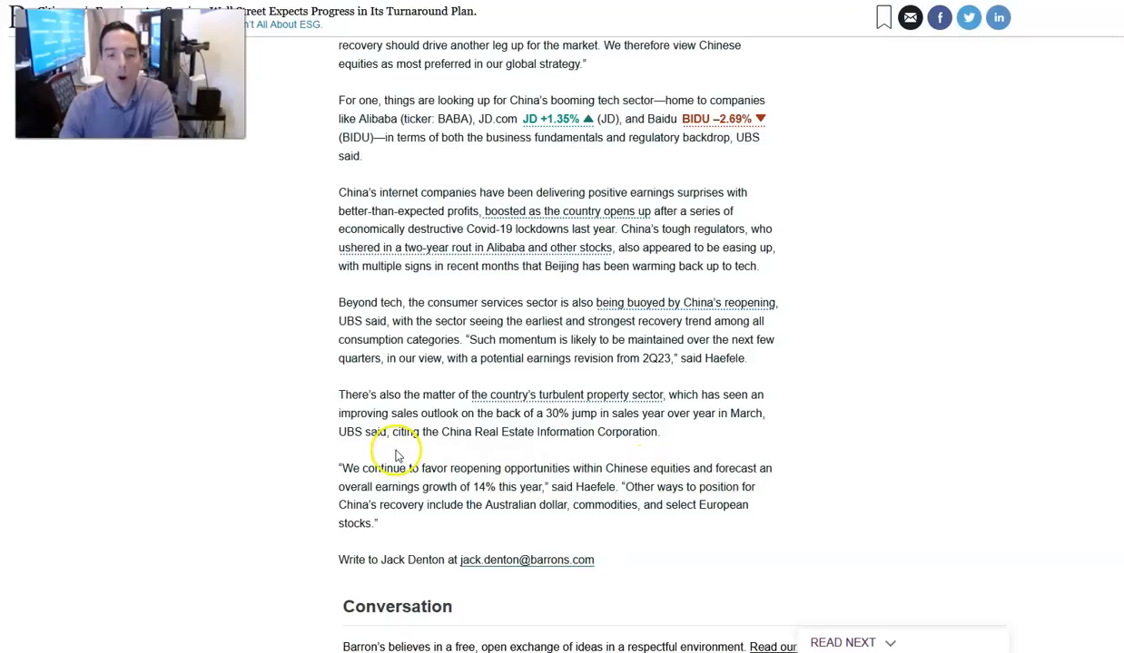
mouse_move(404, 450)
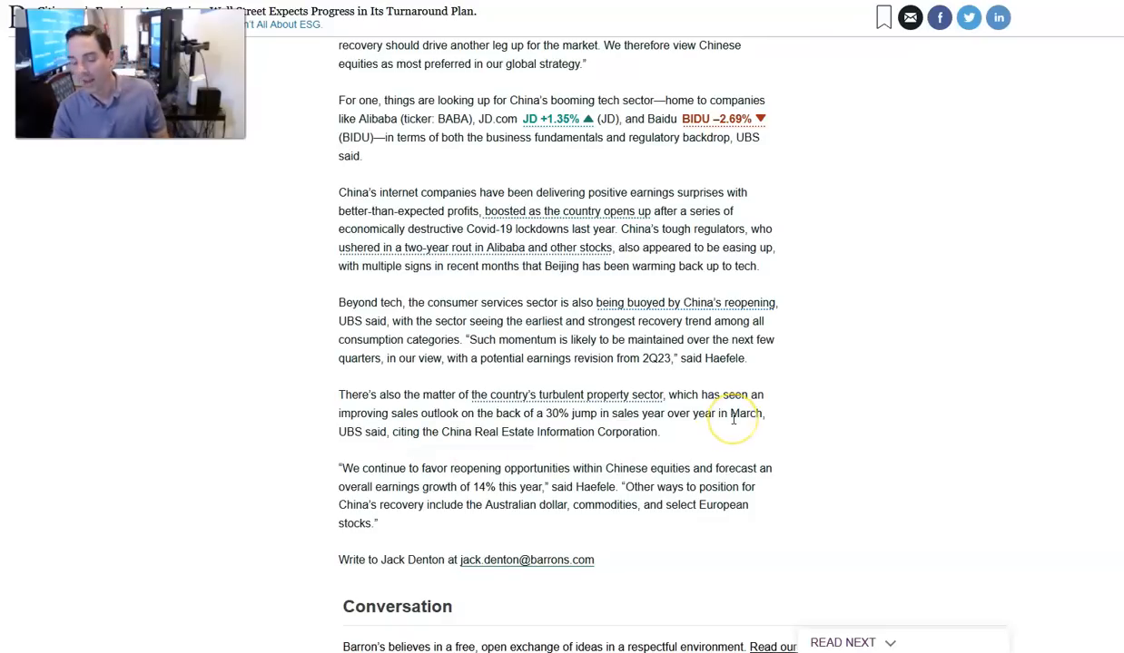
mouse_move(733, 419)
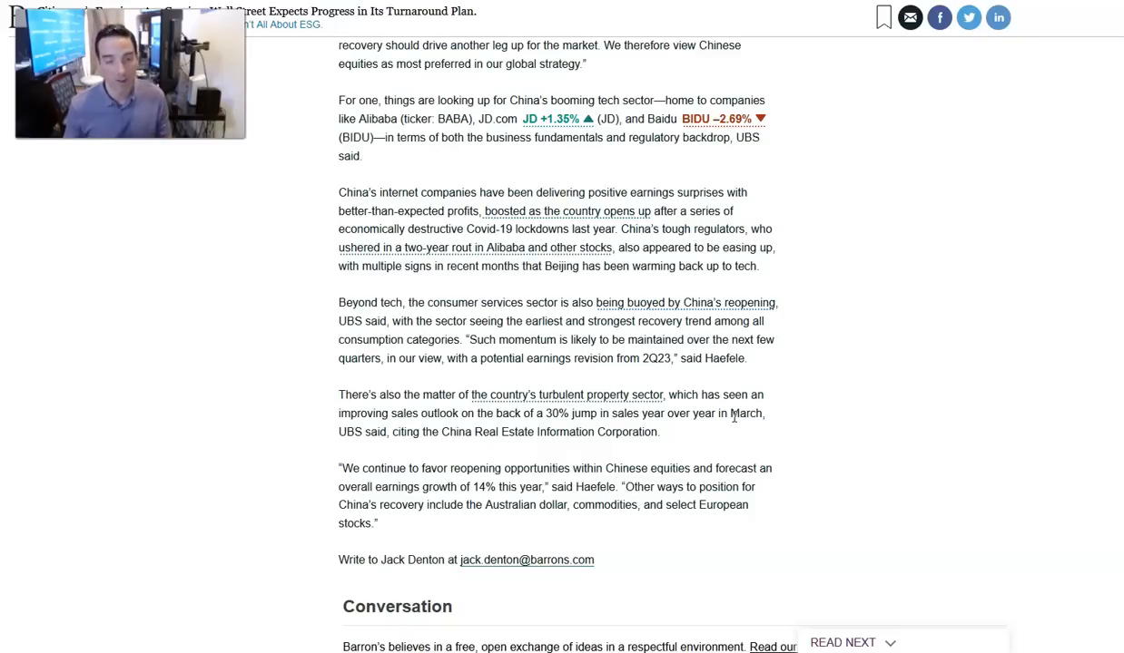
scroll(up, 3)
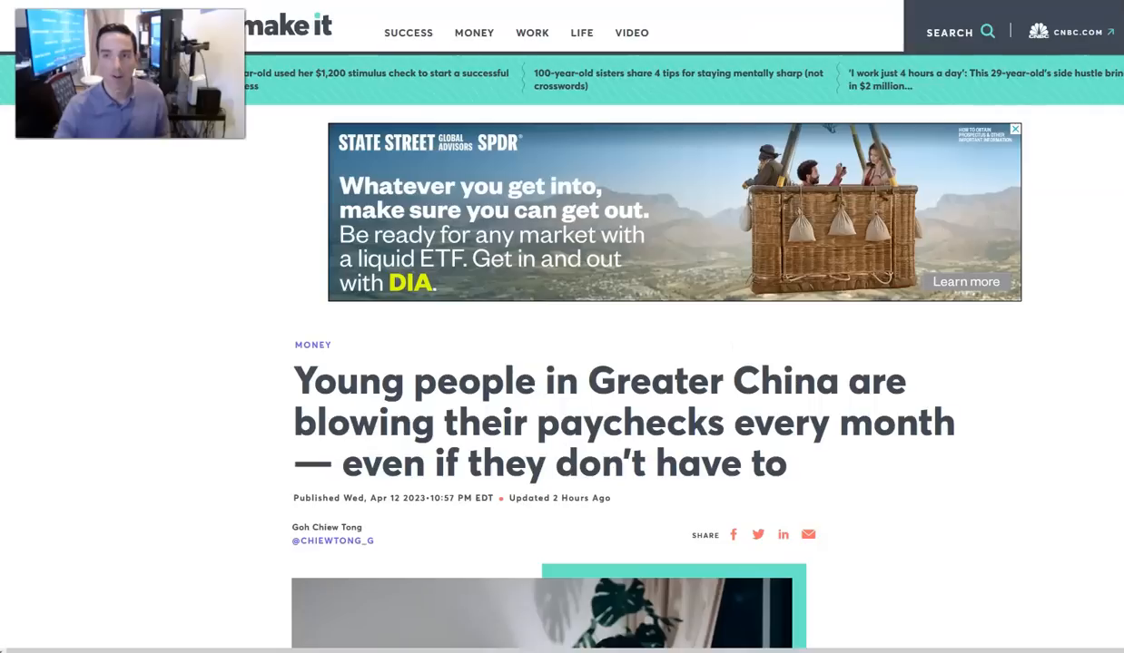
mouse_move(866, 234)
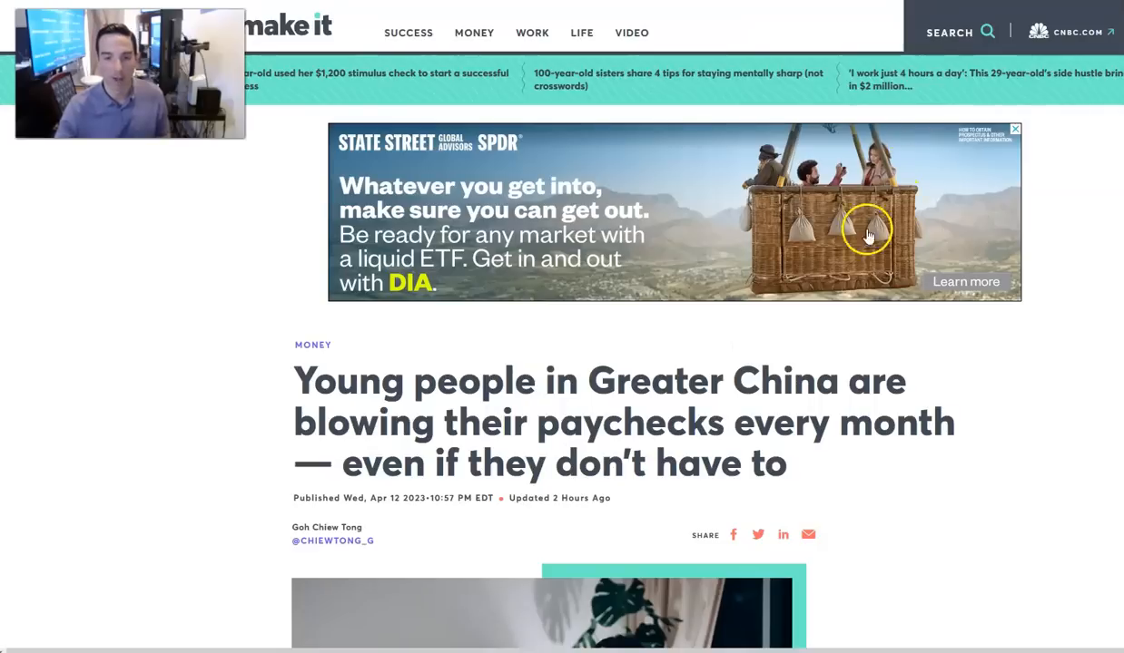
- Scroll the CNBC Make It 'moonlight clan' article down to Hsu's credit-card debts
scroll(down, 3)
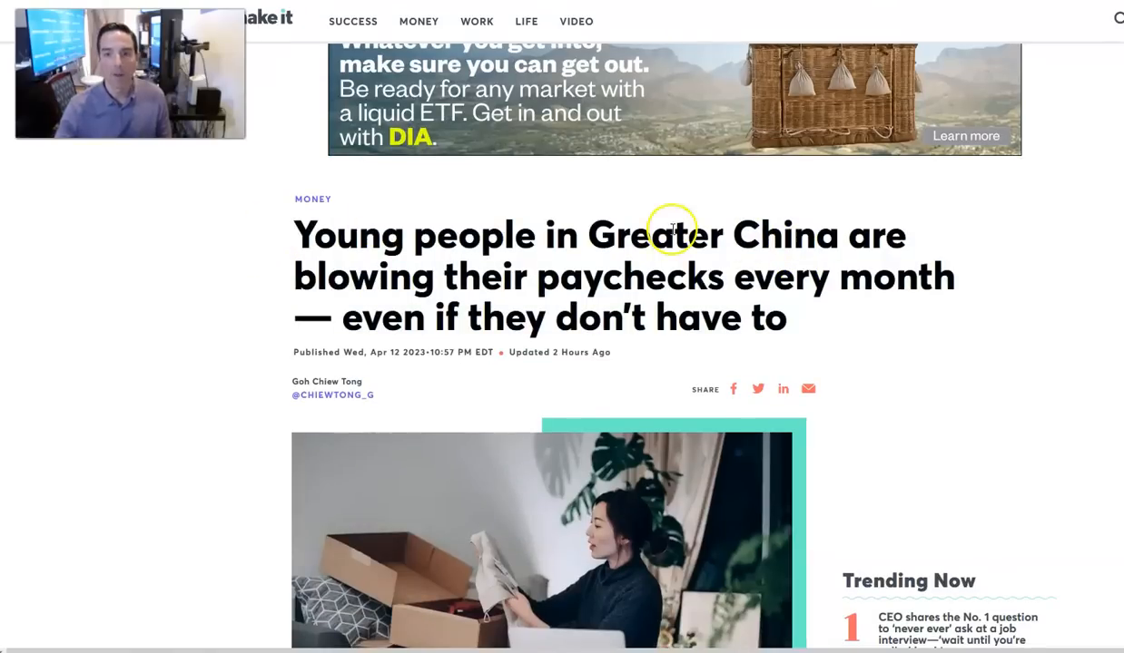
mouse_move(898, 261)
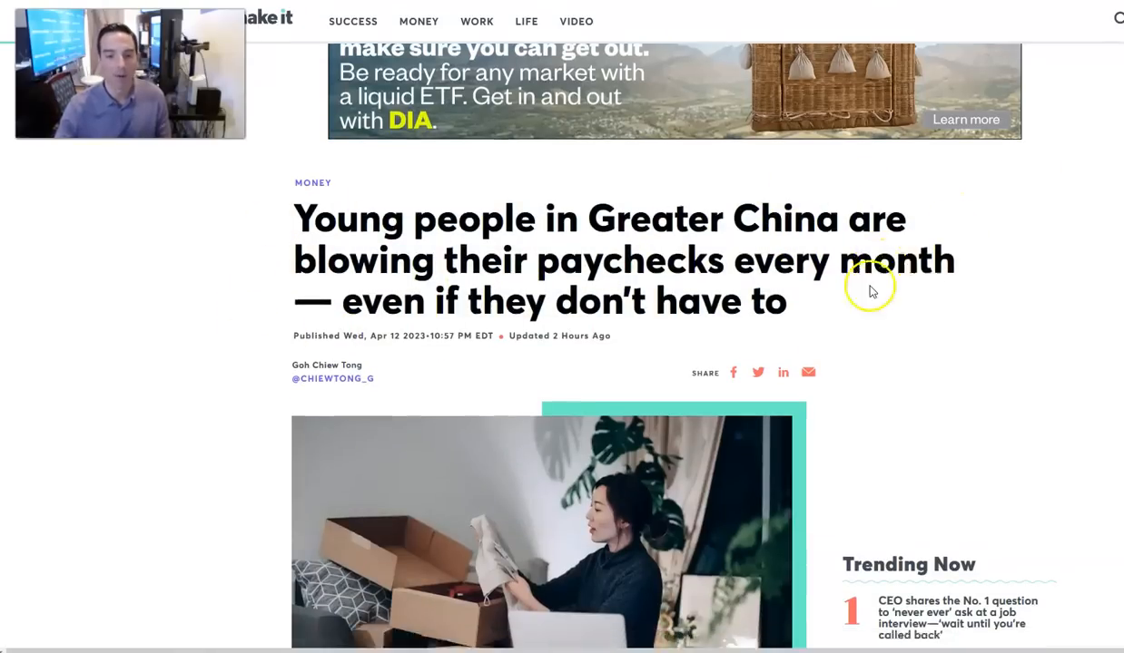
scroll(down, 3)
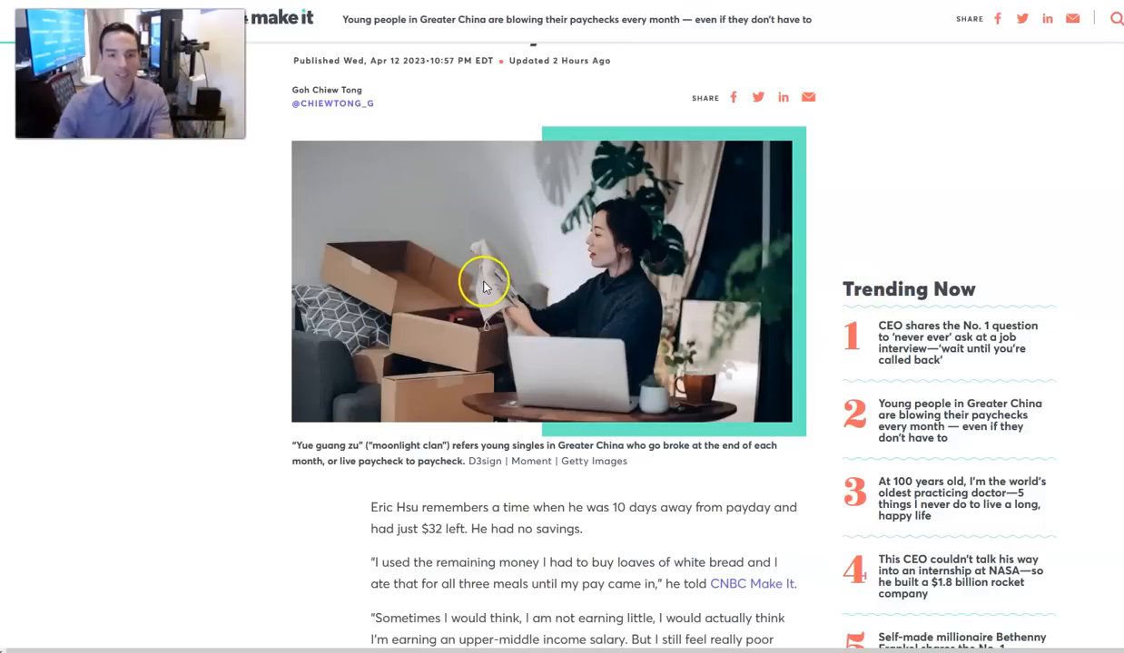
scroll(down, 3)
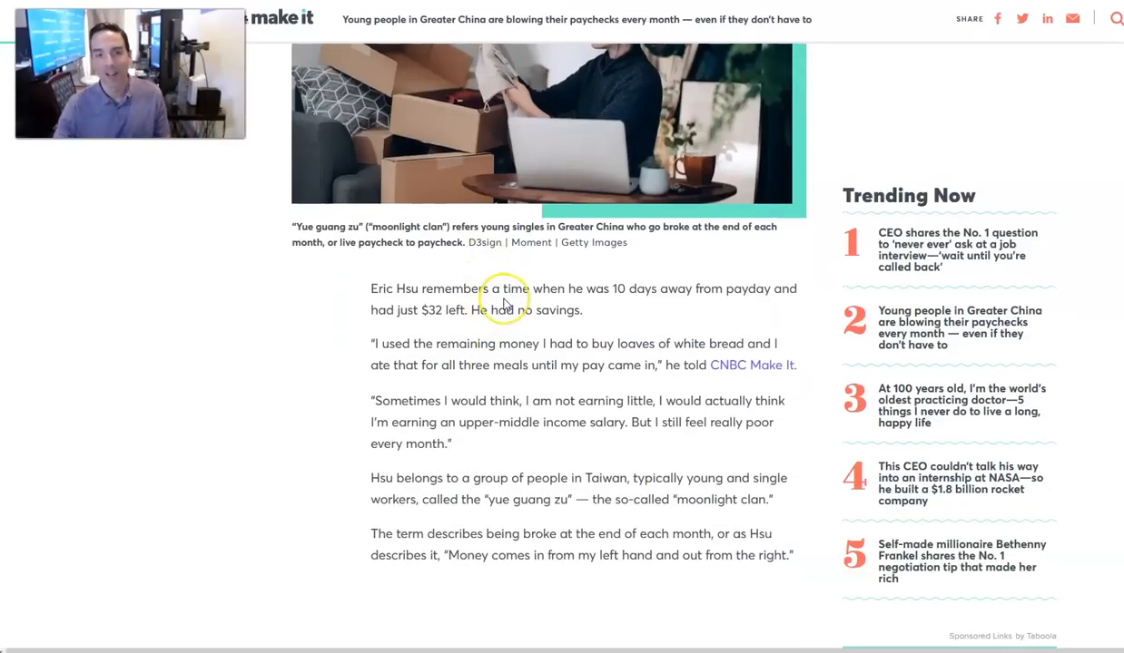
scroll(down, 3)
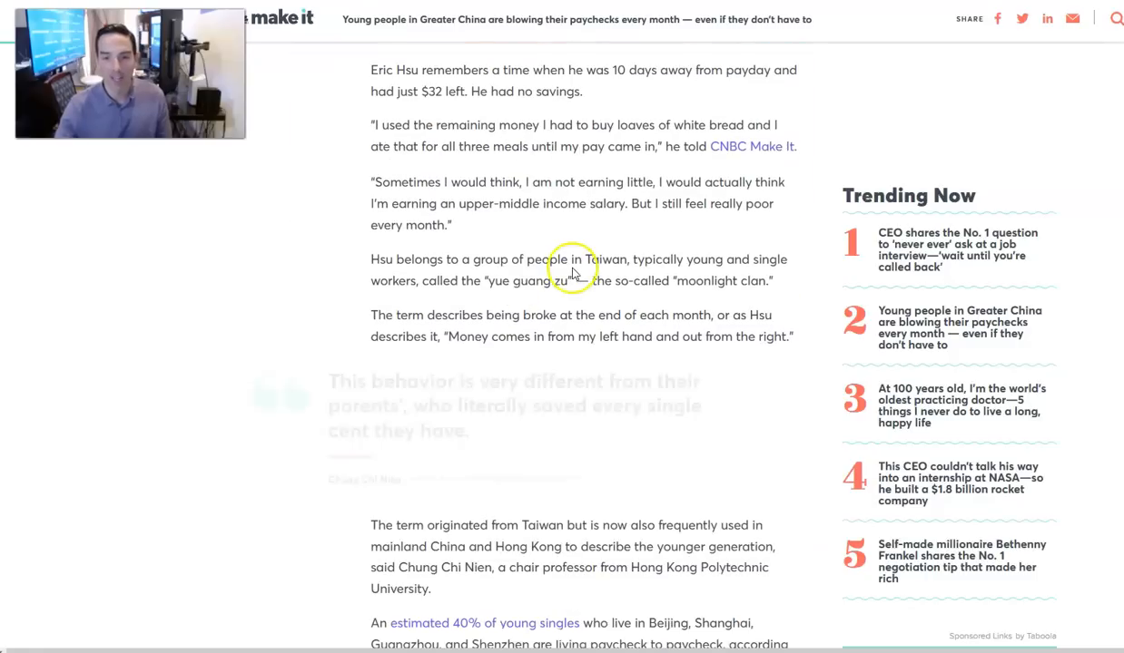
scroll(down, 3)
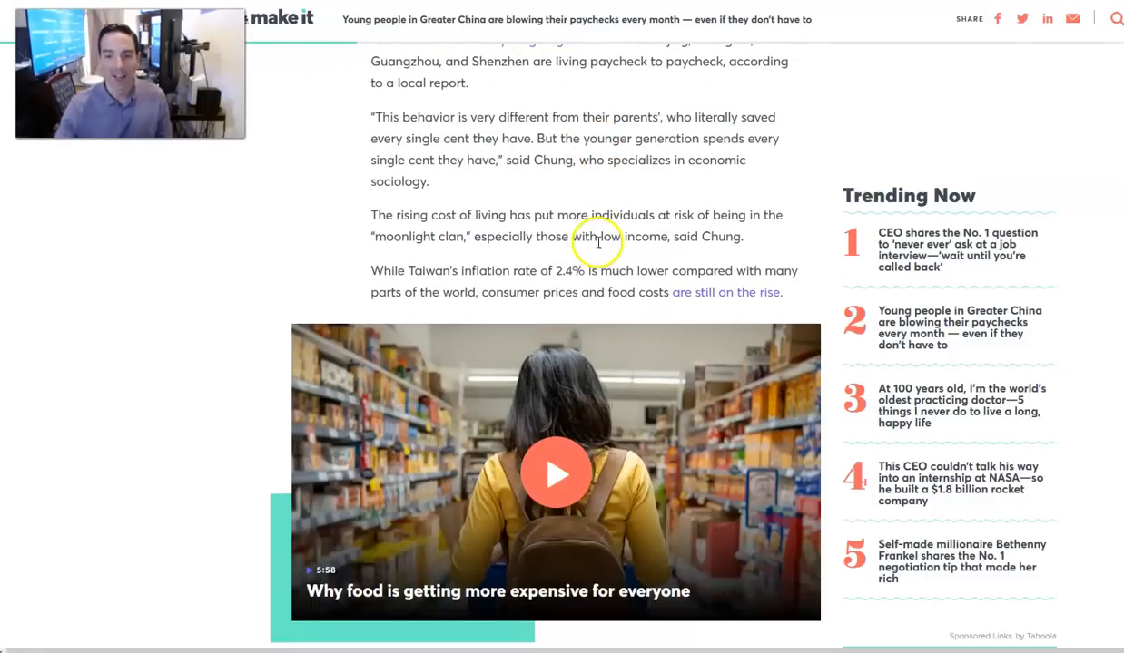
scroll(up, 3)
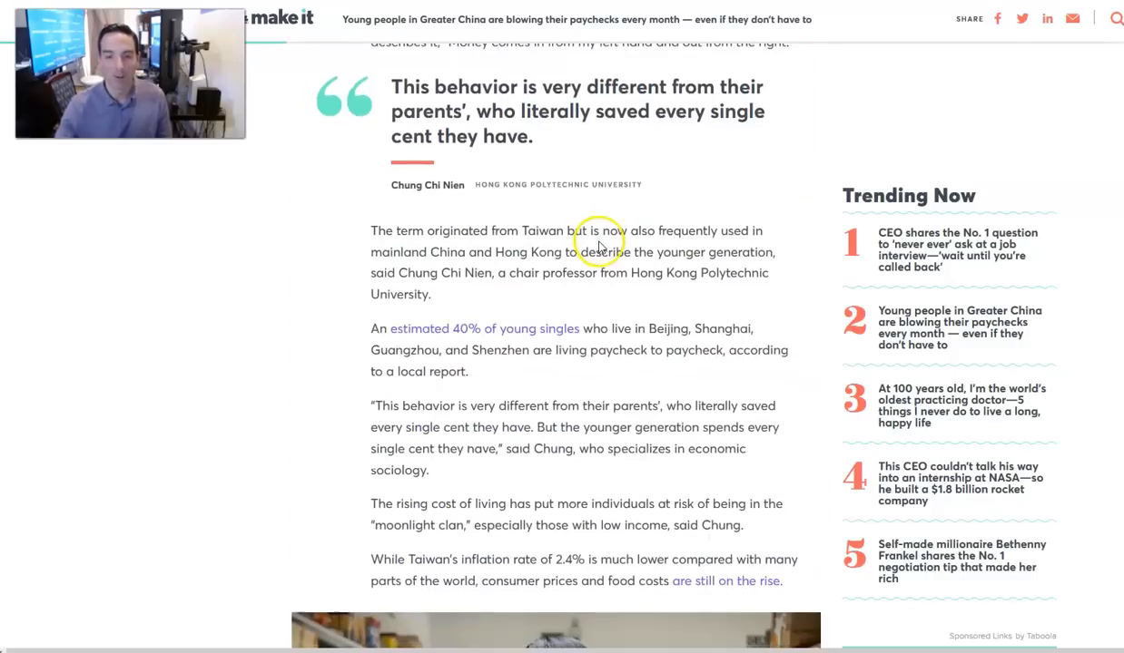
scroll(up, 3)
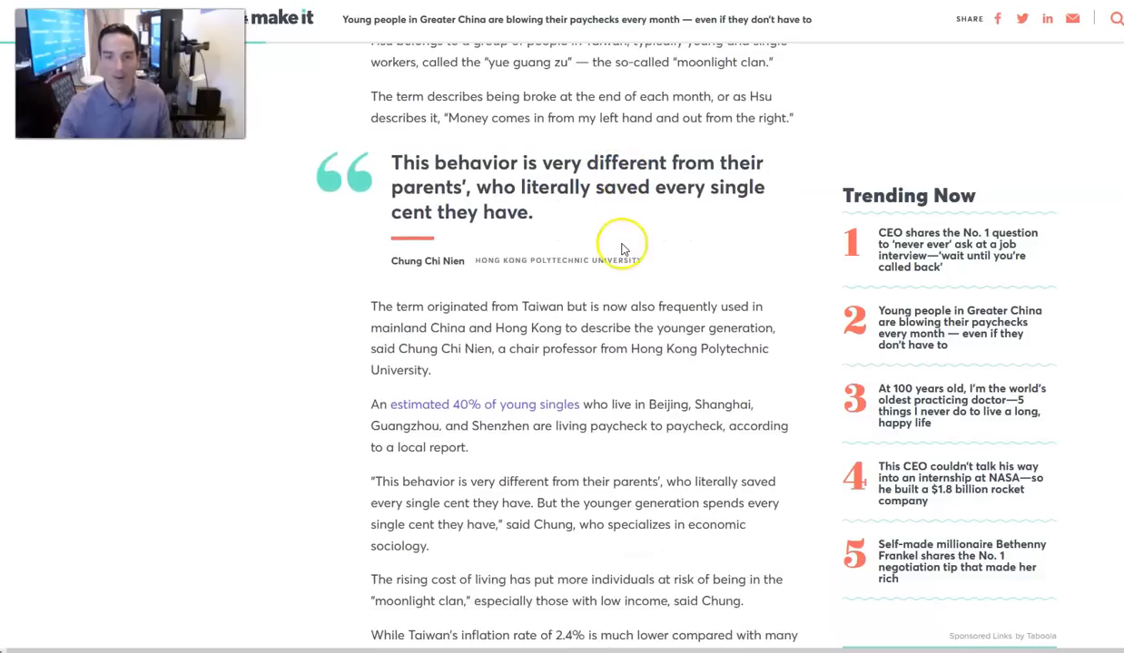
scroll(down, 3)
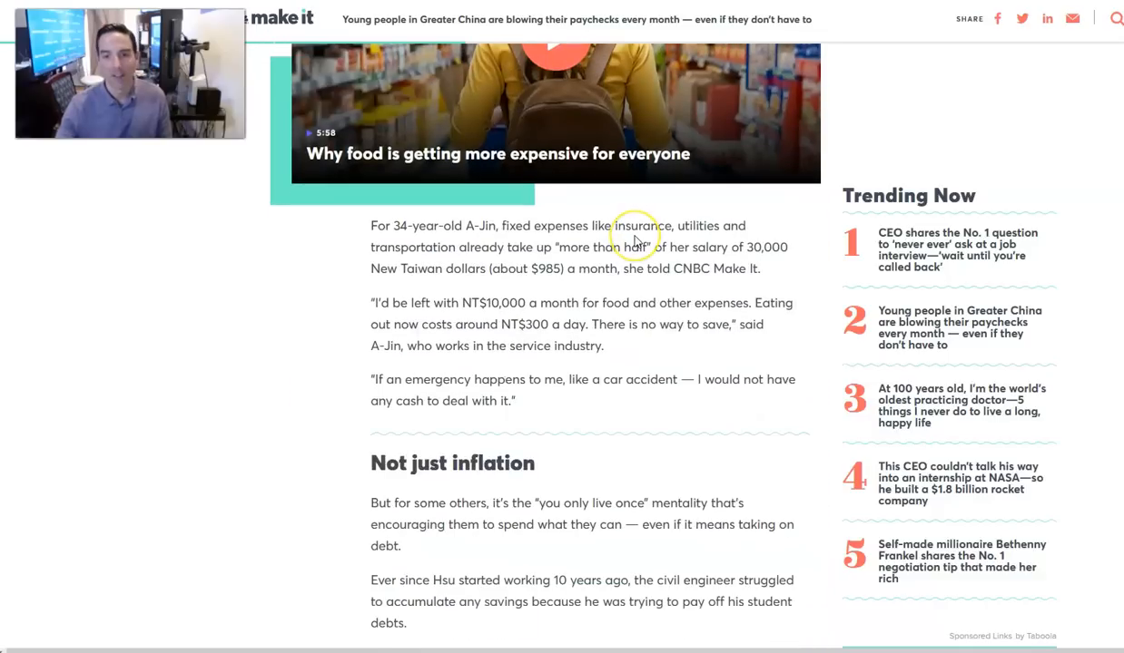
scroll(down, 3)
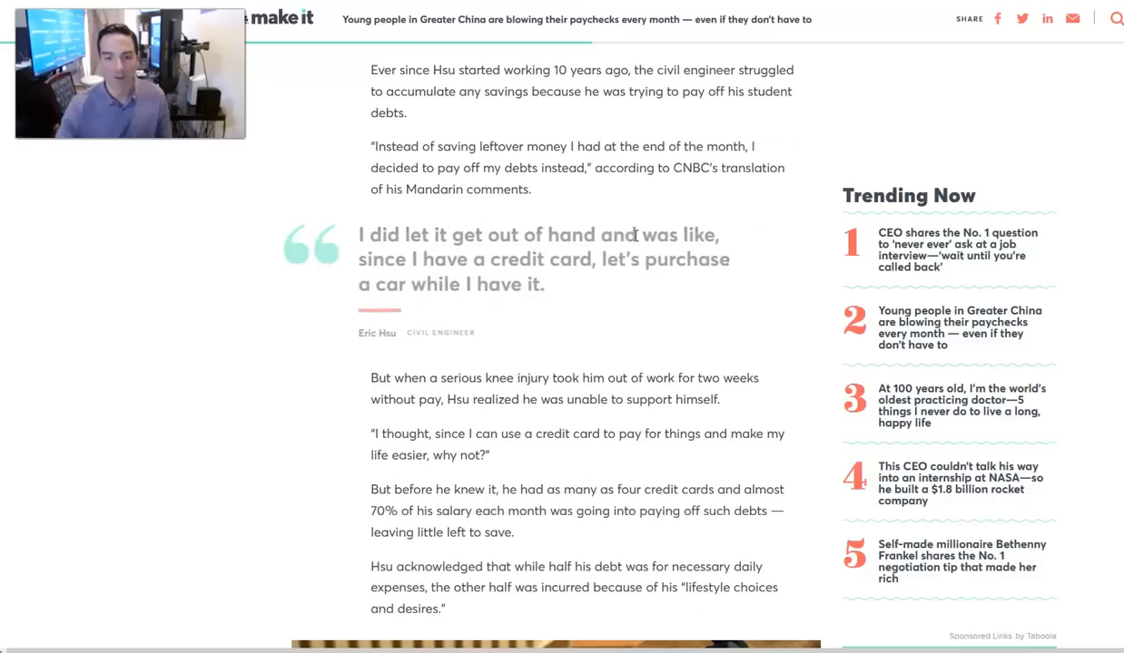
scroll(down, 3)
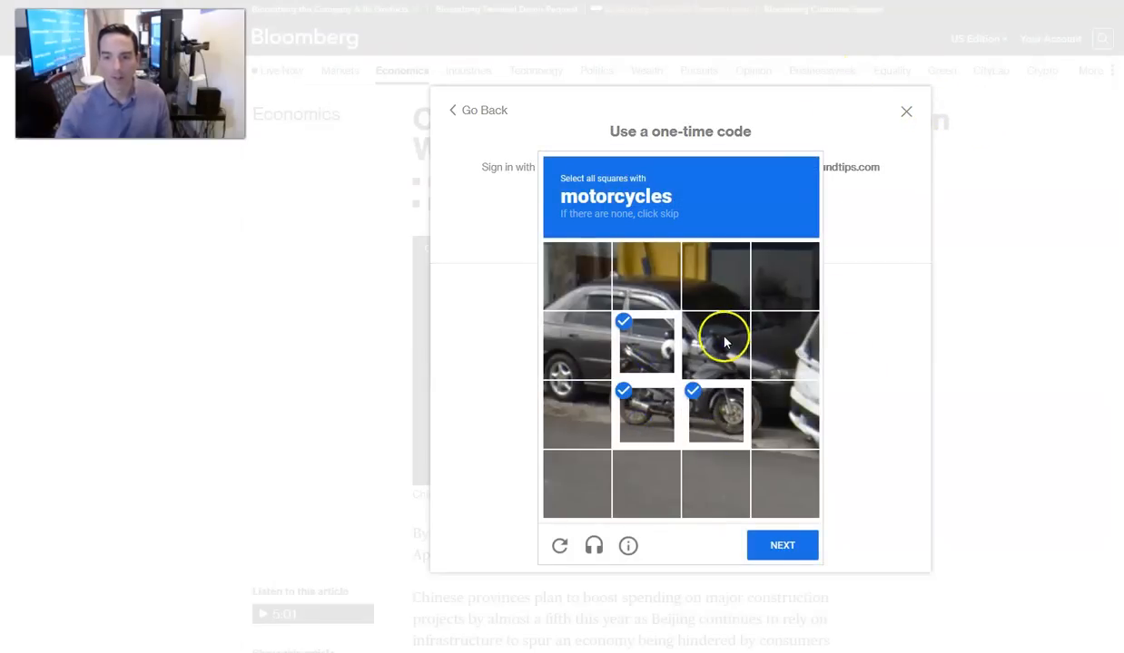
- Finish Bloomberg's motorcycle and fire-hydrant image checks to submit the password sign-in
click(781, 545)
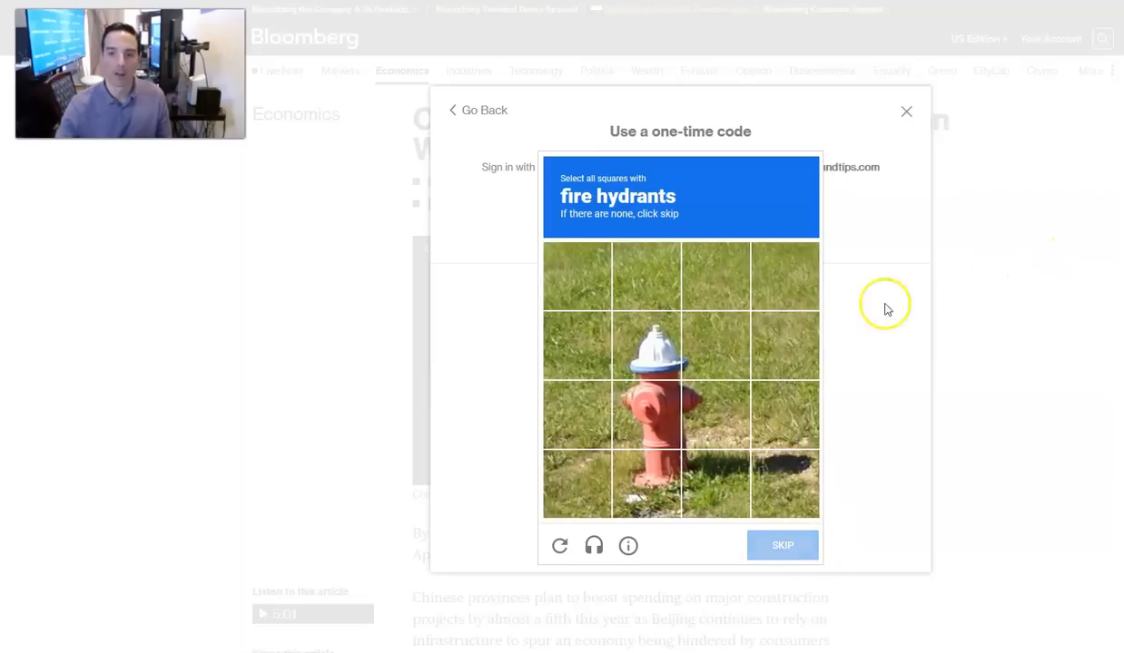
click(646, 484)
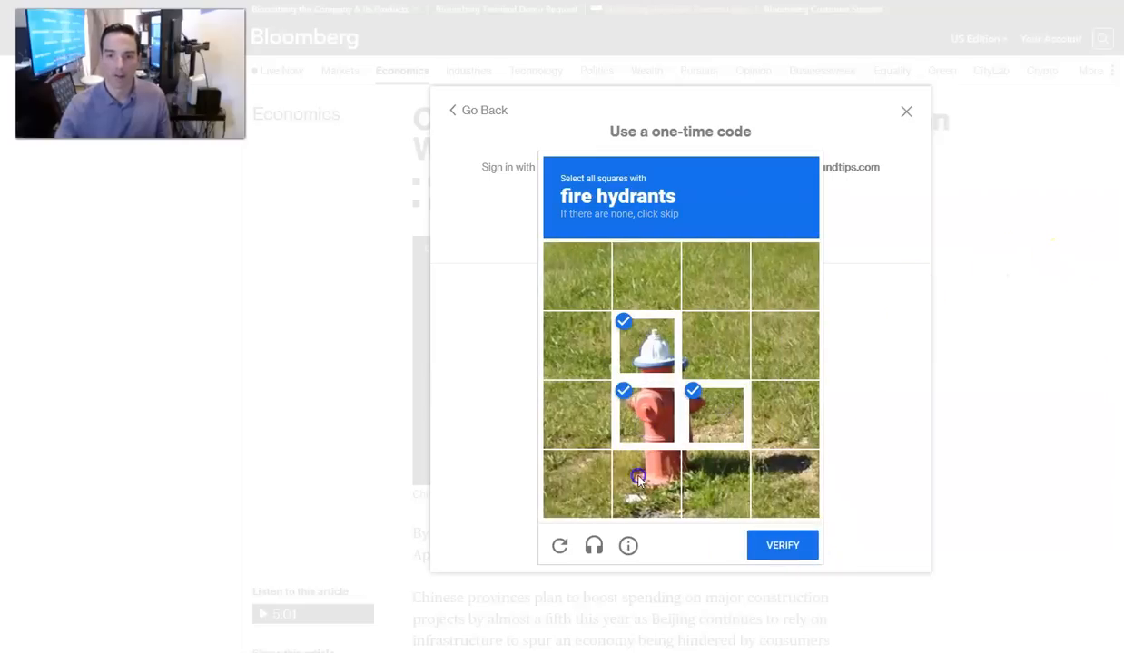
click(781, 546)
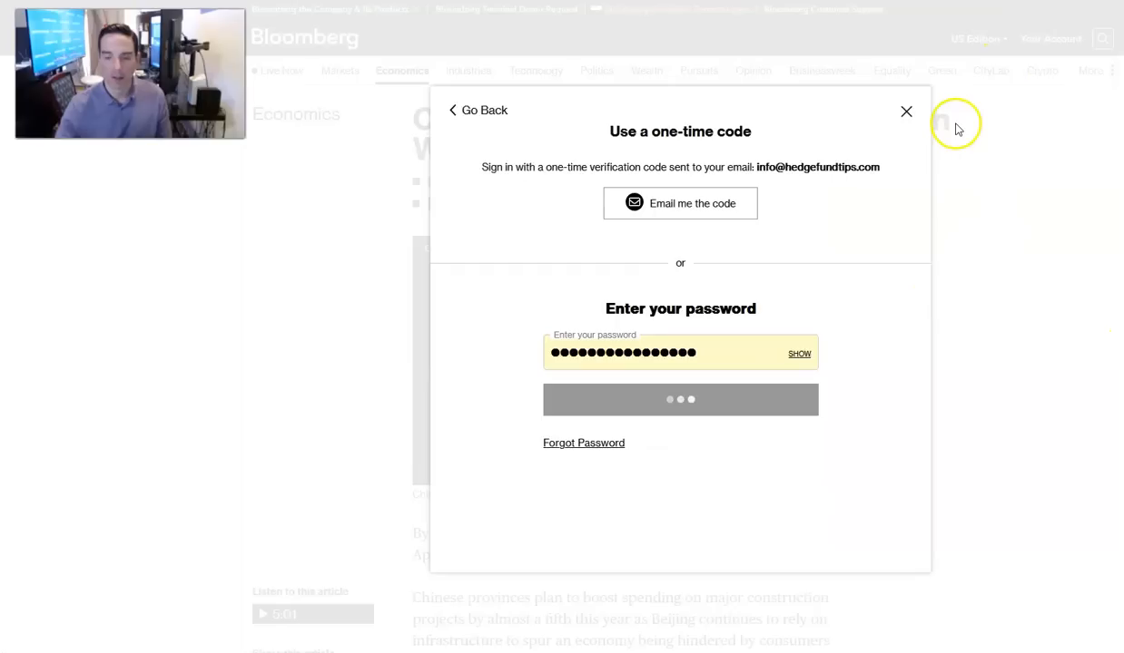
mouse_move(958, 31)
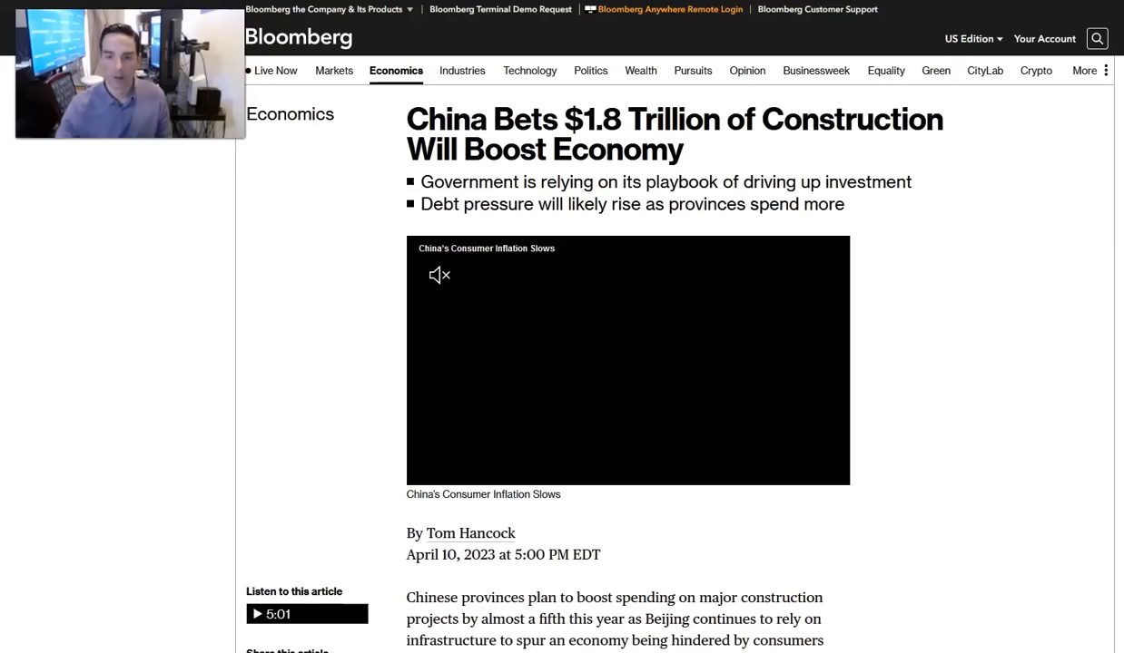
mouse_move(684, 116)
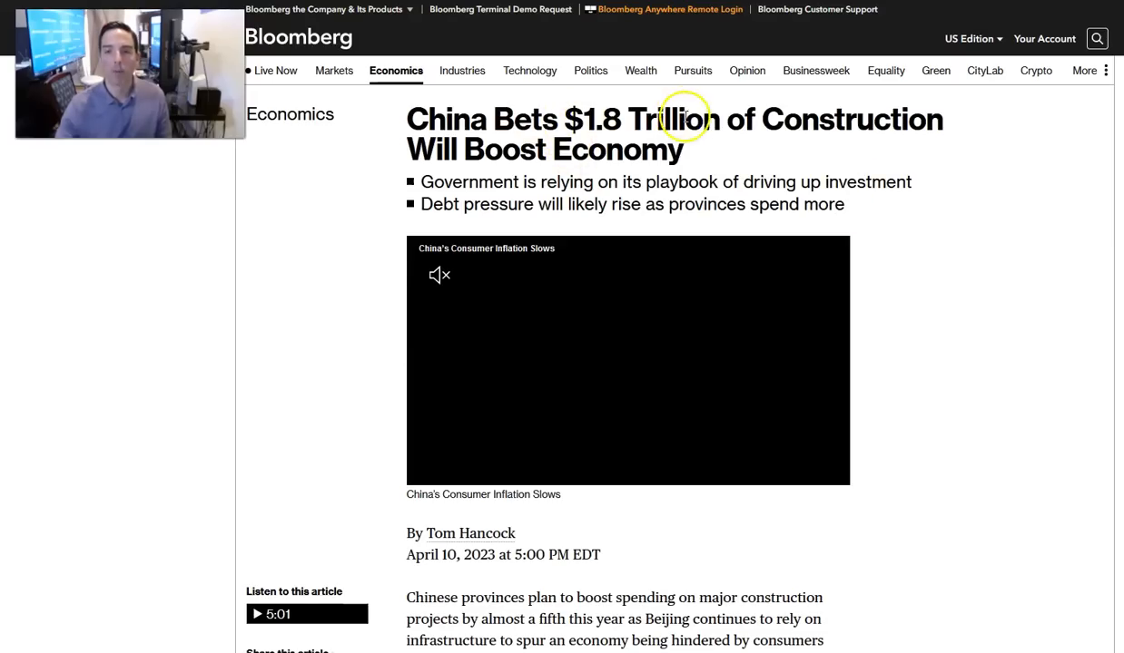
mouse_move(870, 112)
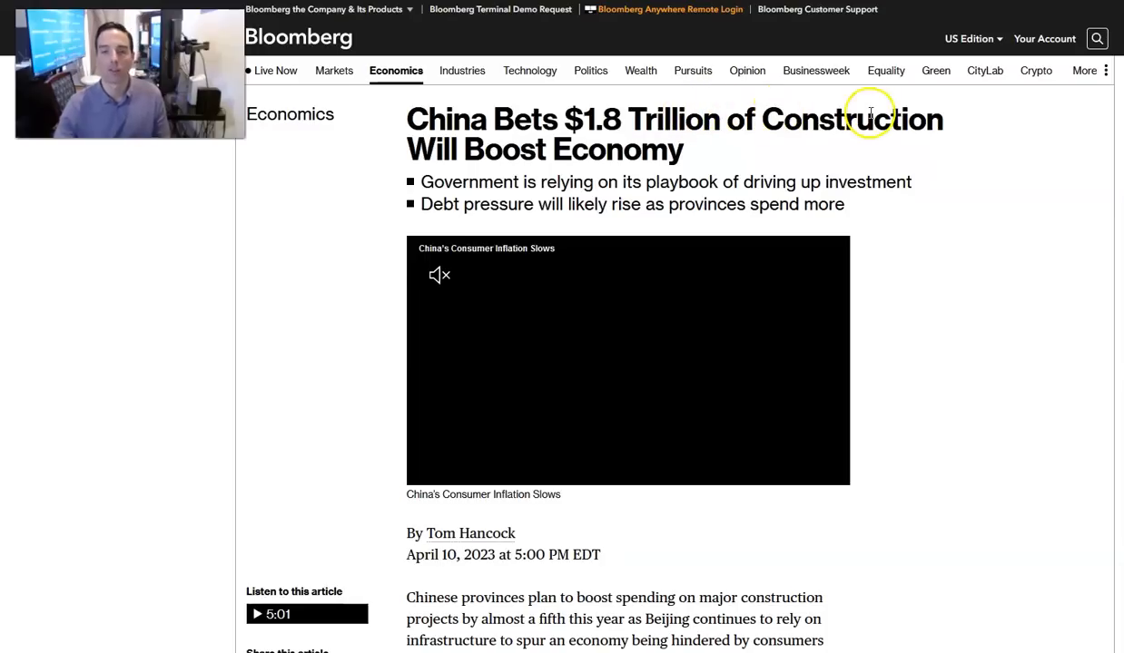
mouse_move(869, 112)
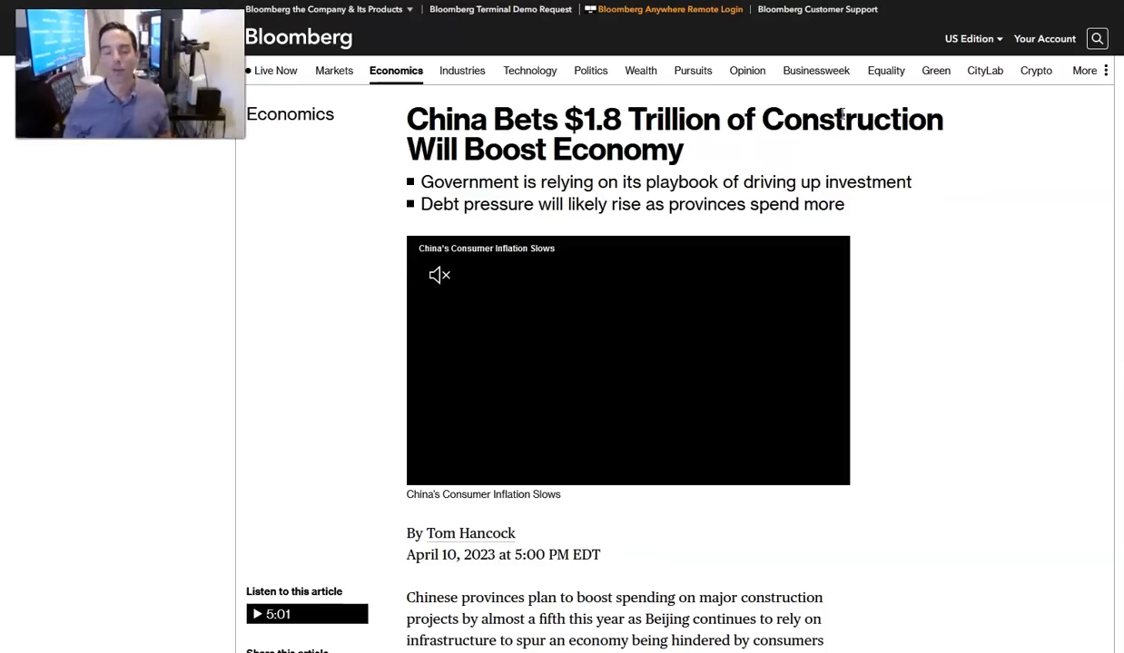
- Scroll the Bloomberg 'China Bets $1.8 Trillion of Construction' article down to Construction Surge
scroll(down, 3)
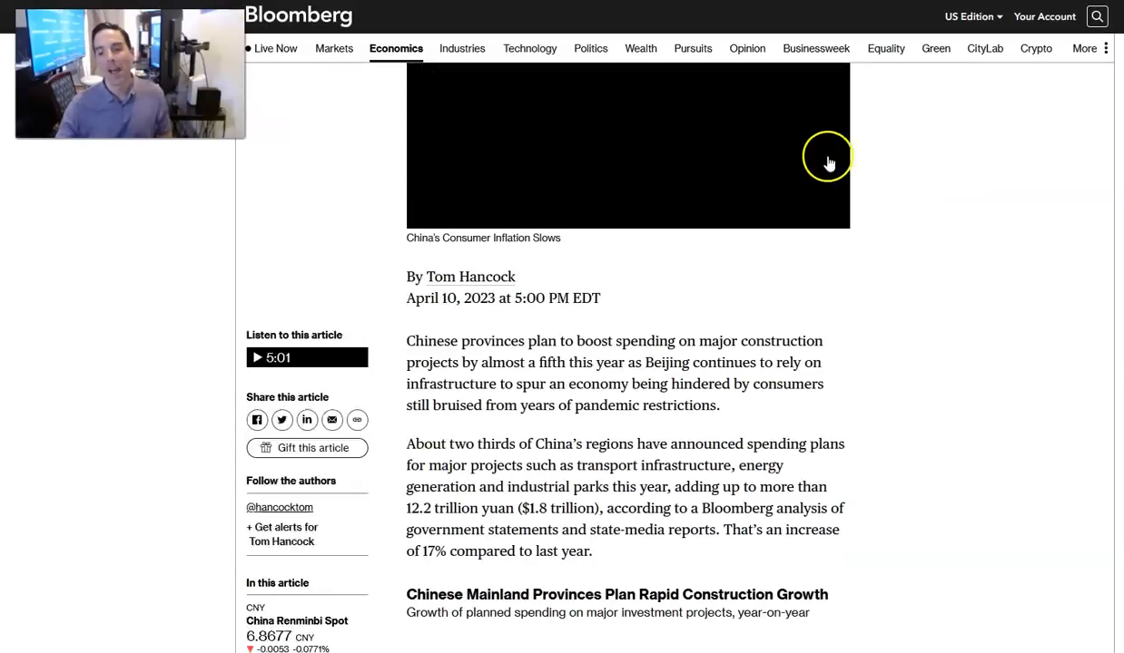
scroll(down, 3)
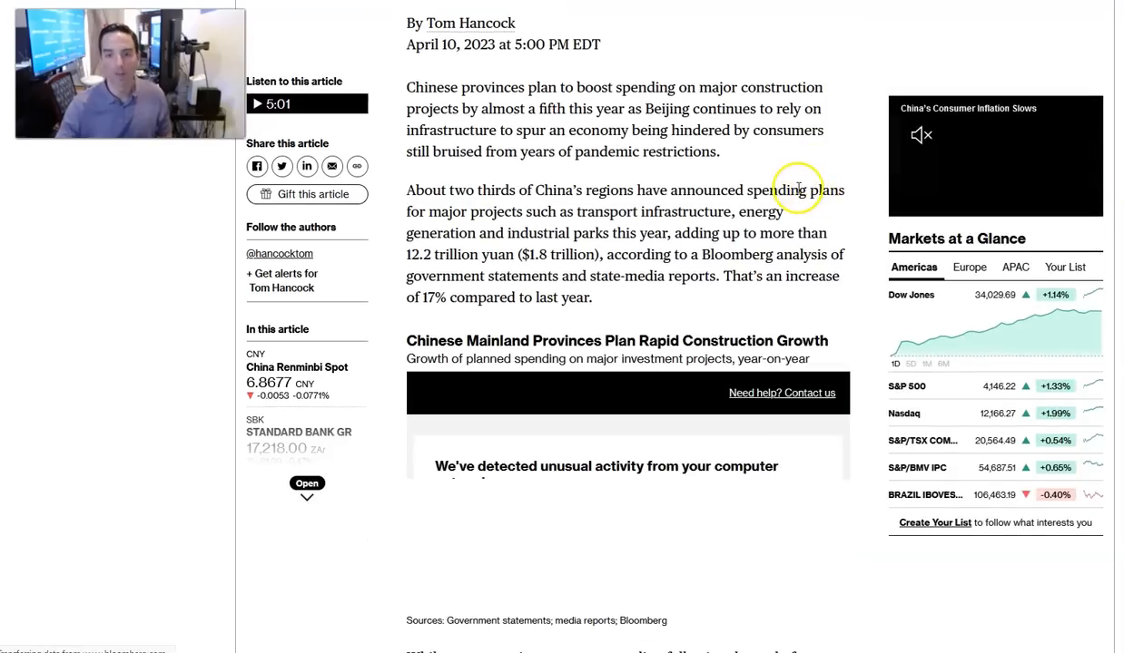
scroll(down, 3)
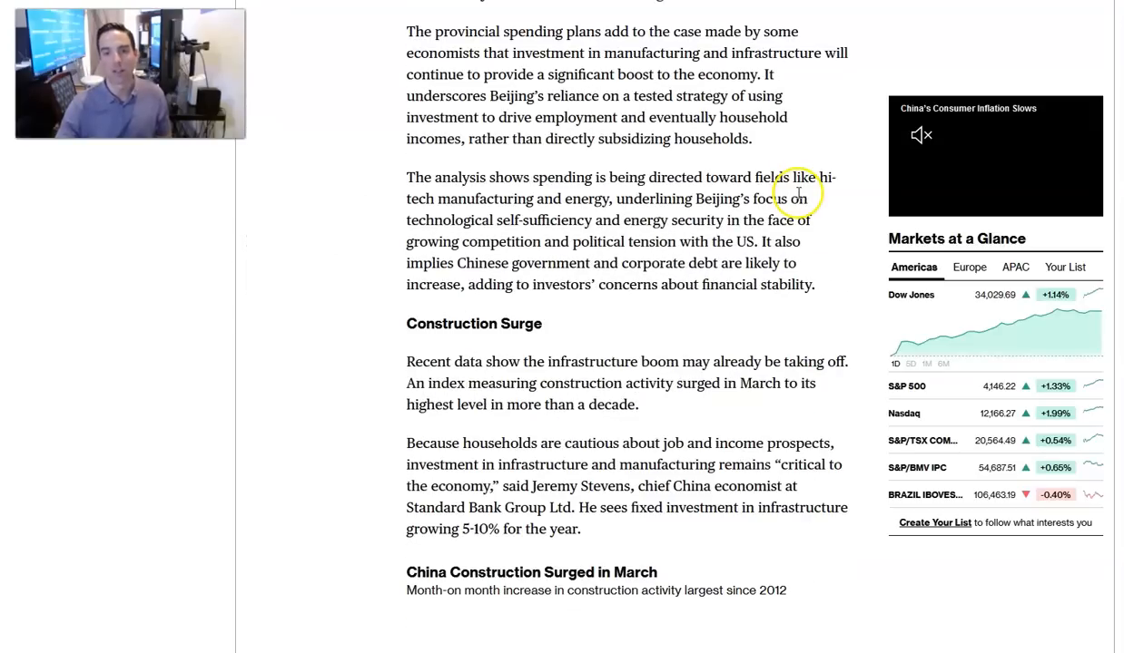
scroll(down, 3)
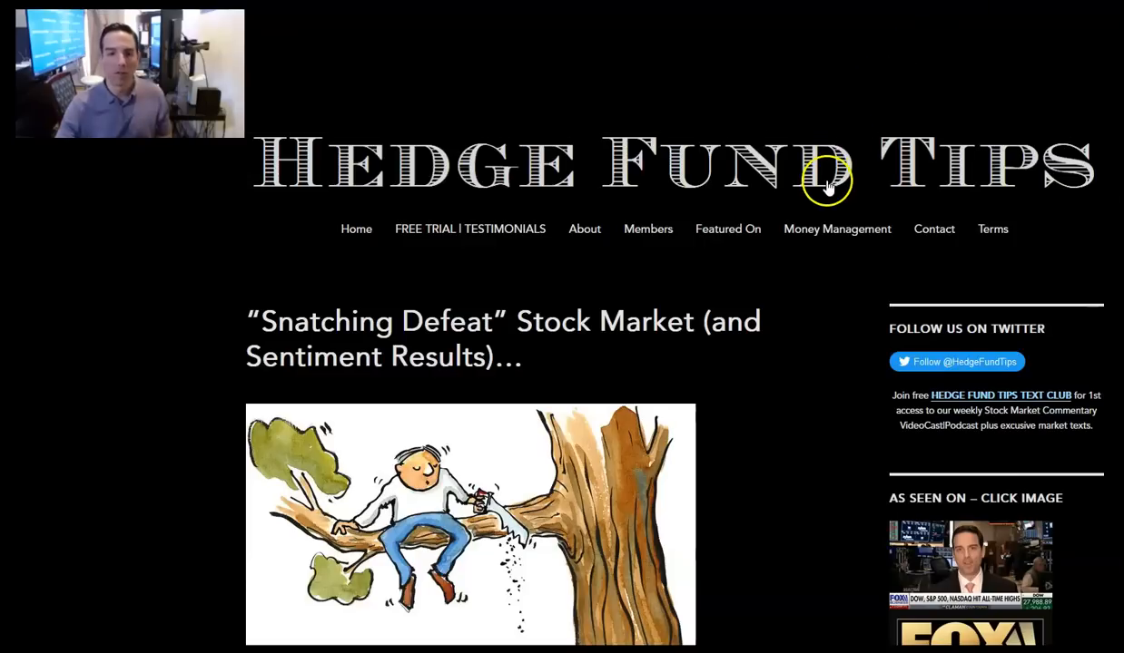
- Scroll the 'Snatching Defeat' post past the CPI chart to the April 12 data table
scroll(down, 3)
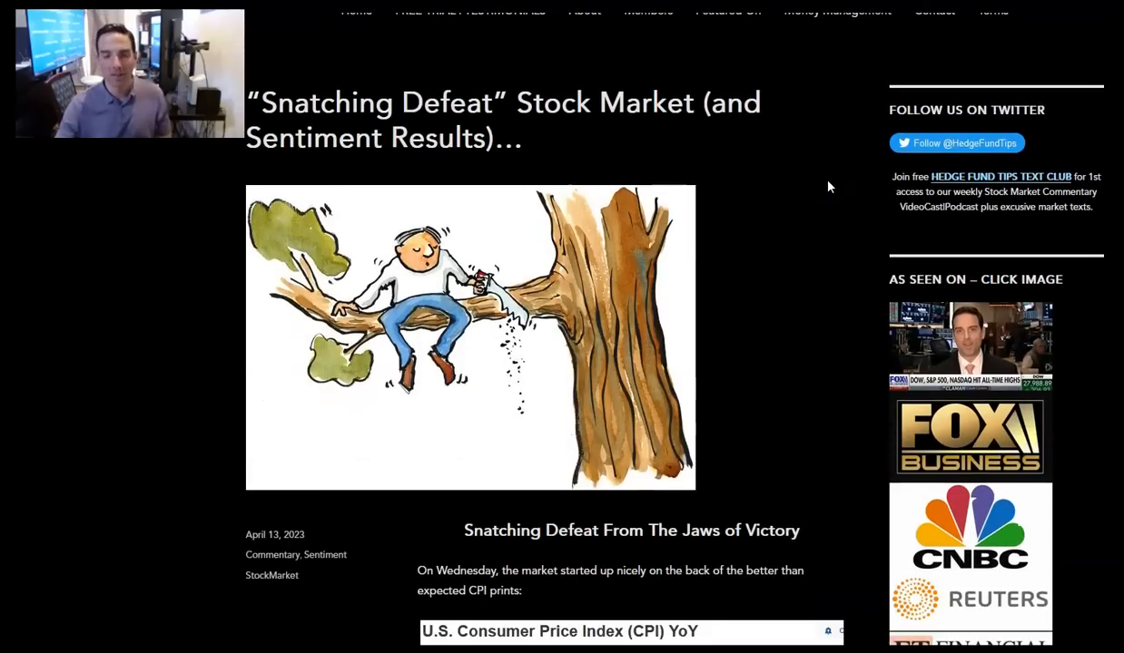
mouse_move(656, 111)
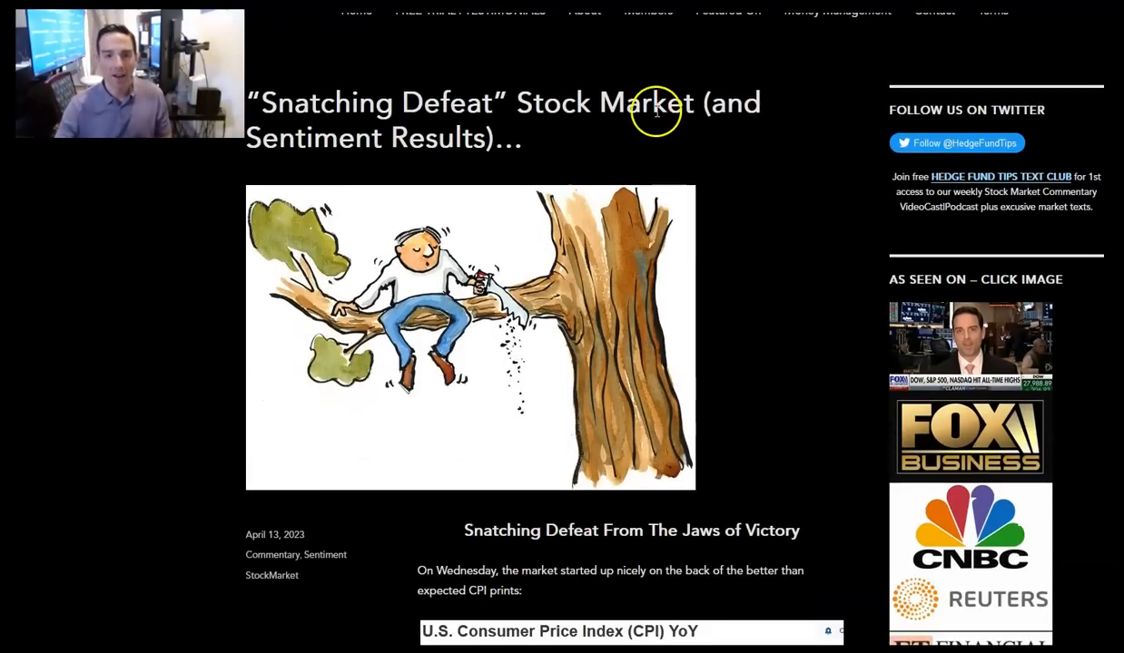
scroll(down, 3)
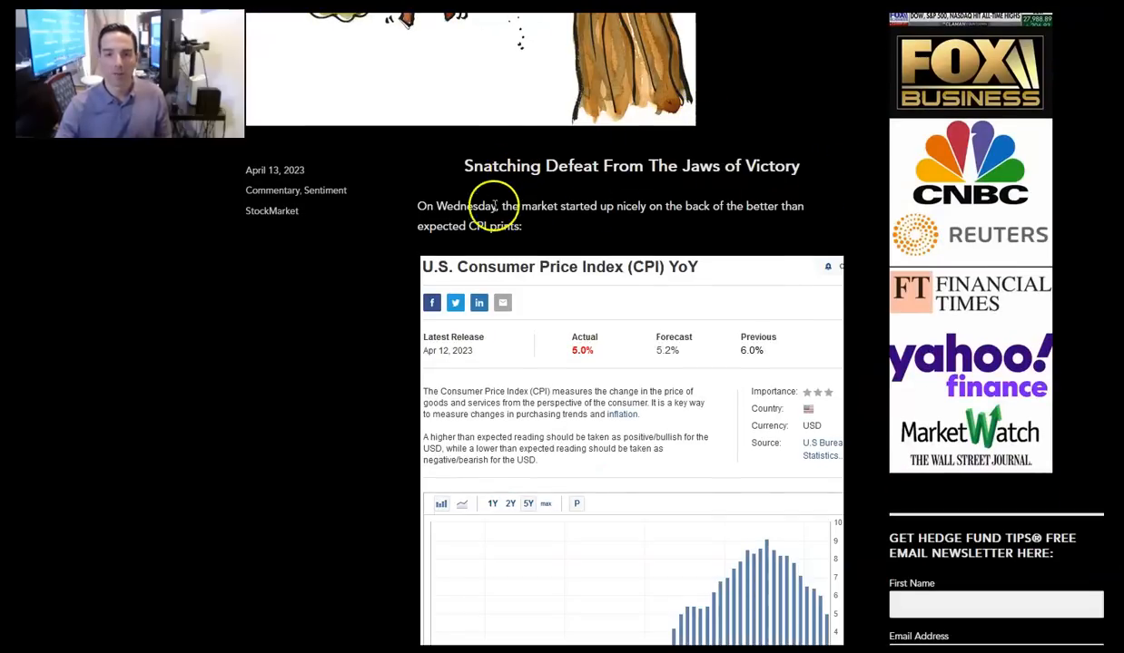
mouse_move(706, 206)
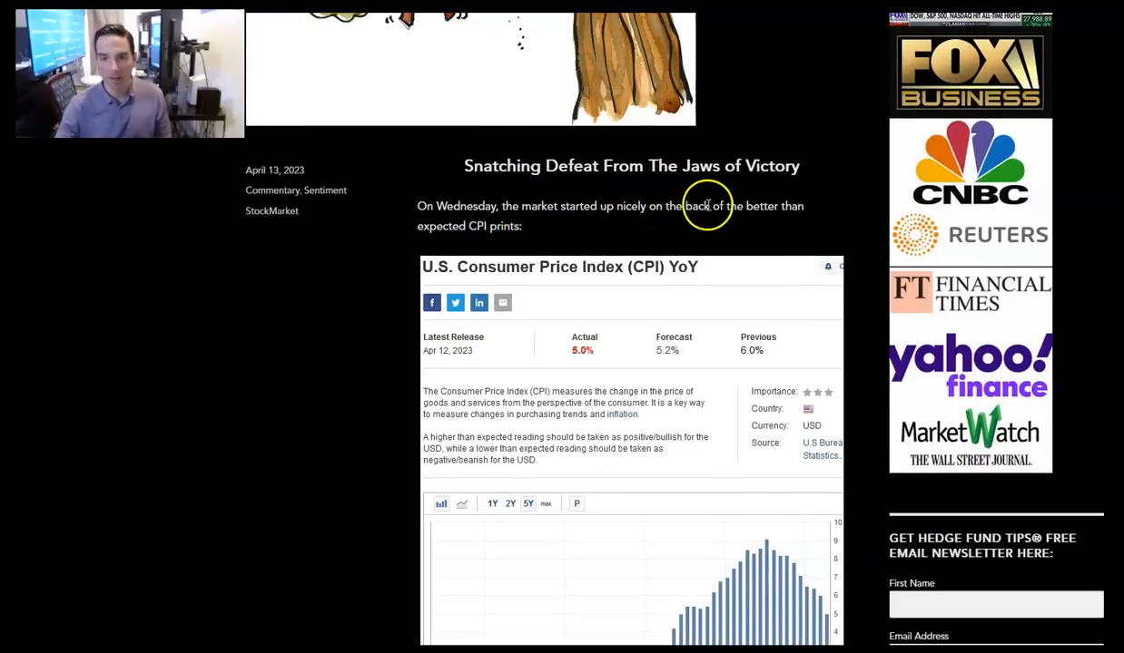
scroll(down, 3)
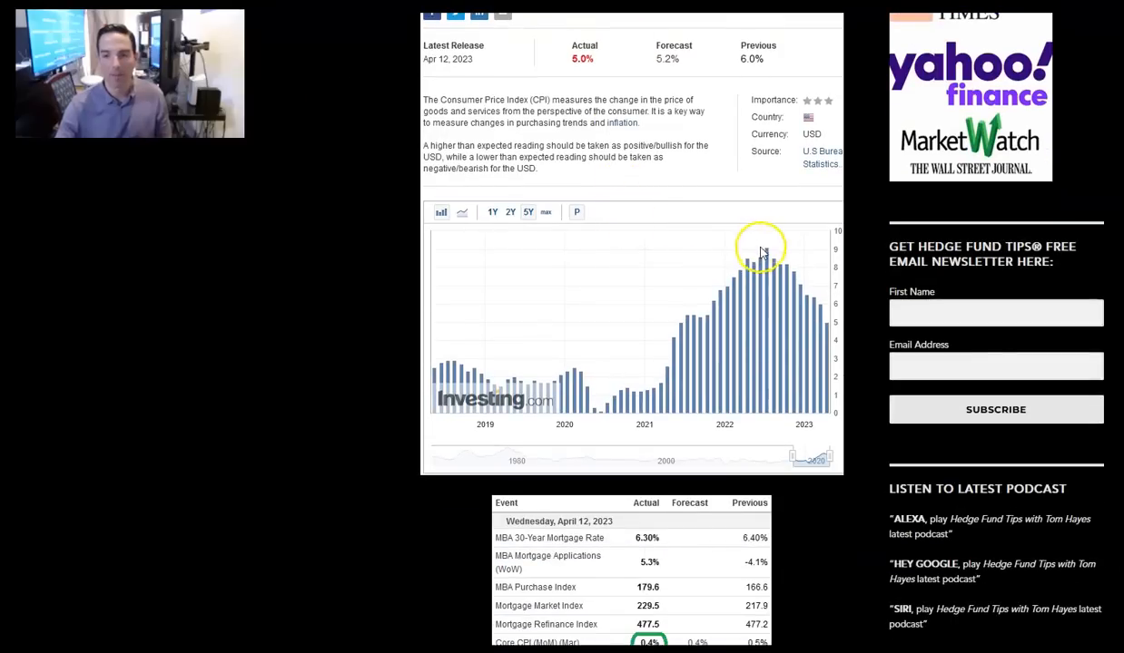
scroll(down, 3)
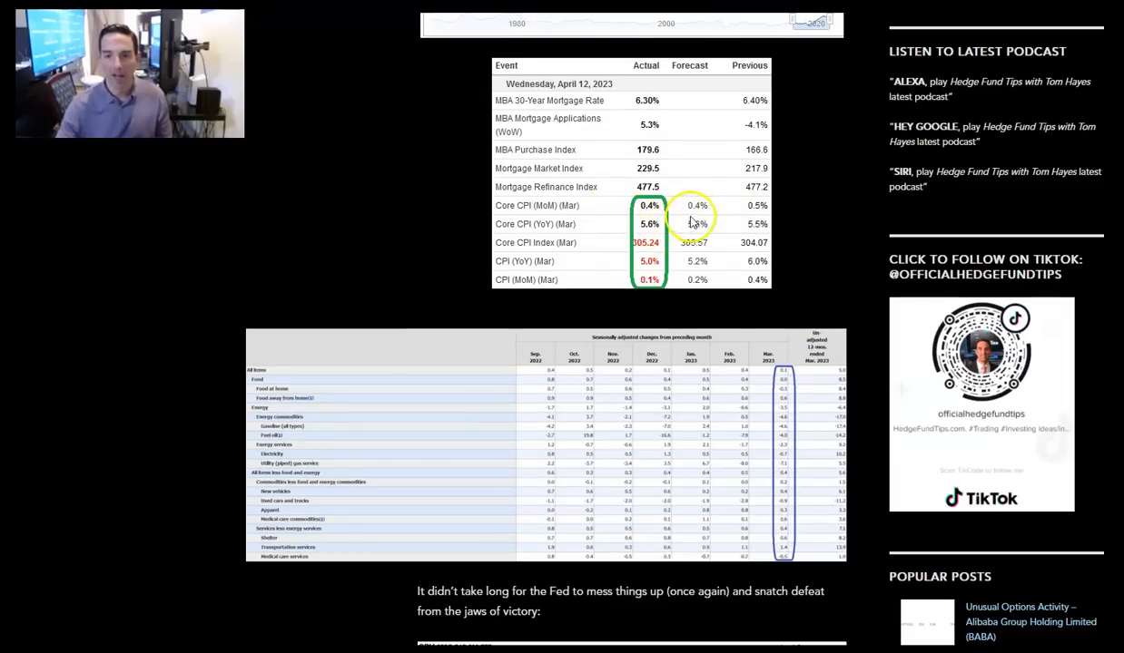
mouse_move(767, 270)
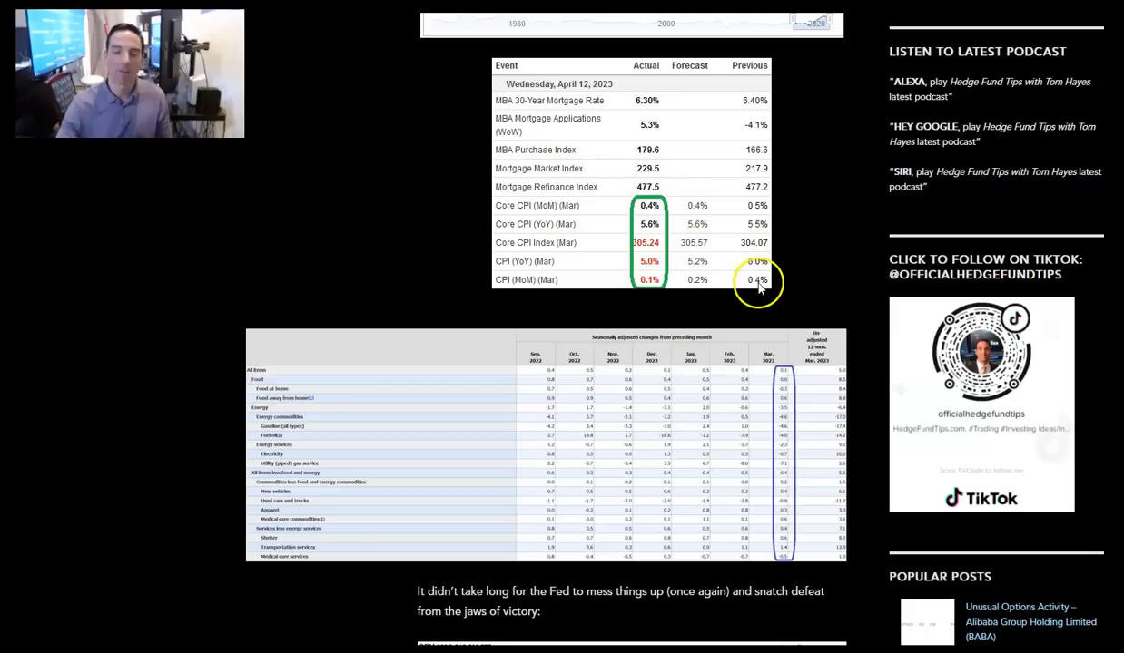
mouse_move(672, 402)
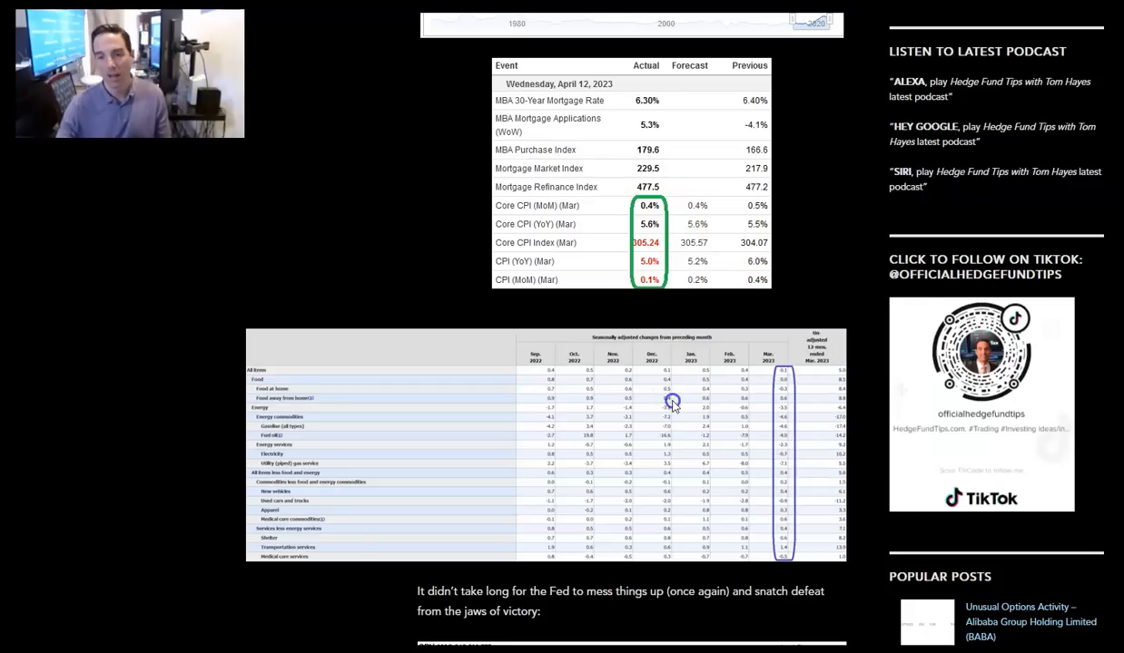
- Scroll past the SPY intraday chart and Barkin and Daly quotes to the 'Finally, at 2:30pm' paragraph
scroll(down, 3)
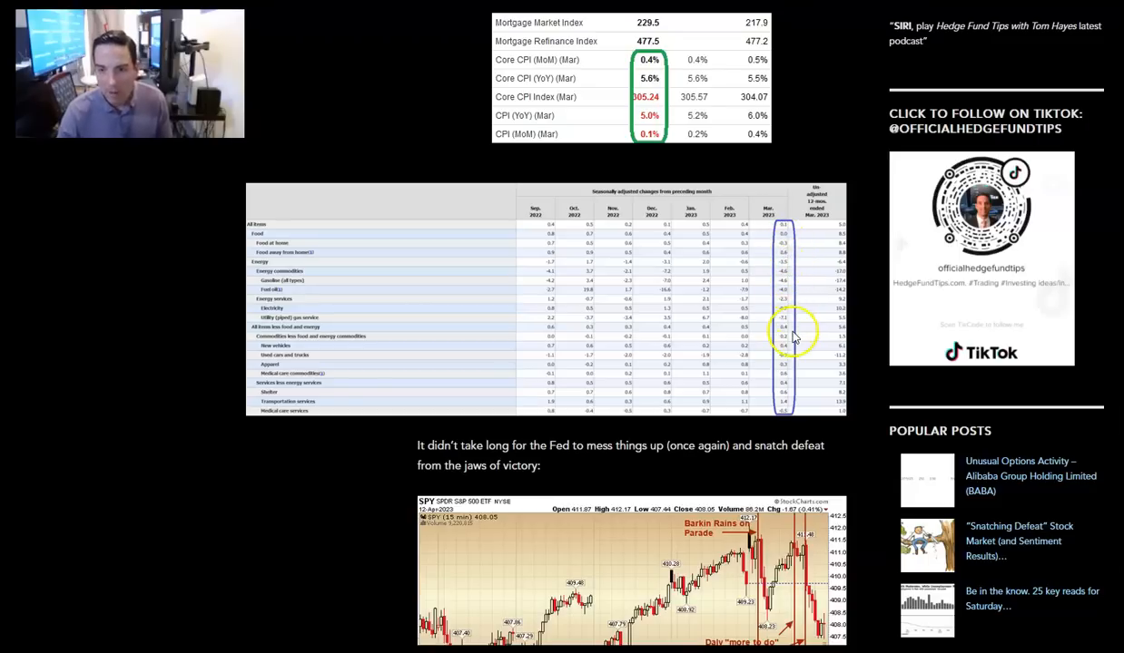
mouse_move(791, 365)
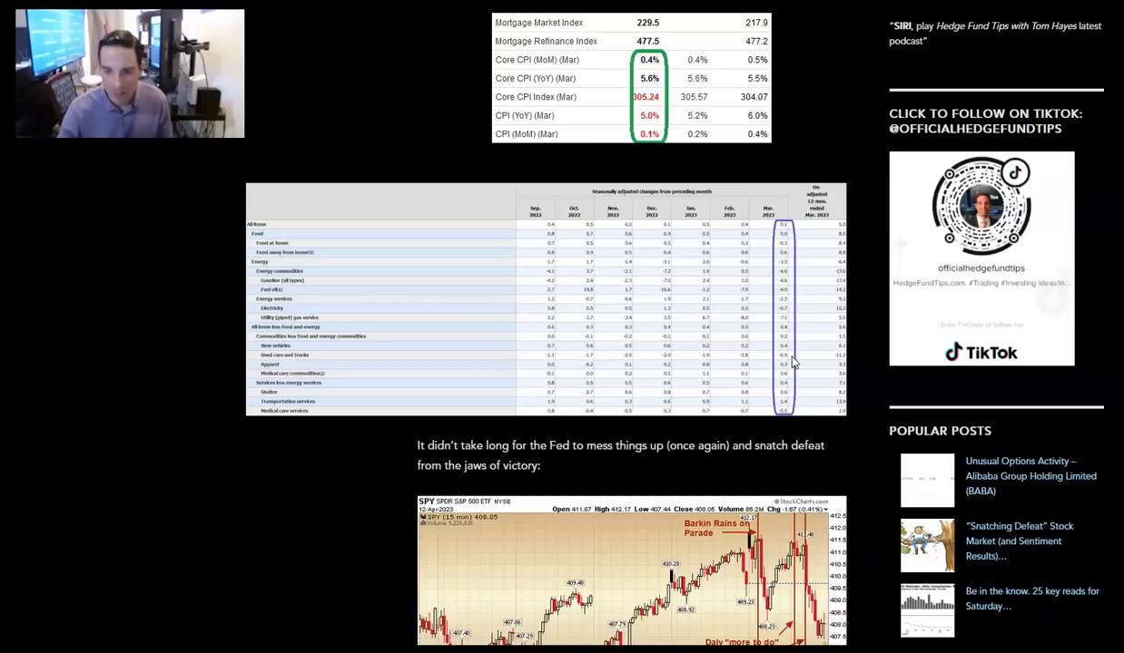
mouse_move(792, 361)
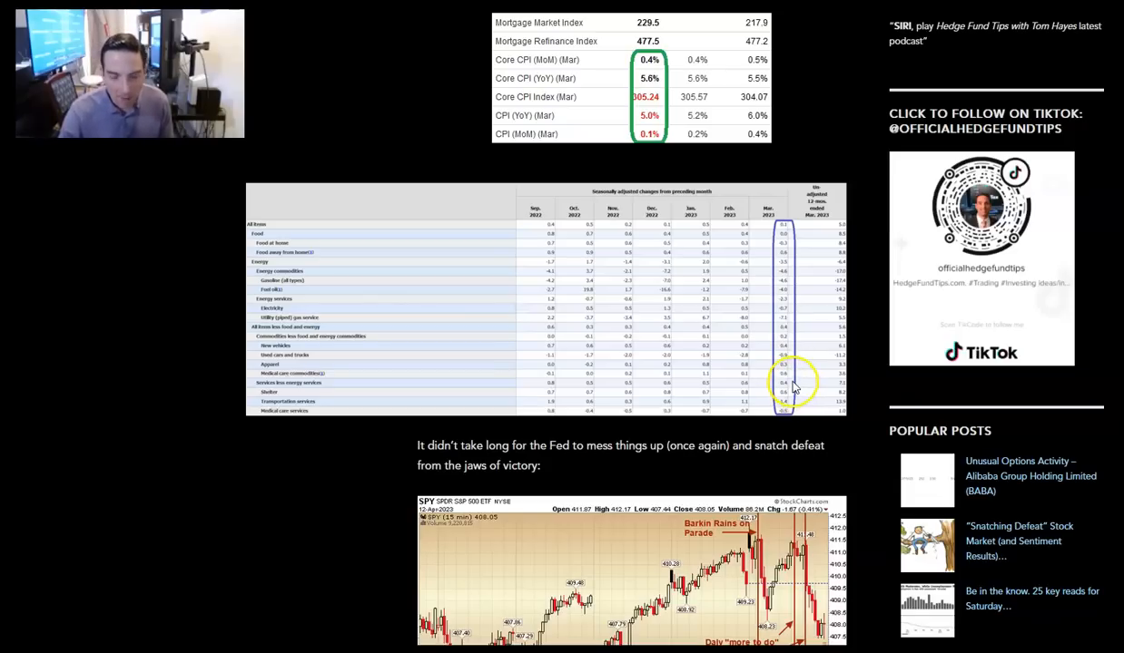
scroll(down, 3)
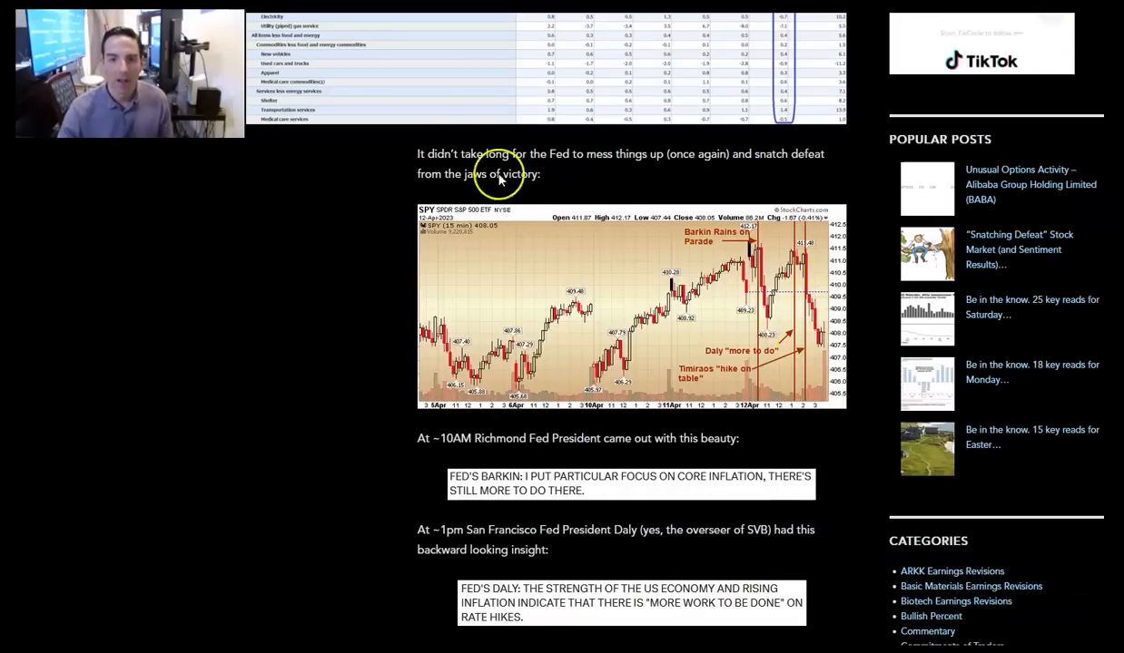
mouse_move(824, 162)
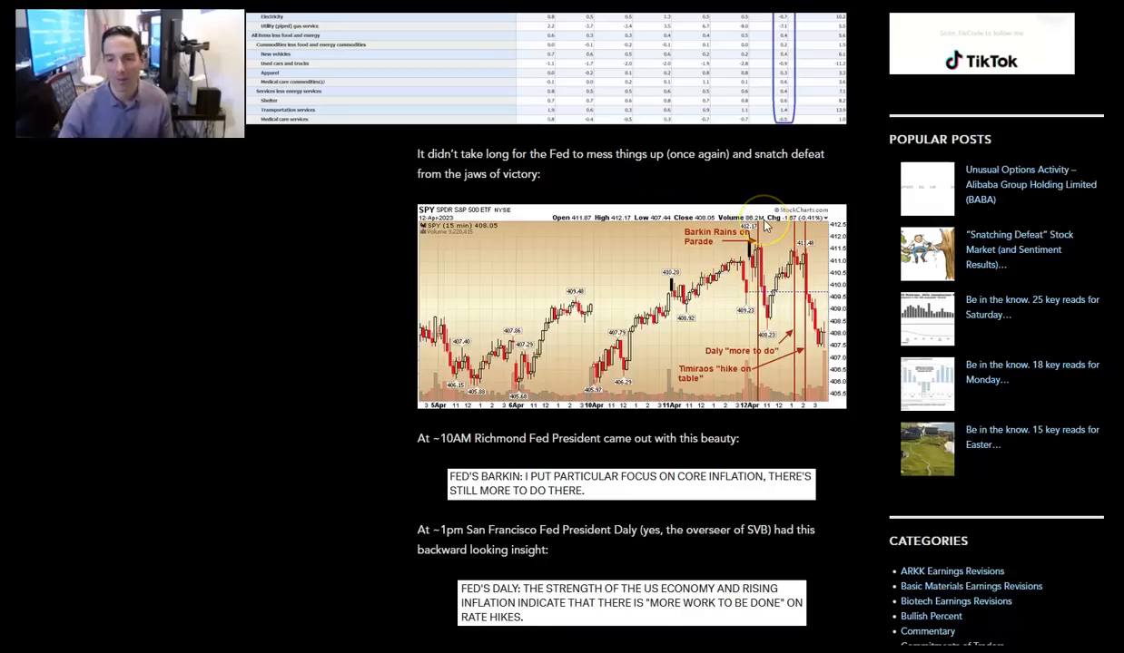
mouse_move(495, 485)
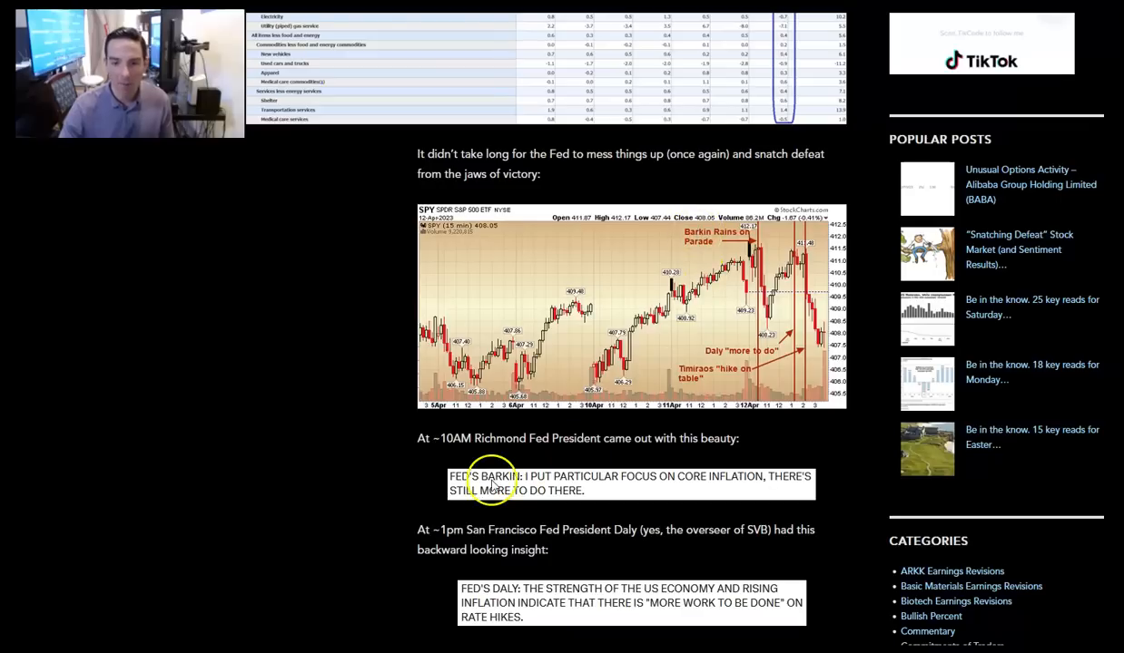
mouse_move(542, 484)
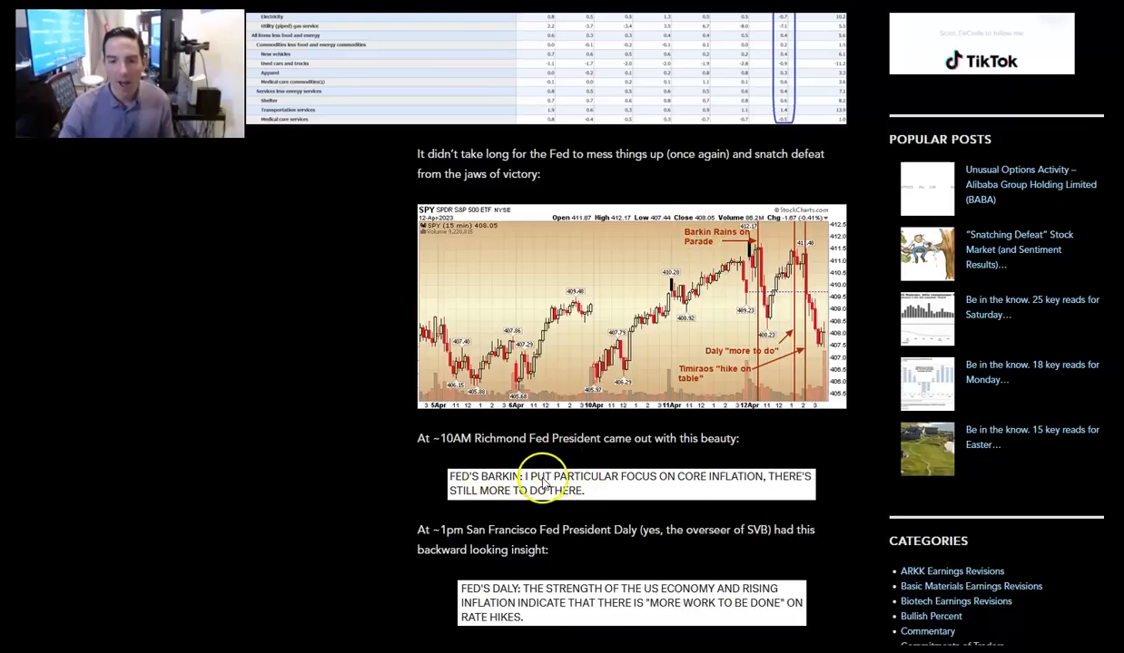
mouse_move(721, 472)
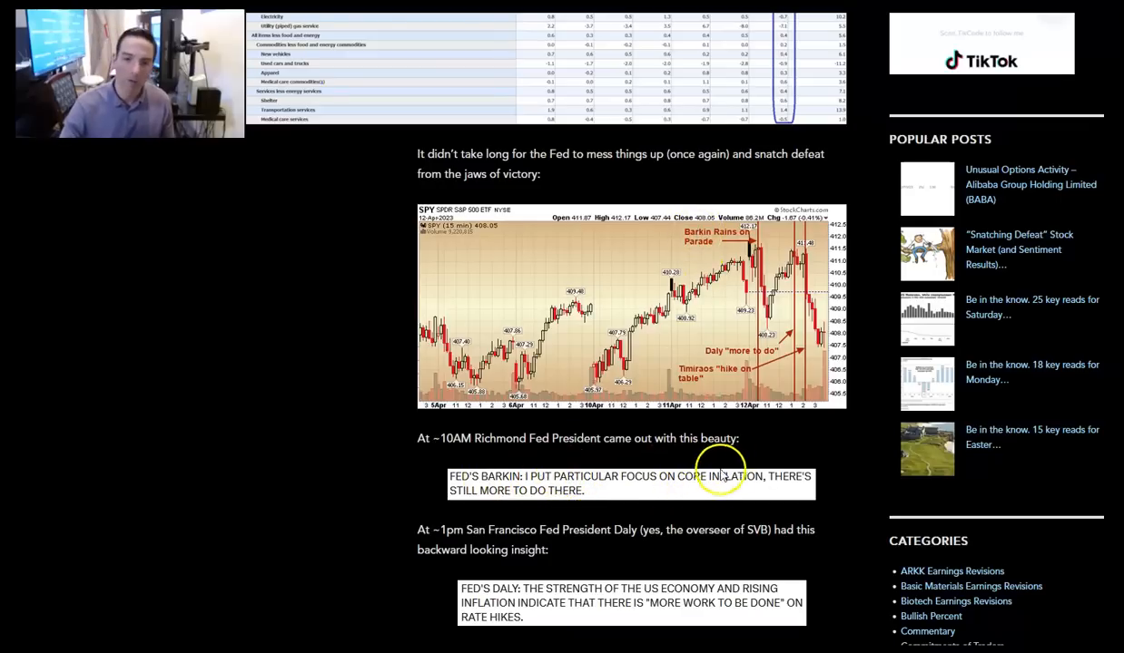
scroll(down, 3)
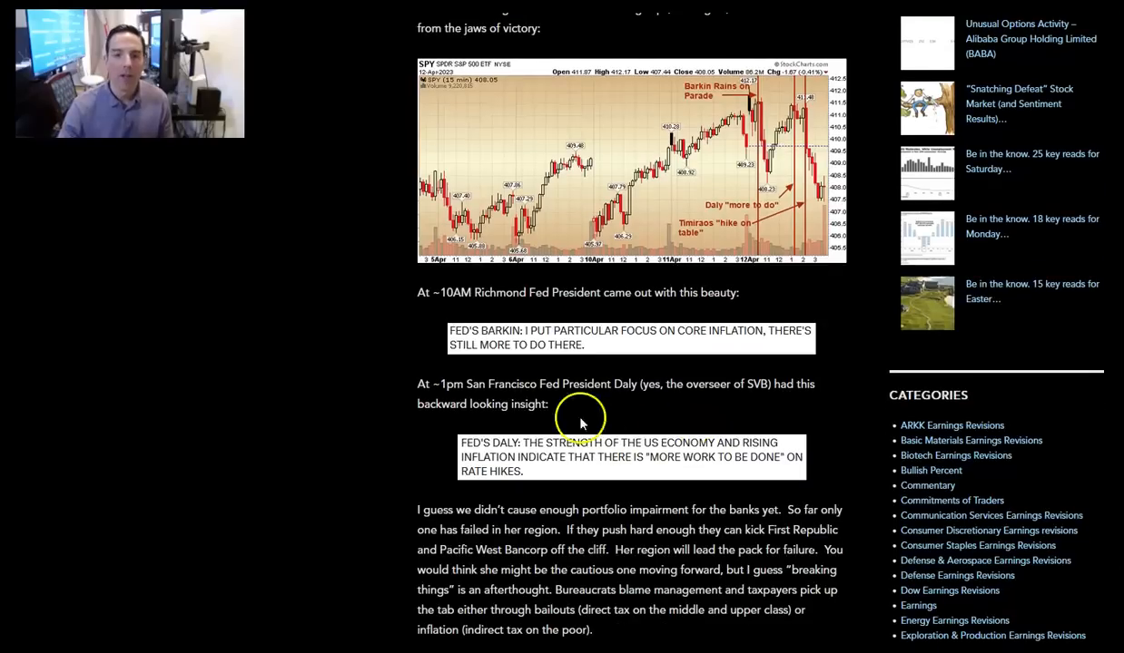
mouse_move(744, 91)
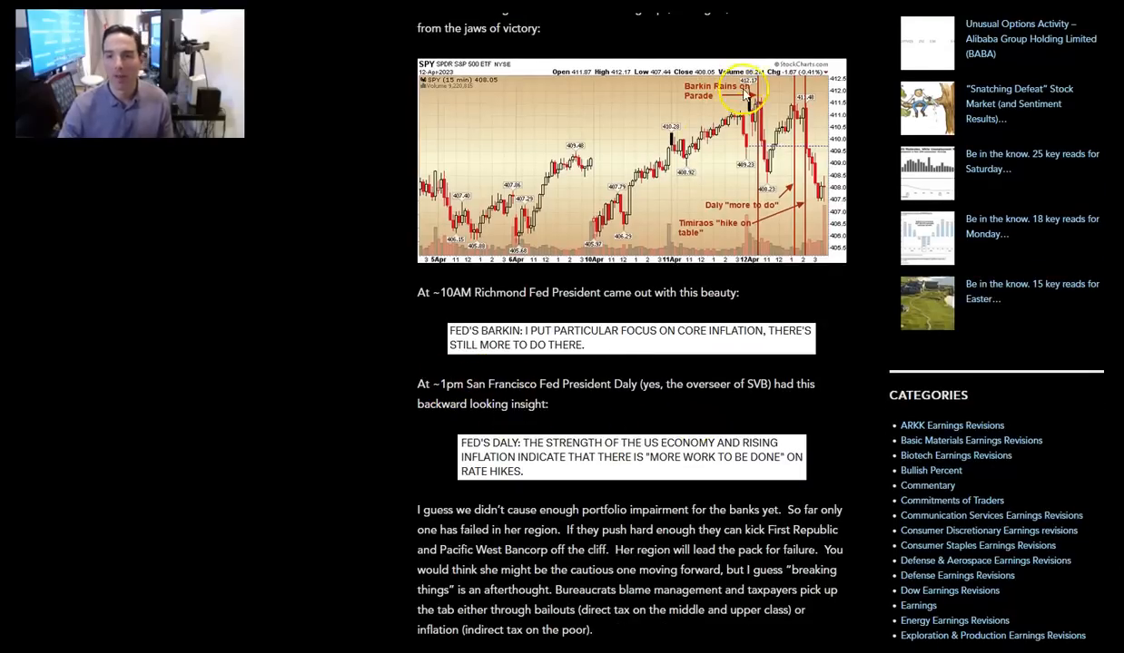
mouse_move(779, 104)
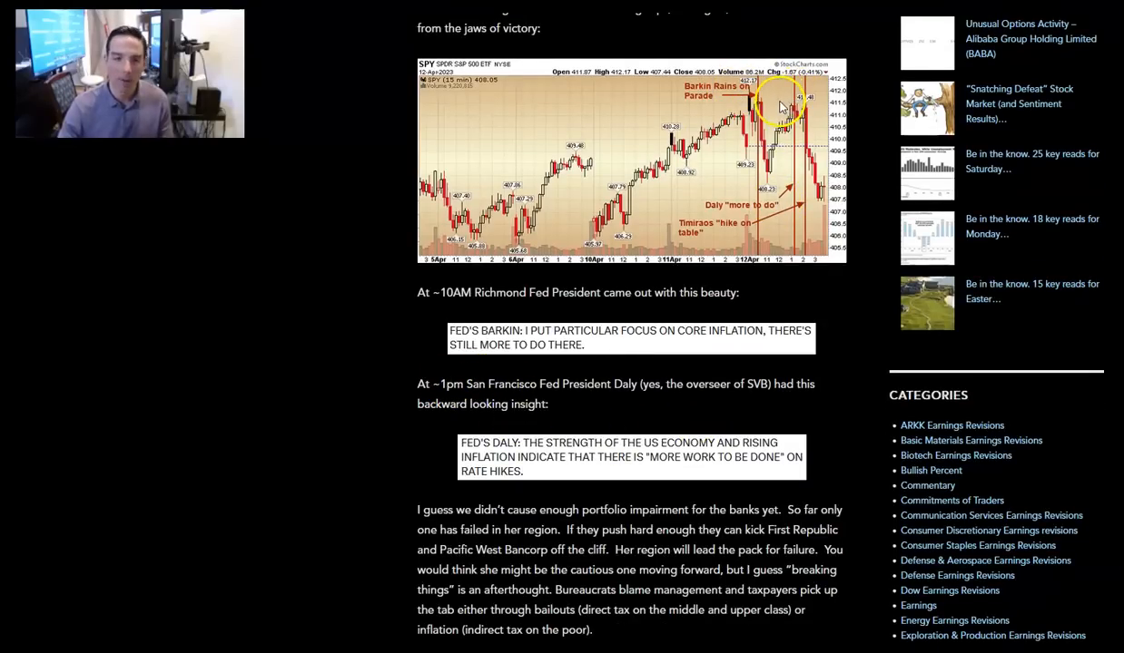
mouse_move(566, 385)
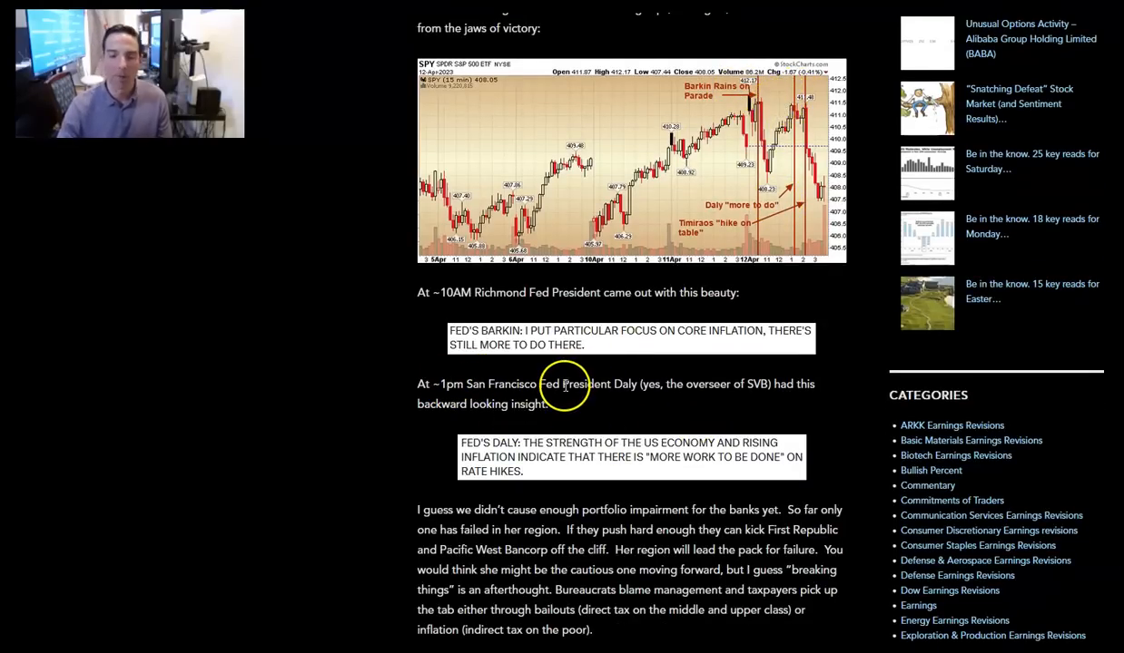
mouse_move(740, 392)
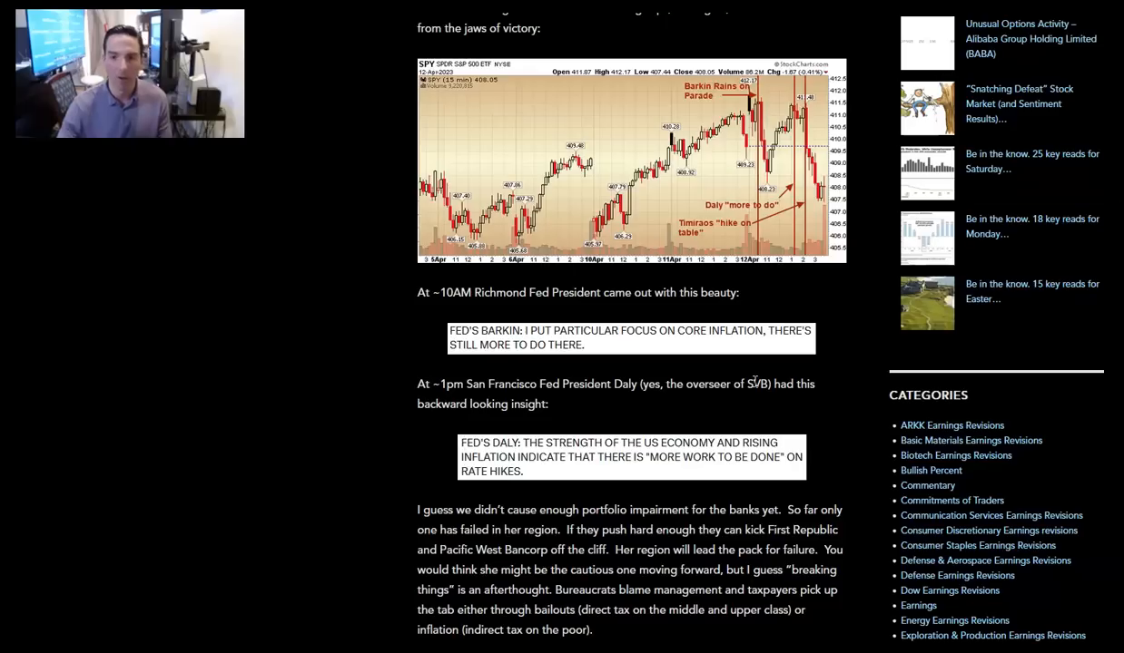
mouse_move(803, 381)
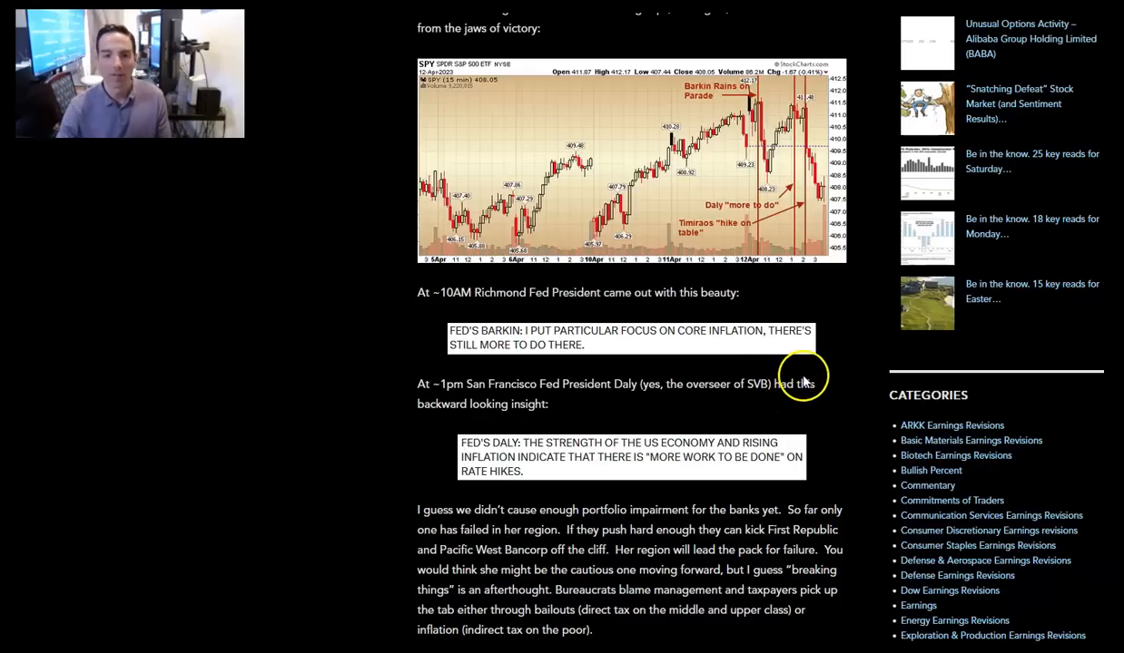
mouse_move(585, 453)
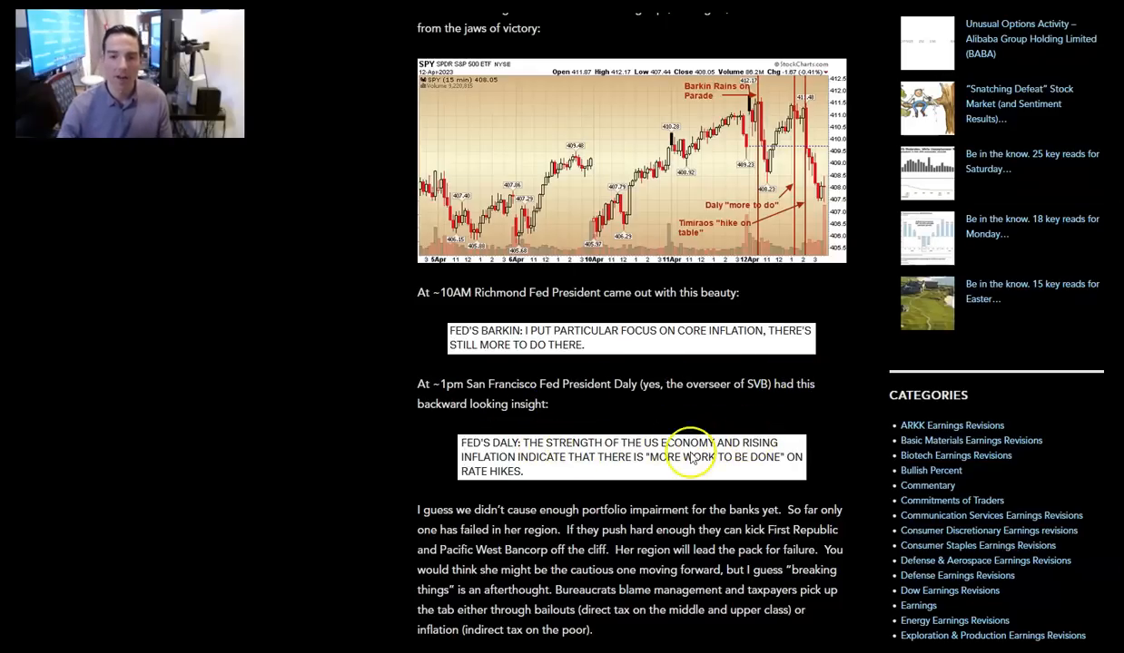
mouse_move(699, 461)
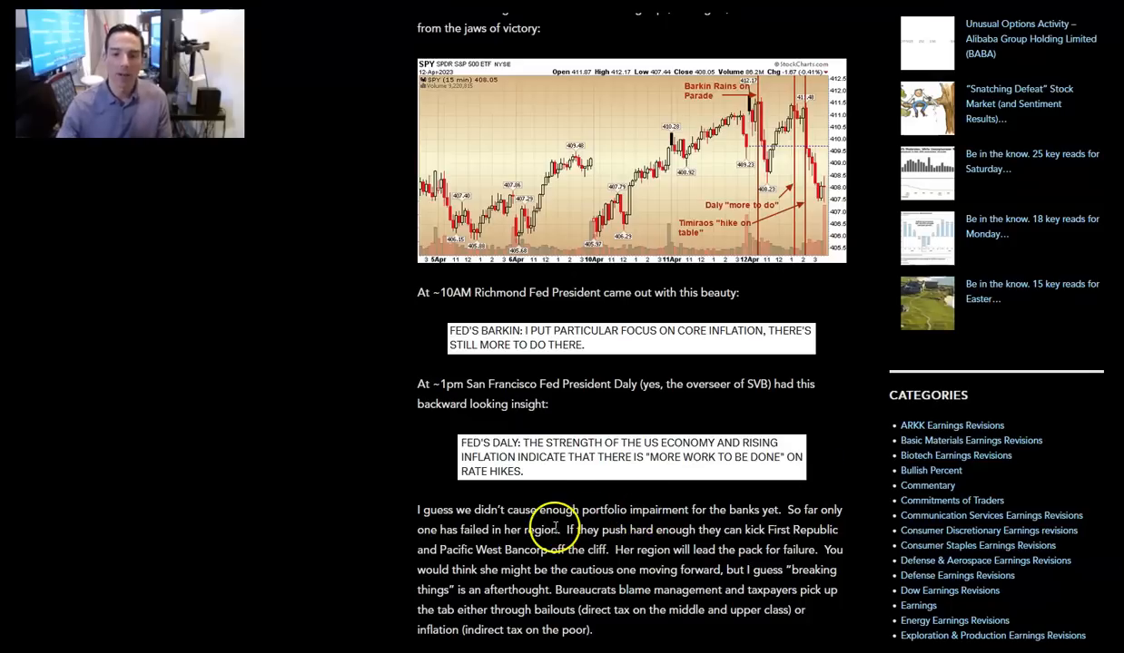
mouse_move(821, 511)
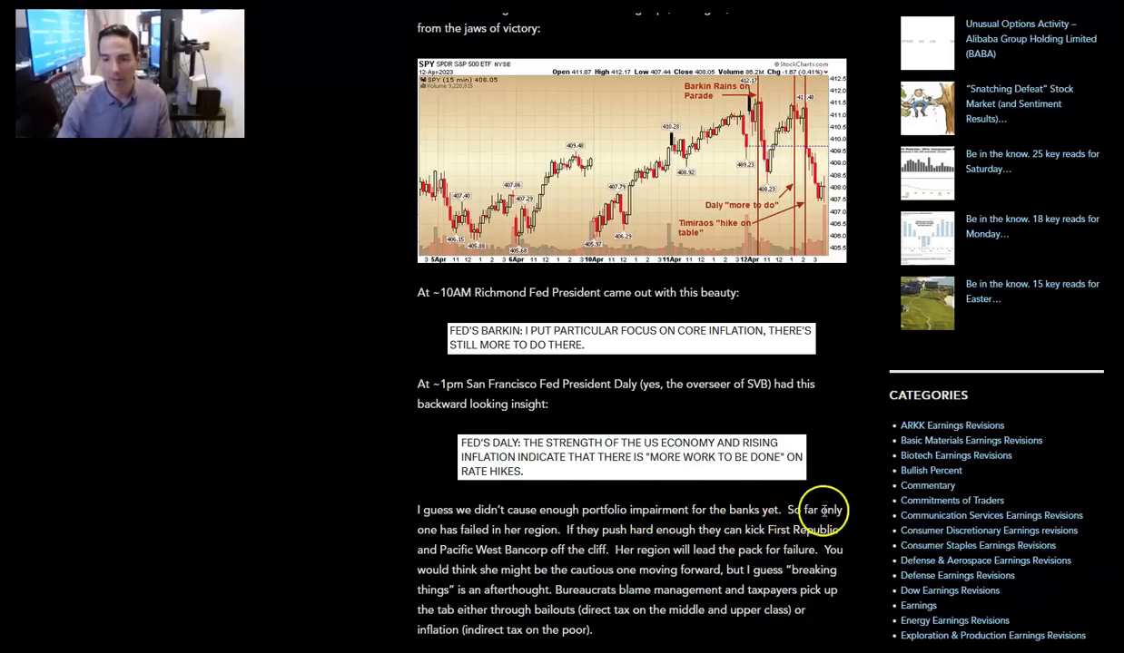
mouse_move(535, 530)
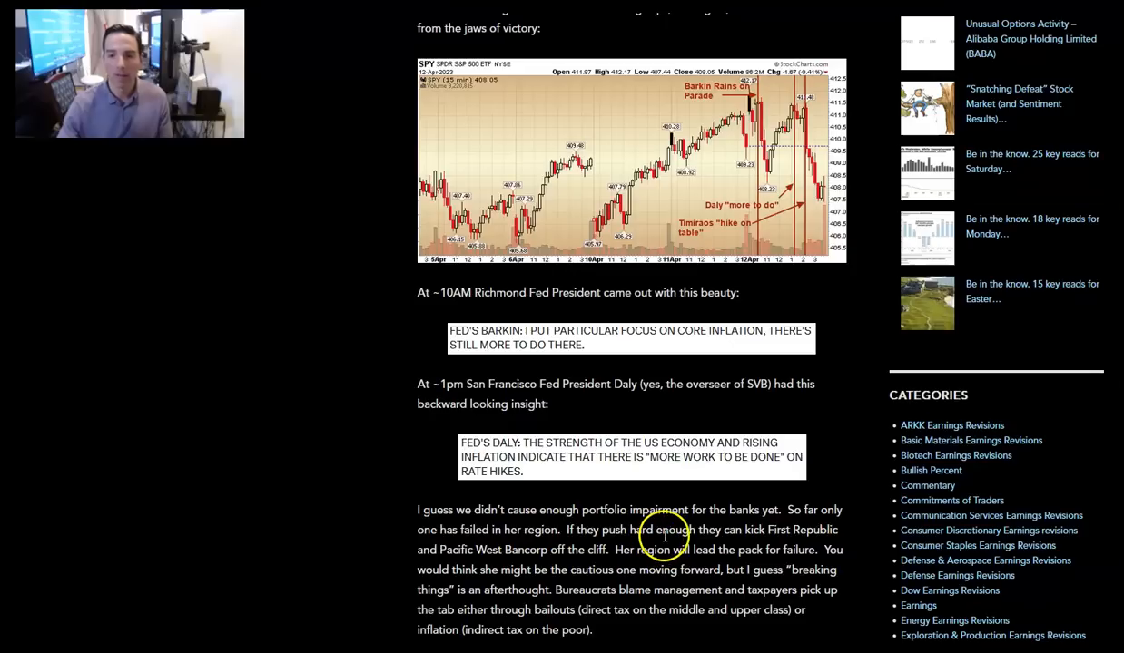
mouse_move(540, 551)
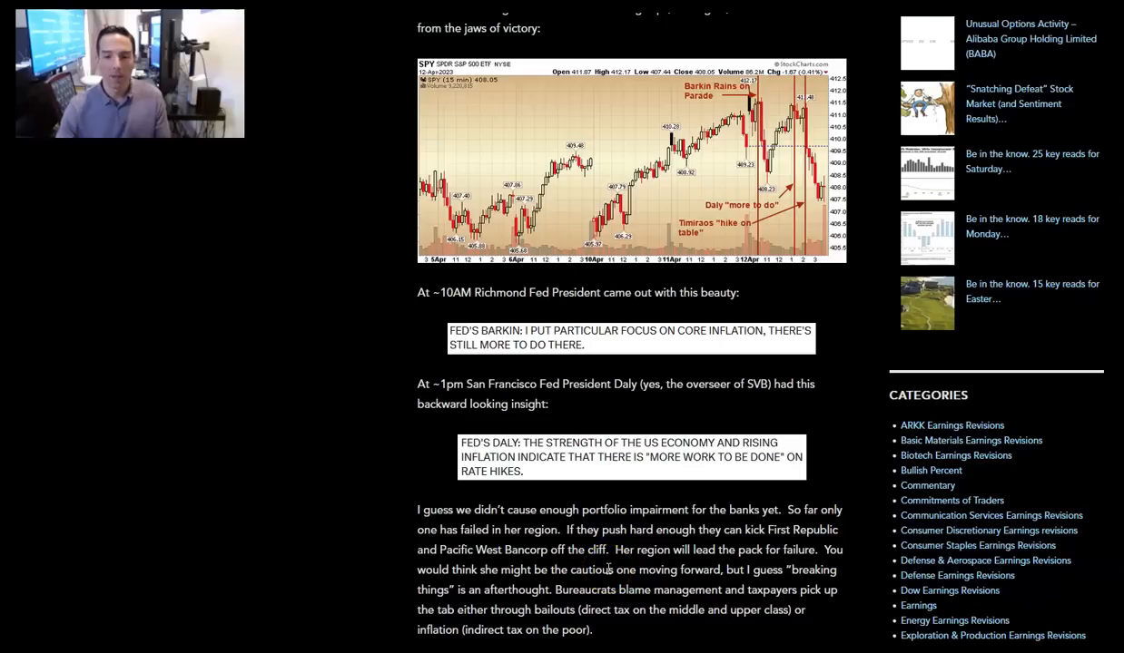
scroll(down, 3)
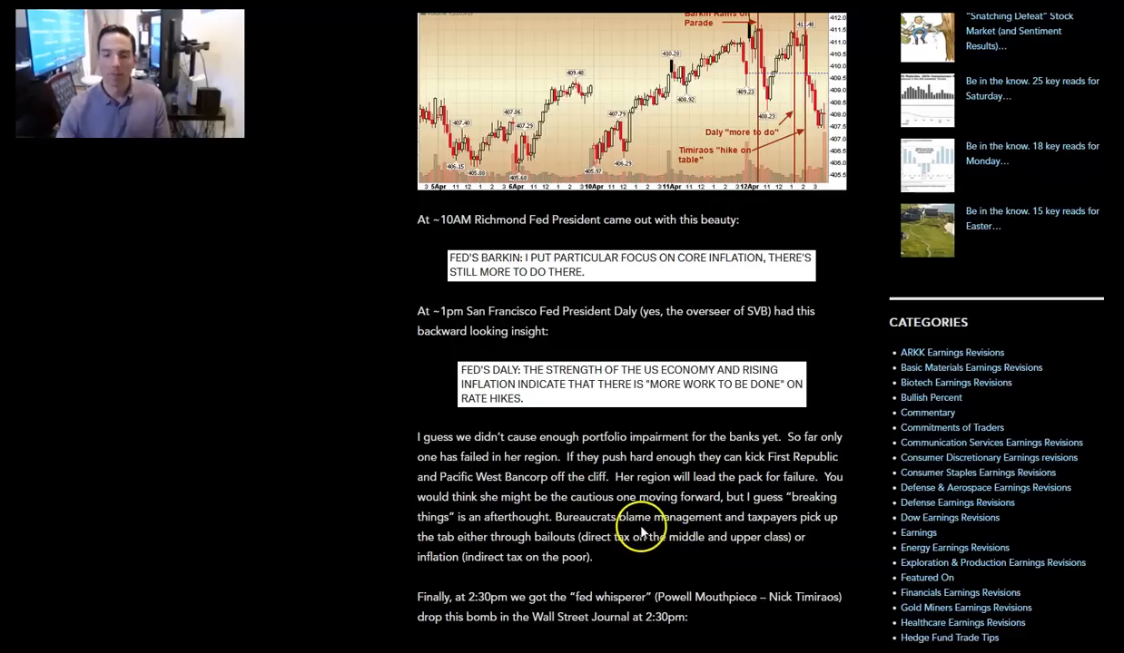
mouse_move(419, 554)
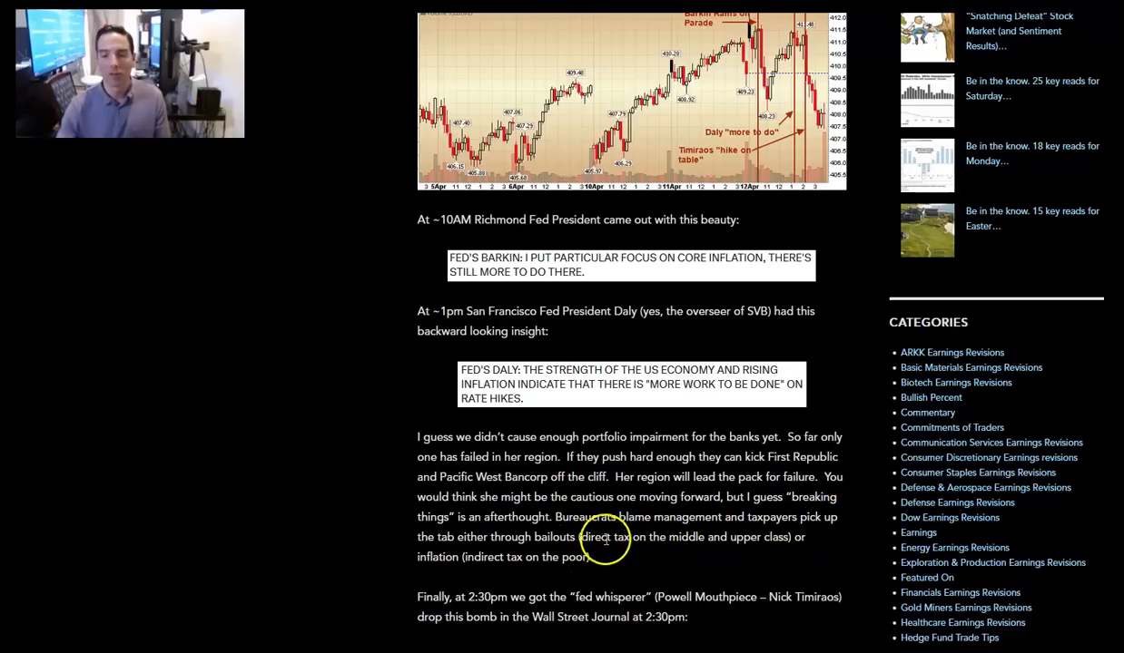
mouse_move(801, 532)
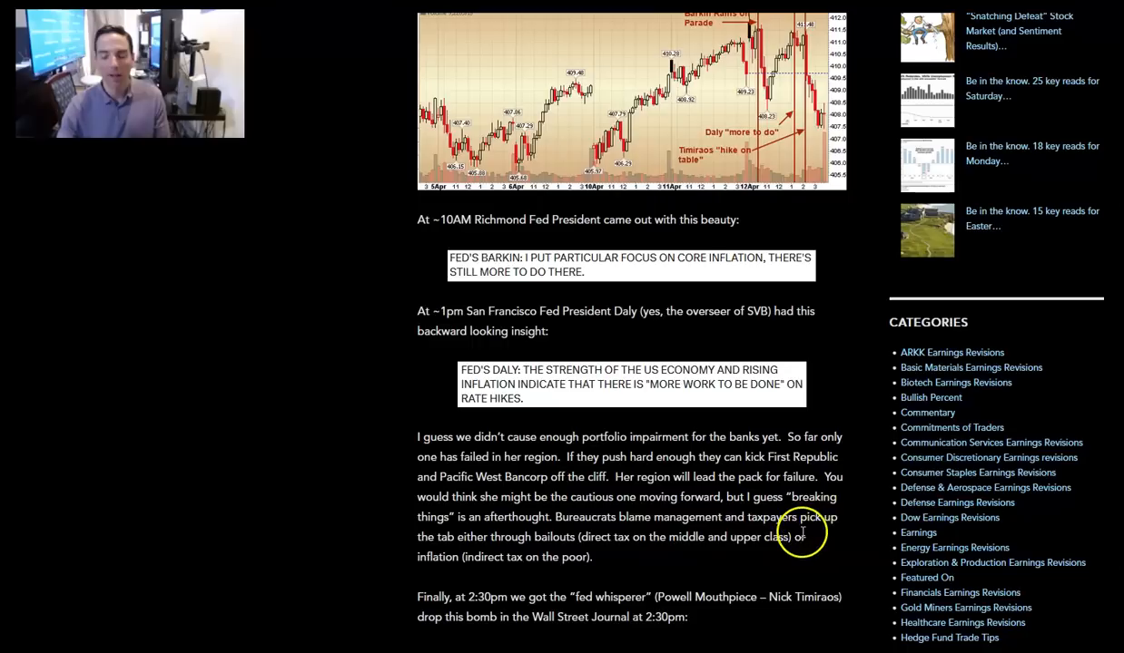
mouse_move(507, 557)
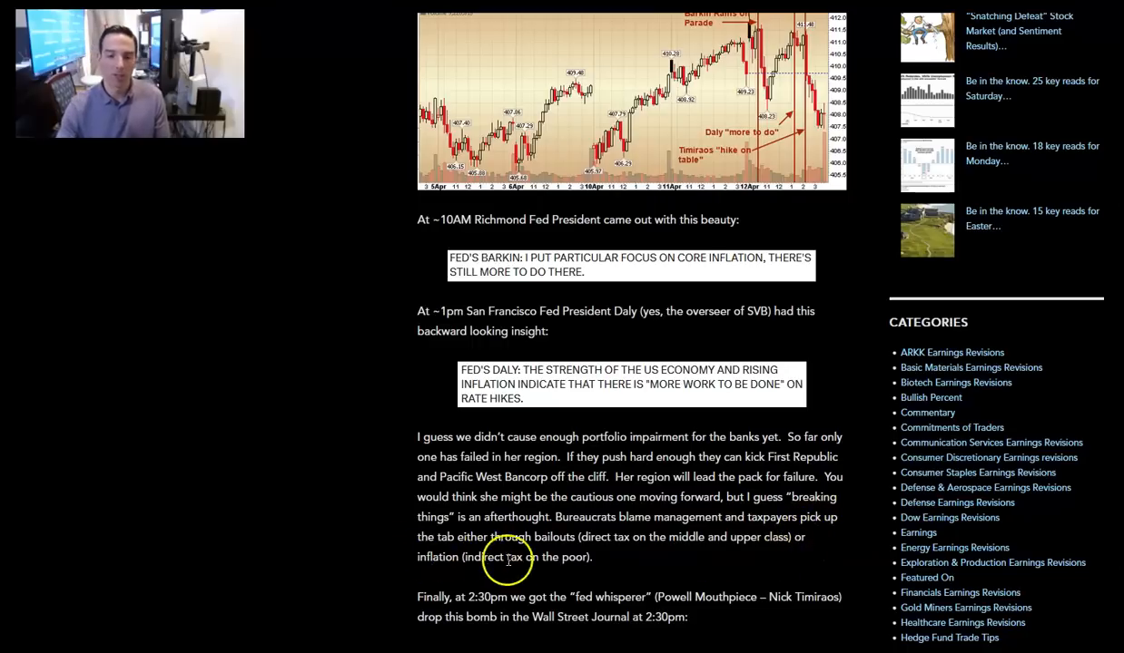
- Scroll to the WSJ screenshot 'Fed Keeps May Interest-Rate Increase on Table'
scroll(down, 3)
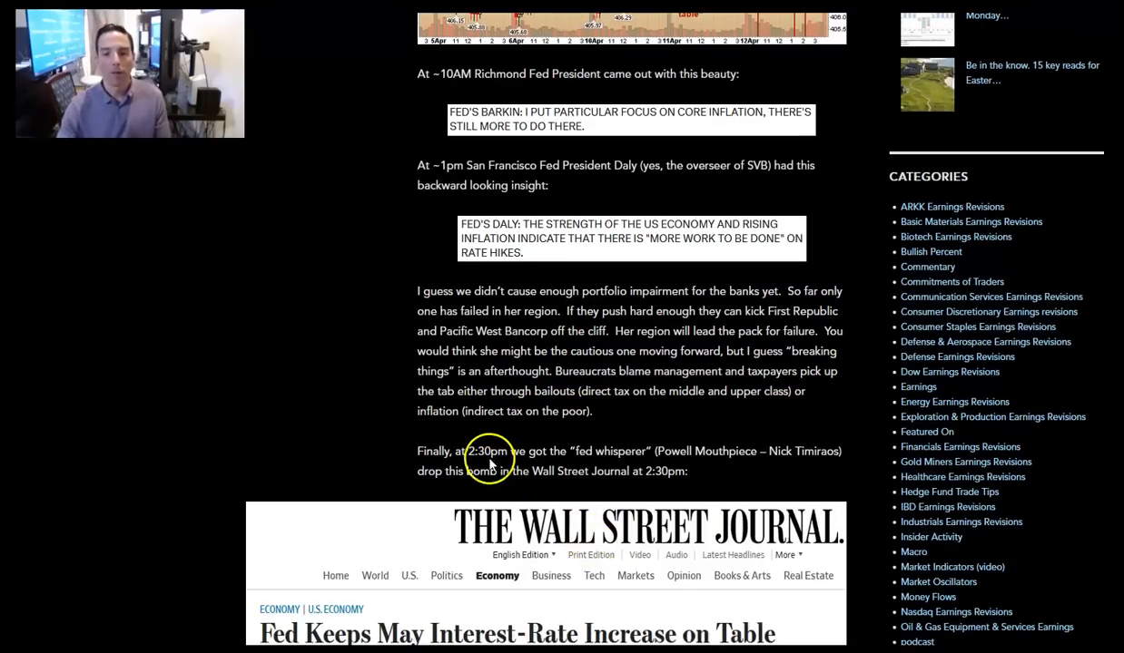
mouse_move(645, 439)
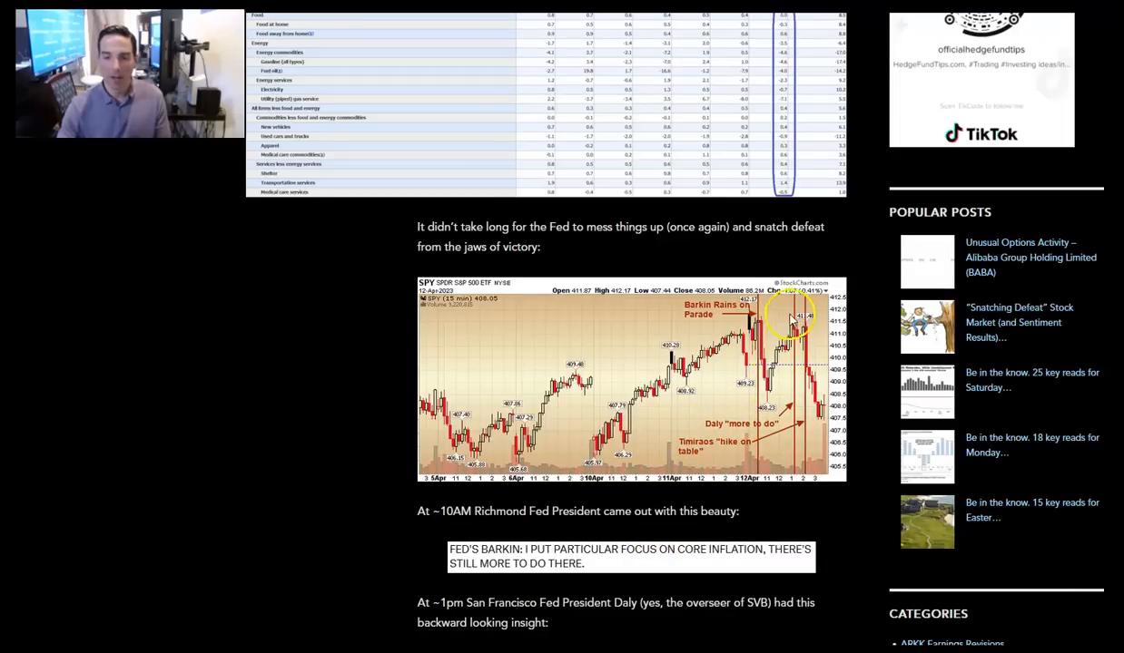
scroll(down, 3)
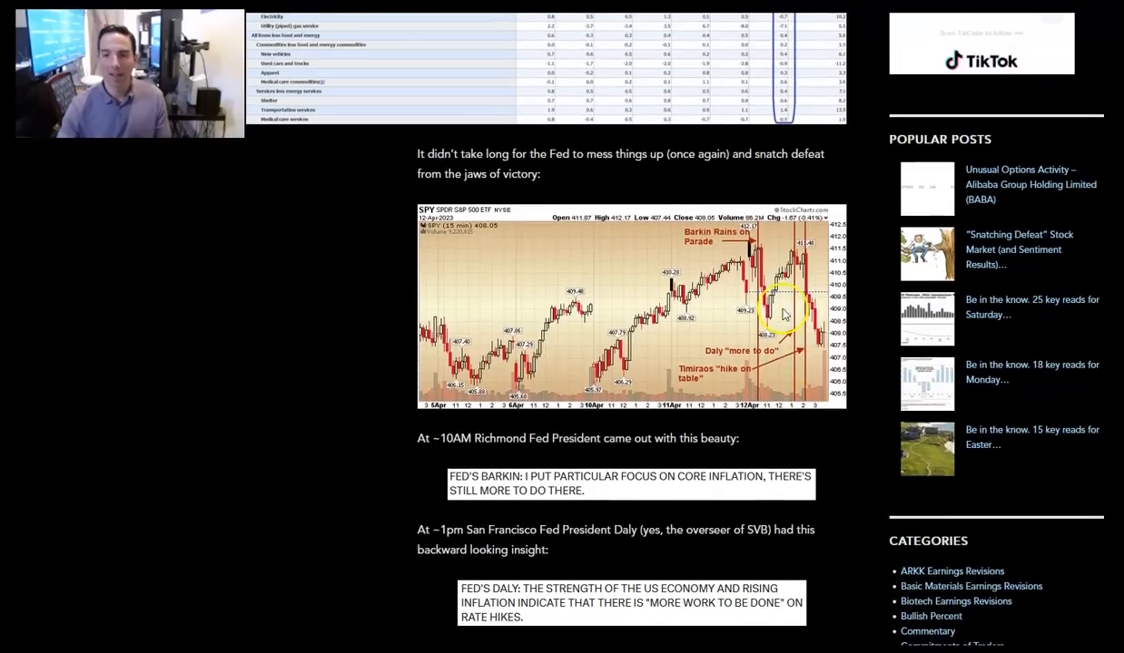
scroll(down, 3)
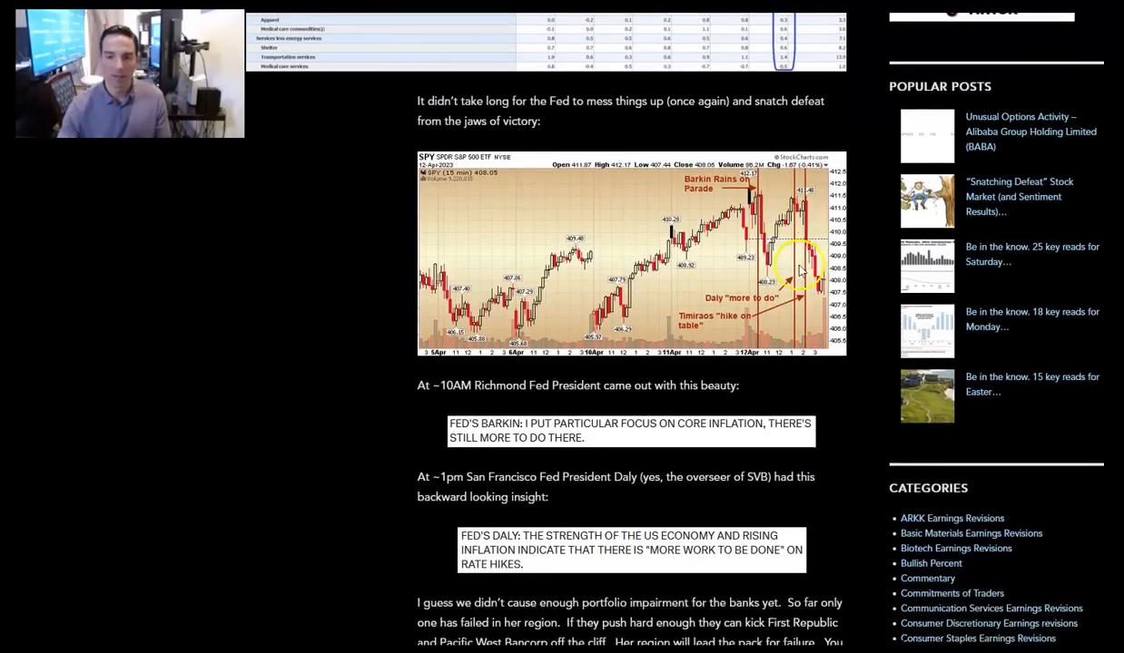
scroll(down, 3)
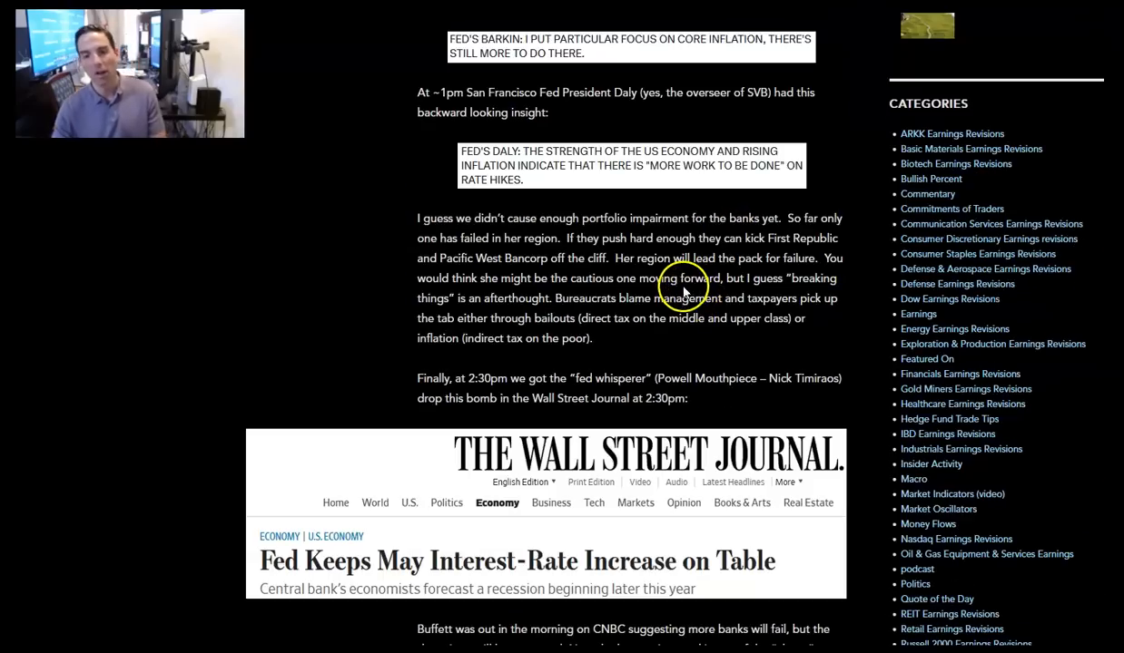
- Scroll past the WSJ image to the Buffett and Powell–Volcker paragraphs and 1982 CPI table
scroll(down, 3)
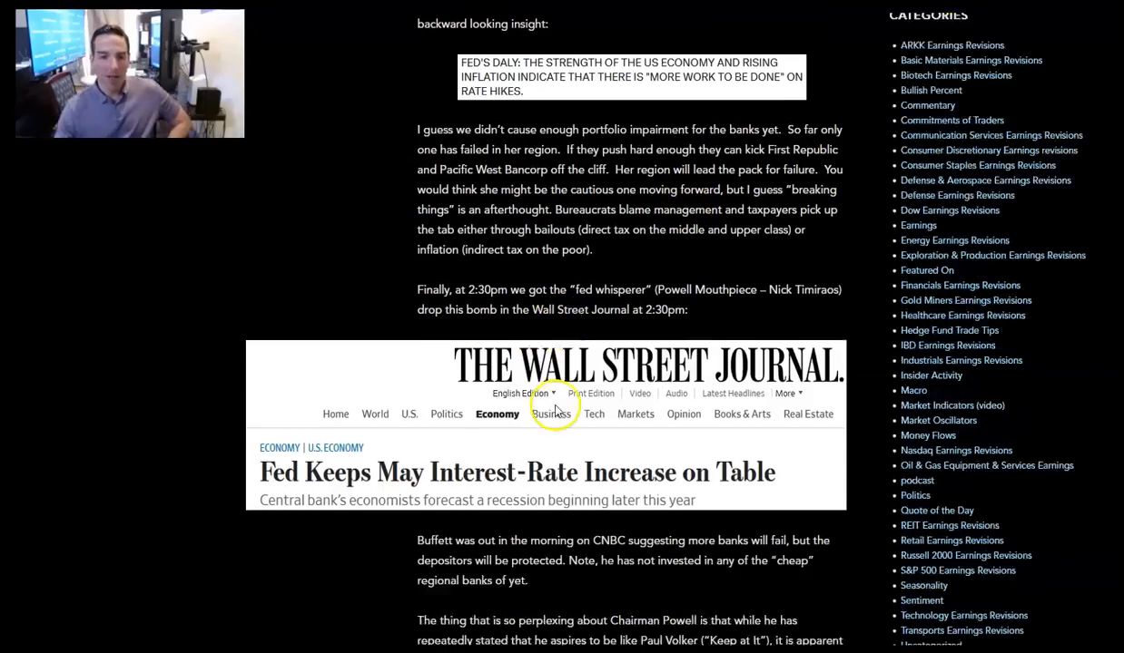
scroll(down, 3)
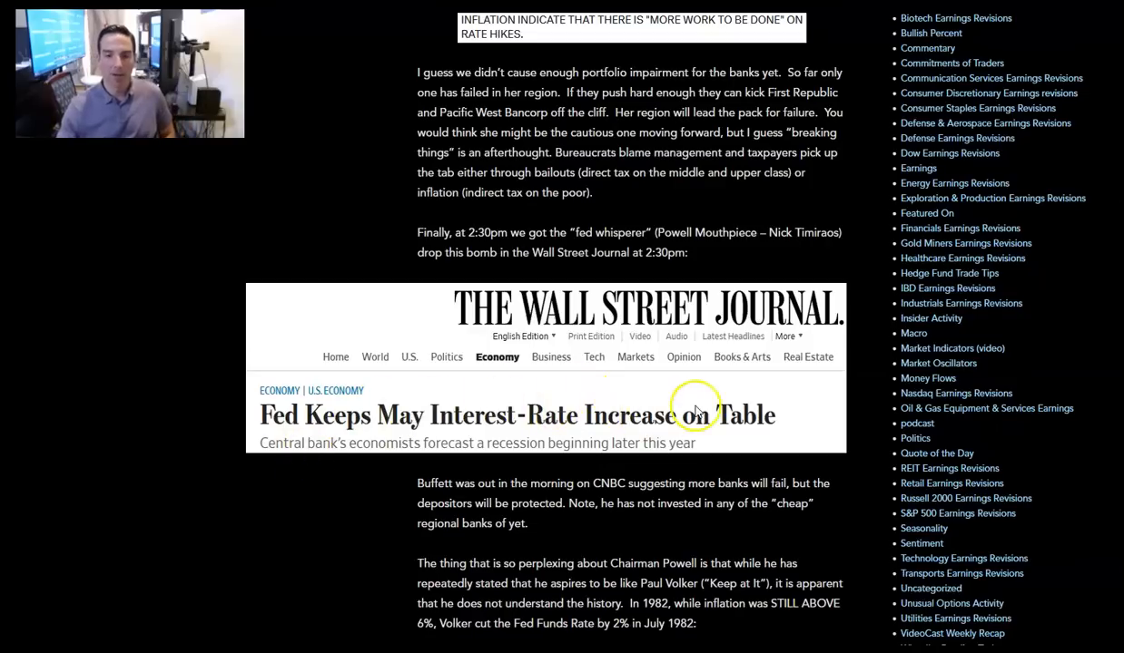
mouse_move(798, 373)
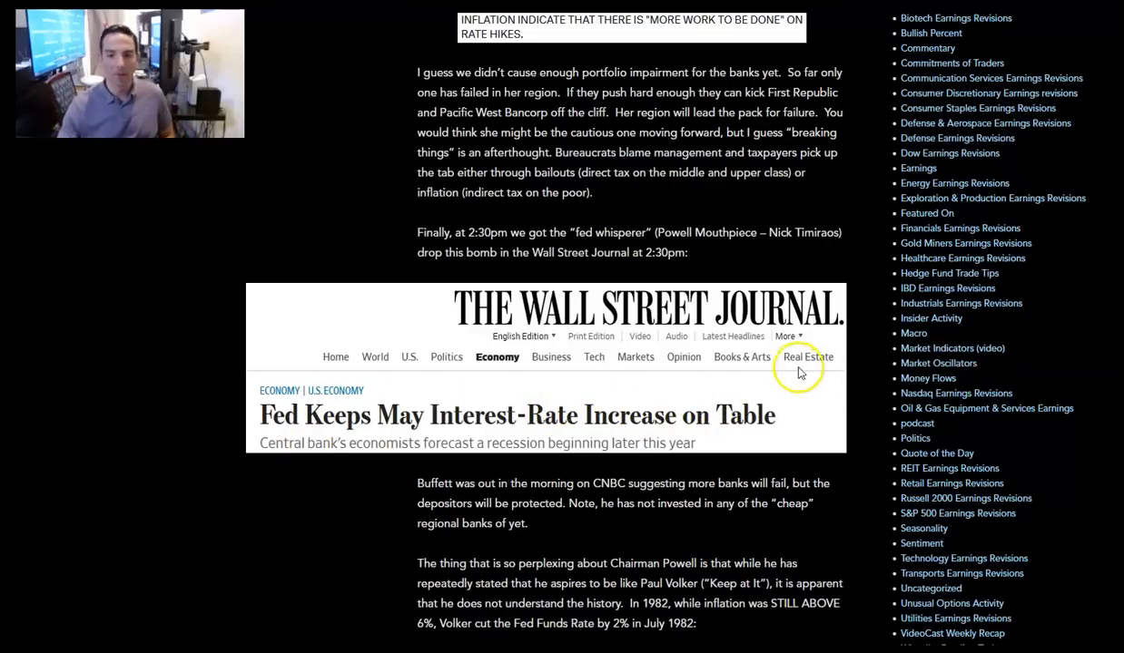
scroll(down, 3)
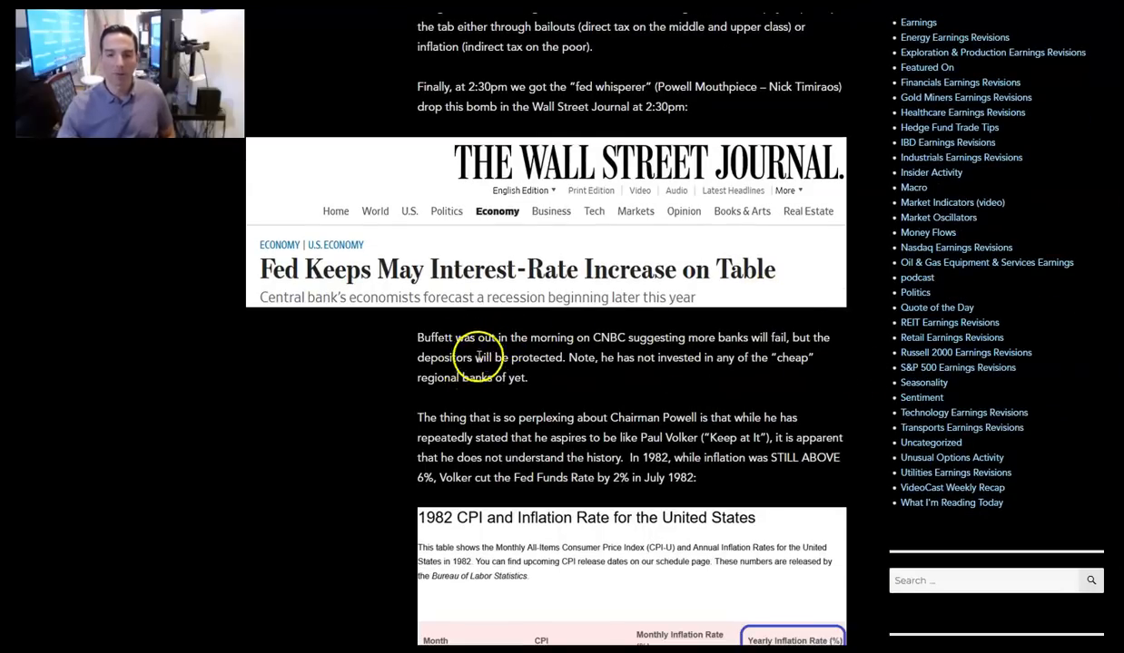
mouse_move(611, 354)
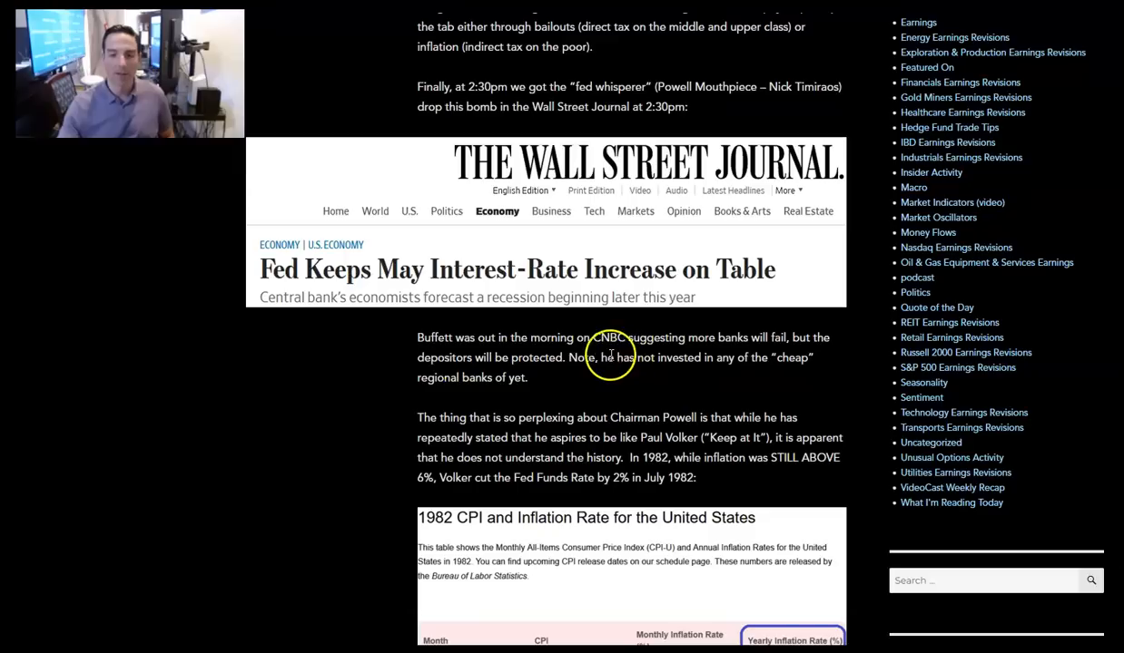
mouse_move(739, 354)
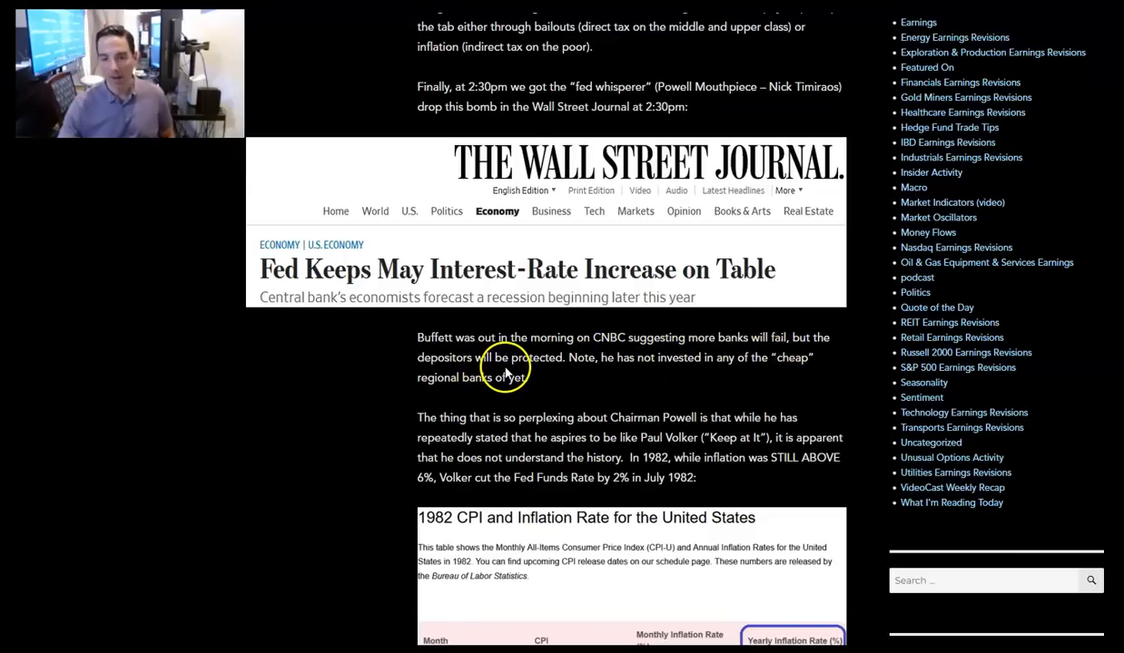
scroll(down, 3)
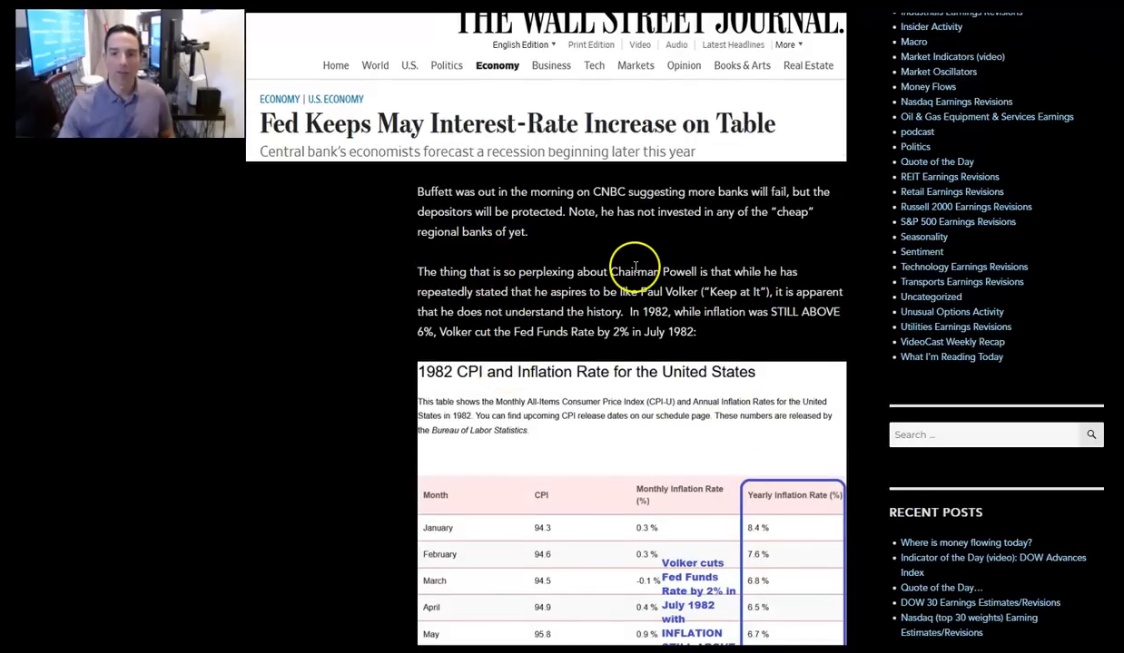
mouse_move(779, 275)
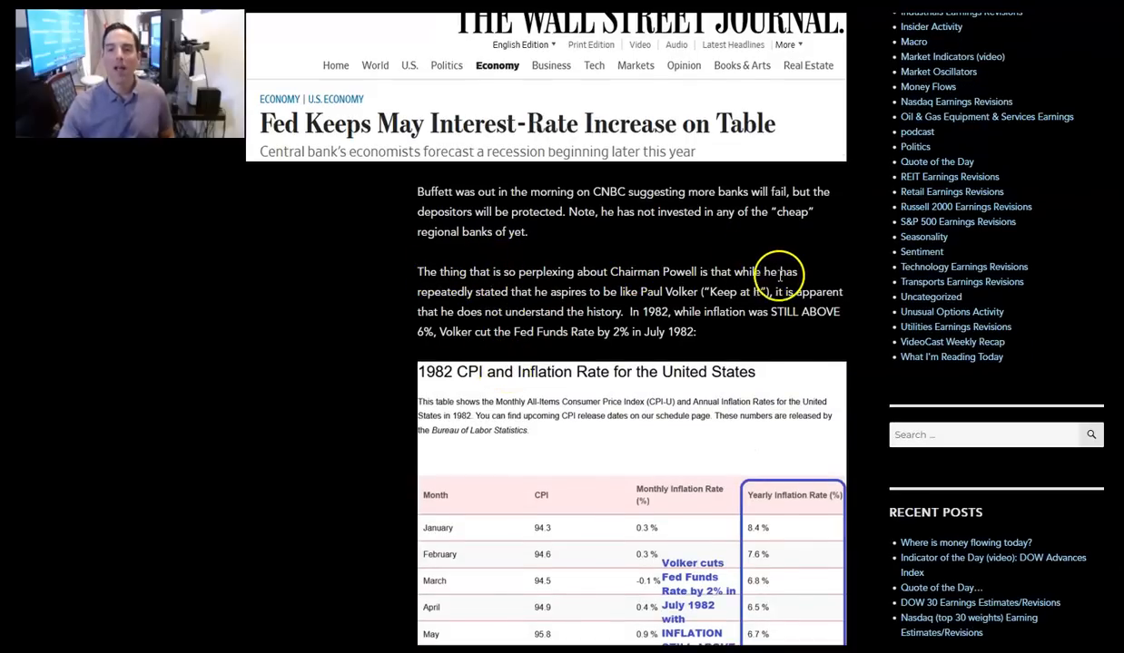
mouse_move(535, 295)
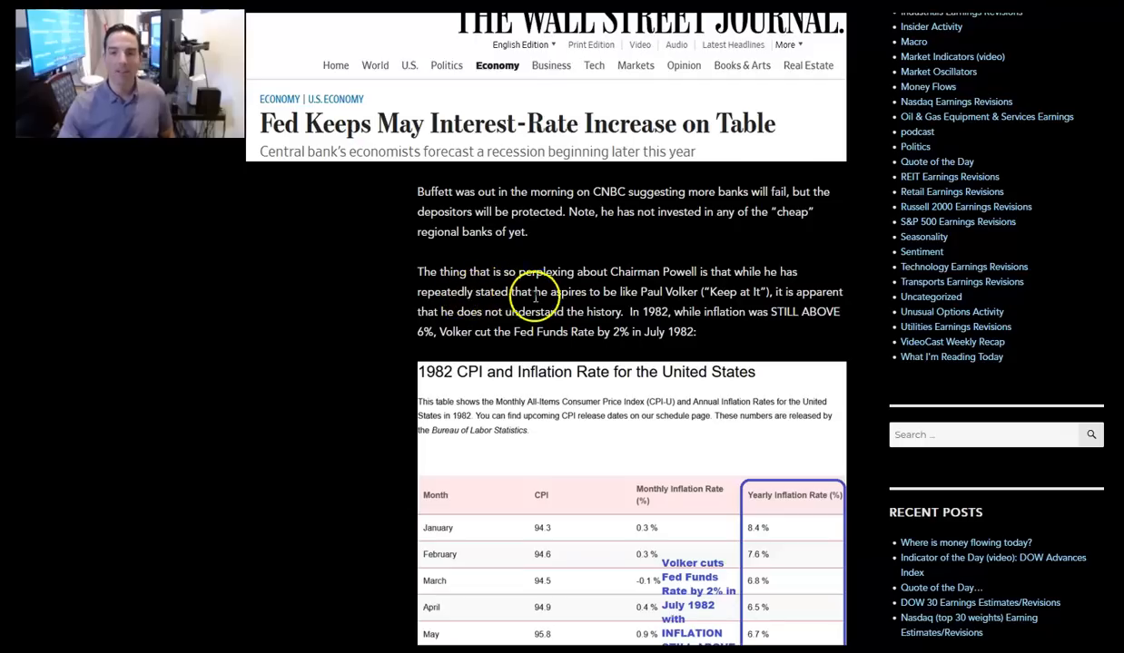
mouse_move(806, 338)
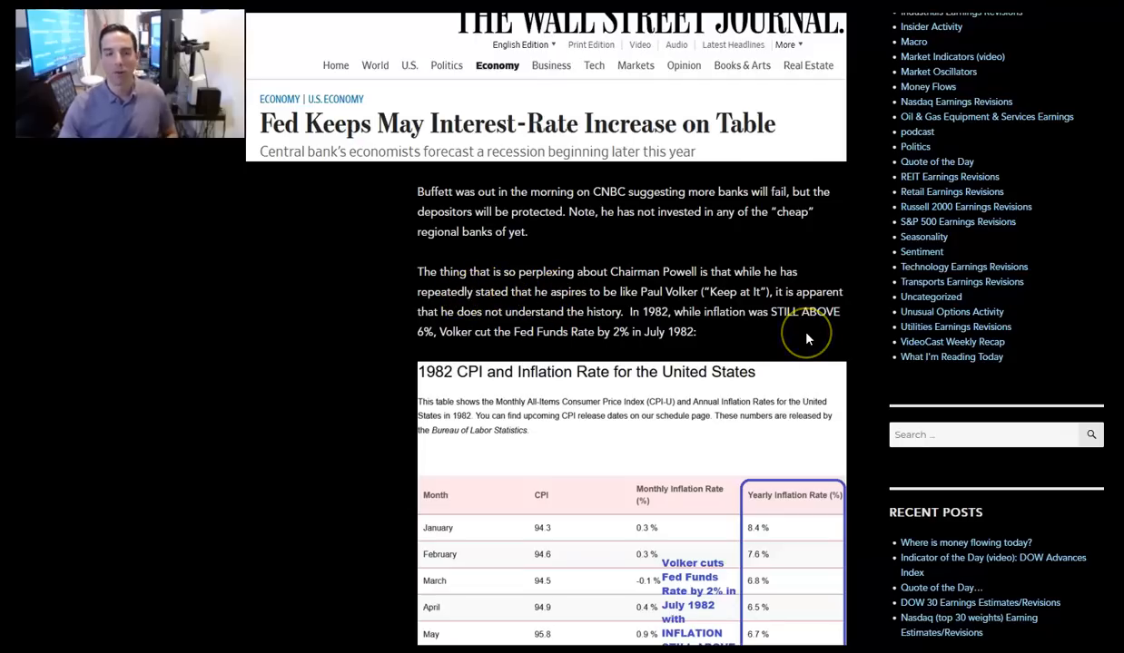
mouse_move(806, 339)
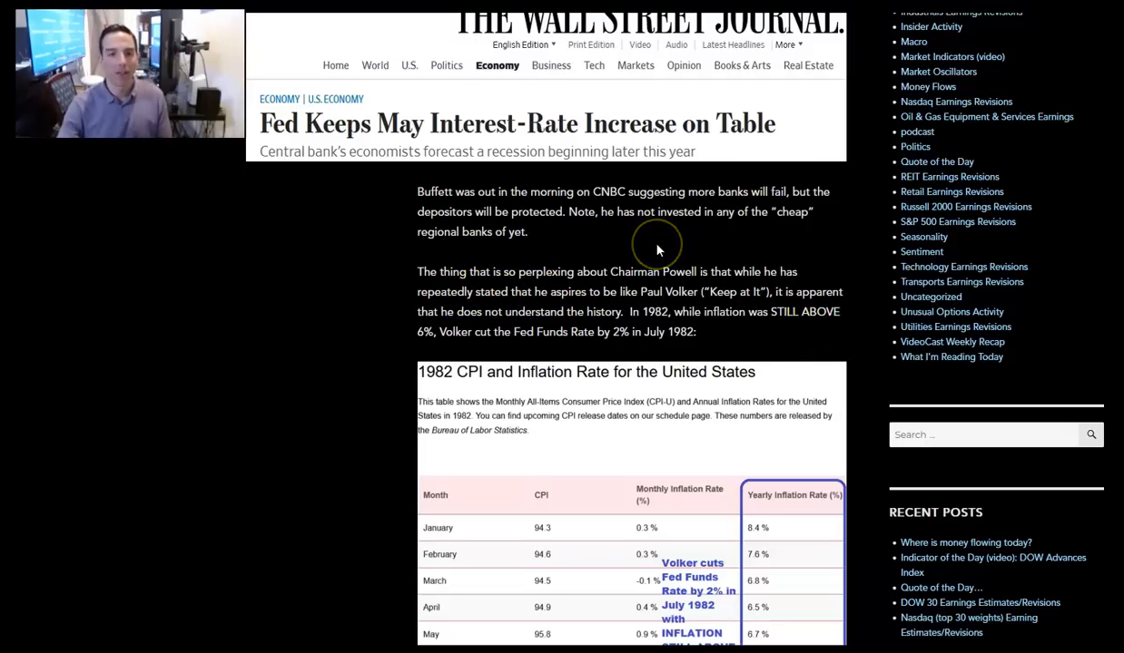
mouse_move(655, 259)
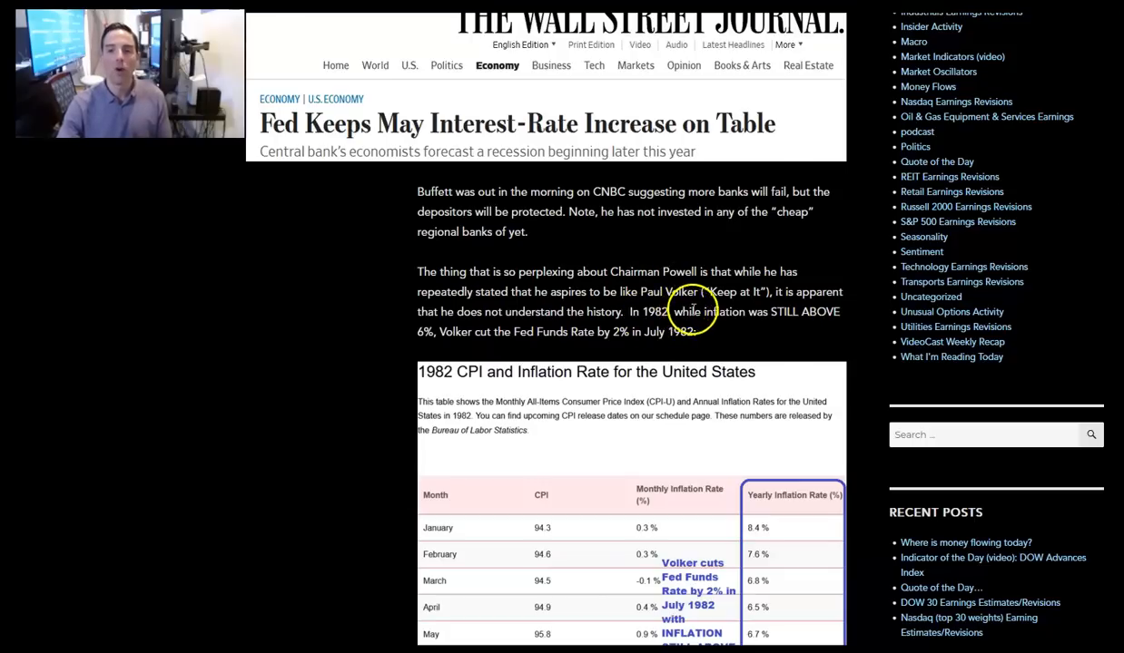
mouse_move(481, 352)
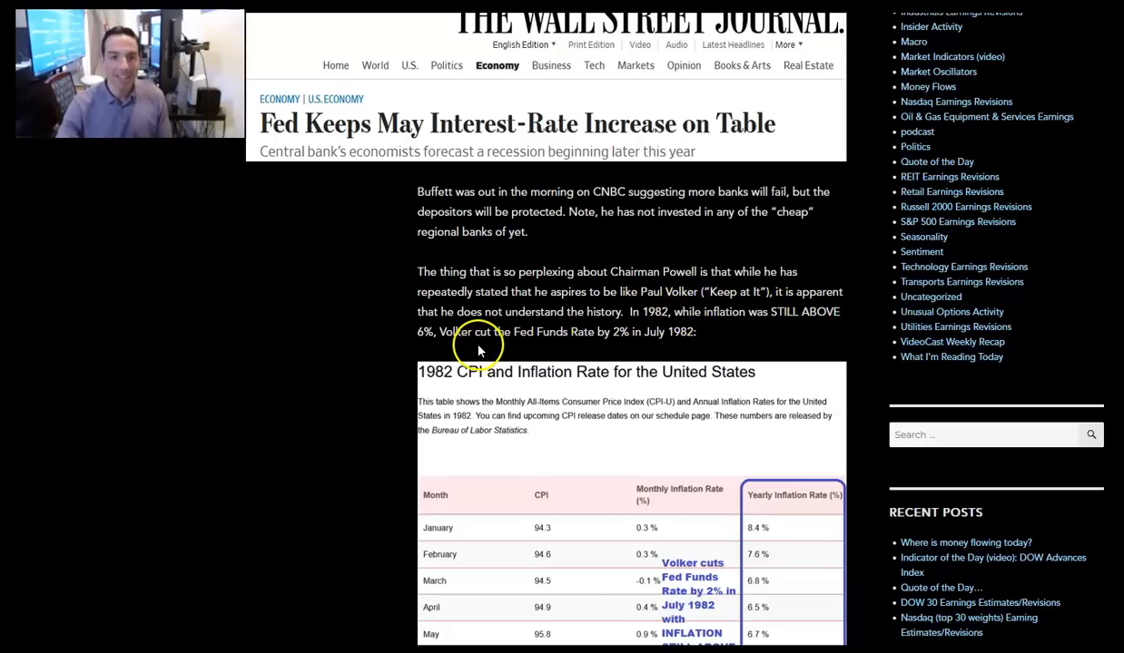
mouse_move(559, 331)
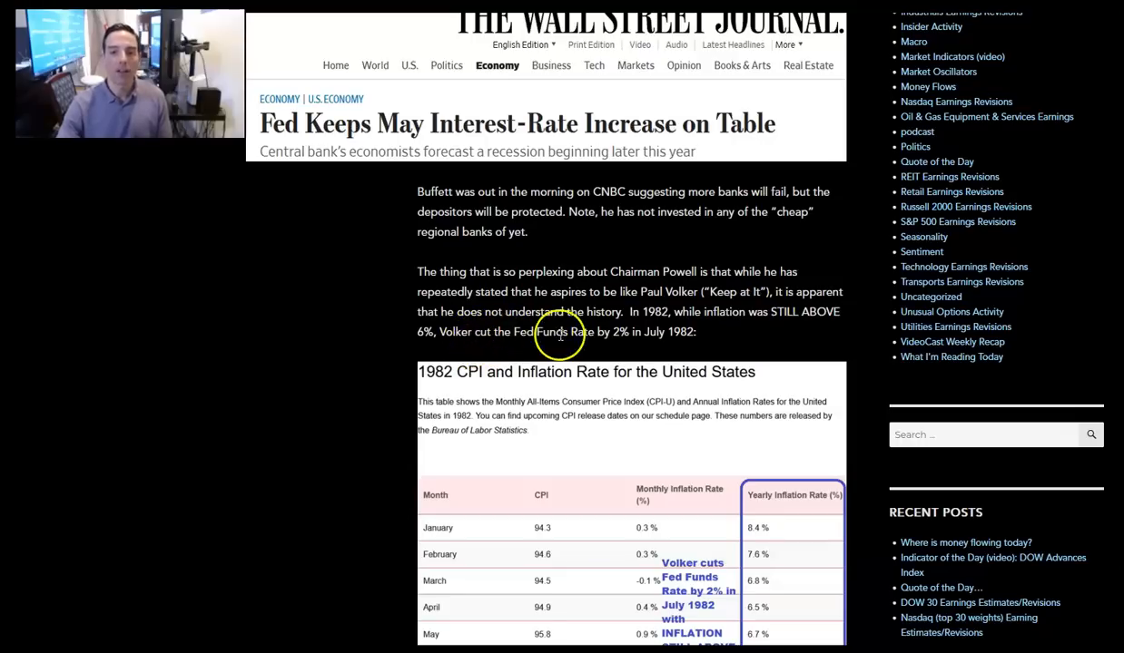
mouse_move(644, 327)
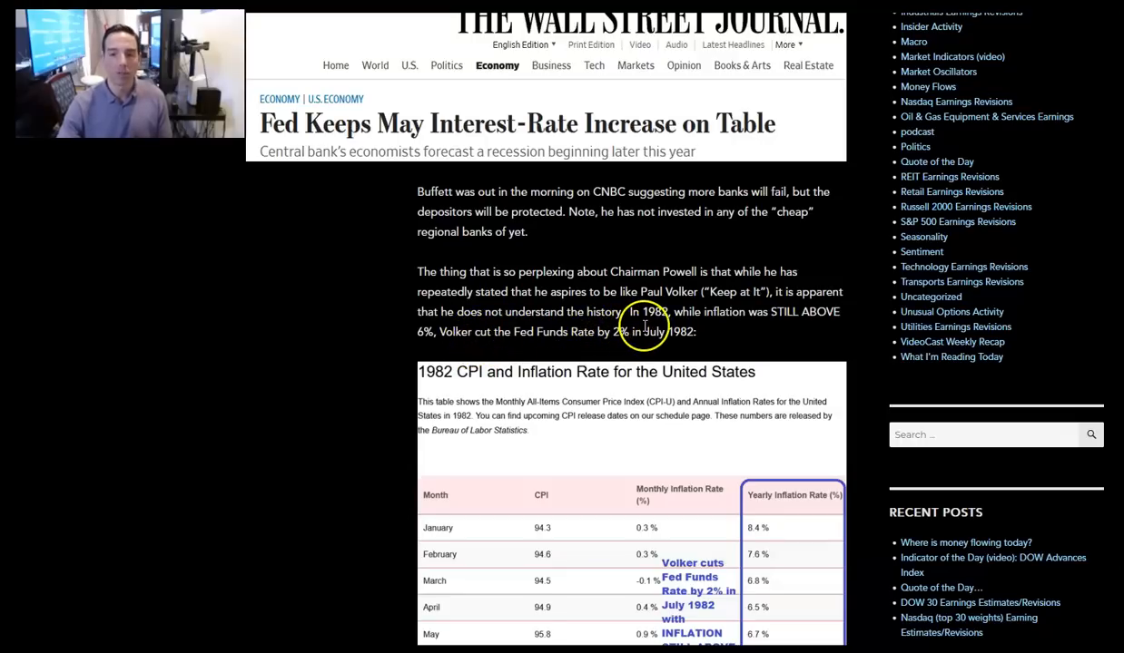
mouse_move(761, 352)
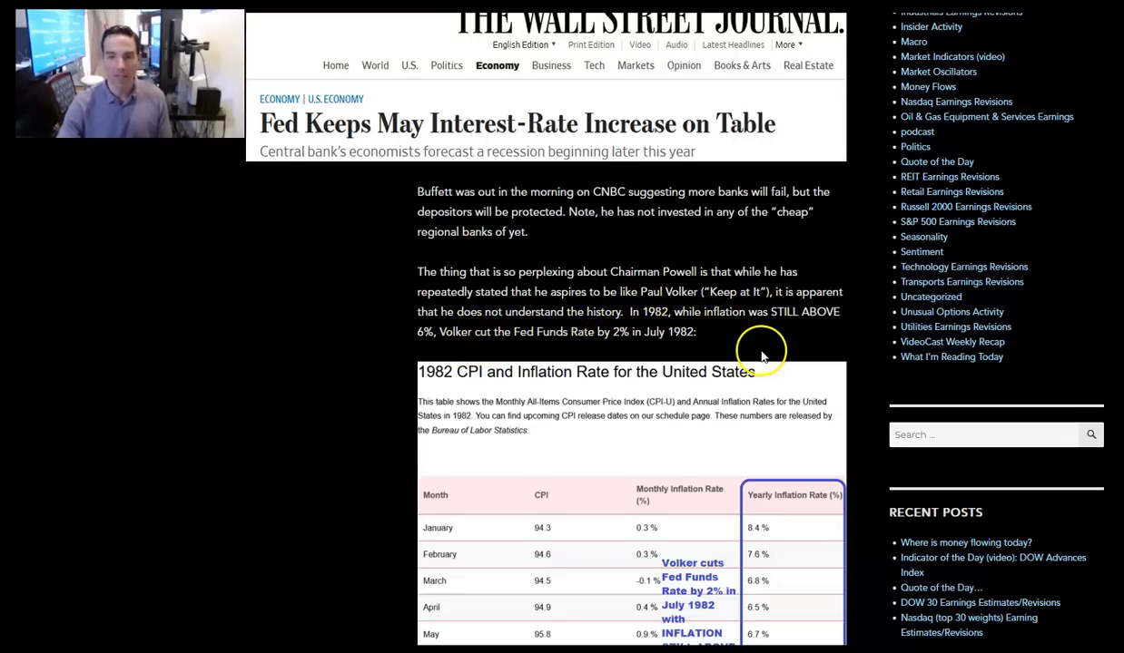
scroll(up, 3)
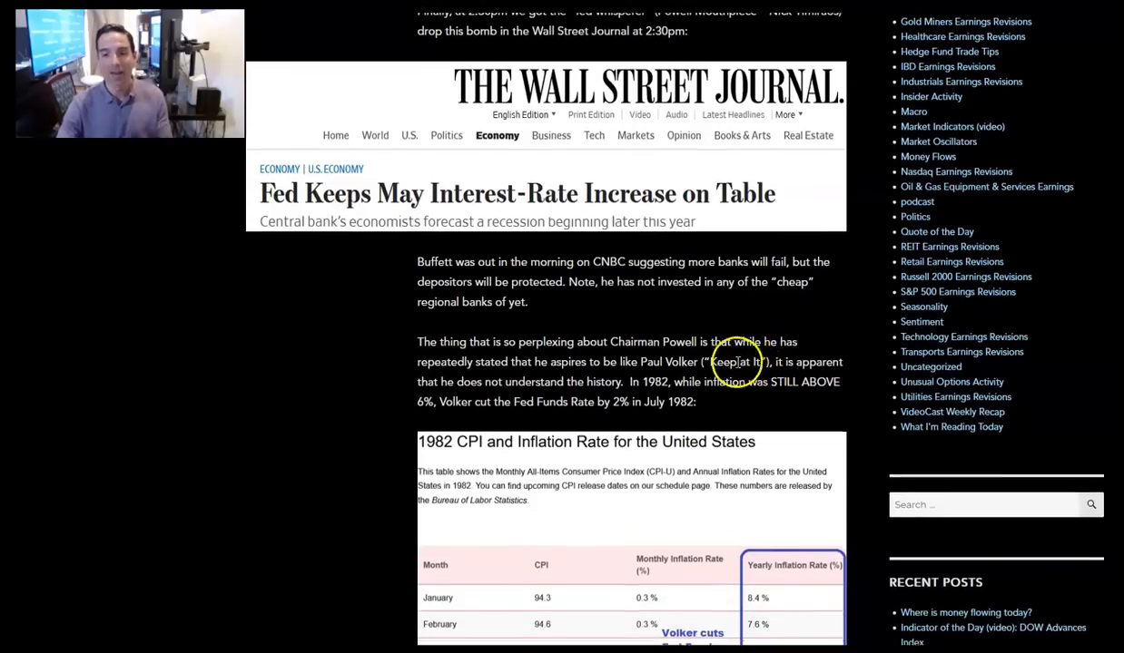
- Scroll past the 1982 CPI and Fed funds tables to the 64% S&P 500 rally chart
scroll(down, 3)
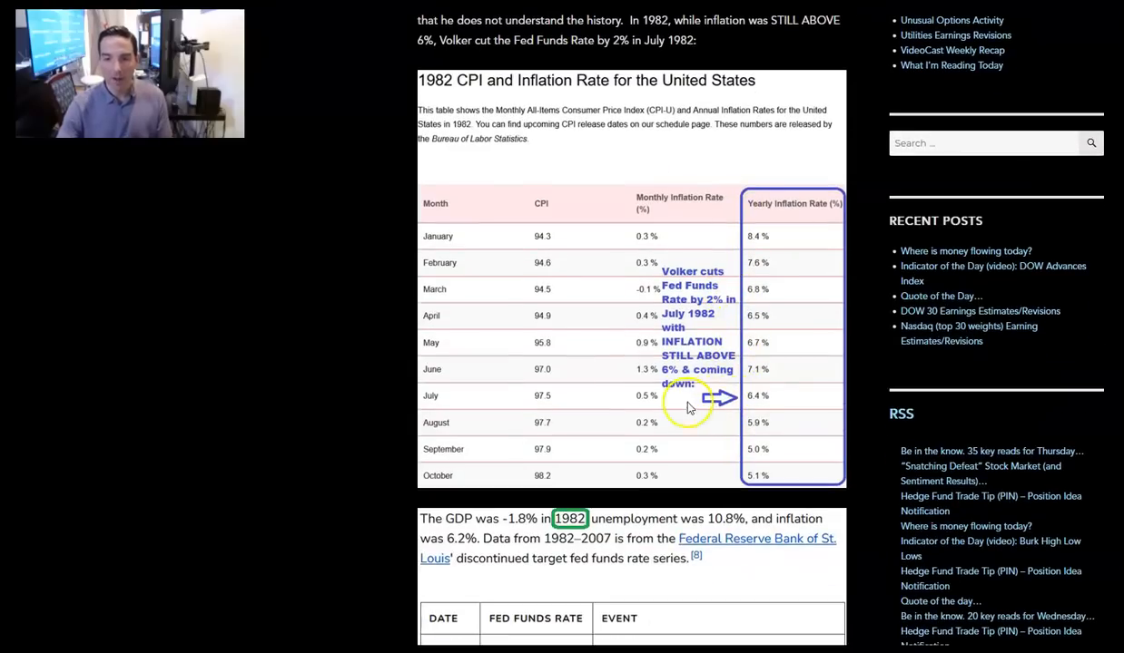
mouse_move(770, 375)
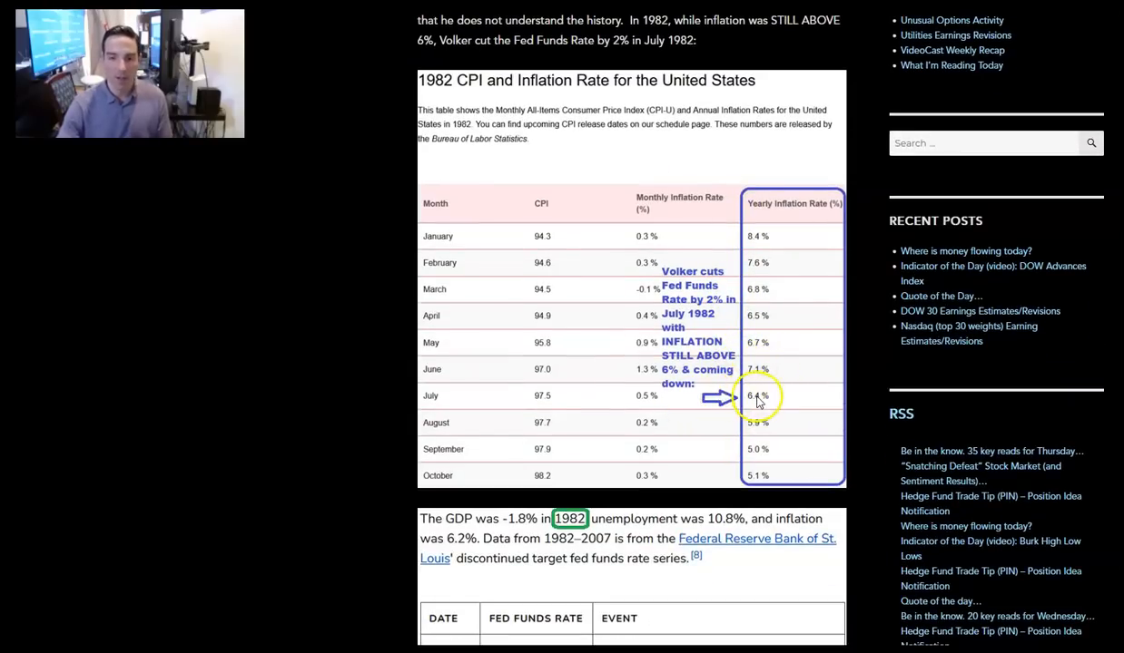
mouse_move(707, 275)
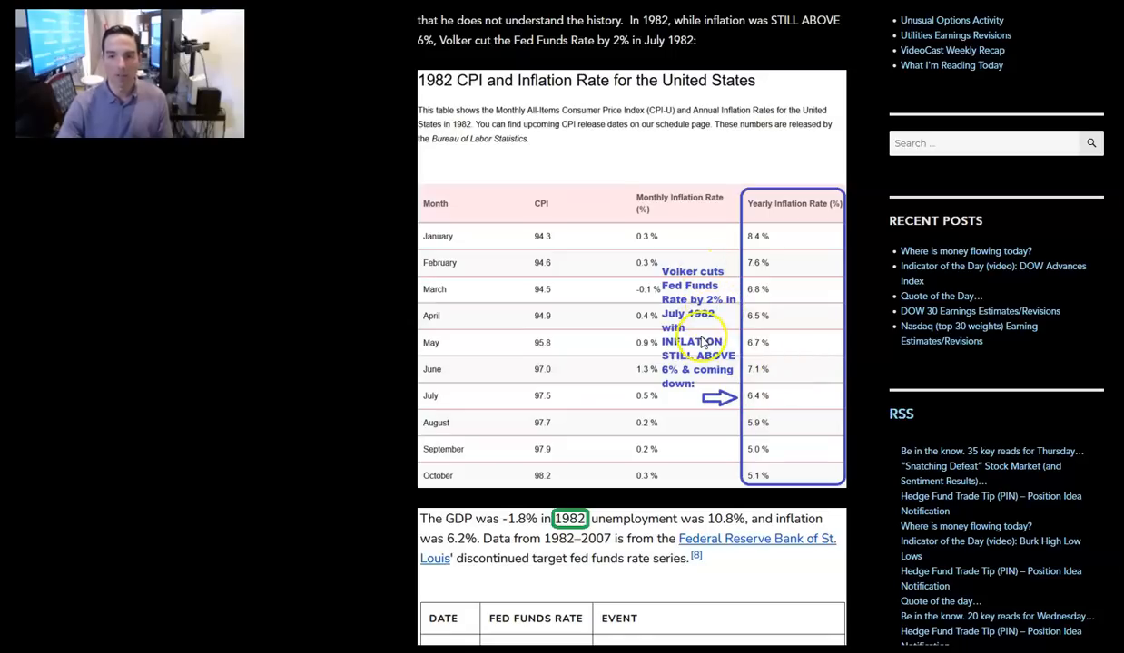
scroll(down, 3)
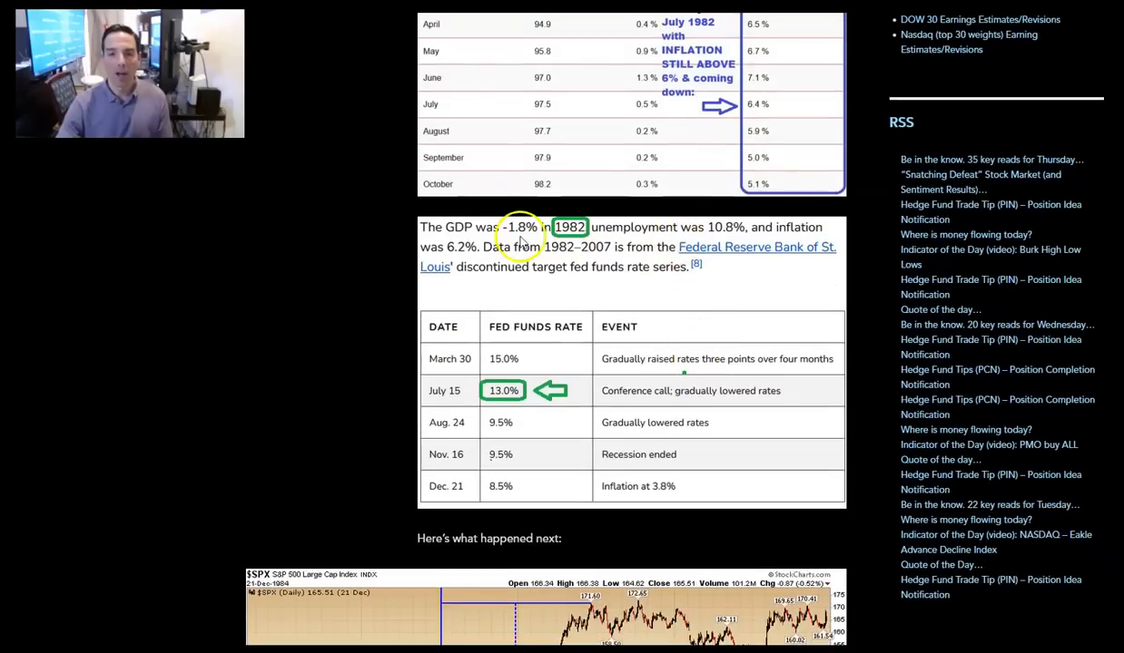
mouse_move(505, 354)
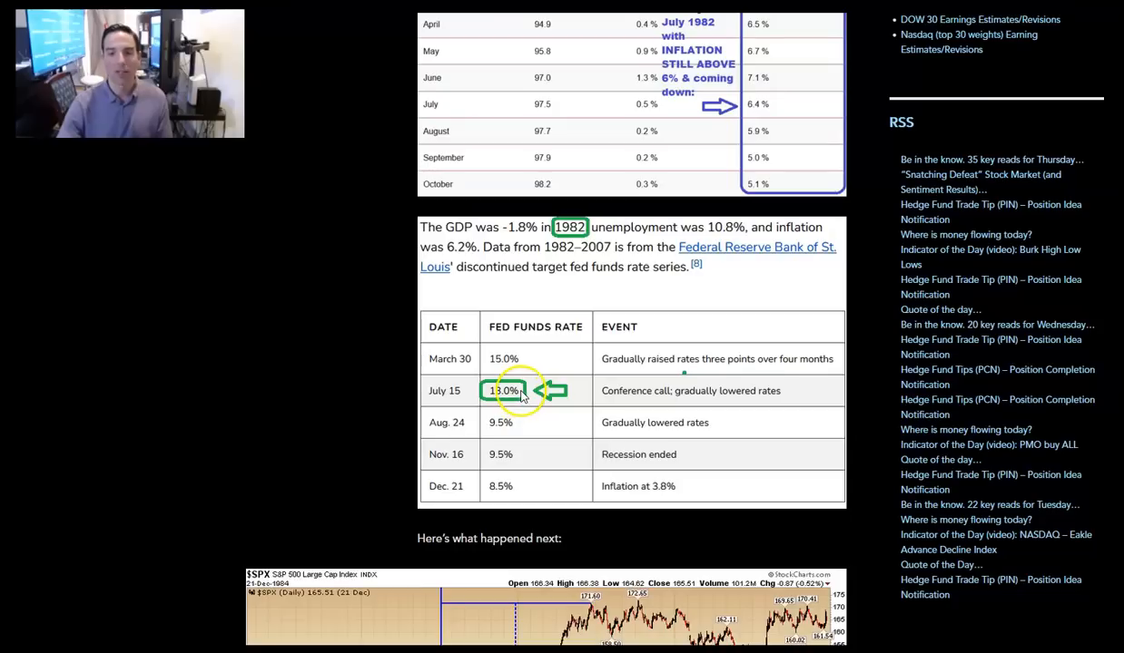
scroll(down, 3)
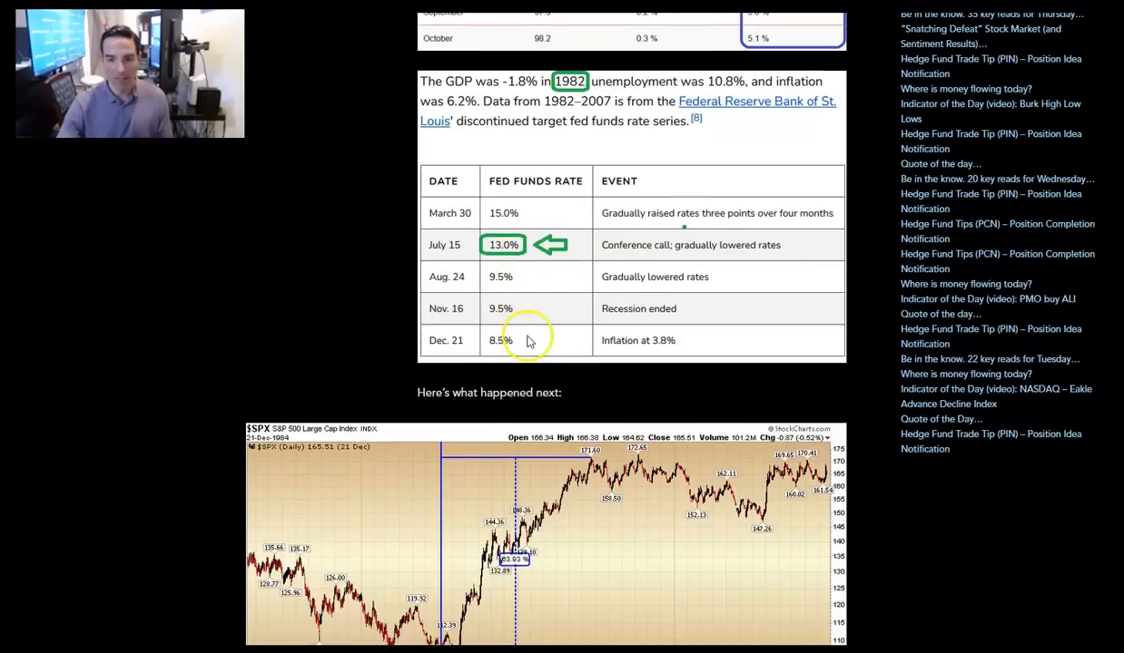
mouse_move(490, 386)
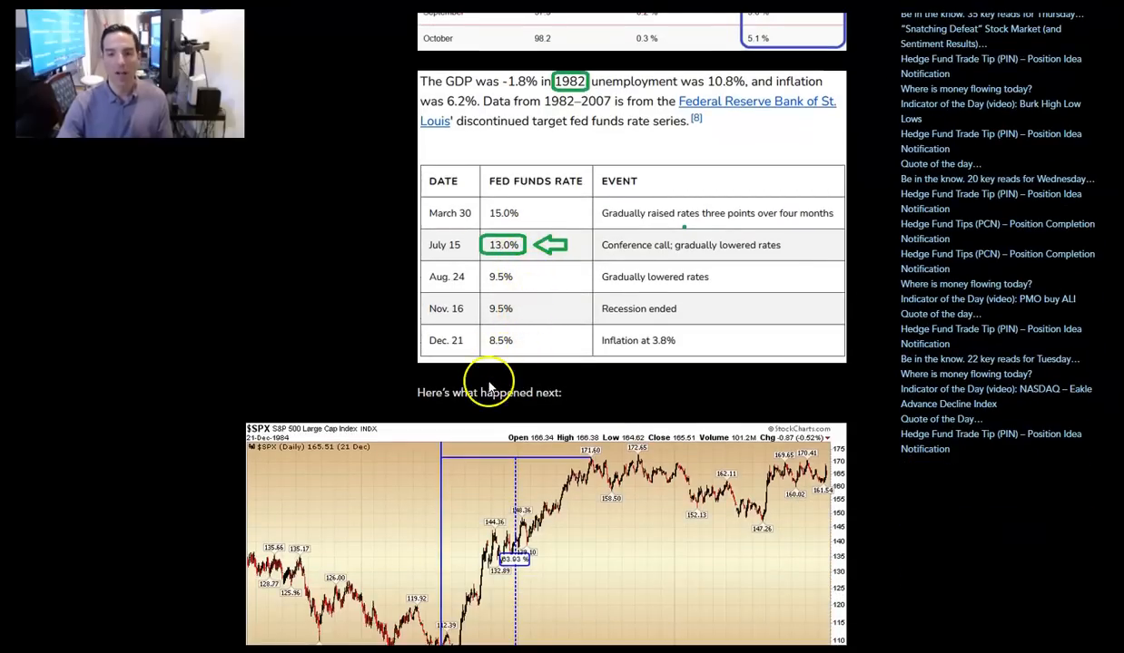
scroll(down, 3)
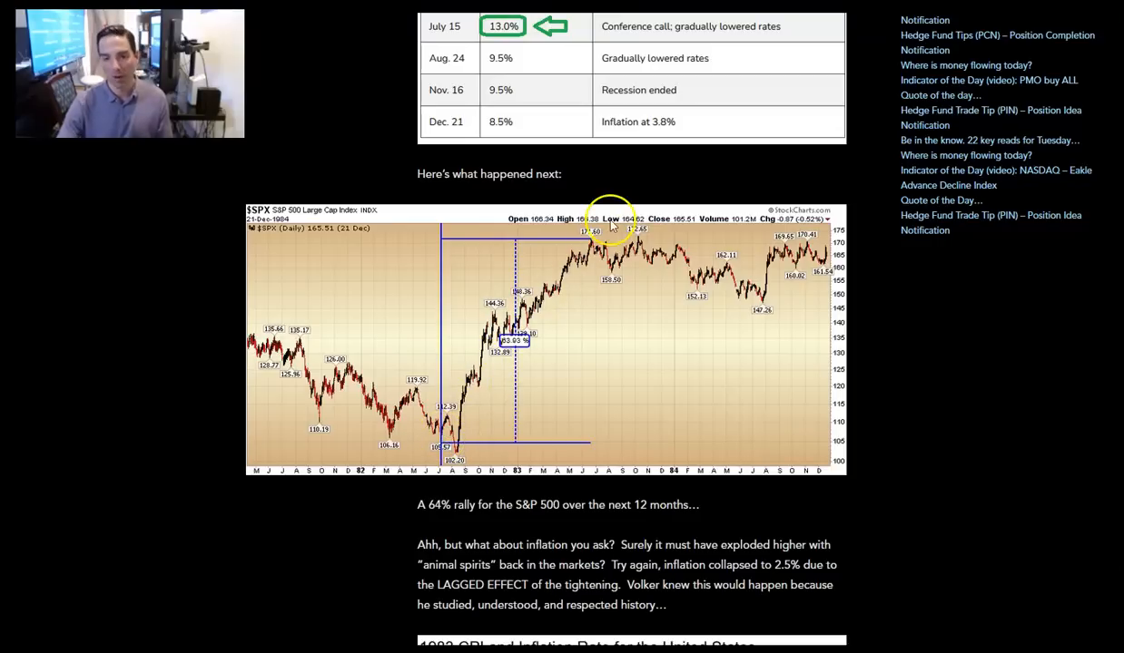
scroll(down, 3)
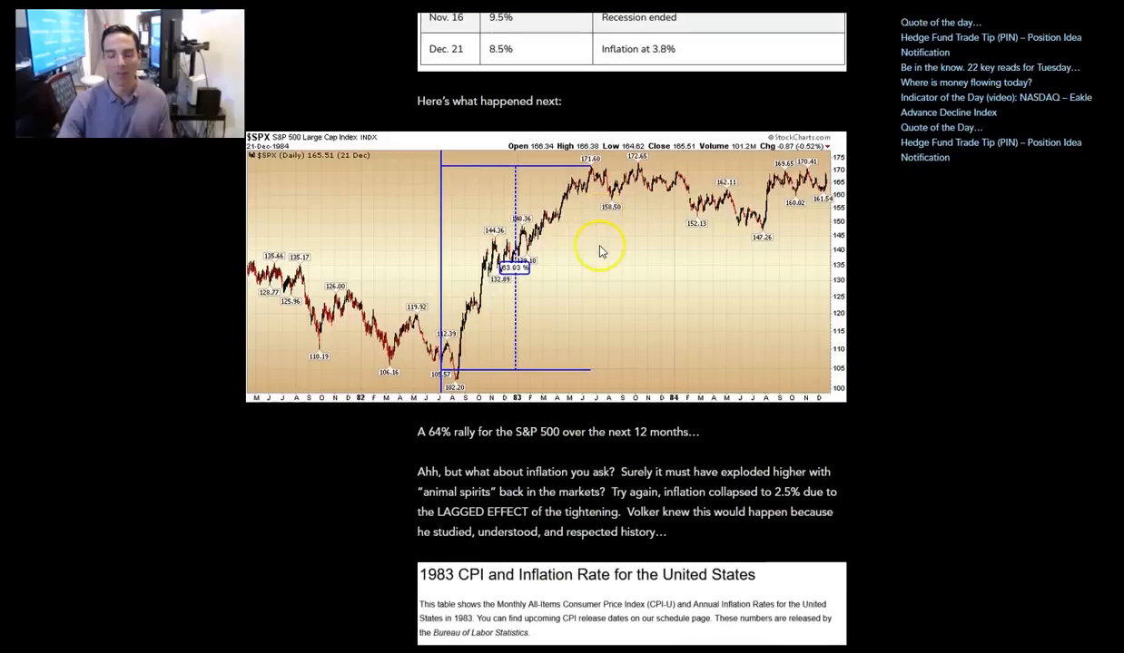
scroll(down, 3)
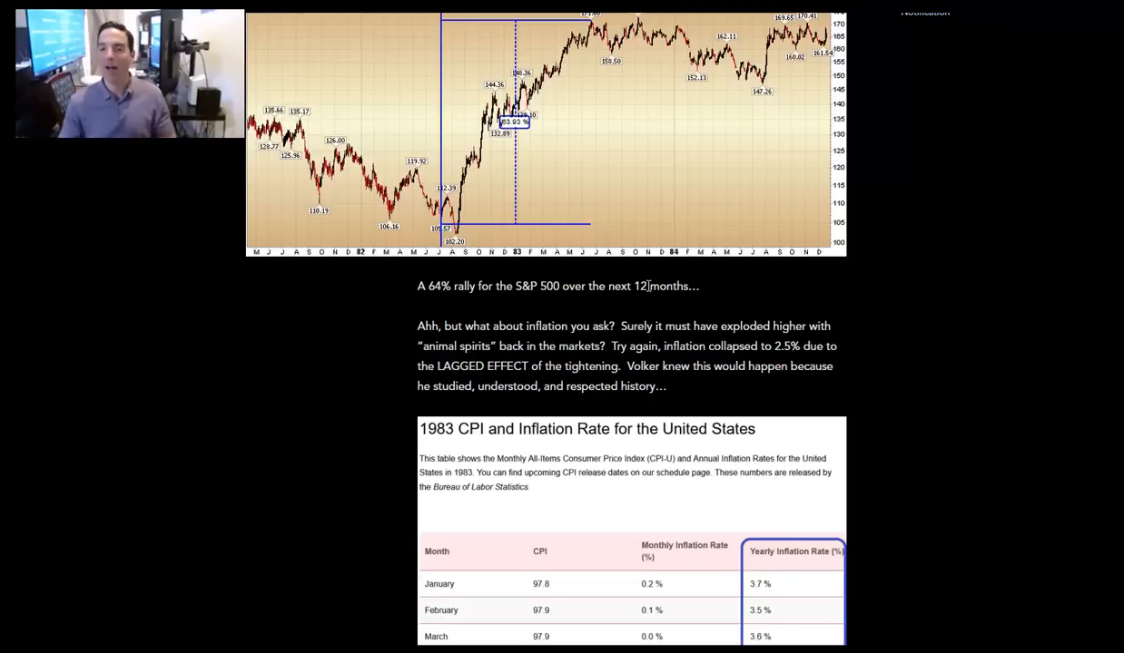
mouse_move(648, 300)
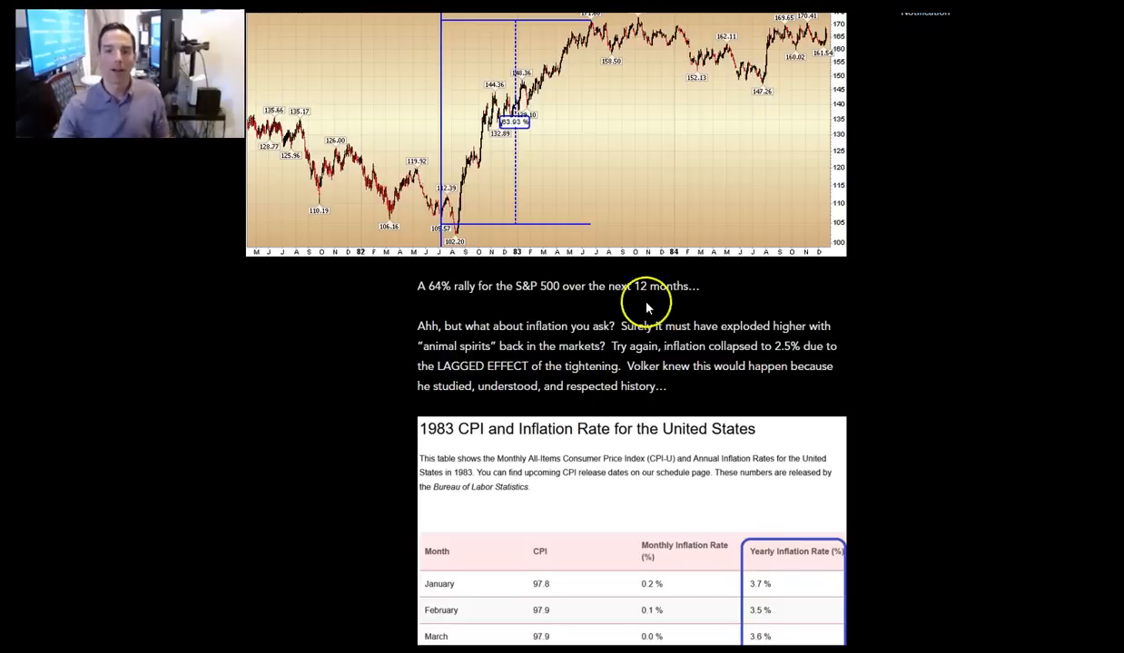
mouse_move(491, 373)
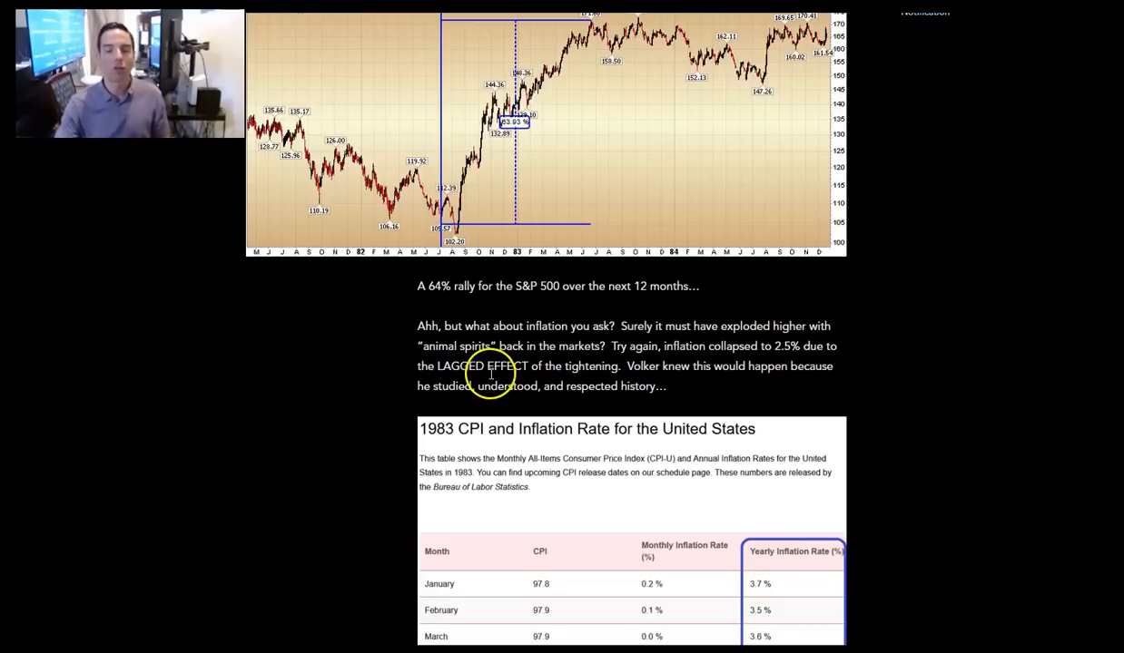
mouse_move(545, 369)
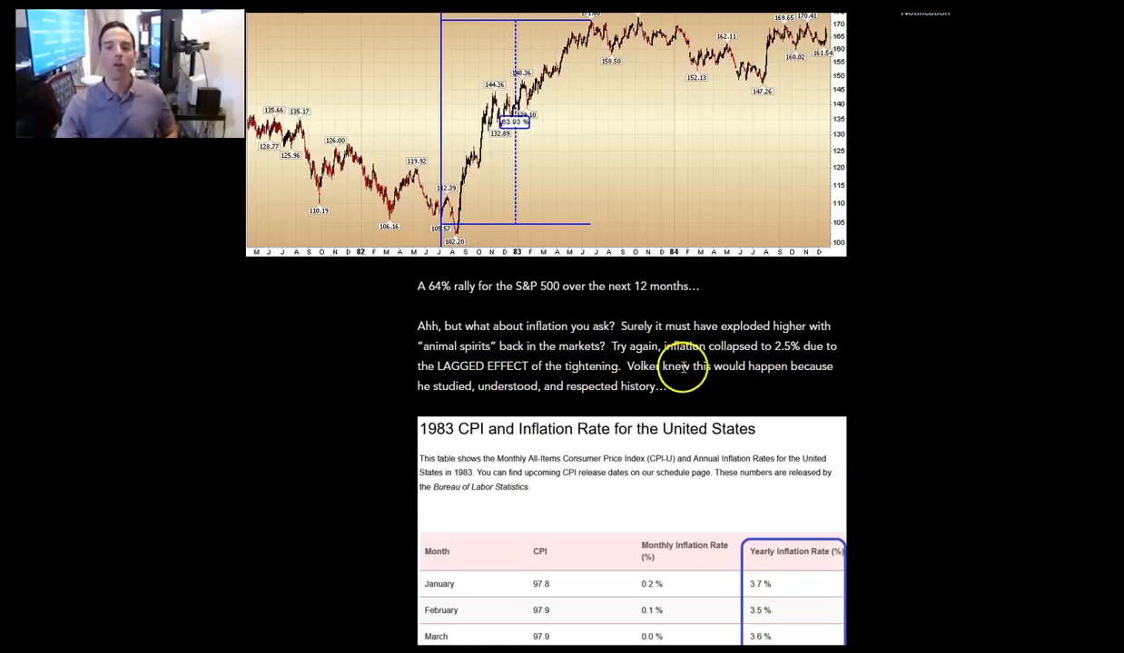
mouse_move(445, 391)
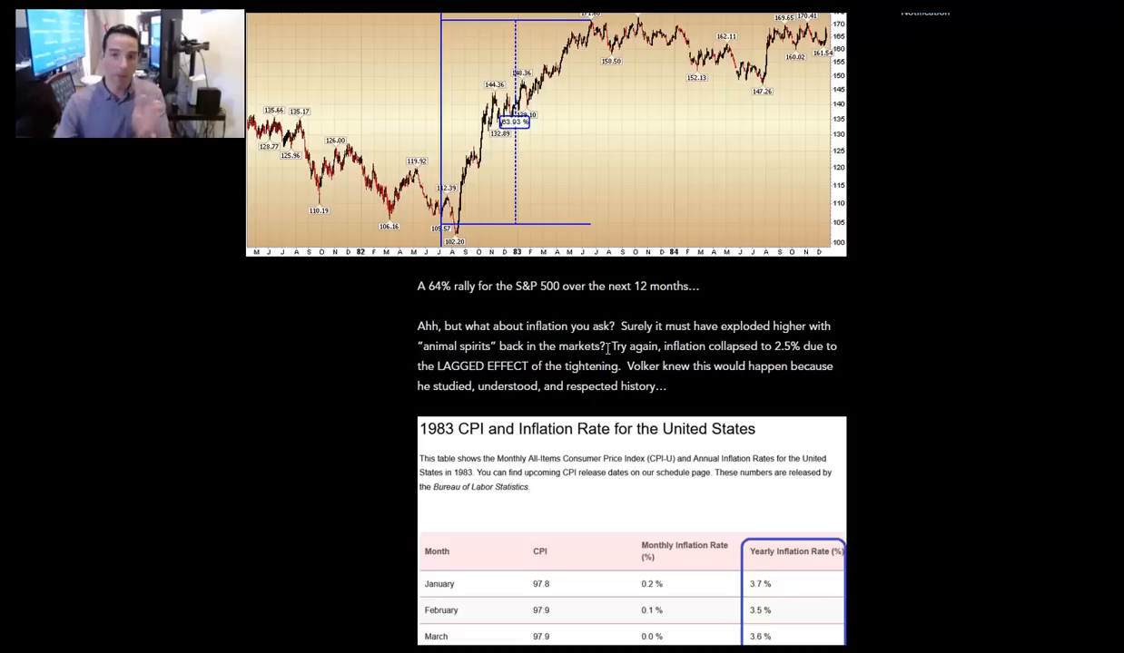
mouse_move(635, 352)
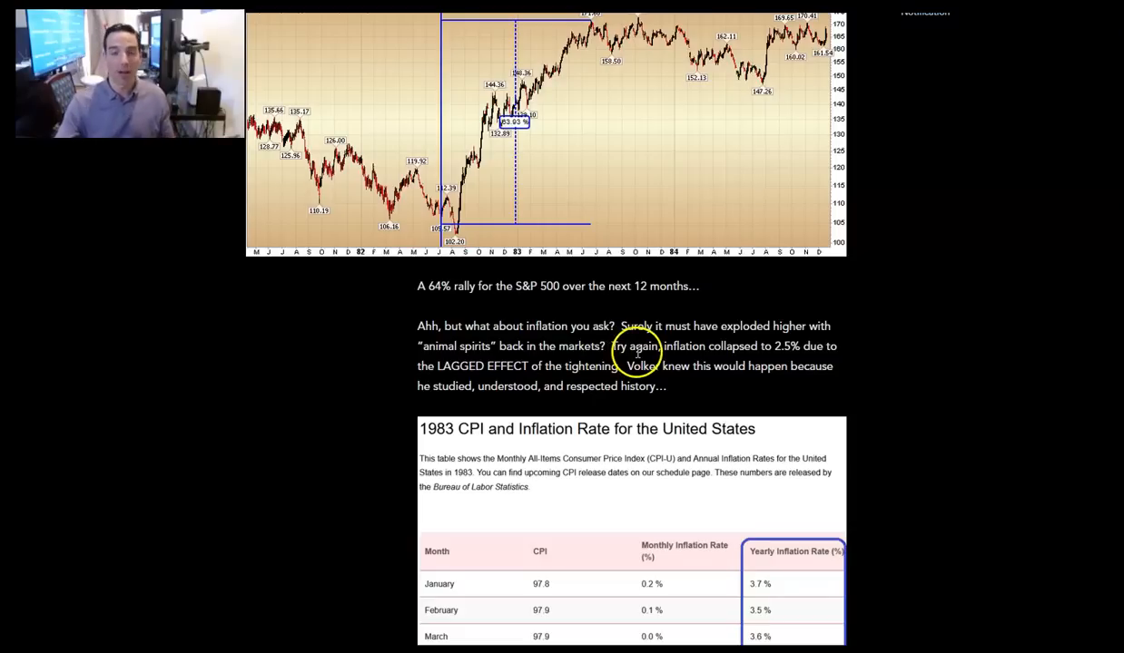
- Scroll through the 1983 CPI table and Powell paragraph to the Alibaba heading and Tencent headline
scroll(down, 3)
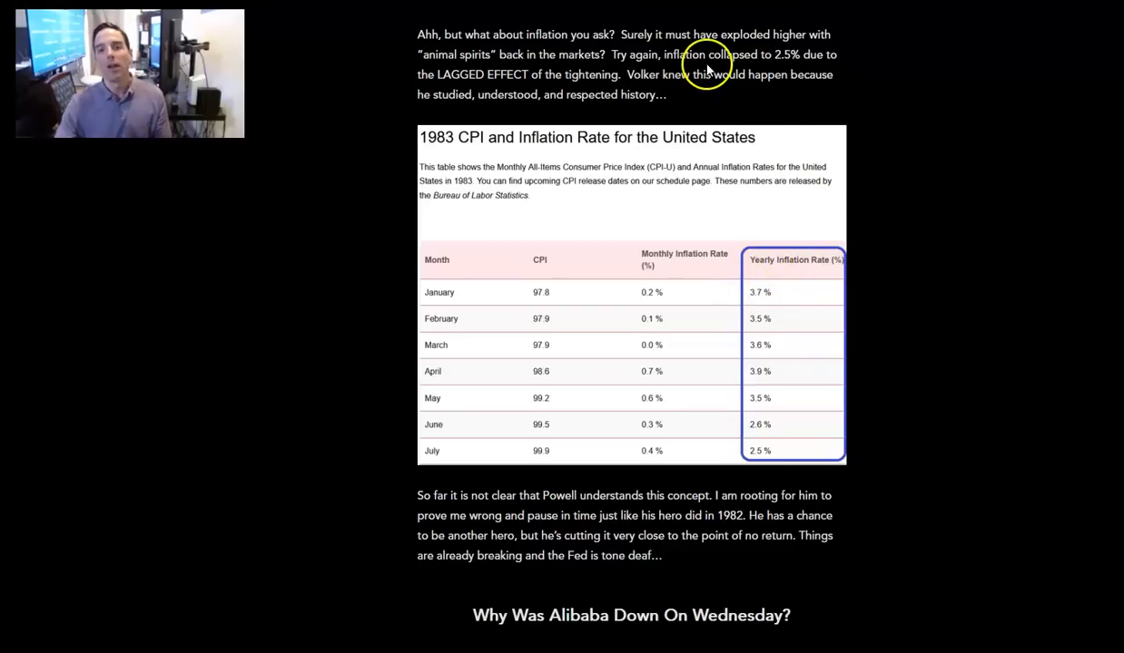
mouse_move(550, 88)
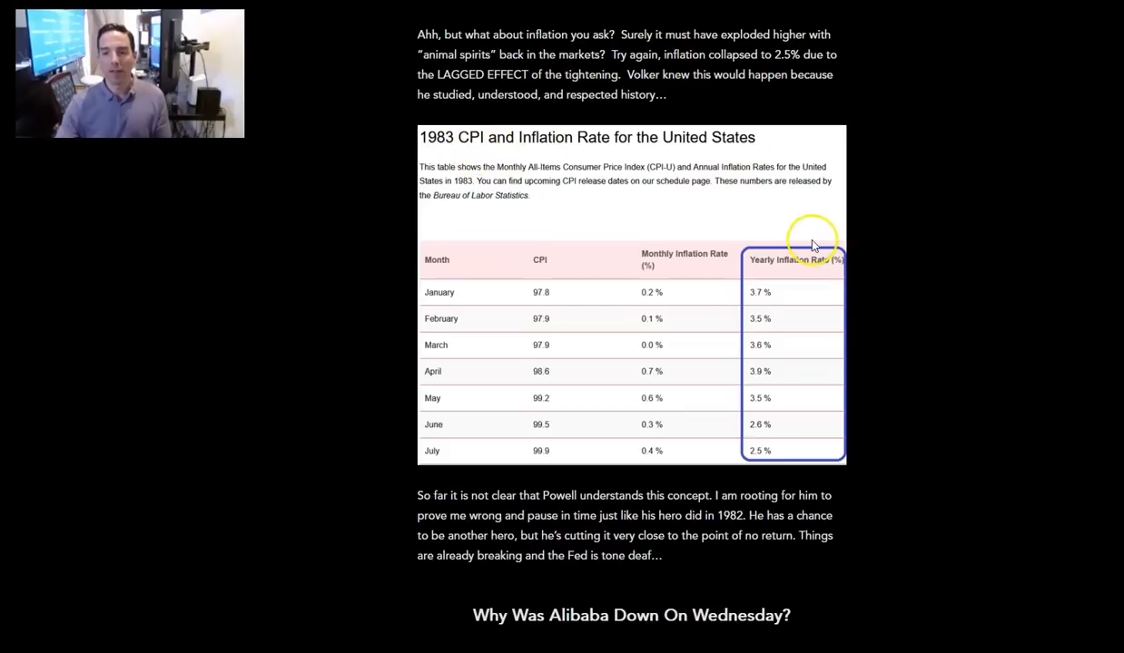
mouse_move(726, 430)
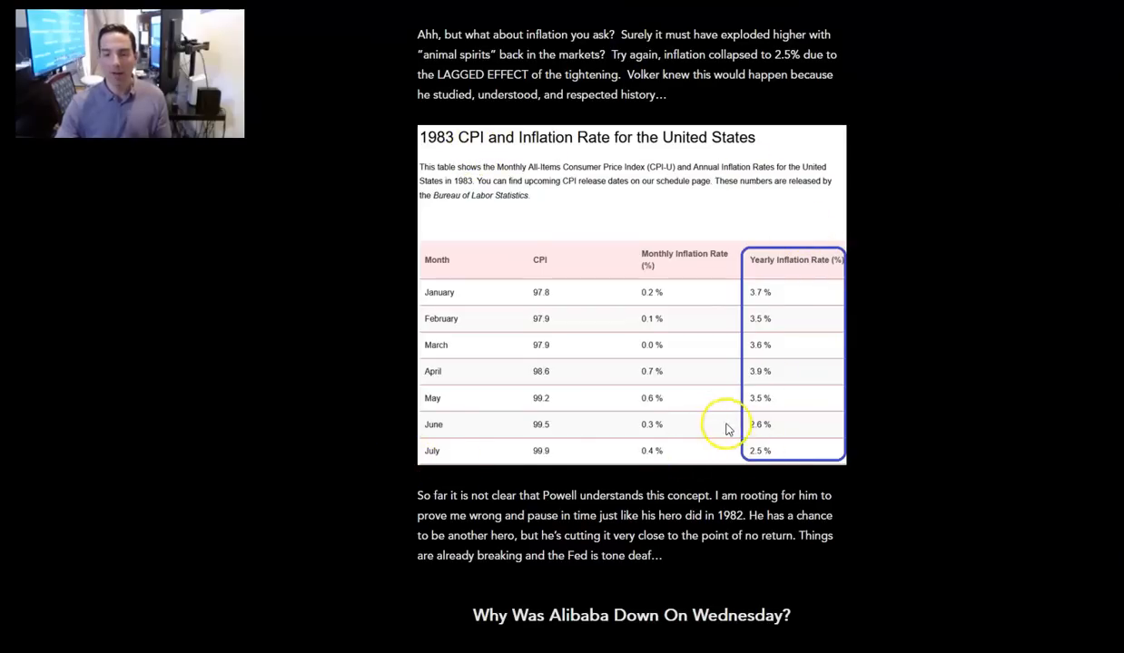
mouse_move(762, 459)
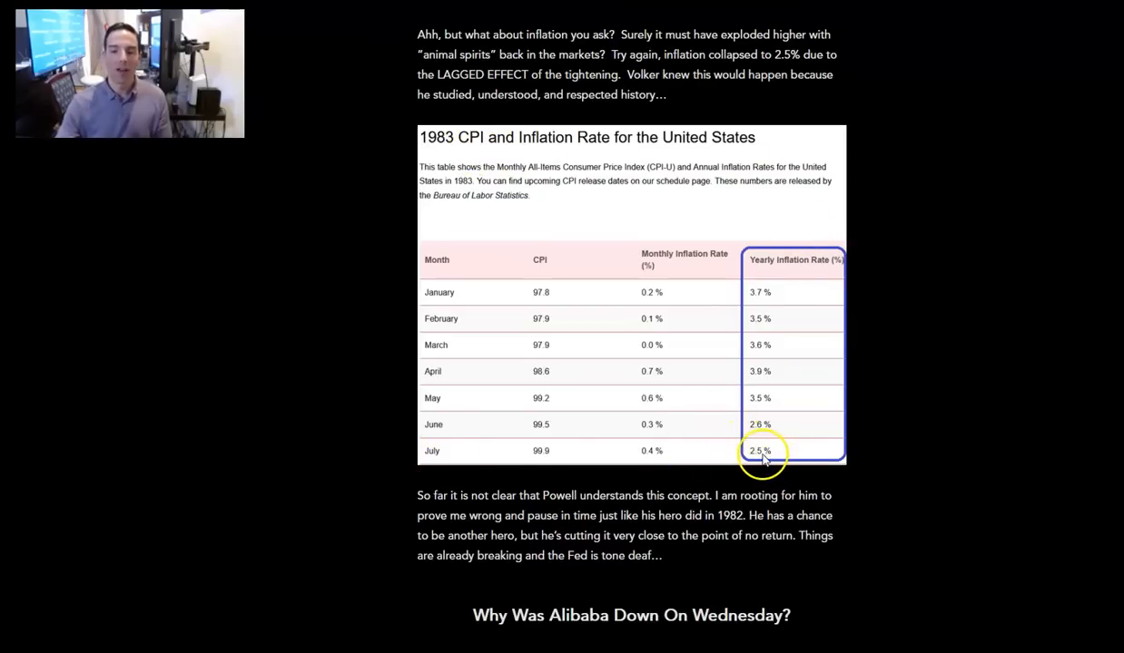
scroll(up, 3)
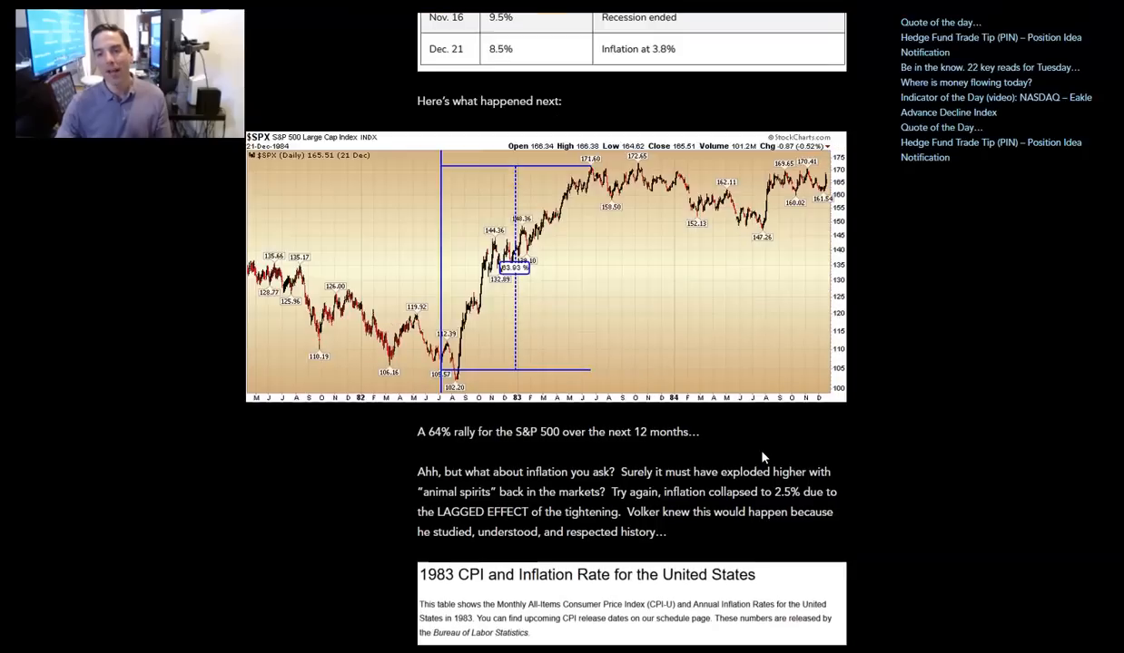
mouse_move(748, 401)
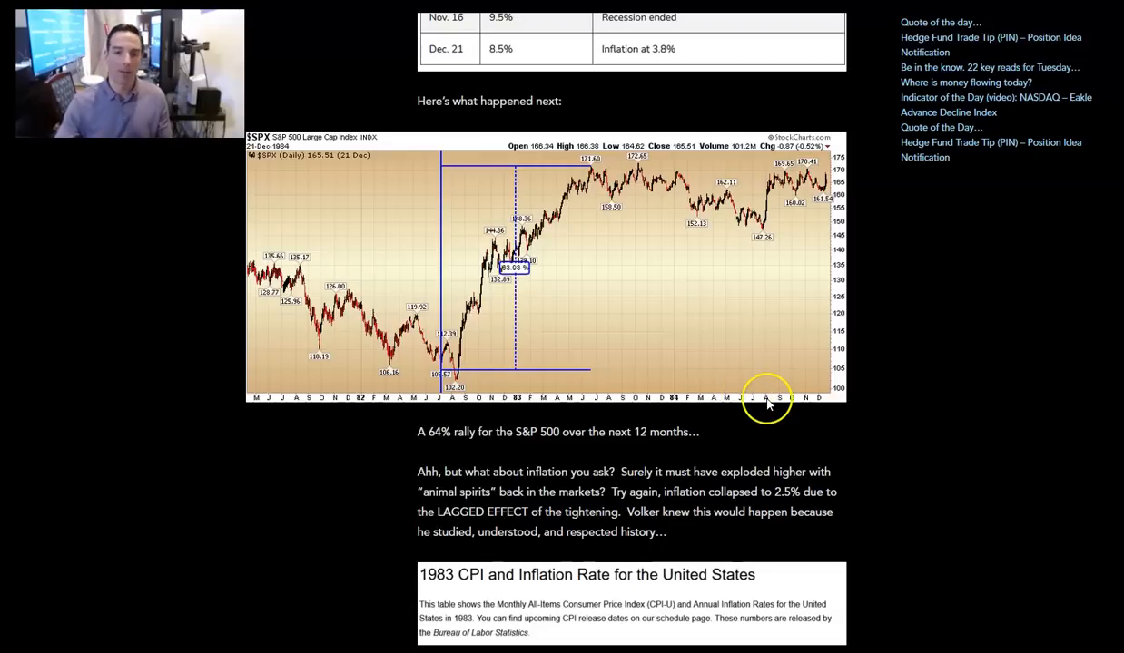
mouse_move(767, 400)
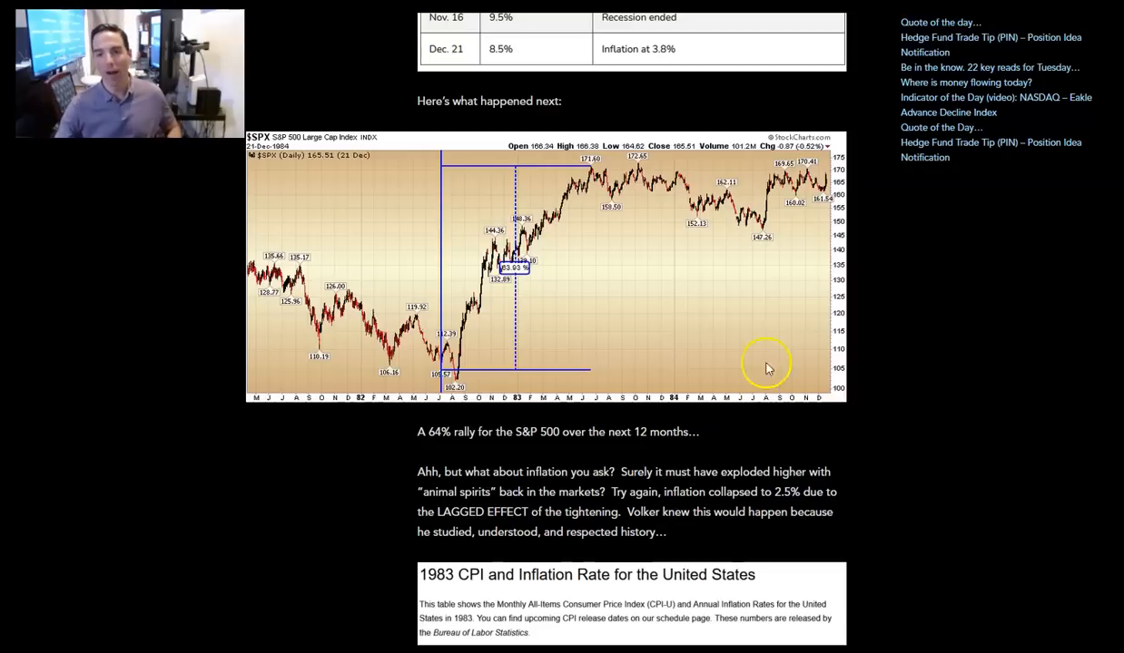
scroll(down, 3)
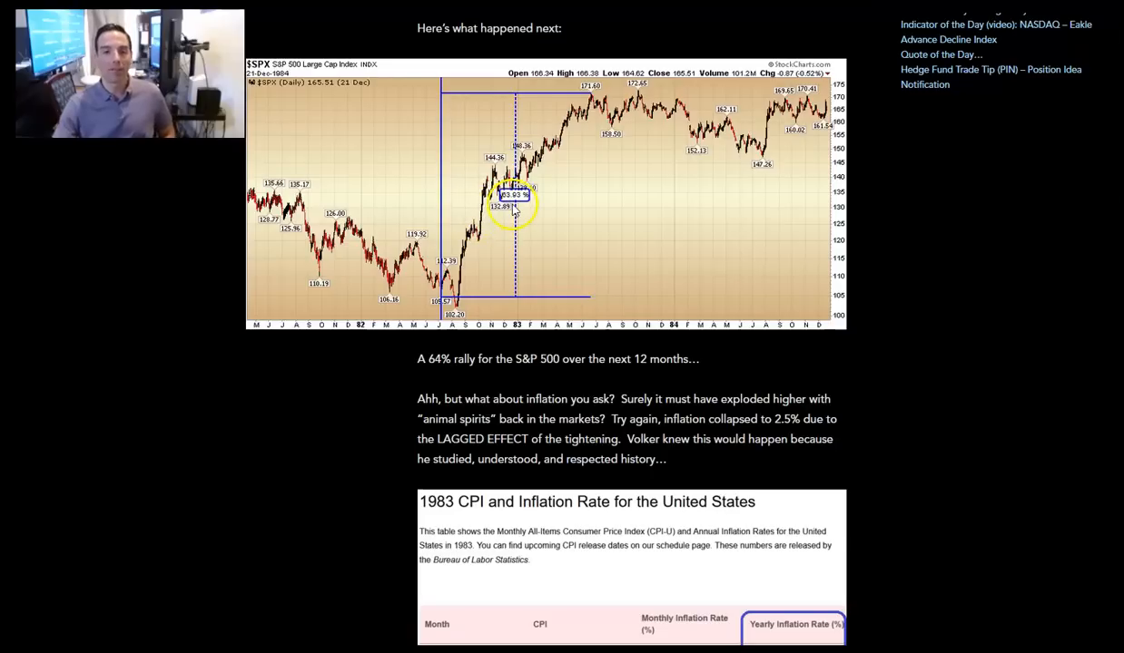
scroll(down, 3)
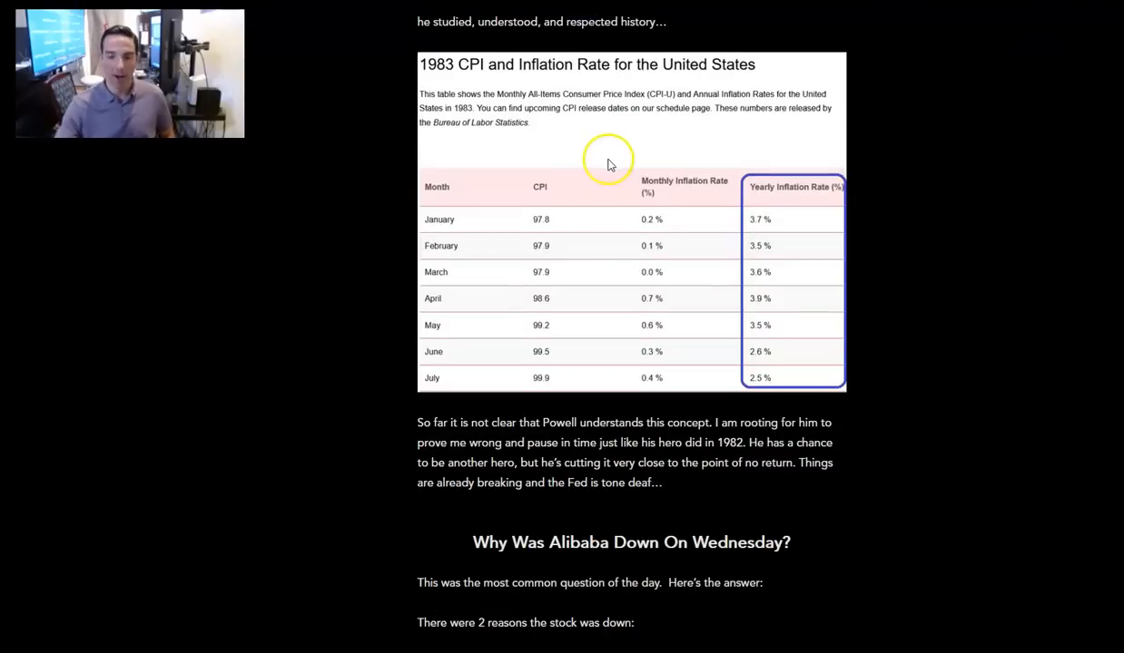
scroll(down, 3)
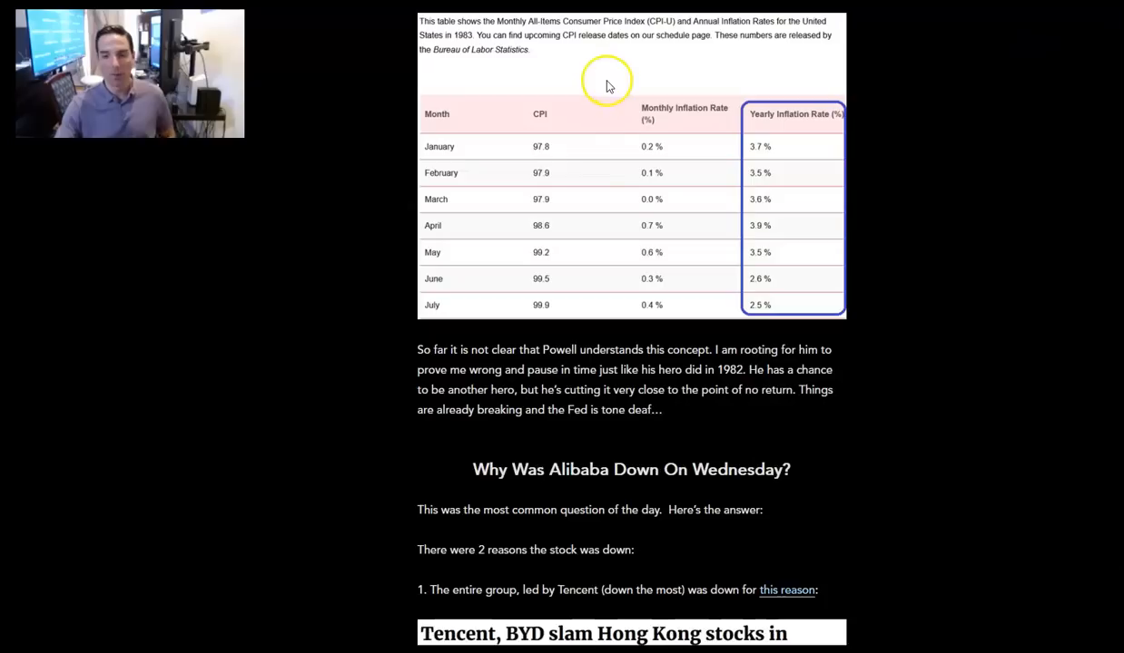
scroll(down, 3)
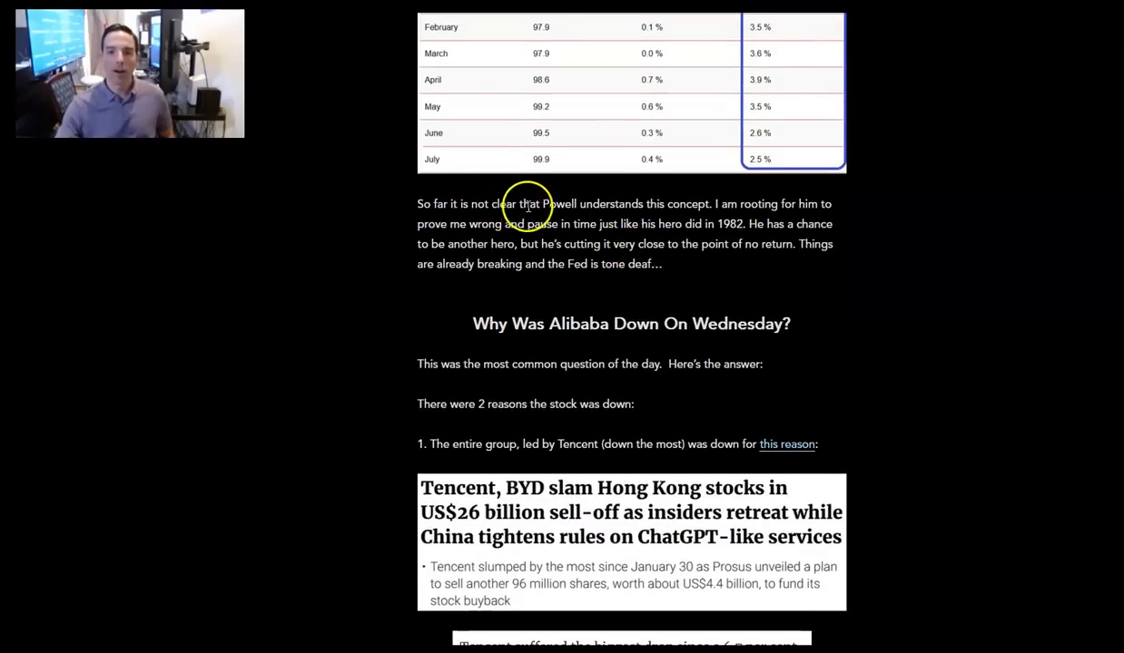
mouse_move(744, 204)
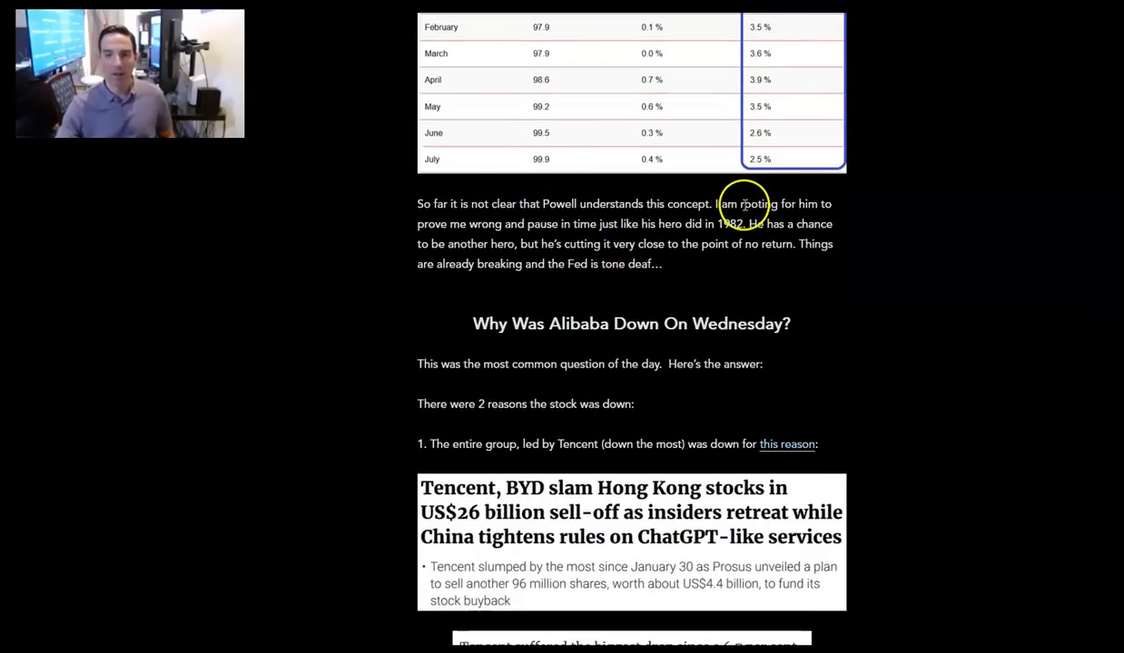
mouse_move(499, 236)
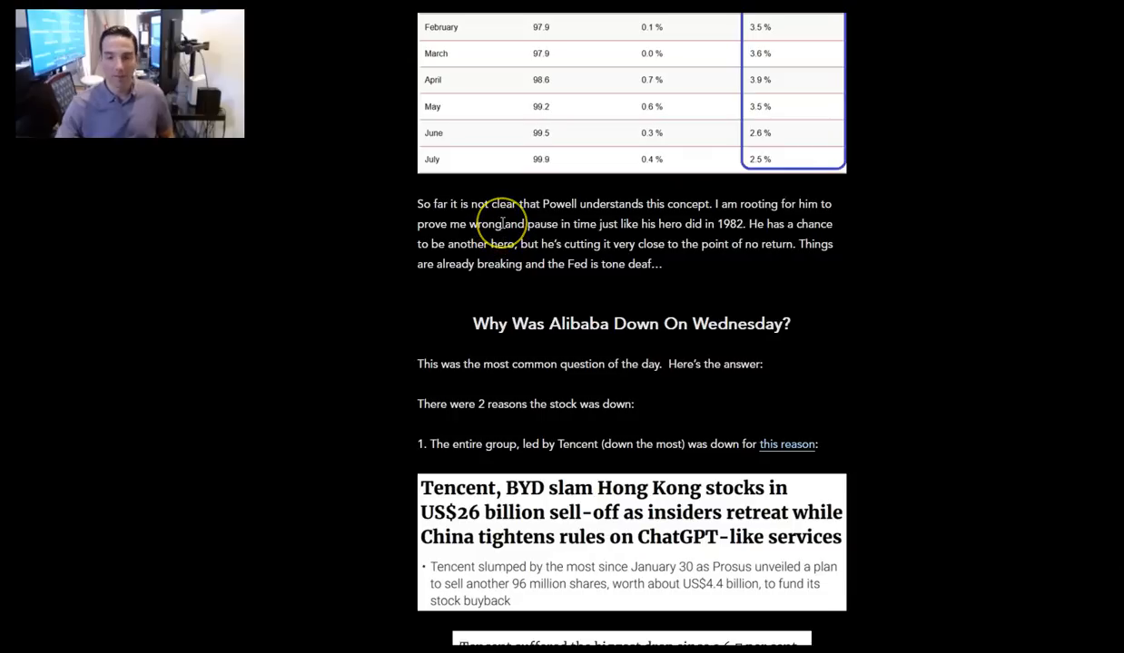
mouse_move(503, 223)
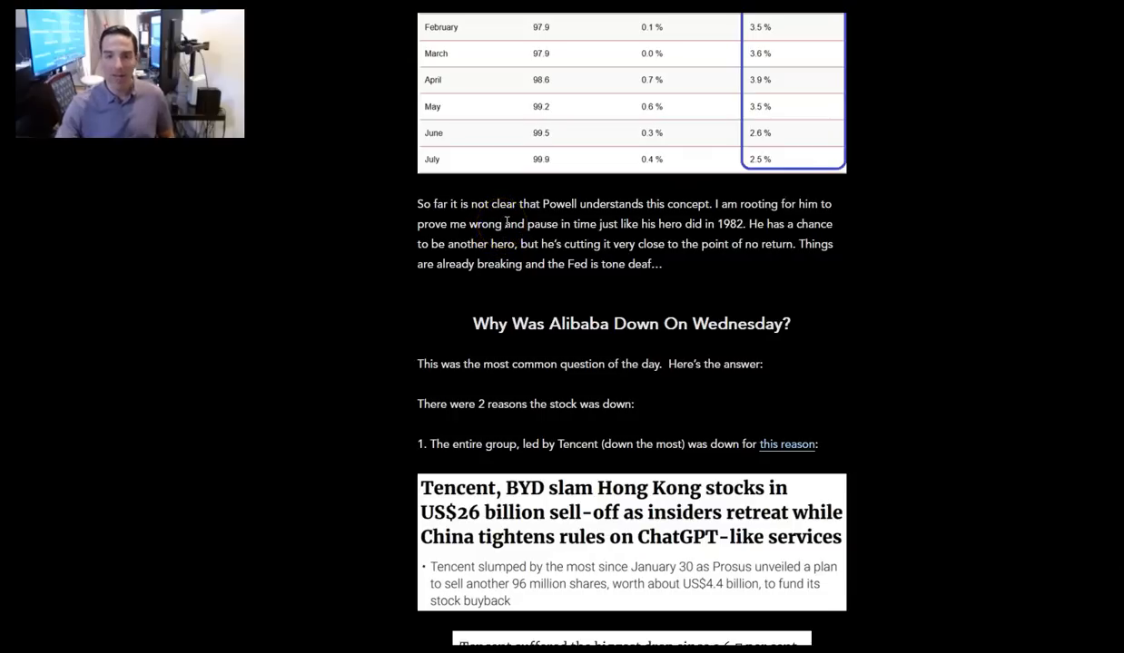
drag(428, 203, 501, 225)
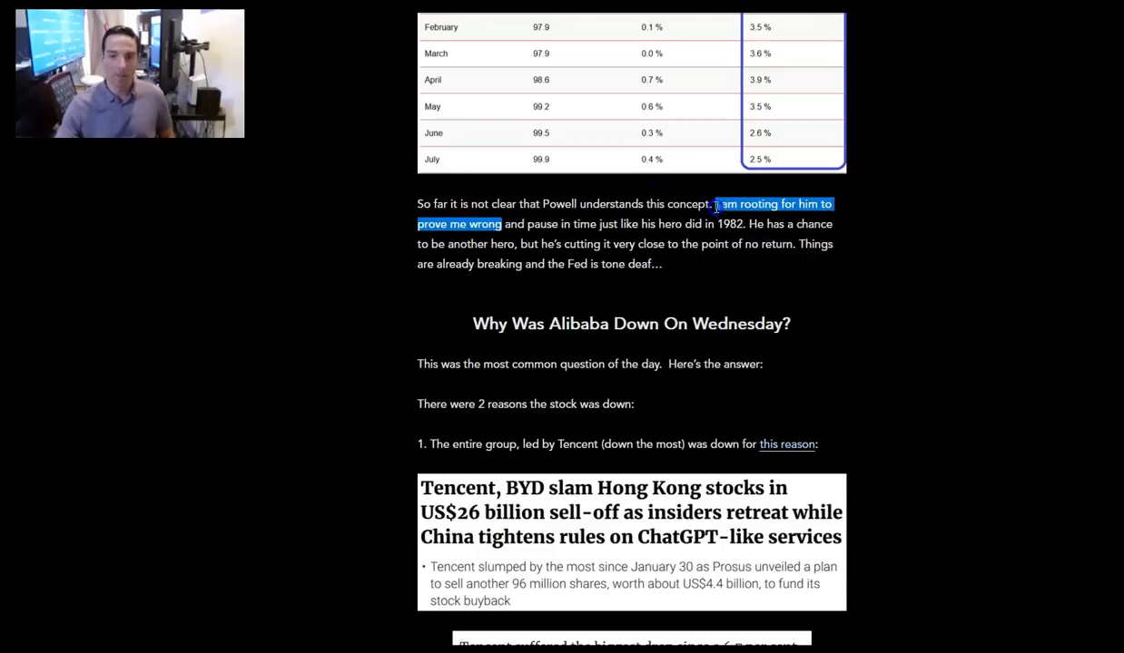
mouse_move(680, 220)
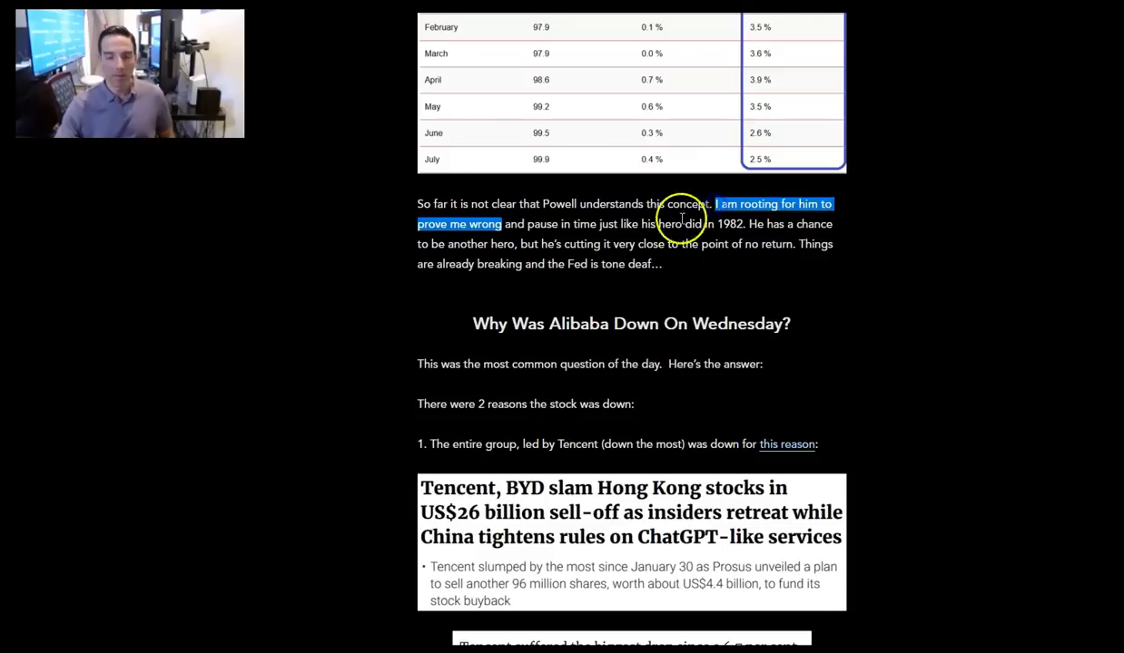
mouse_move(515, 225)
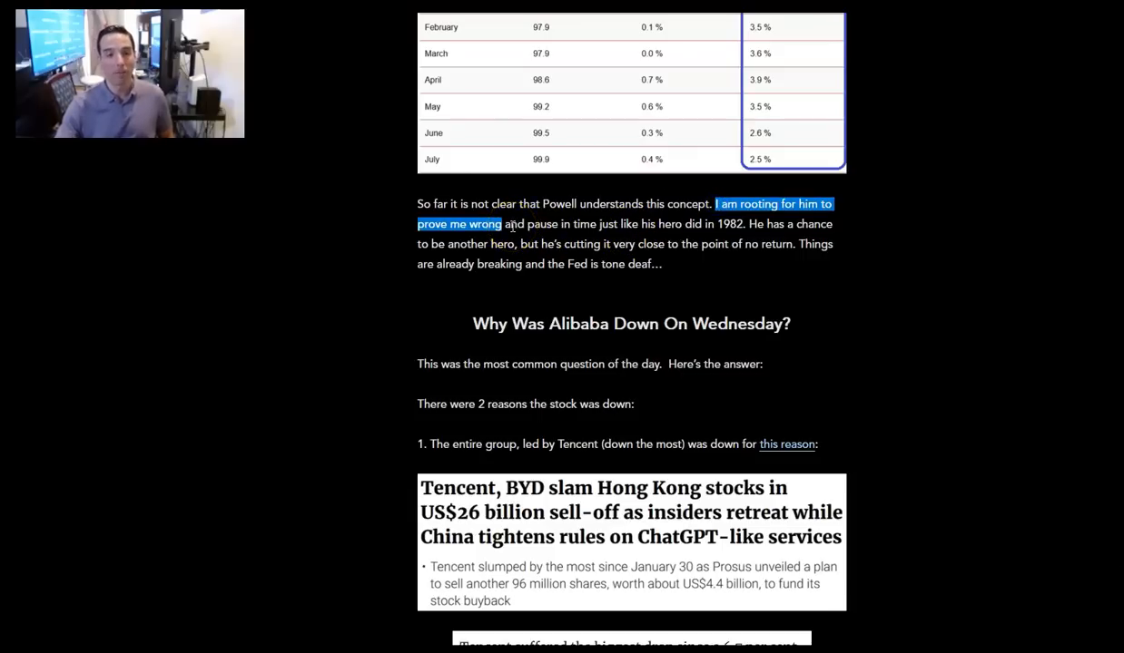
mouse_move(549, 207)
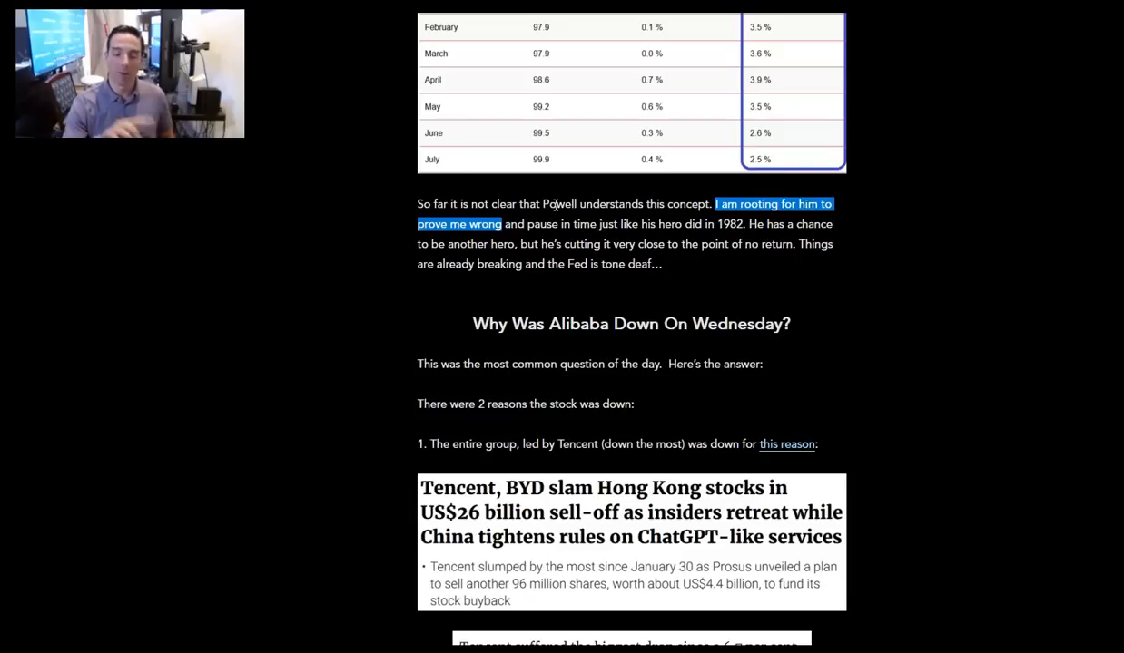
mouse_move(615, 238)
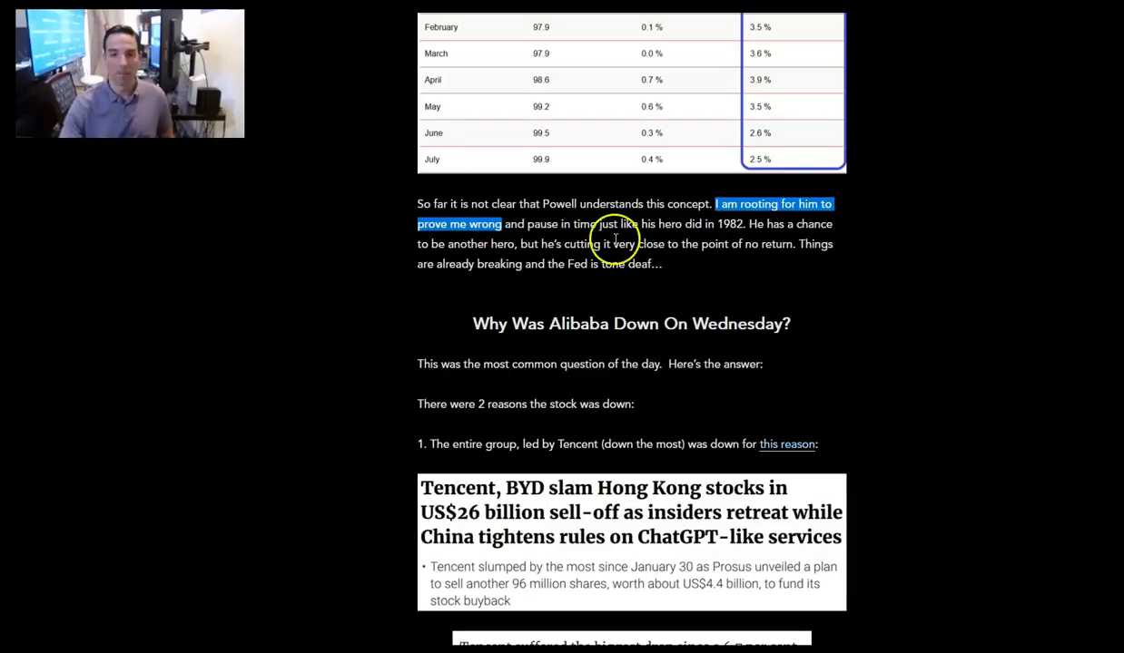
mouse_move(590, 224)
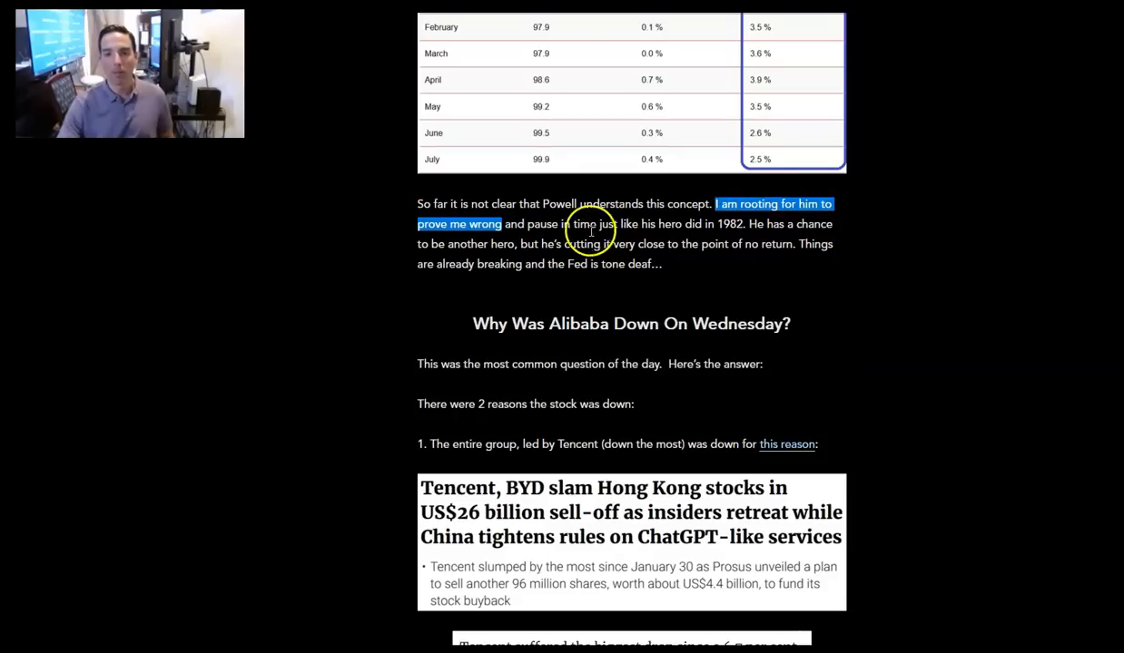
mouse_move(762, 230)
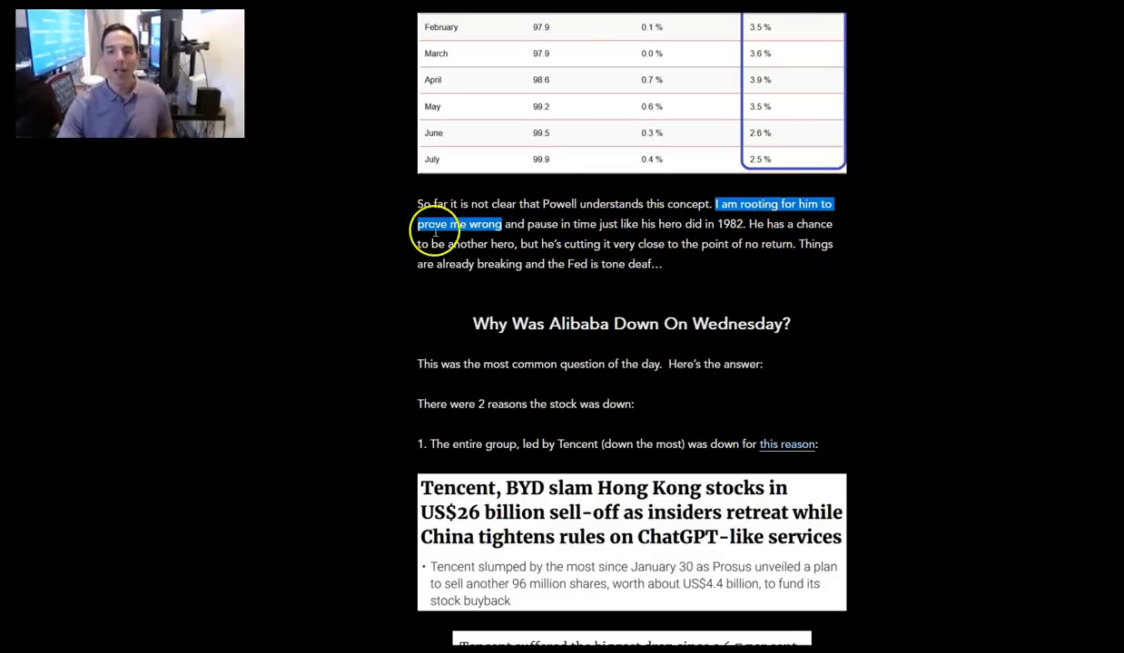
mouse_move(640, 254)
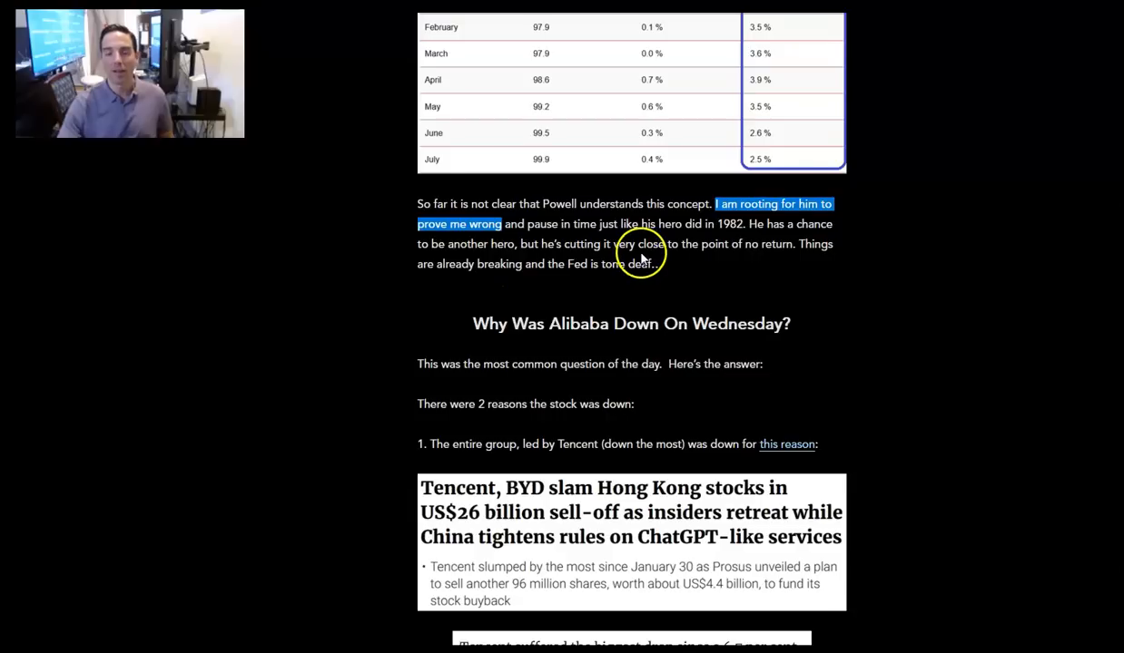
mouse_move(867, 252)
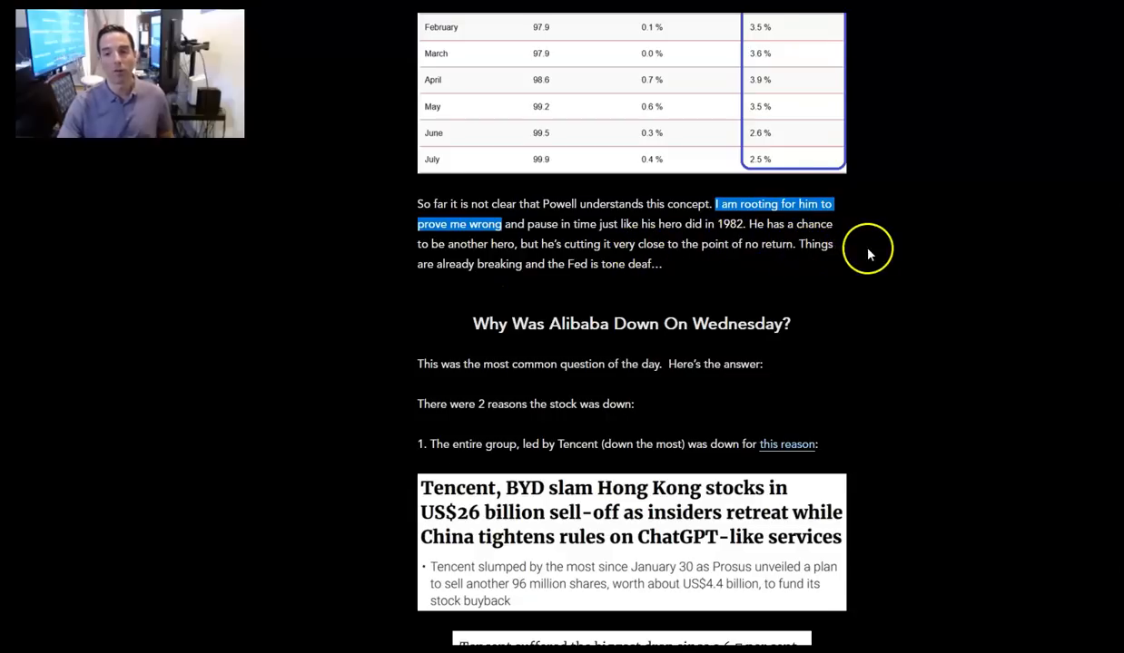
mouse_move(690, 272)
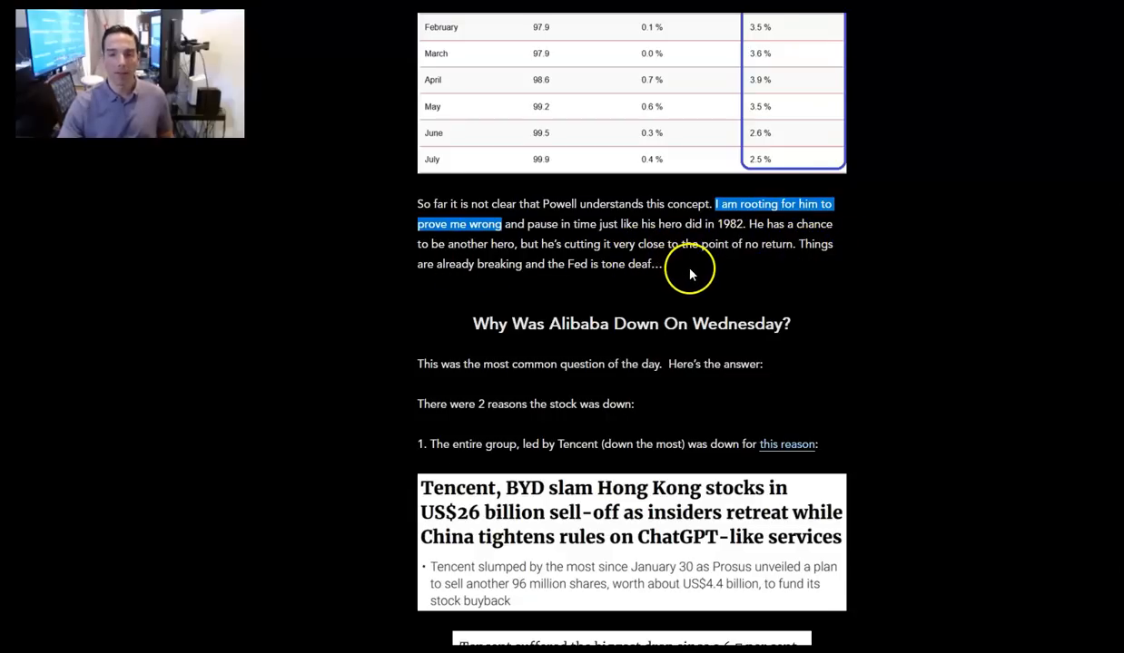
scroll(down, 3)
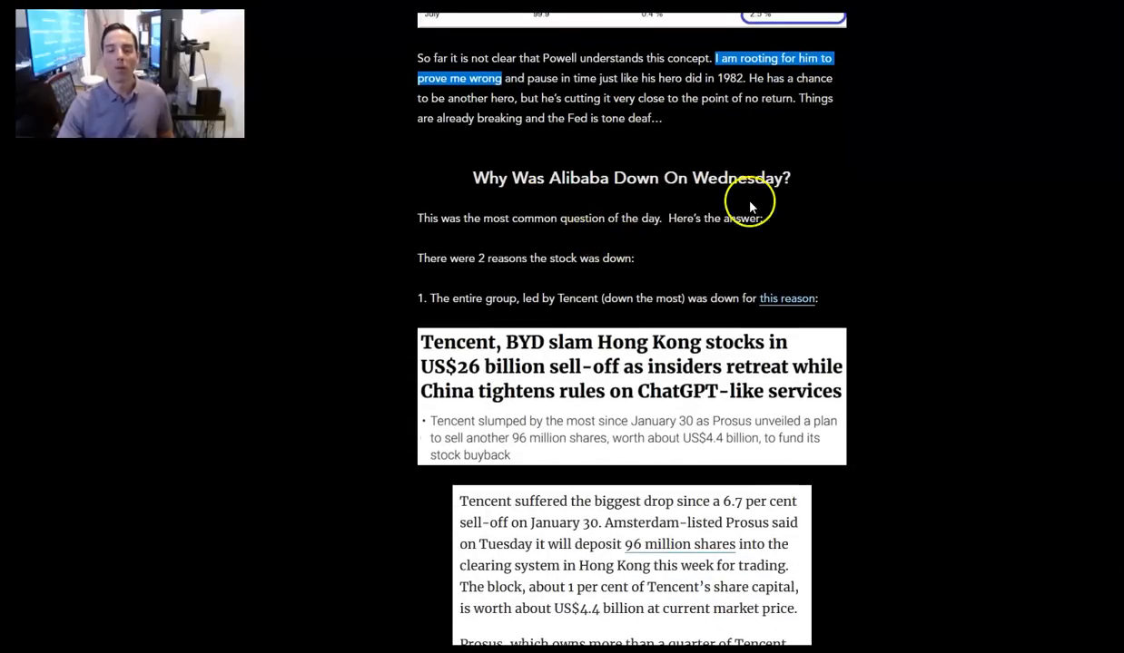
mouse_move(508, 213)
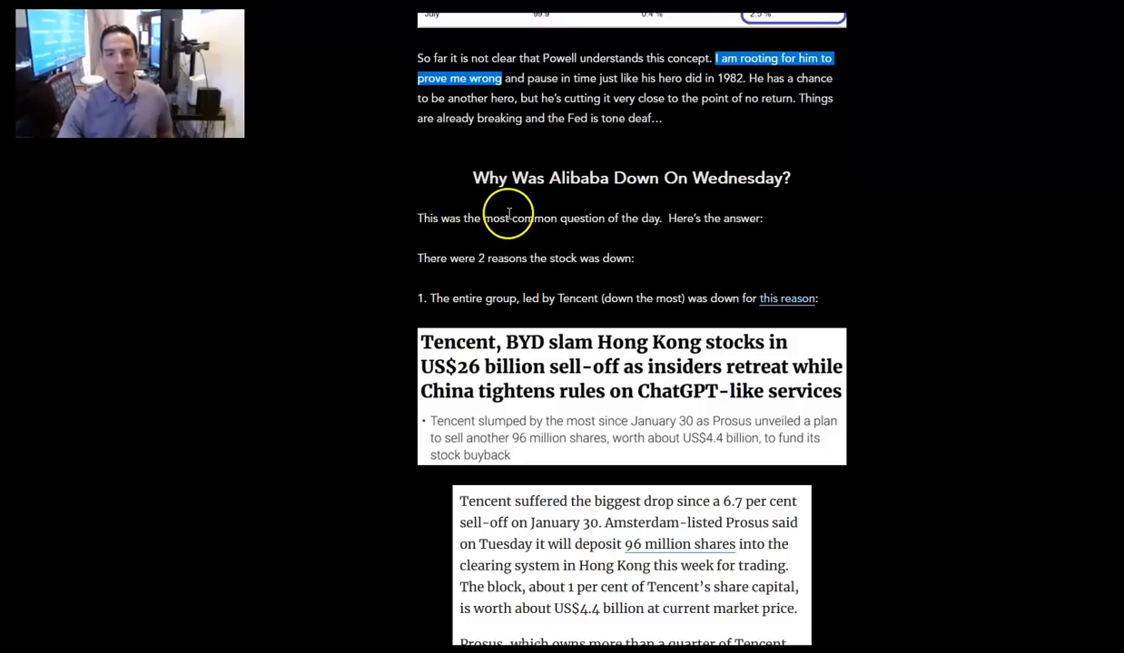
mouse_move(761, 232)
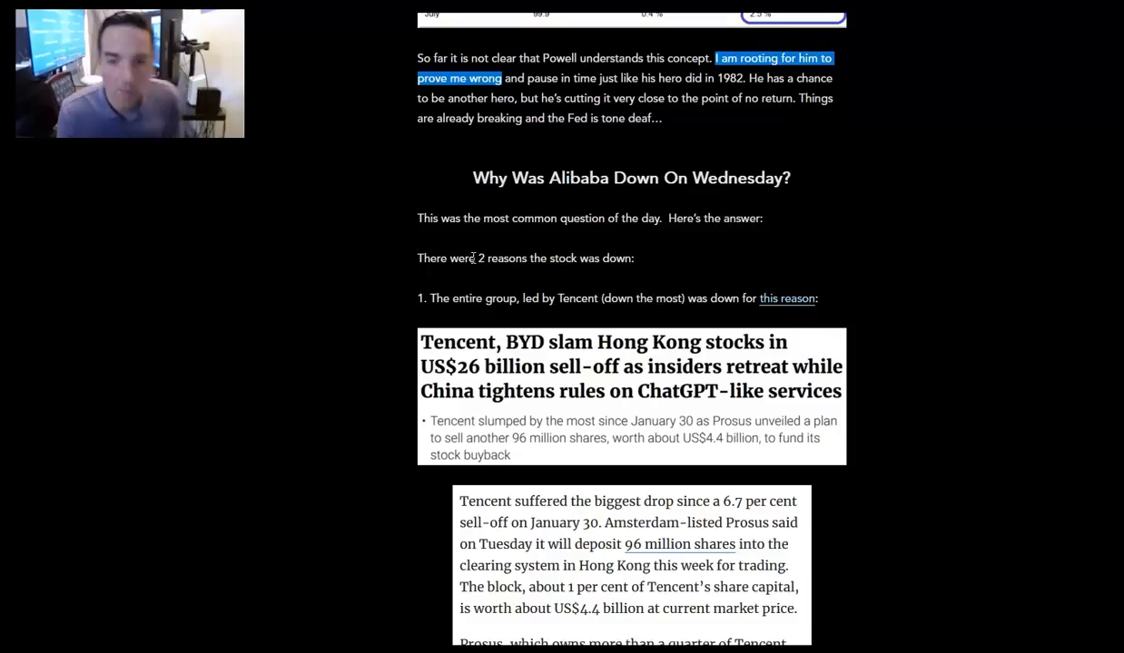
mouse_move(626, 327)
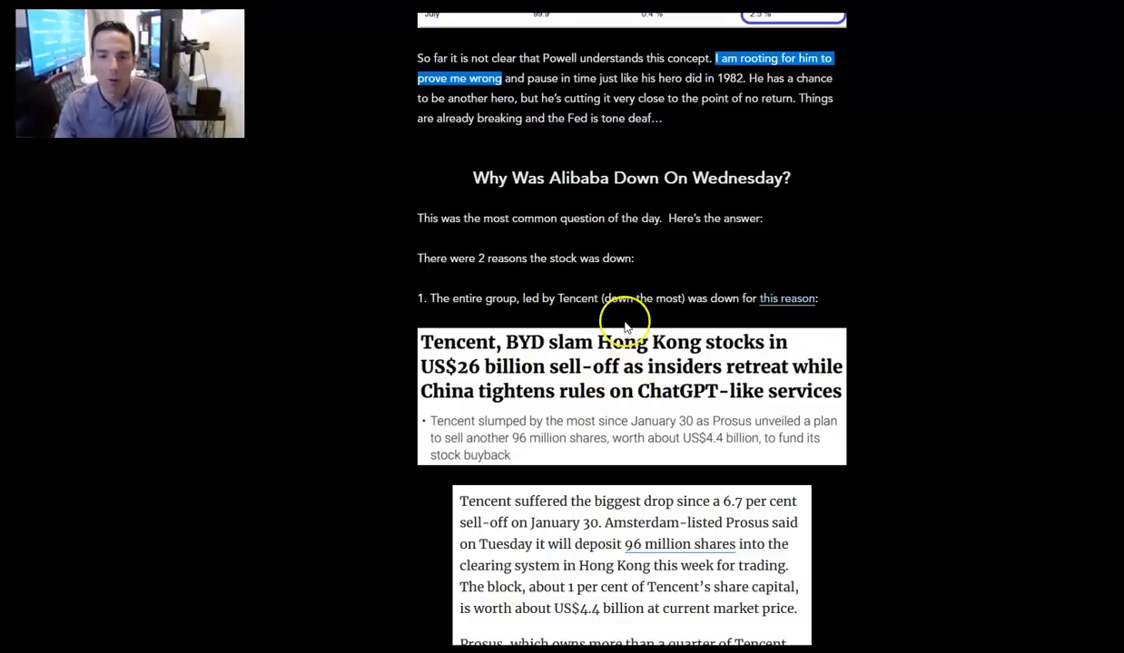
mouse_move(717, 297)
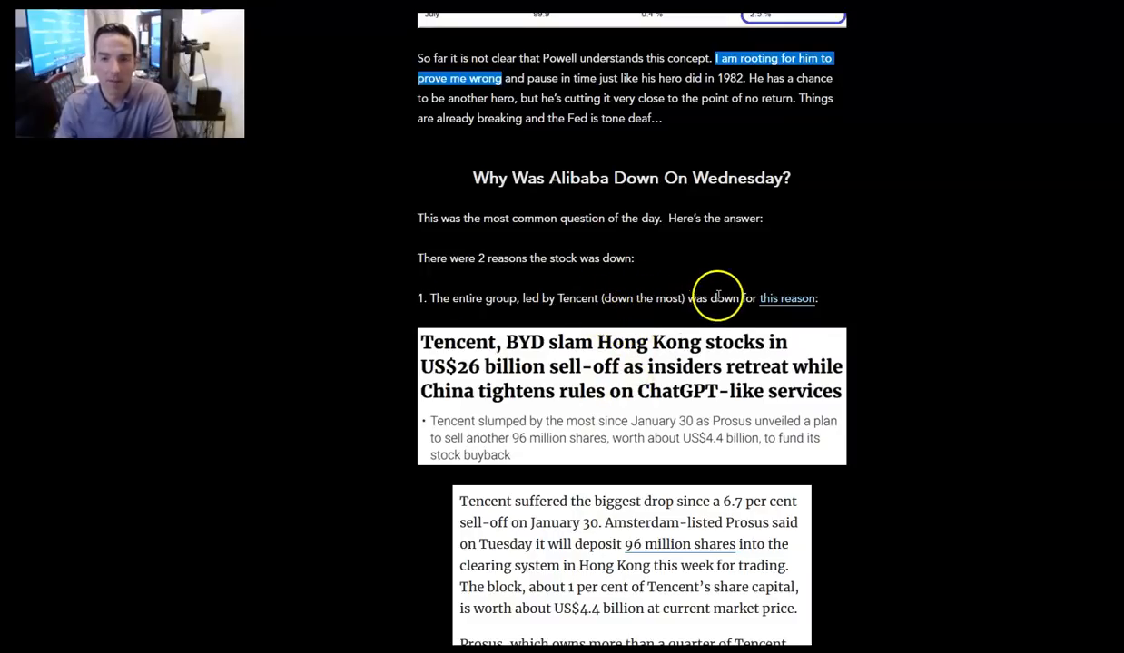
scroll(down, 3)
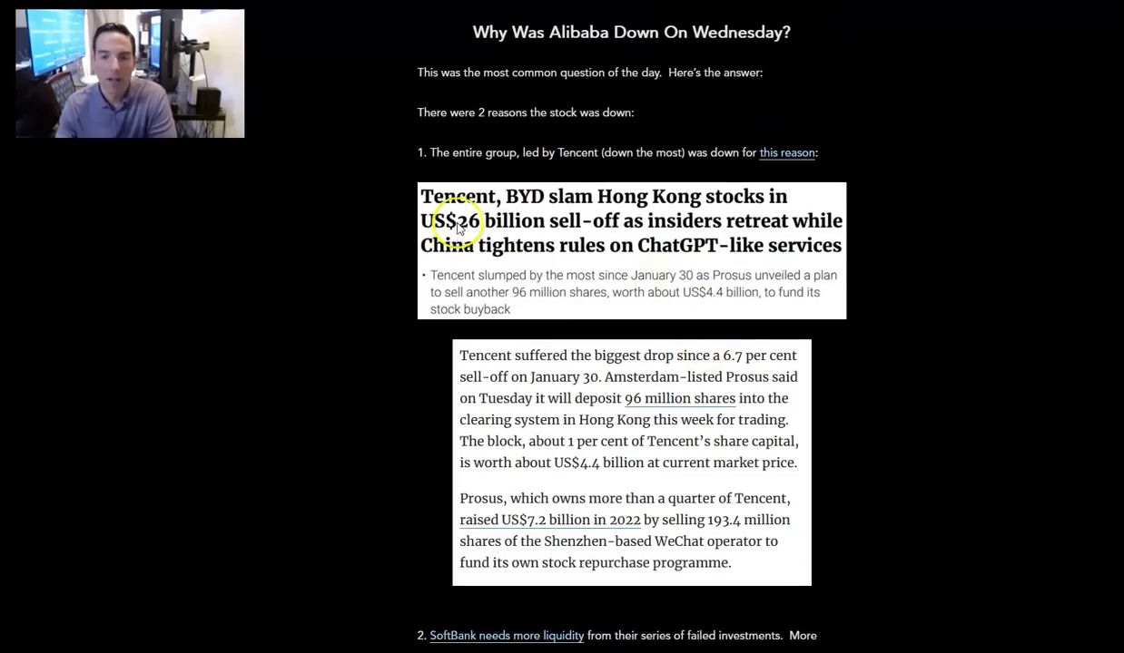
mouse_move(767, 276)
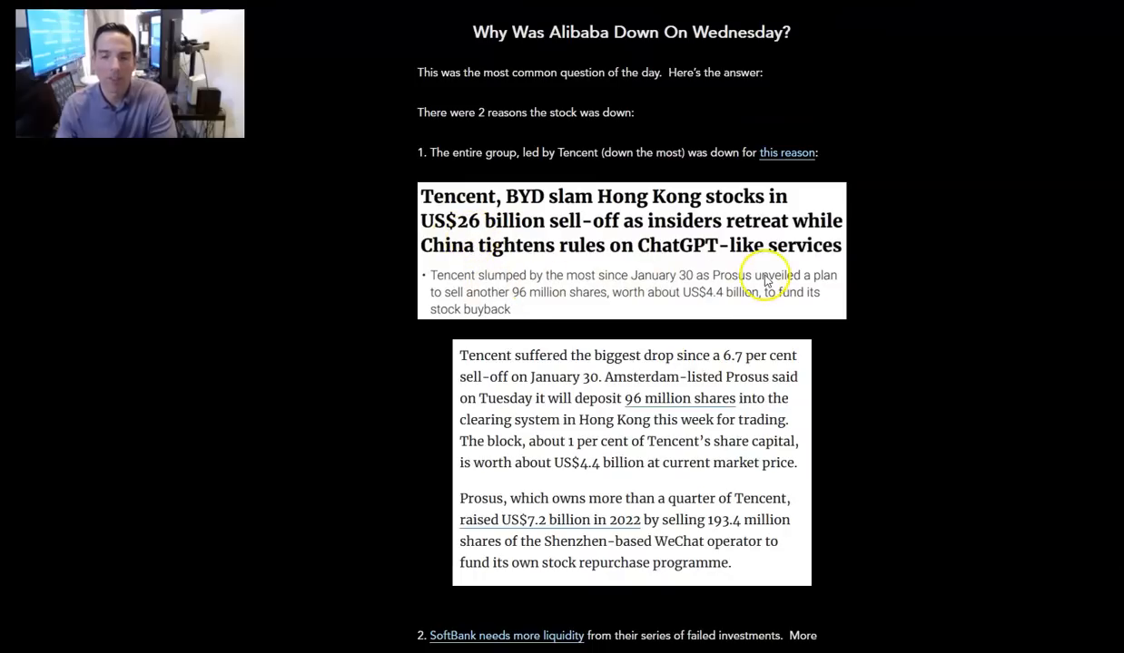
mouse_move(792, 279)
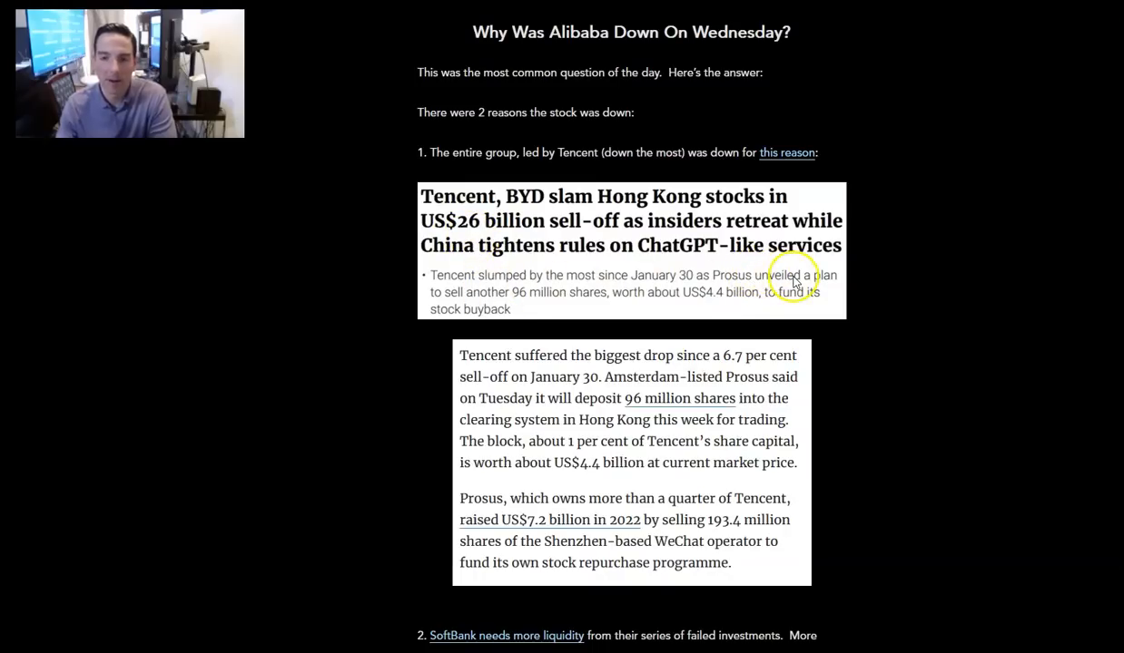
mouse_move(808, 281)
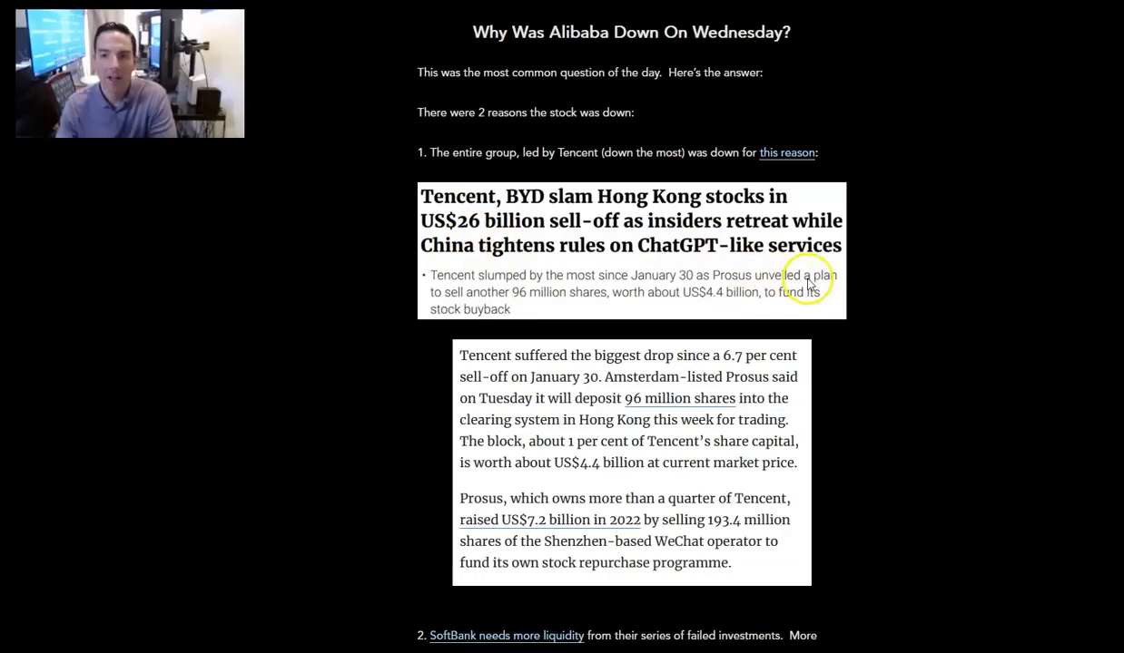
mouse_move(654, 300)
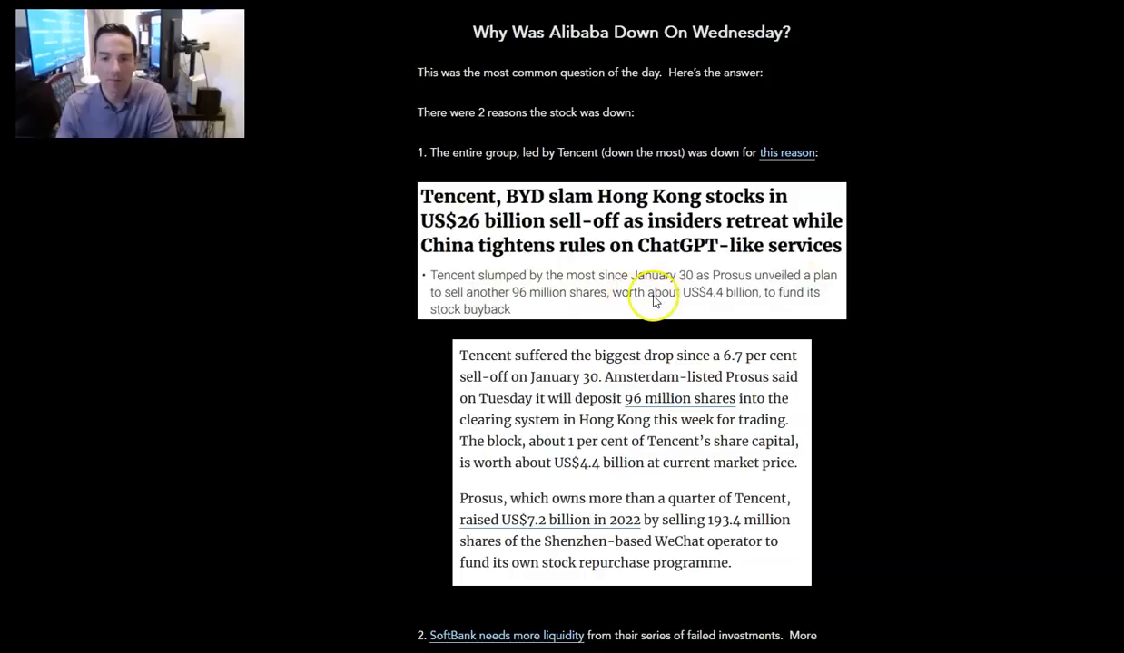
mouse_move(767, 304)
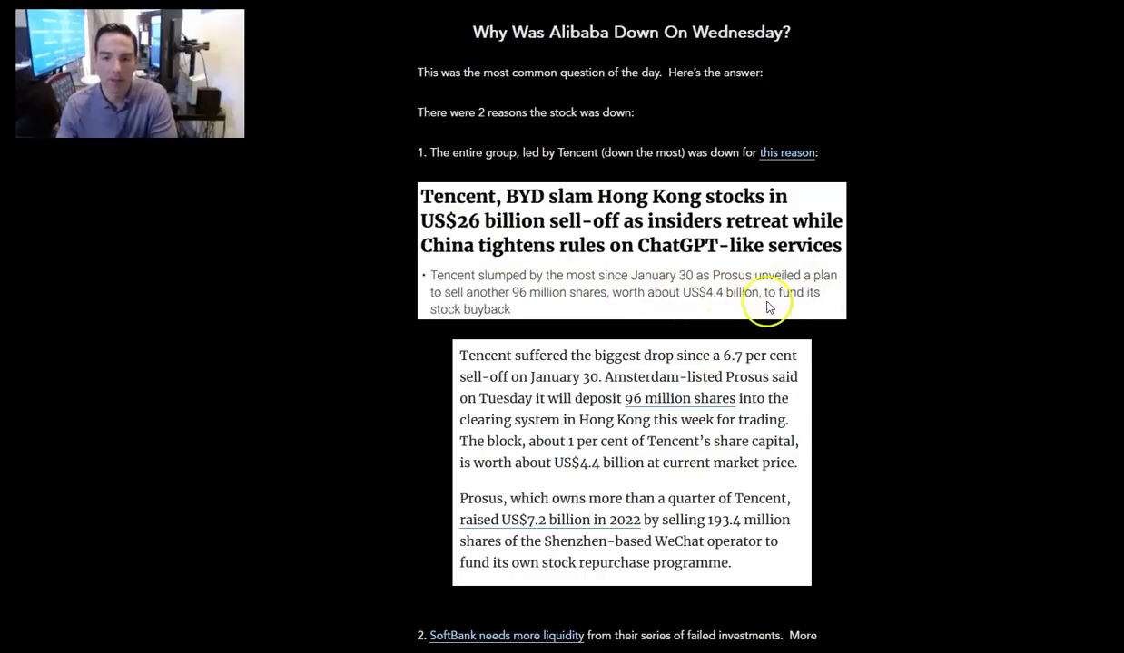
mouse_move(499, 309)
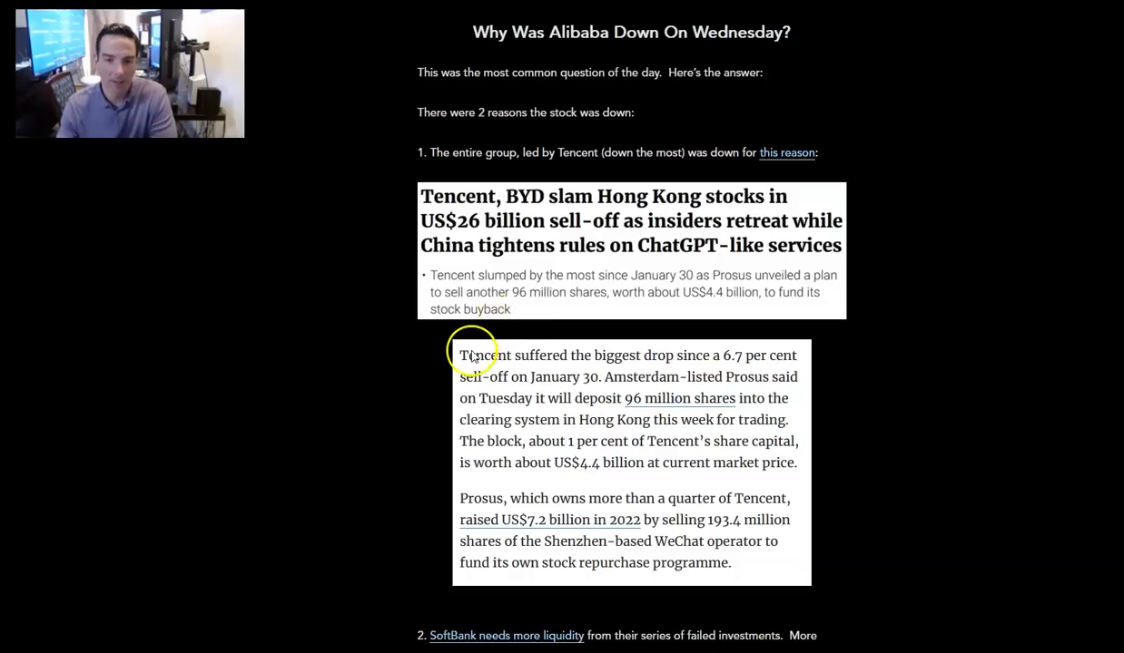
scroll(down, 3)
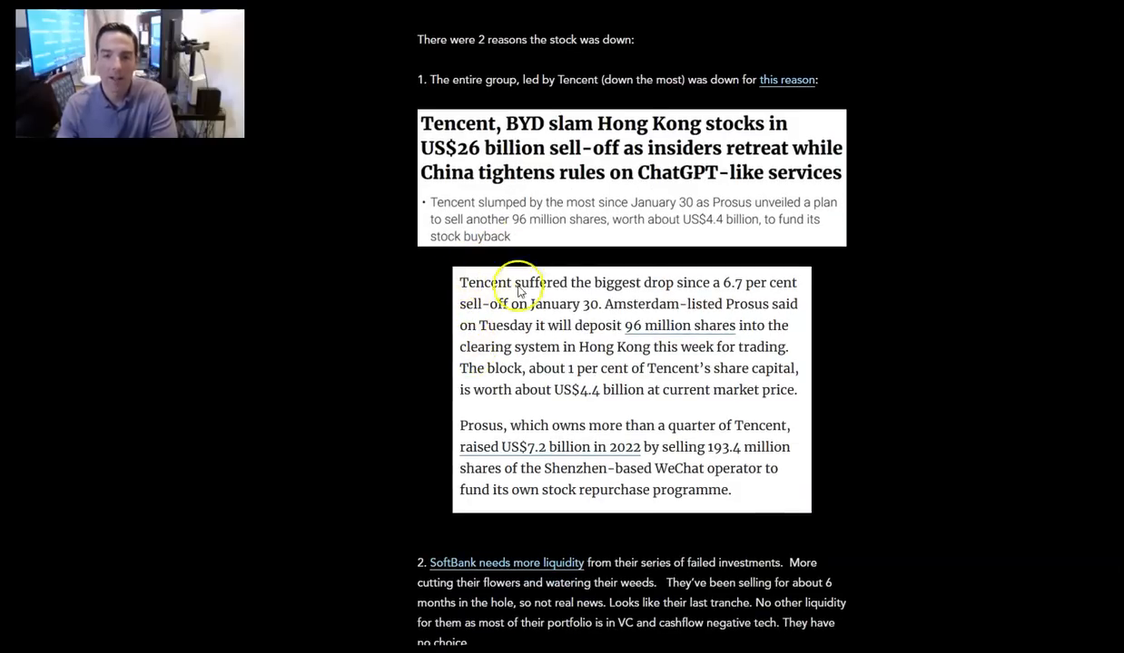
mouse_move(554, 340)
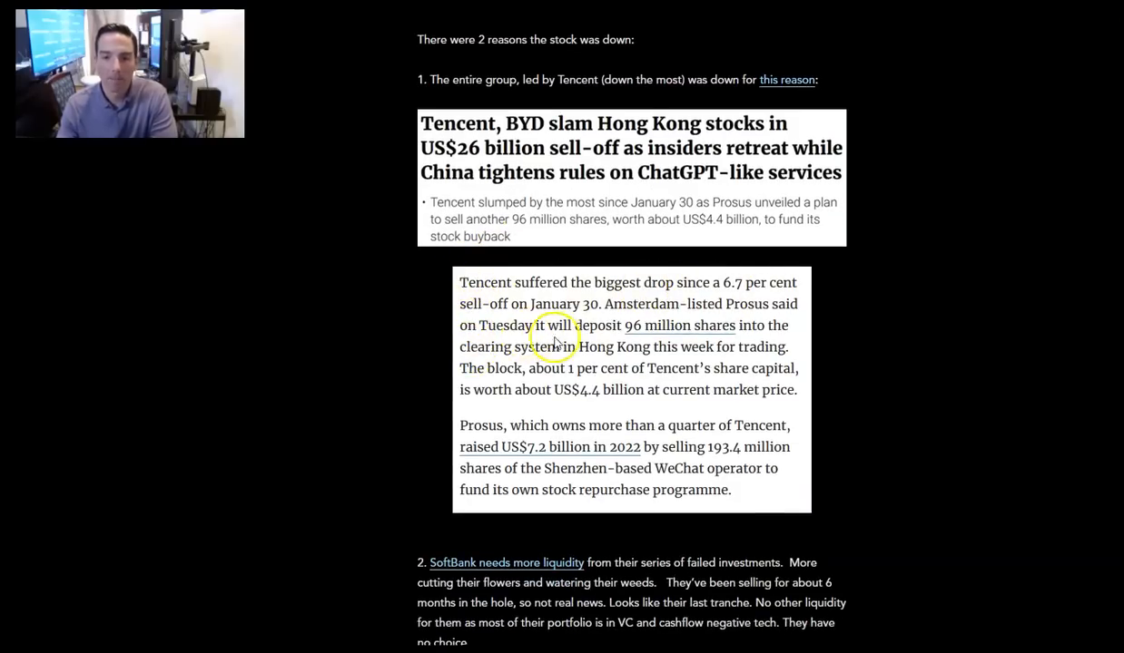
mouse_move(663, 384)
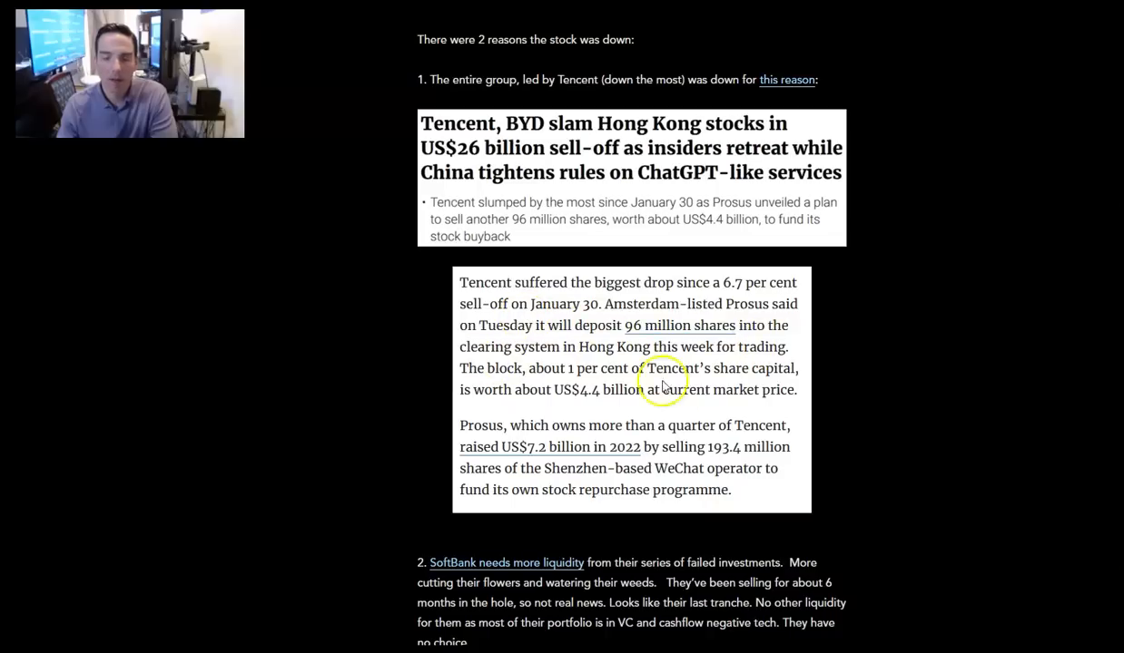
scroll(down, 3)
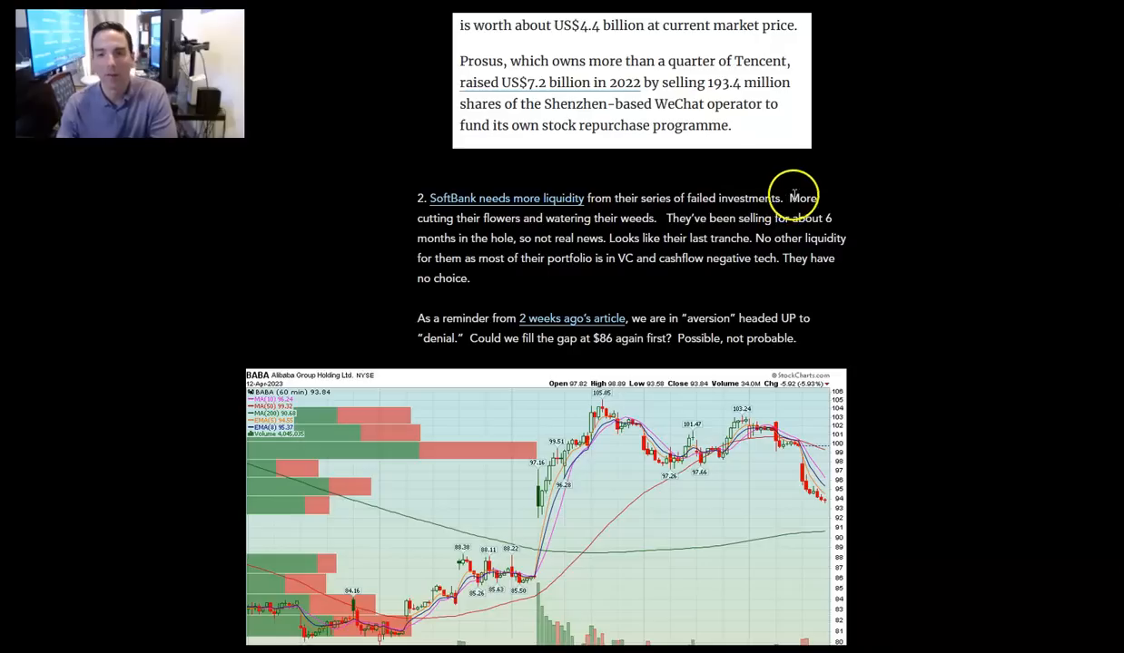
mouse_move(694, 219)
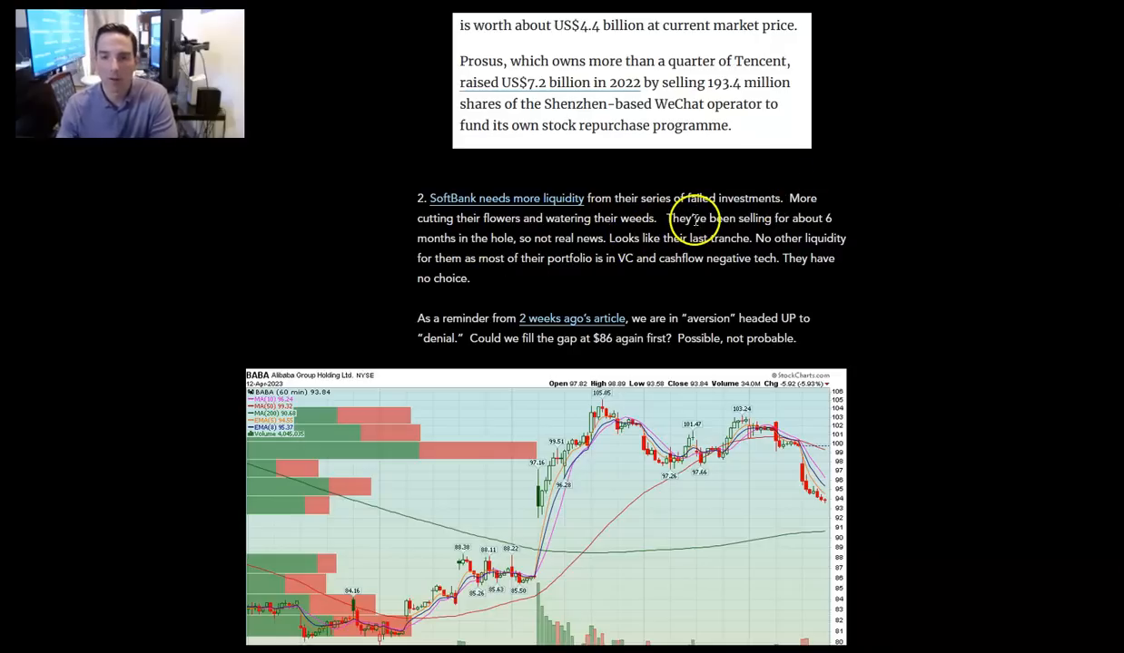
mouse_move(835, 227)
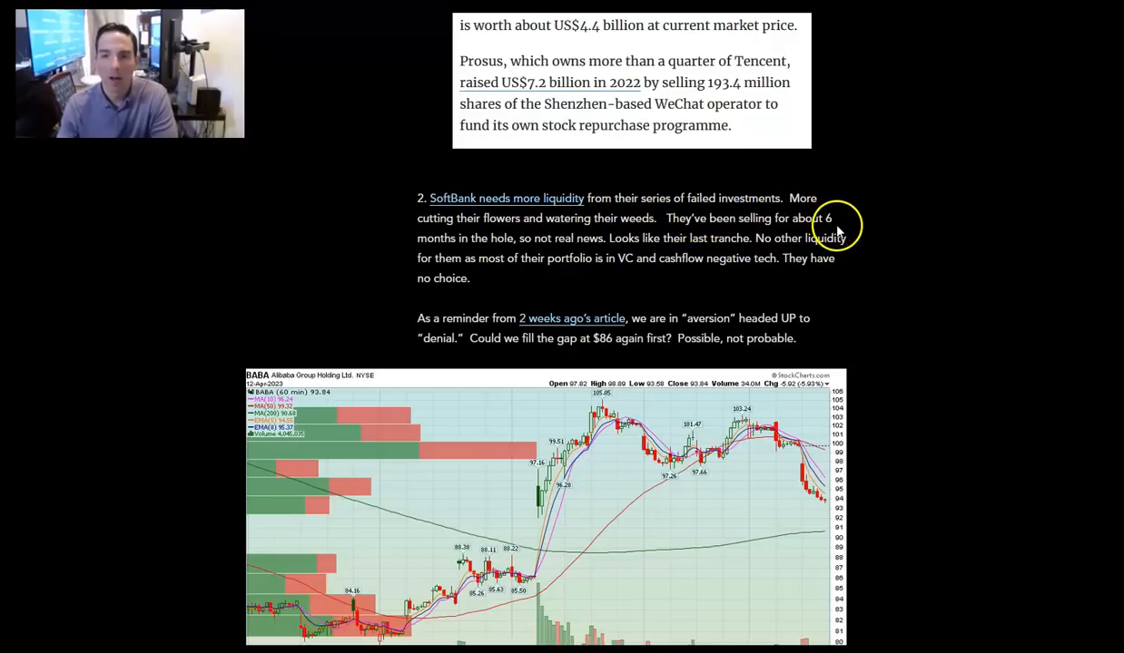
mouse_move(602, 243)
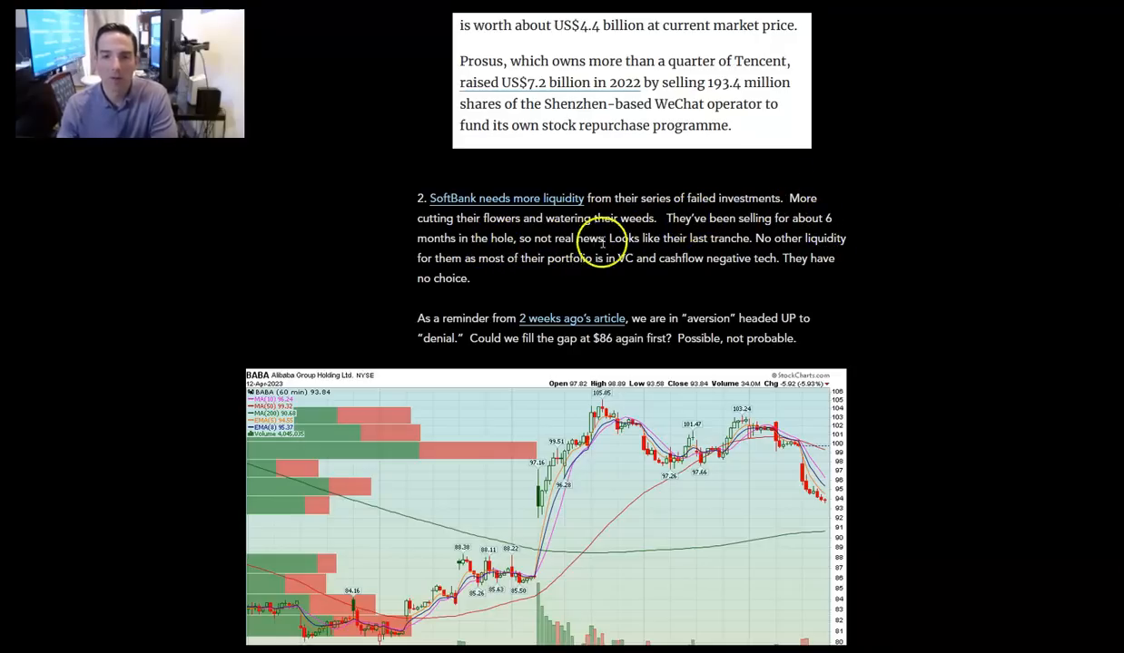
mouse_move(744, 240)
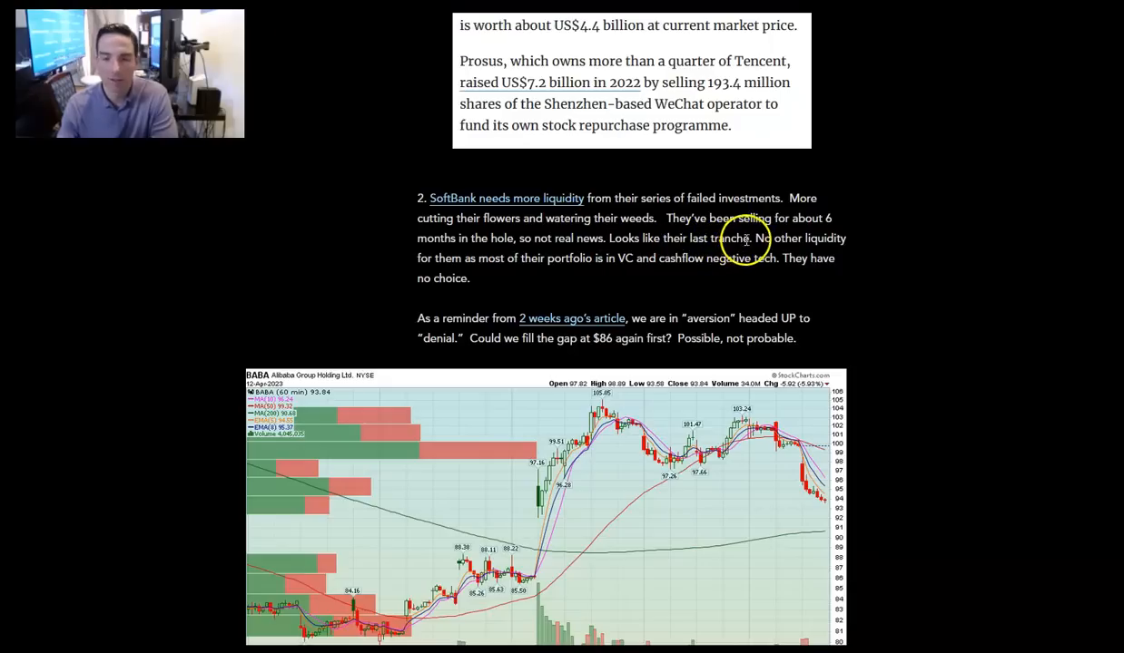
mouse_move(443, 262)
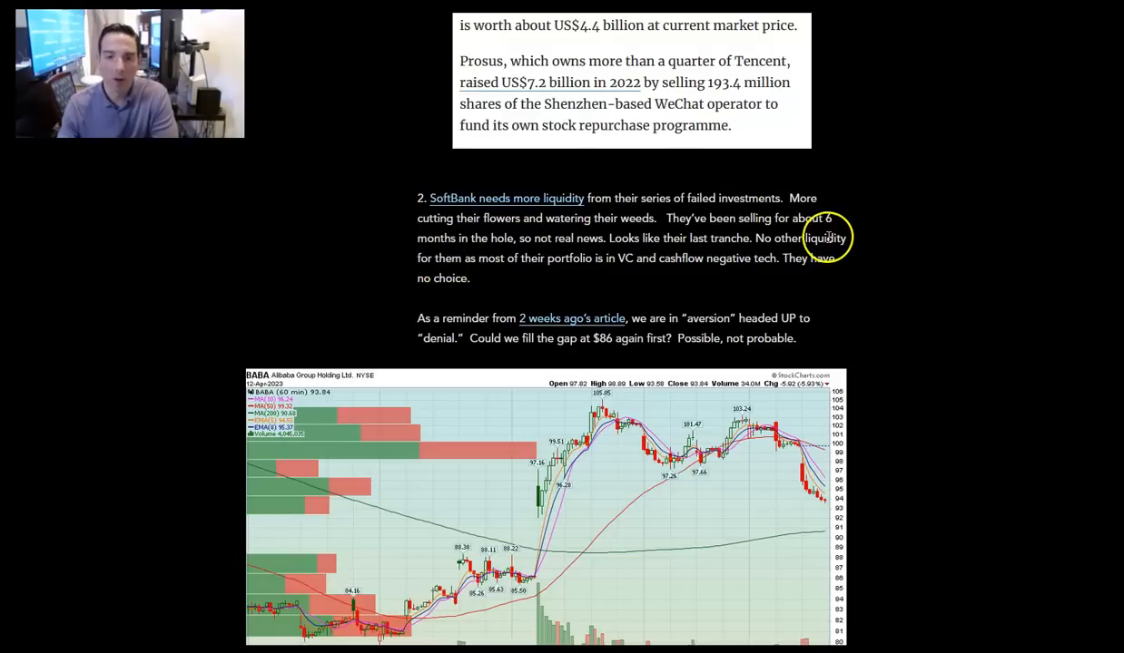
mouse_move(706, 266)
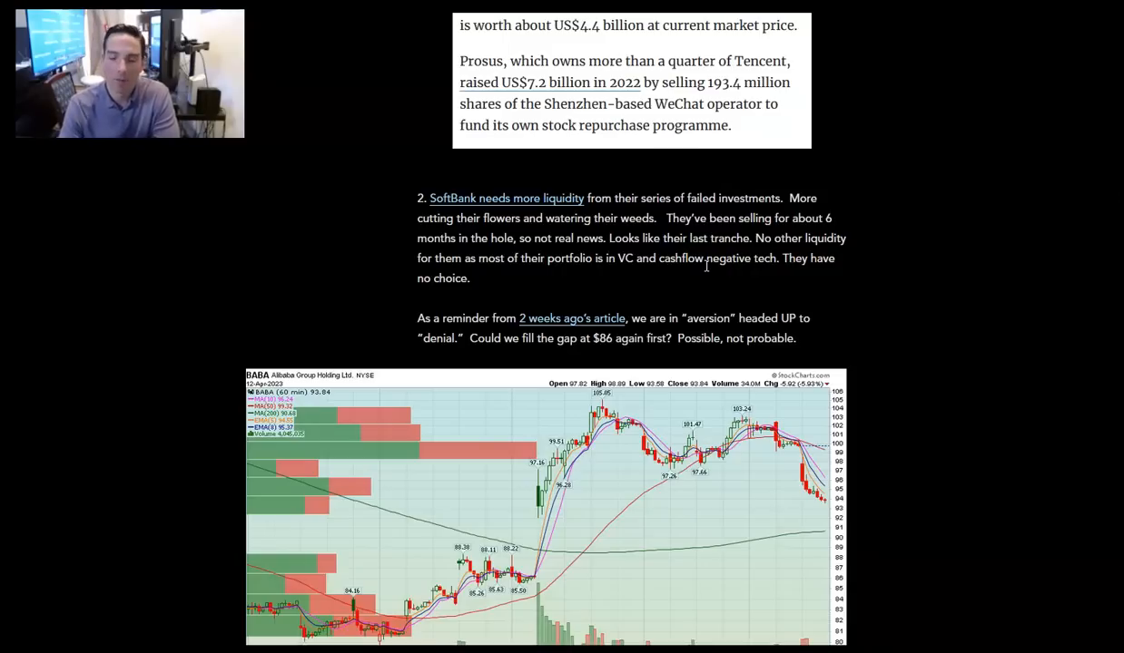
mouse_move(683, 289)
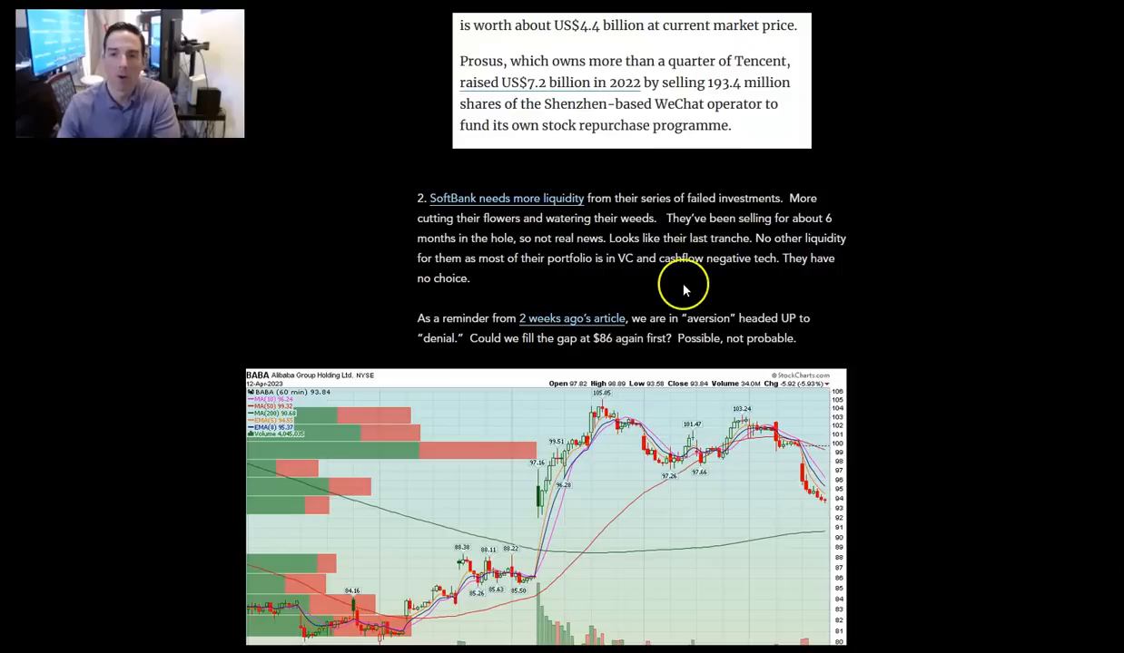
mouse_move(821, 254)
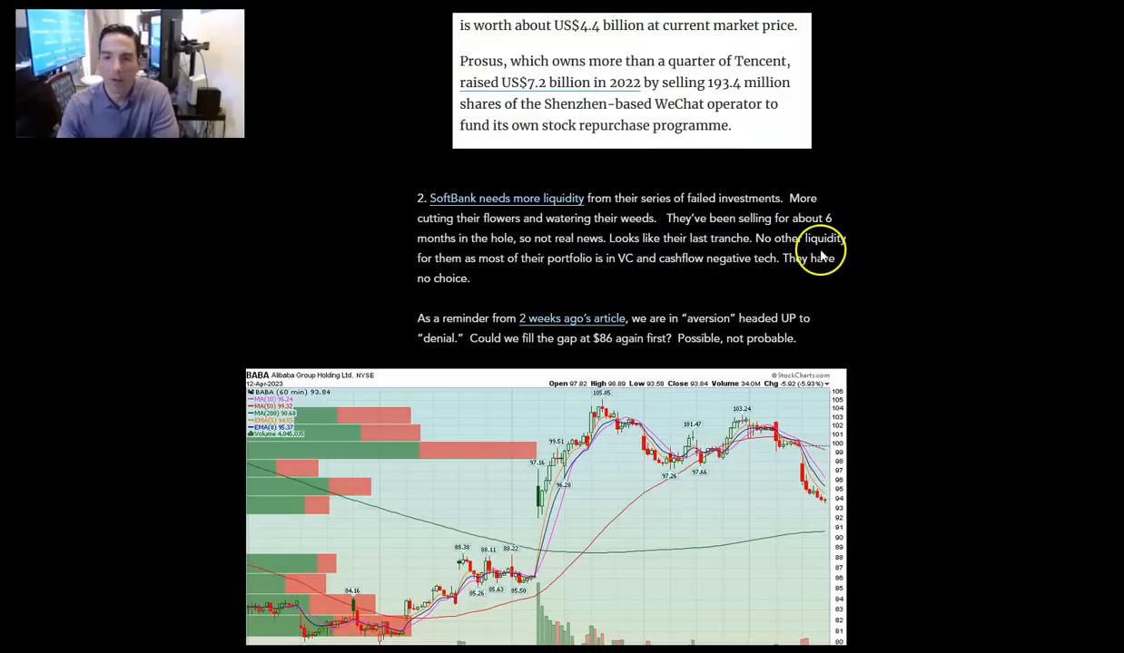
mouse_move(578, 255)
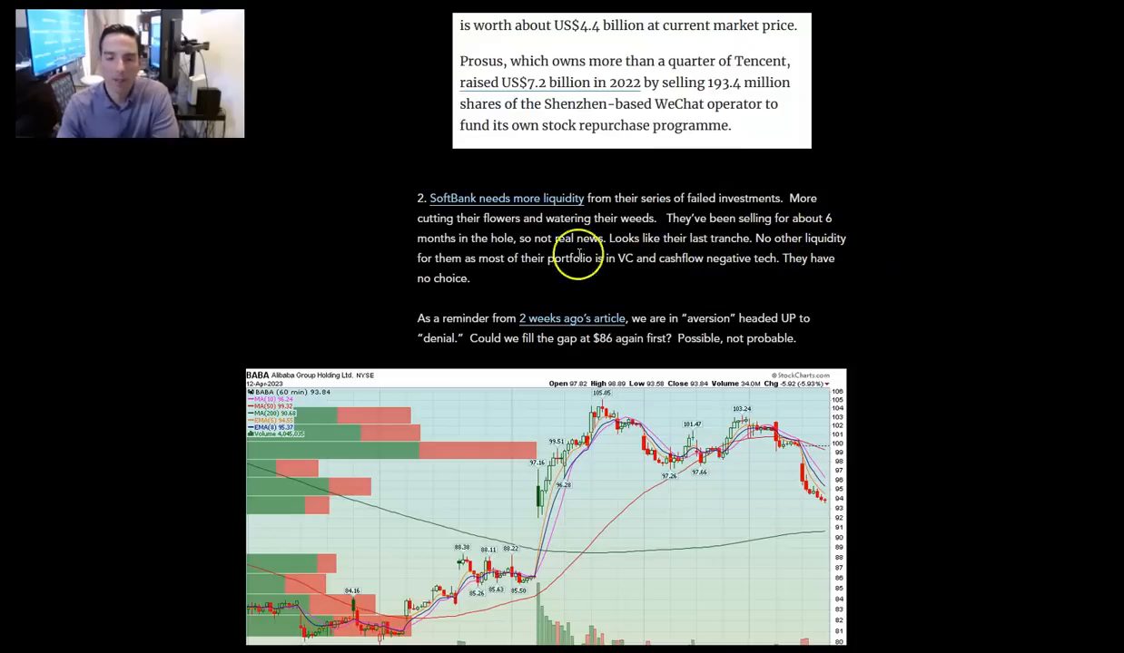
mouse_move(487, 258)
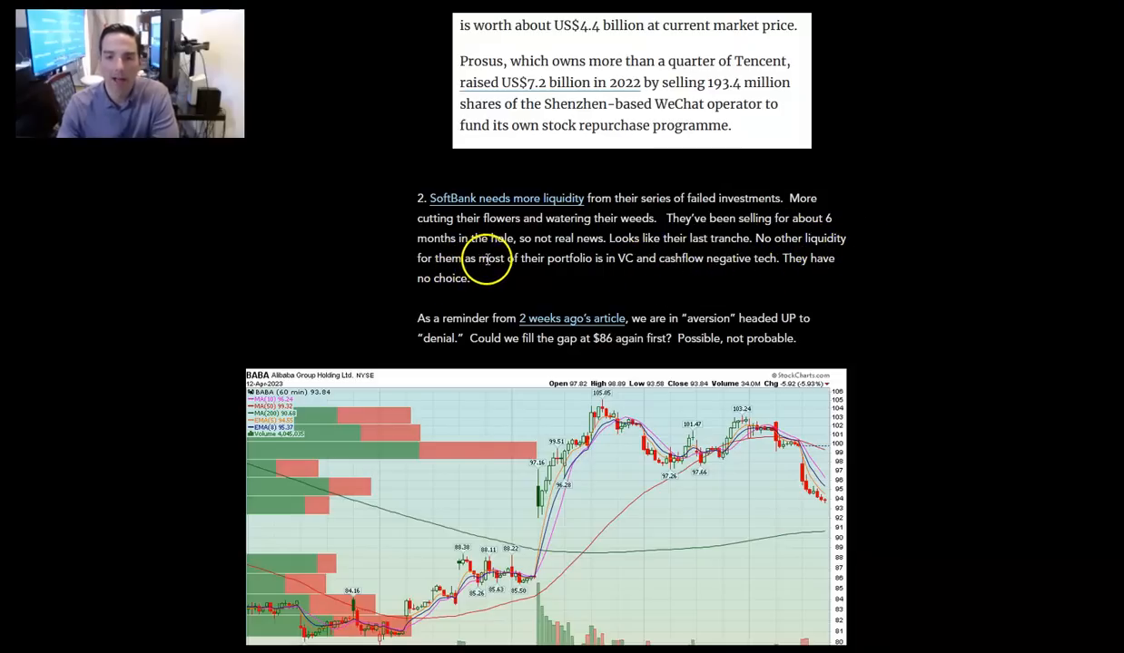
mouse_move(653, 258)
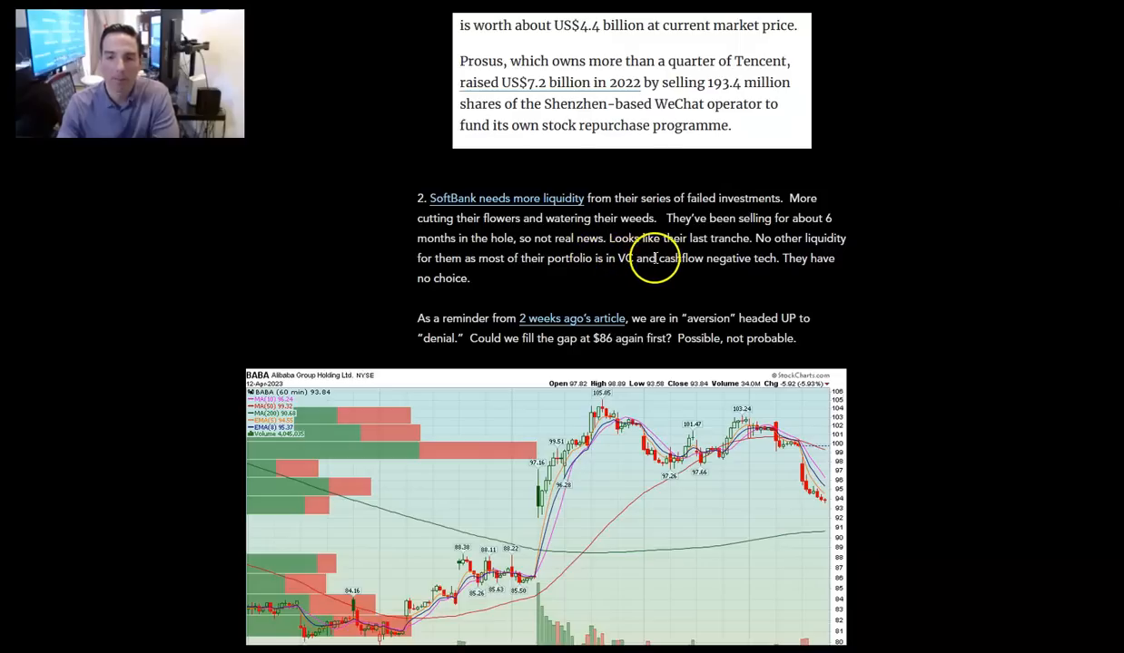
mouse_move(711, 263)
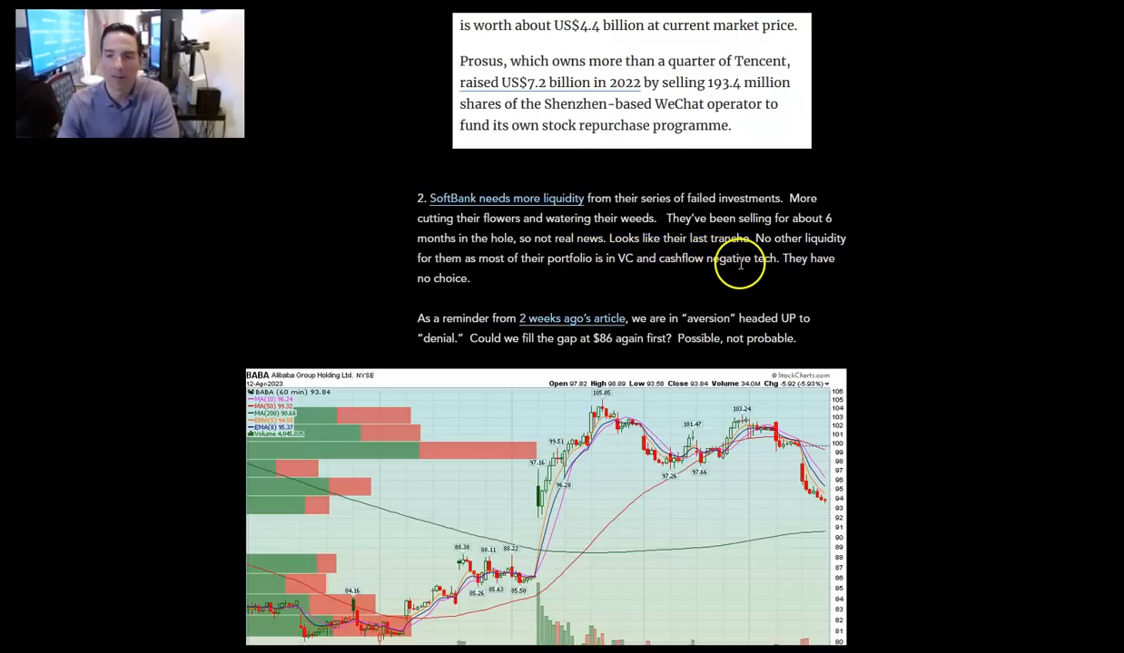
mouse_move(621, 276)
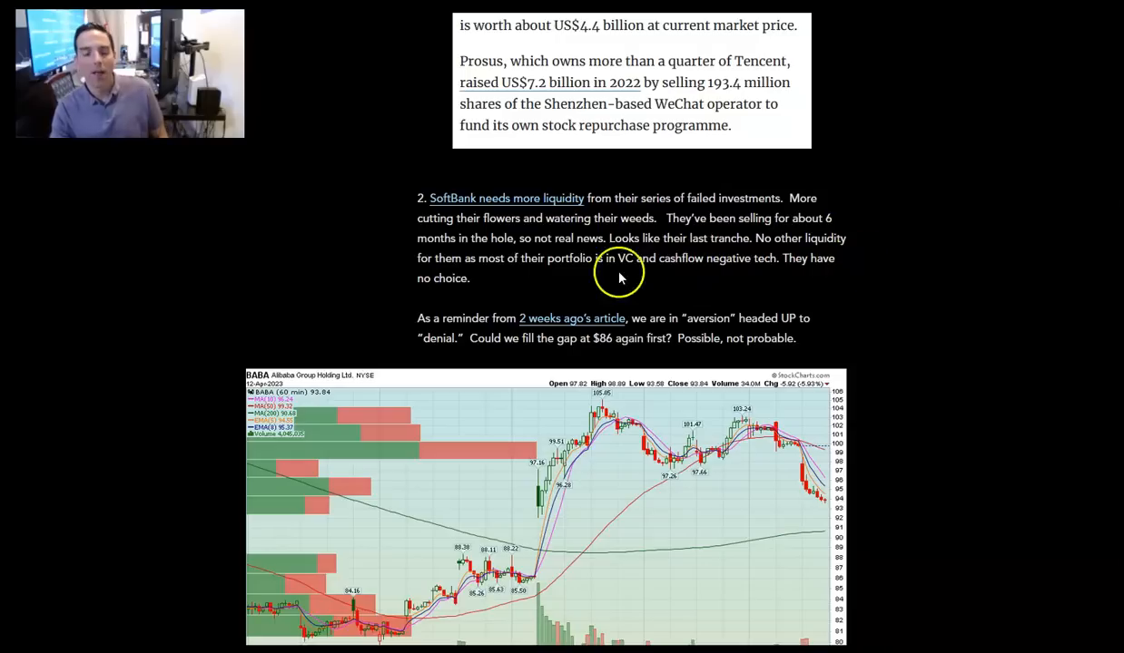
mouse_move(517, 322)
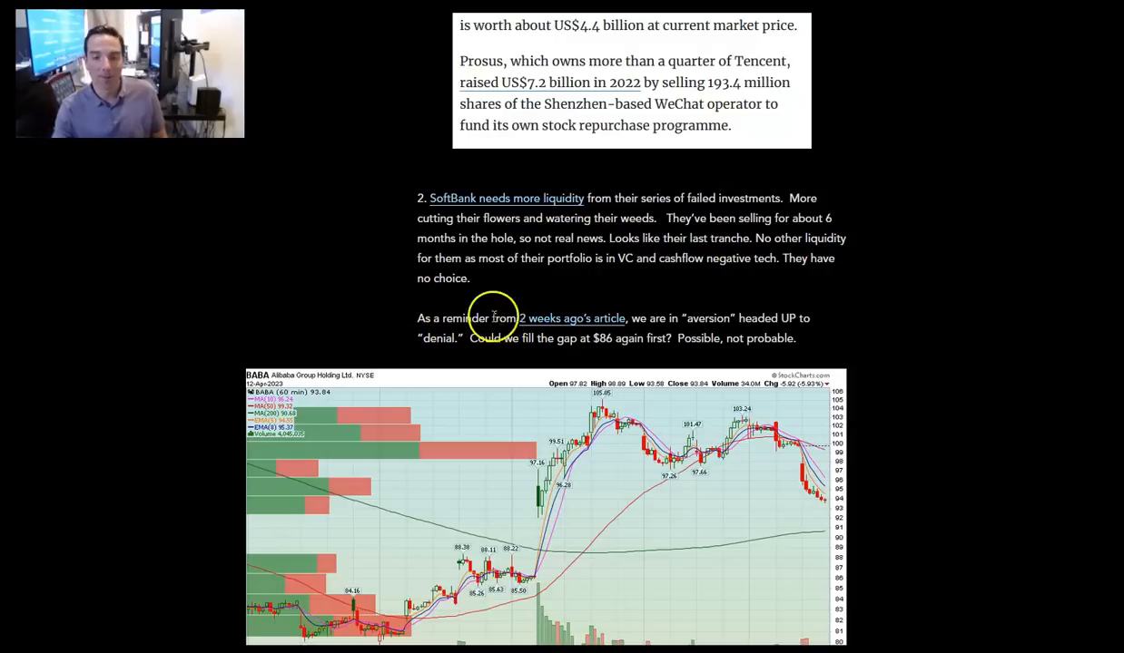
mouse_move(618, 328)
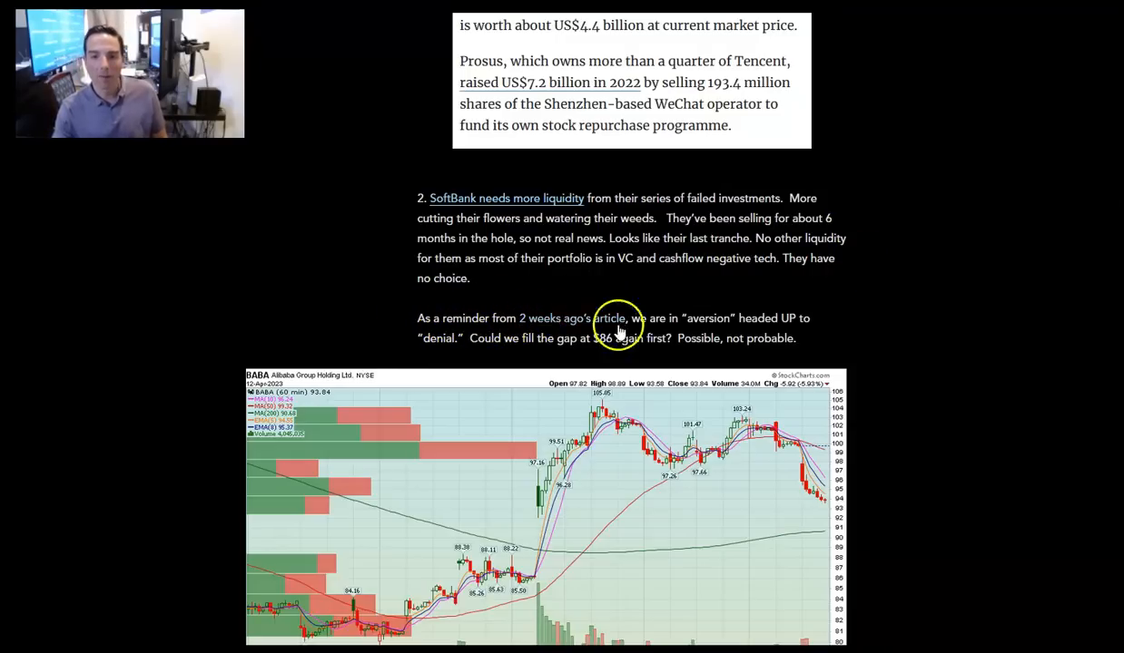
mouse_move(790, 319)
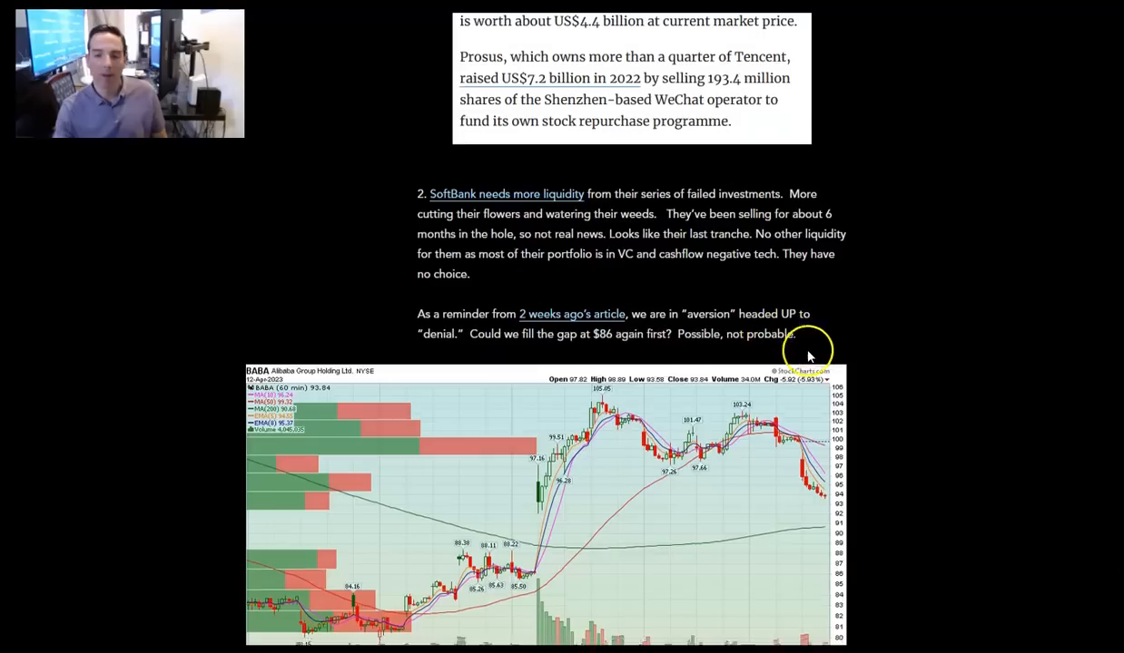
- Scroll past the hourly chart to the daily BABA inverse head-and-shoulders chart with $160/$180 targets
scroll(down, 3)
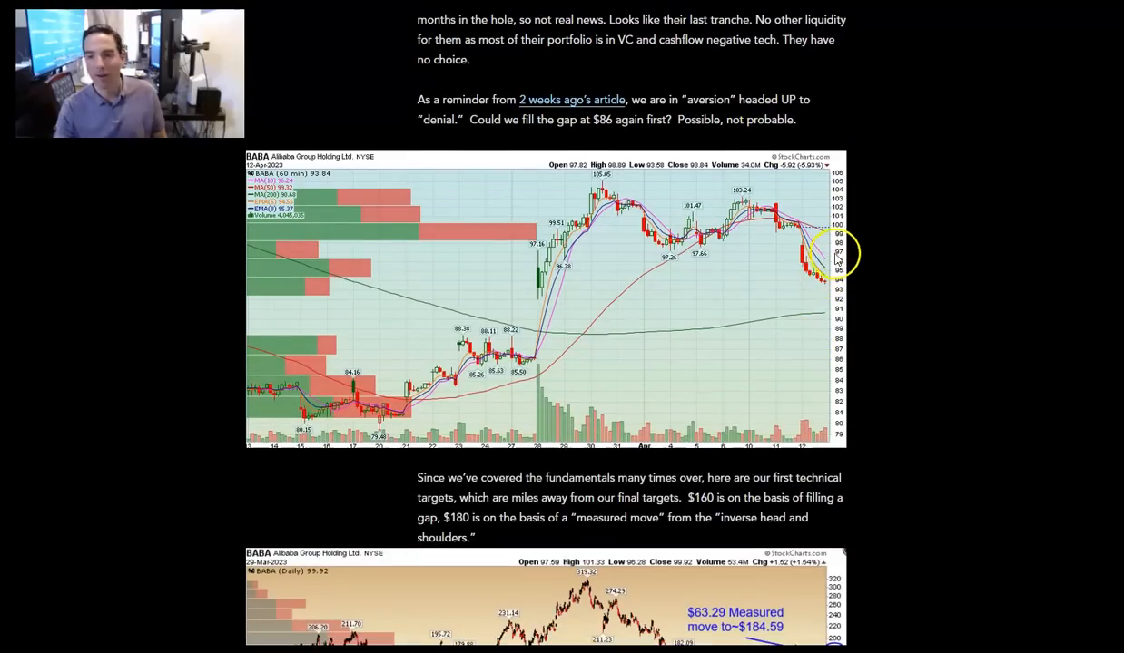
scroll(down, 3)
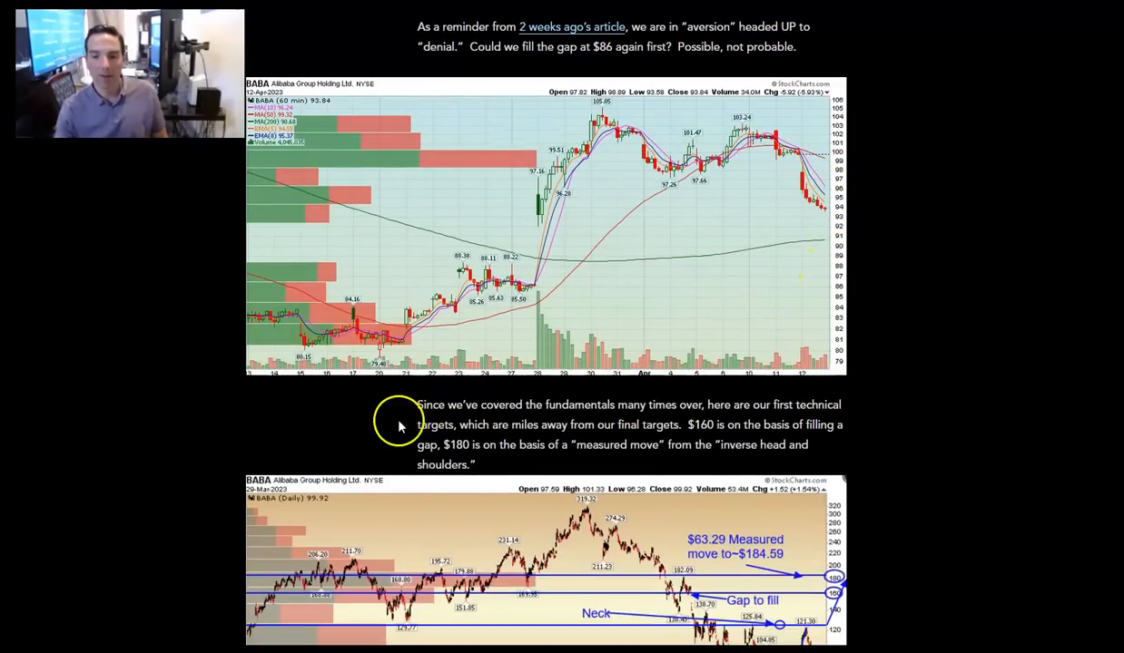
mouse_move(548, 433)
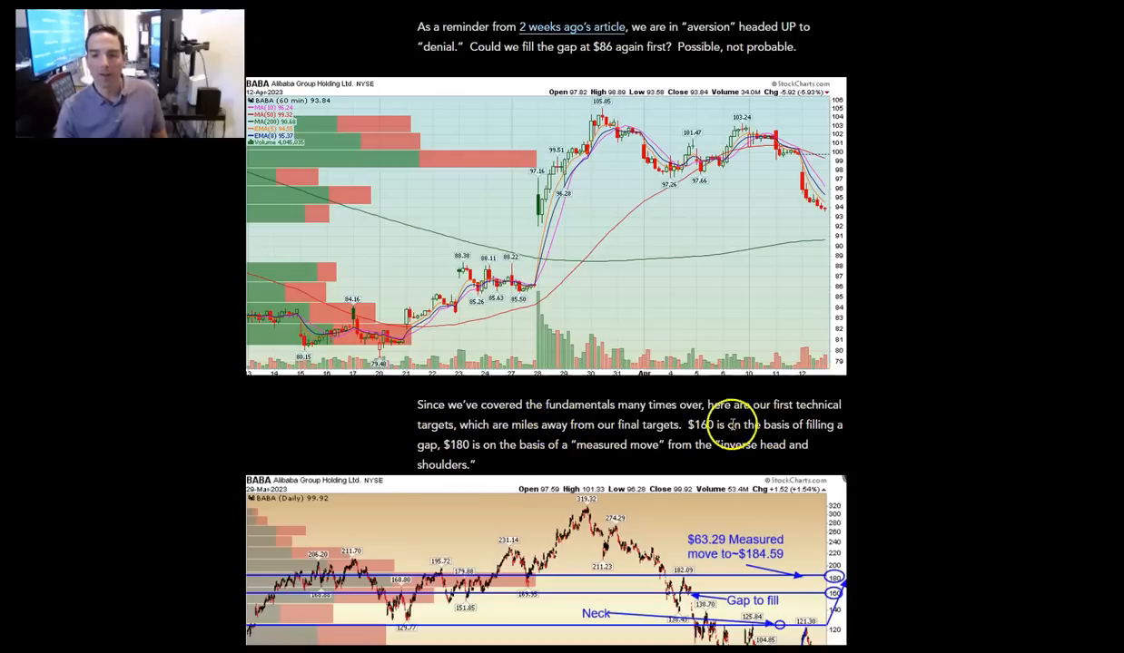
scroll(down, 3)
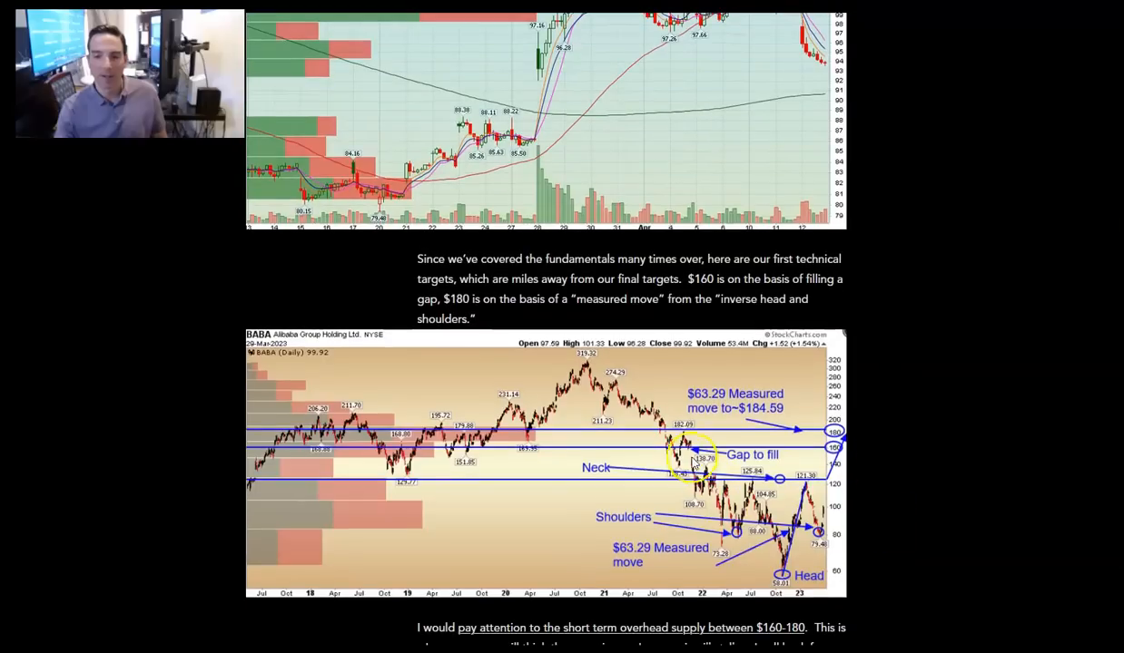
mouse_move(449, 297)
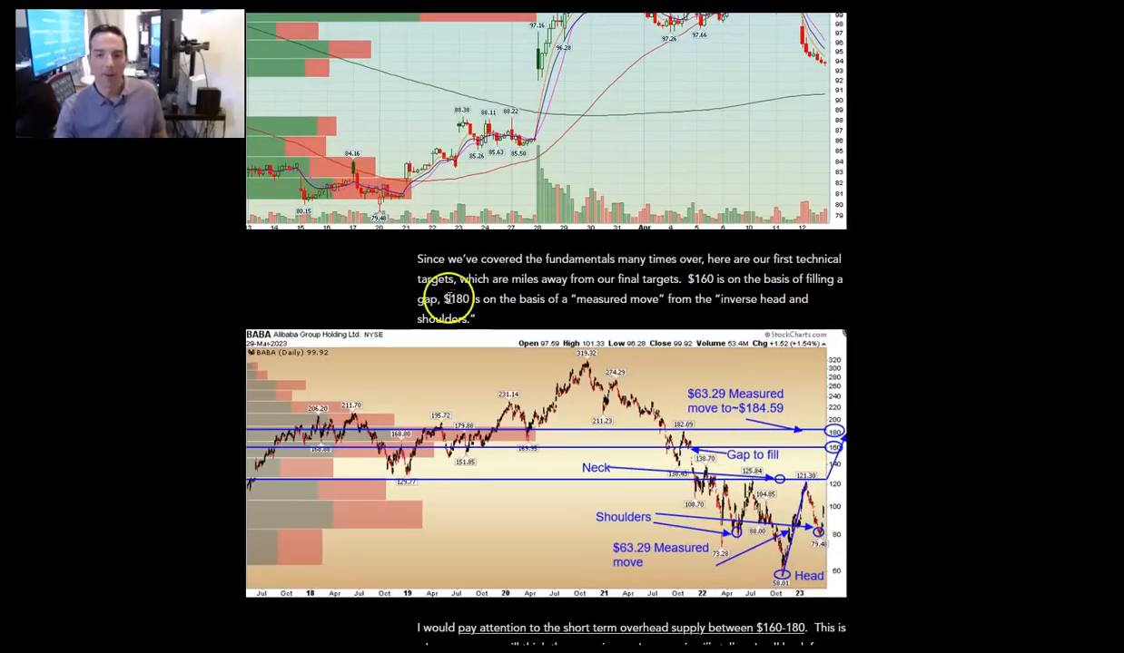
mouse_move(640, 296)
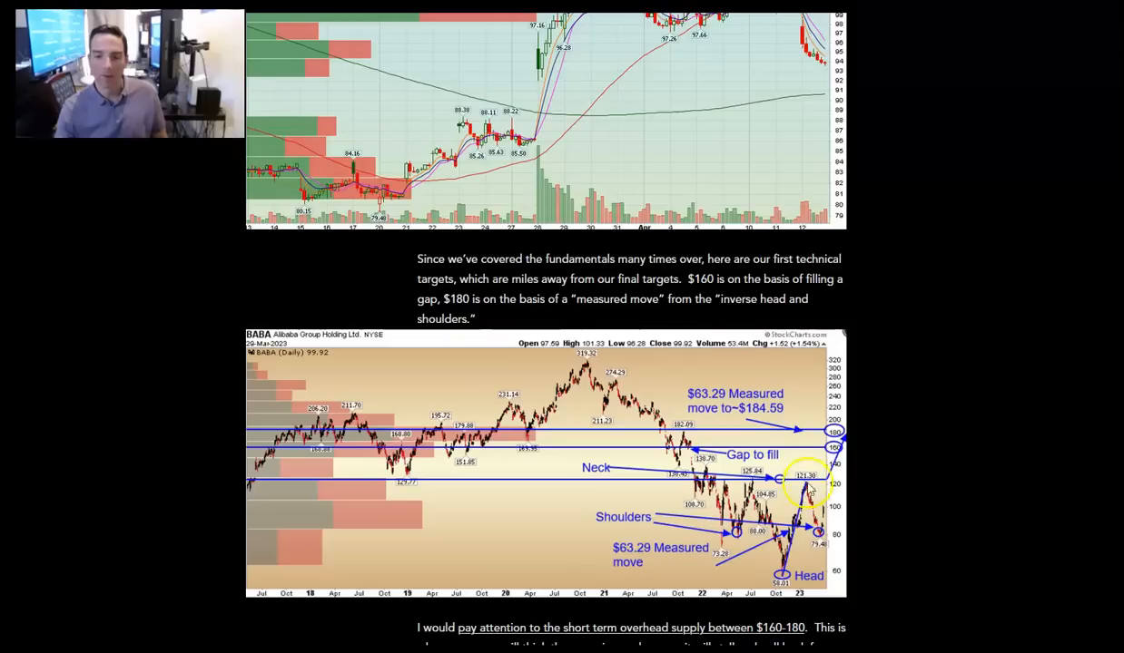
scroll(down, 3)
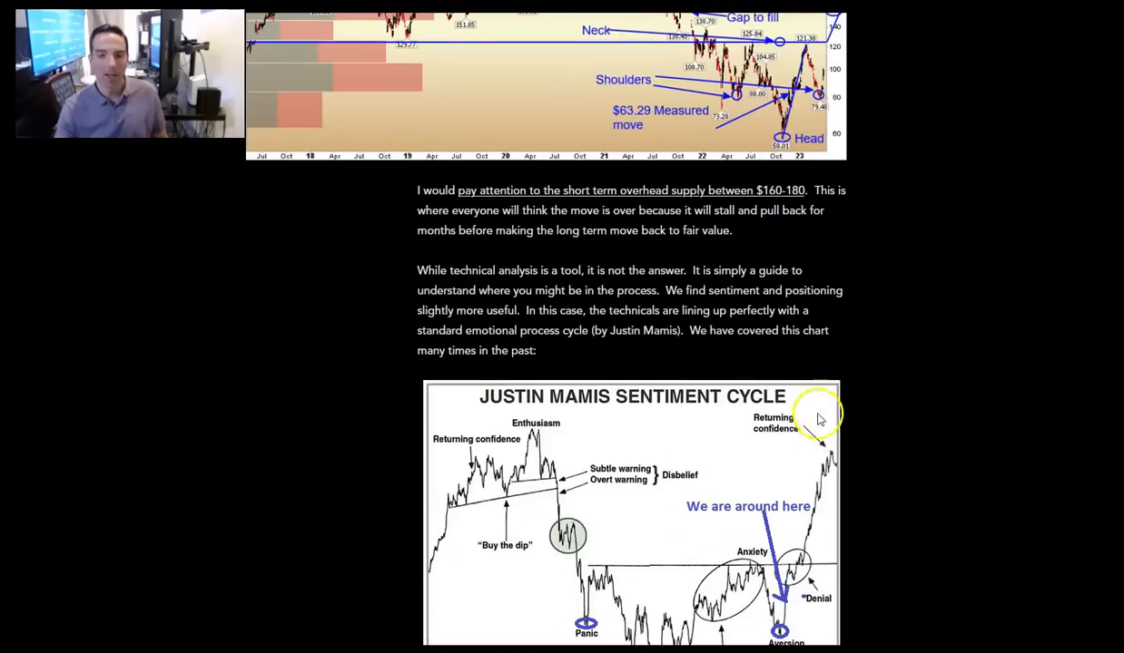
scroll(up, 3)
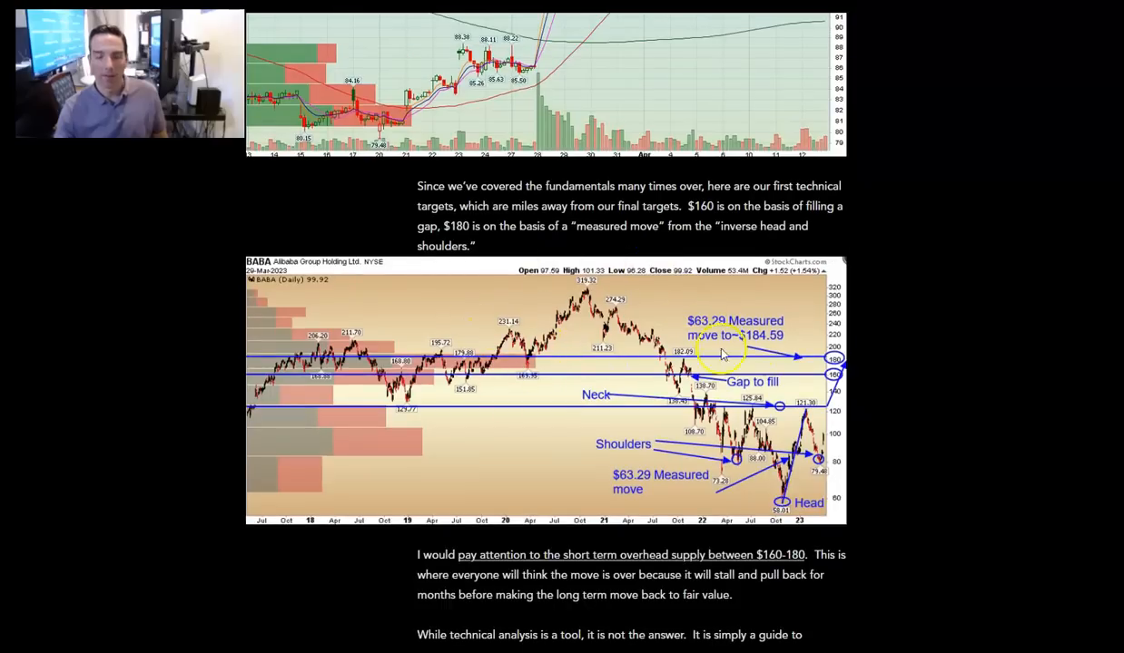
scroll(down, 3)
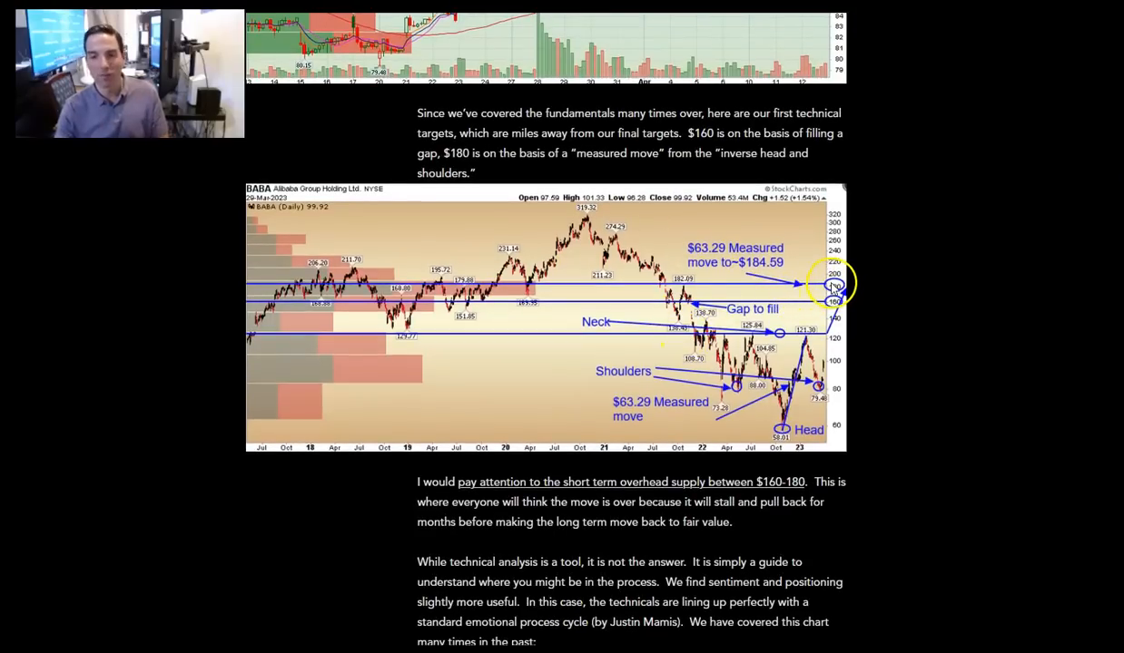
mouse_move(840, 317)
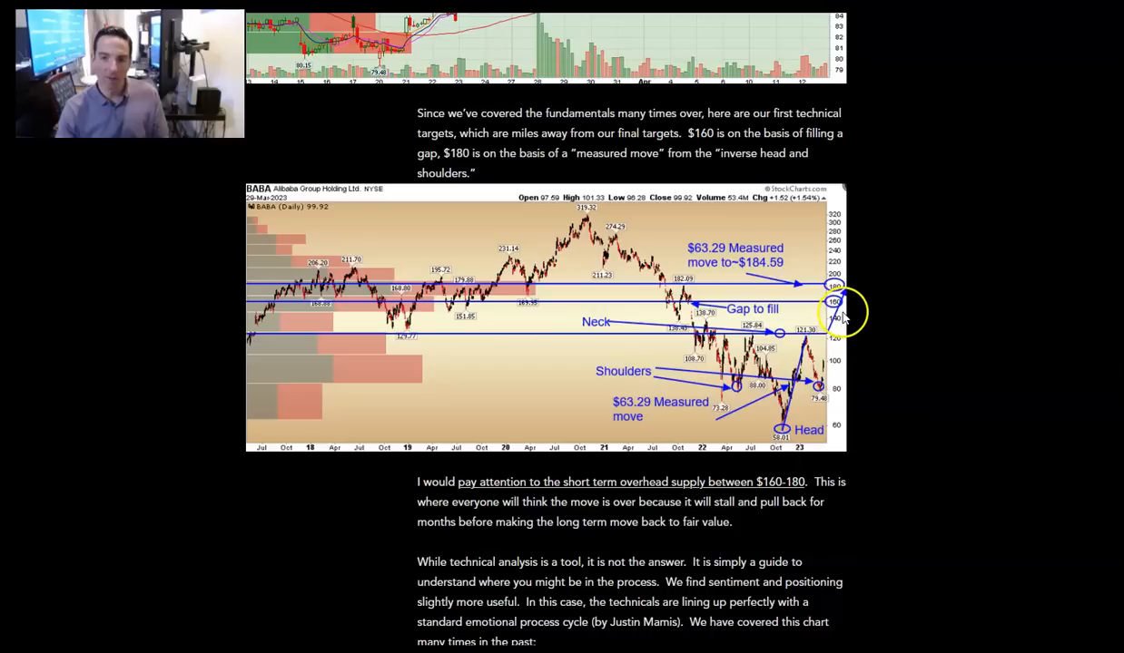
- Scroll past the overhead-supply paragraph to the Mamis Sentiment Cycle chart marked 'We are around here'
scroll(down, 3)
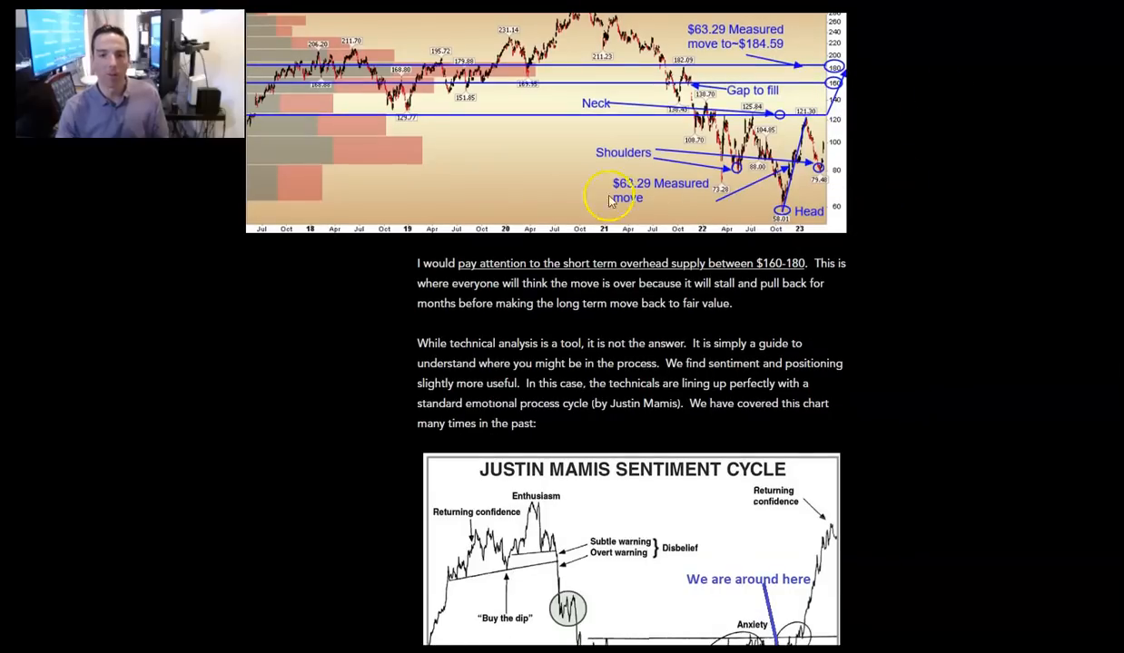
mouse_move(584, 265)
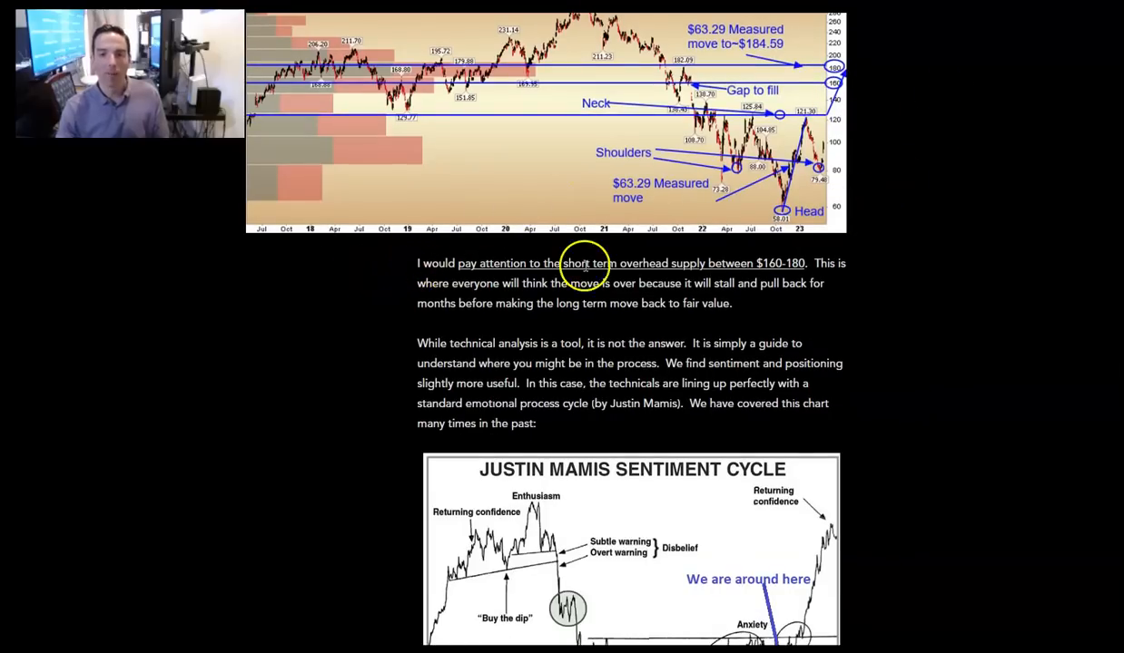
mouse_move(472, 291)
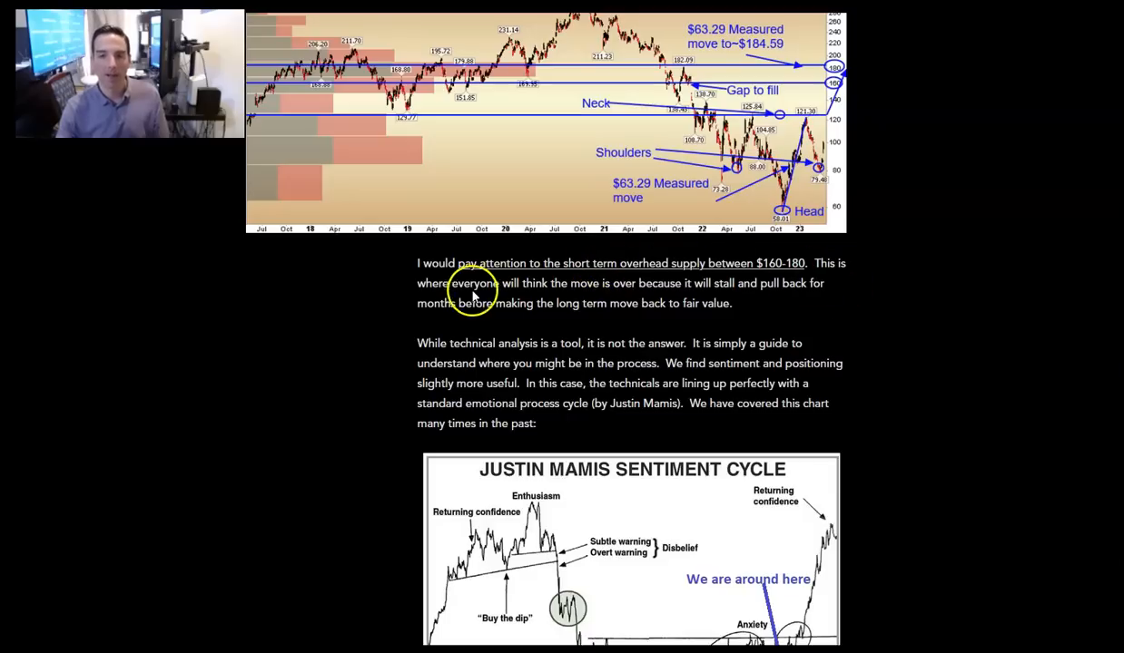
mouse_move(715, 342)
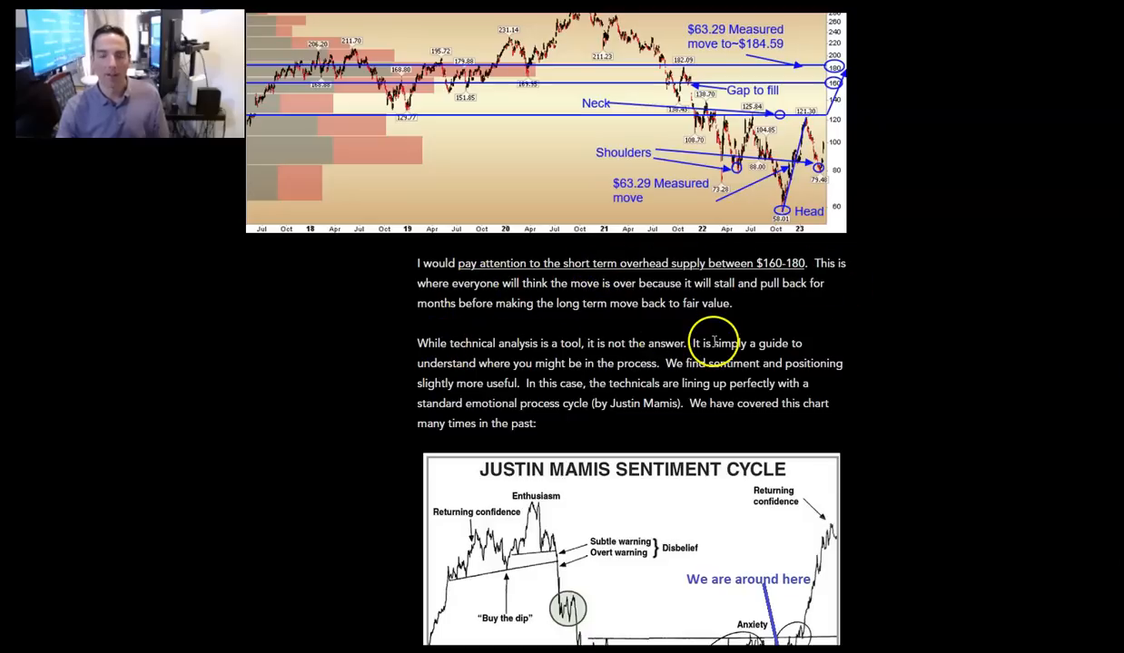
mouse_move(491, 382)
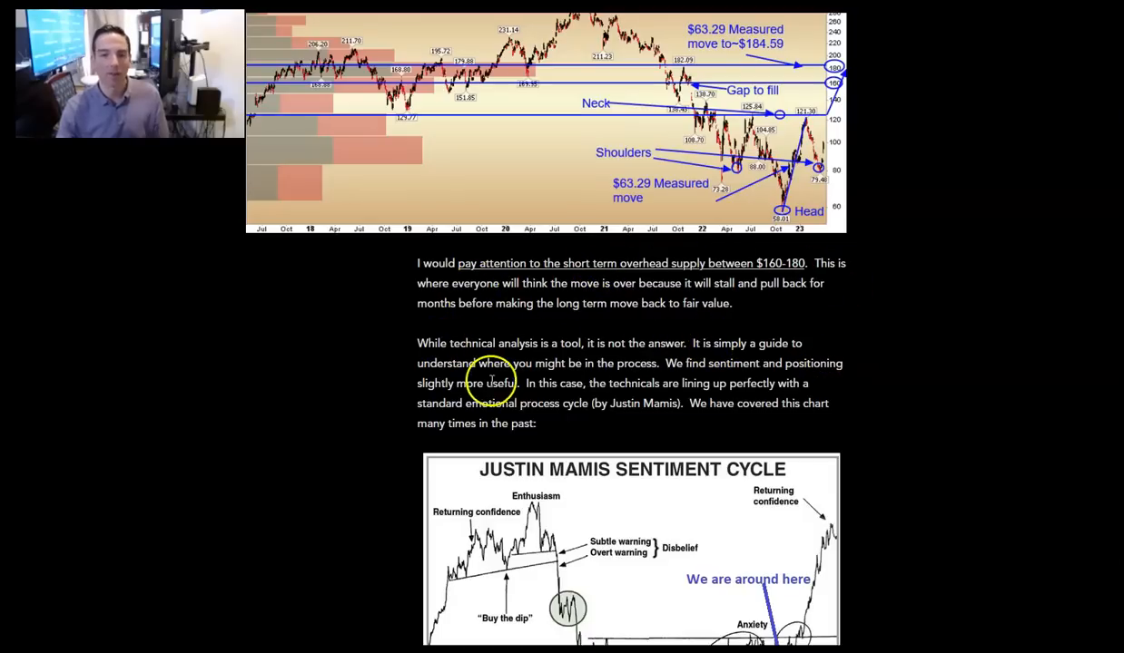
mouse_move(720, 363)
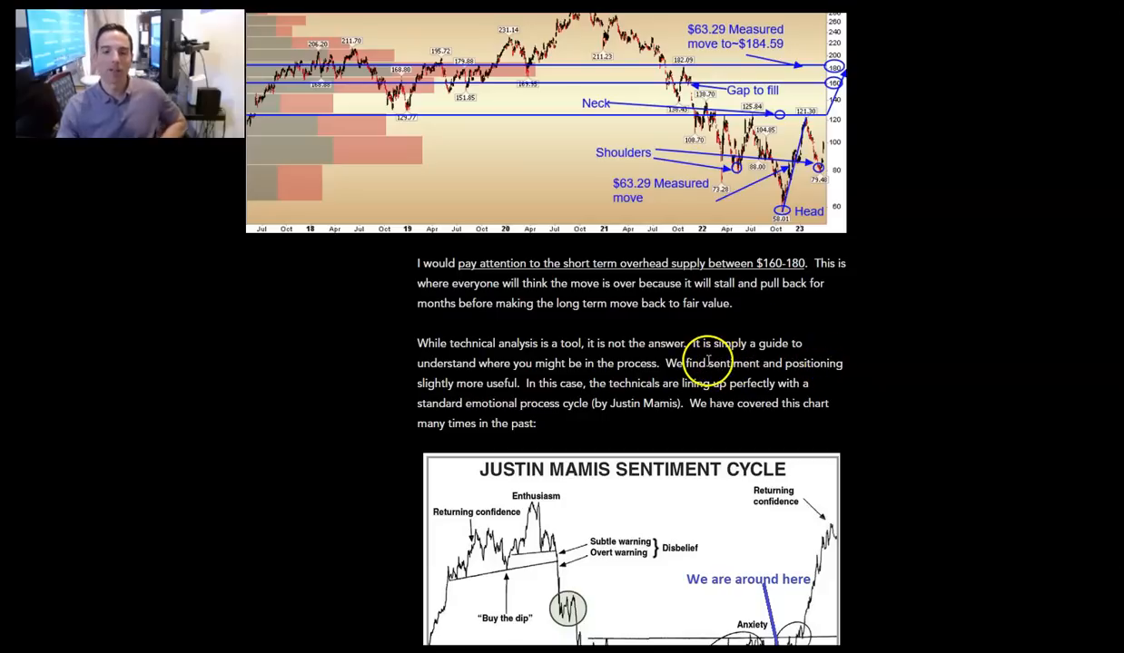
mouse_move(551, 382)
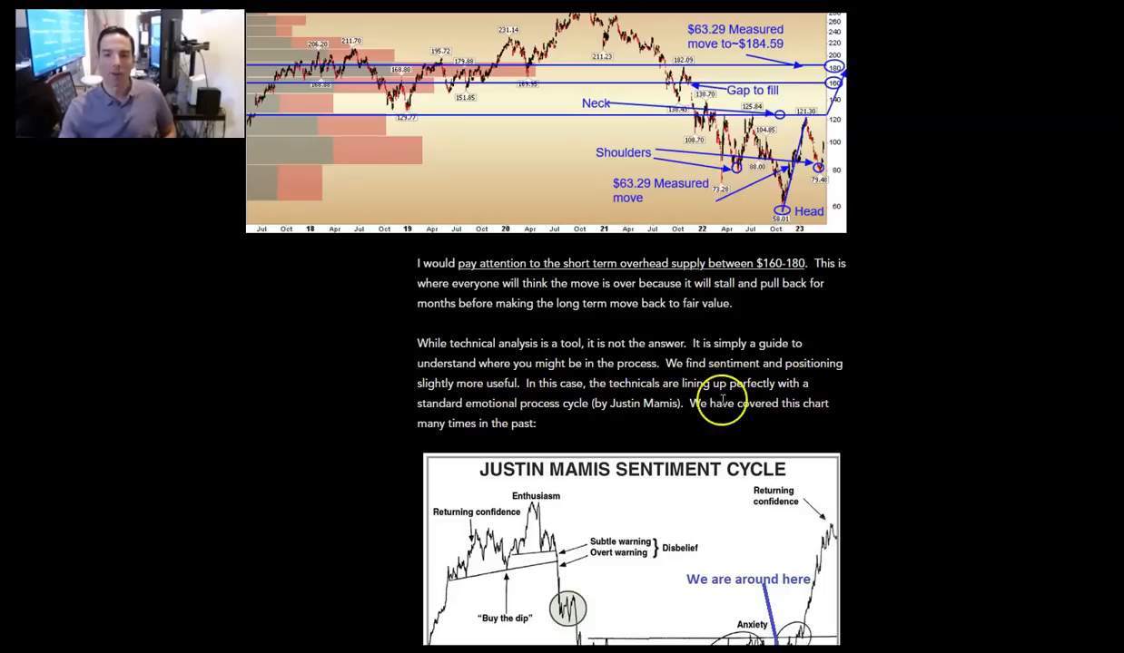
scroll(down, 3)
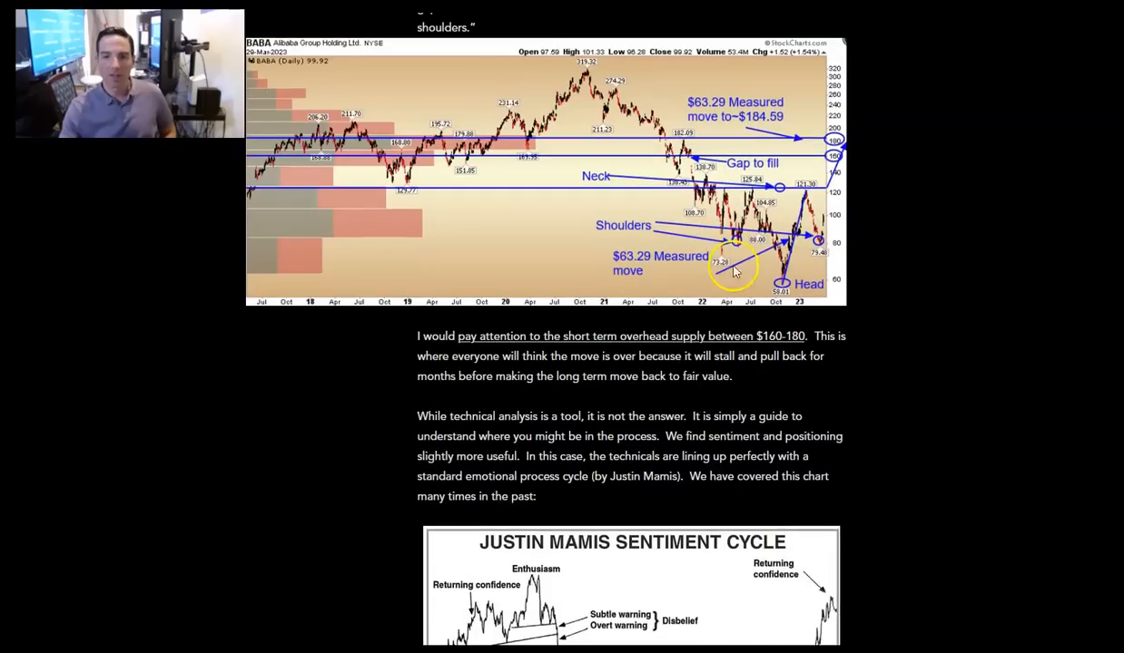
scroll(down, 3)
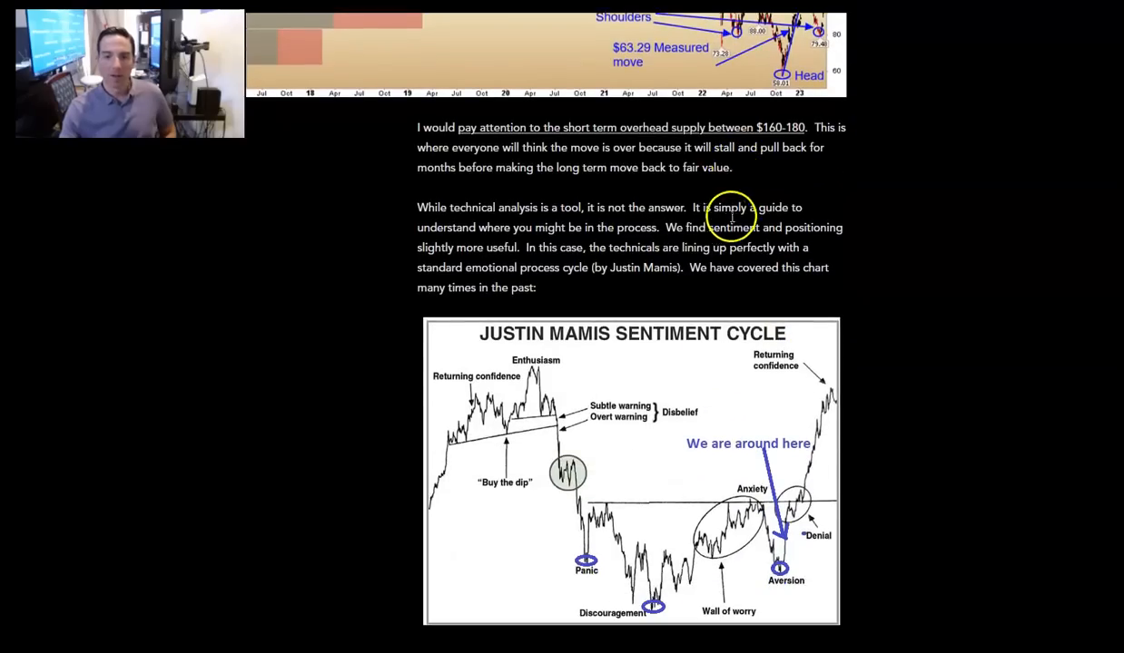
scroll(up, 3)
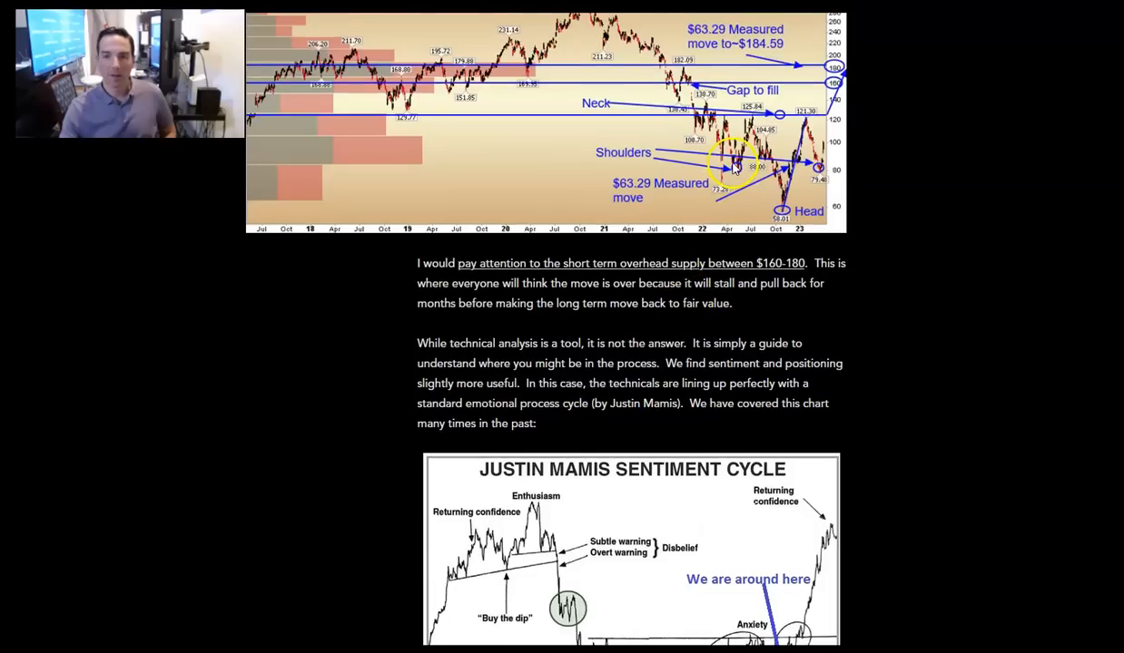
scroll(down, 3)
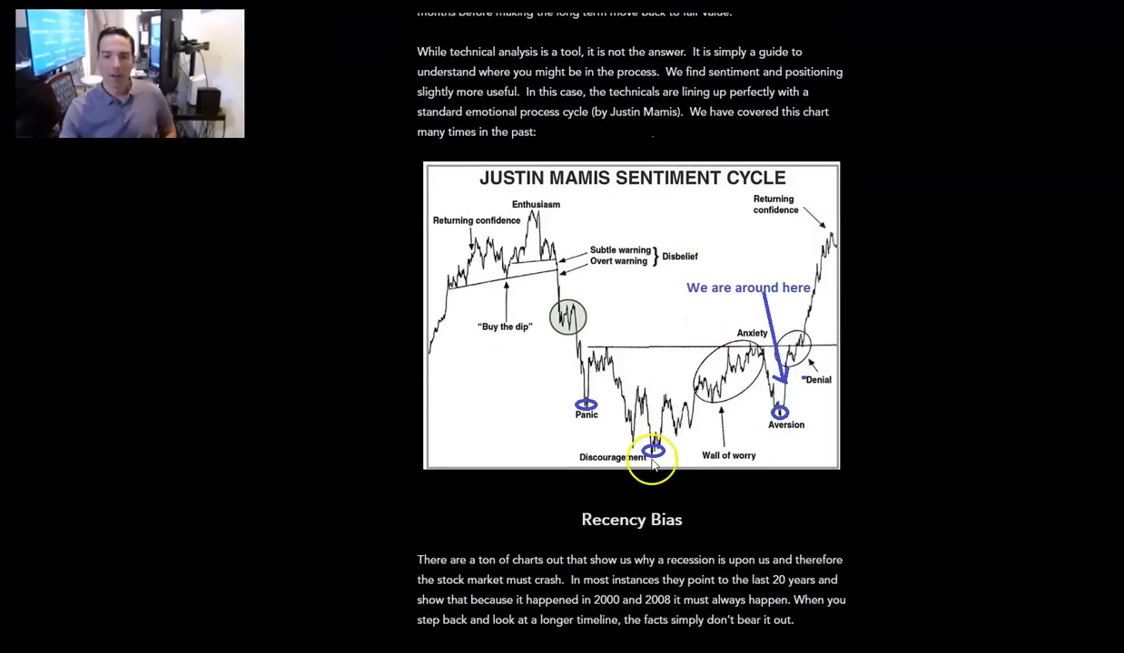
scroll(up, 3)
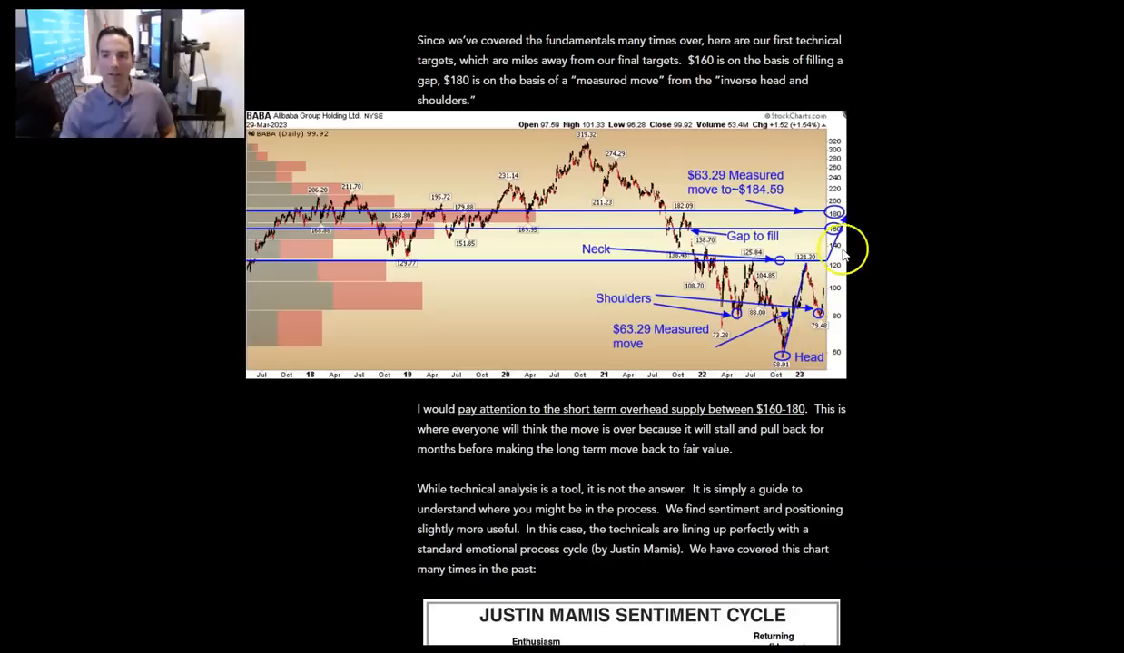
scroll(down, 3)
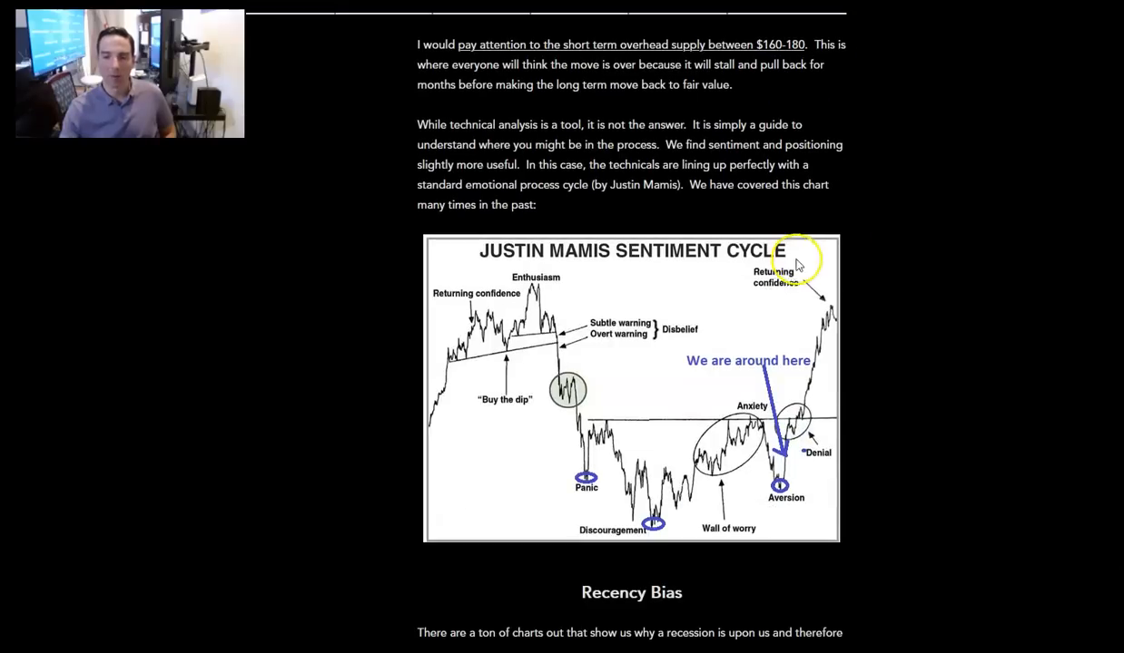